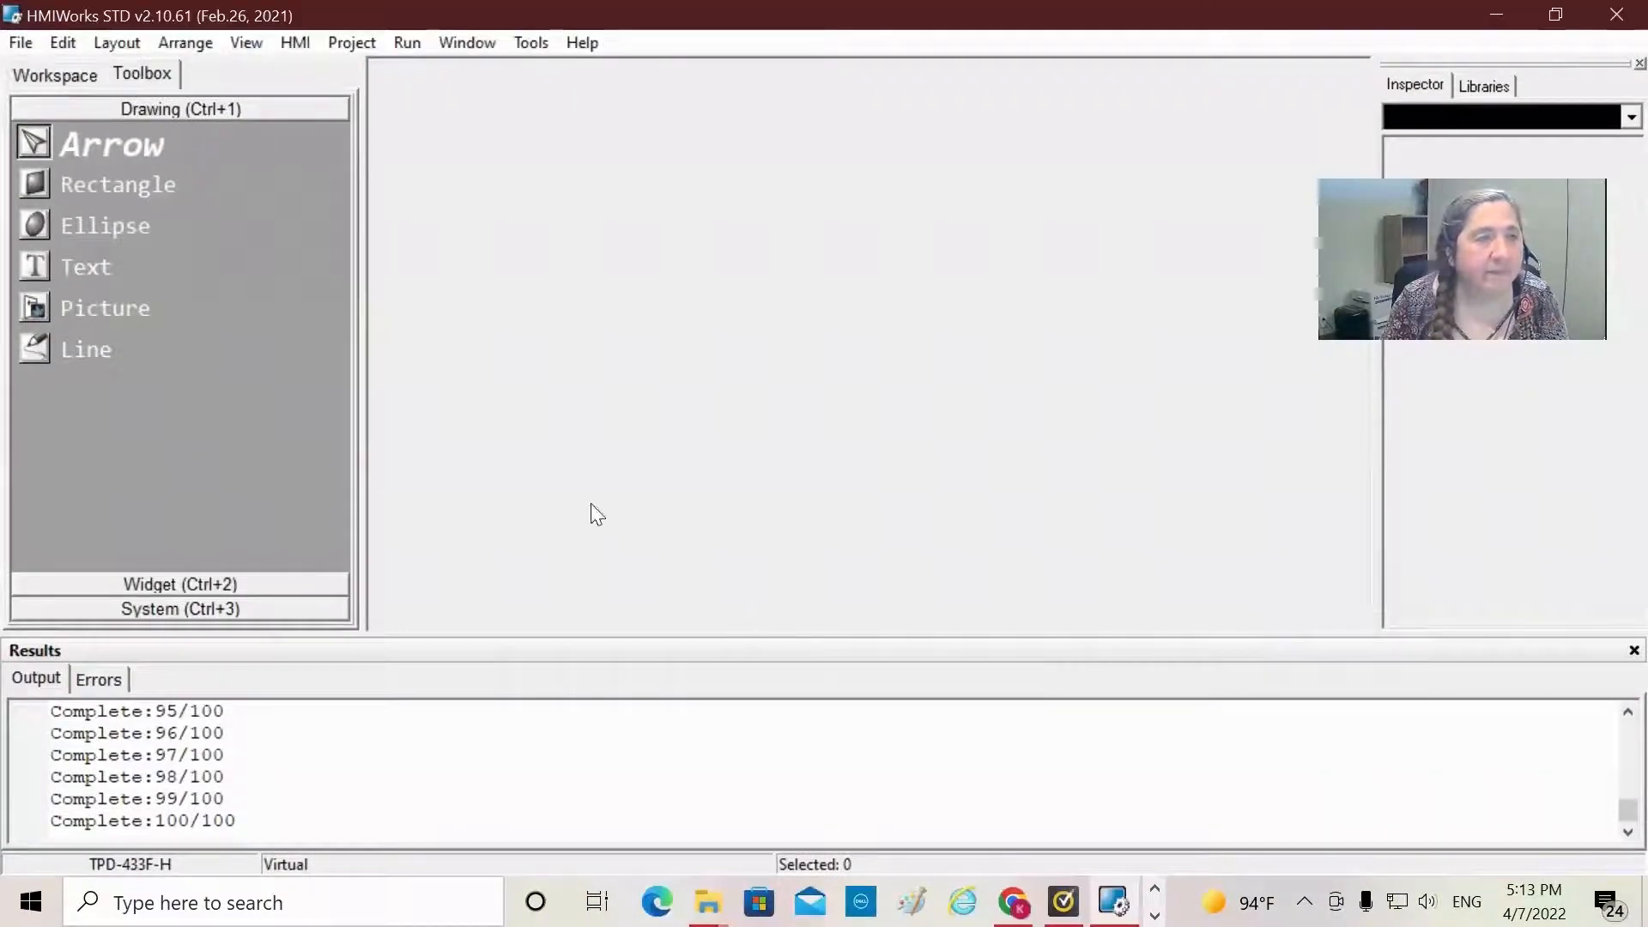
mouse_move(534, 387)
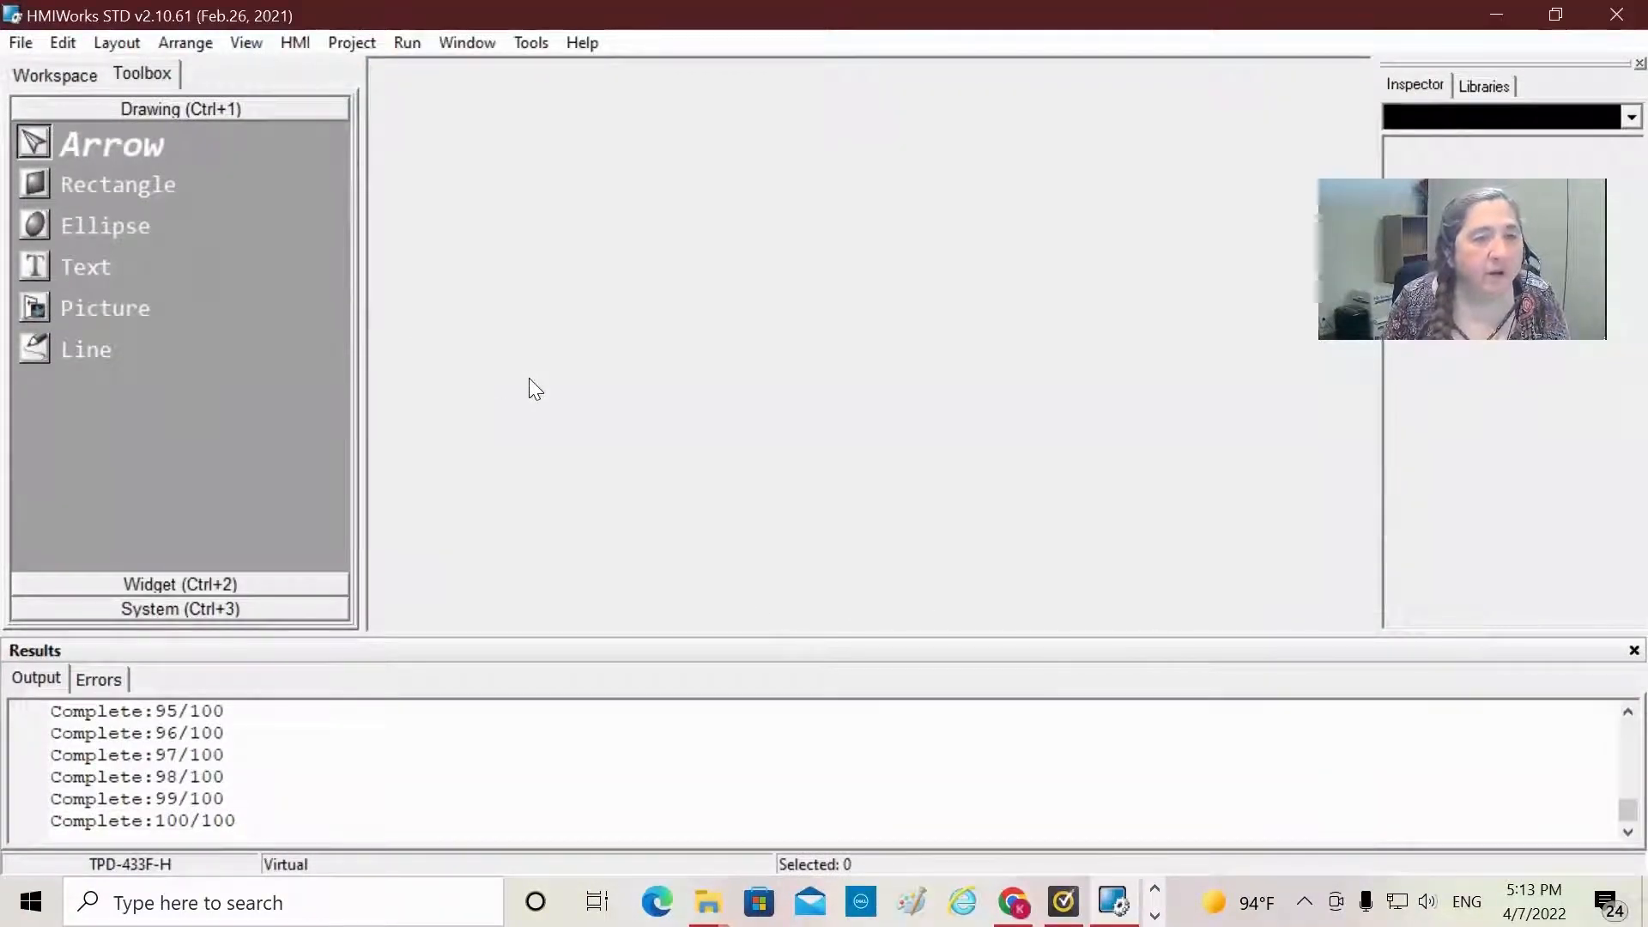
mouse_move(562, 404)
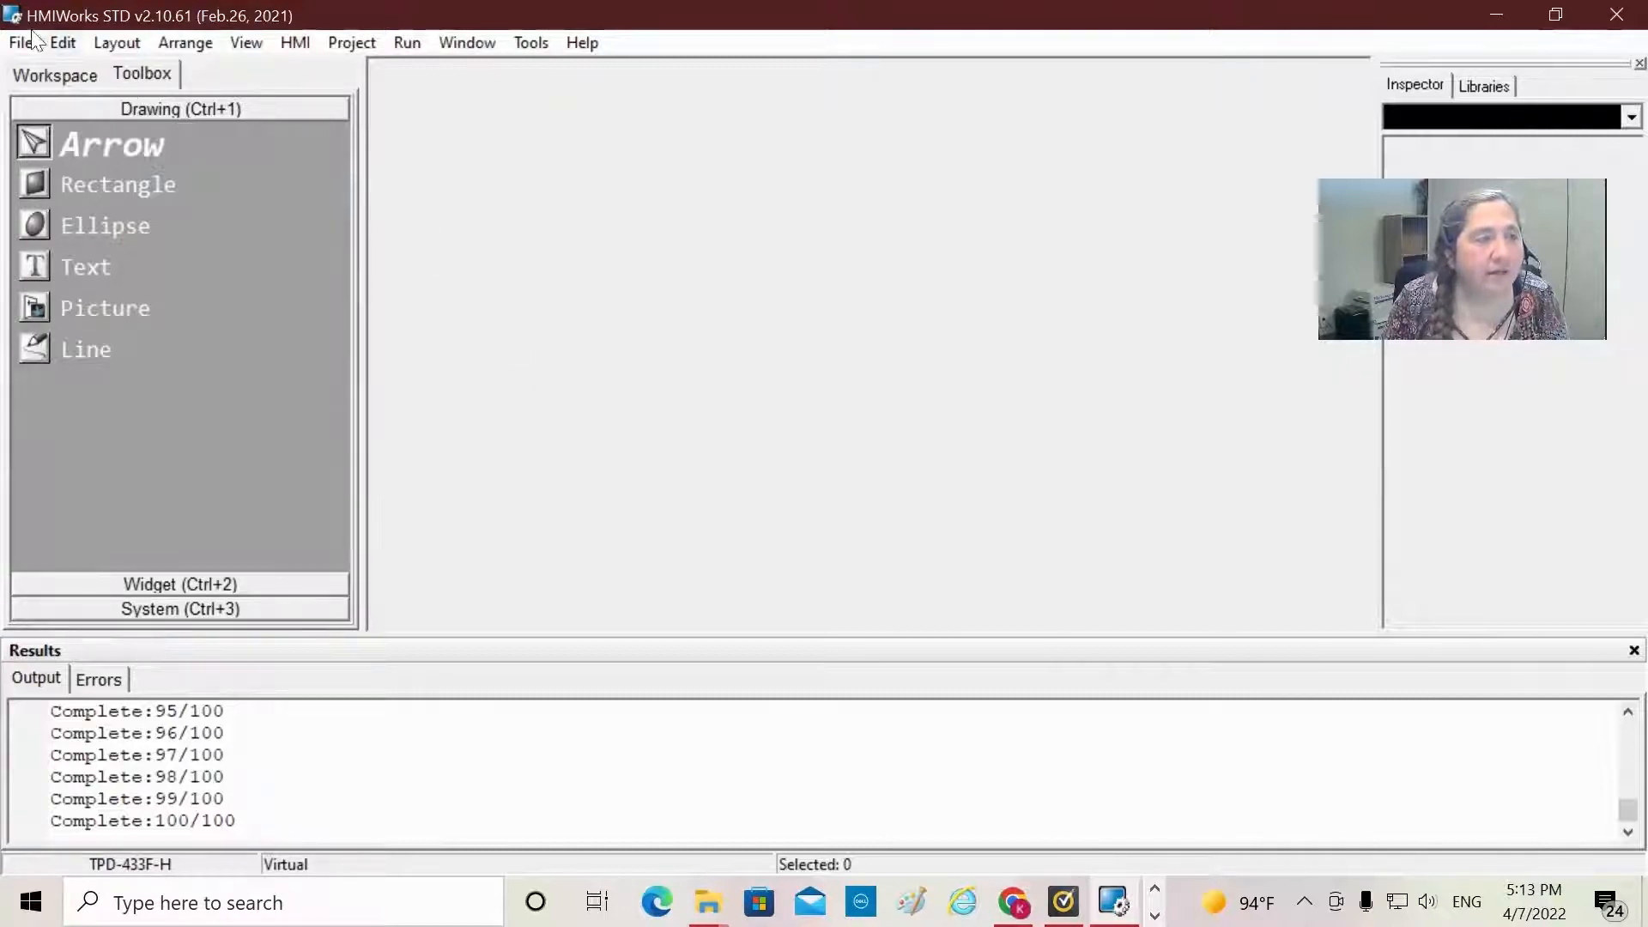
Step: Start a new TPD-433F-H project named 'Modbus TCP test', keeping Landscape and Ladder
left_click(20, 42)
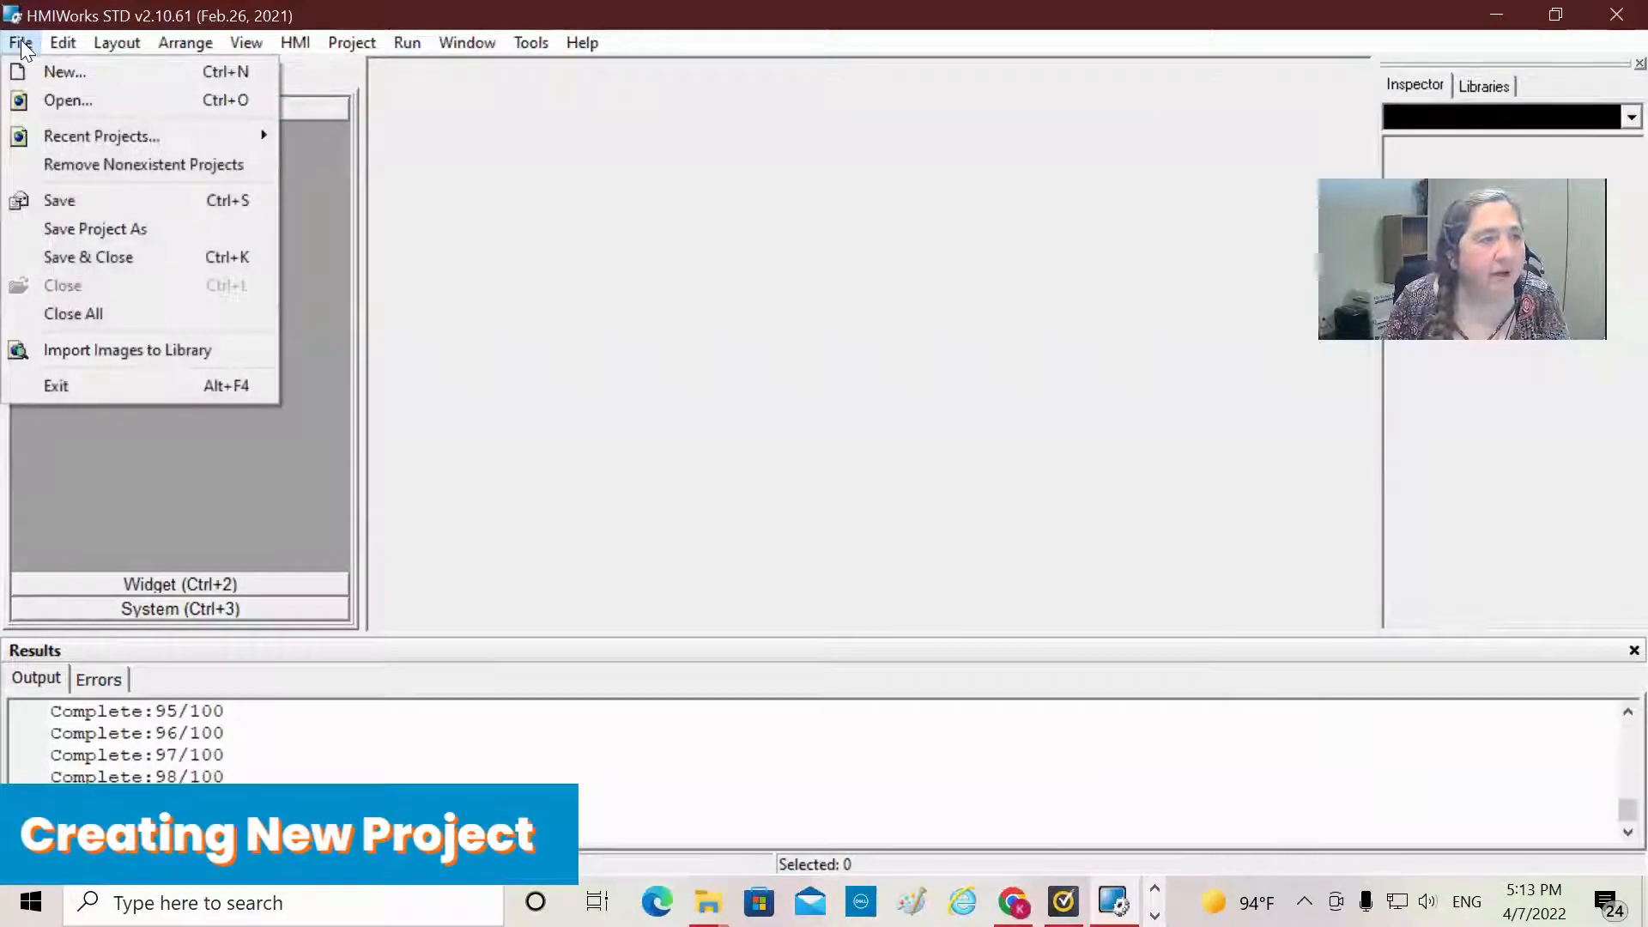
left_click(64, 71)
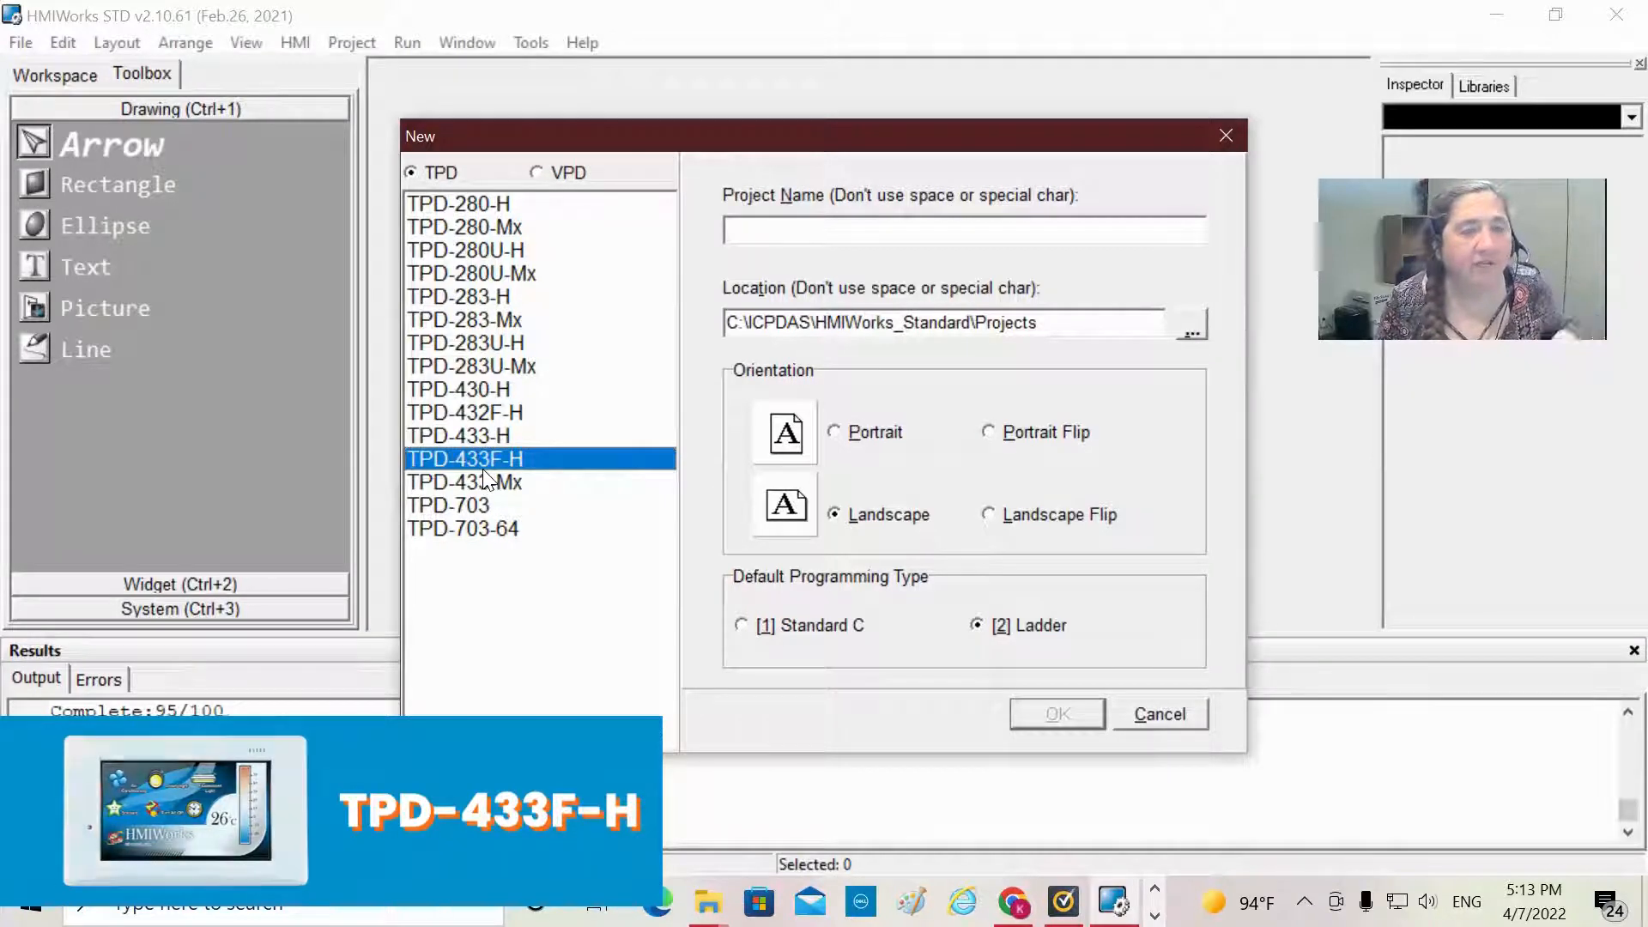
left_click(963, 229)
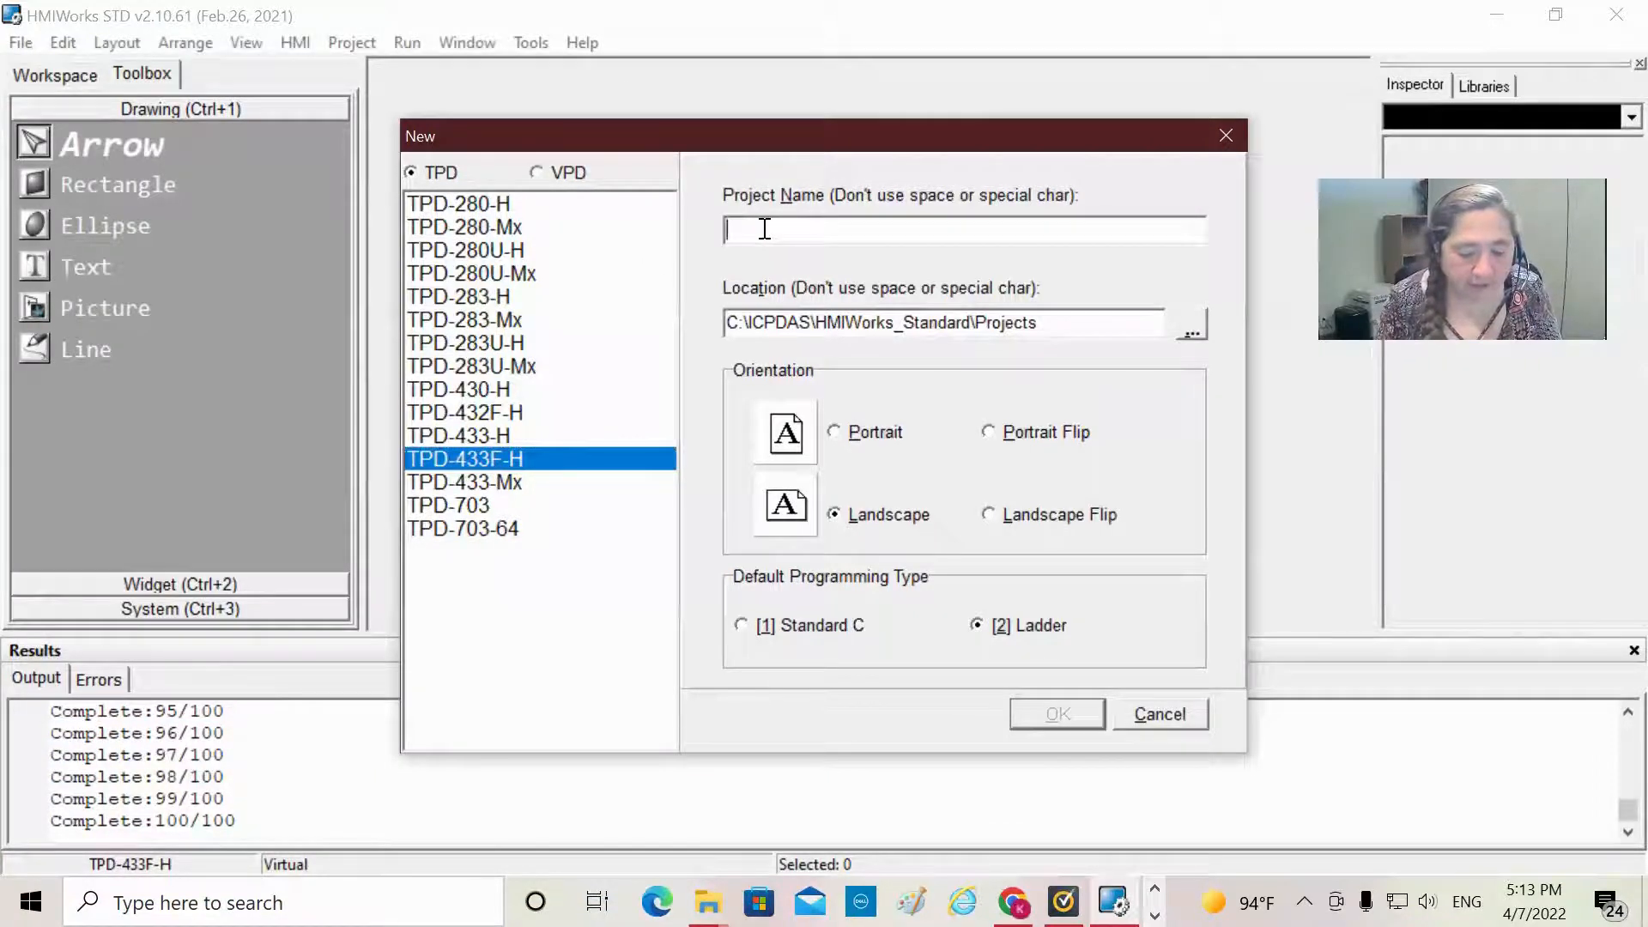
type("Modbus")
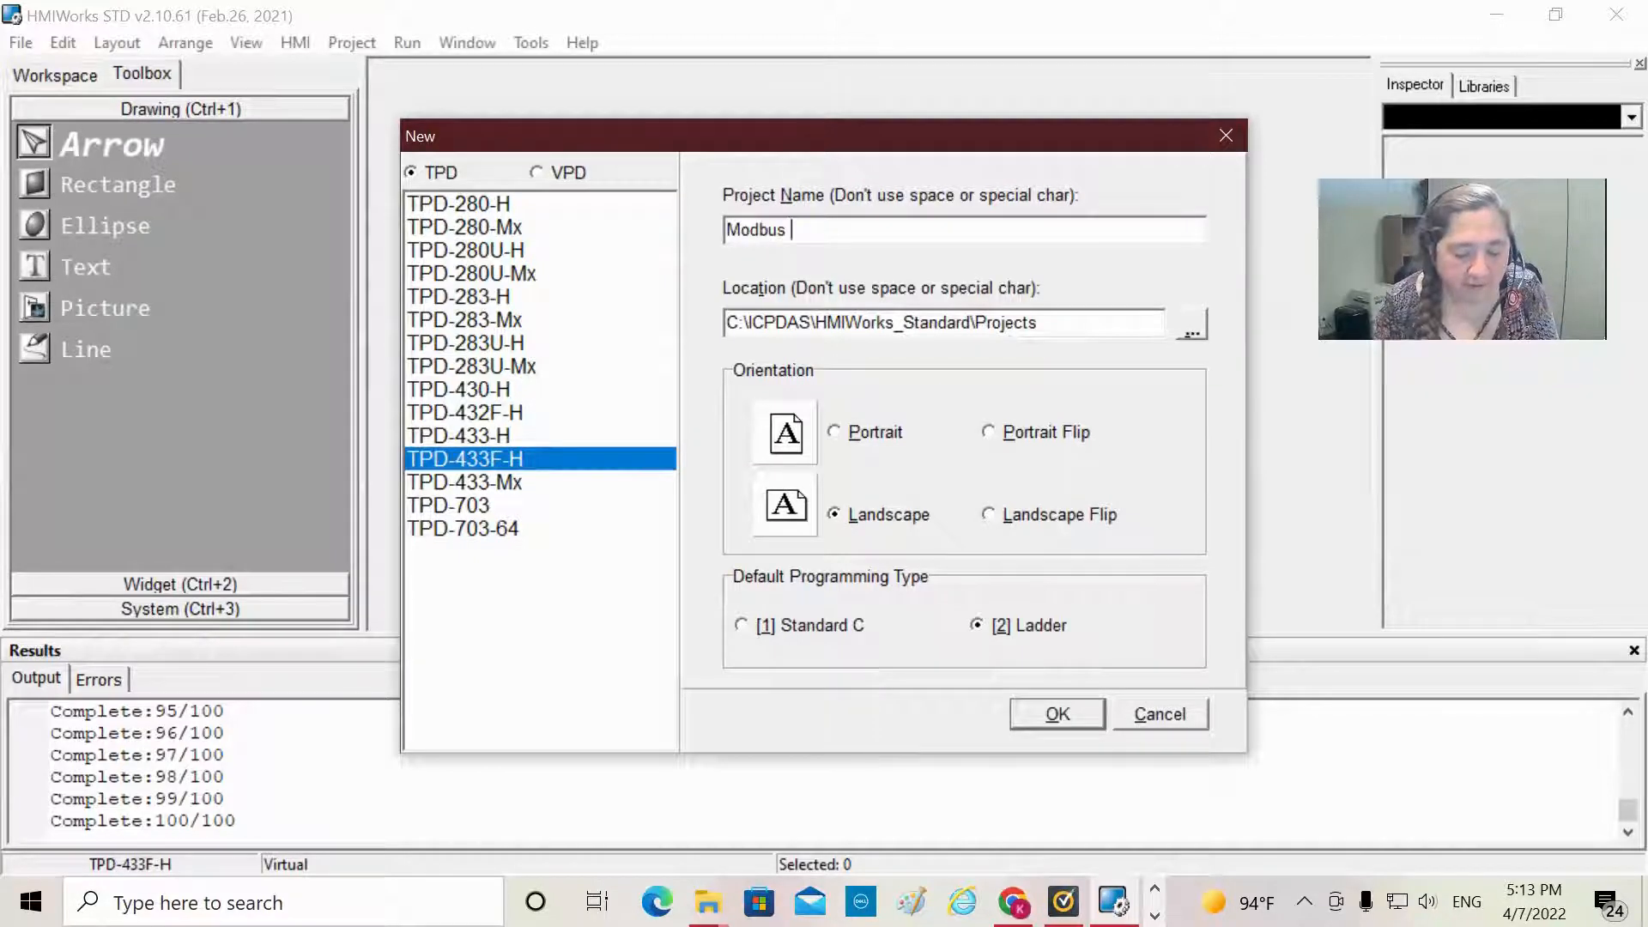
type("TCP t")
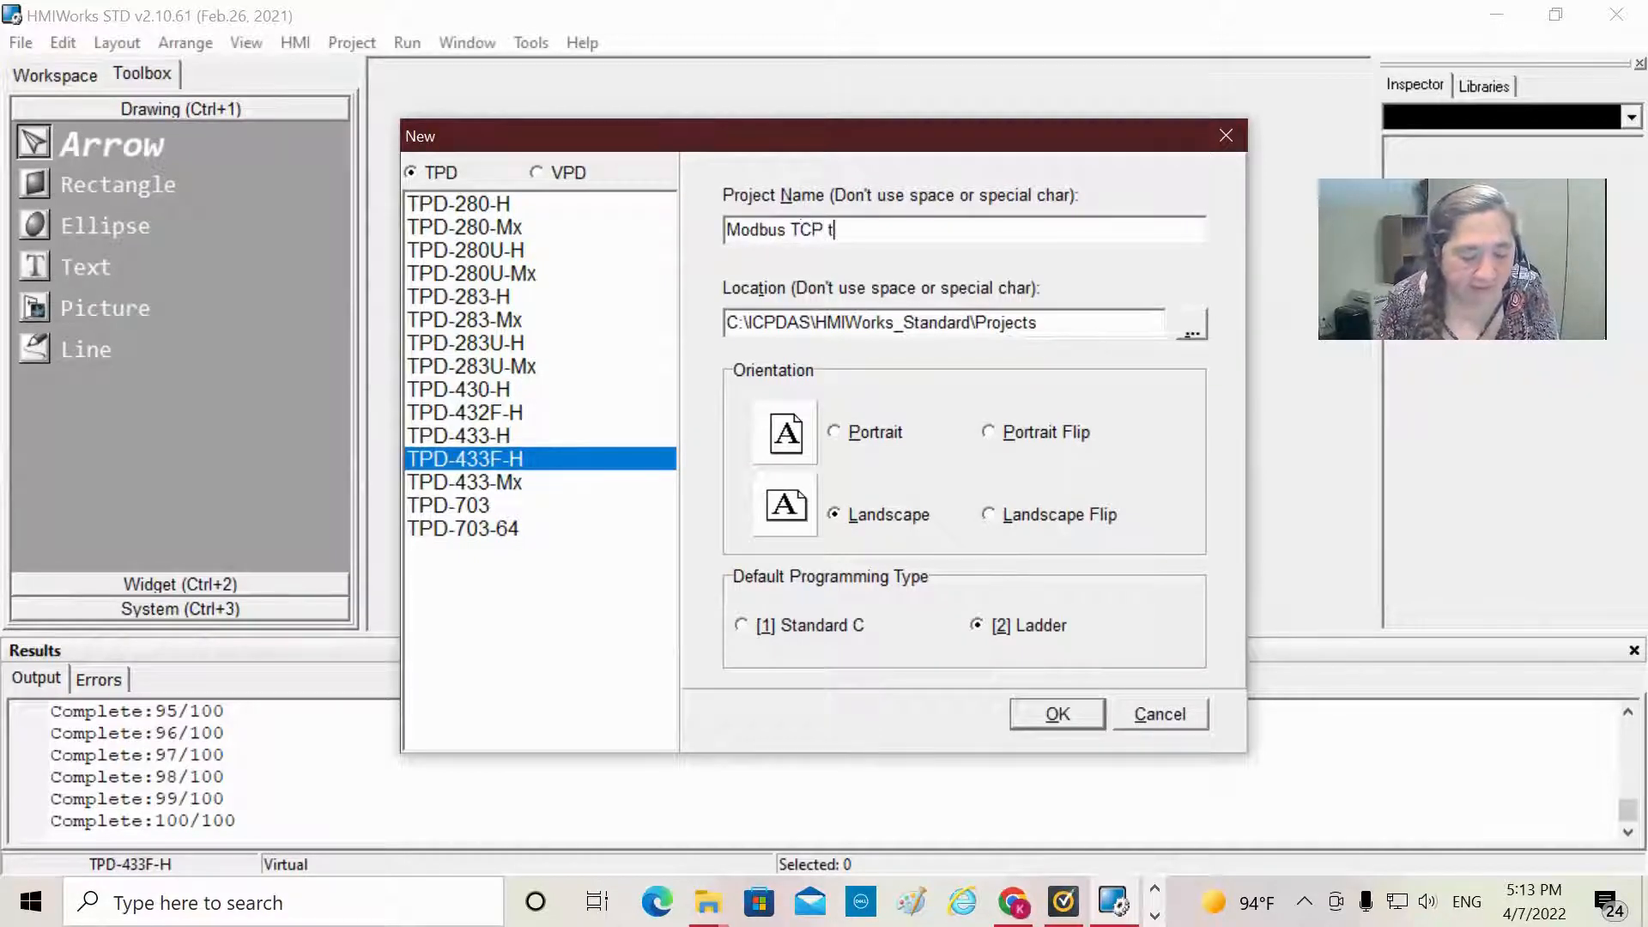
type("est")
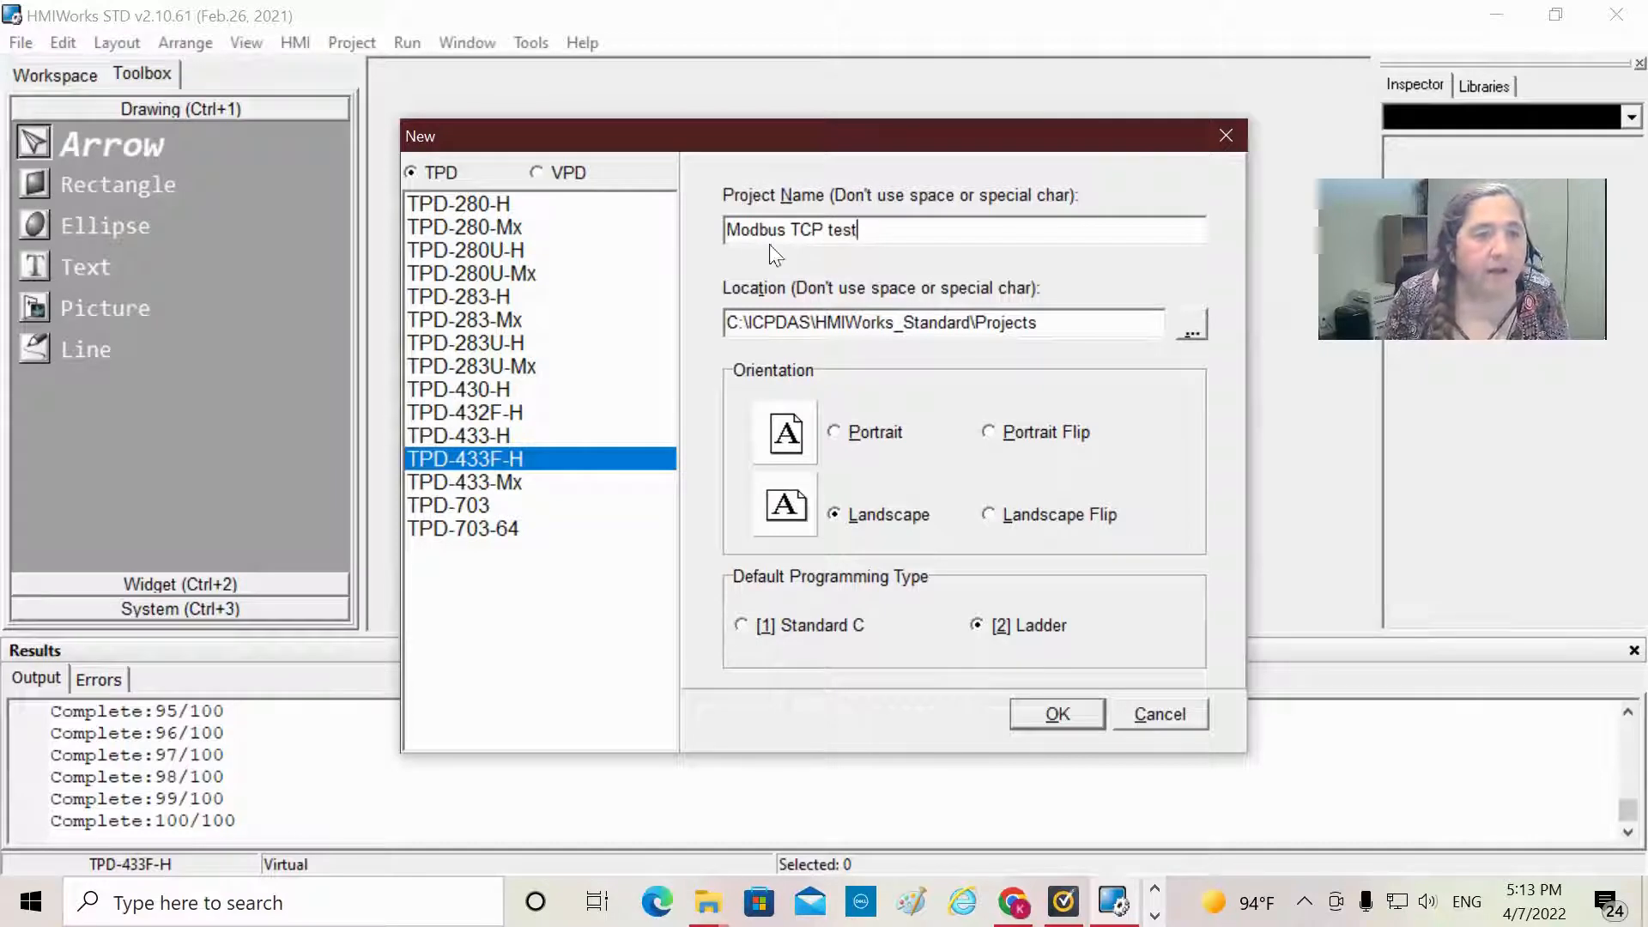
mouse_move(883, 352)
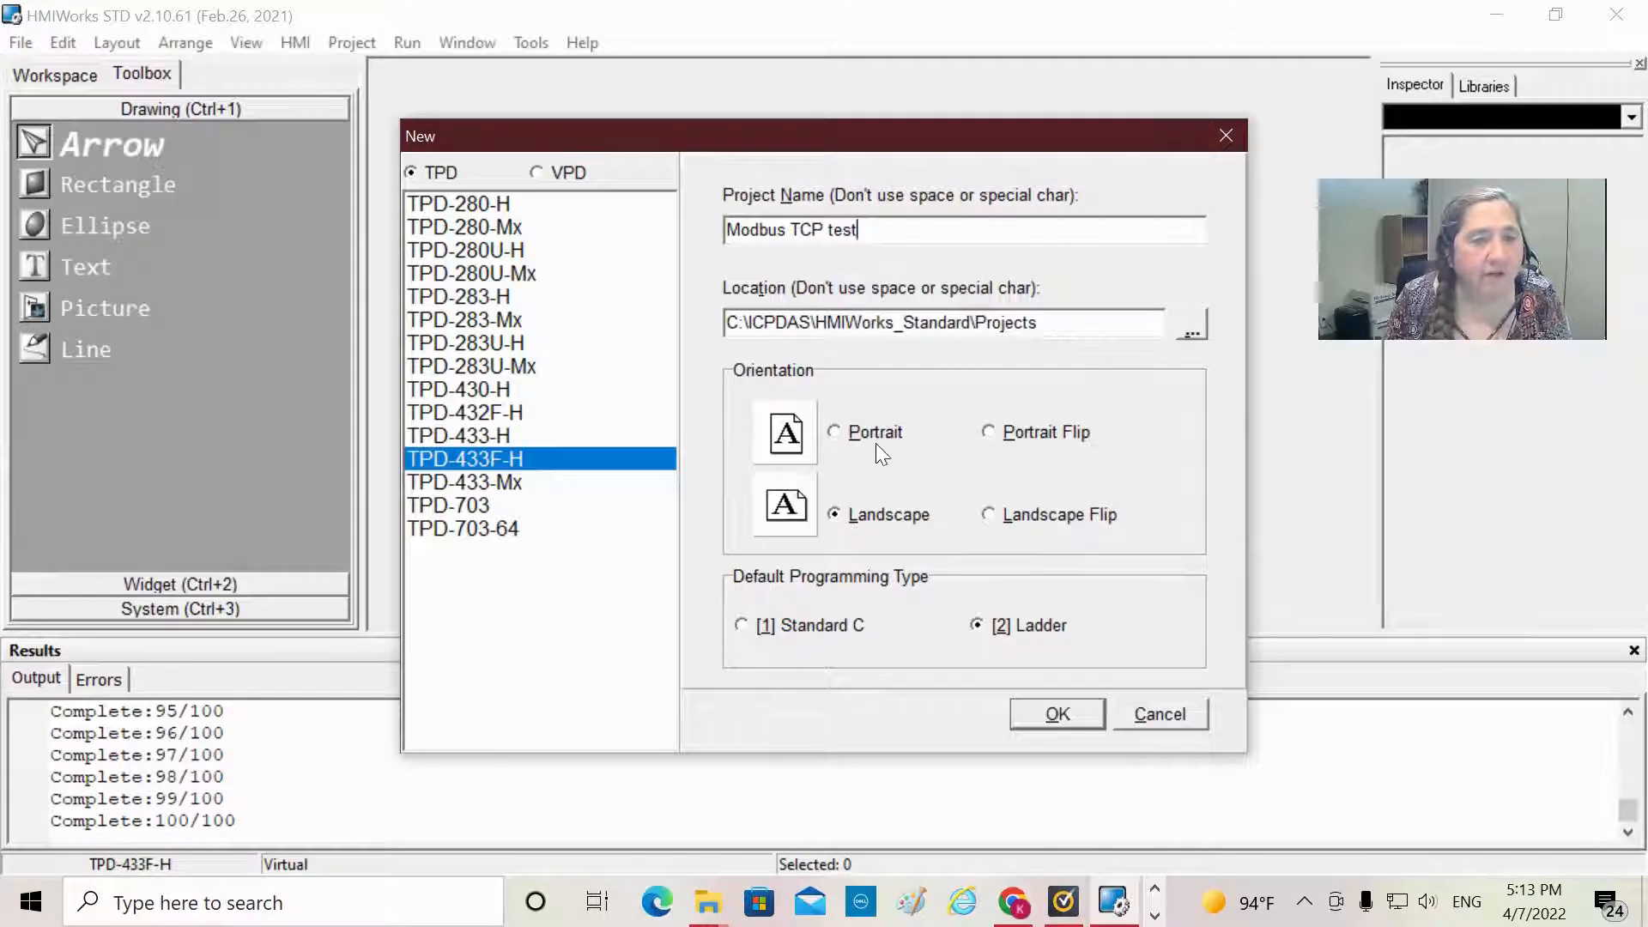
mouse_move(909, 491)
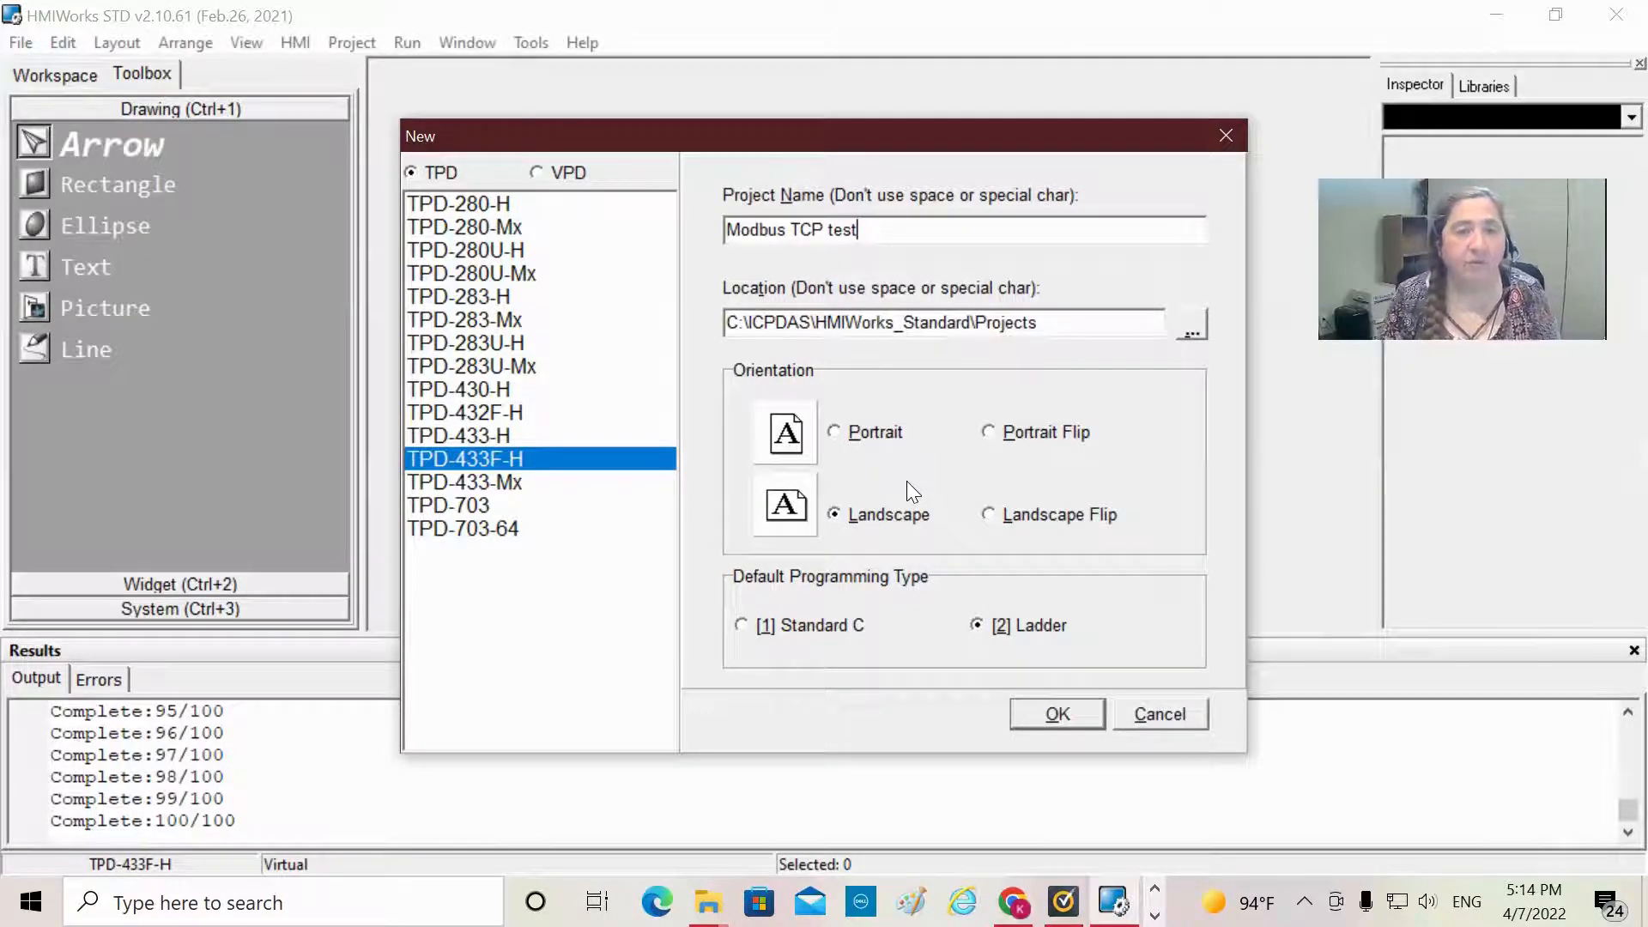
mouse_move(898, 525)
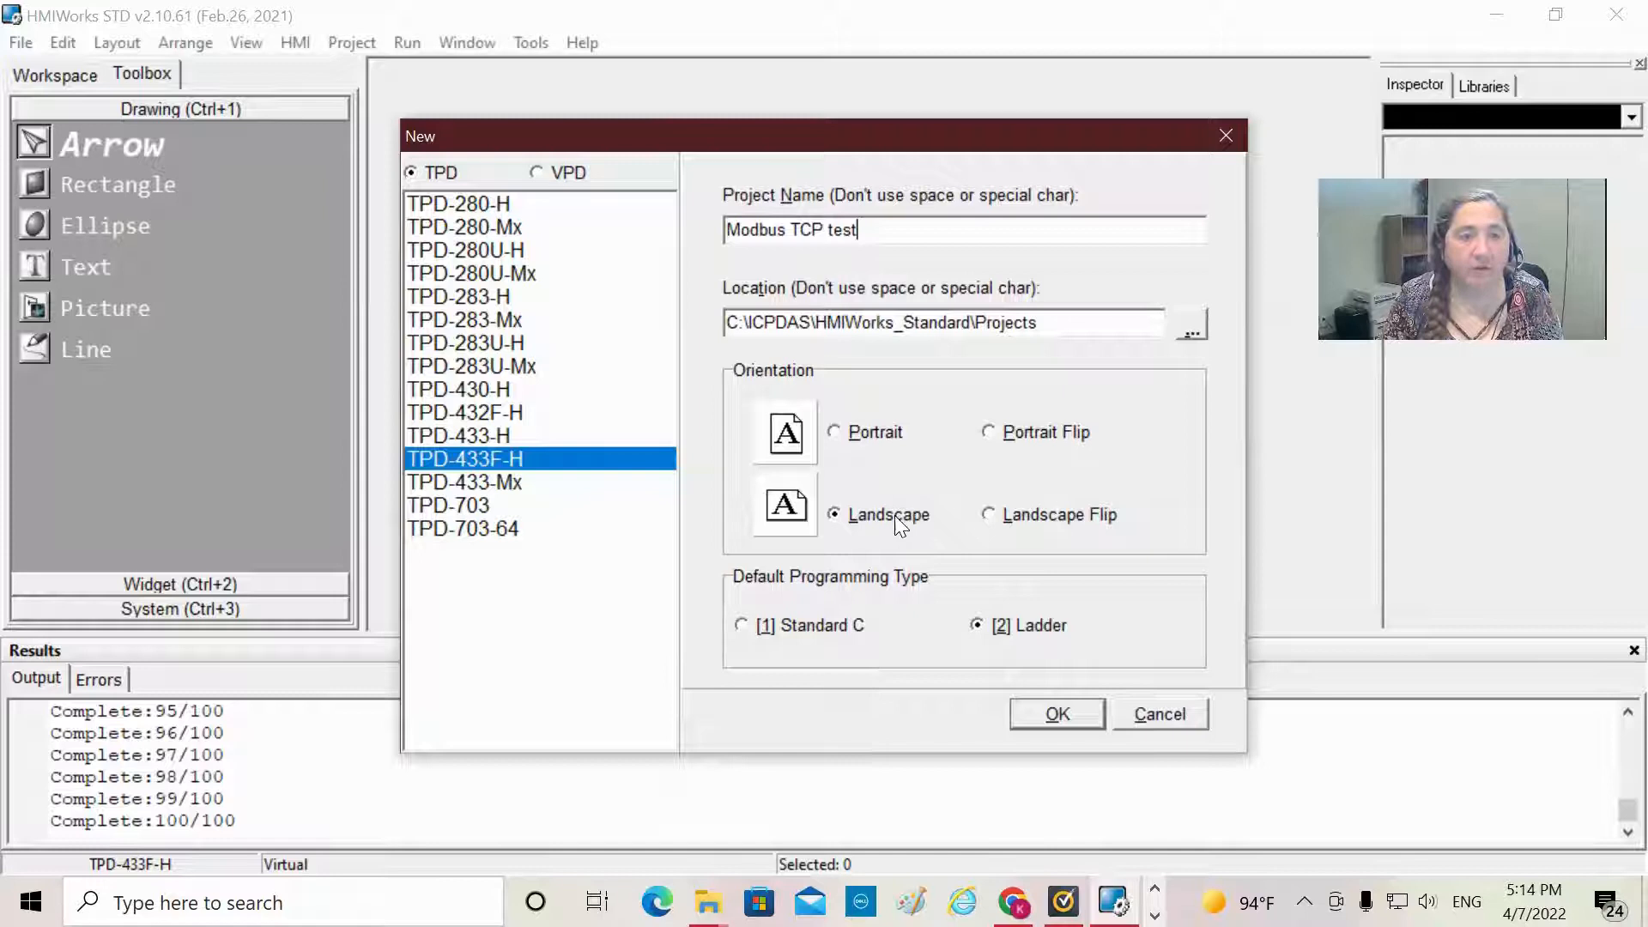
mouse_move(896, 534)
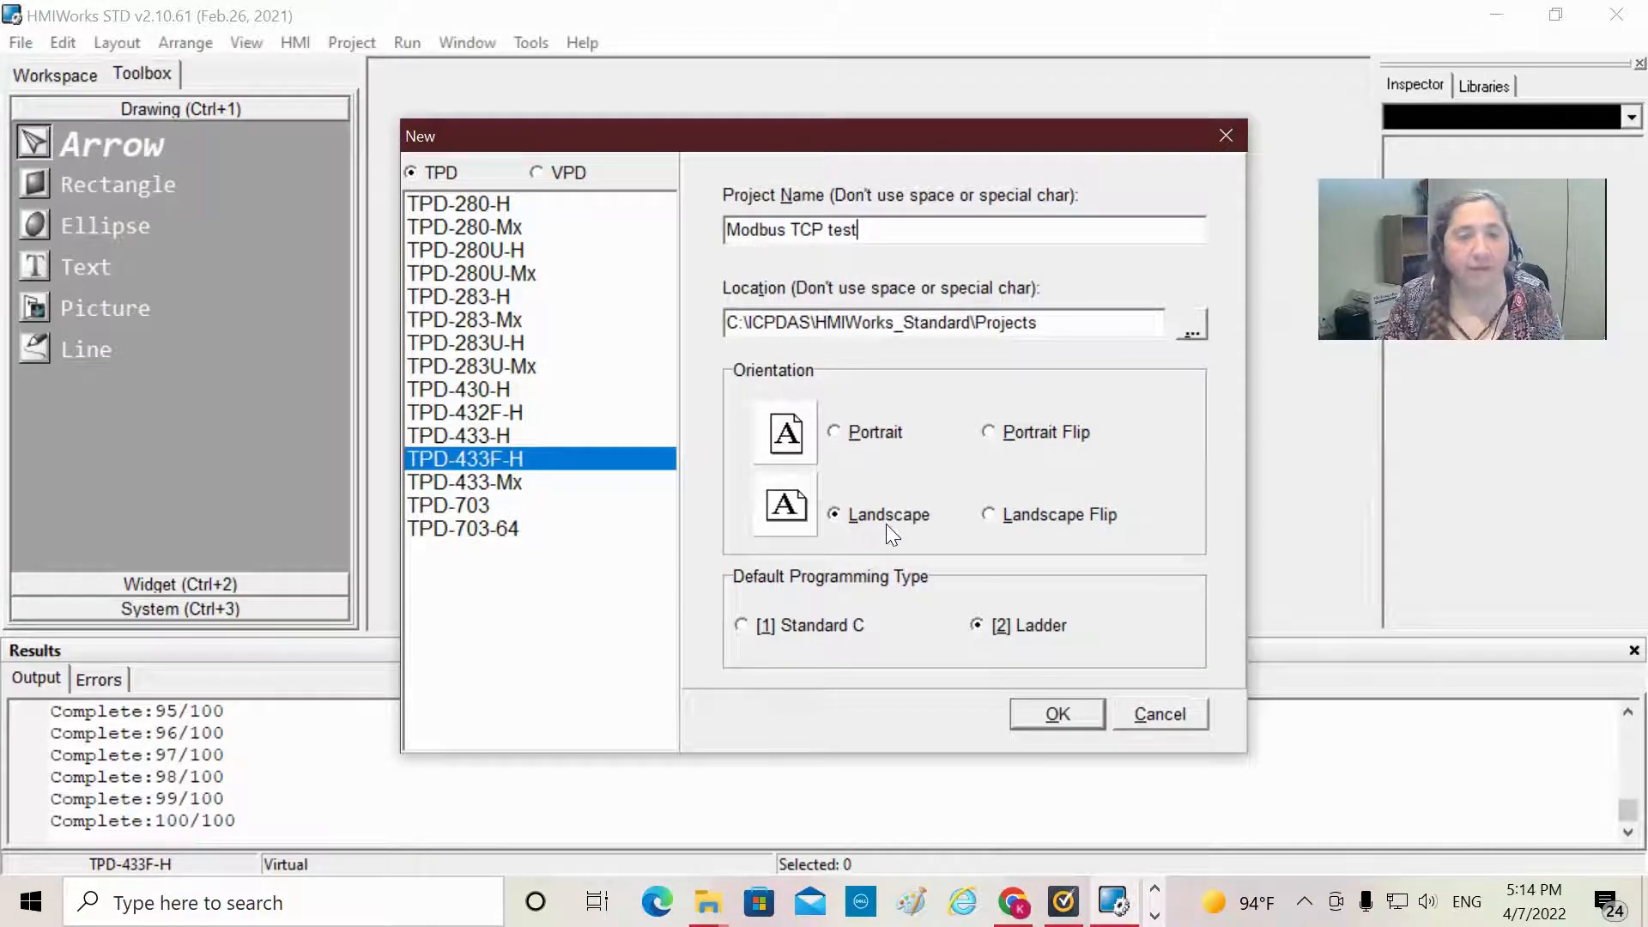
mouse_move(910, 607)
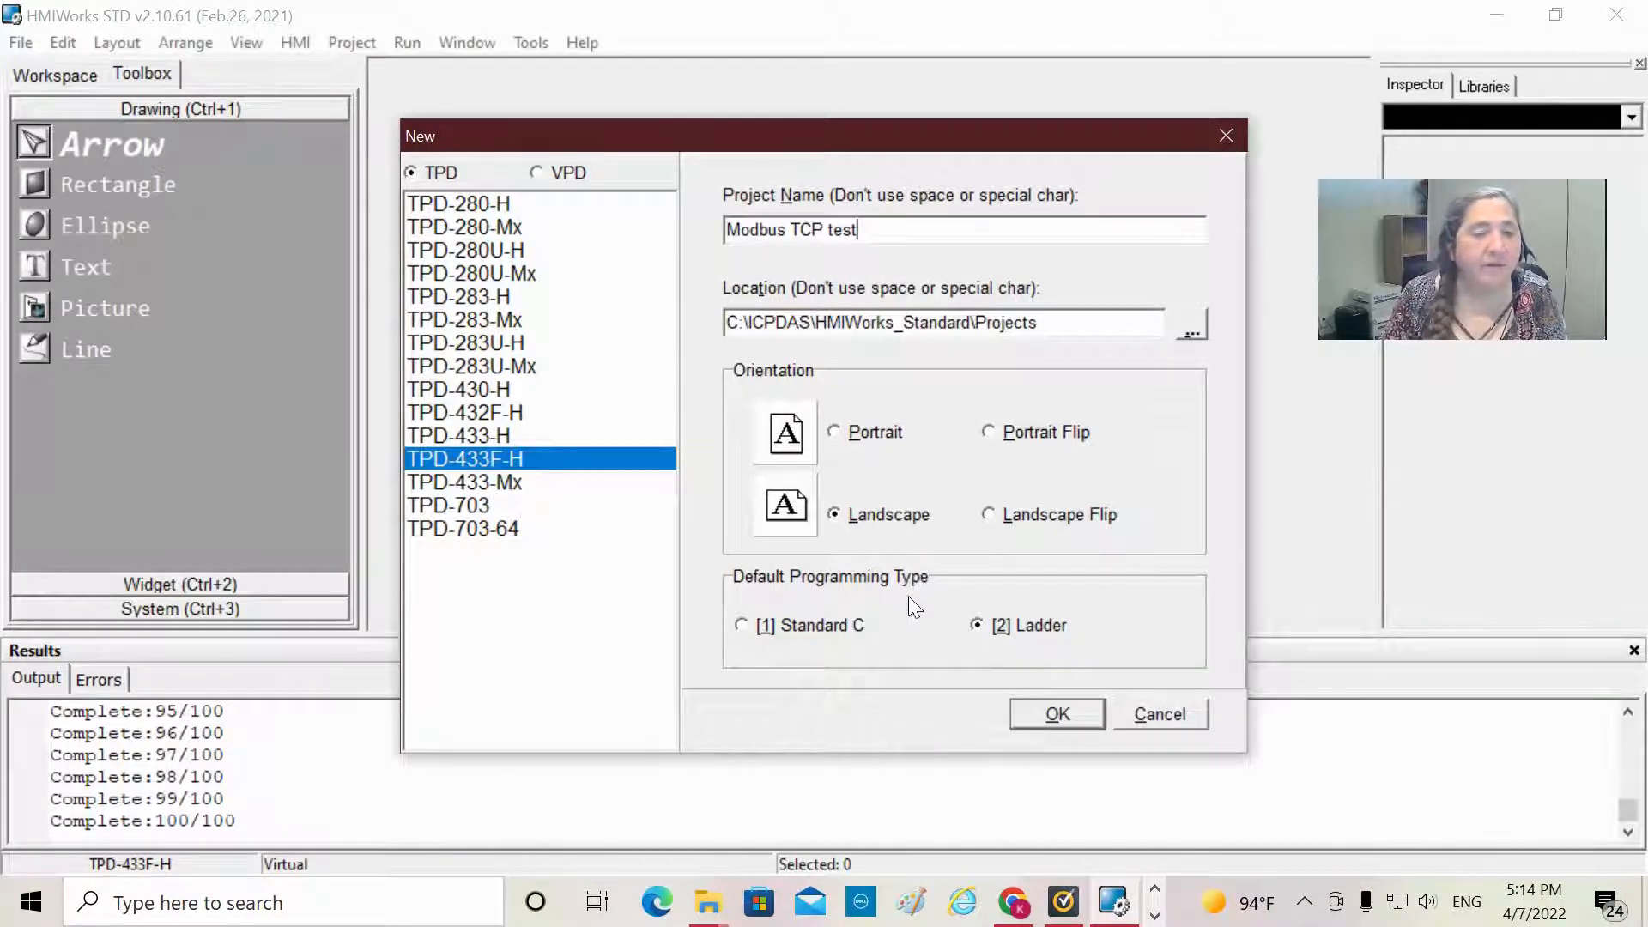
mouse_move(900, 607)
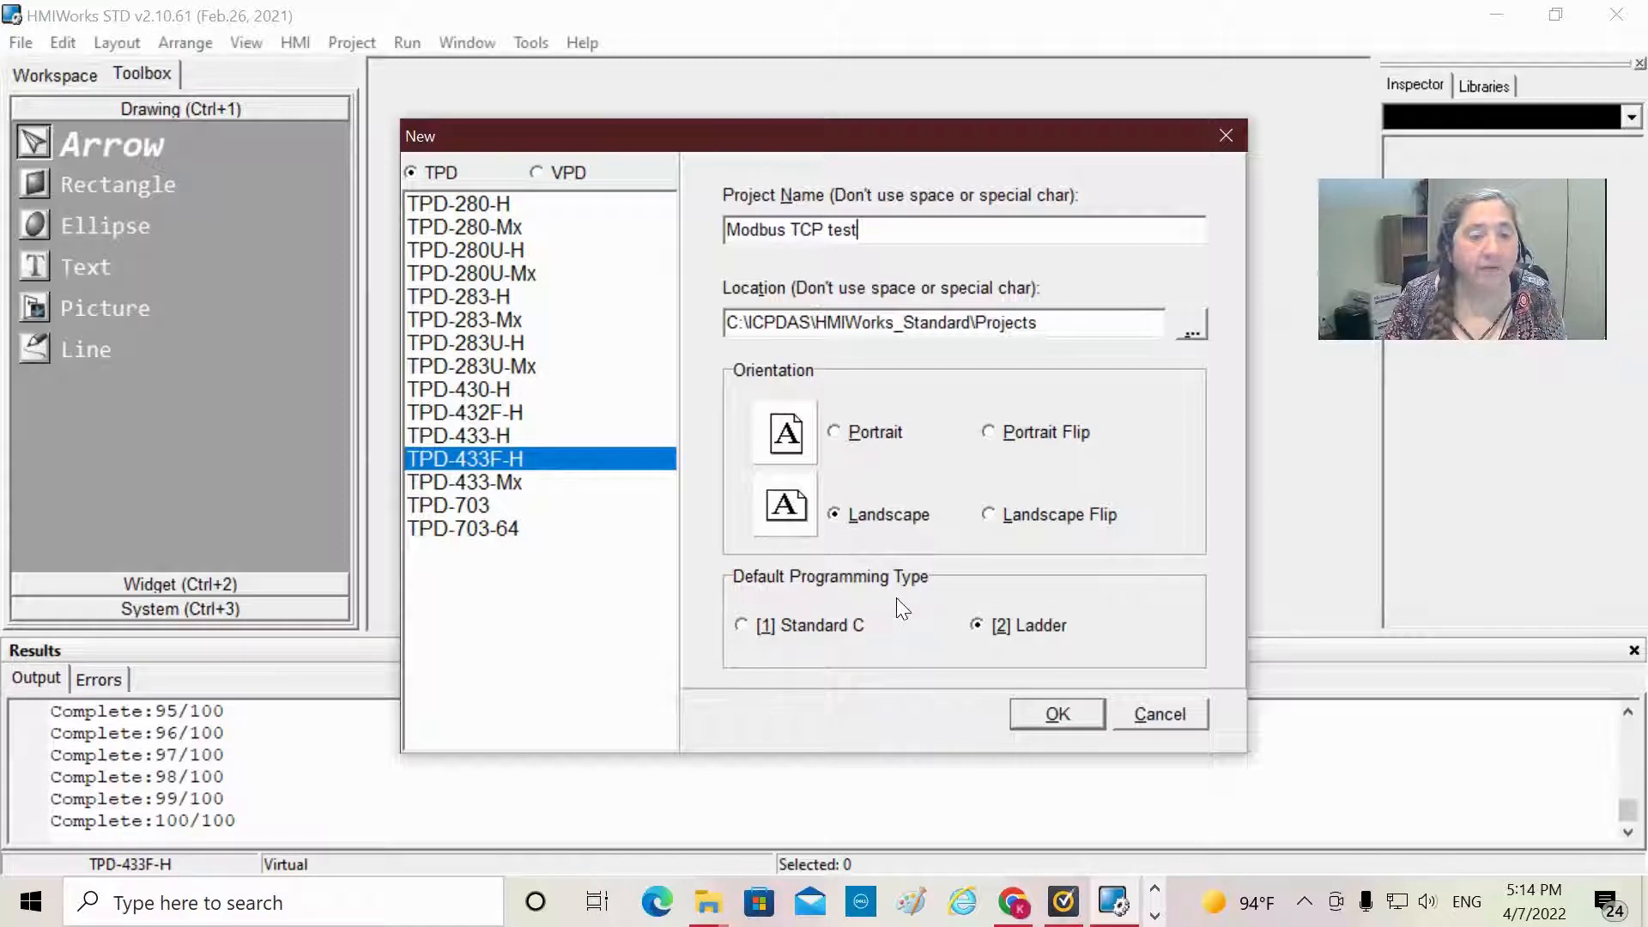
mouse_move(877, 649)
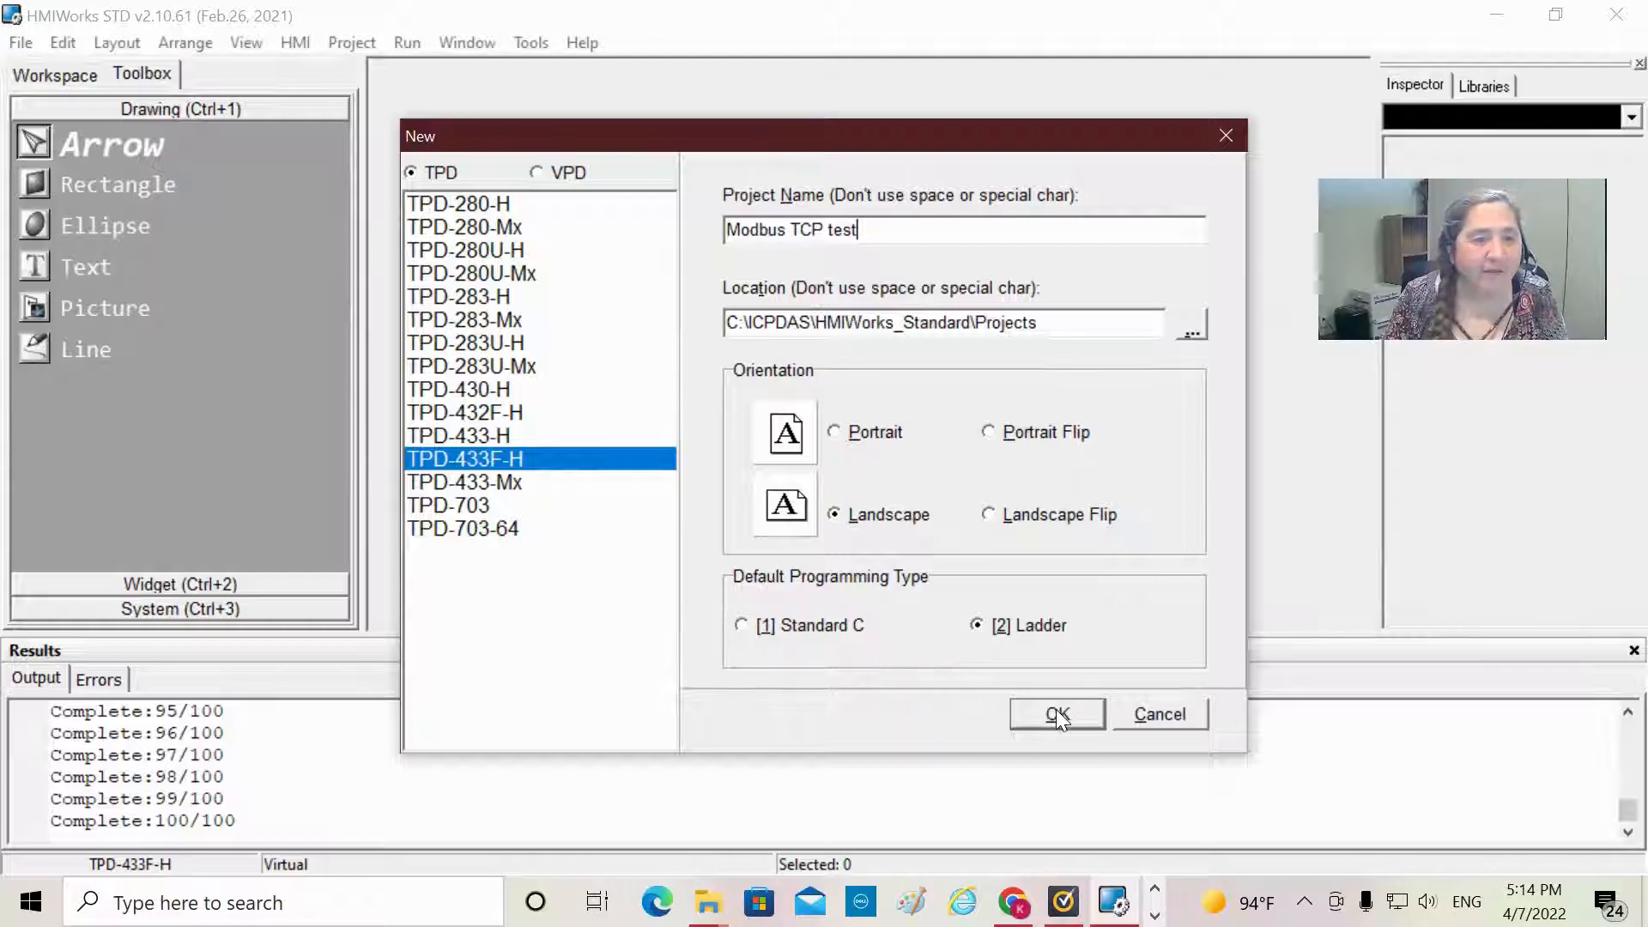
Step: Confirm the project, show the Workspace tree, and bring up Connection's New Connection option
left_click(1057, 713)
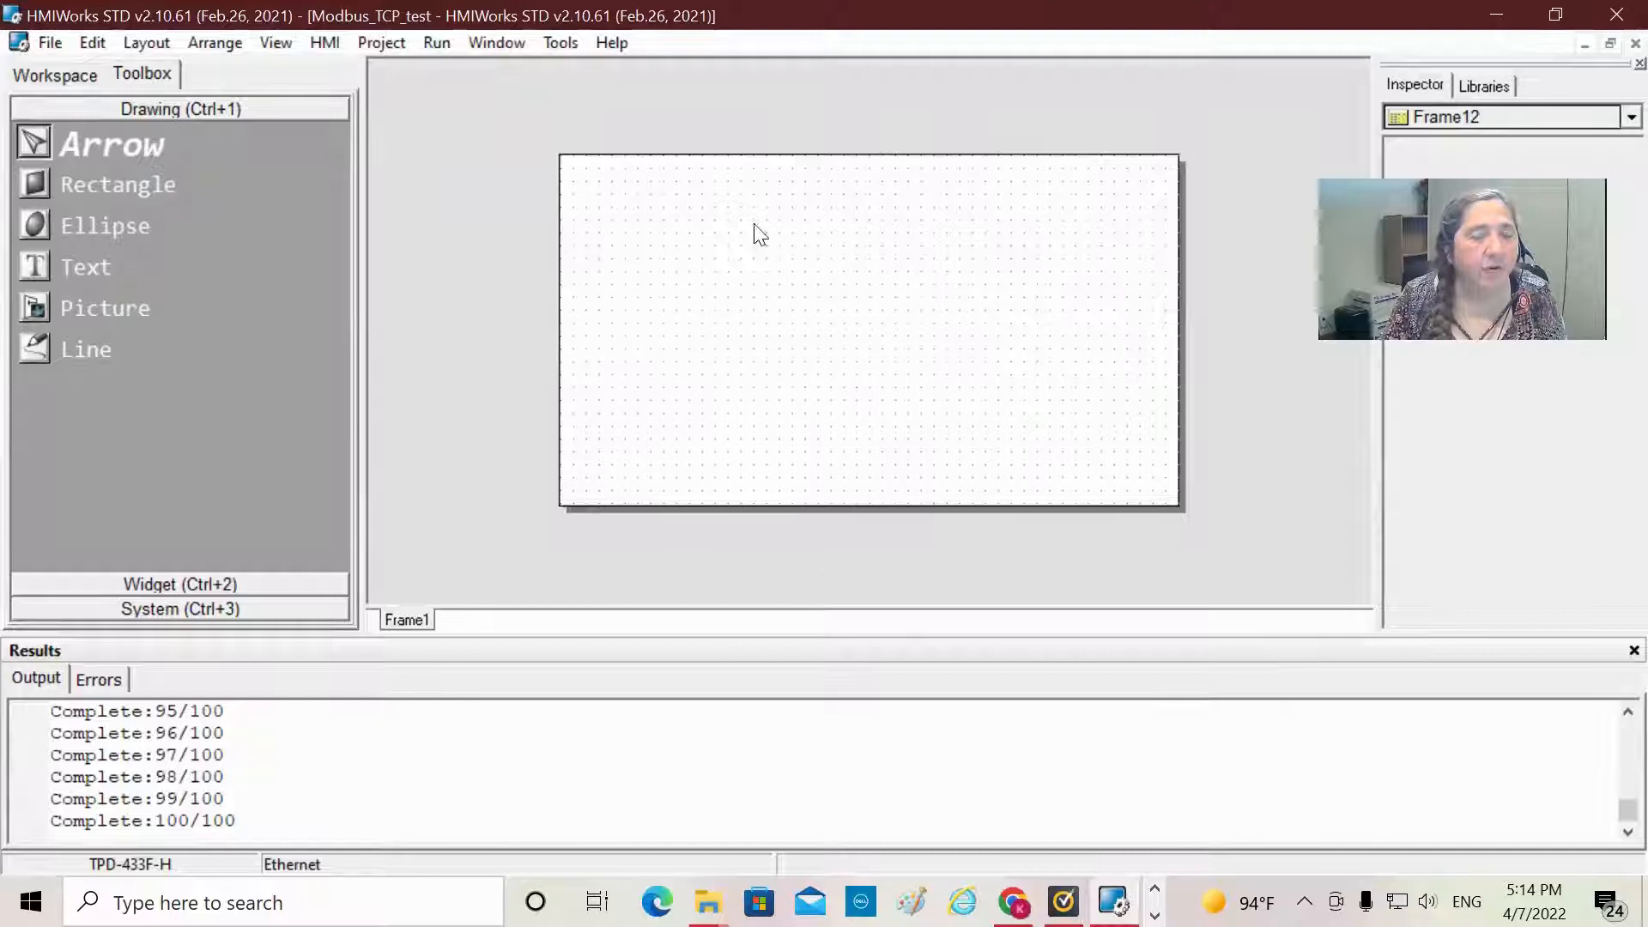
mouse_move(1054, 392)
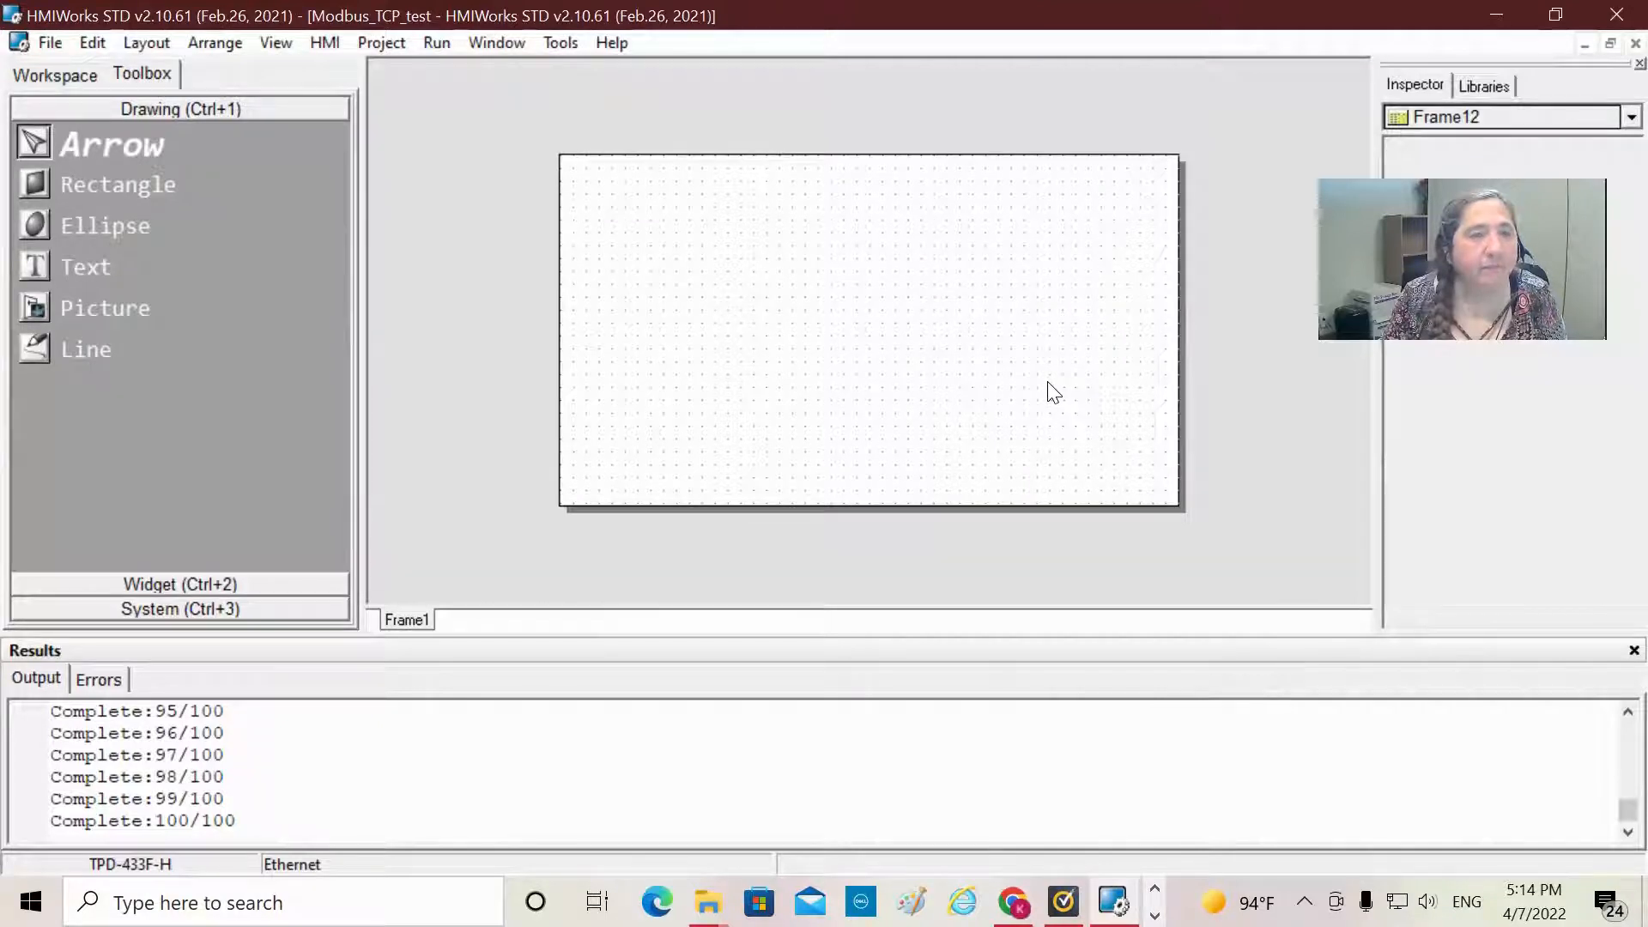
mouse_move(322, 146)
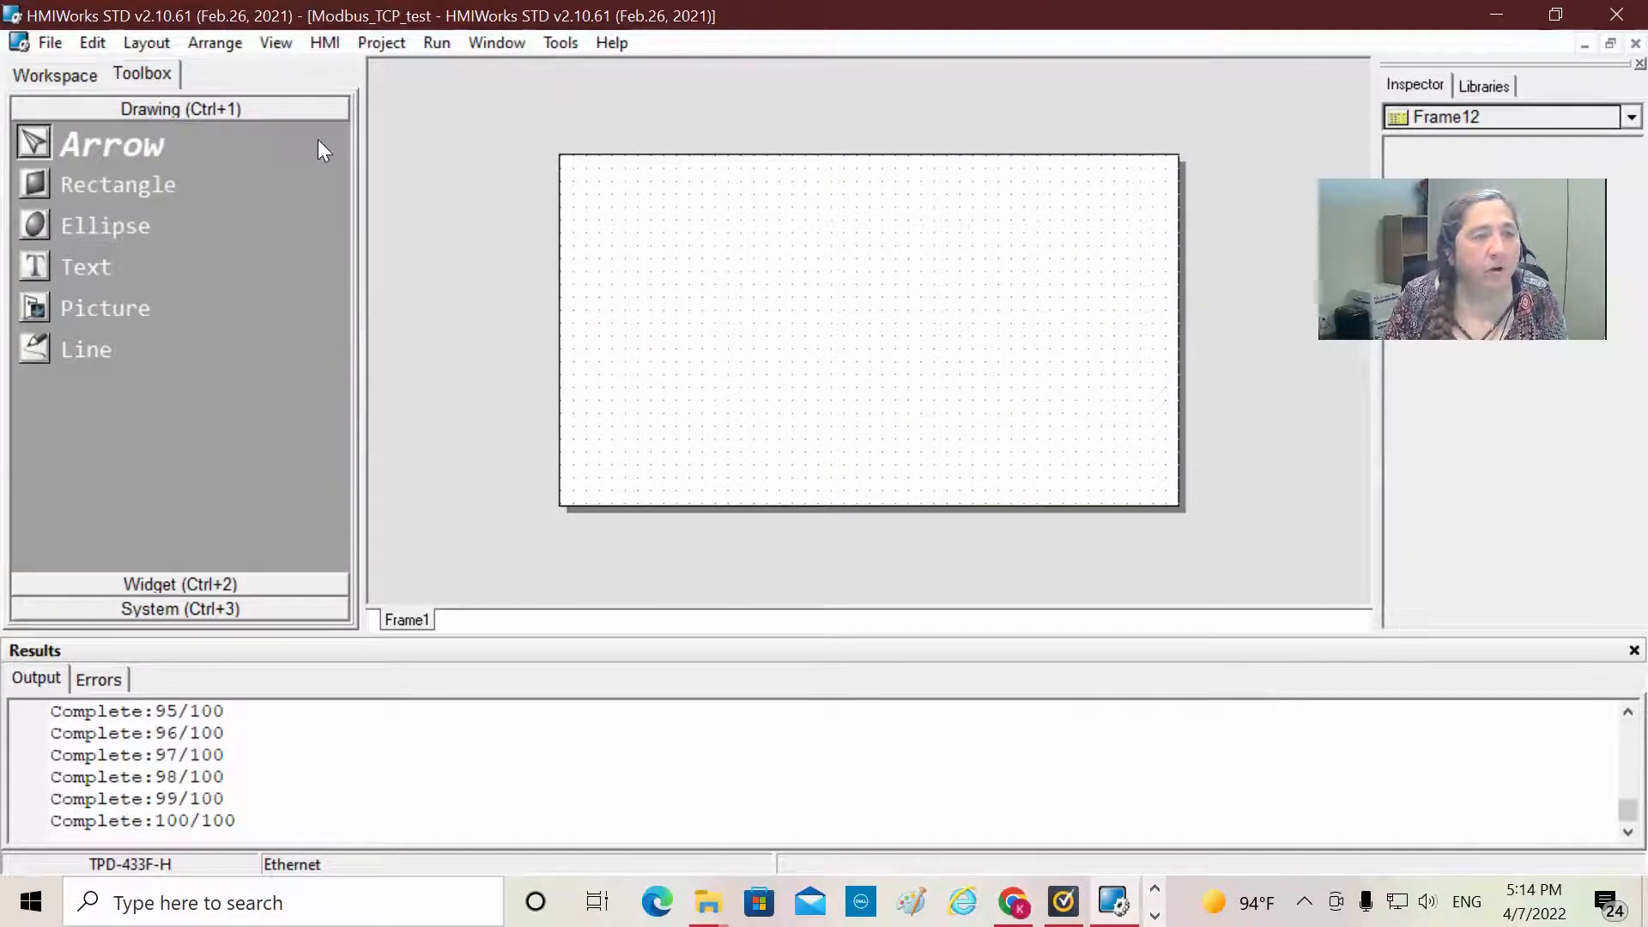
left_click(53, 74)
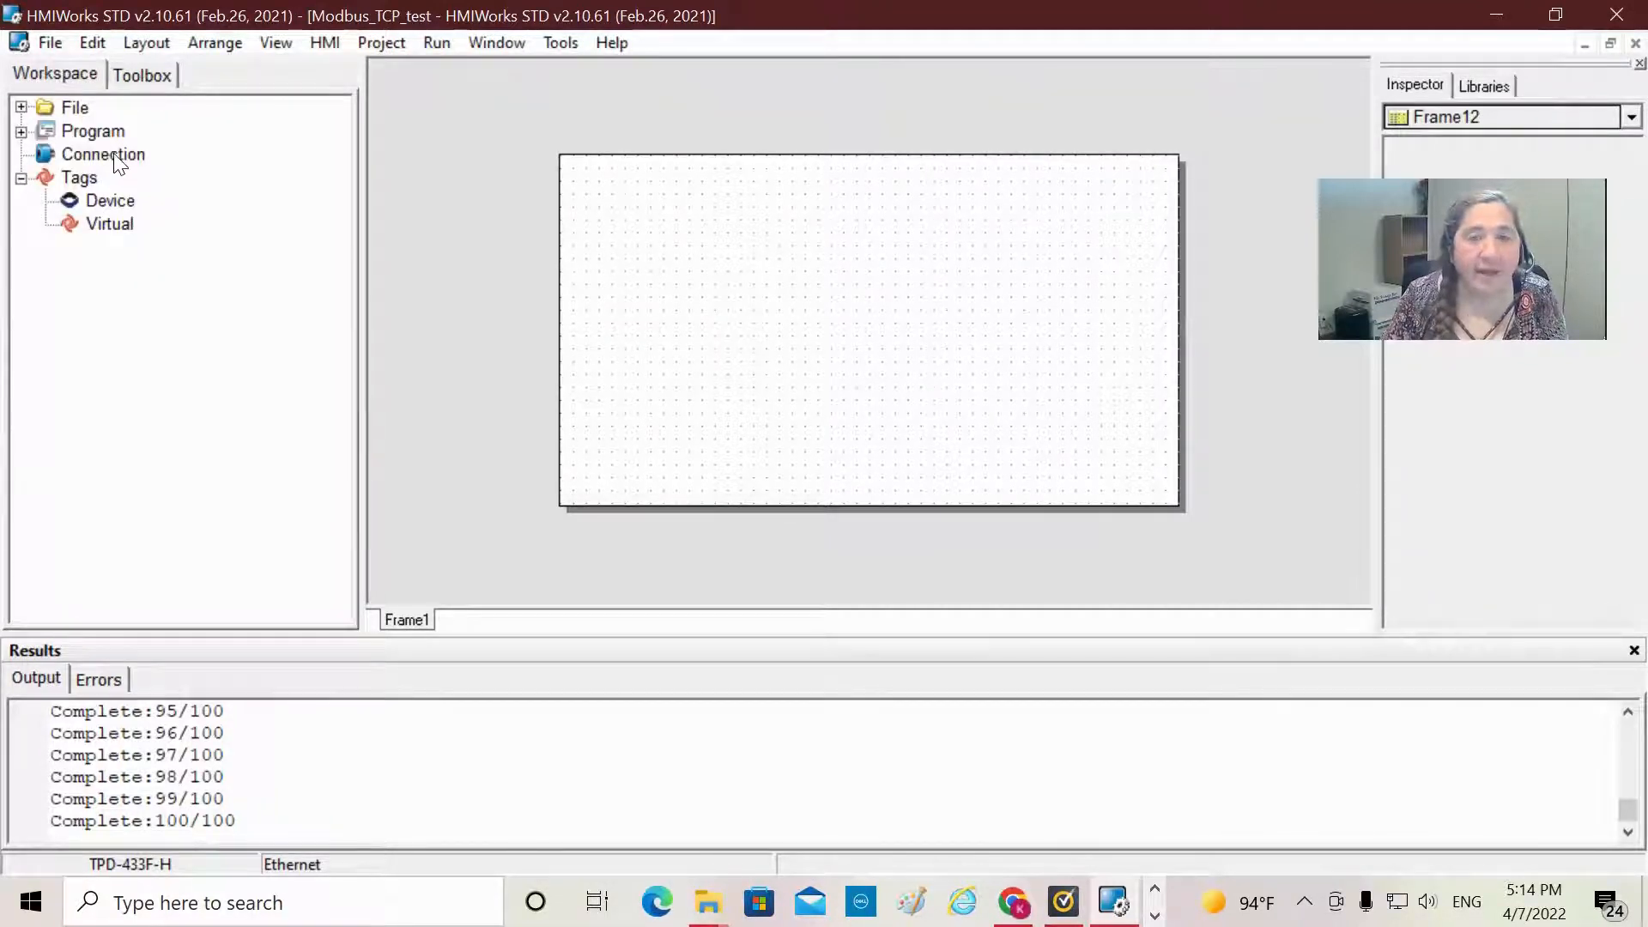
left_click(103, 154)
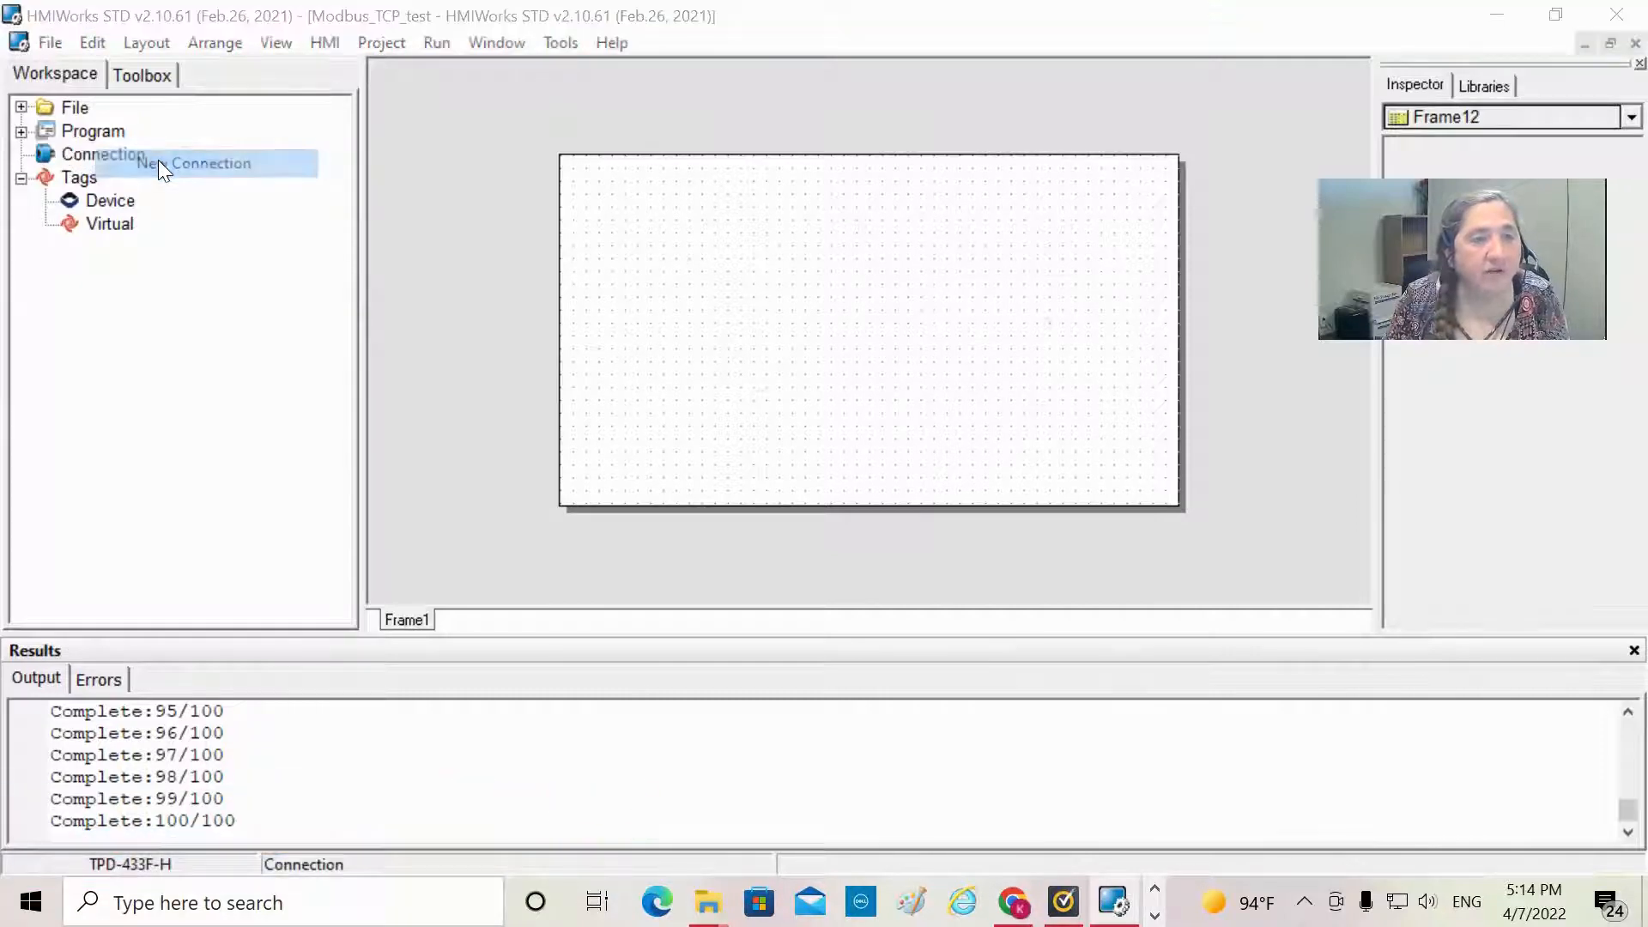
Step: Add a new connection with remote IP 21.127.198.192 on port 502
left_click(209, 163)
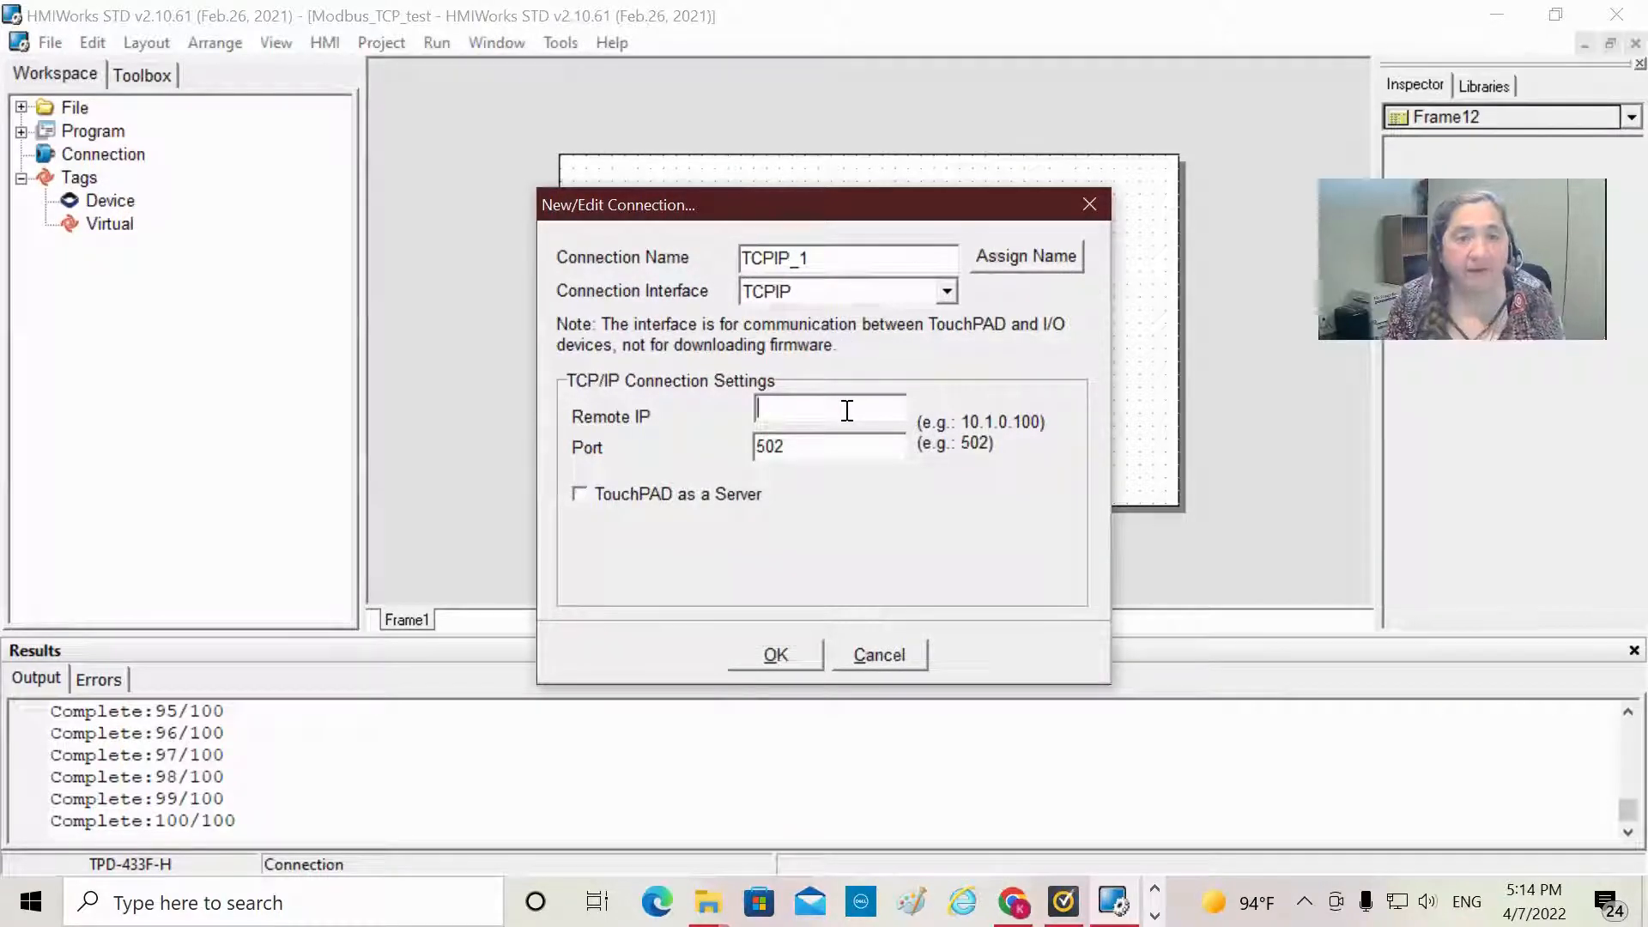
mouse_move(950, 434)
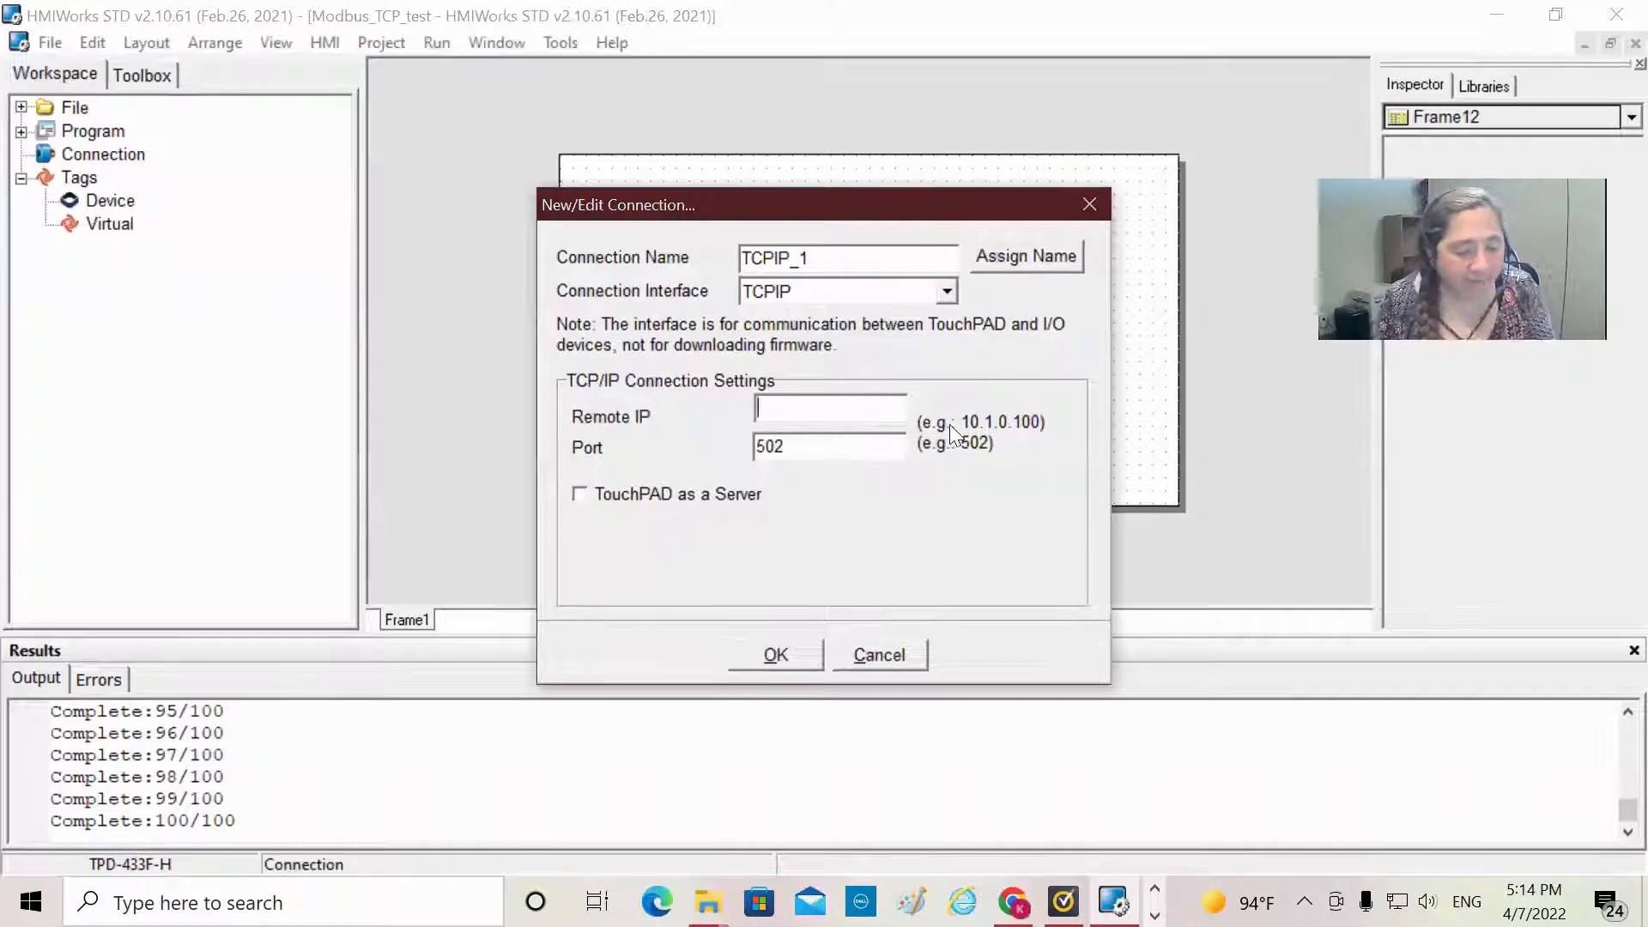
type("21.")
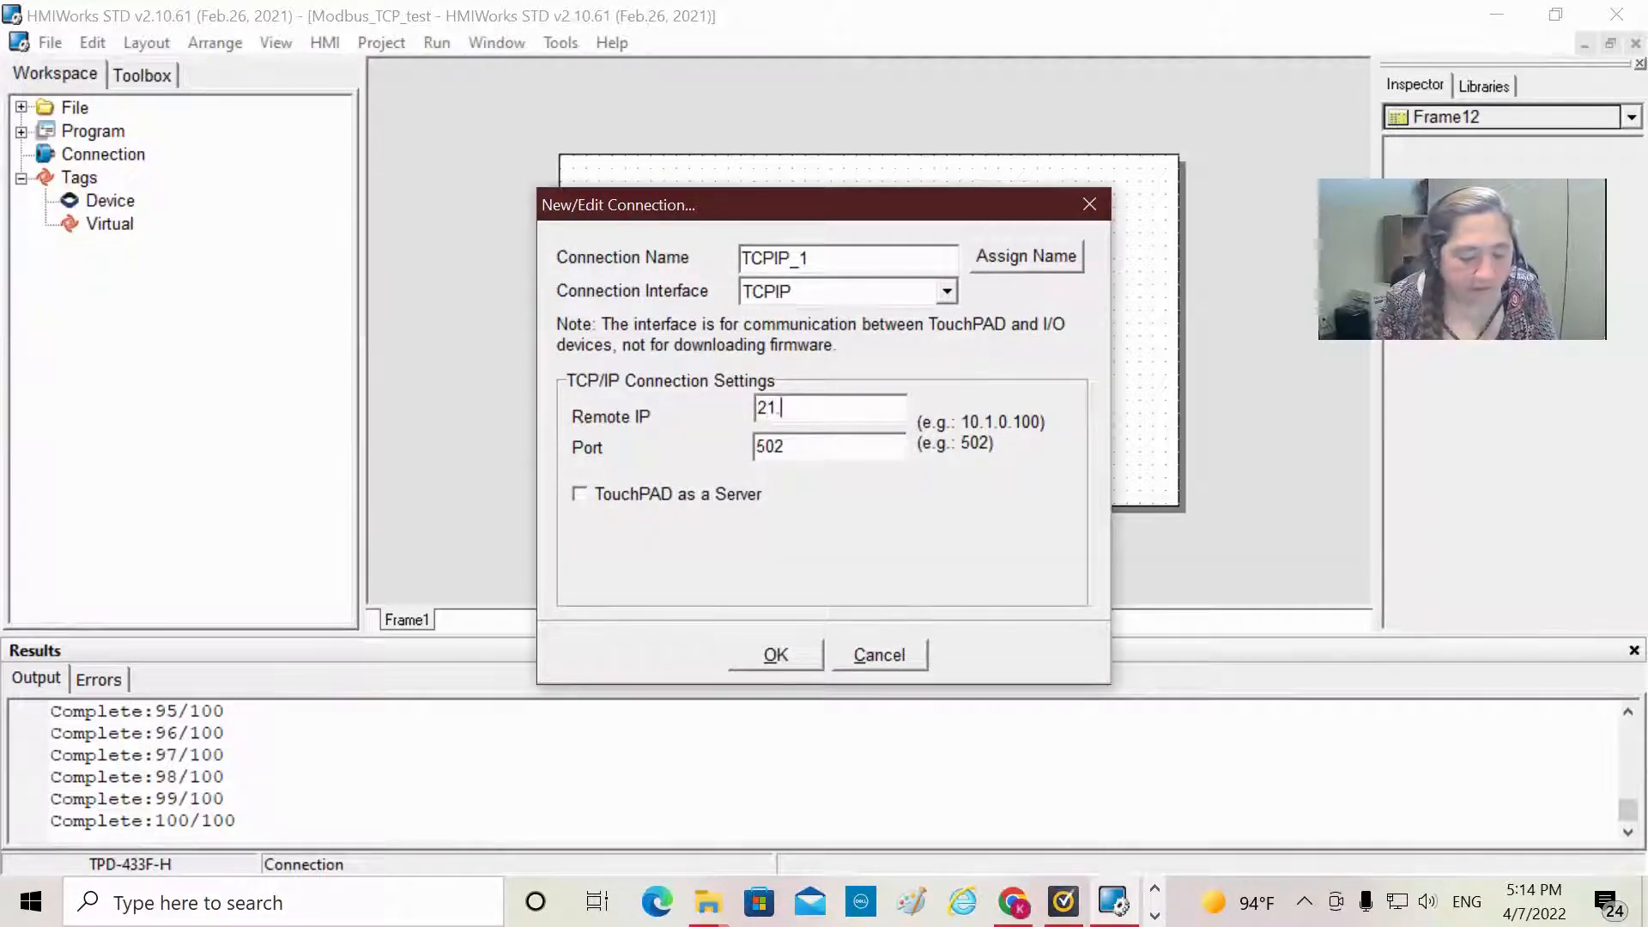
type("127")
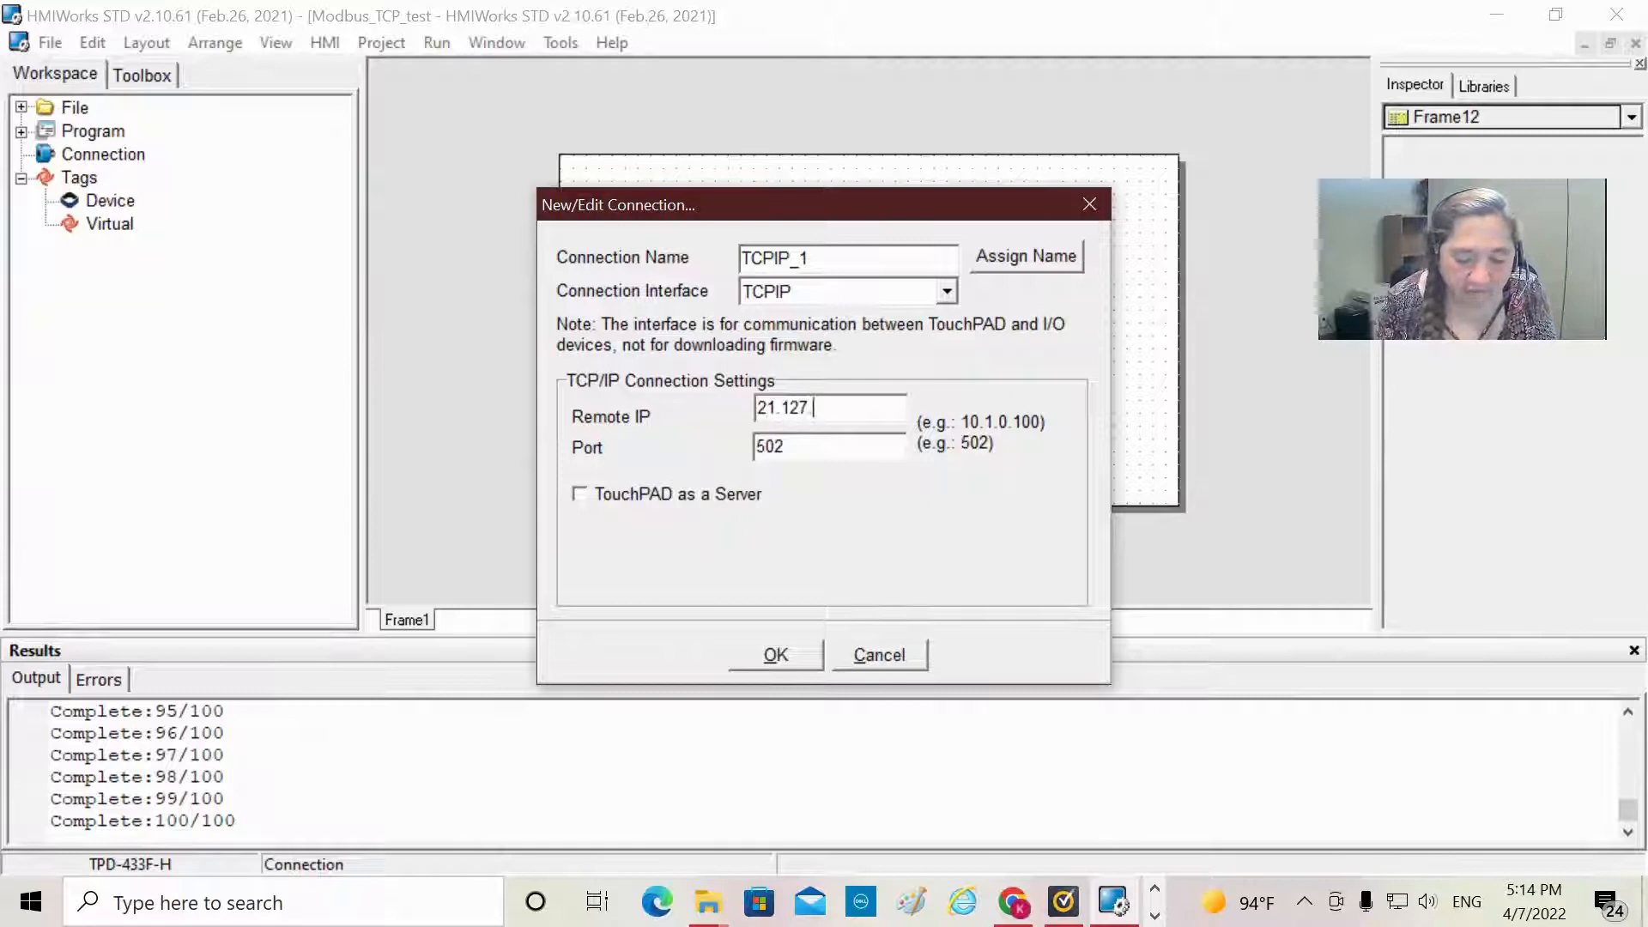
type(".198")
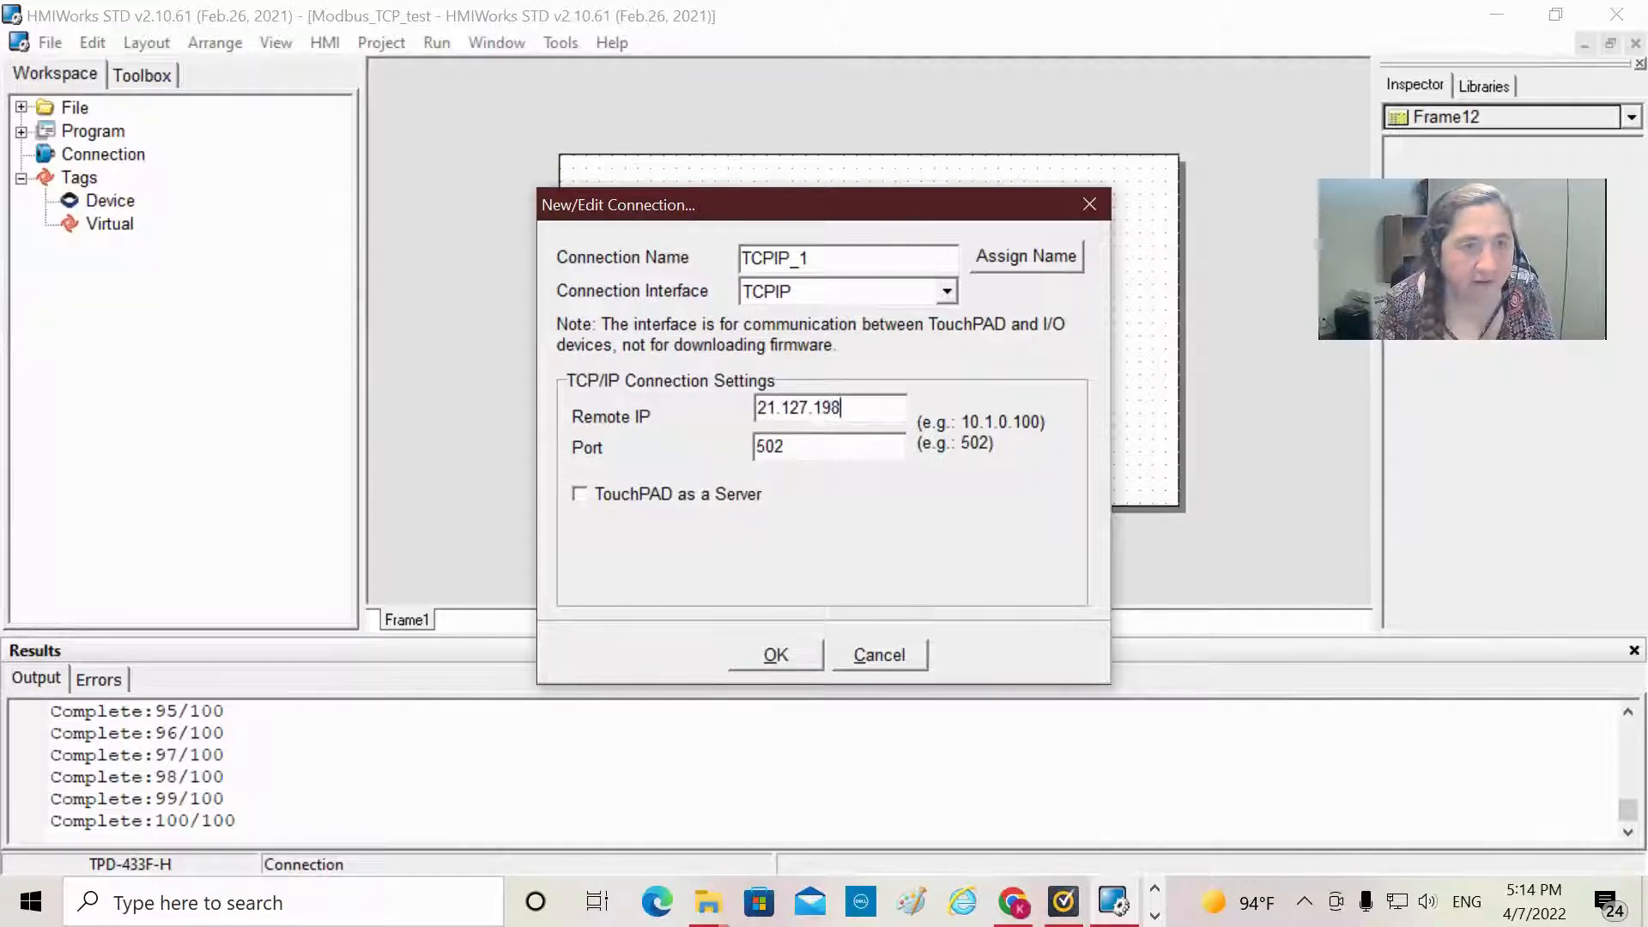
type(".1")
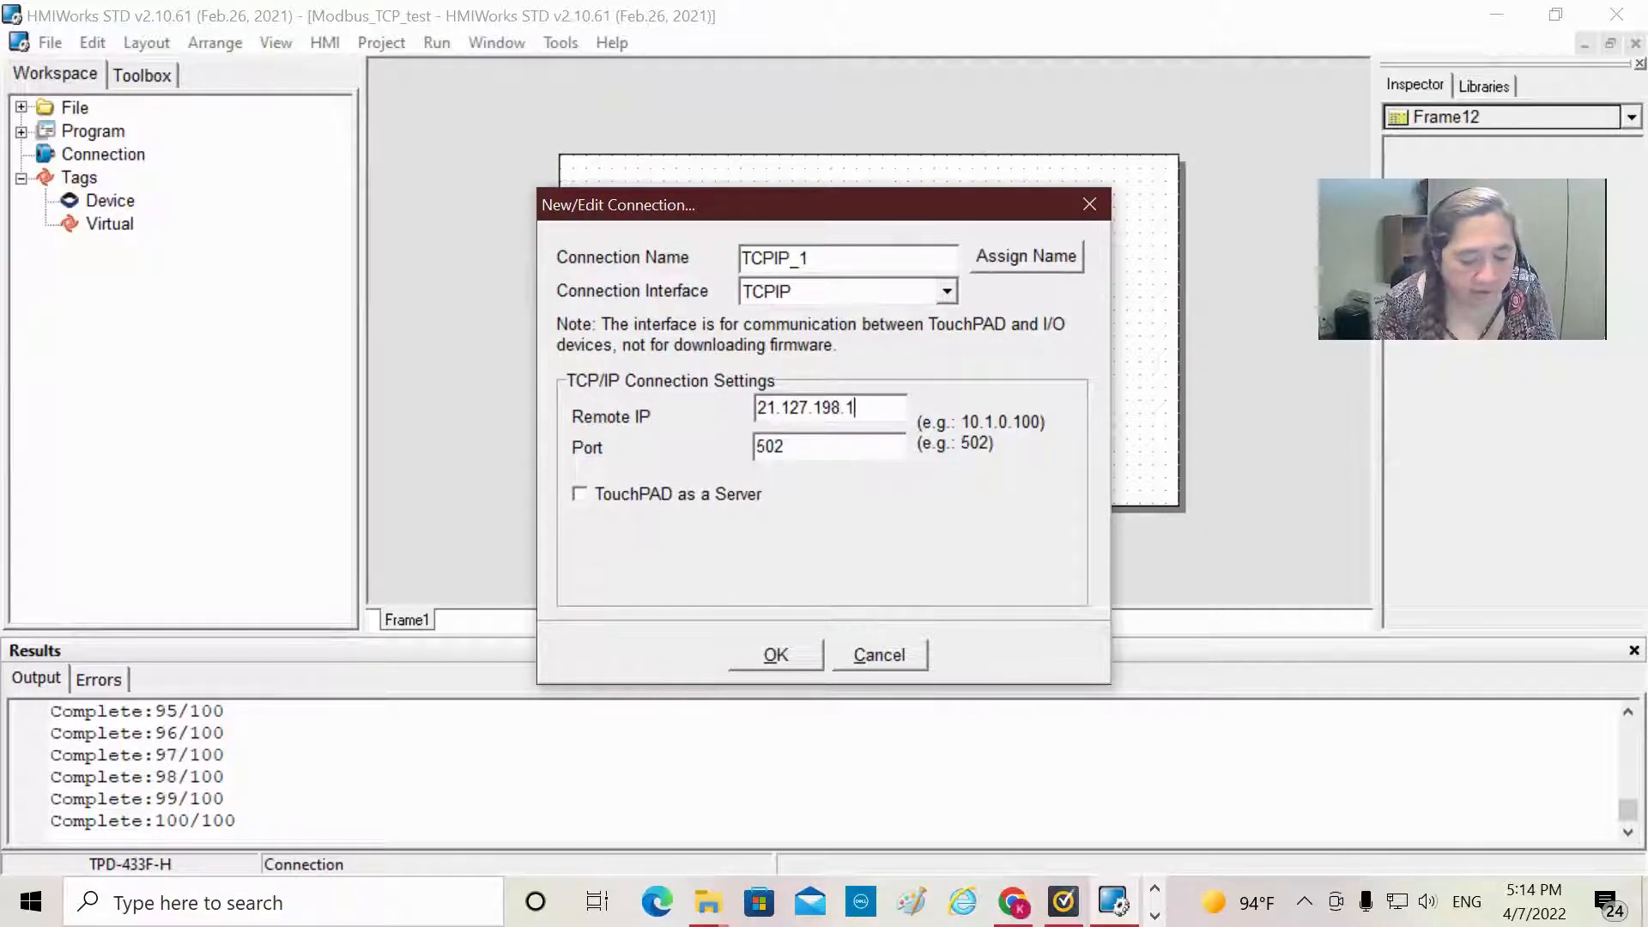
type("92")
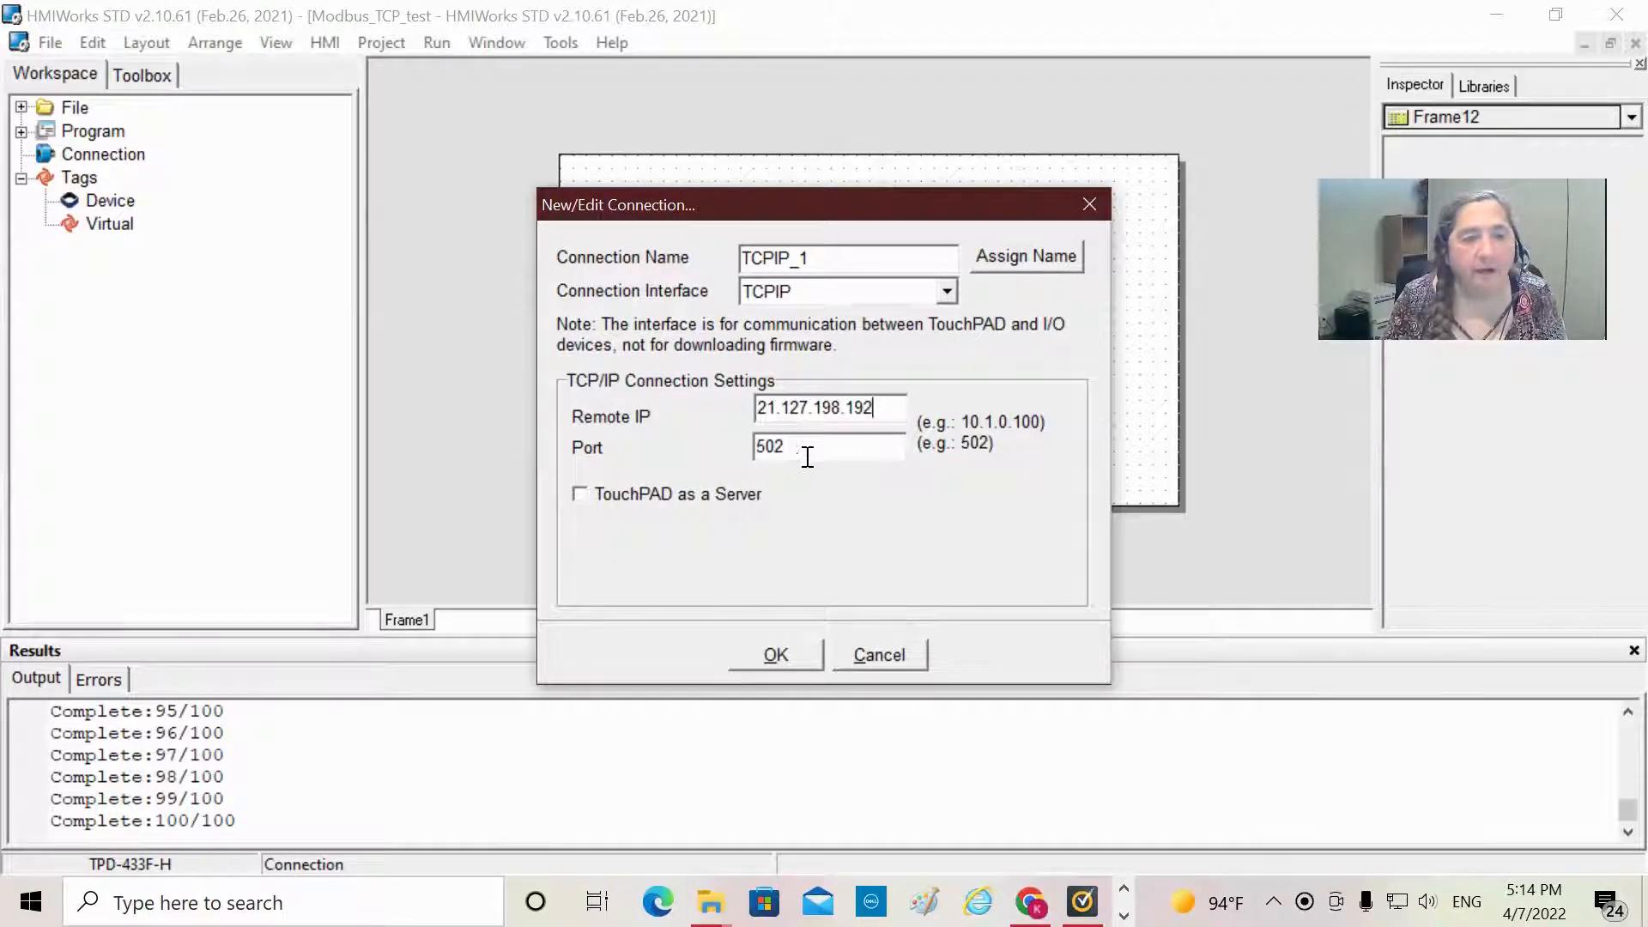
mouse_move(825, 472)
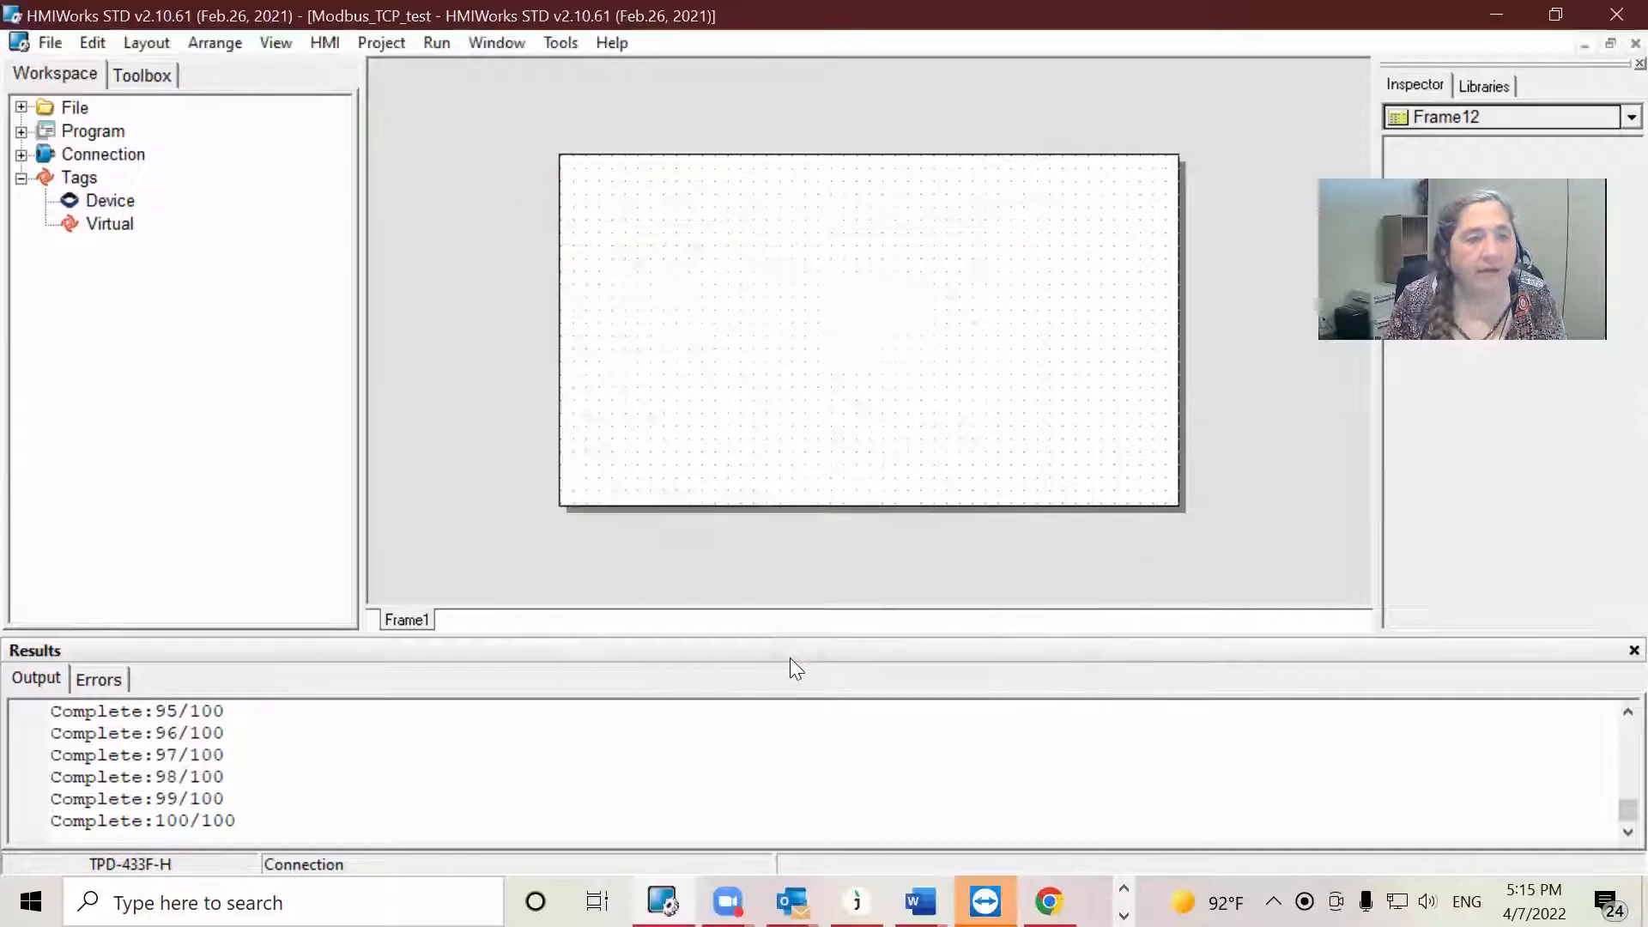
mouse_move(259, 242)
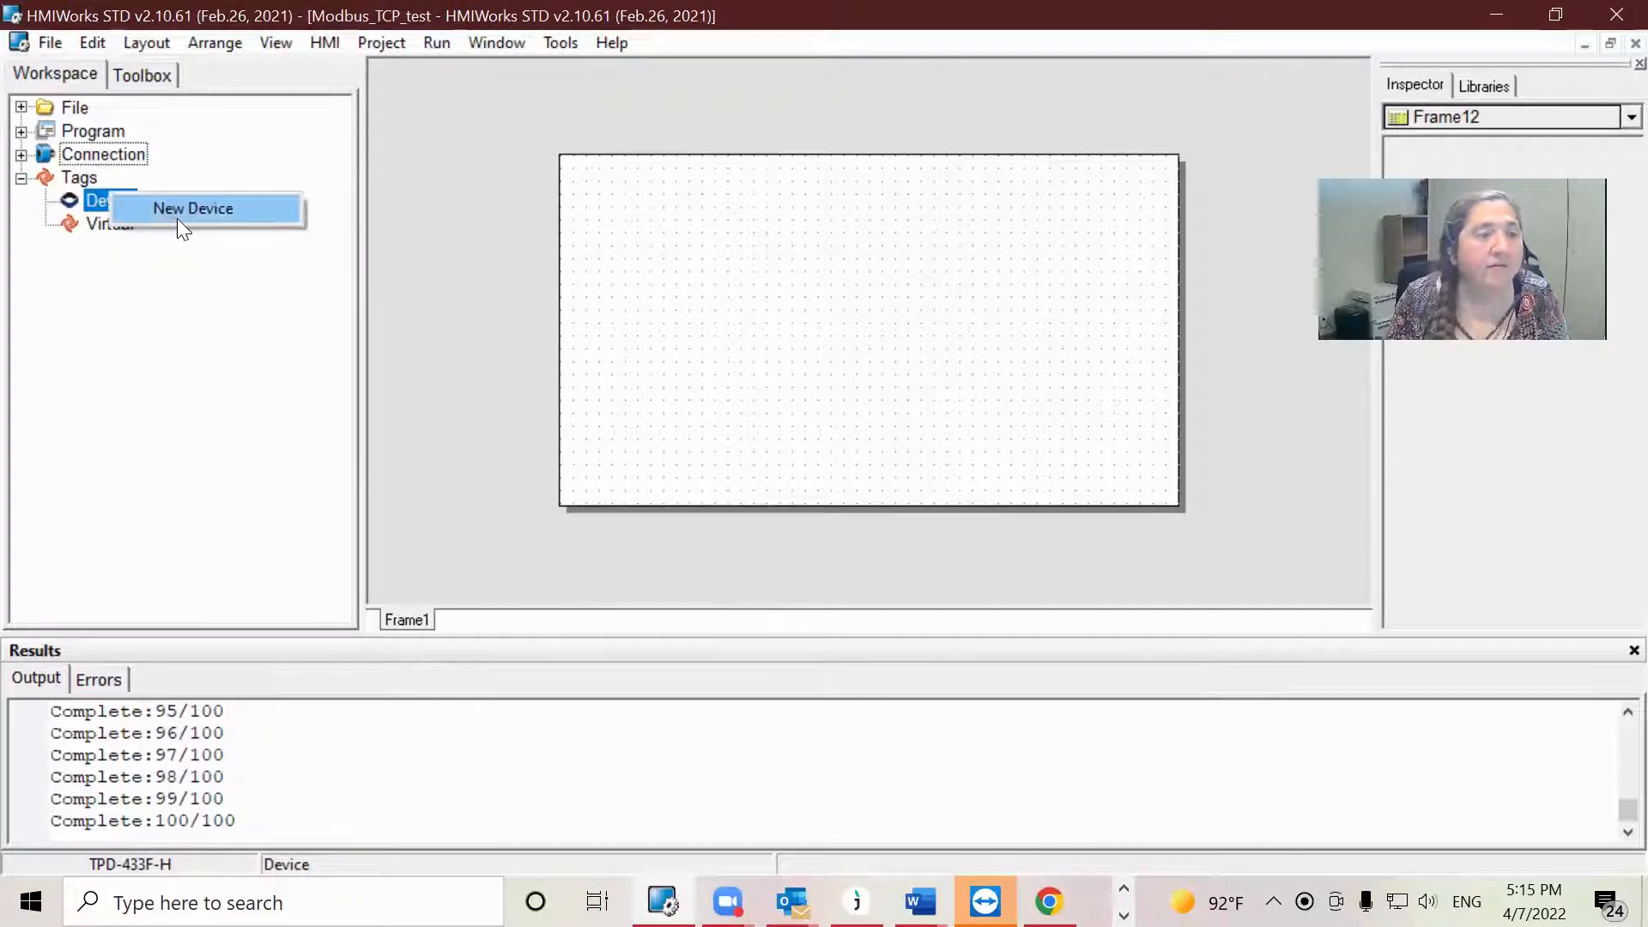
Step: Add a device and choose PET-7000 as the Device Series in the Devices dialog
left_click(192, 208)
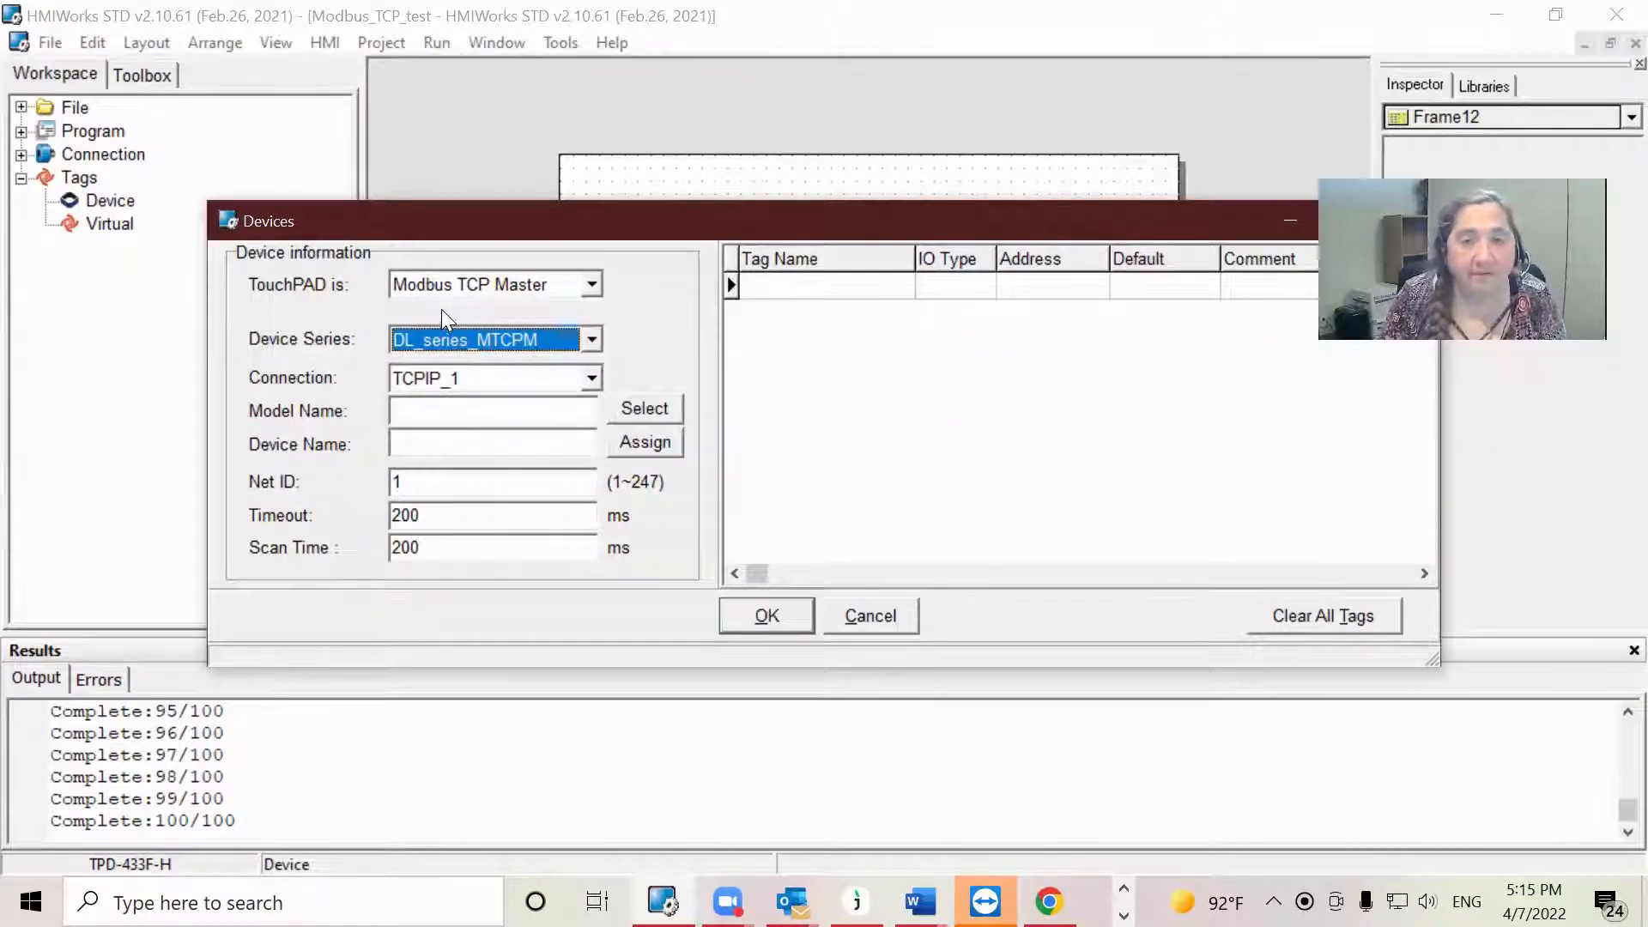
mouse_move(408, 347)
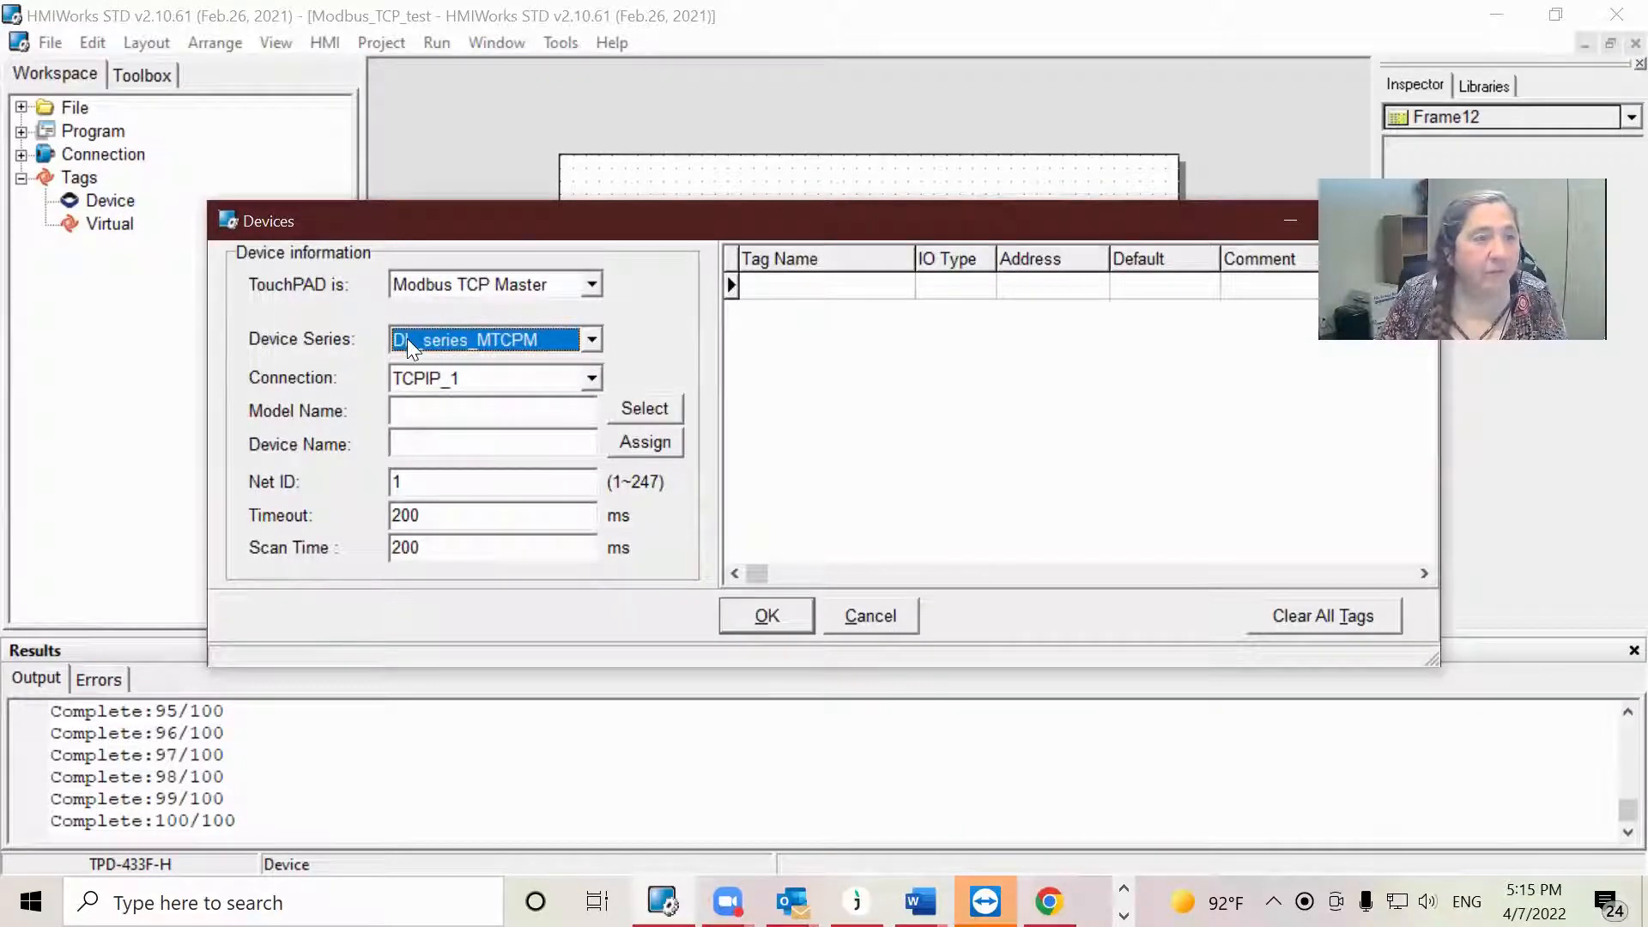
left_click(590, 340)
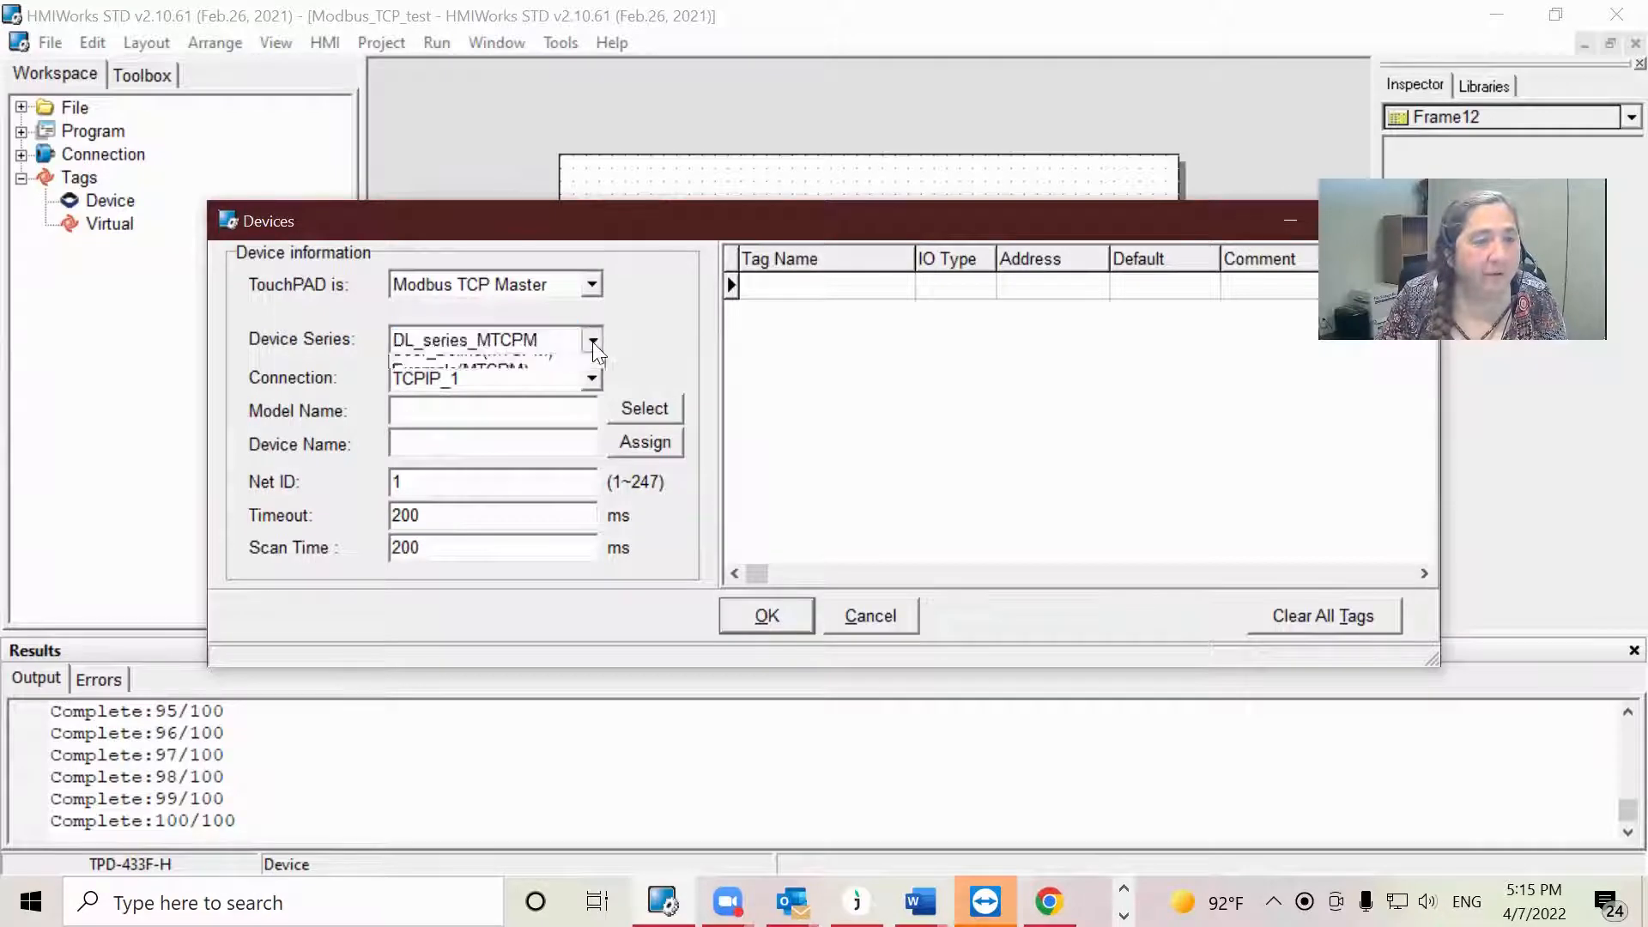
left_click(590, 340)
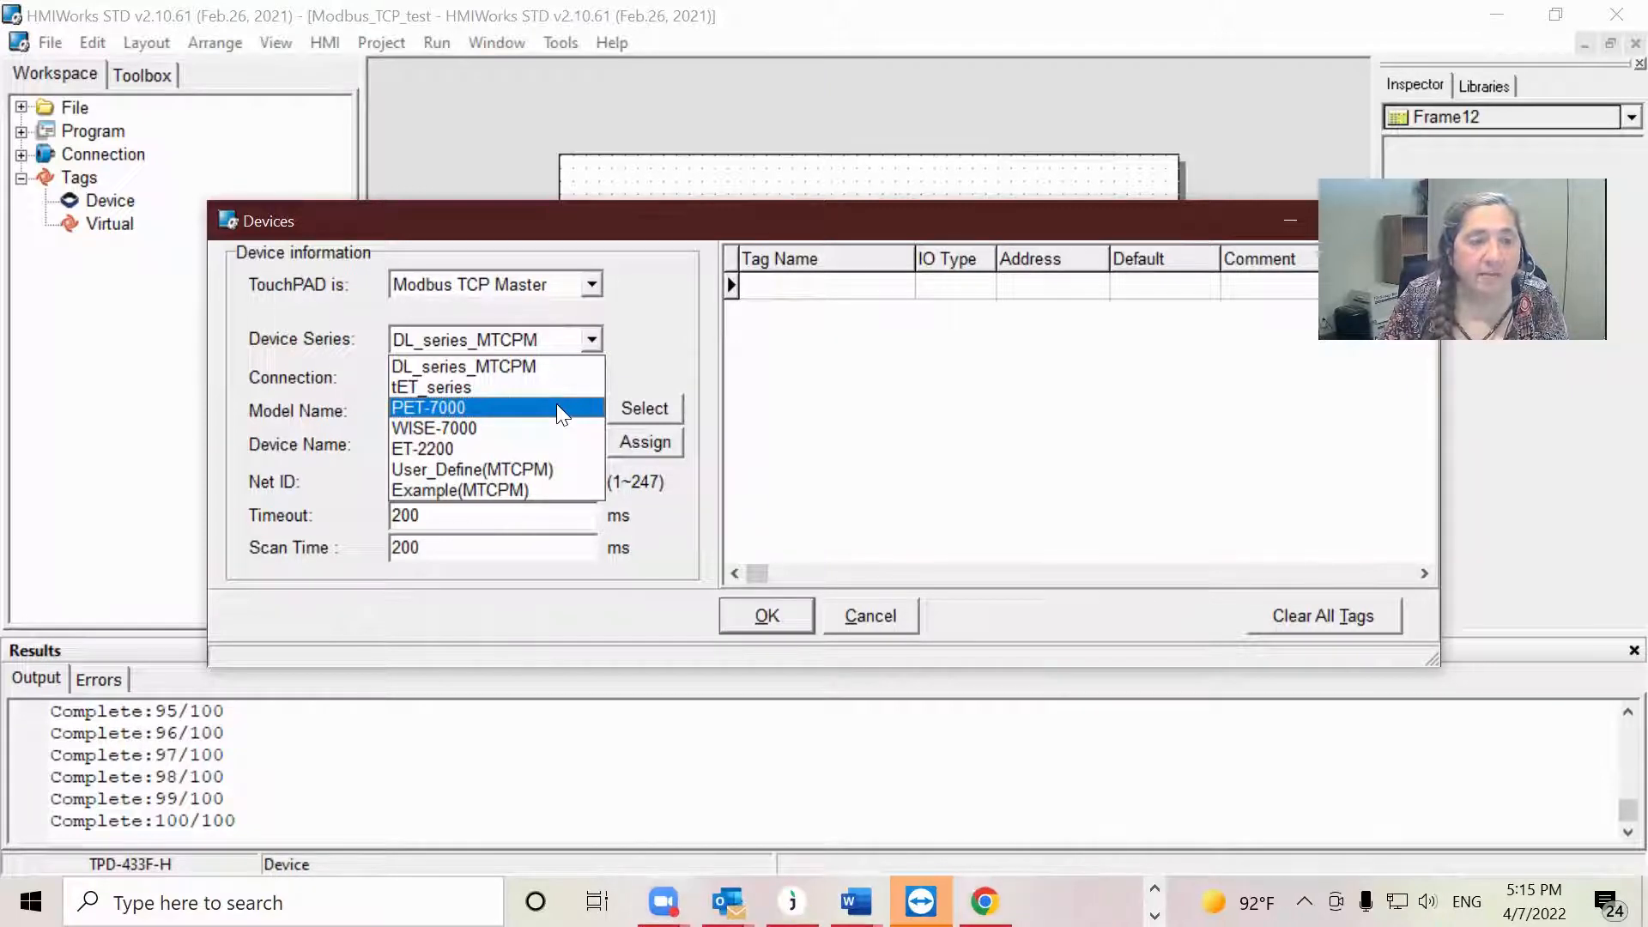
left_click(429, 407)
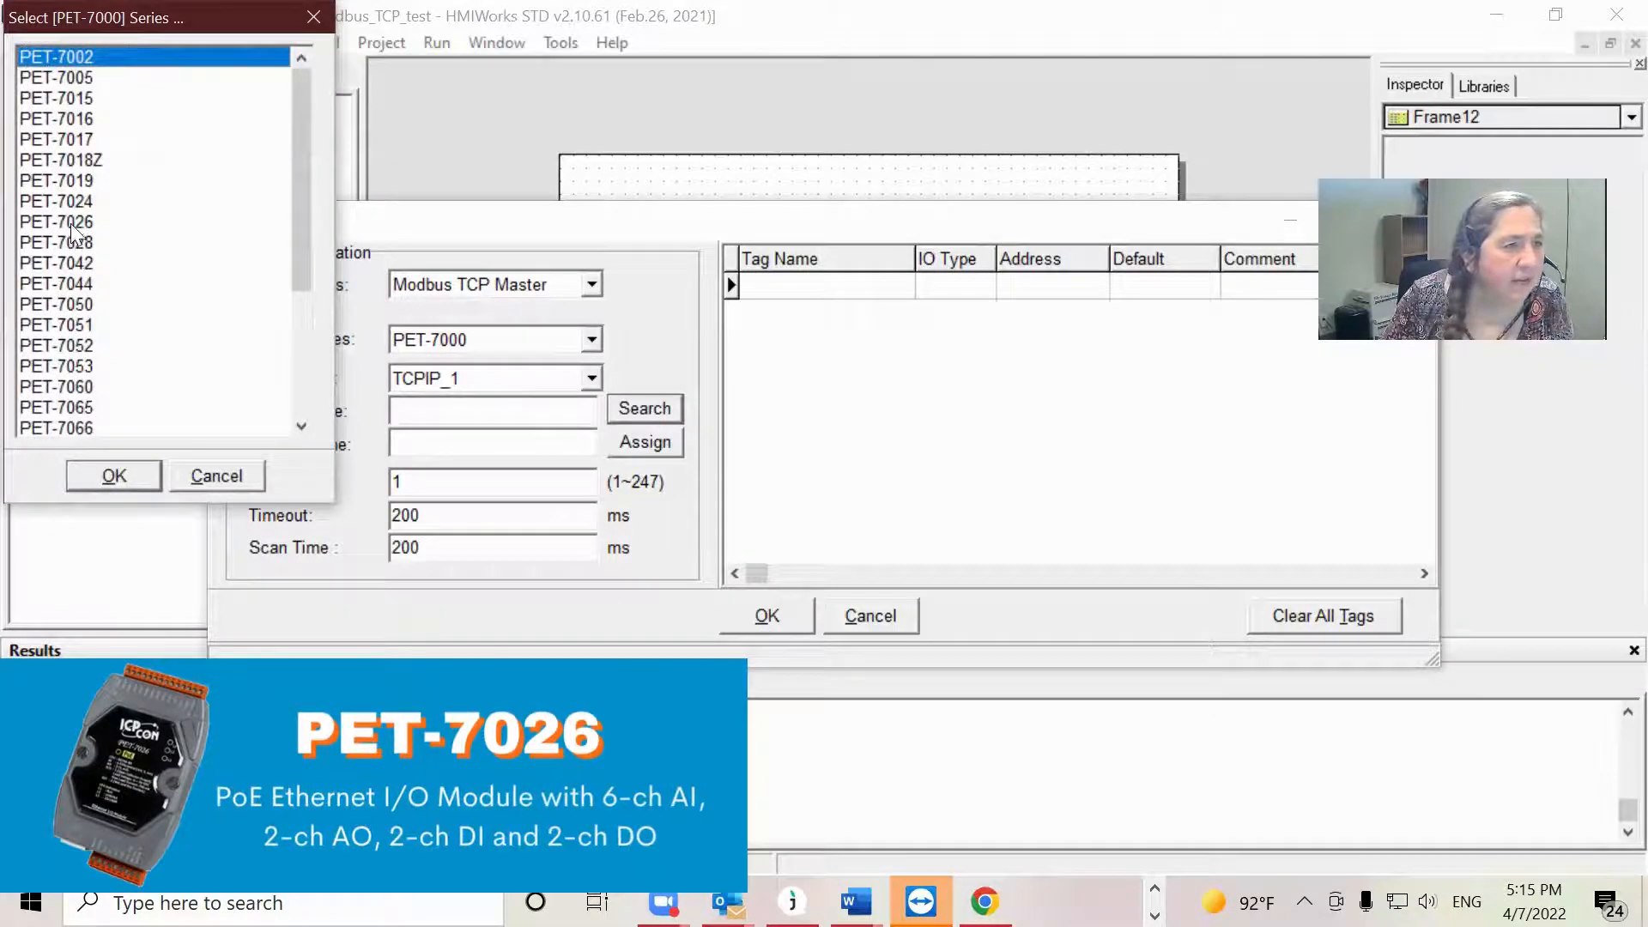
Step: Pick the PET-7026 model and accept the device Dev_PET_7026_1 with its generated tags
left_click(56, 221)
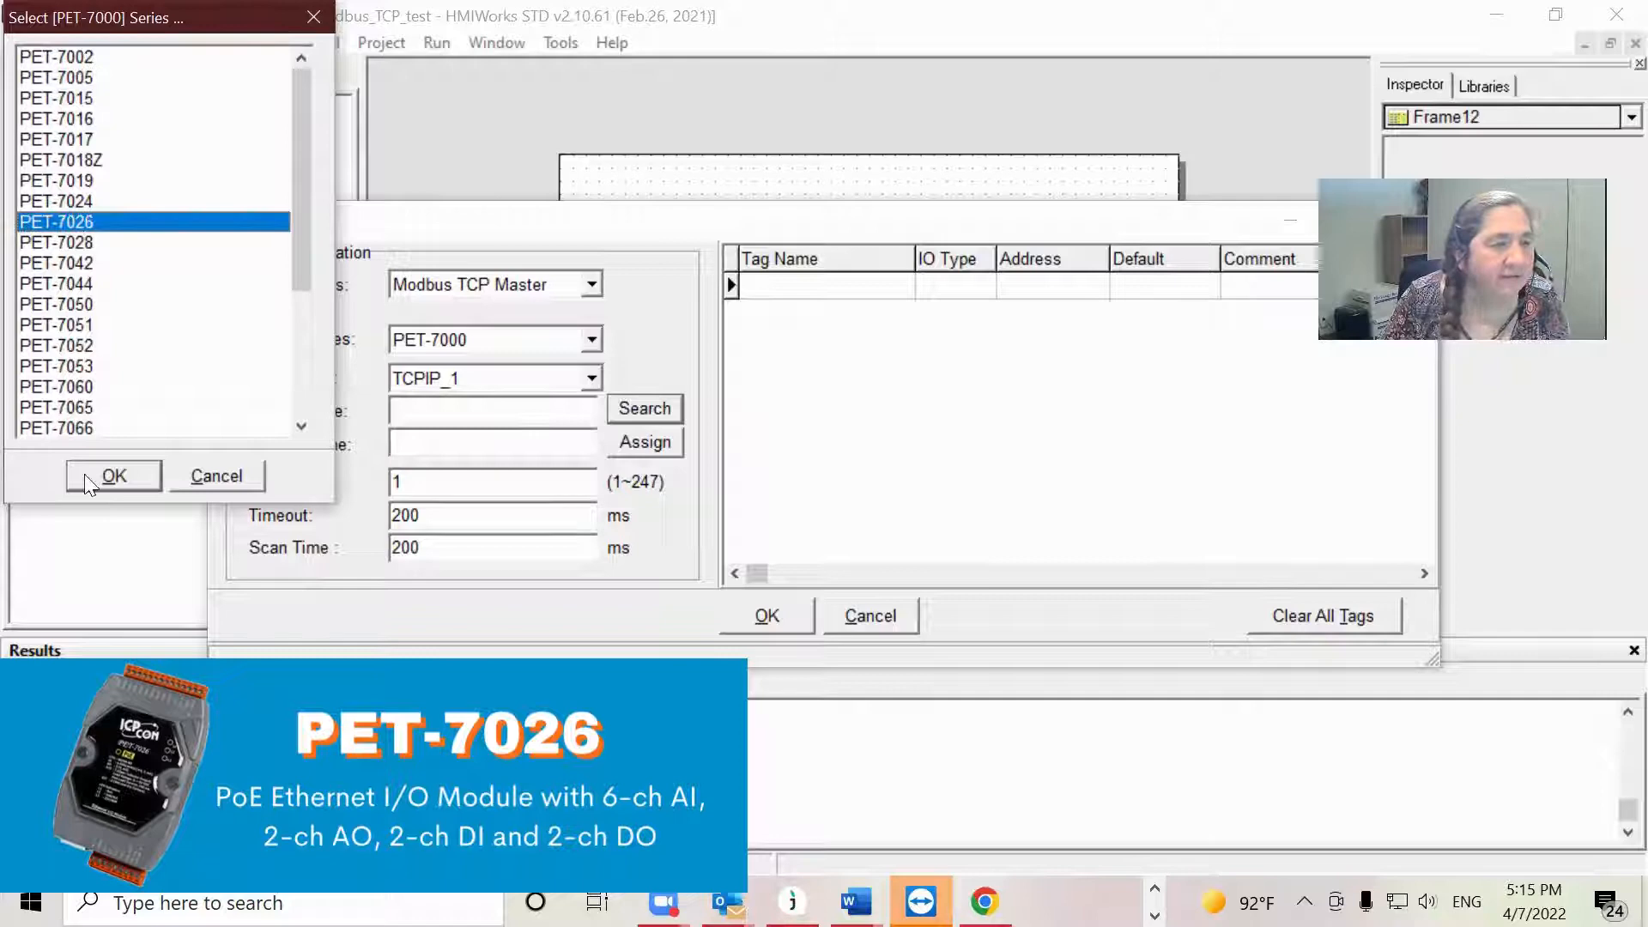
left_click(113, 475)
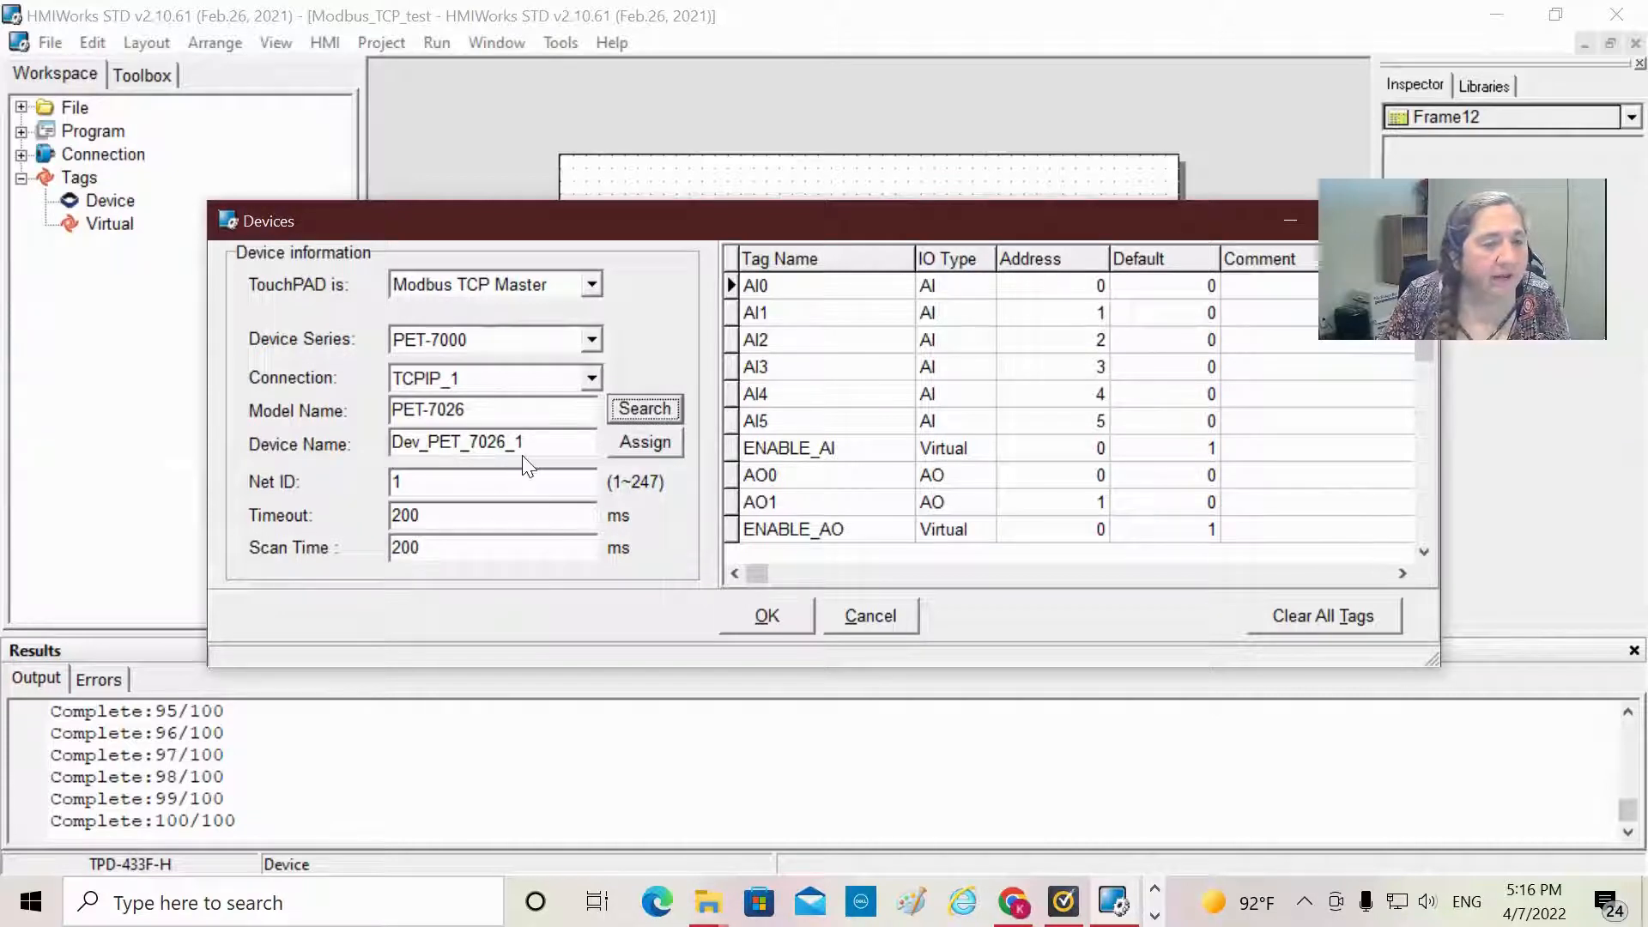
mouse_move(870, 616)
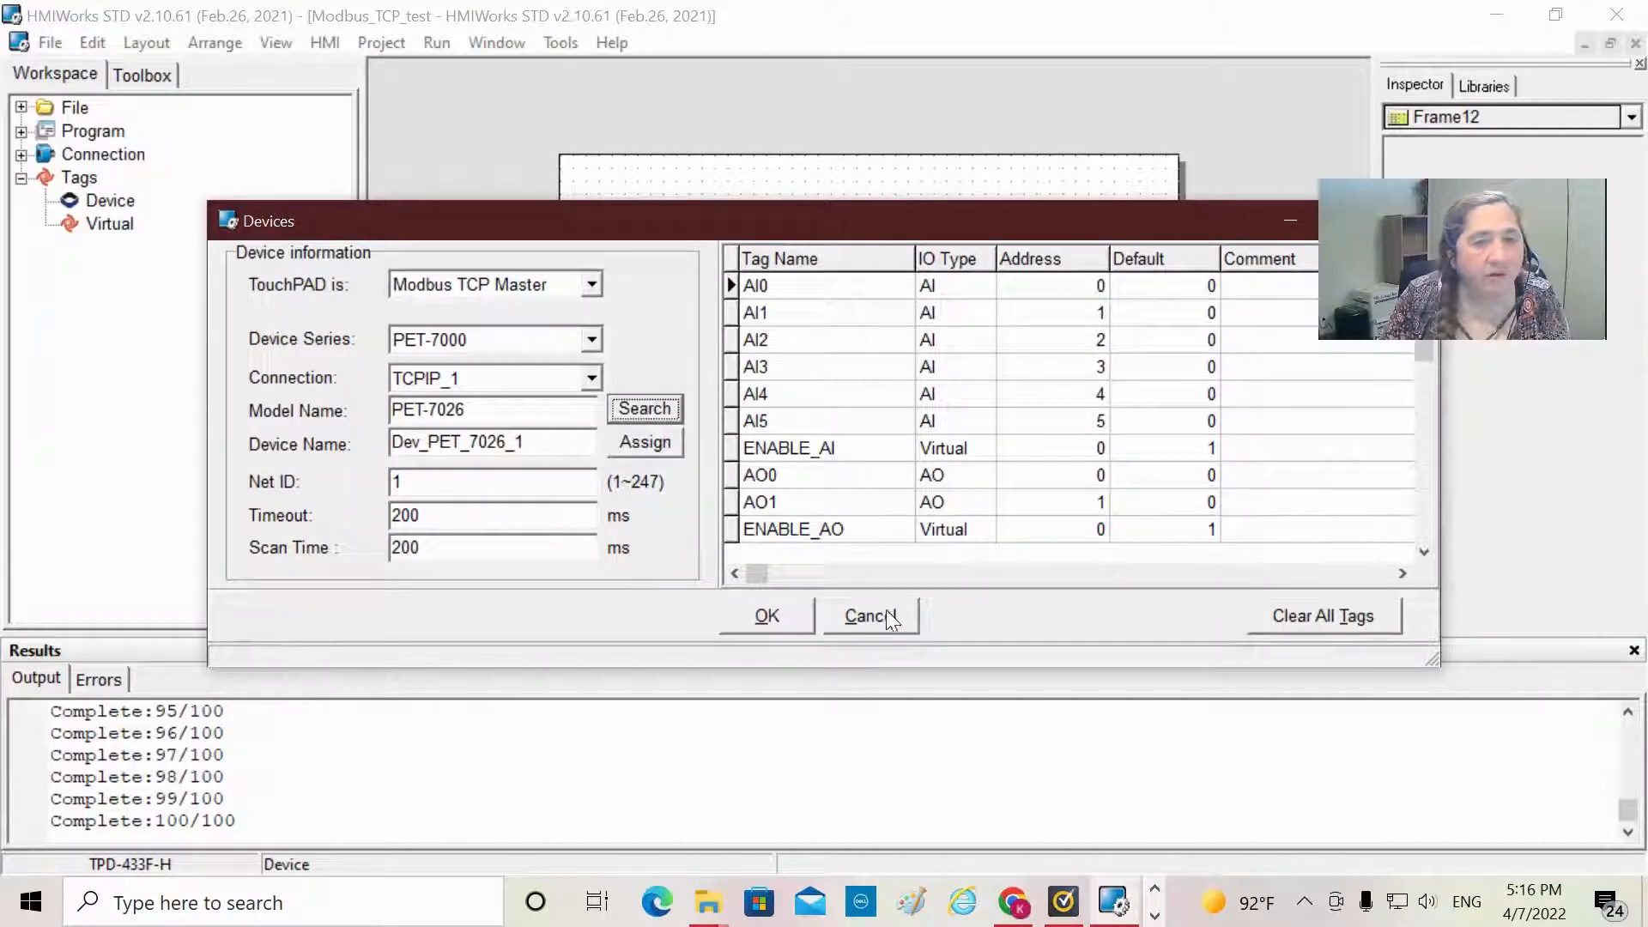
mouse_move(818, 291)
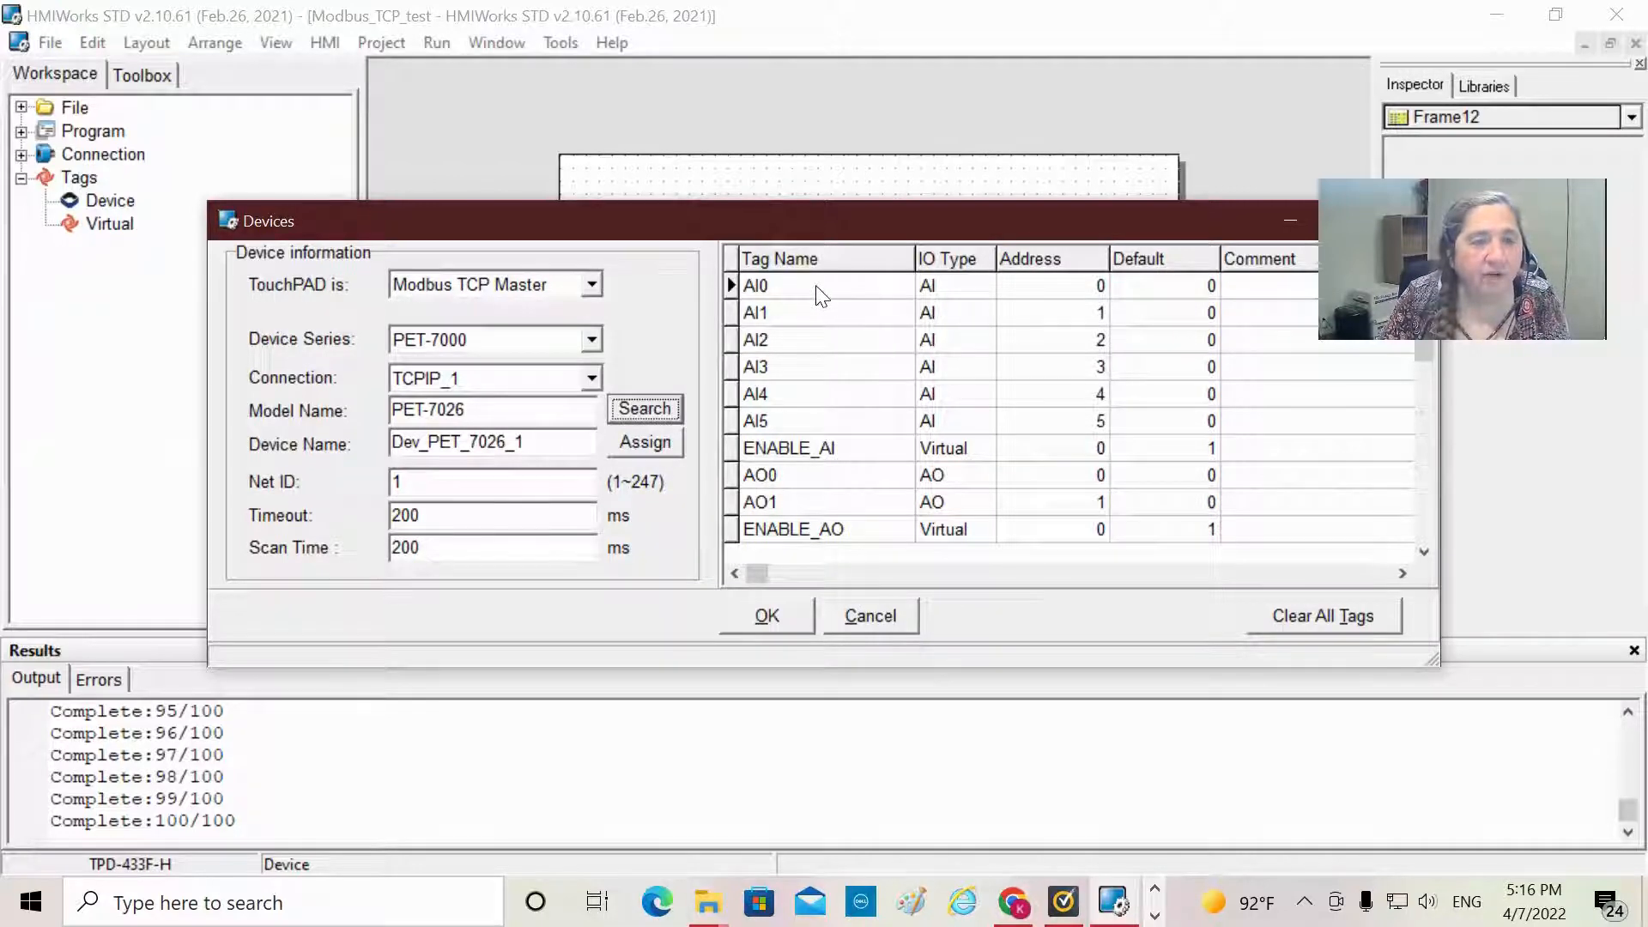
mouse_move(773, 308)
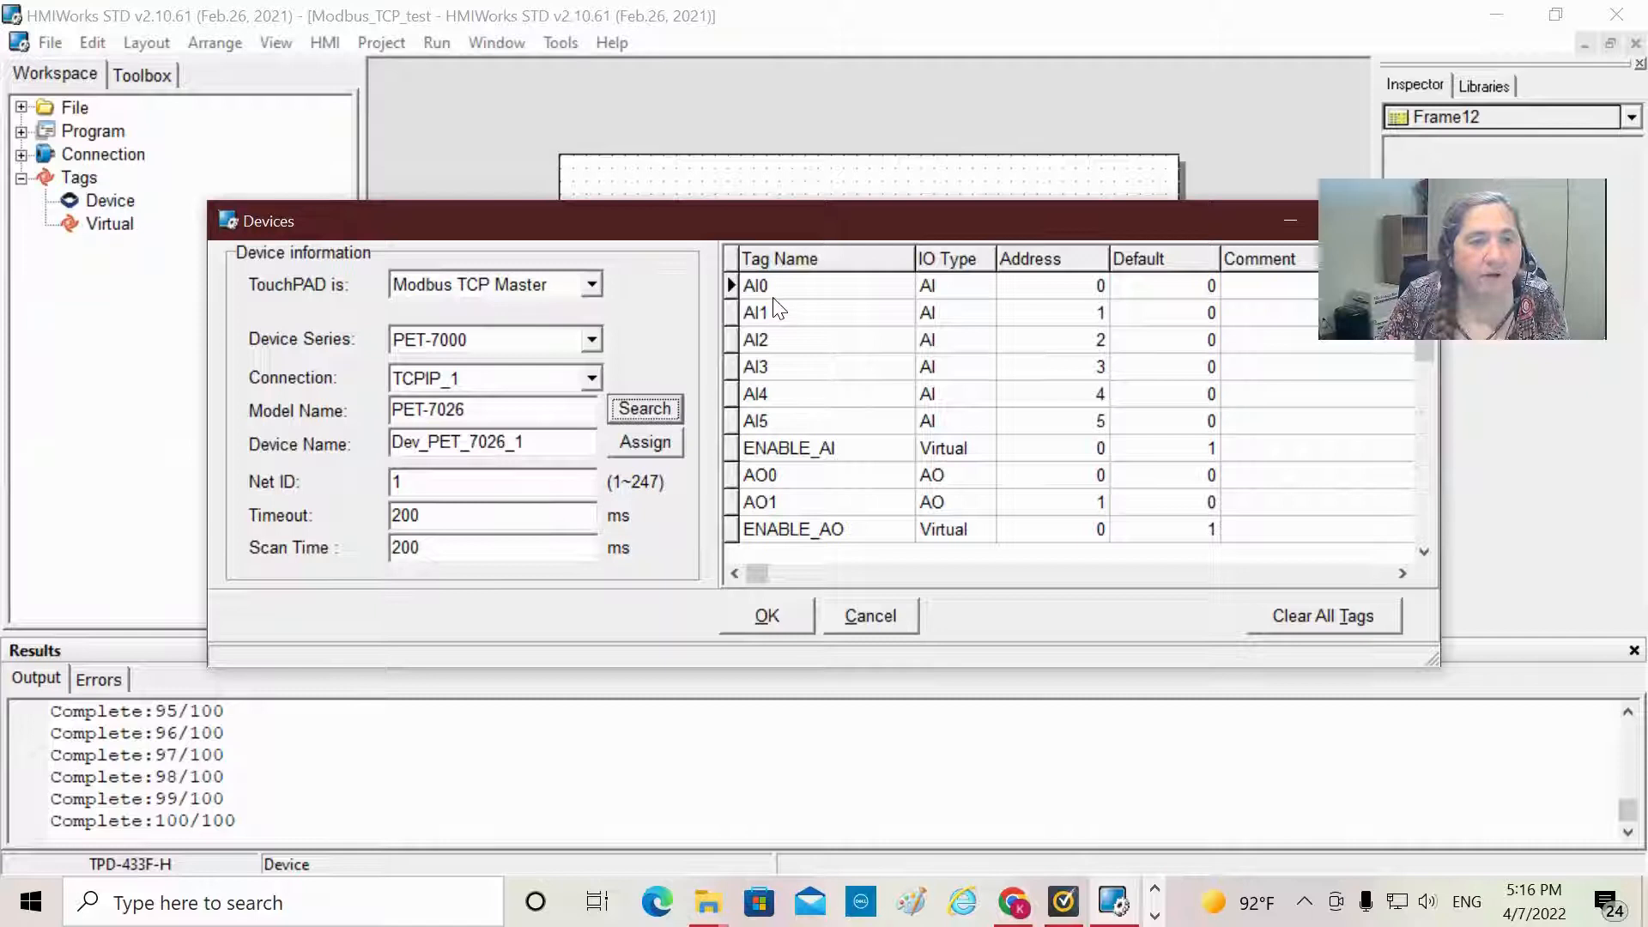
mouse_move(791, 397)
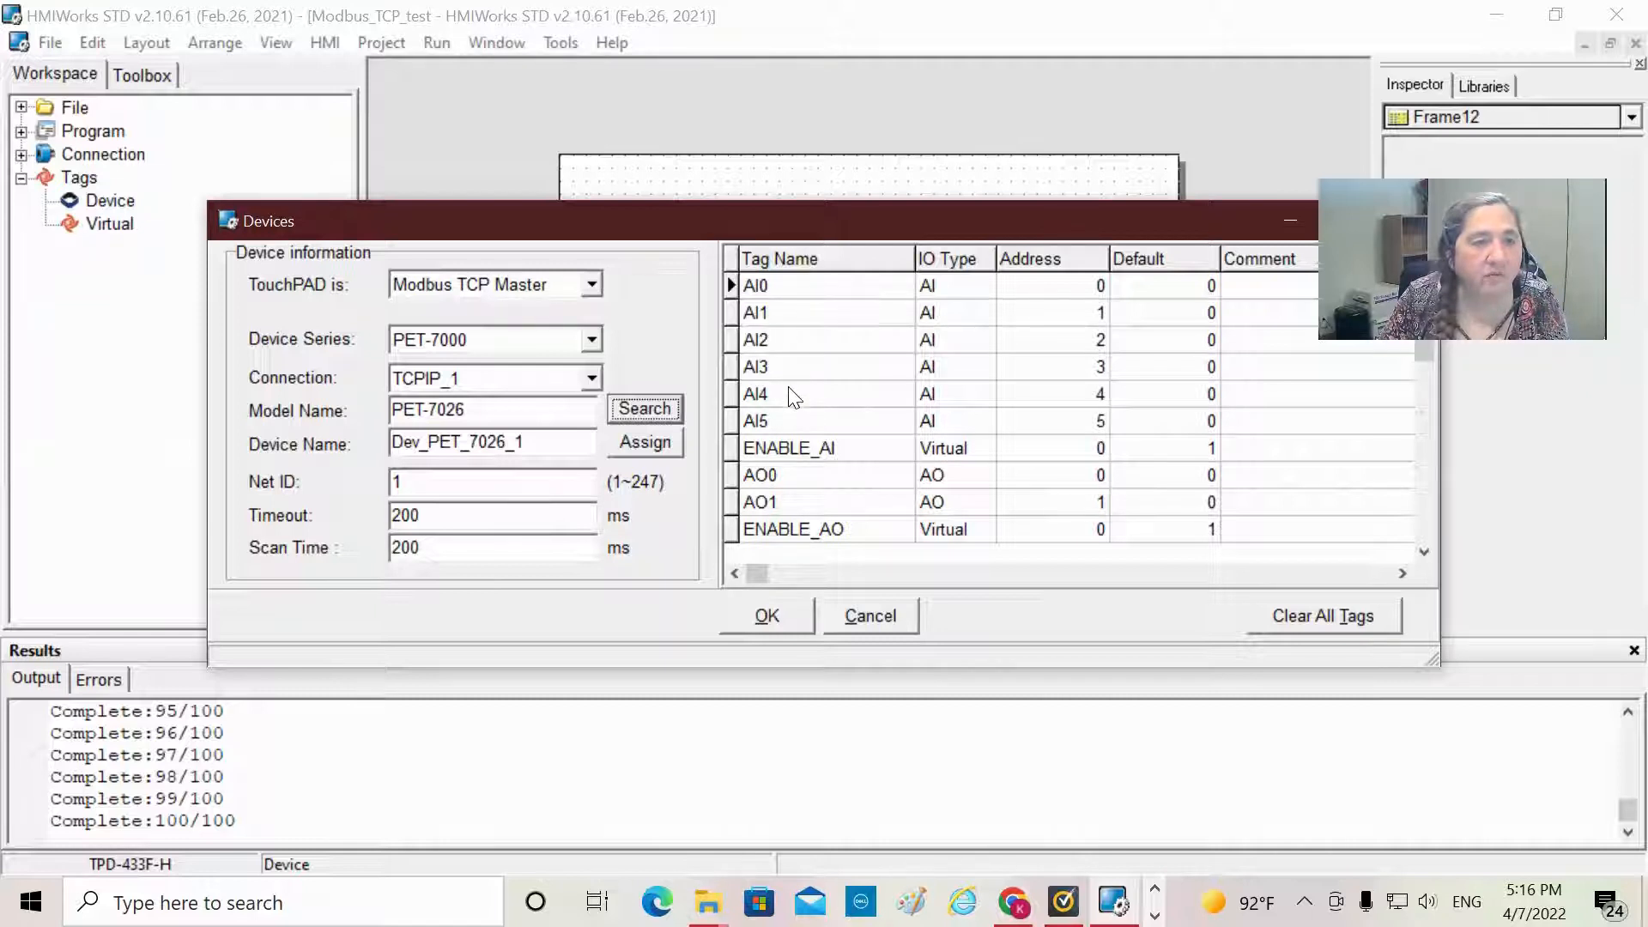
mouse_move(795, 474)
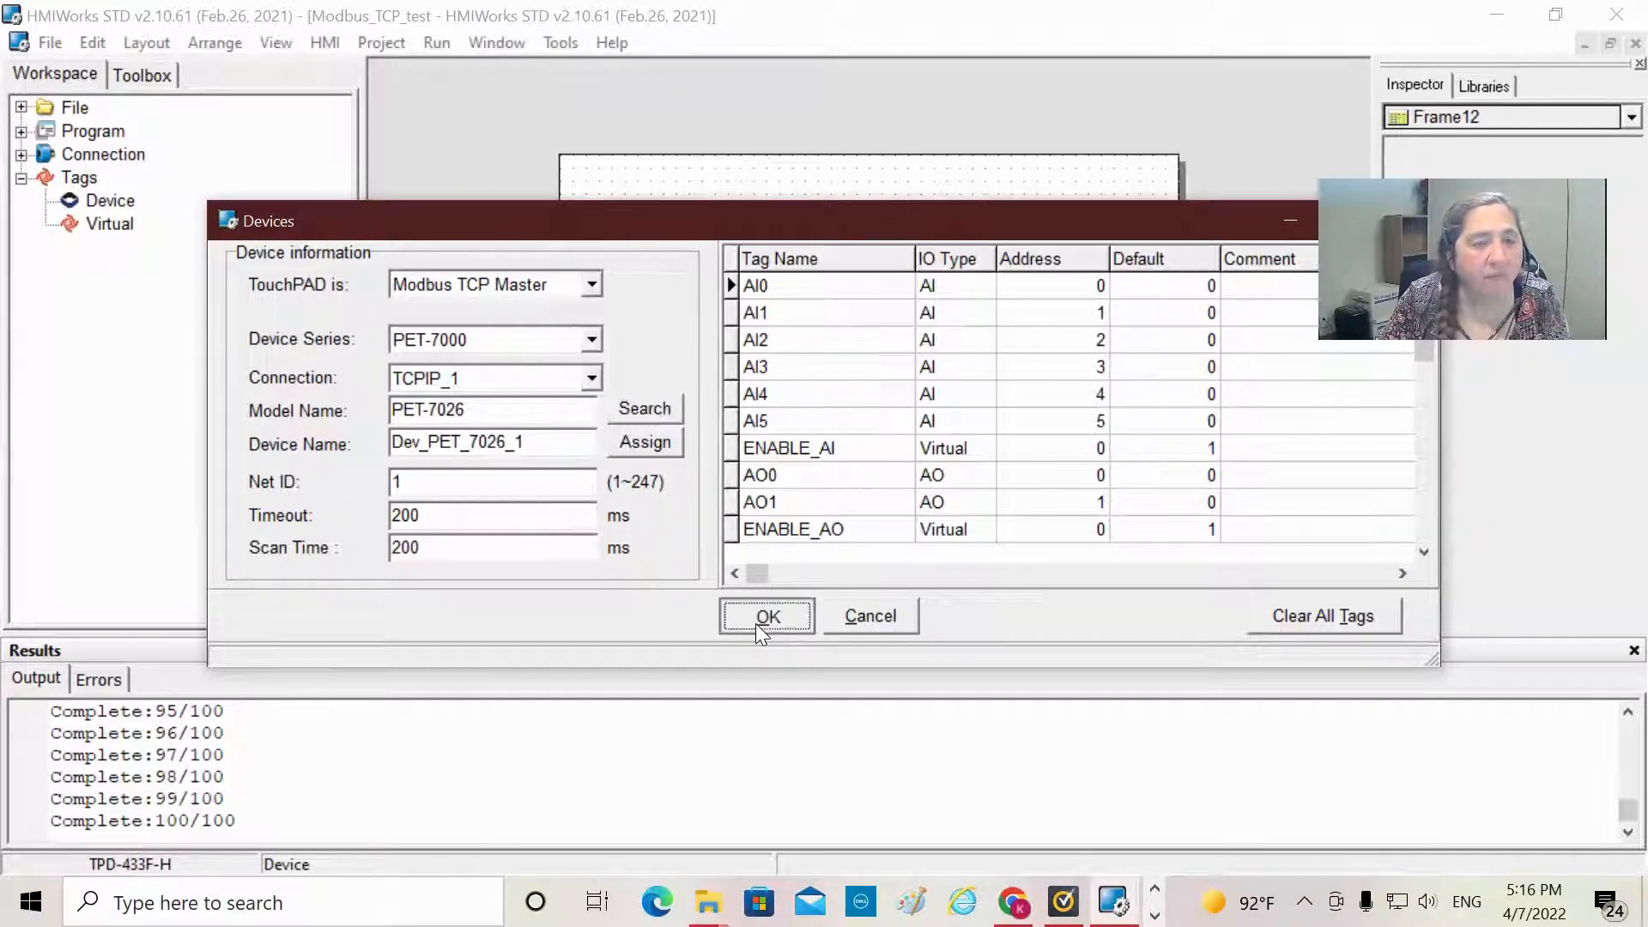
left_click(766, 617)
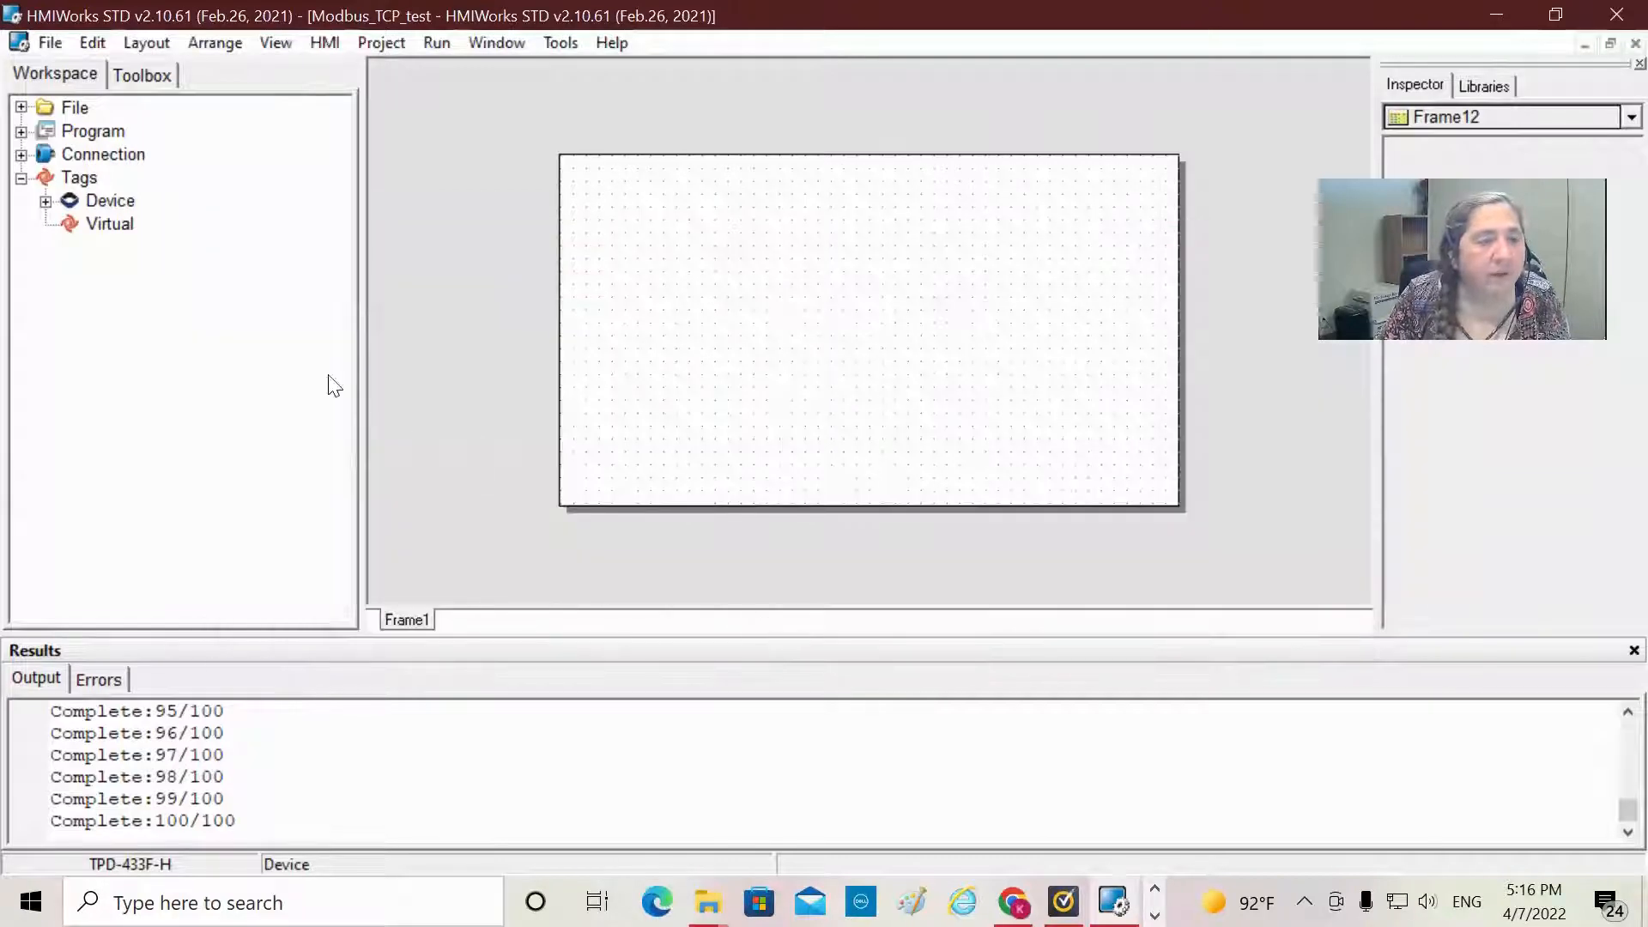
mouse_move(163, 276)
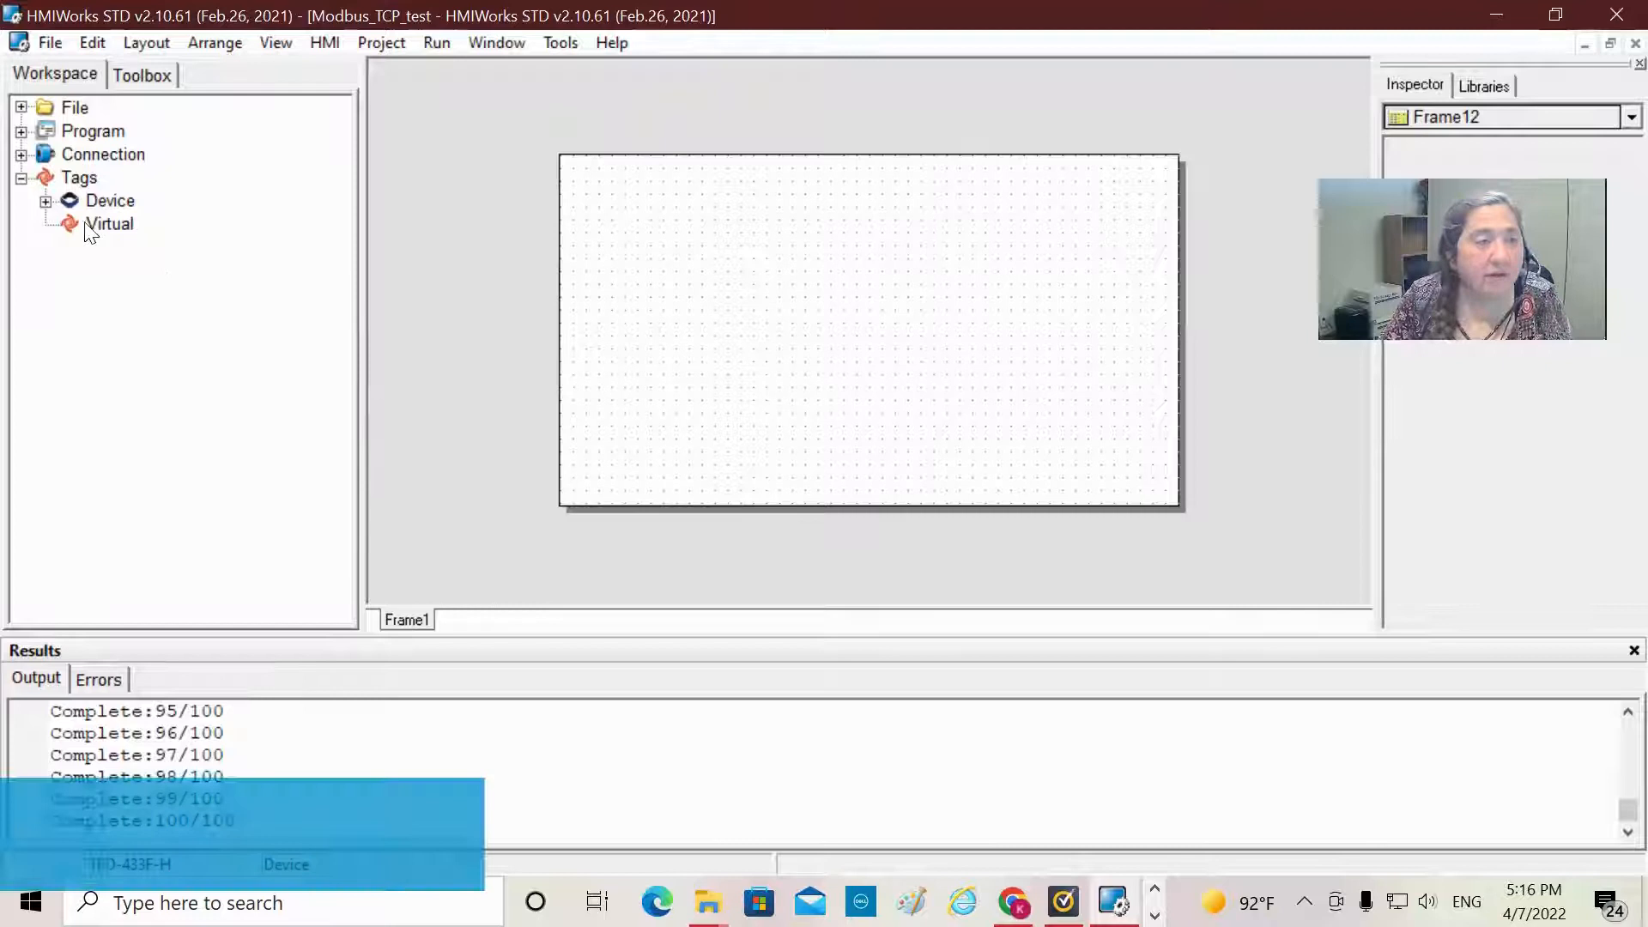
Step: Create a new virtual tag under Tags > Virtual named 'ScaledValue' and save it
right_click(109, 224)
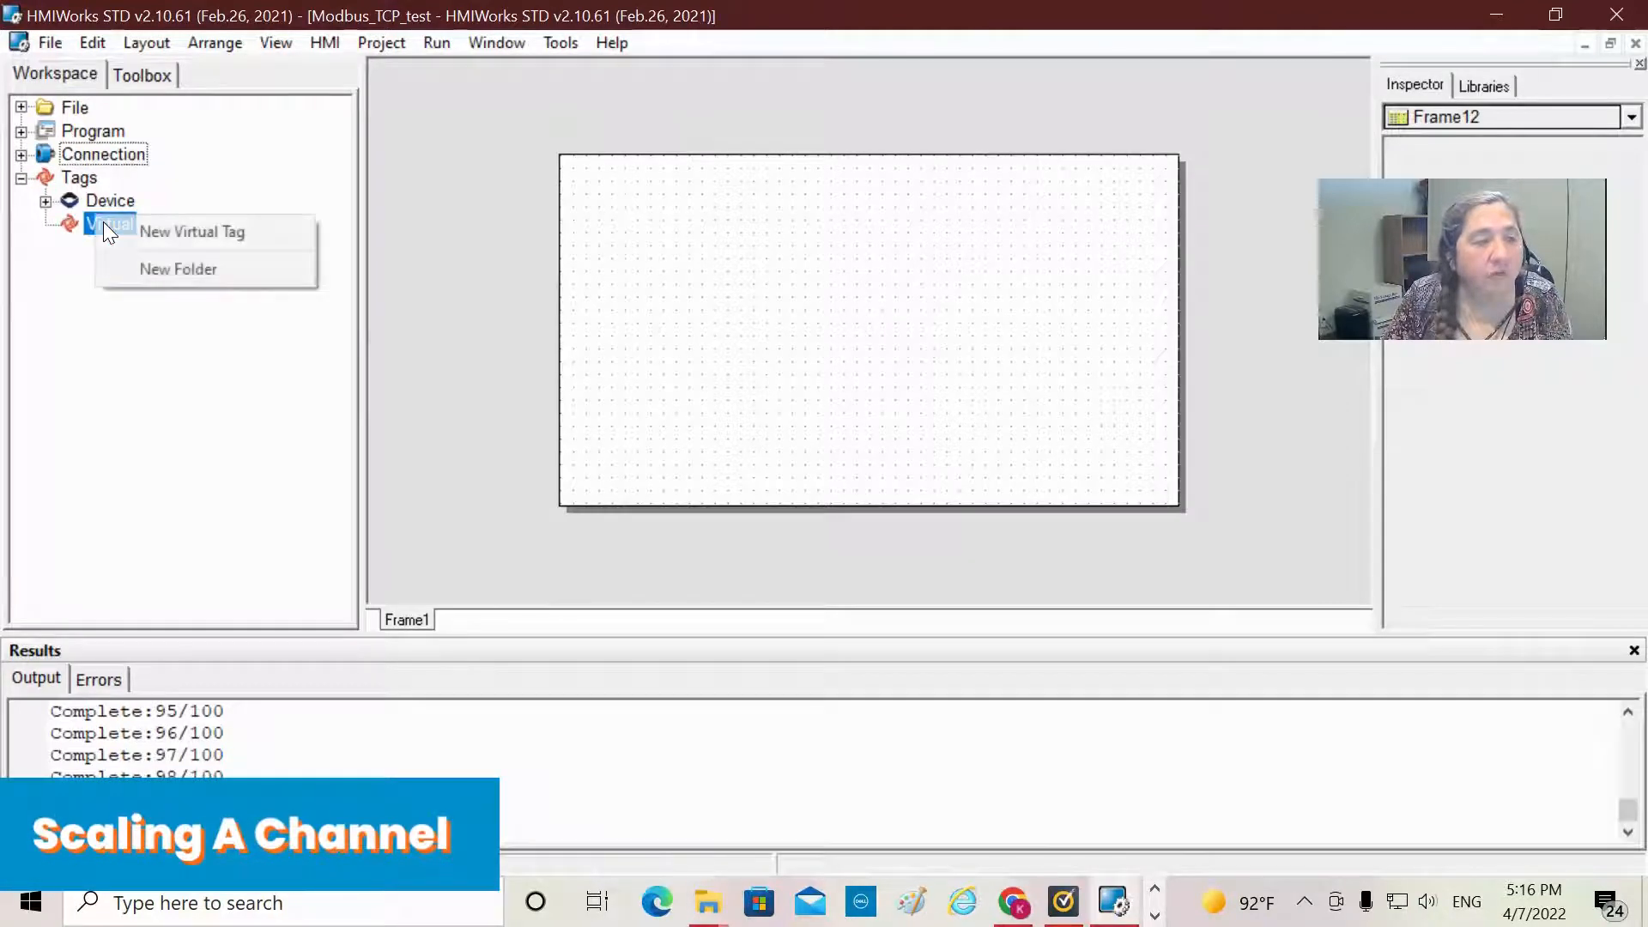
mouse_move(193, 230)
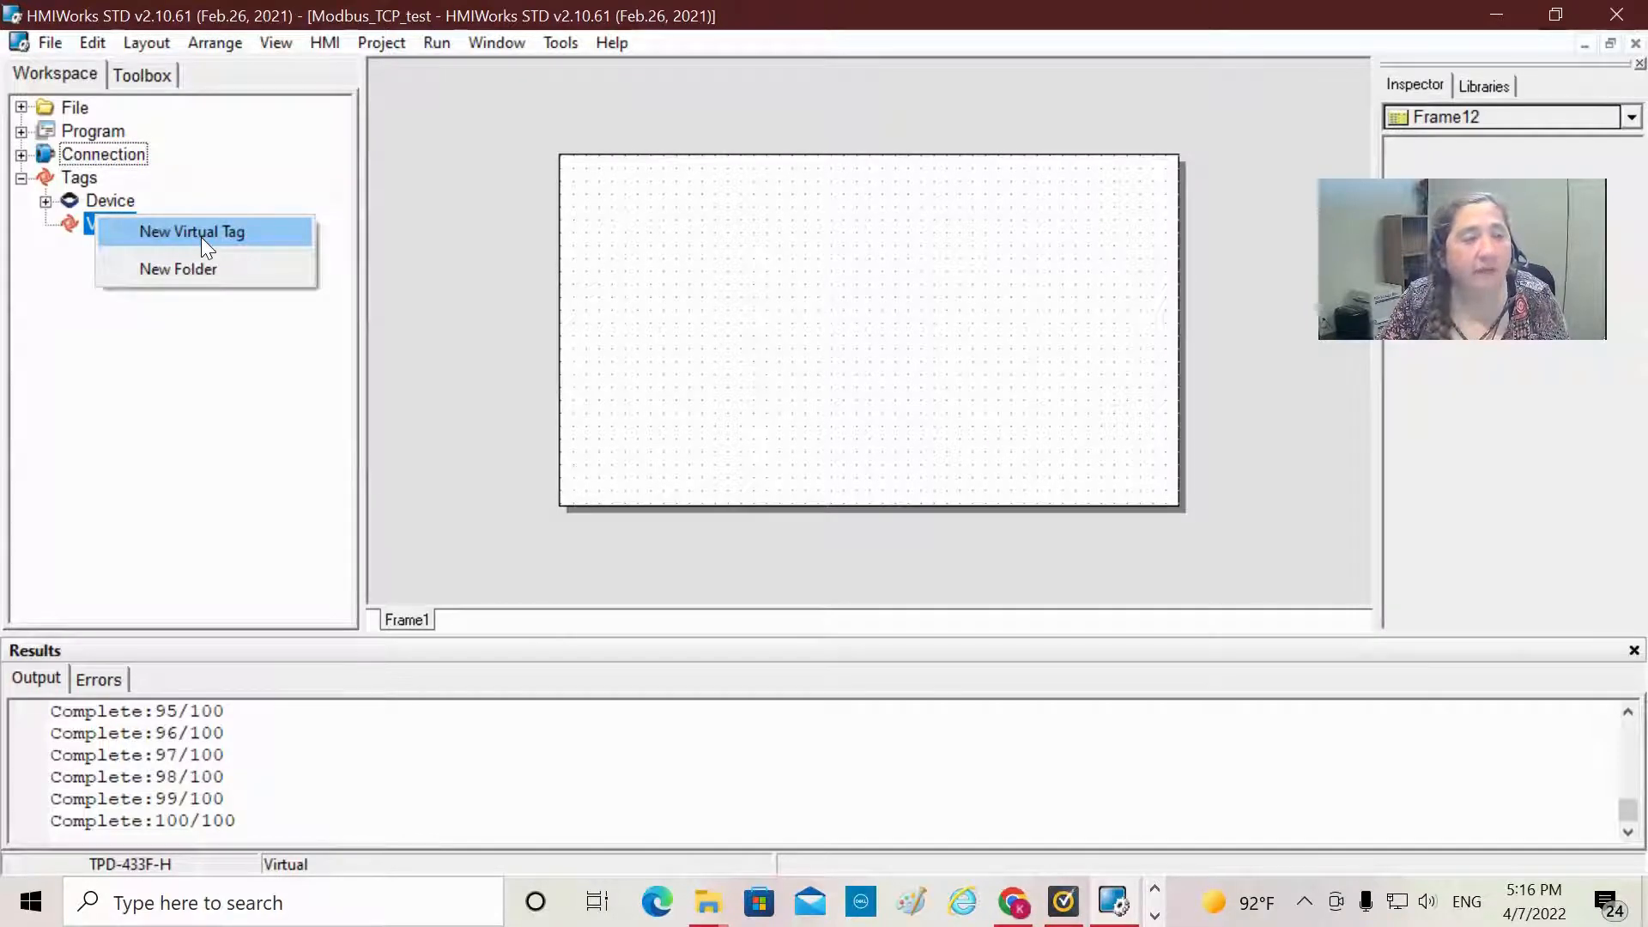
left_click(191, 231)
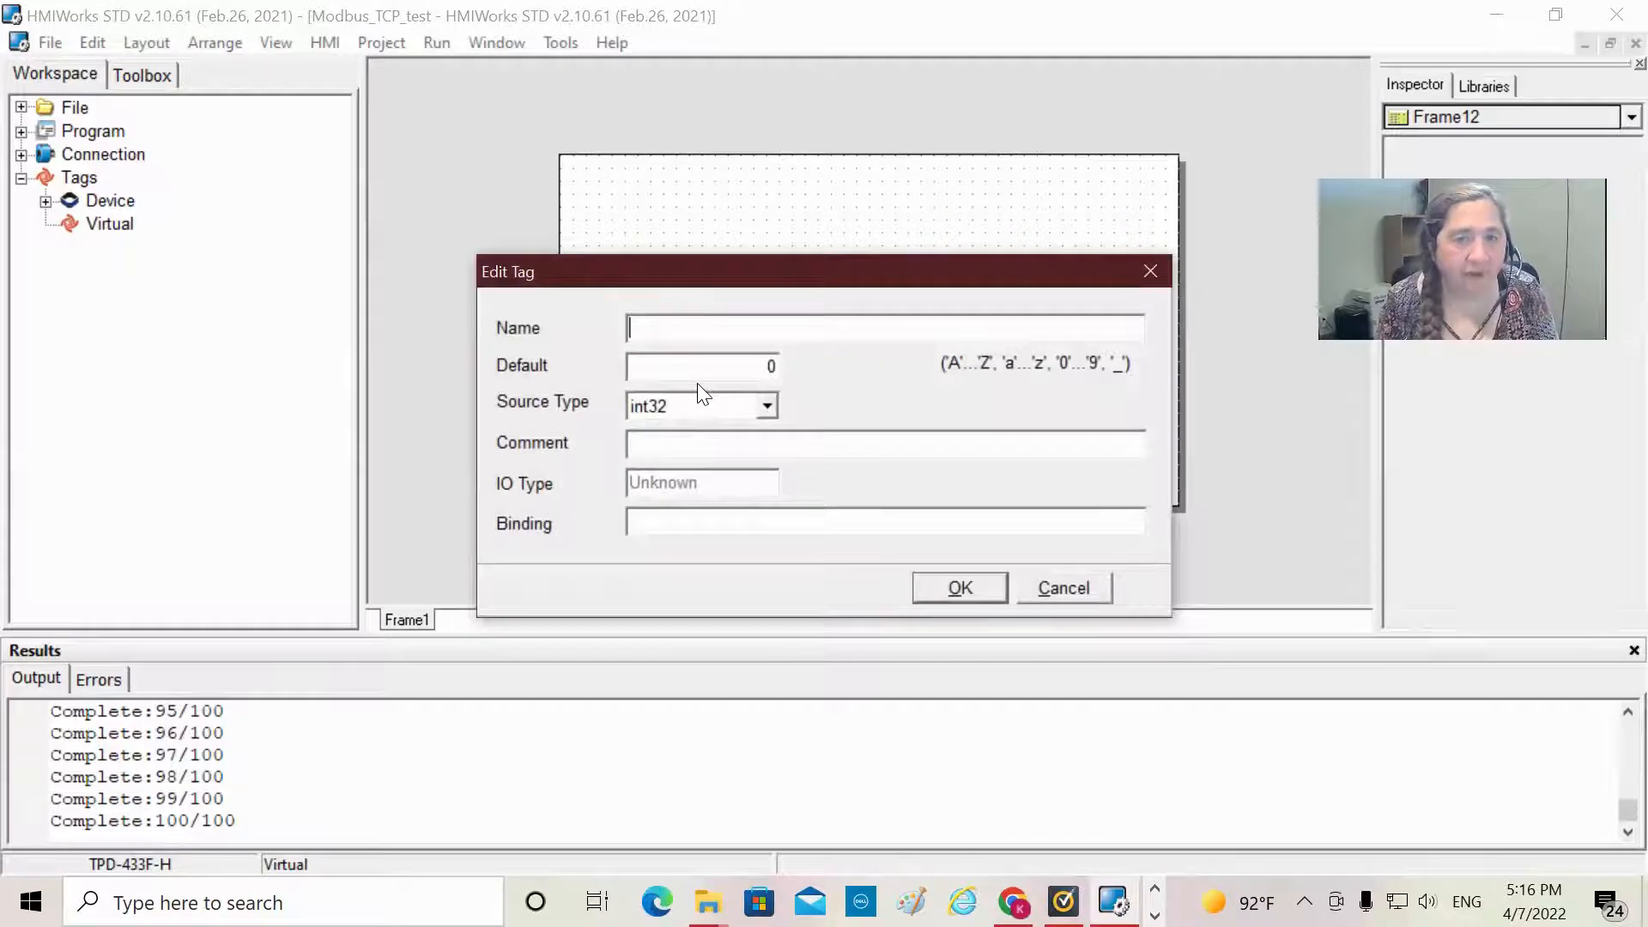
type("Scale")
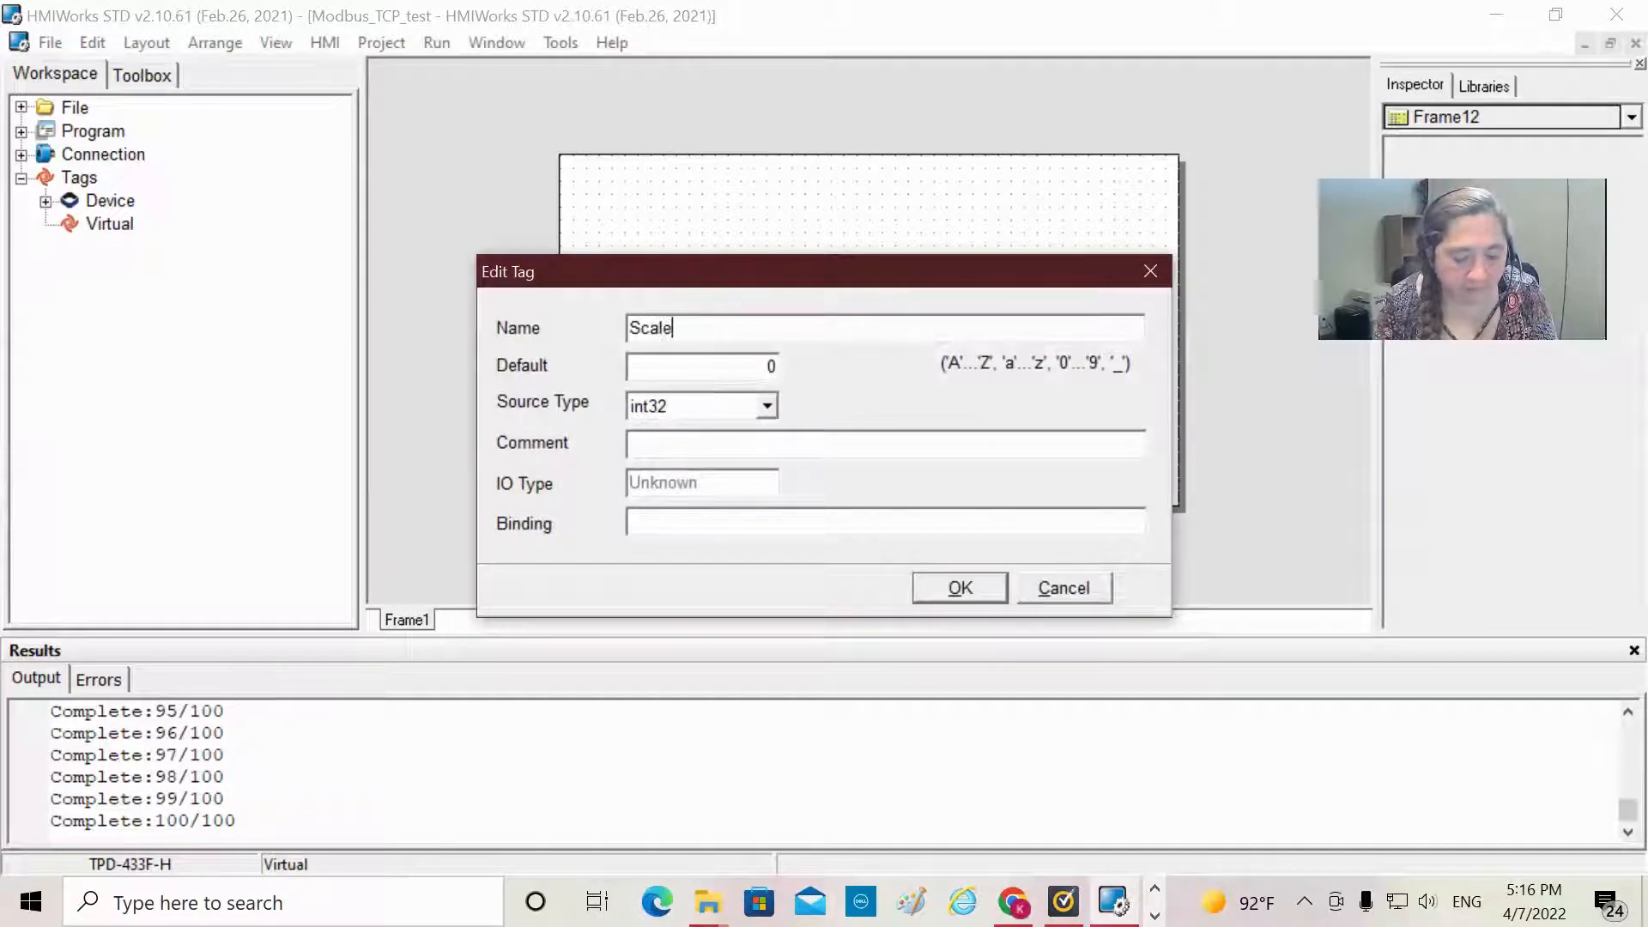
type("dValue")
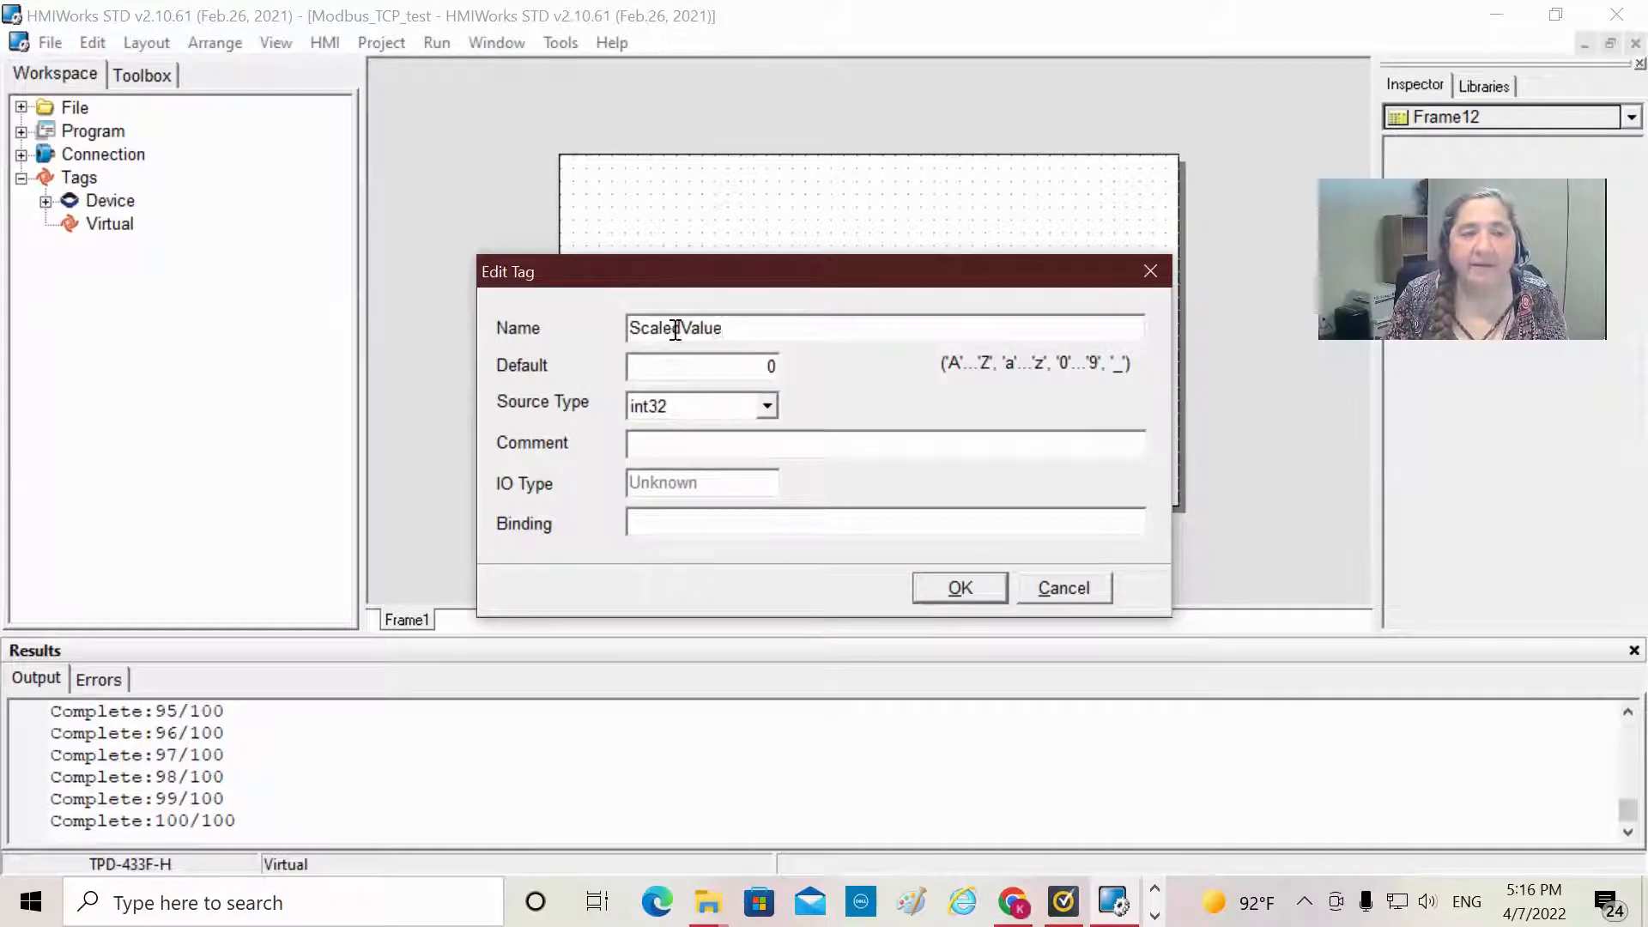
type("d")
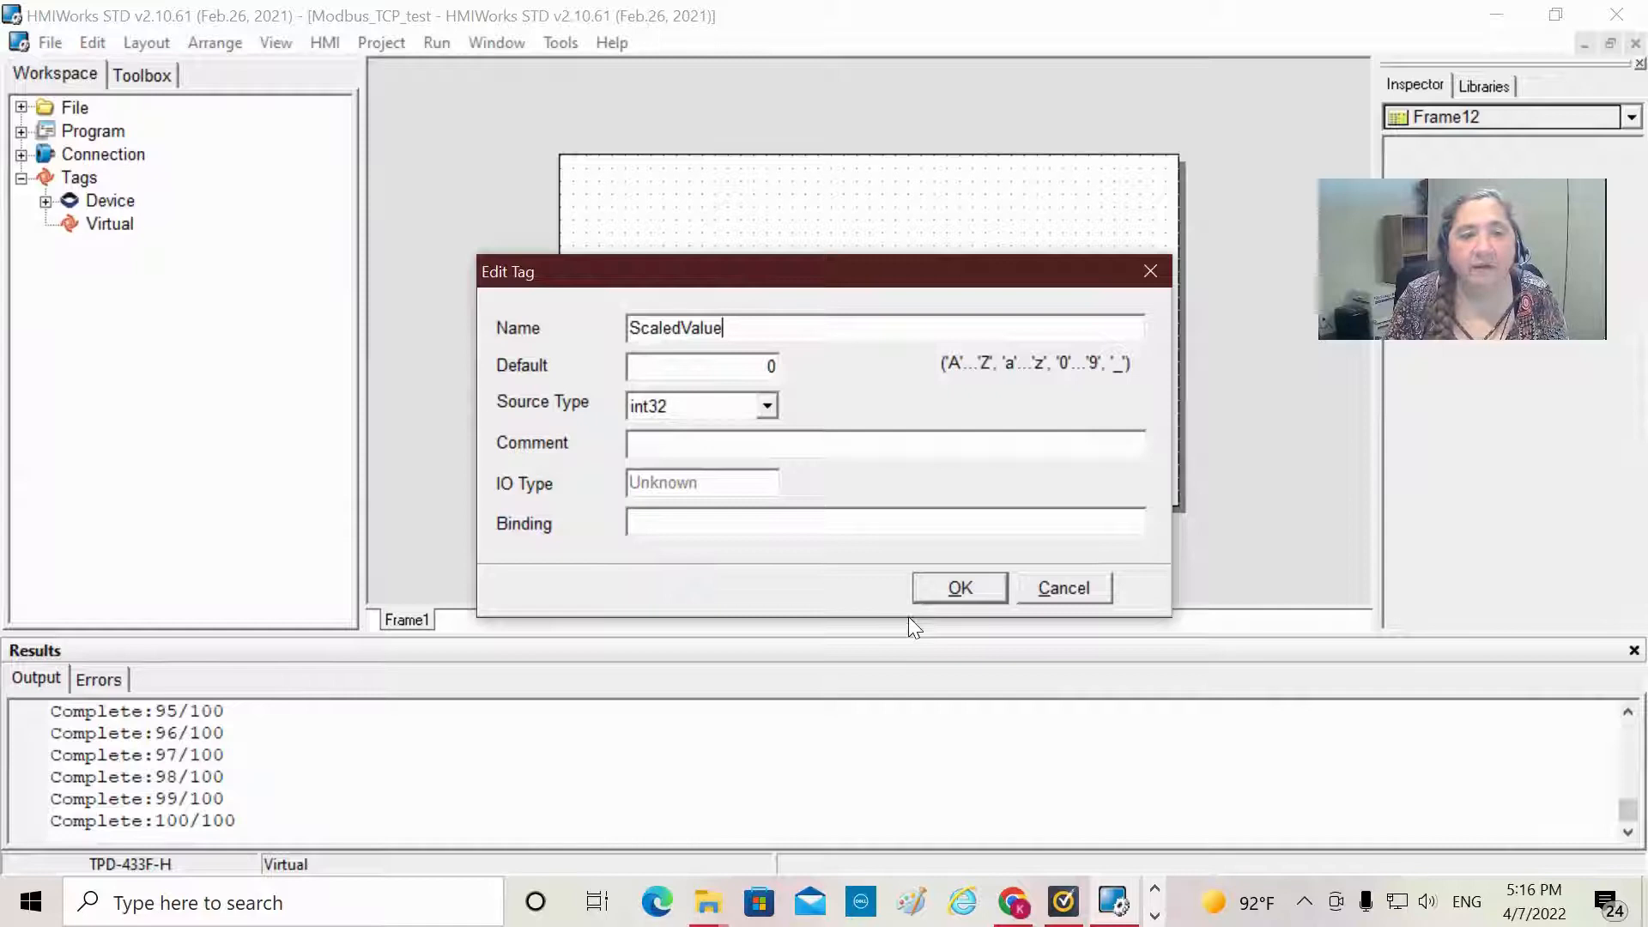
left_click(957, 587)
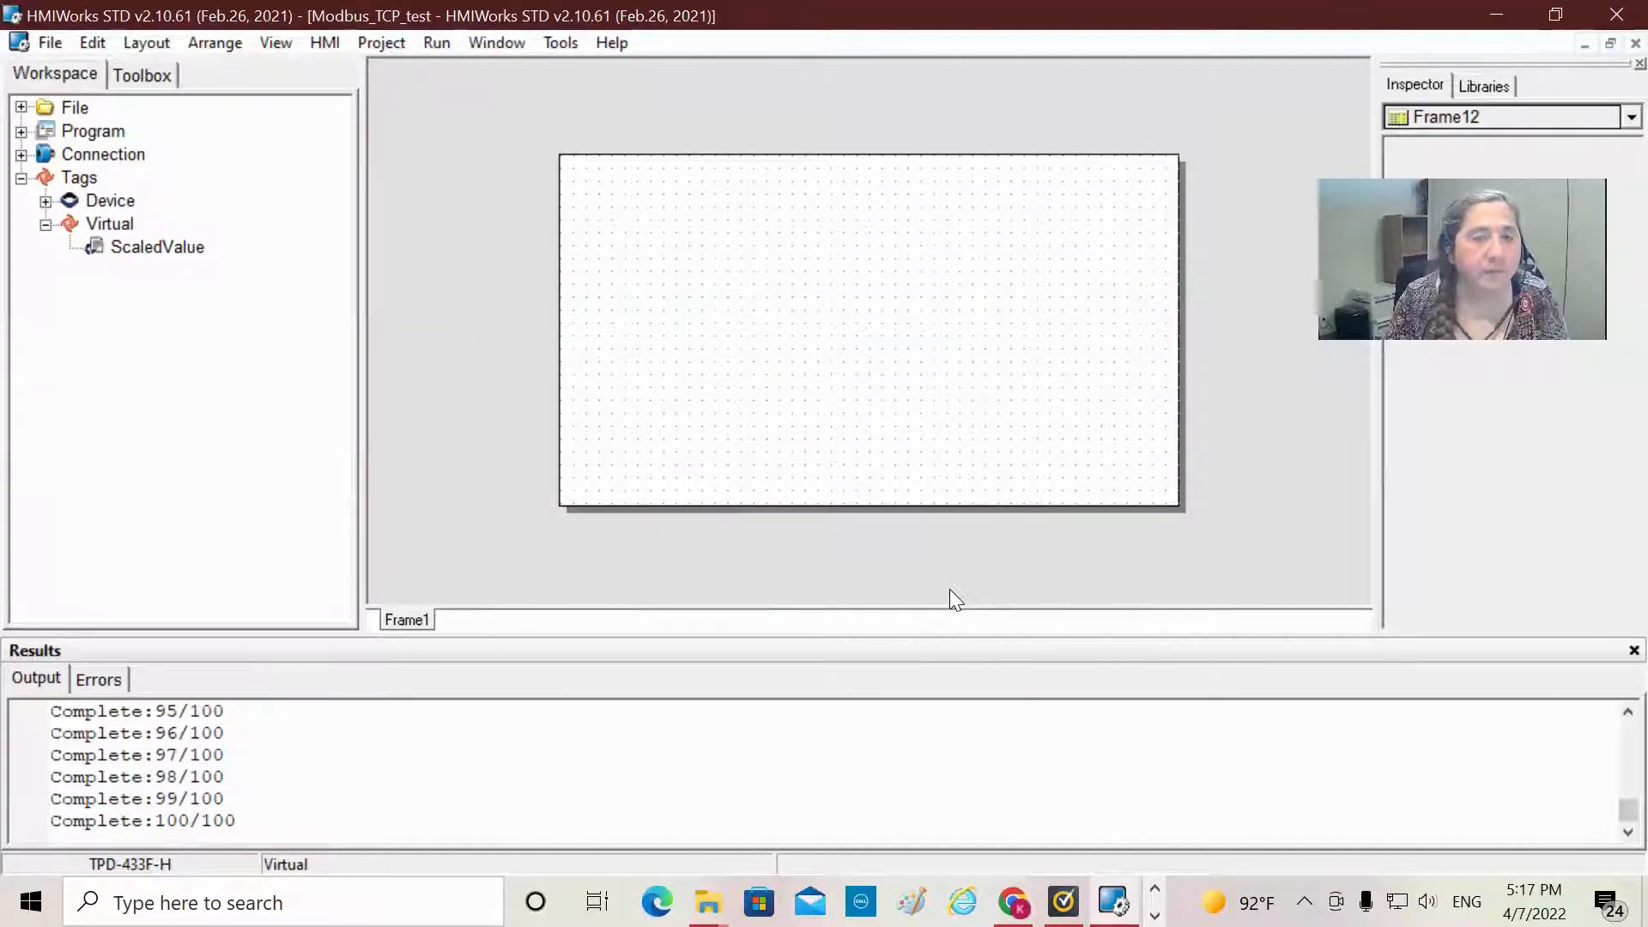
mouse_move(936, 515)
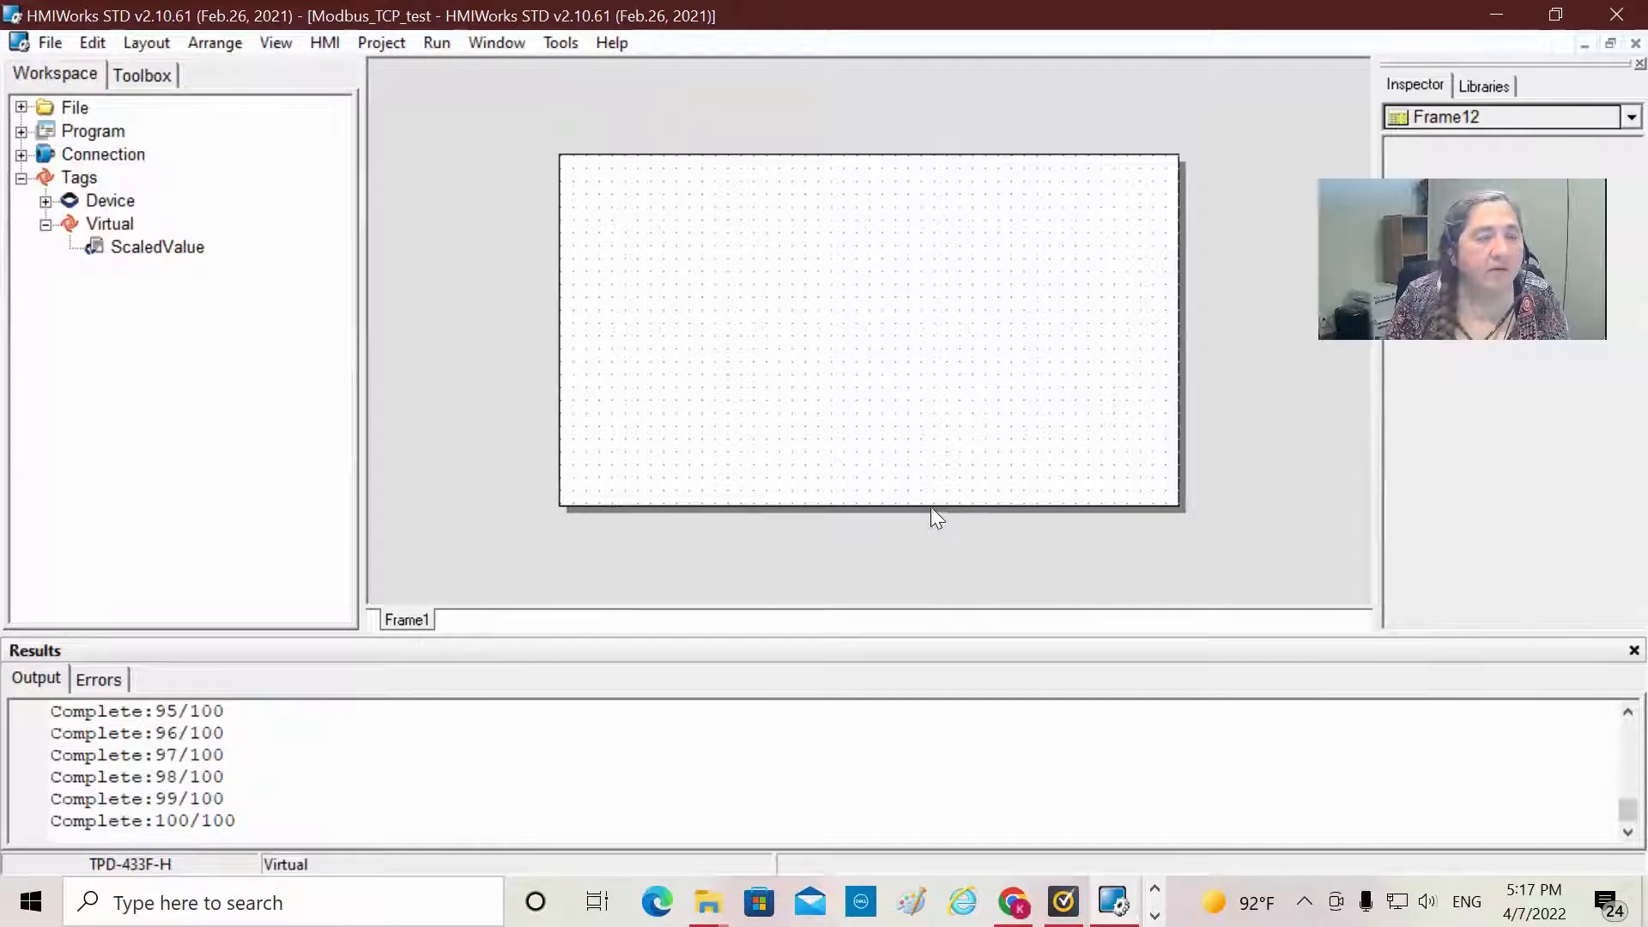
mouse_move(1012, 364)
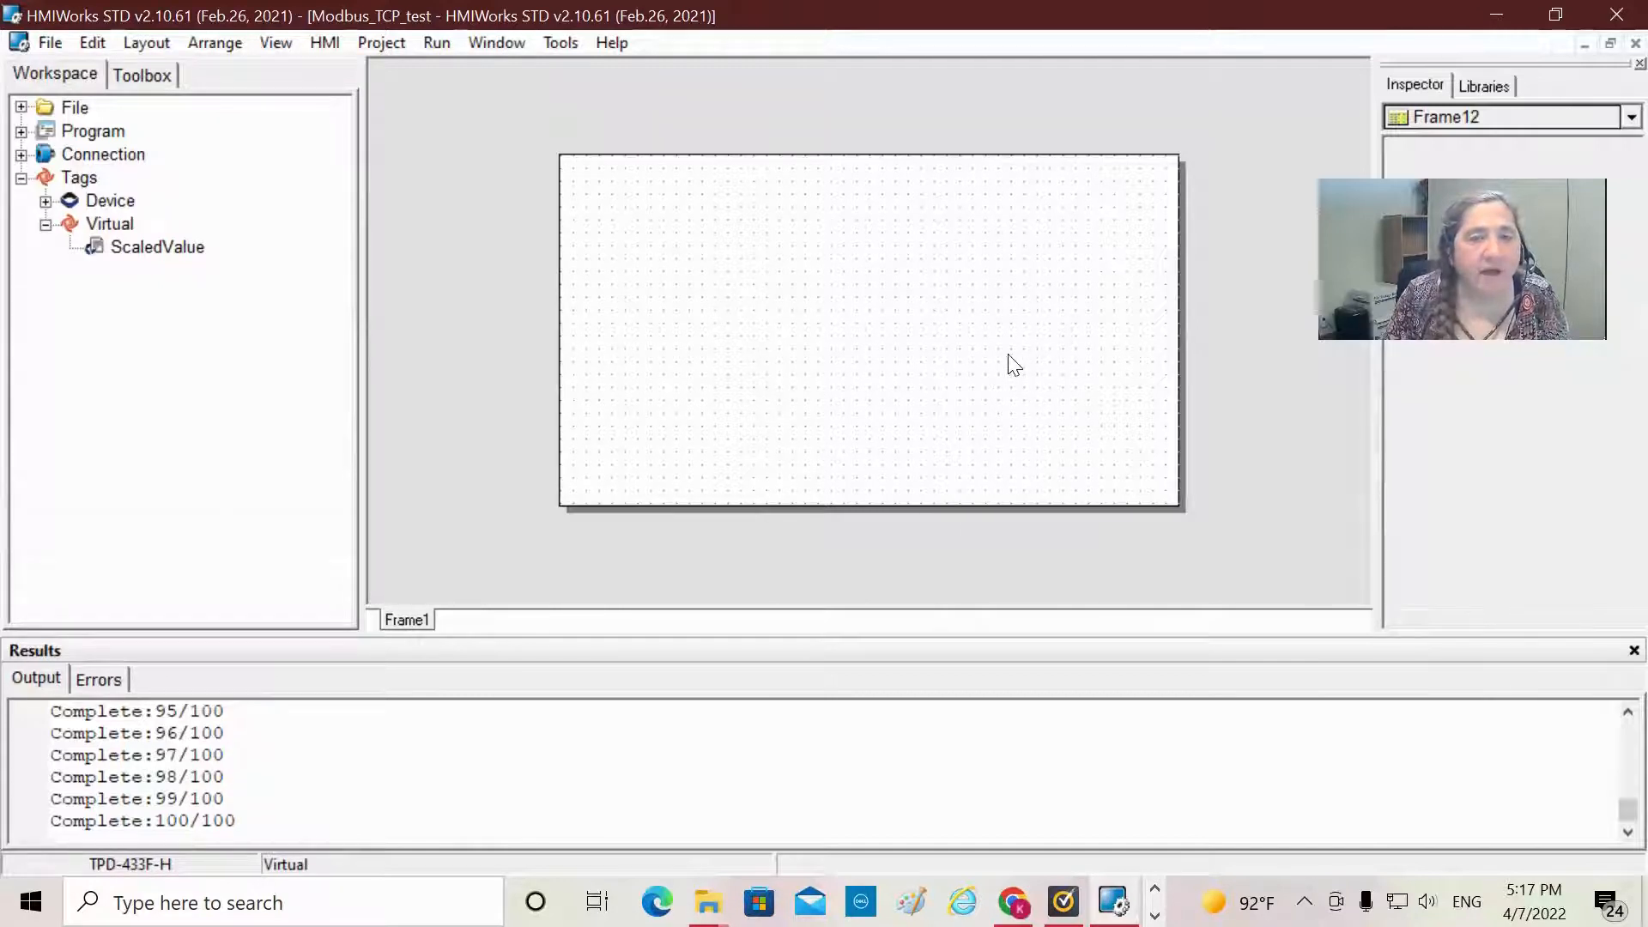
mouse_move(765, 278)
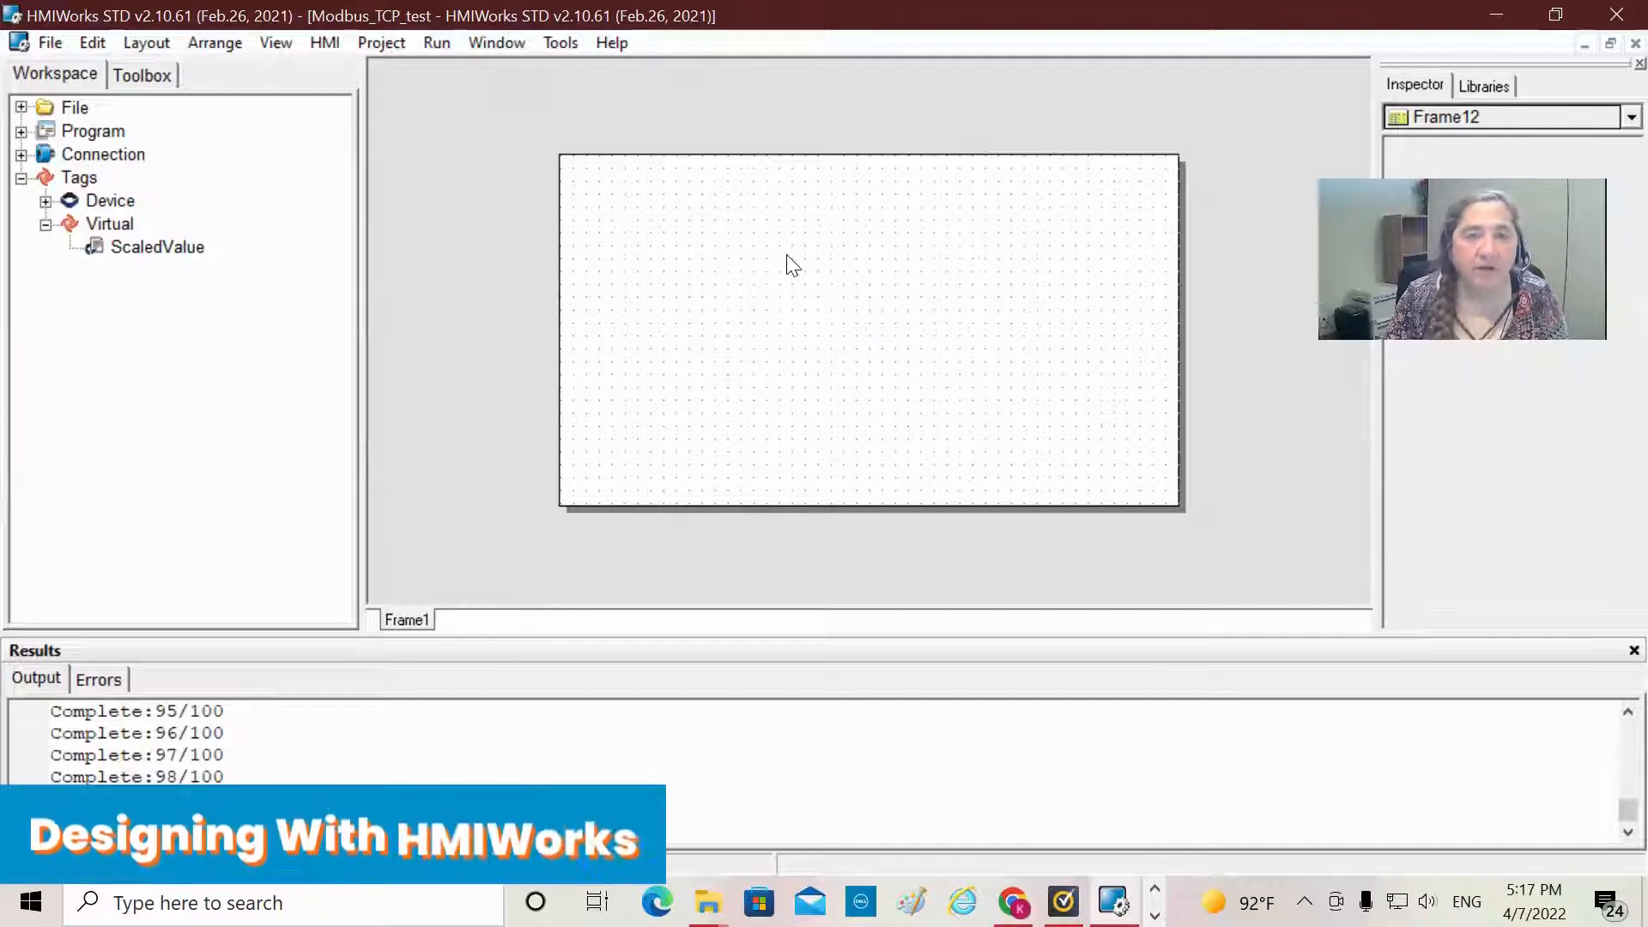
mouse_move(804, 271)
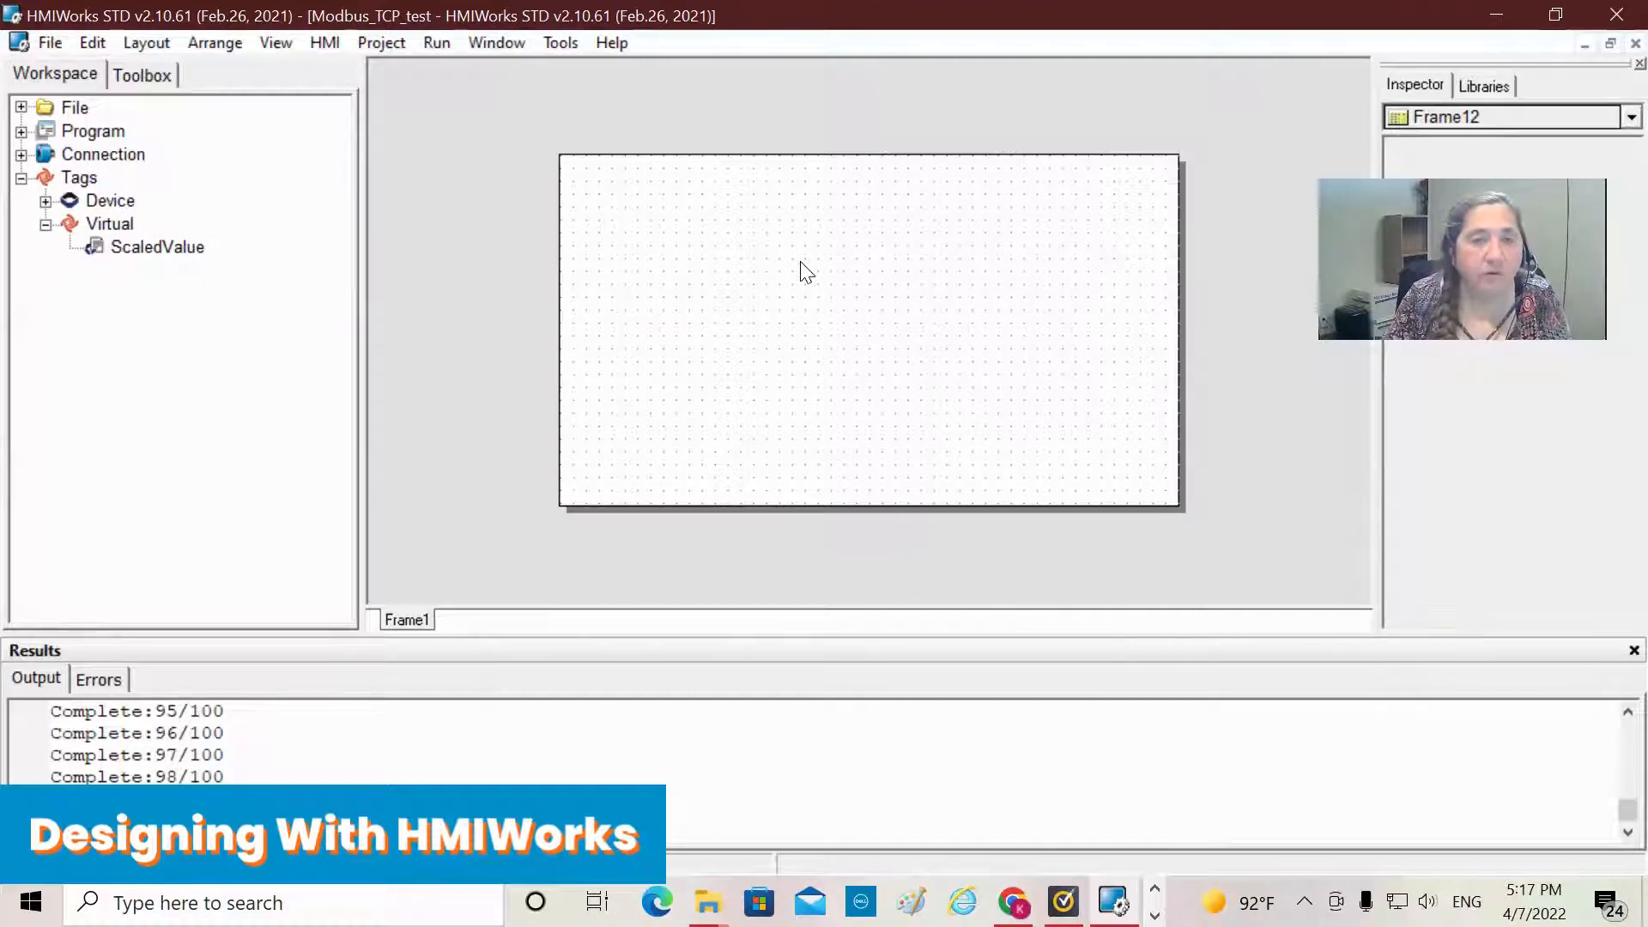
mouse_move(896, 388)
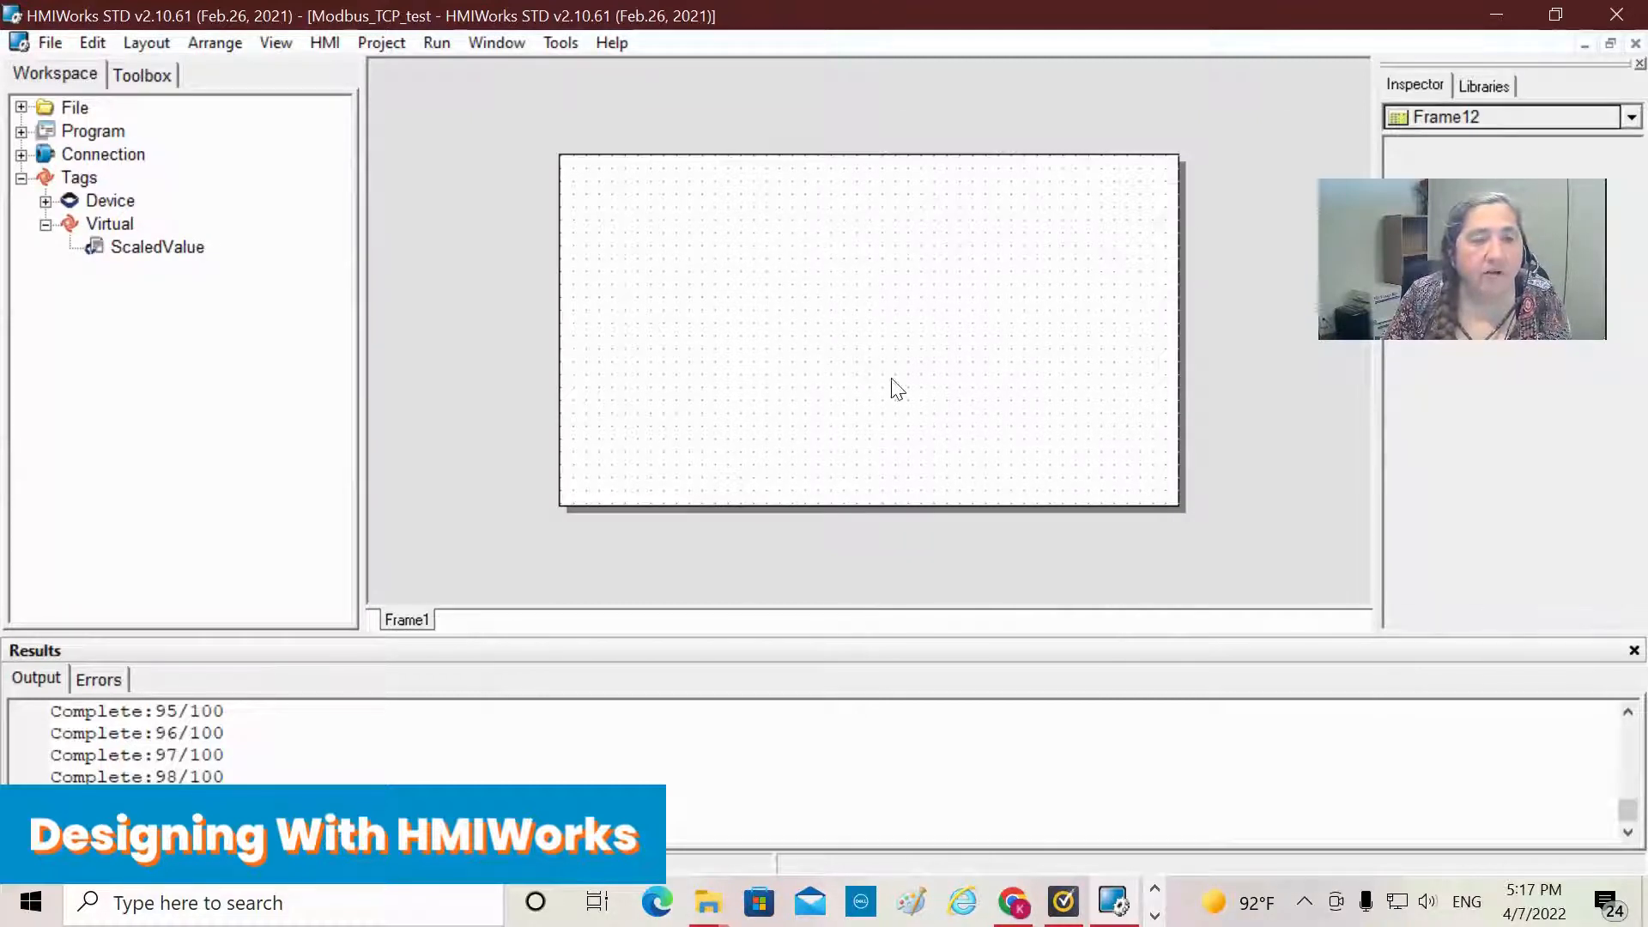
mouse_move(736, 385)
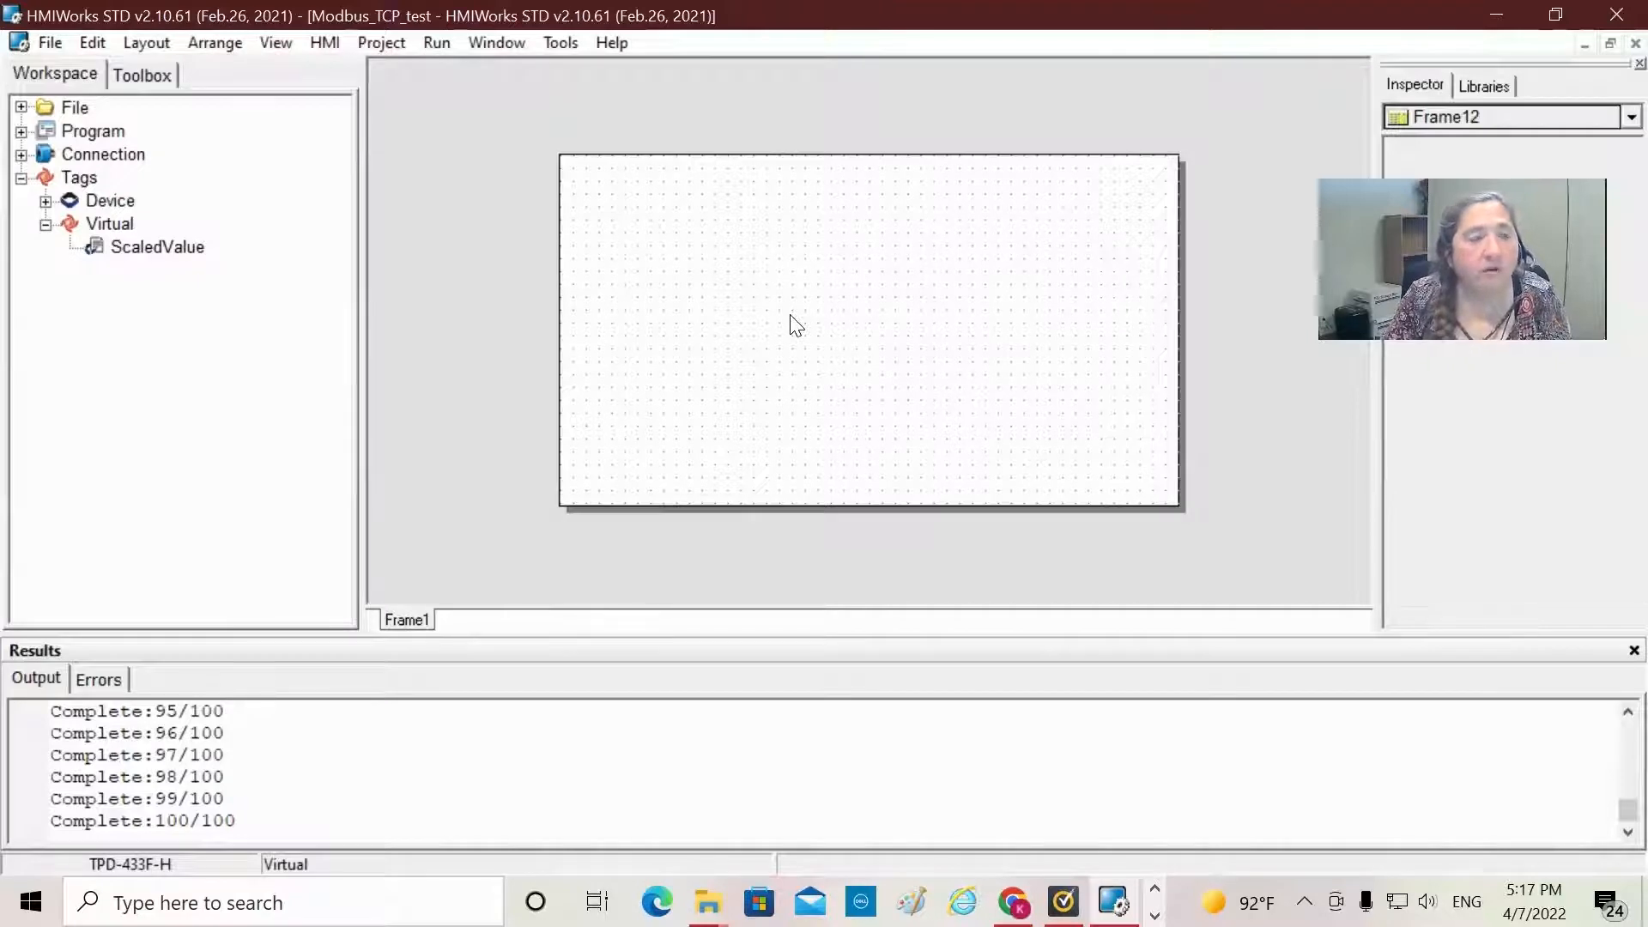
mouse_move(773, 313)
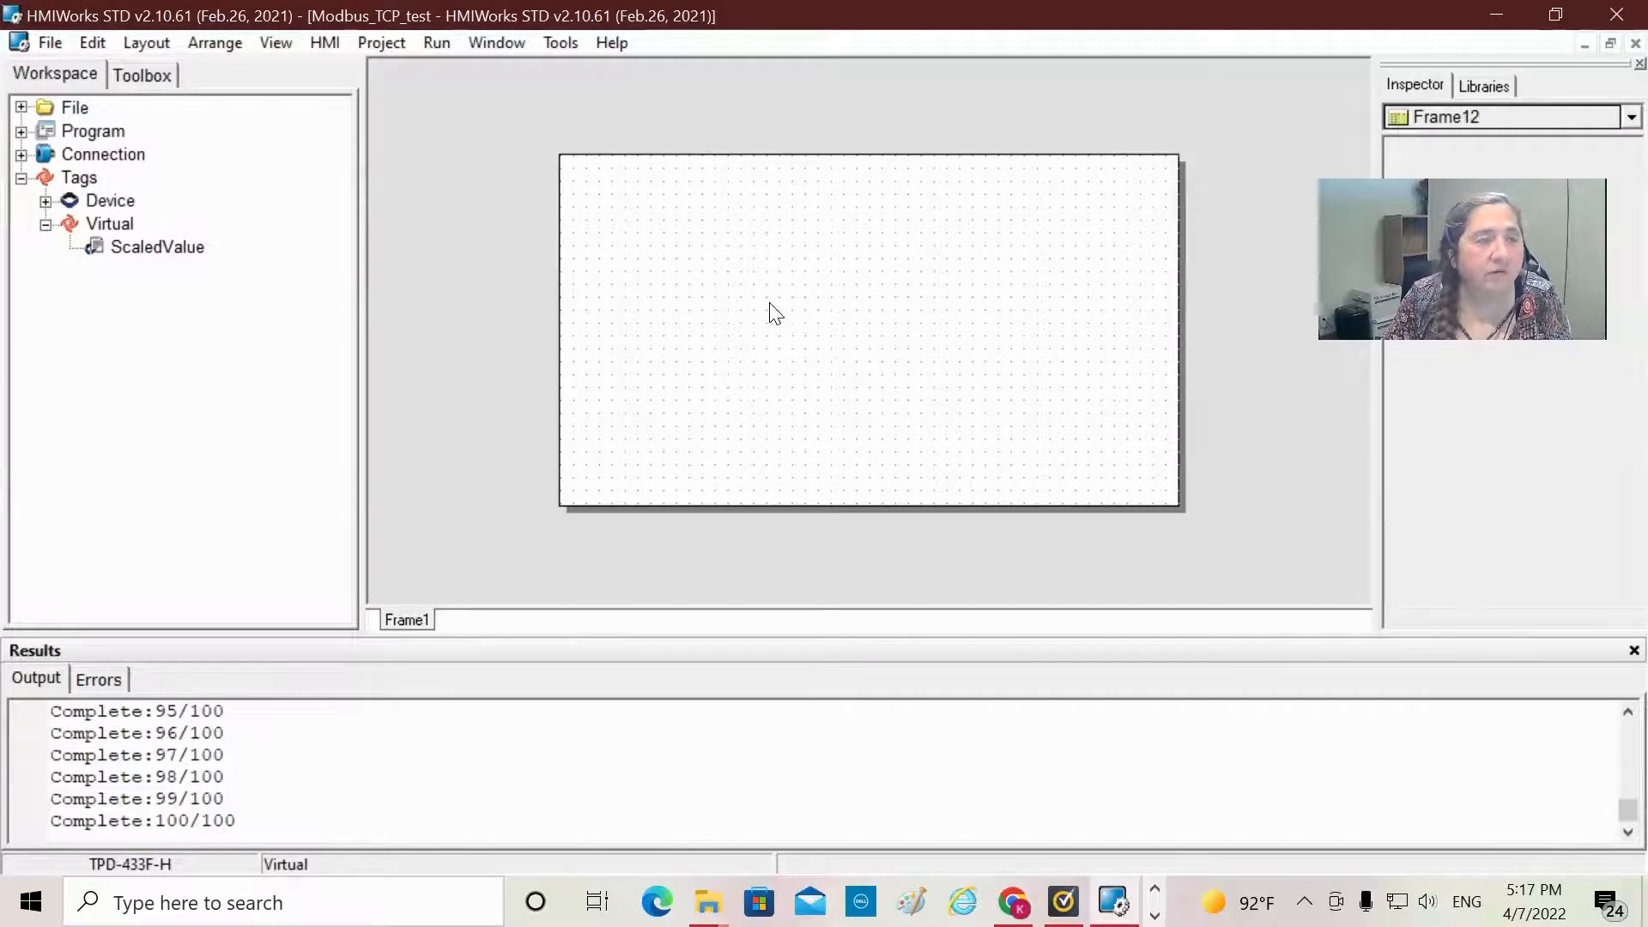
mouse_move(536, 229)
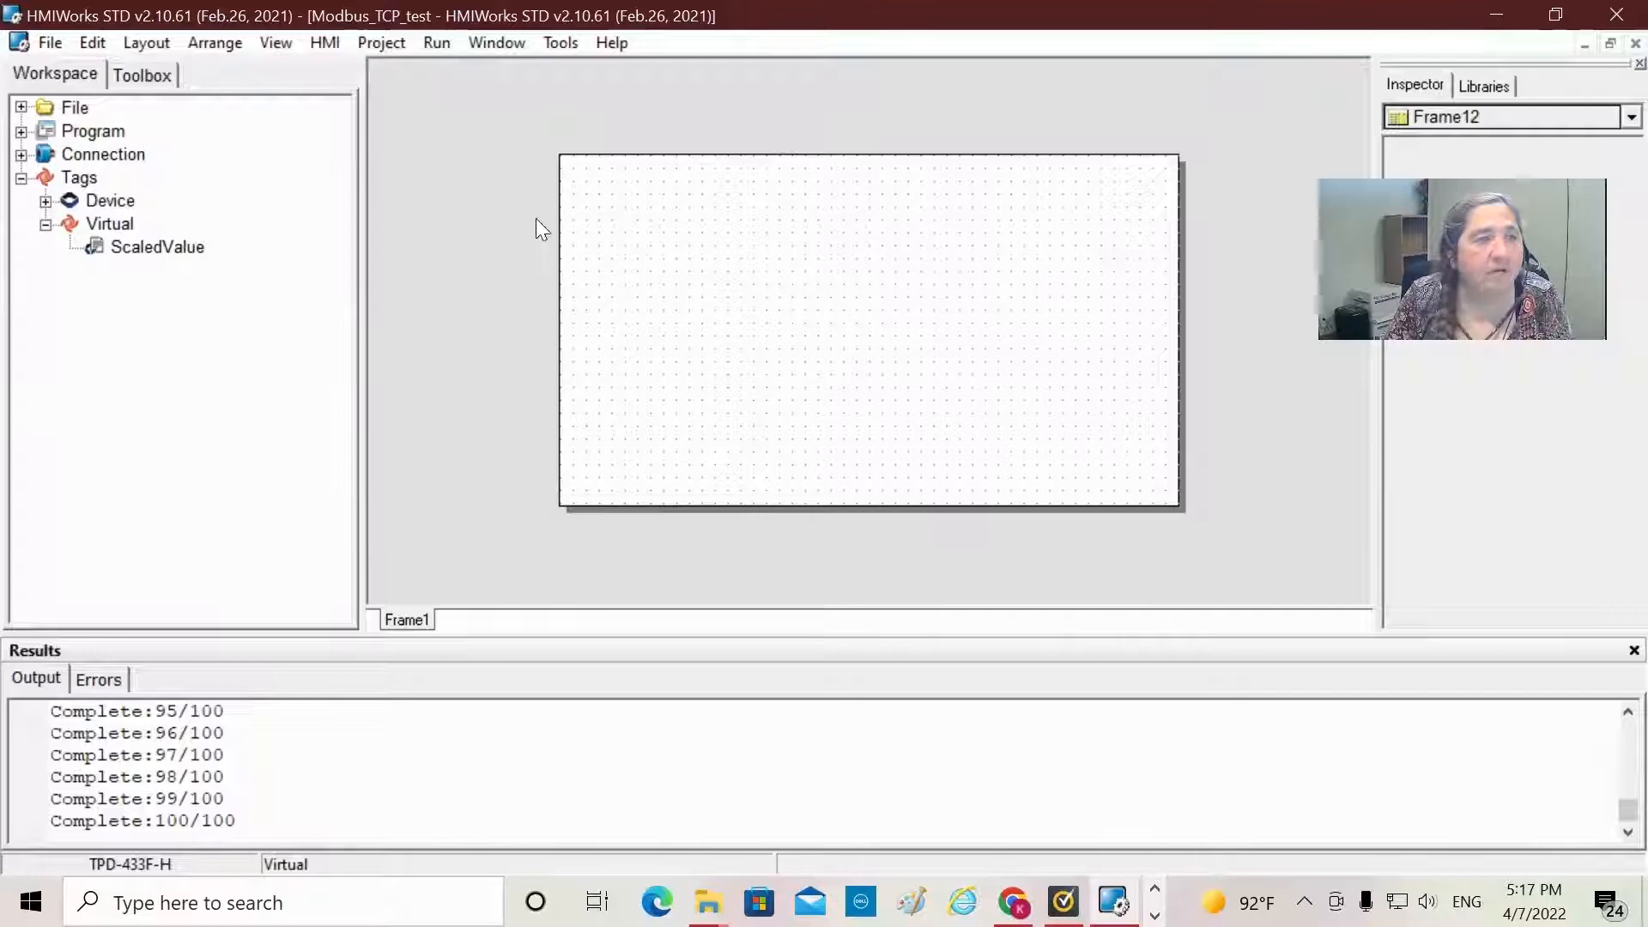
Step: Import '2019-05-25 16.18.17.jpg' into the picture library, then close the import window
left_click(50, 42)
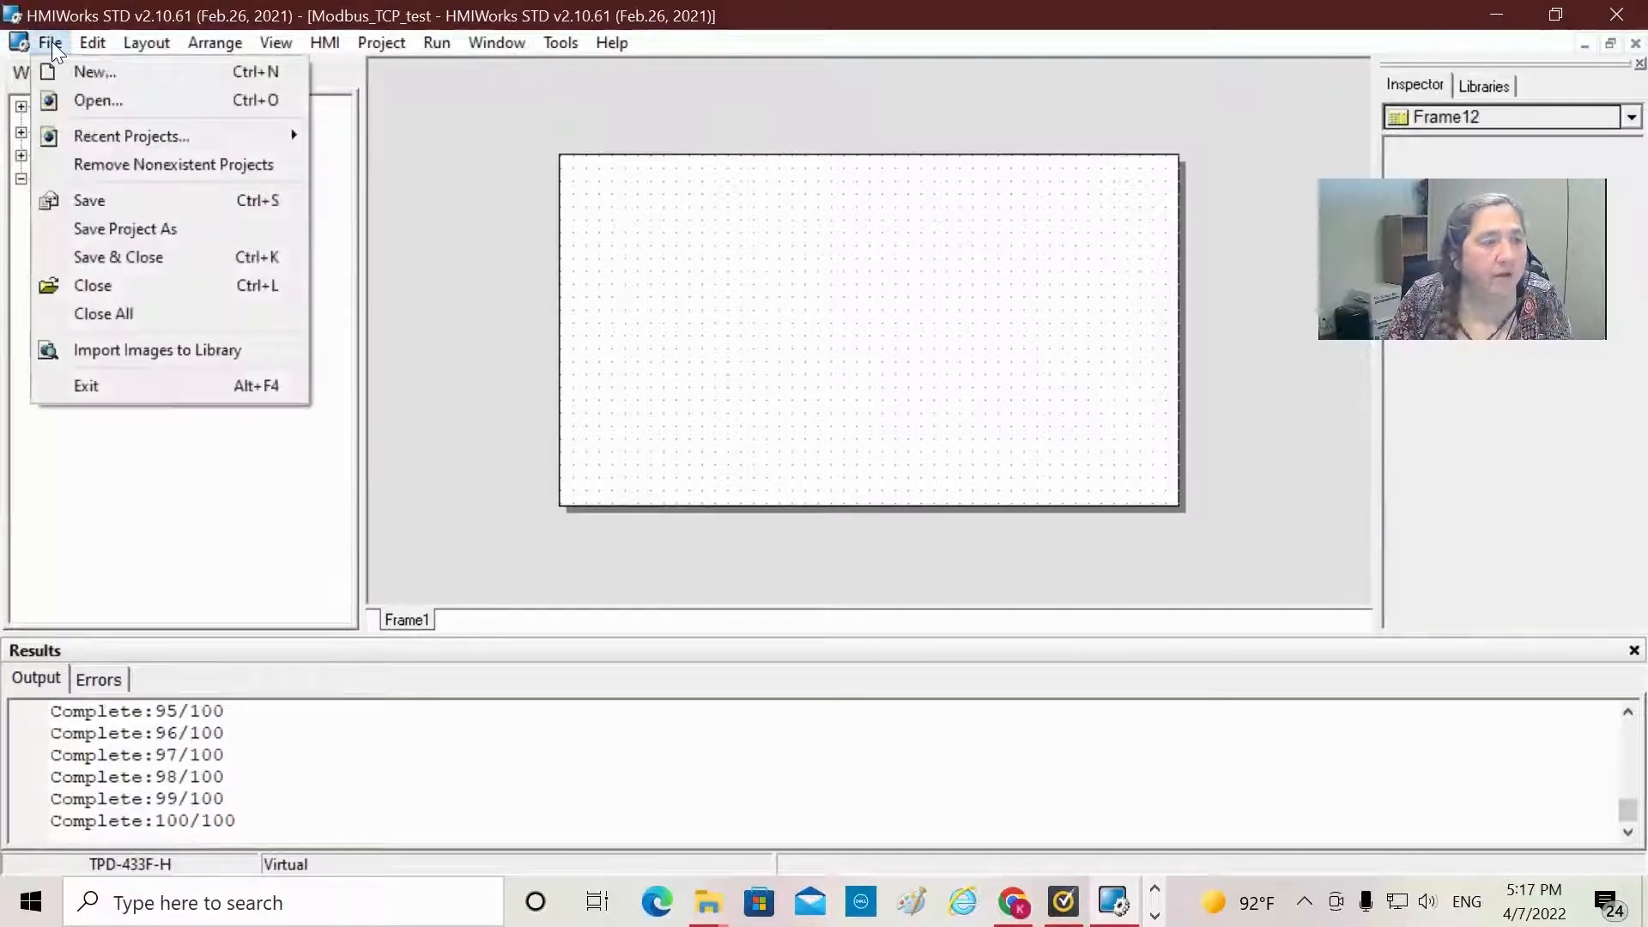
mouse_move(156, 350)
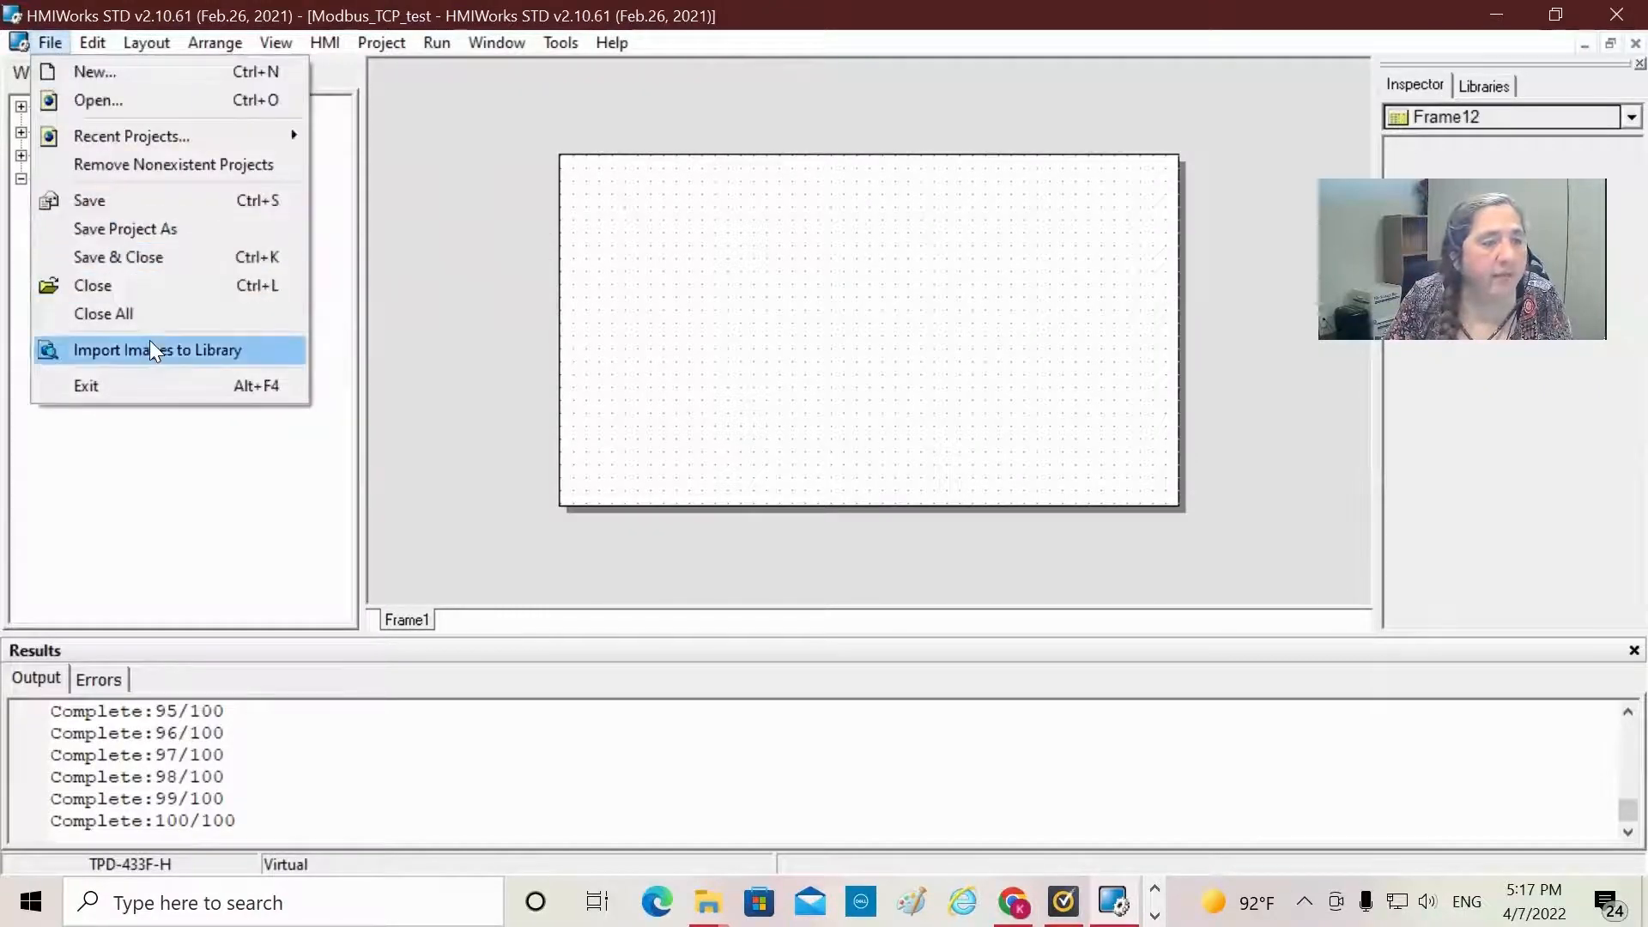
left_click(156, 350)
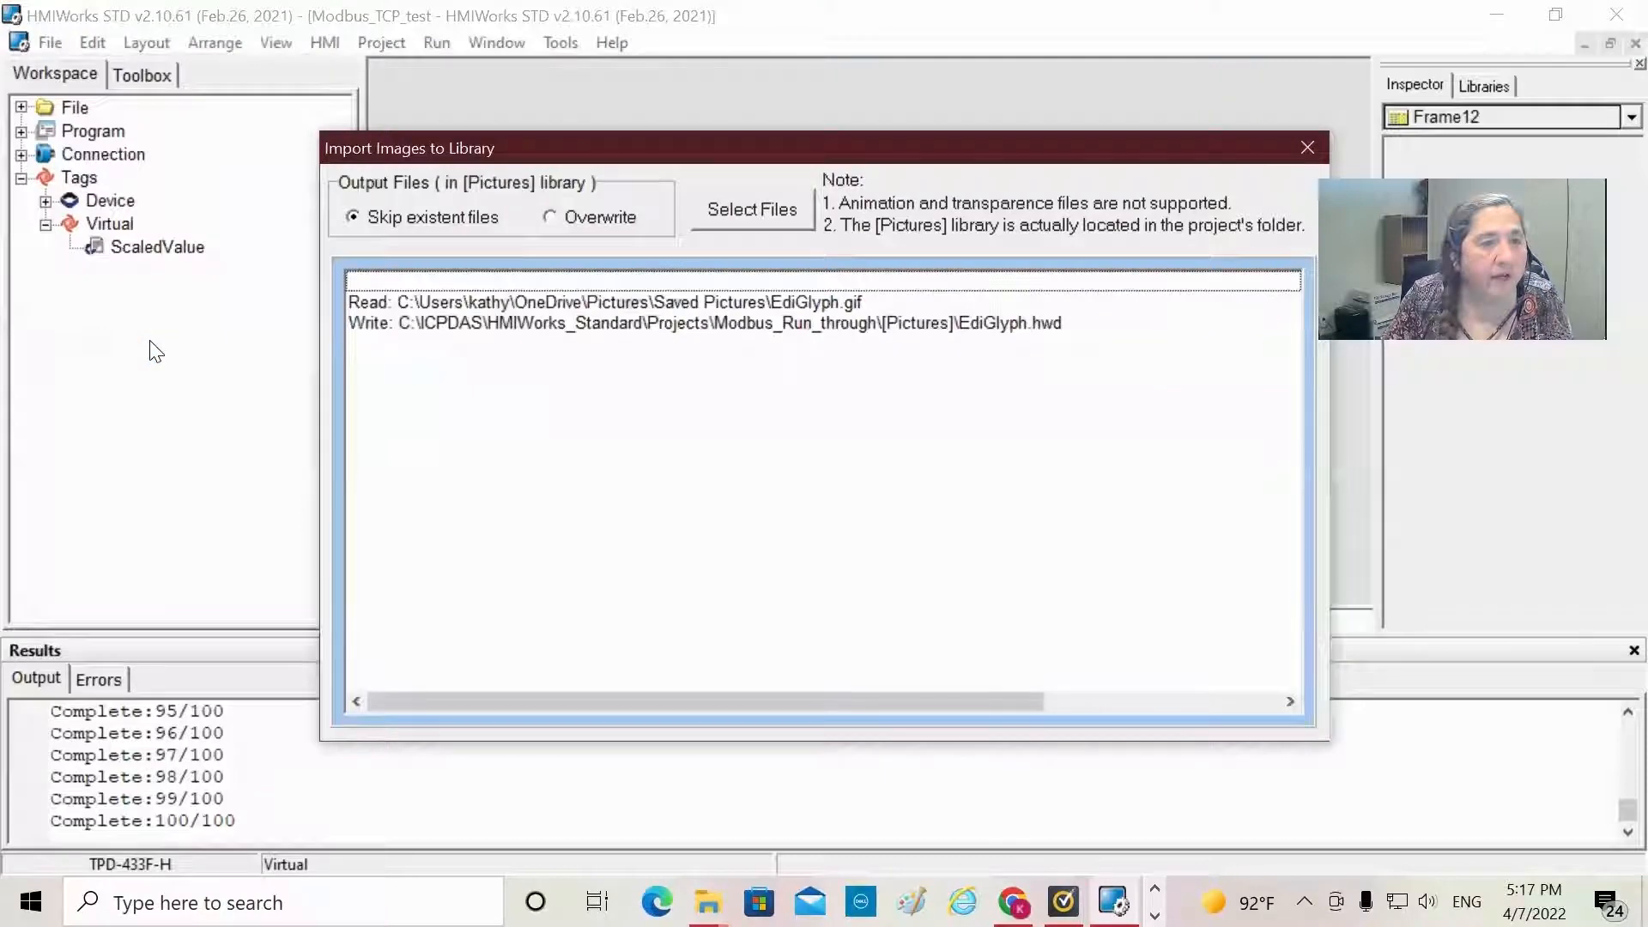
mouse_move(814, 189)
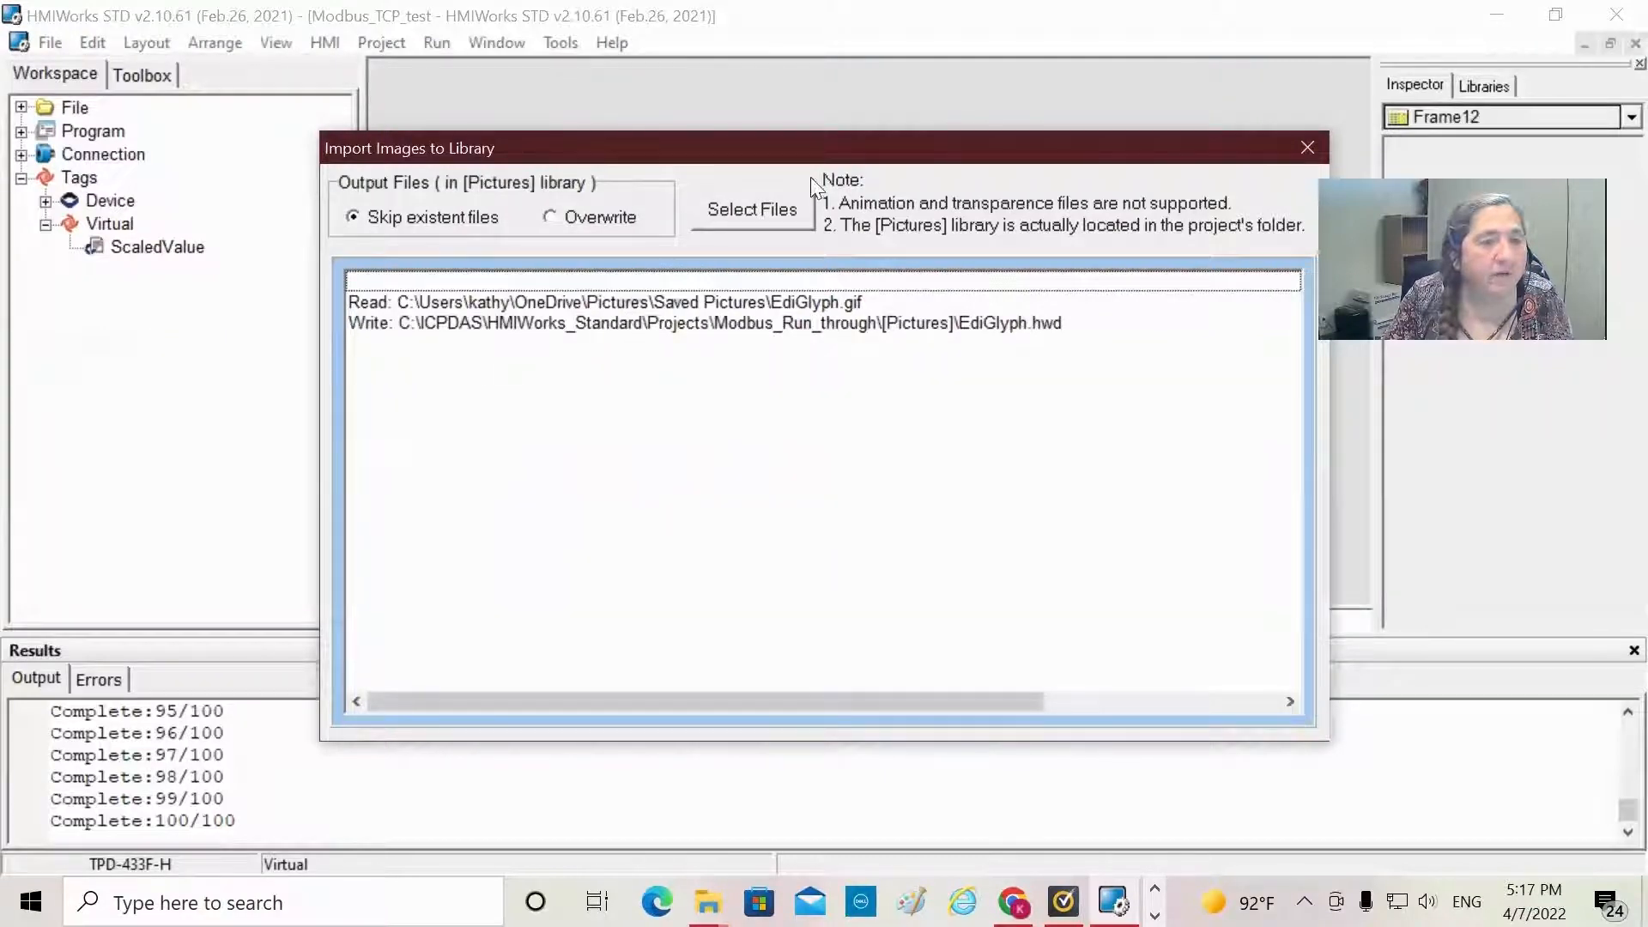
left_click(750, 209)
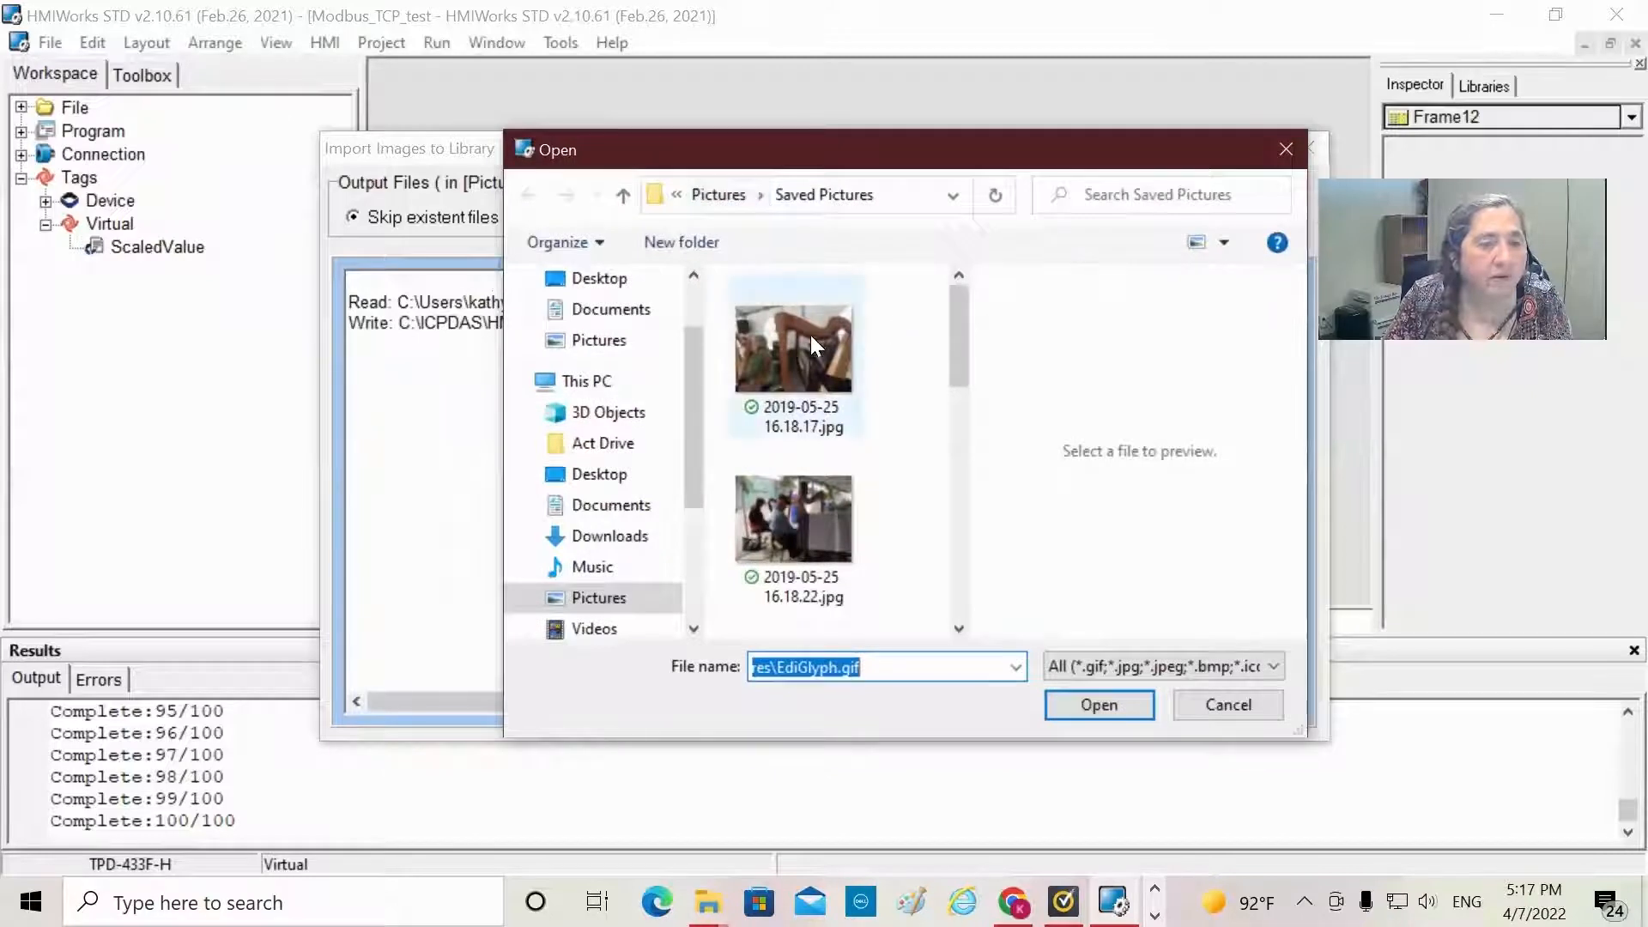
left_click(795, 352)
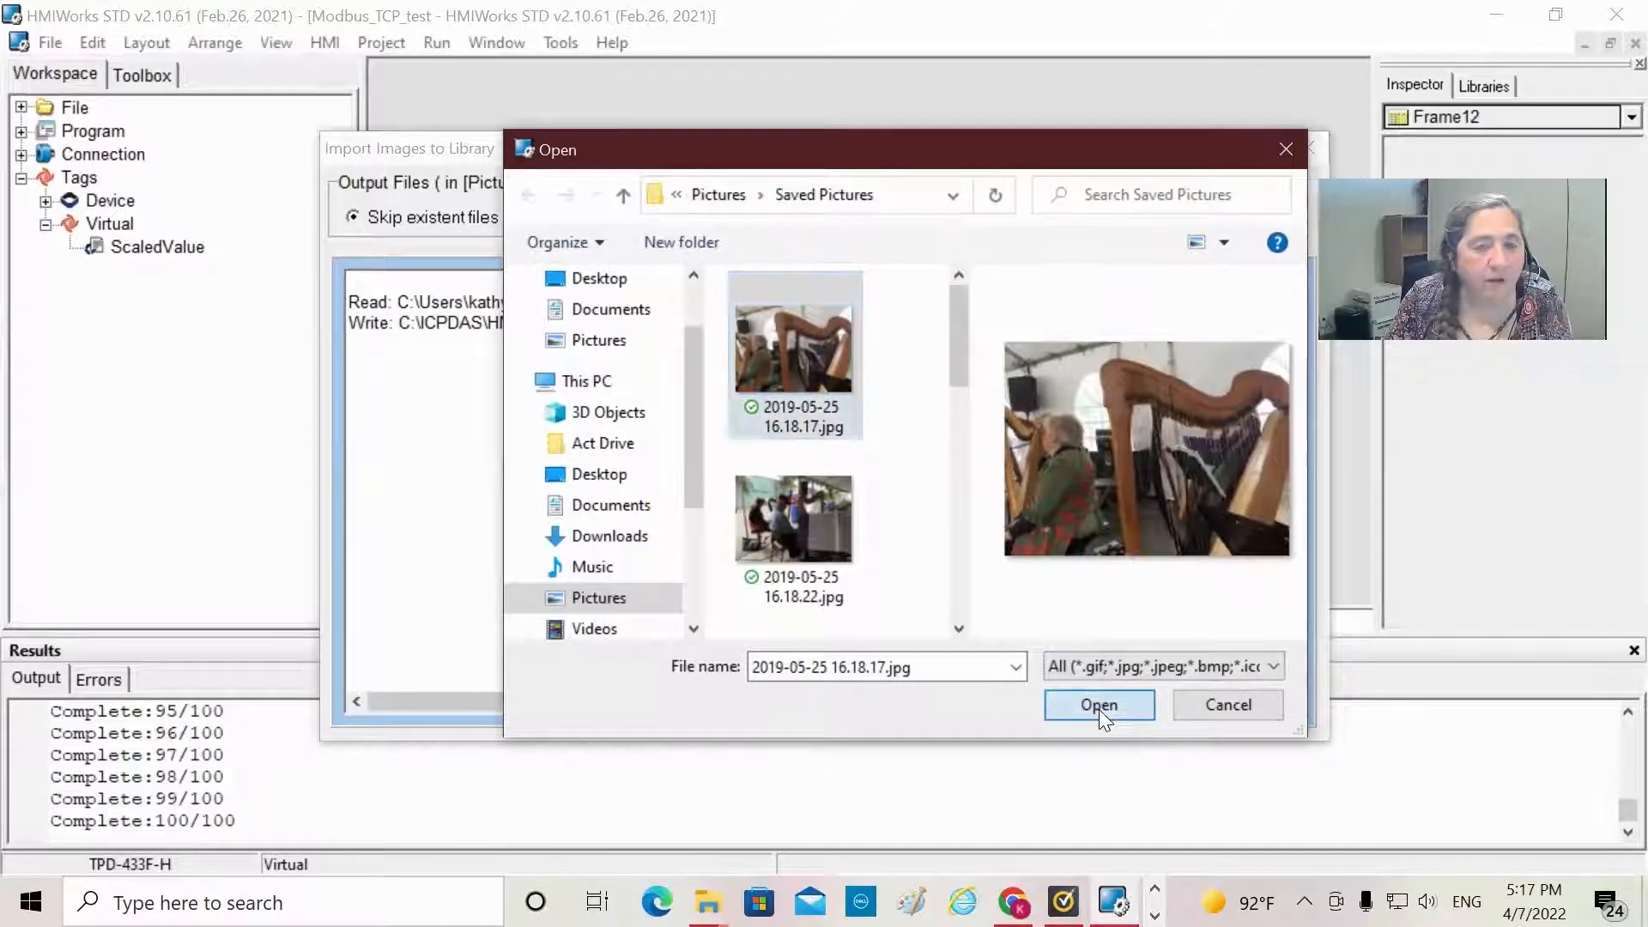
left_click(1097, 703)
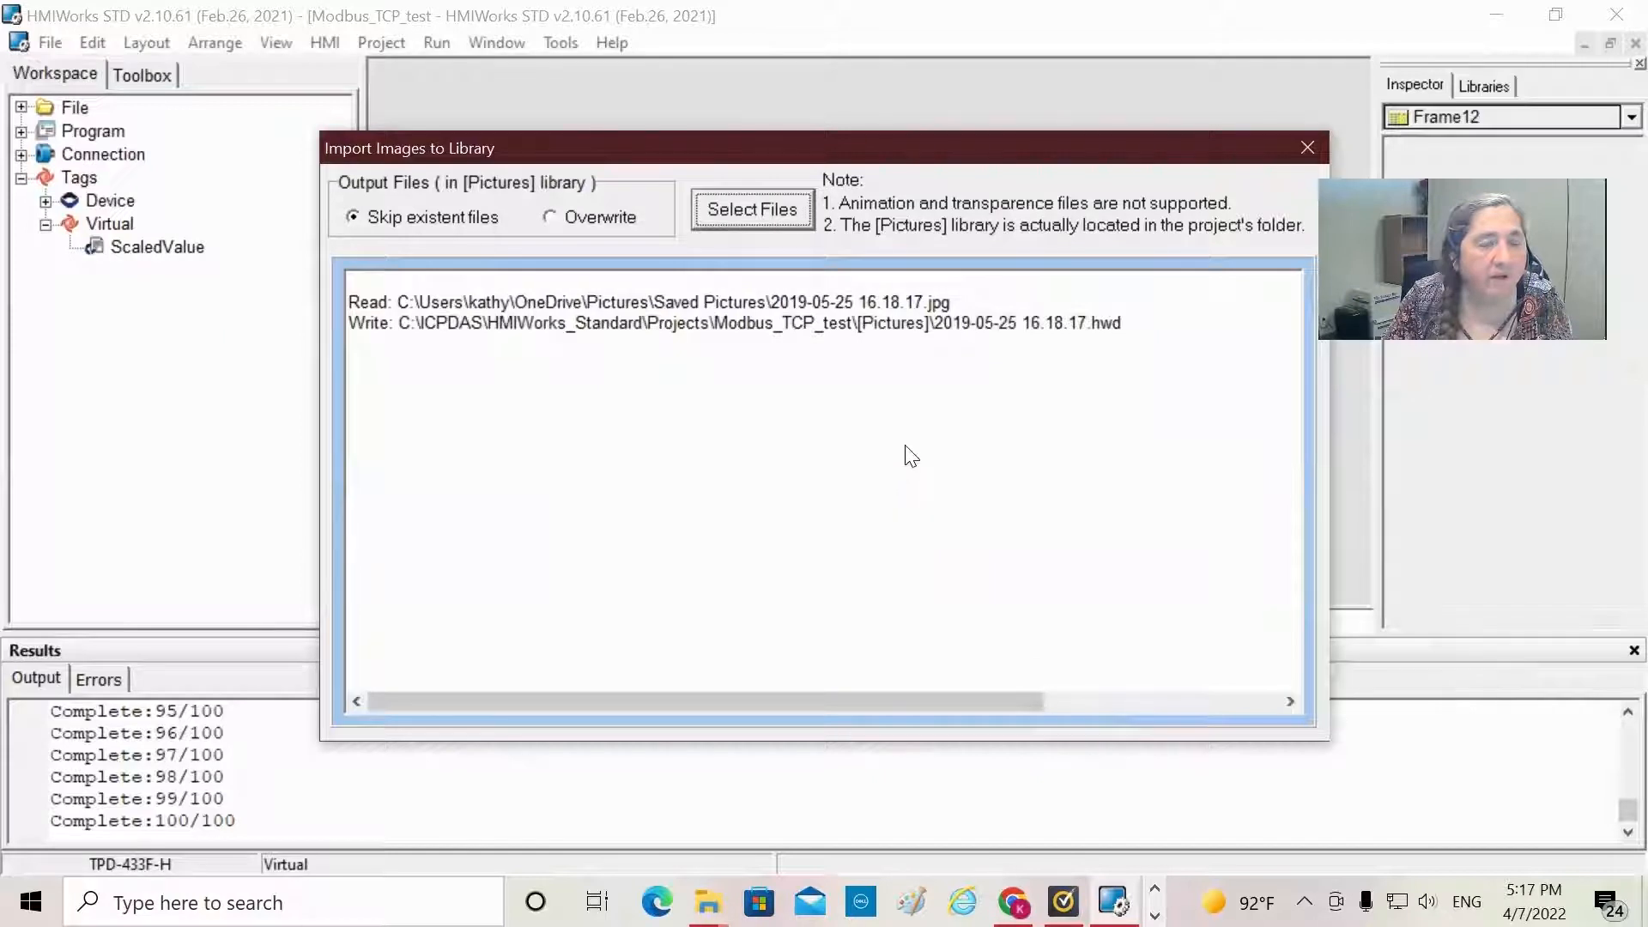
mouse_move(871, 370)
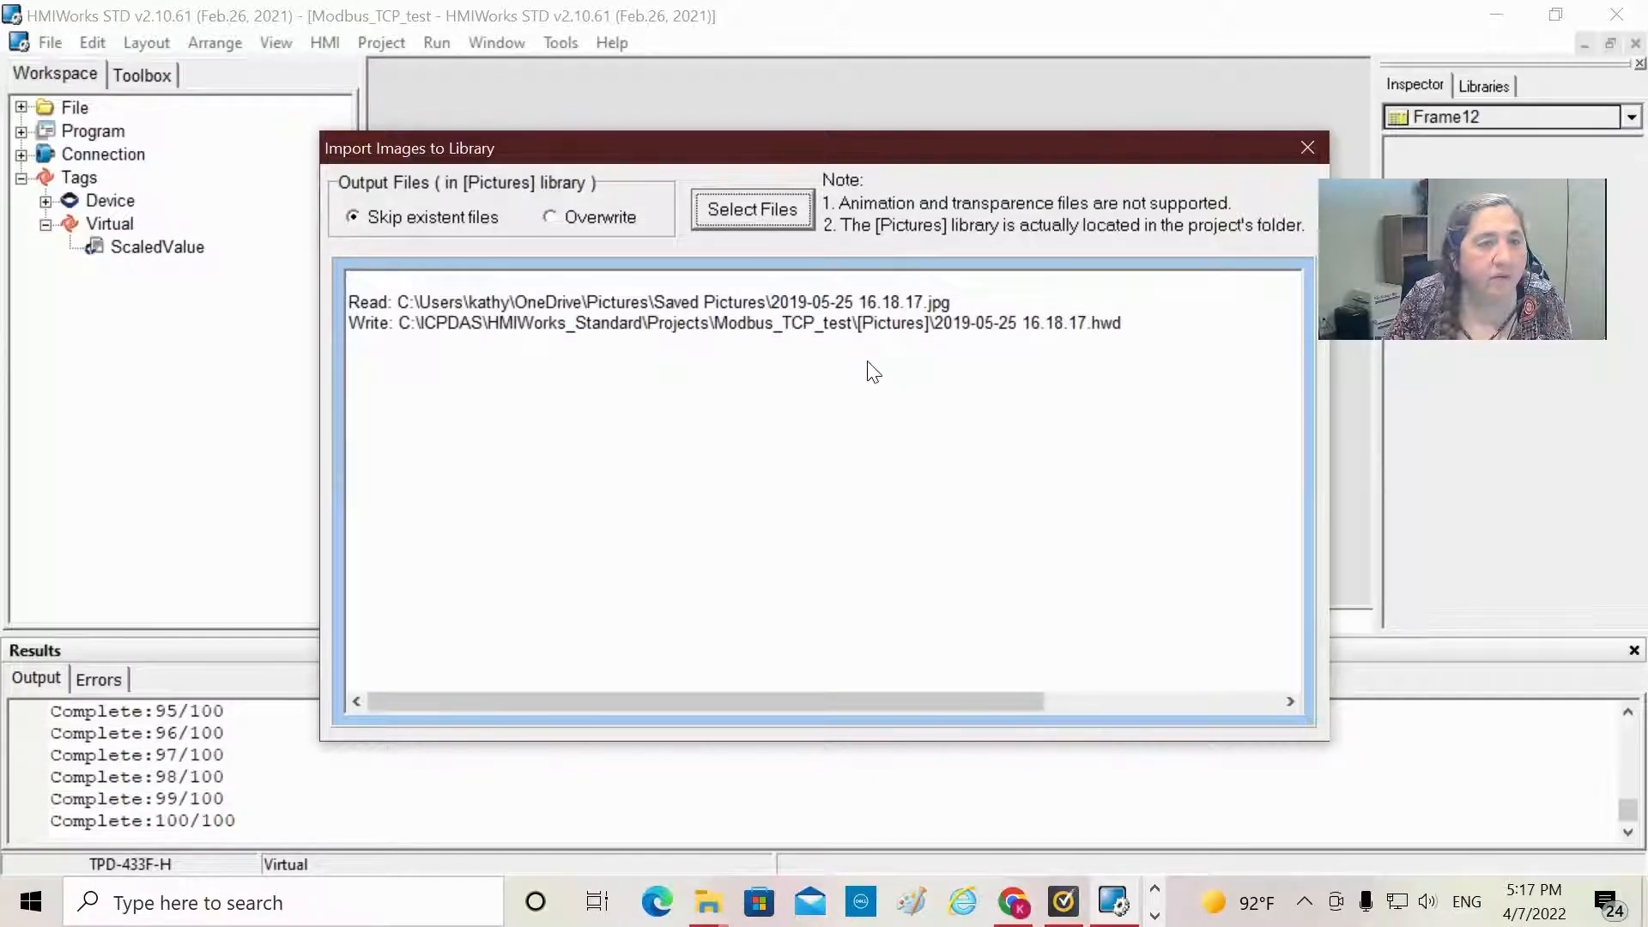
mouse_move(1100, 334)
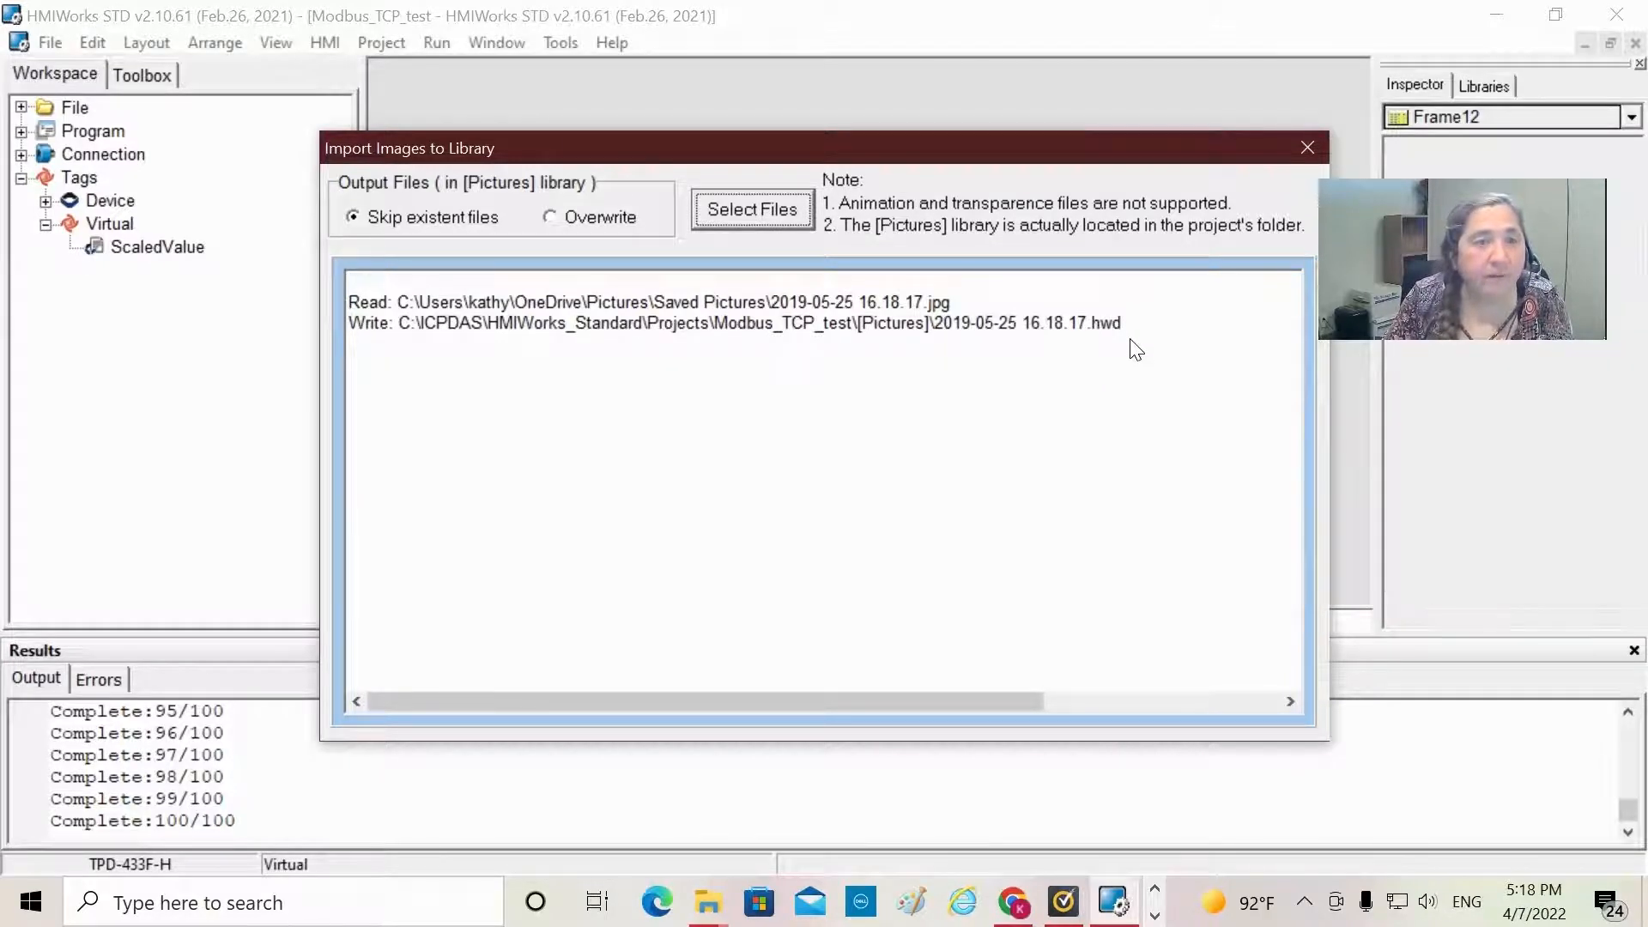
mouse_move(978, 256)
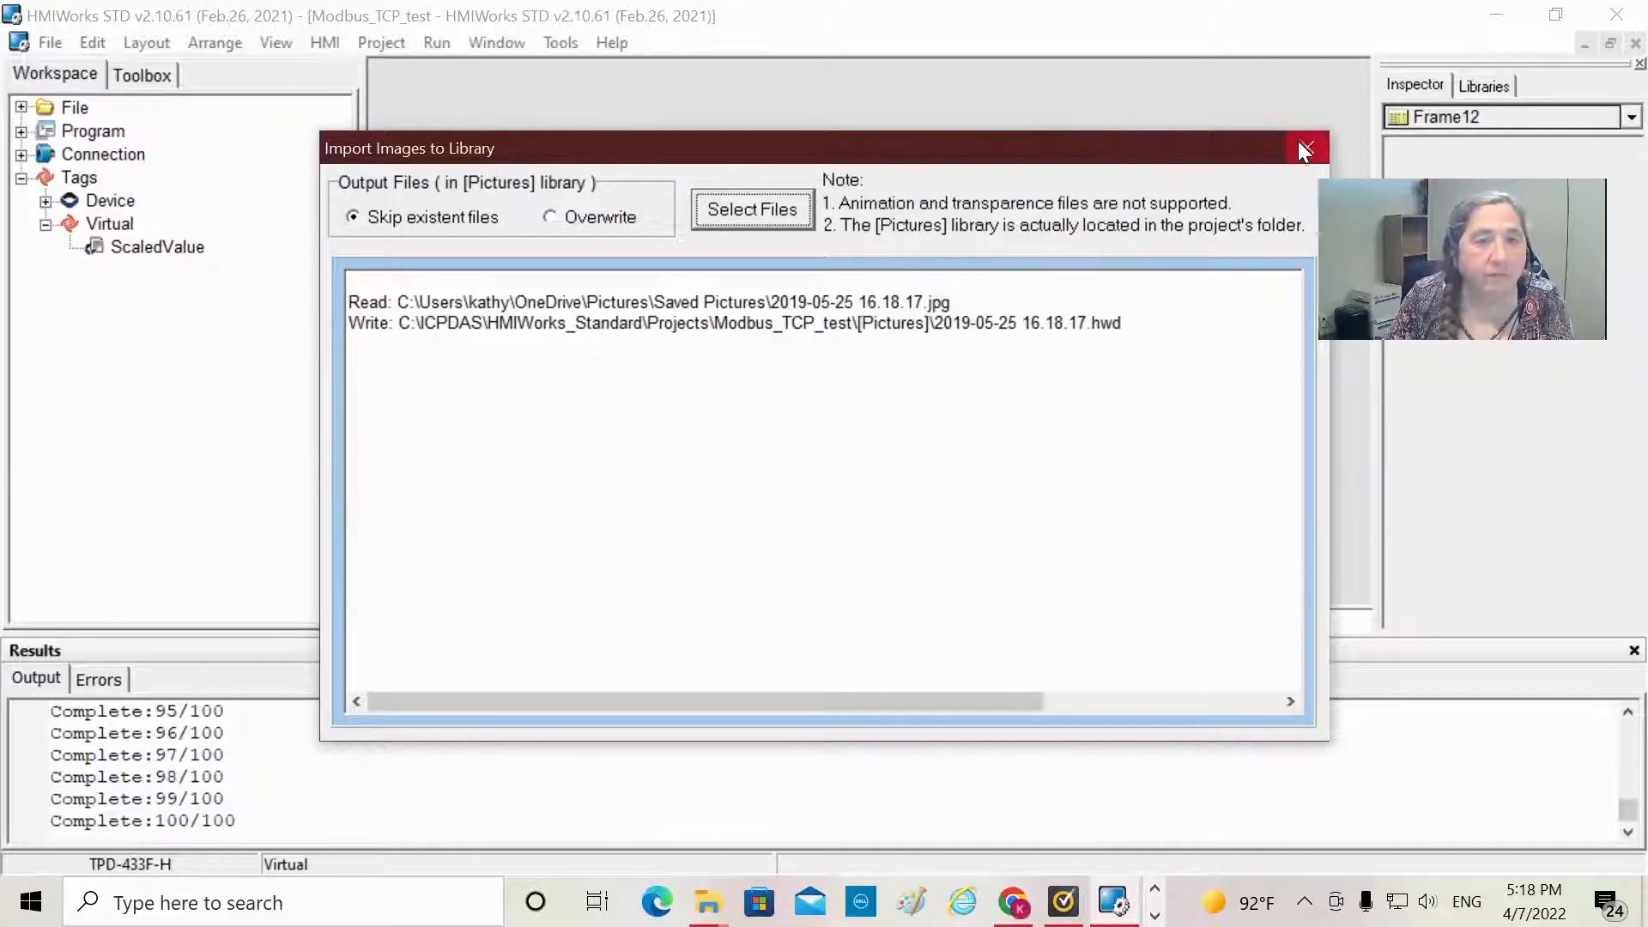
left_click(1306, 147)
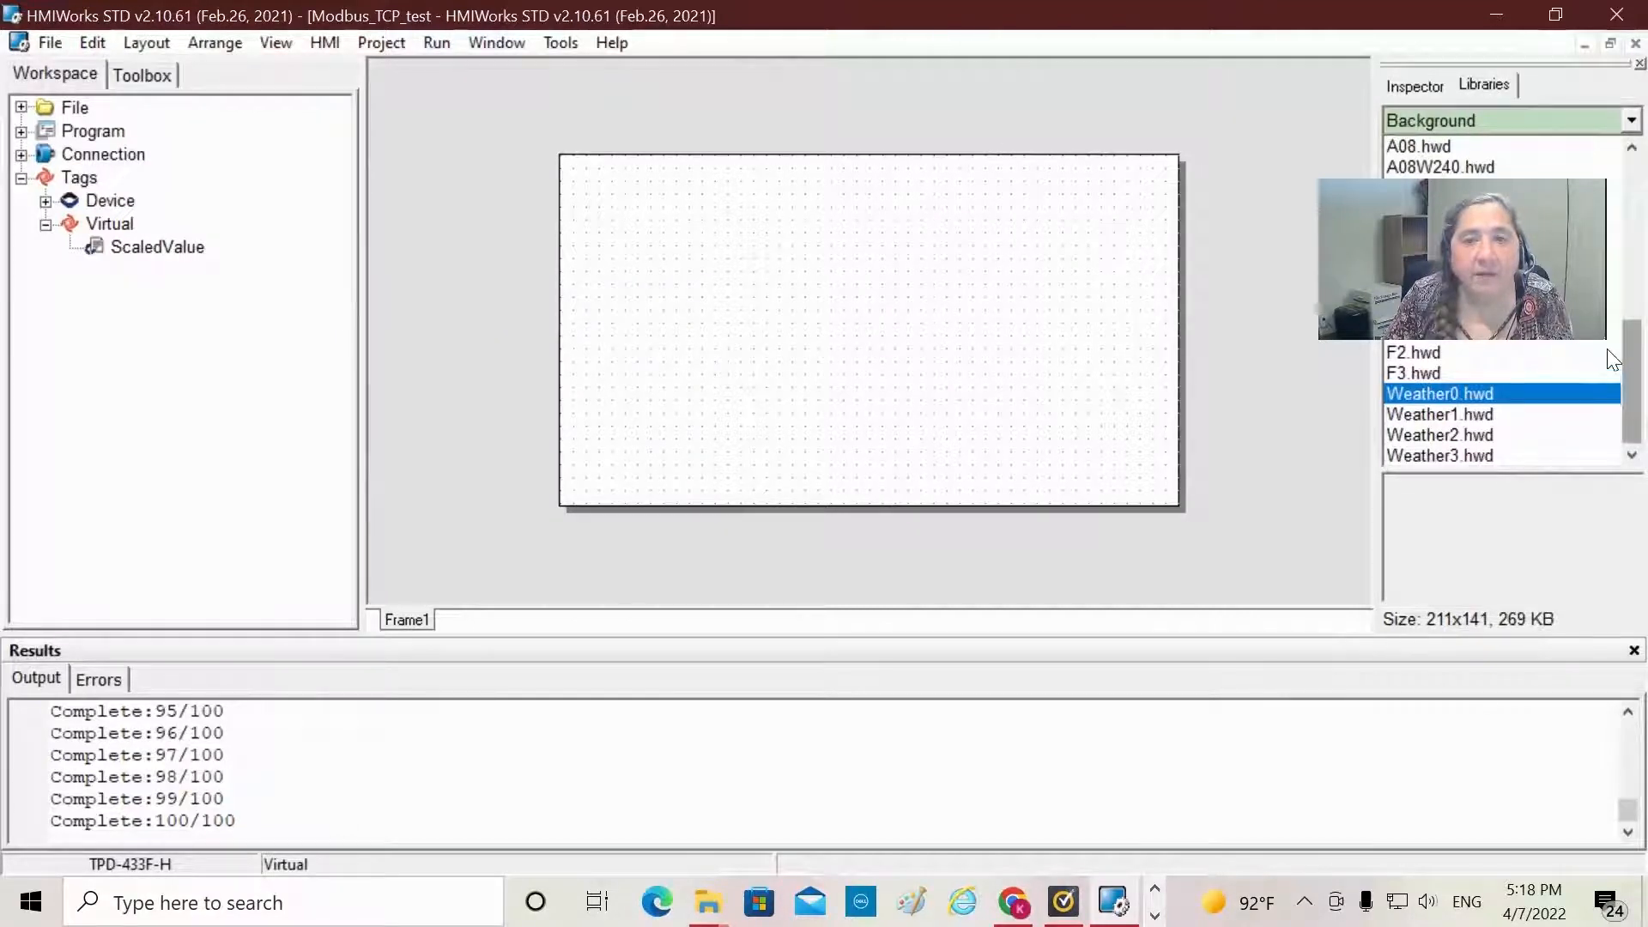
scroll("up", 3)
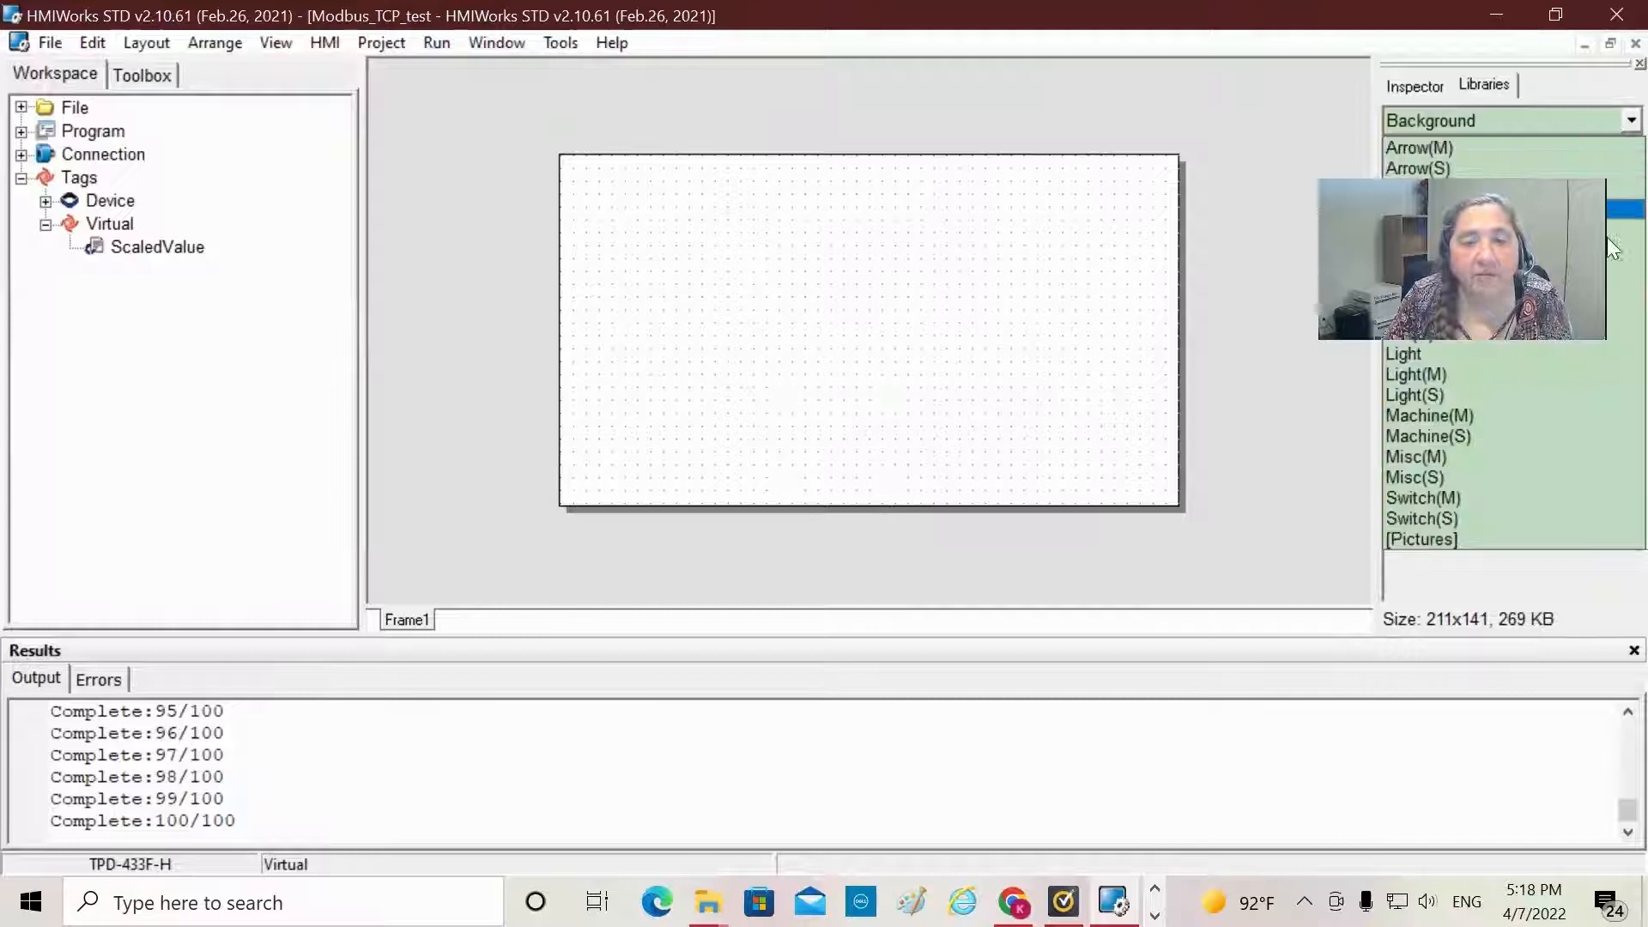
left_click(1419, 539)
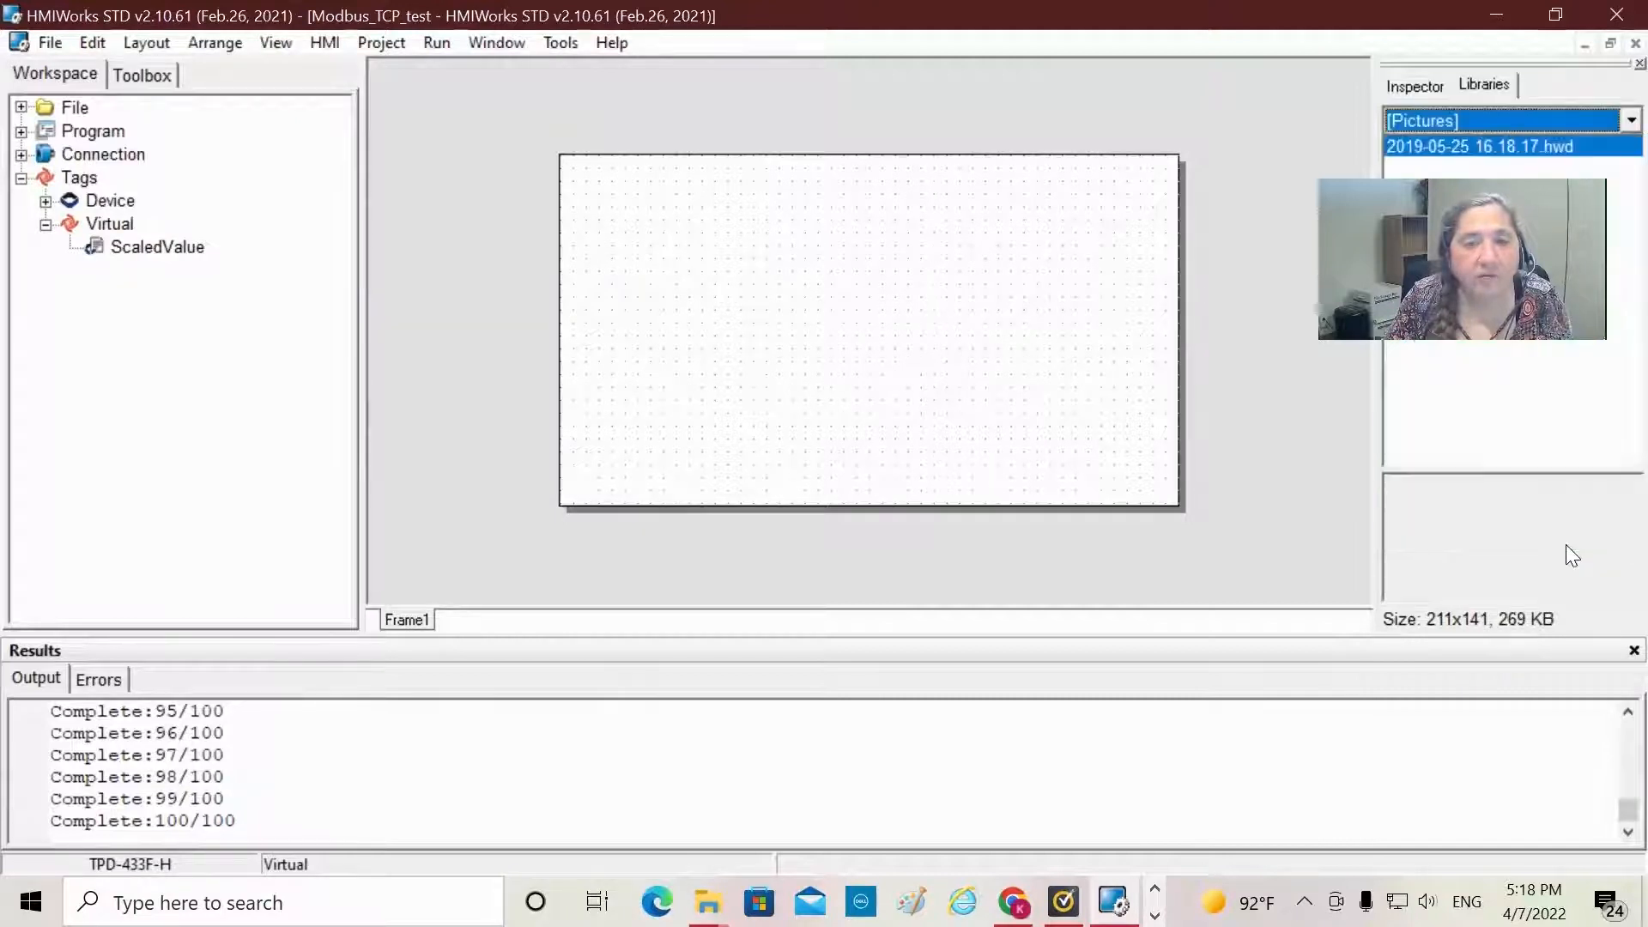
mouse_move(1507, 370)
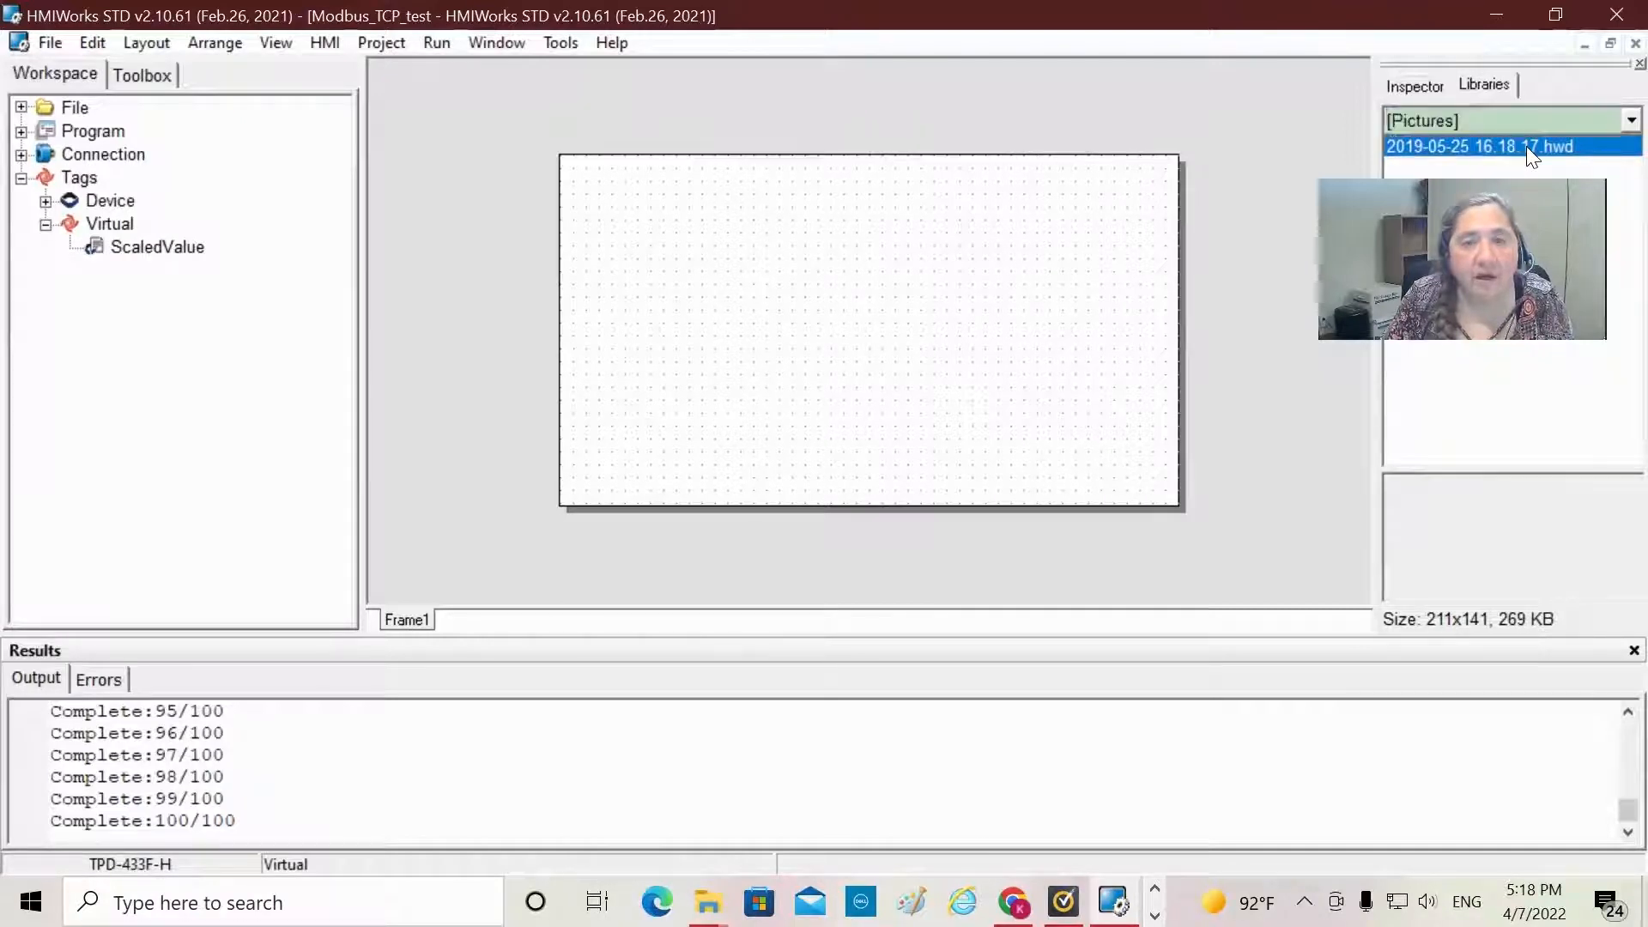
left_click(1508, 146)
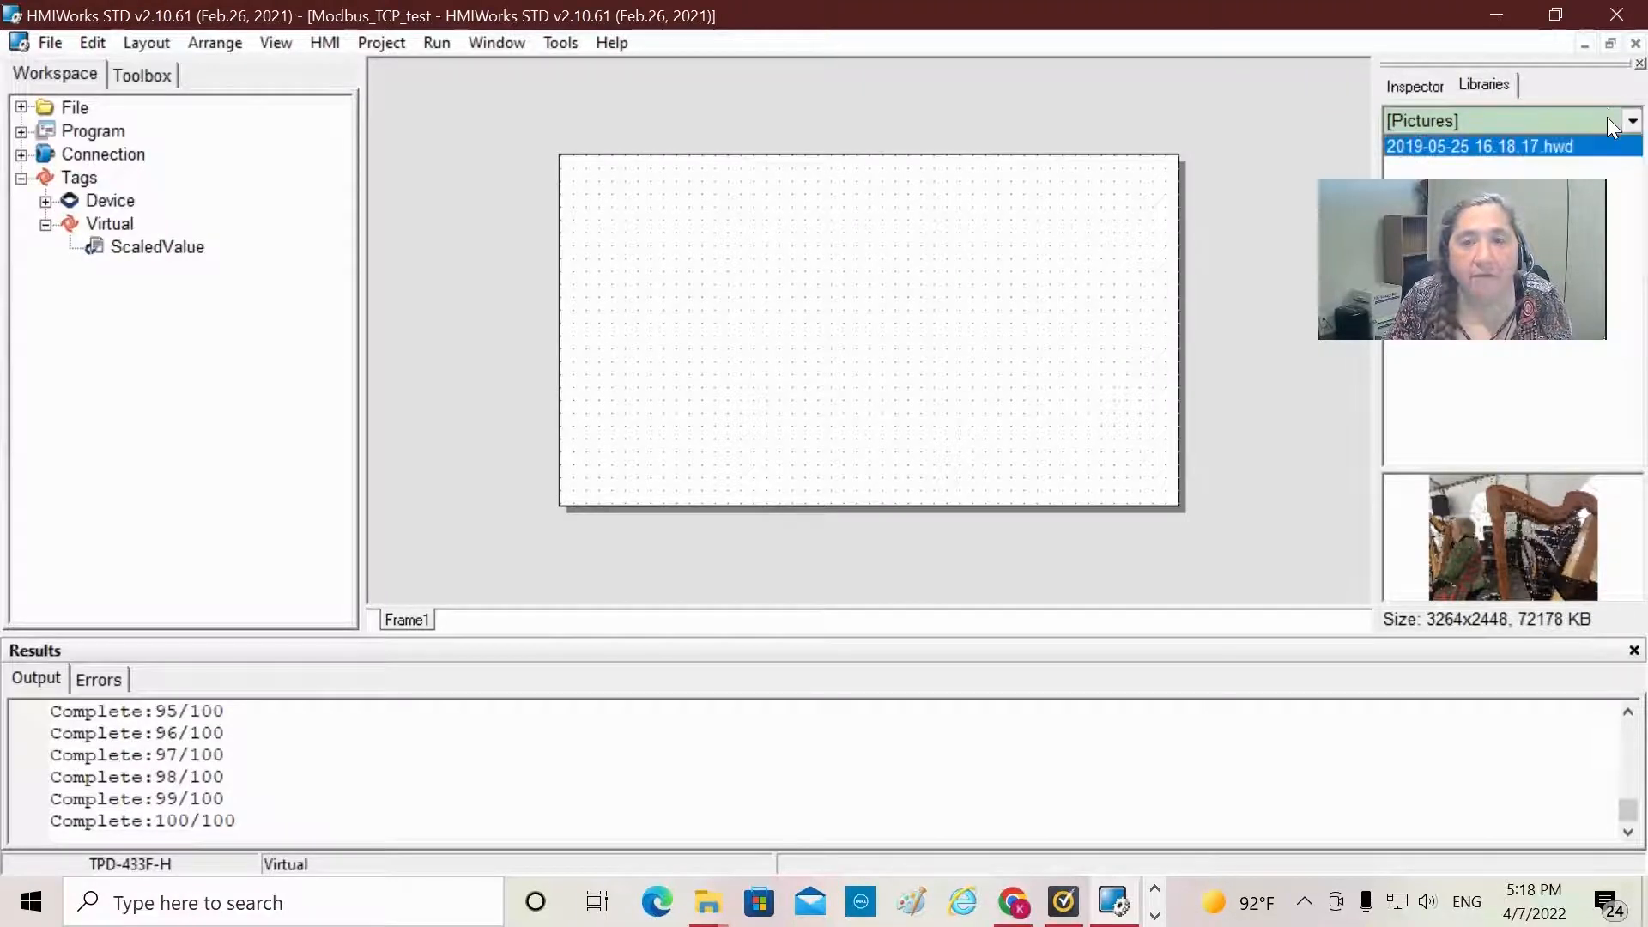
left_click(1630, 121)
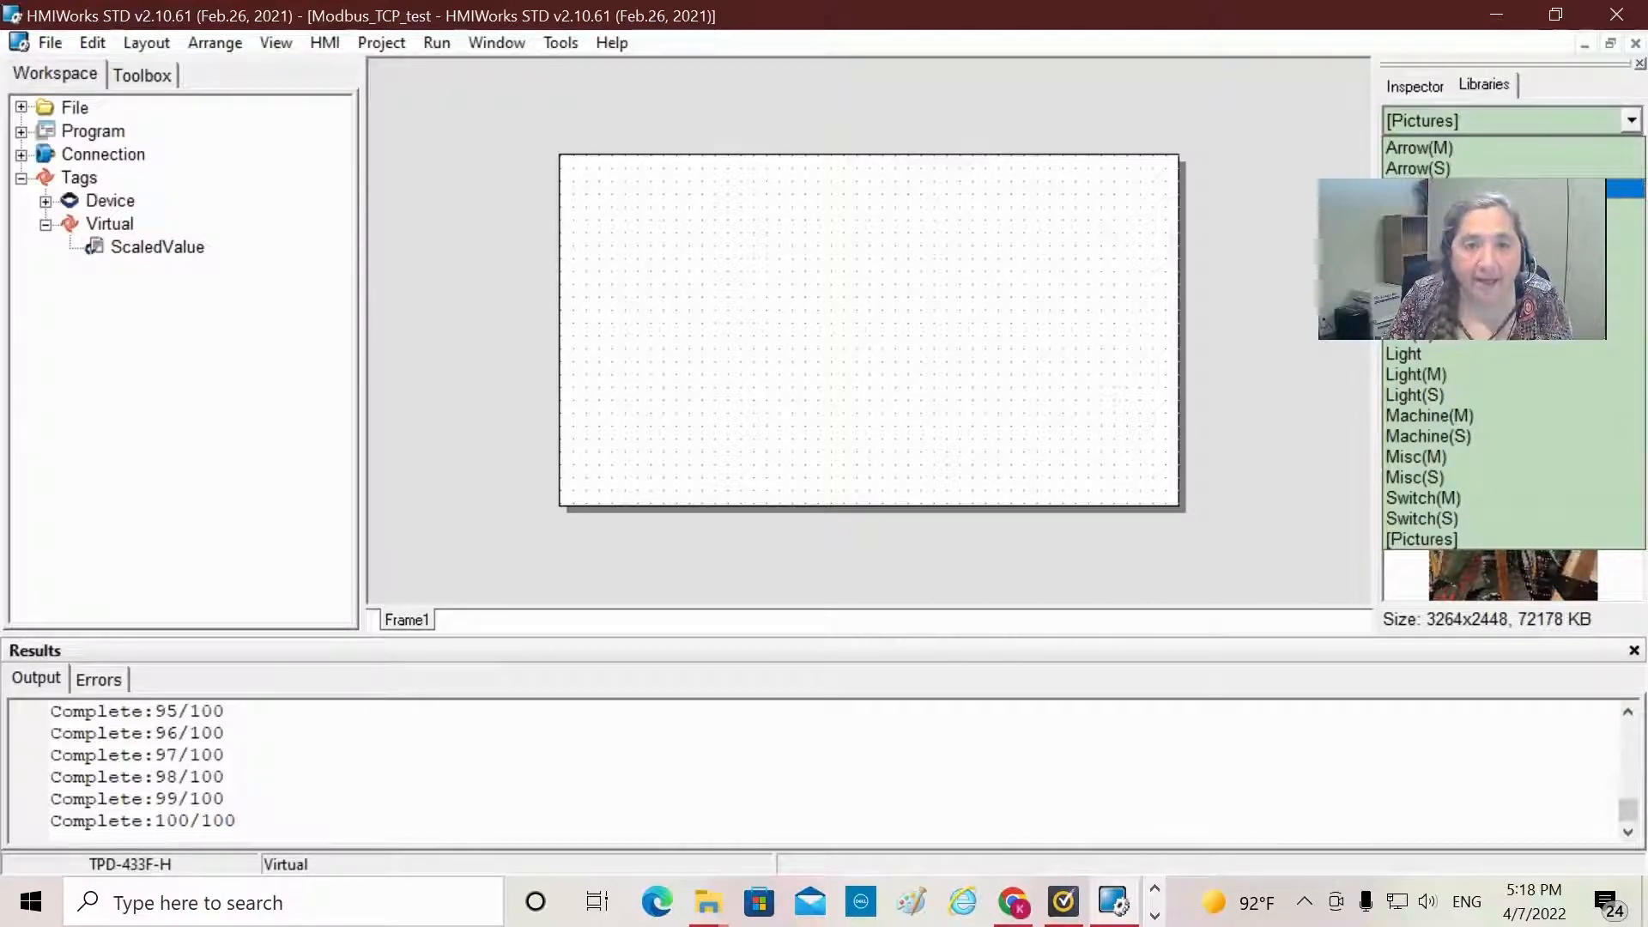
left_click(1419, 146)
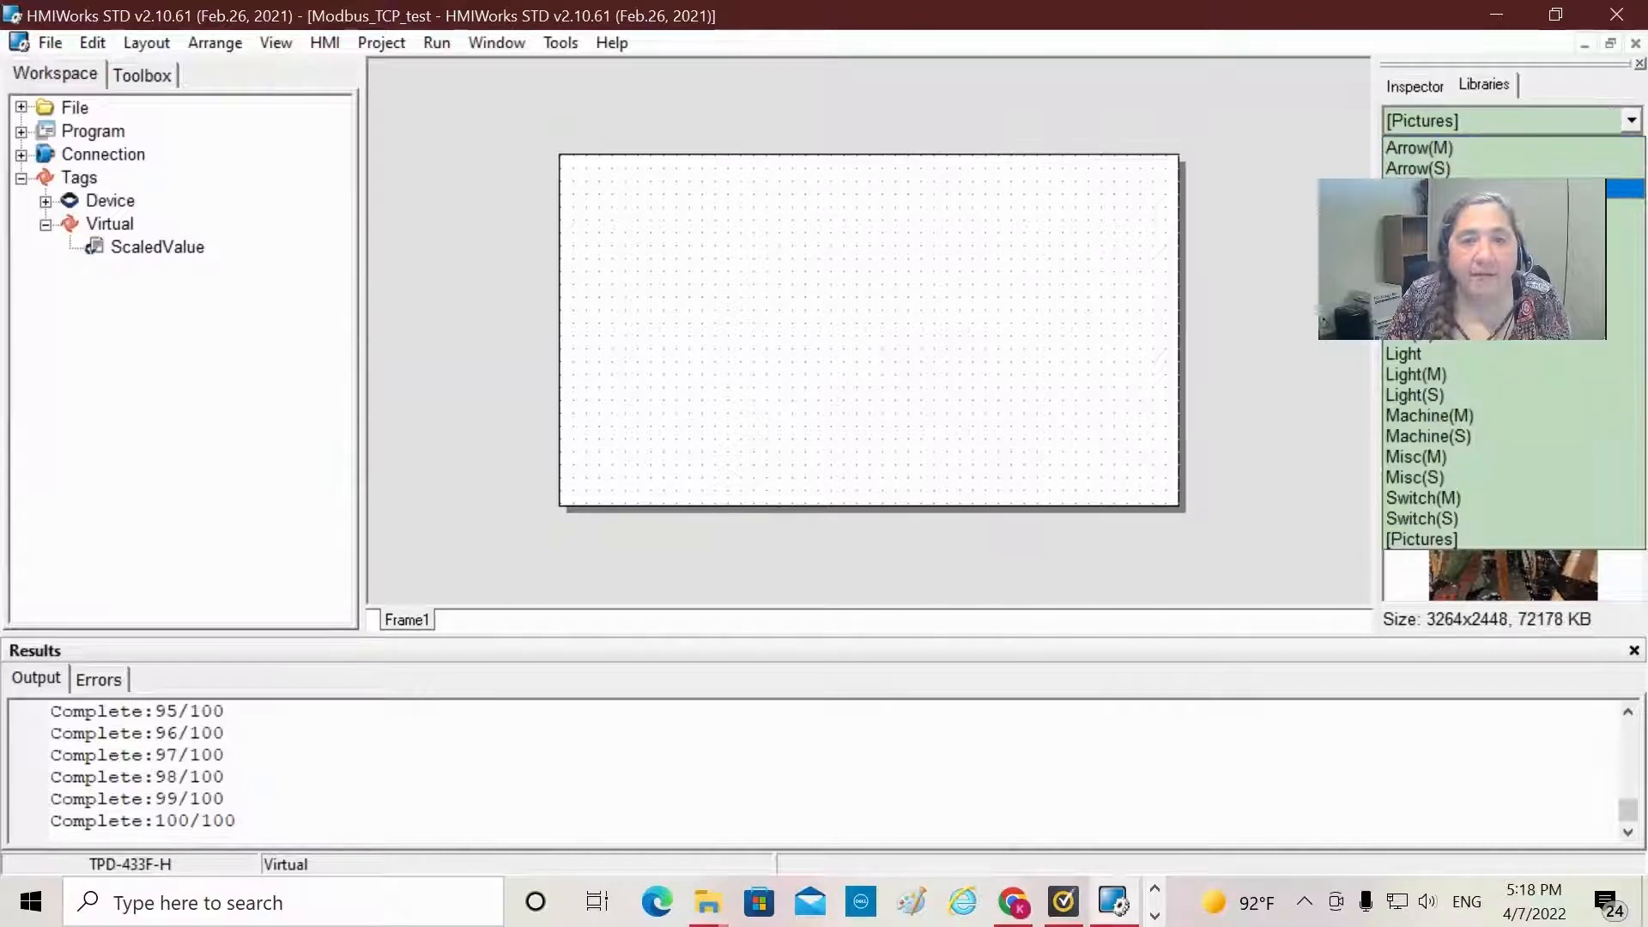
left_click(1623, 120)
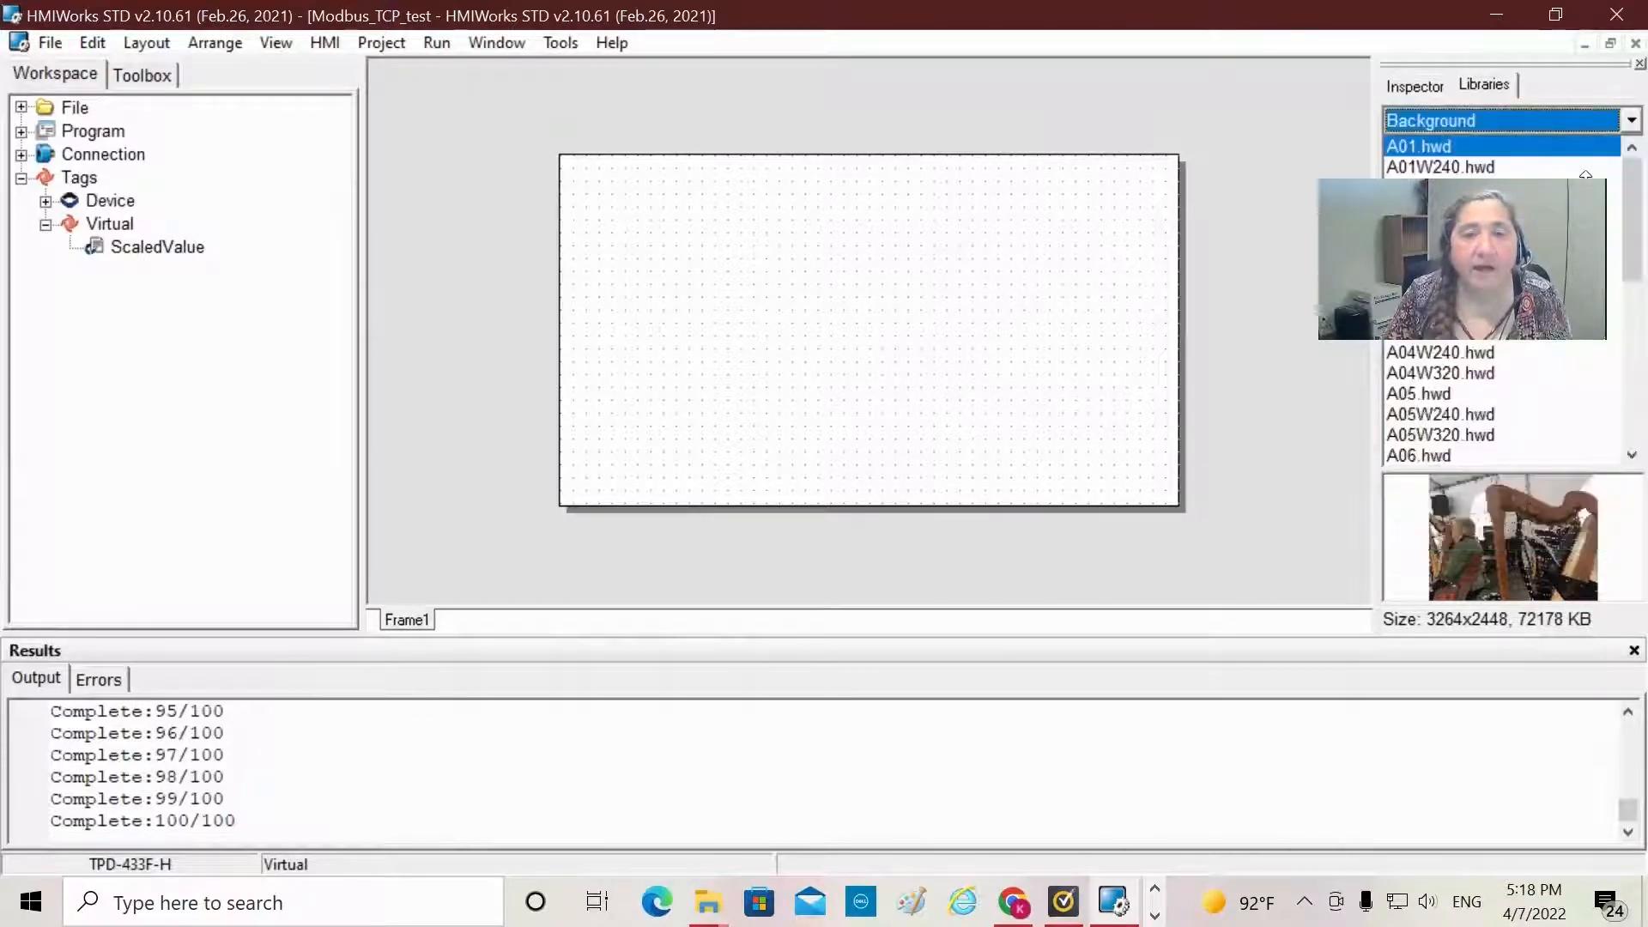
mouse_move(1586, 435)
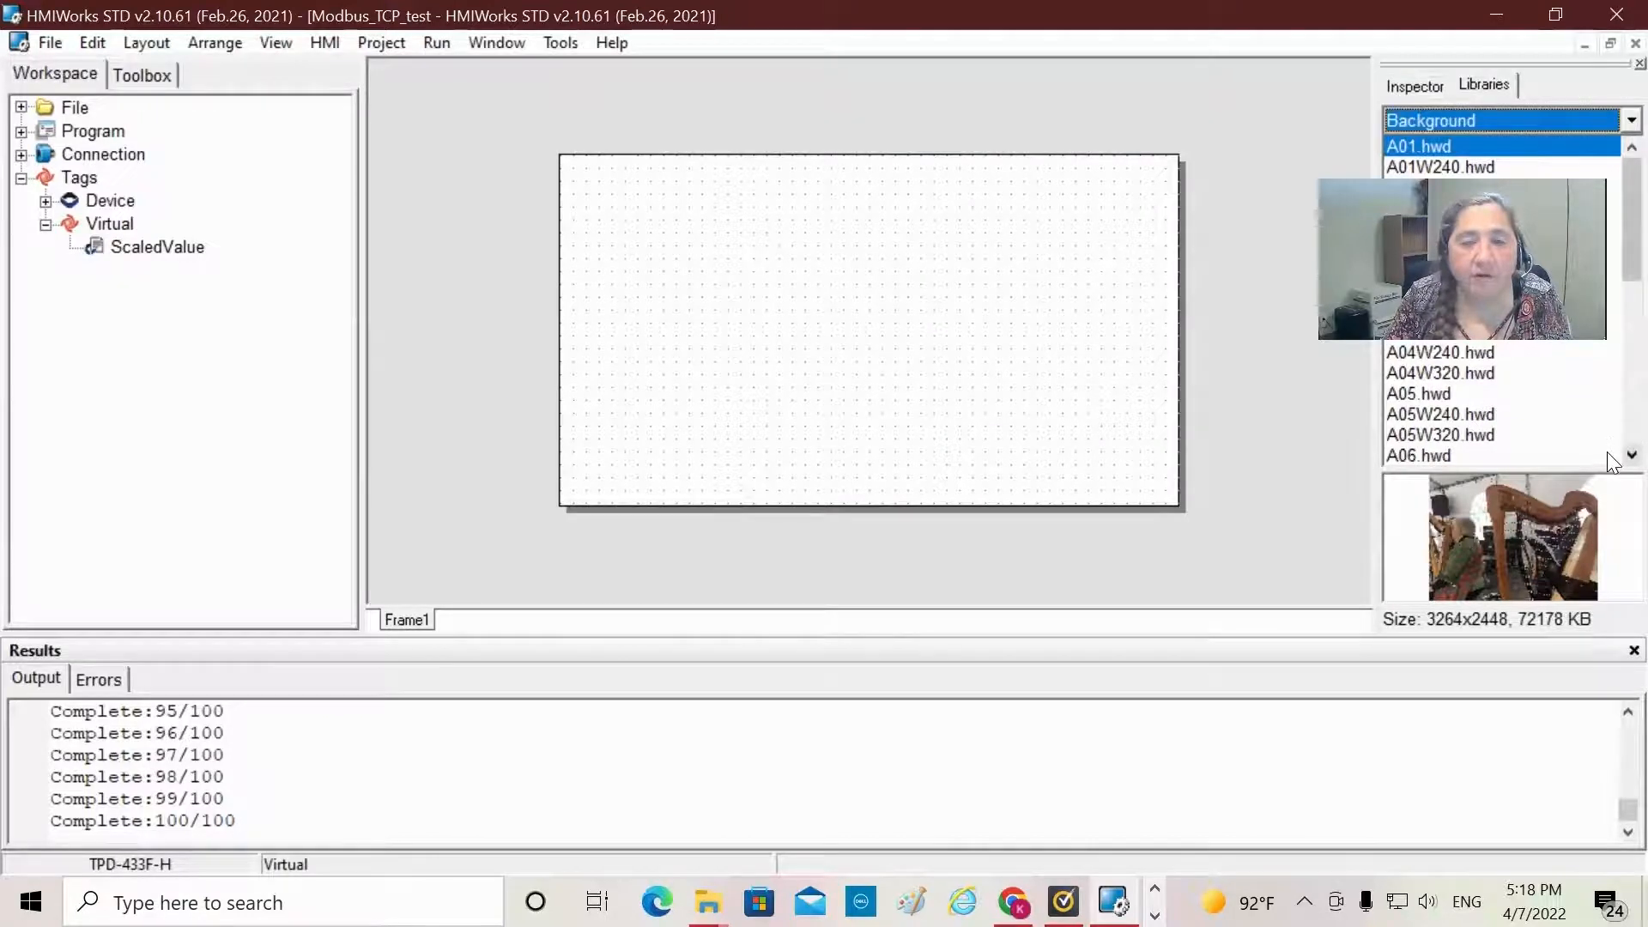
left_click(1440, 373)
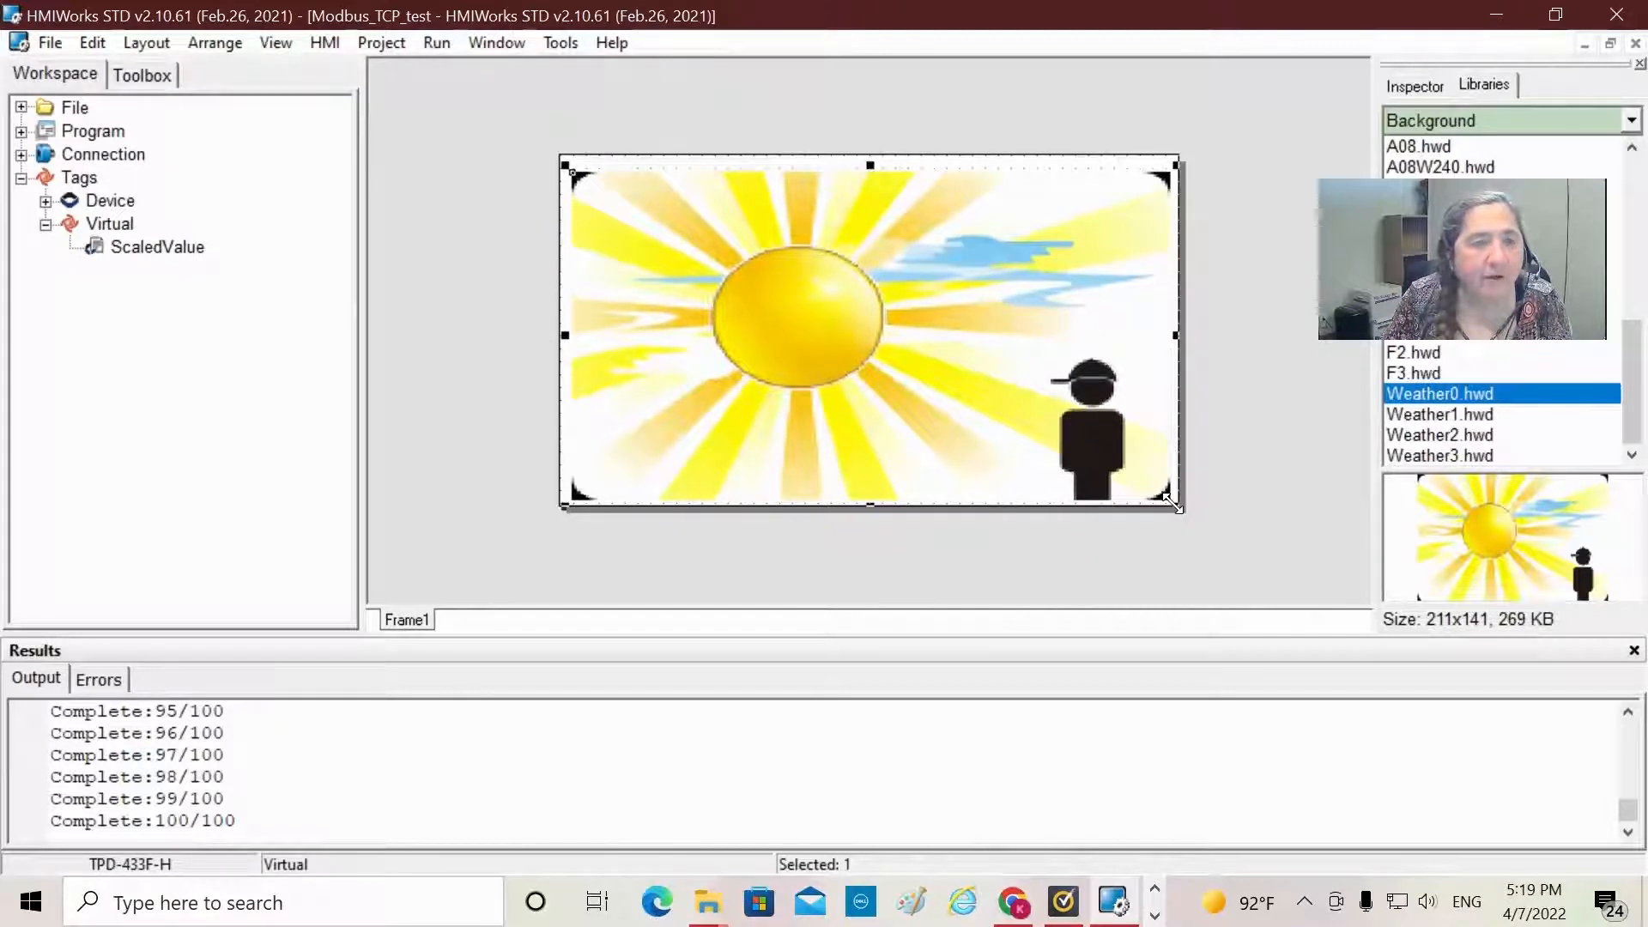
mouse_move(921, 431)
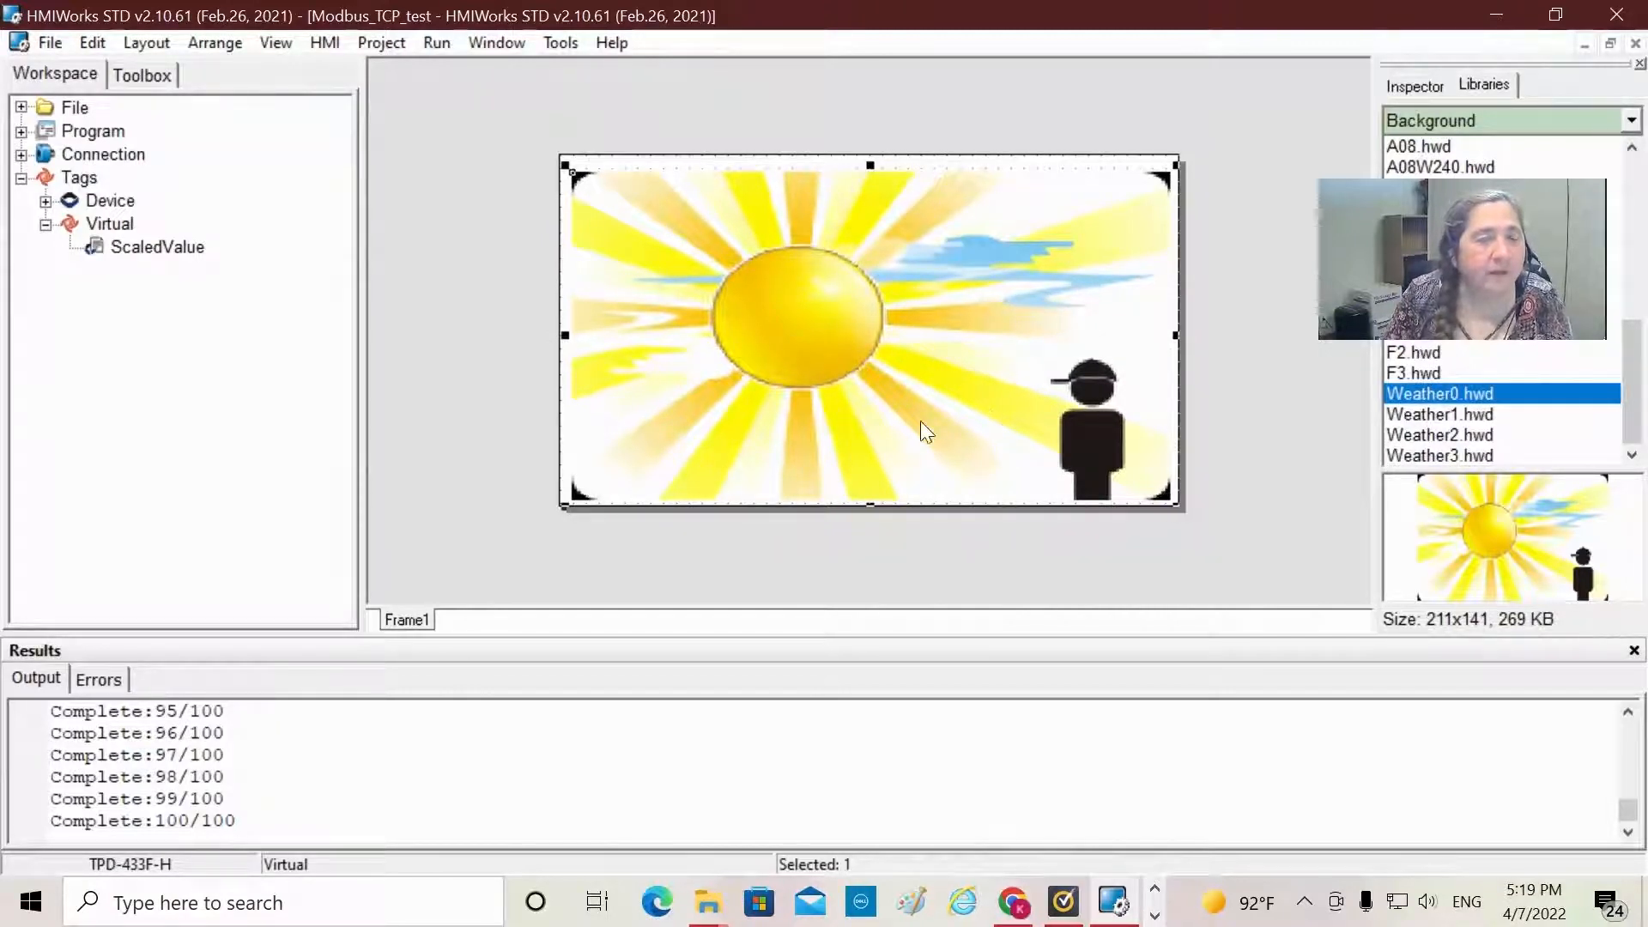
Step: Deselect the newly placed Weather0 background picture on Frame1
left_click(814, 575)
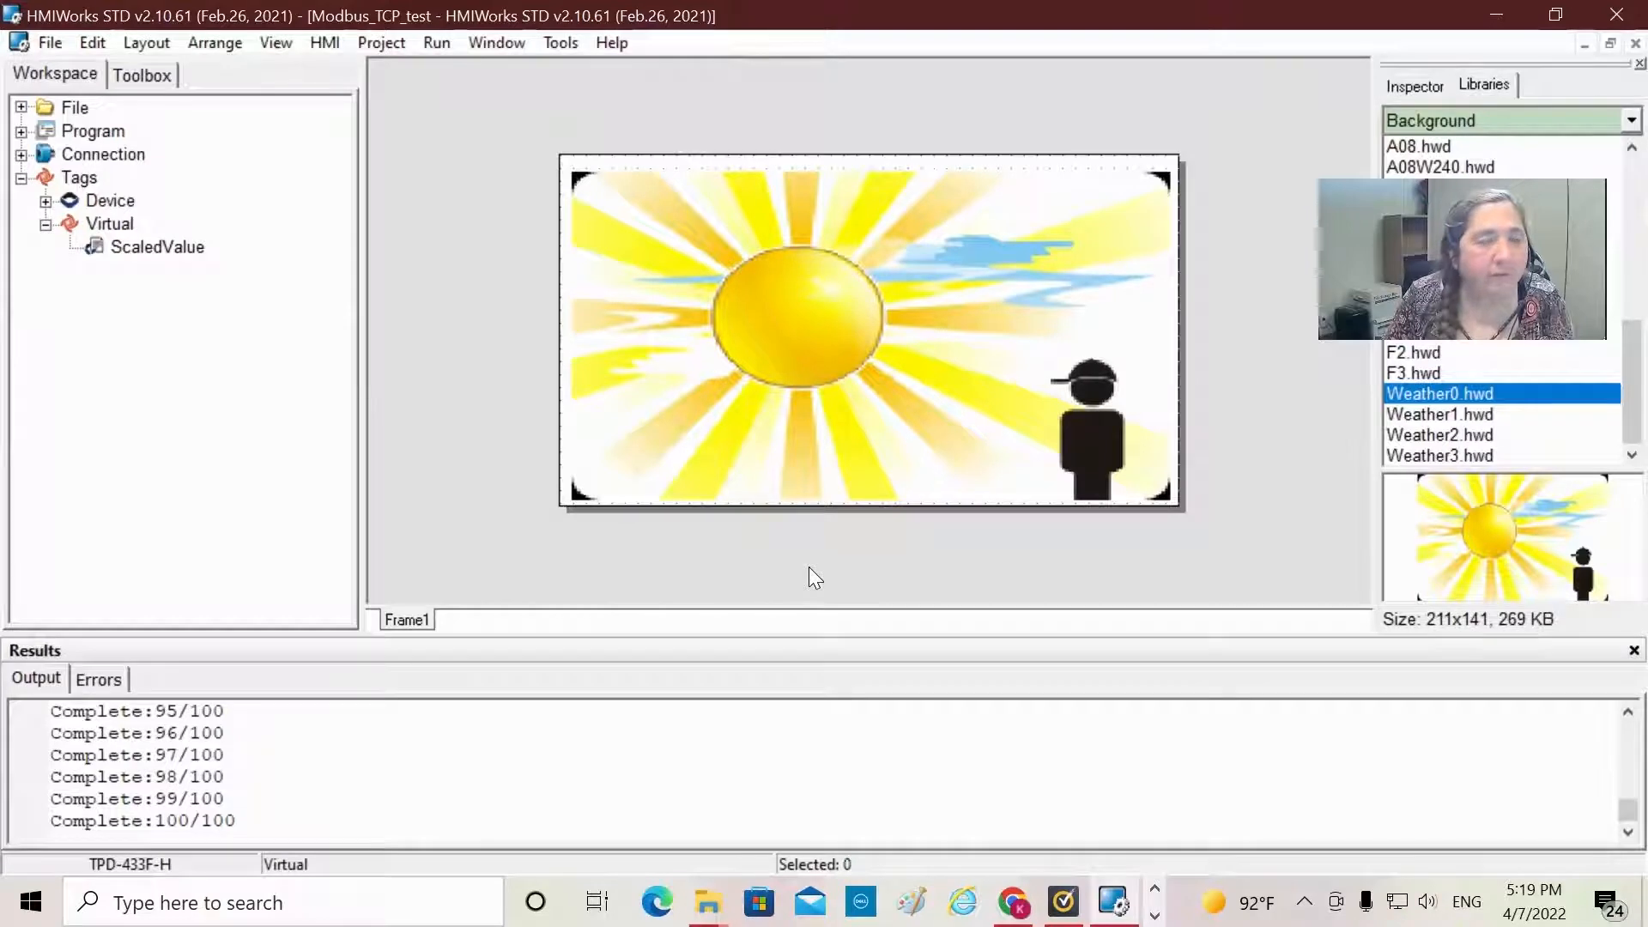
mouse_move(780, 498)
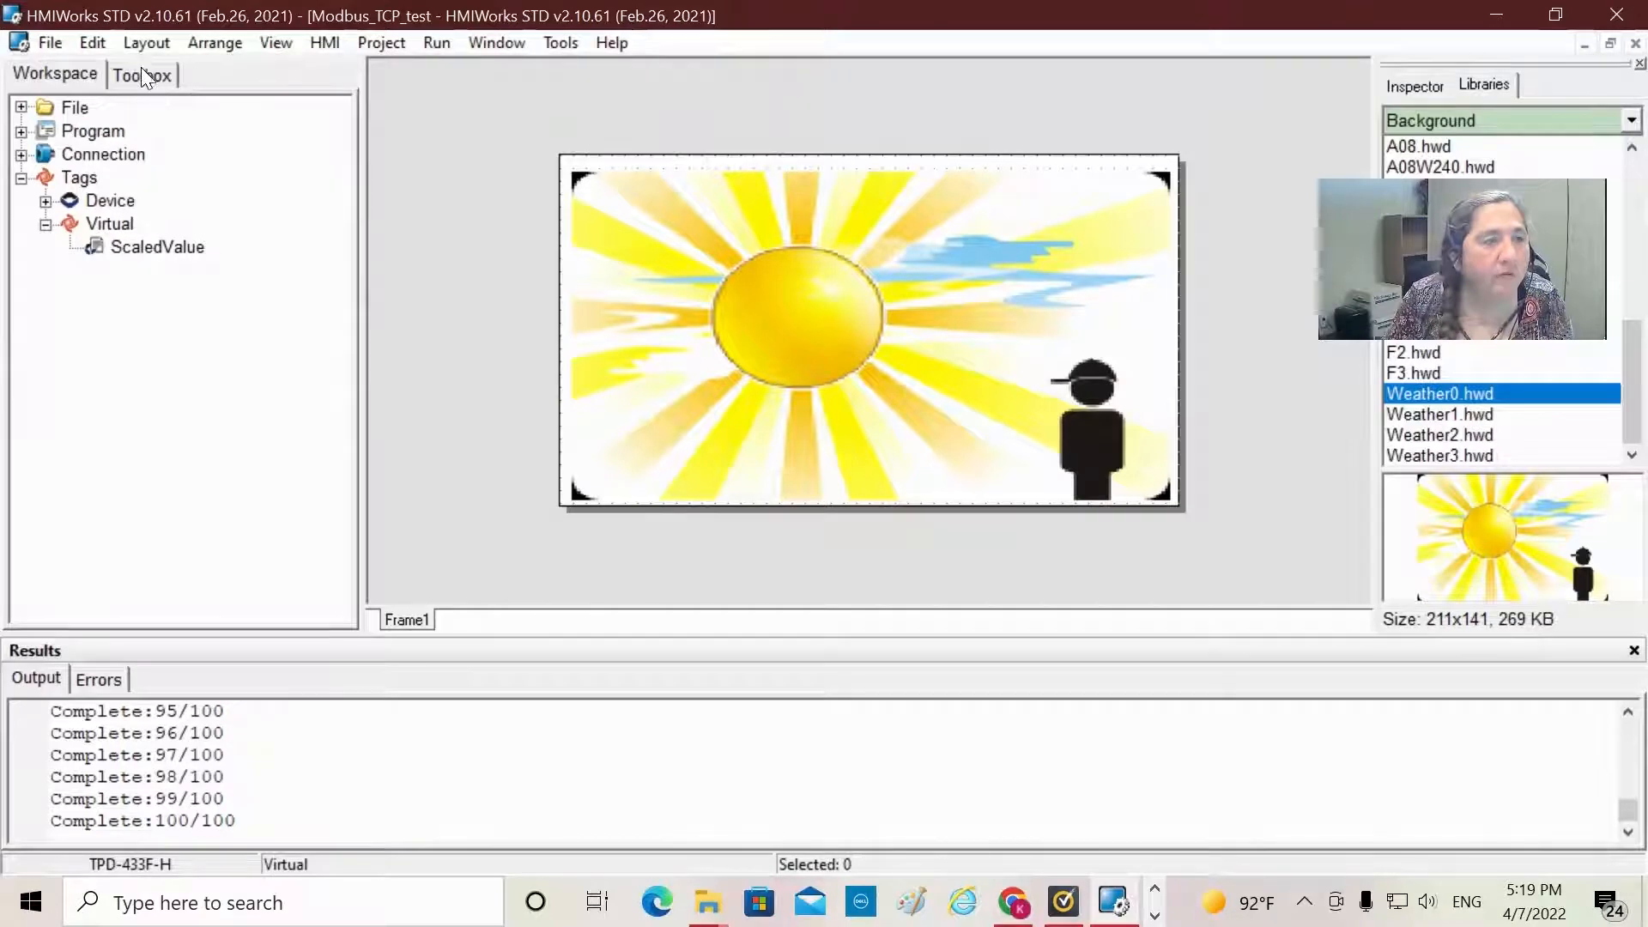
Step: Place Text labels left of the sun and near the top, then pick Text again
left_click(141, 75)
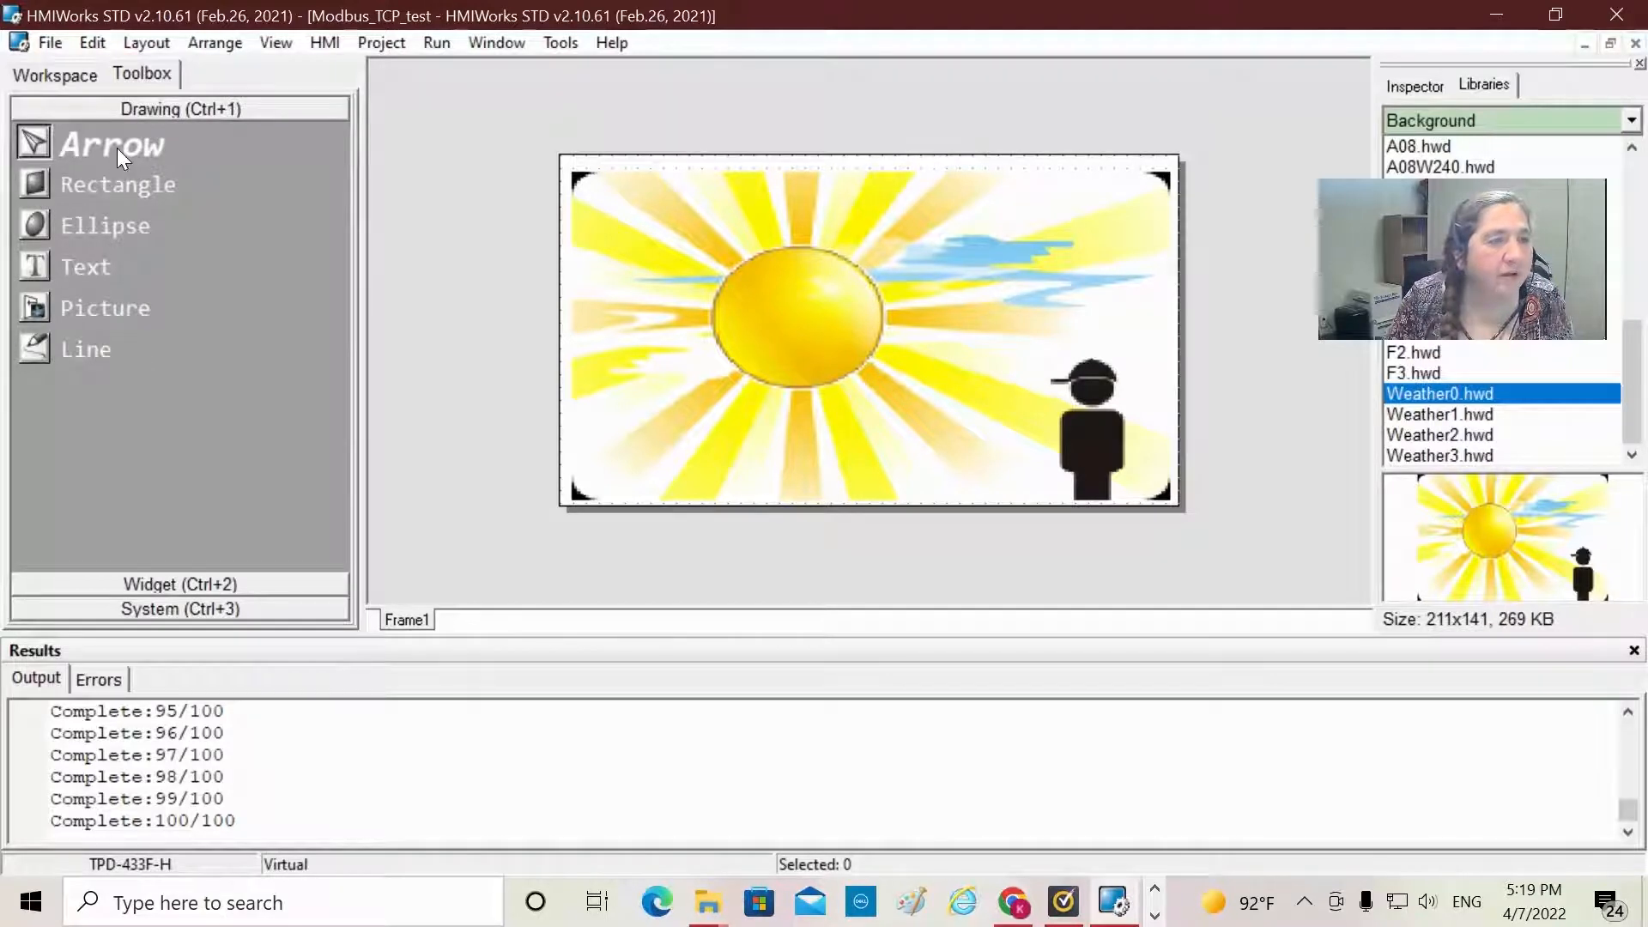
mouse_move(92, 192)
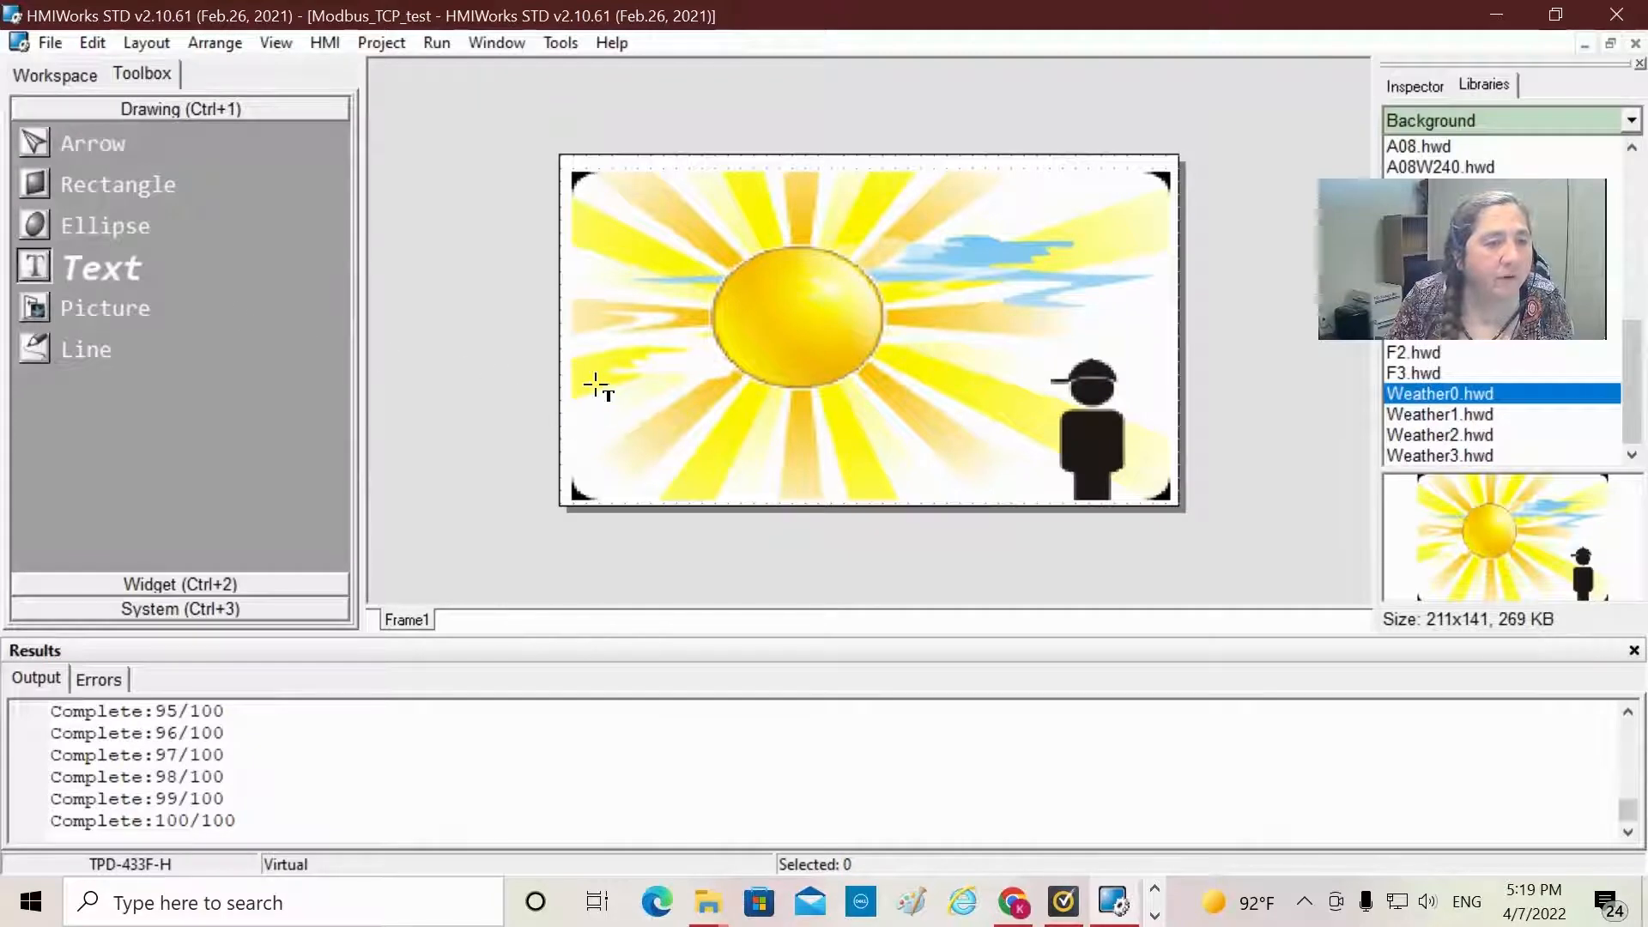
left_click(615, 399)
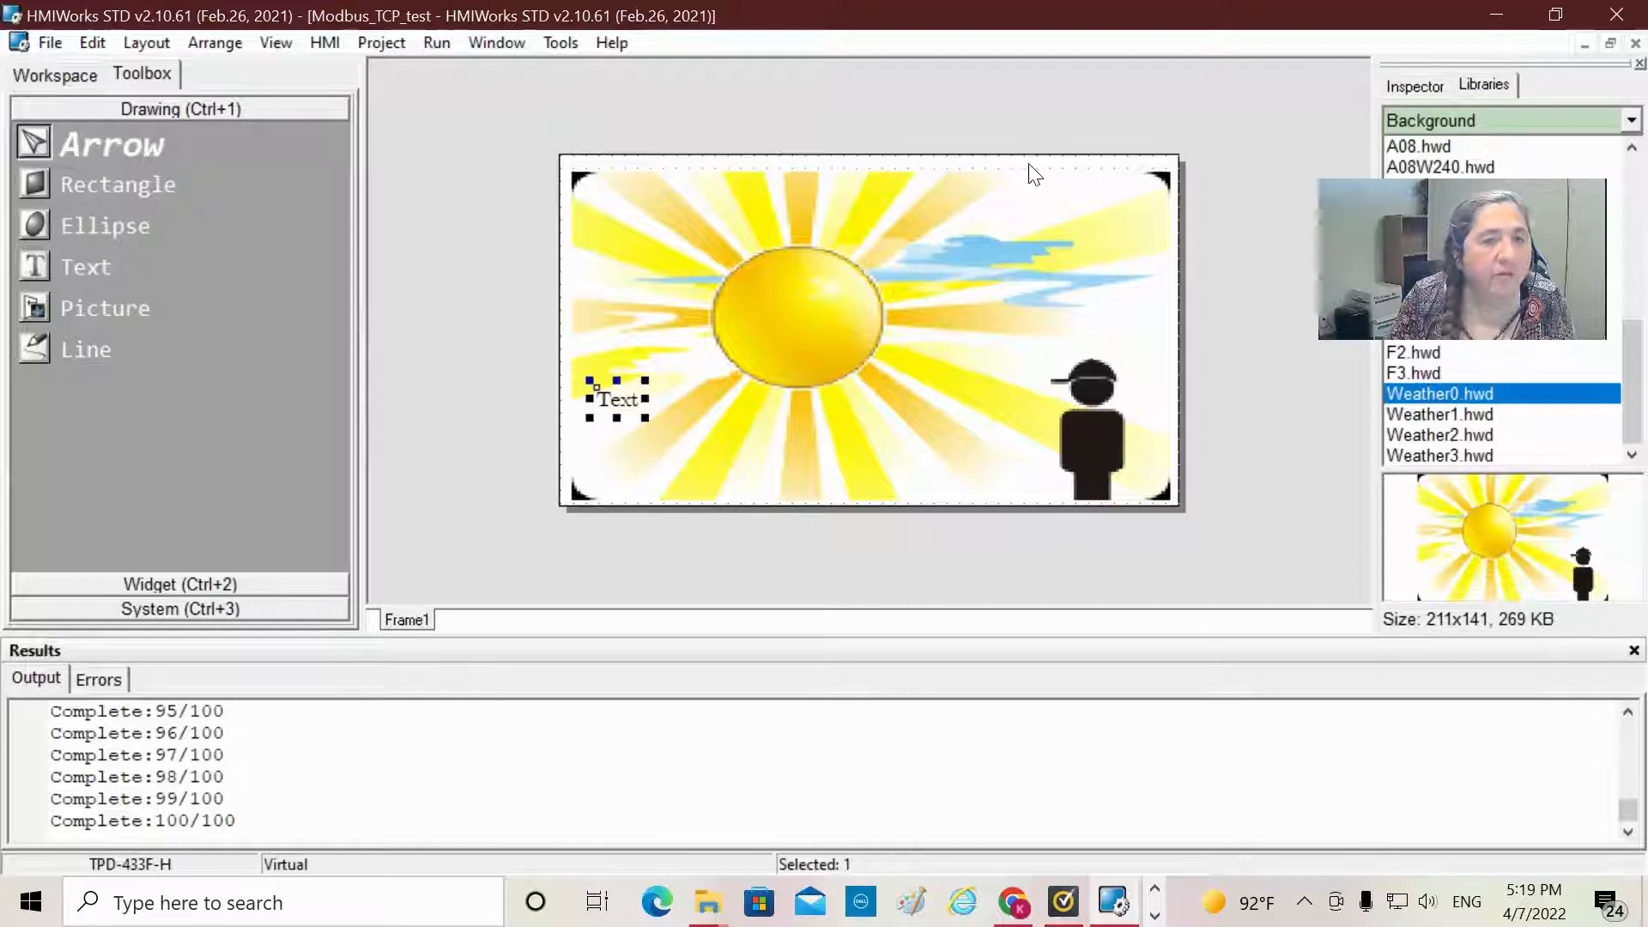
mouse_move(1086, 191)
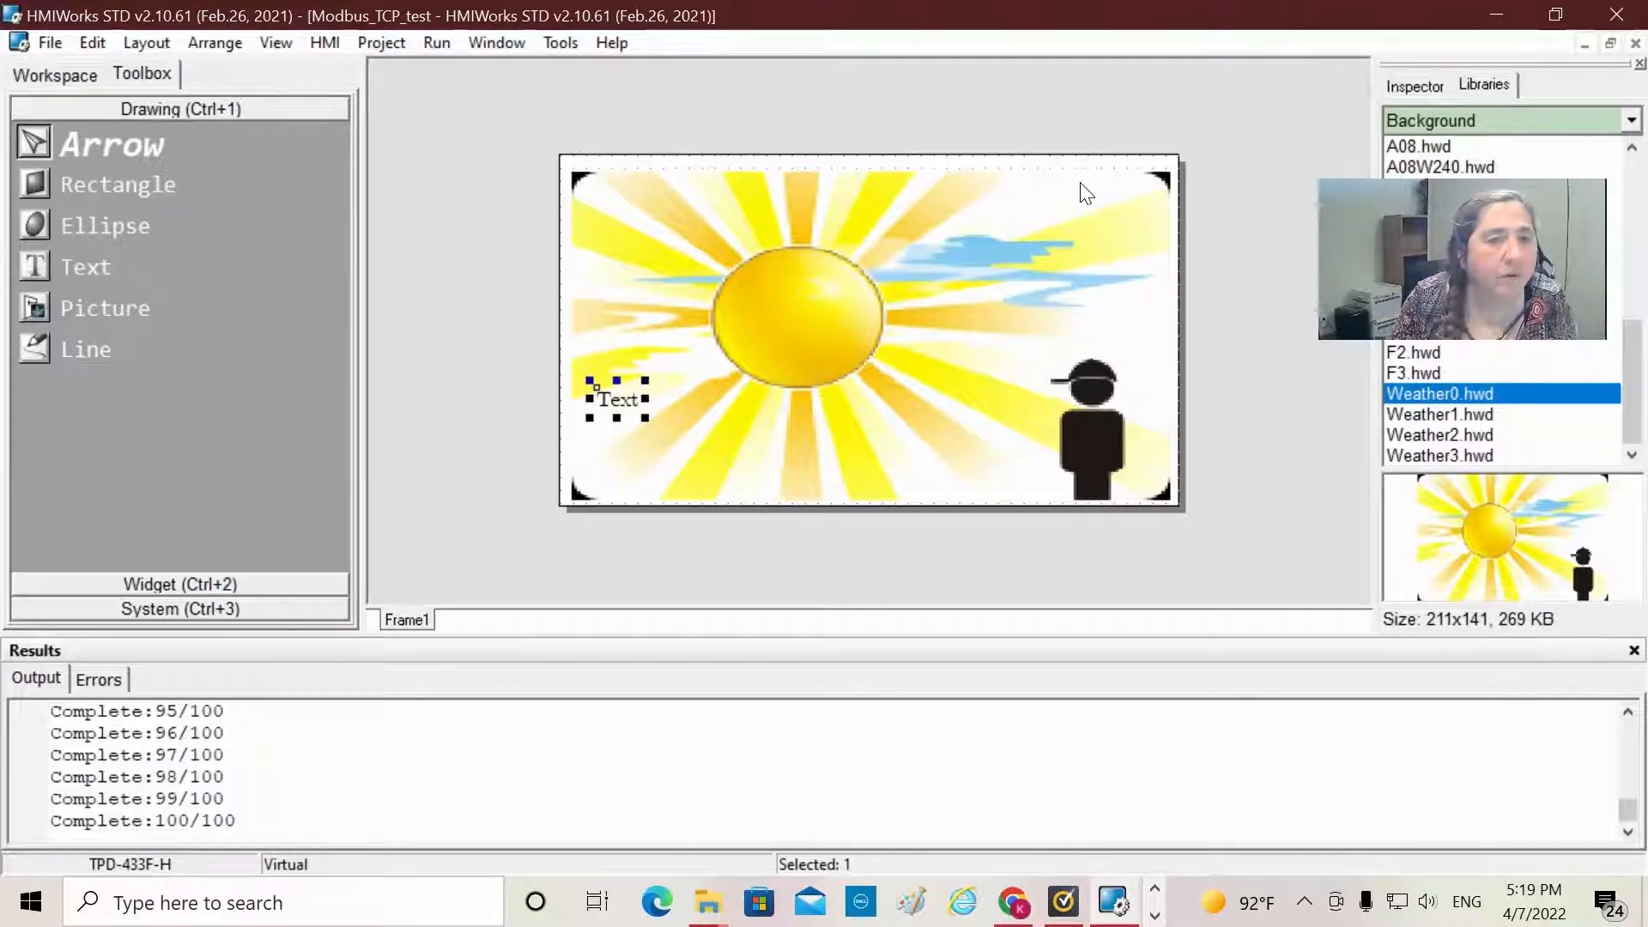
left_click(458, 273)
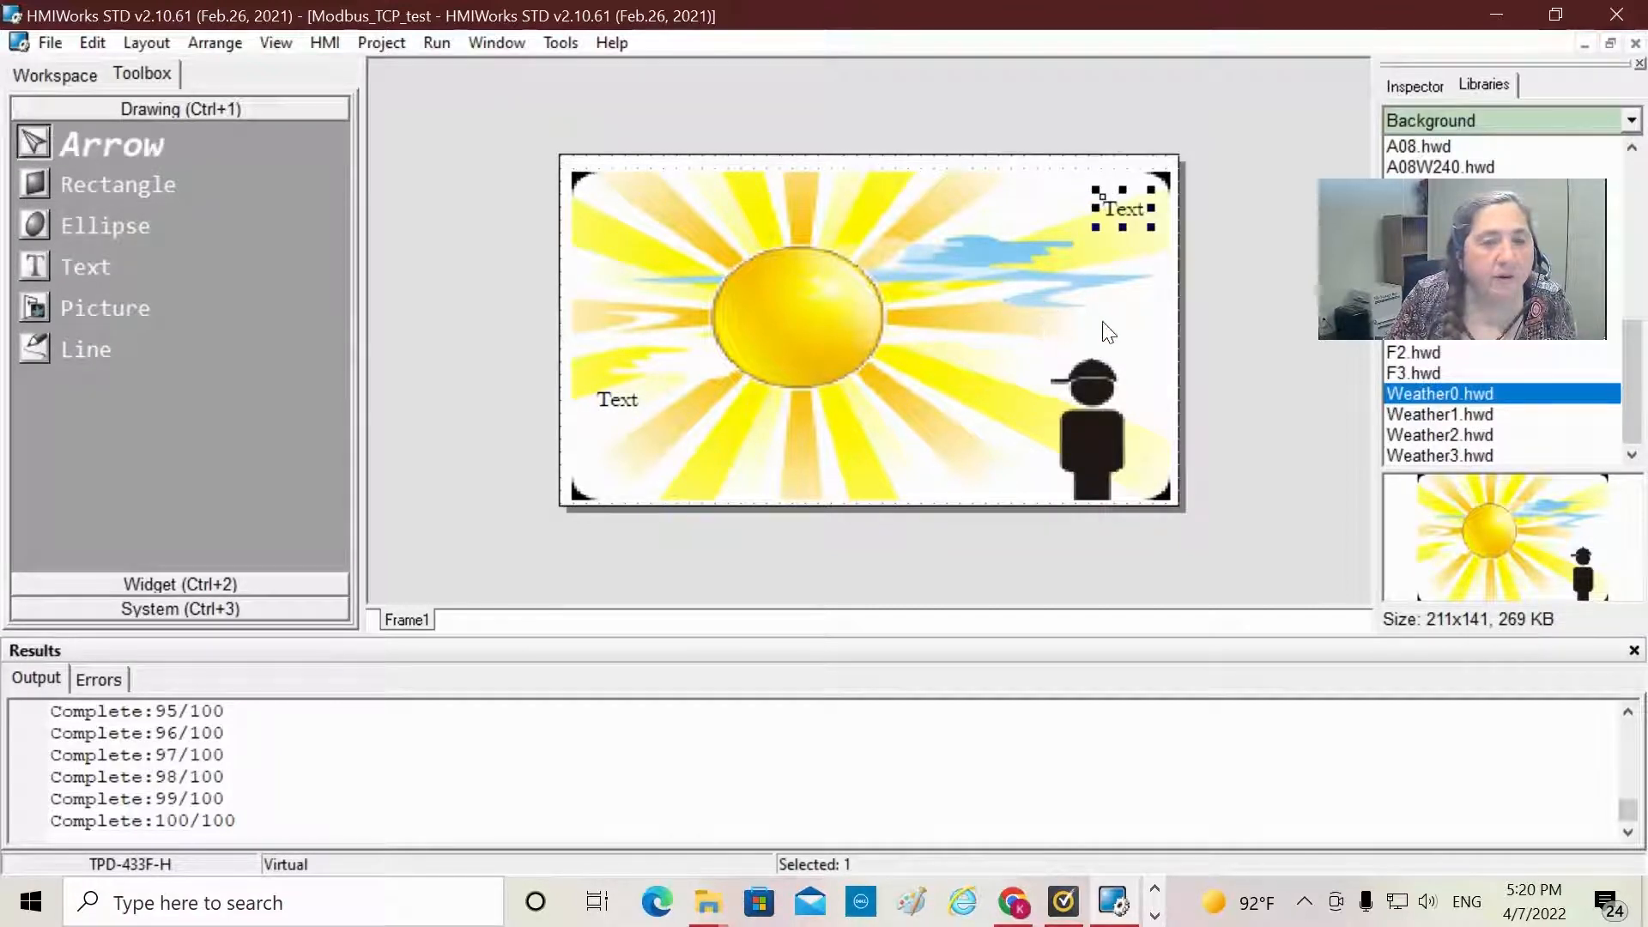
mouse_move(1110, 305)
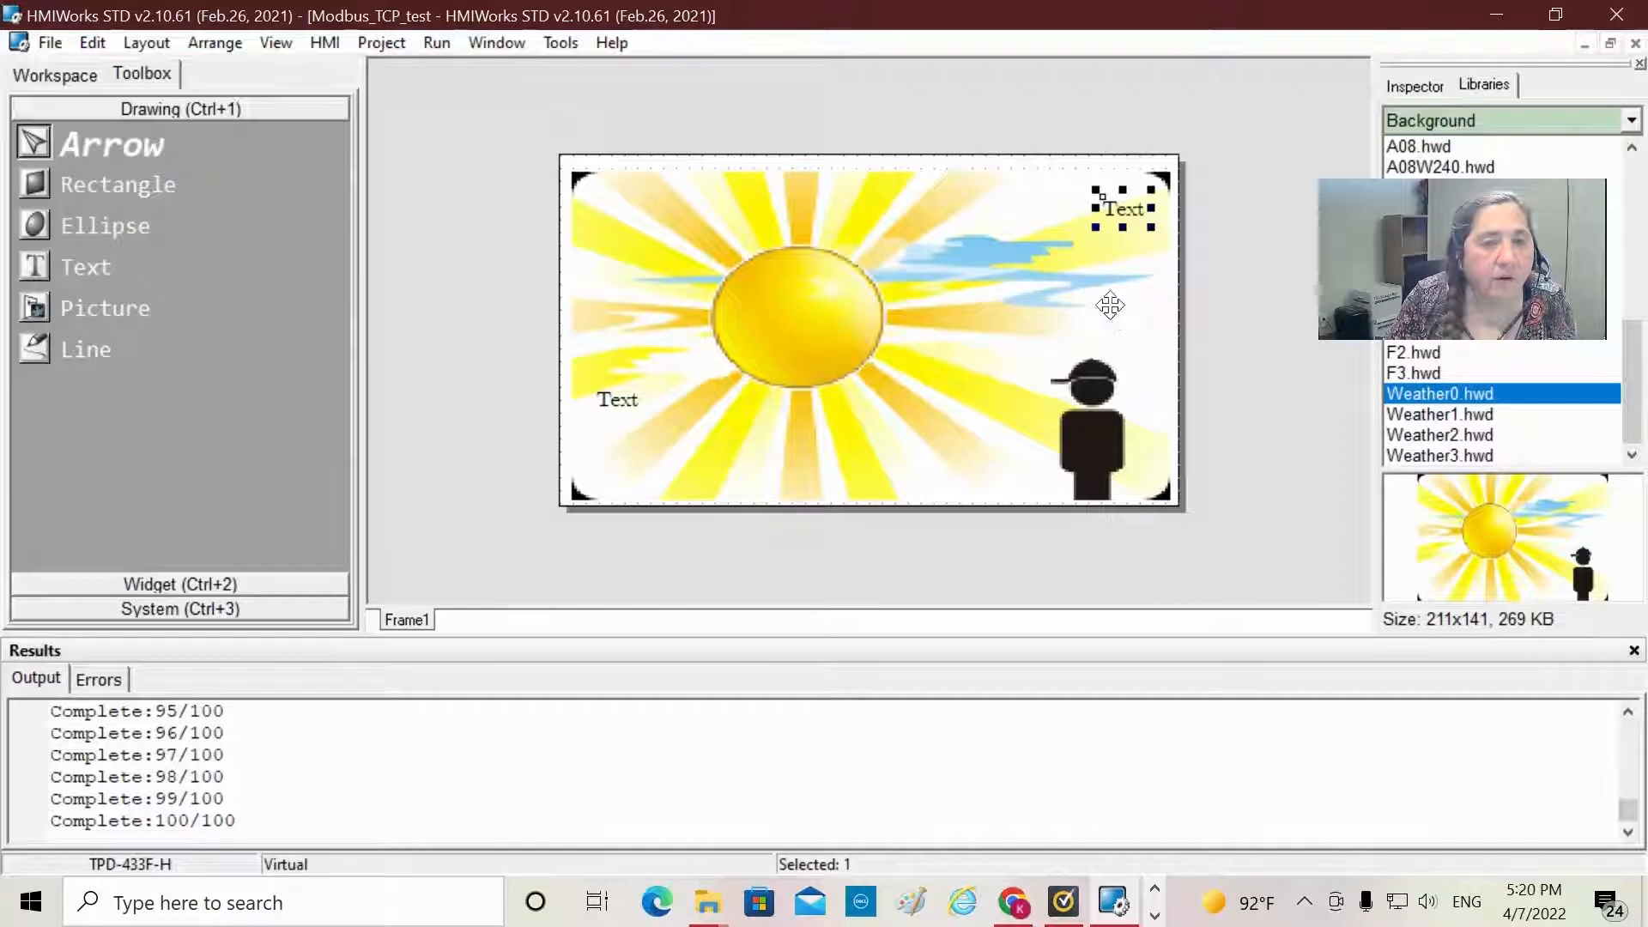
left_click(872, 331)
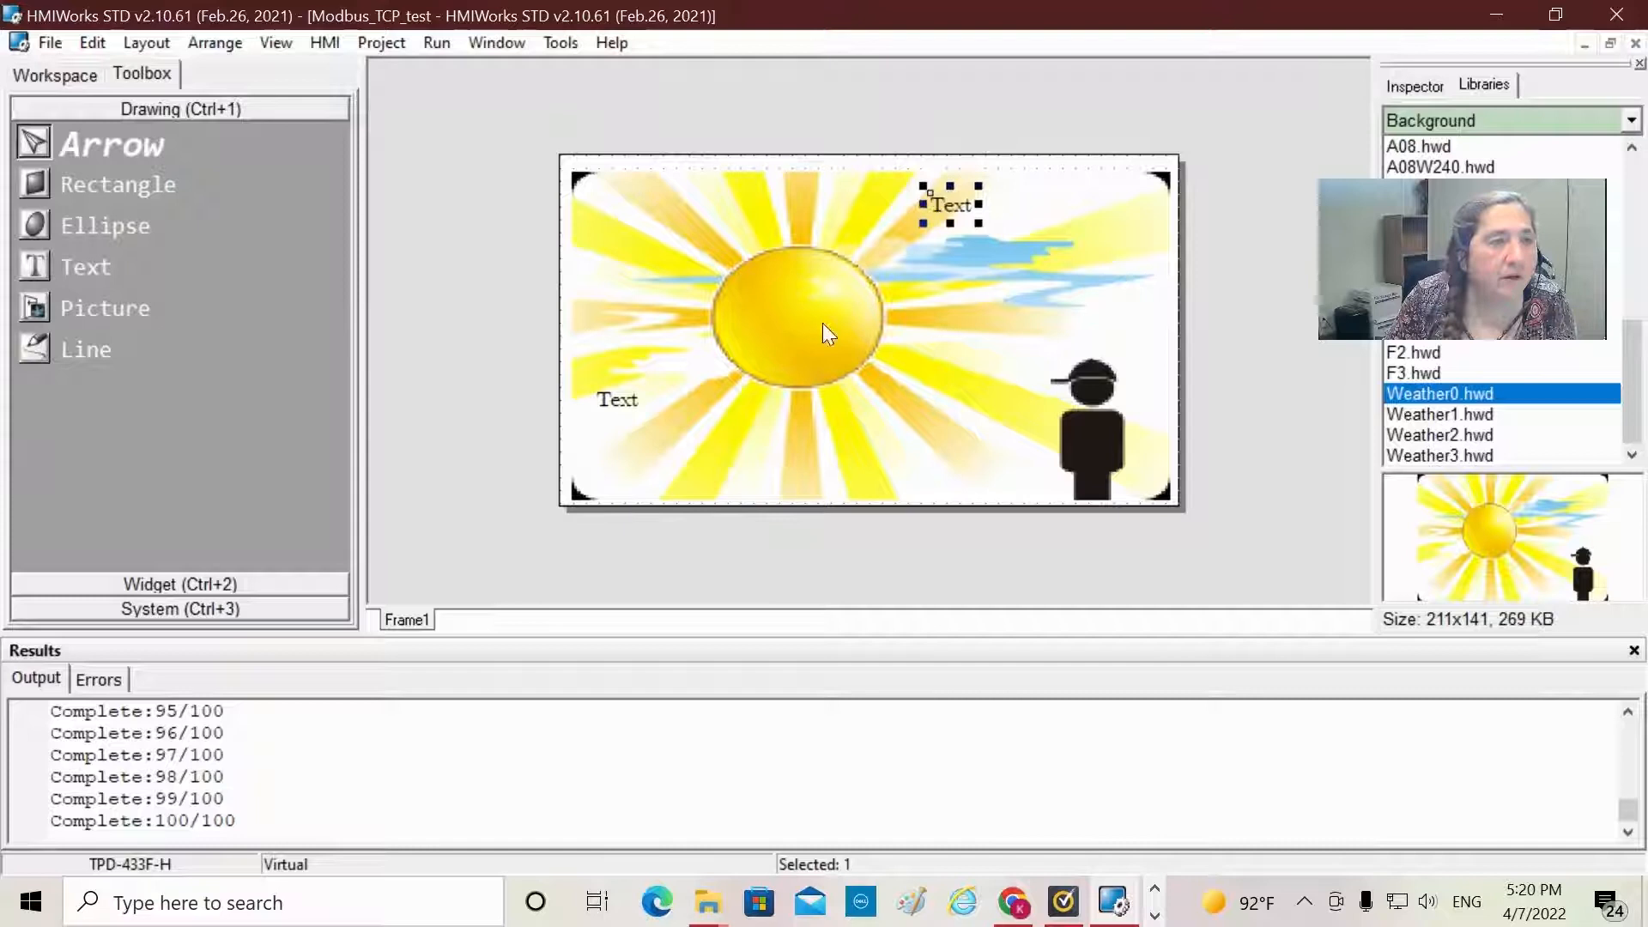
left_click(86, 266)
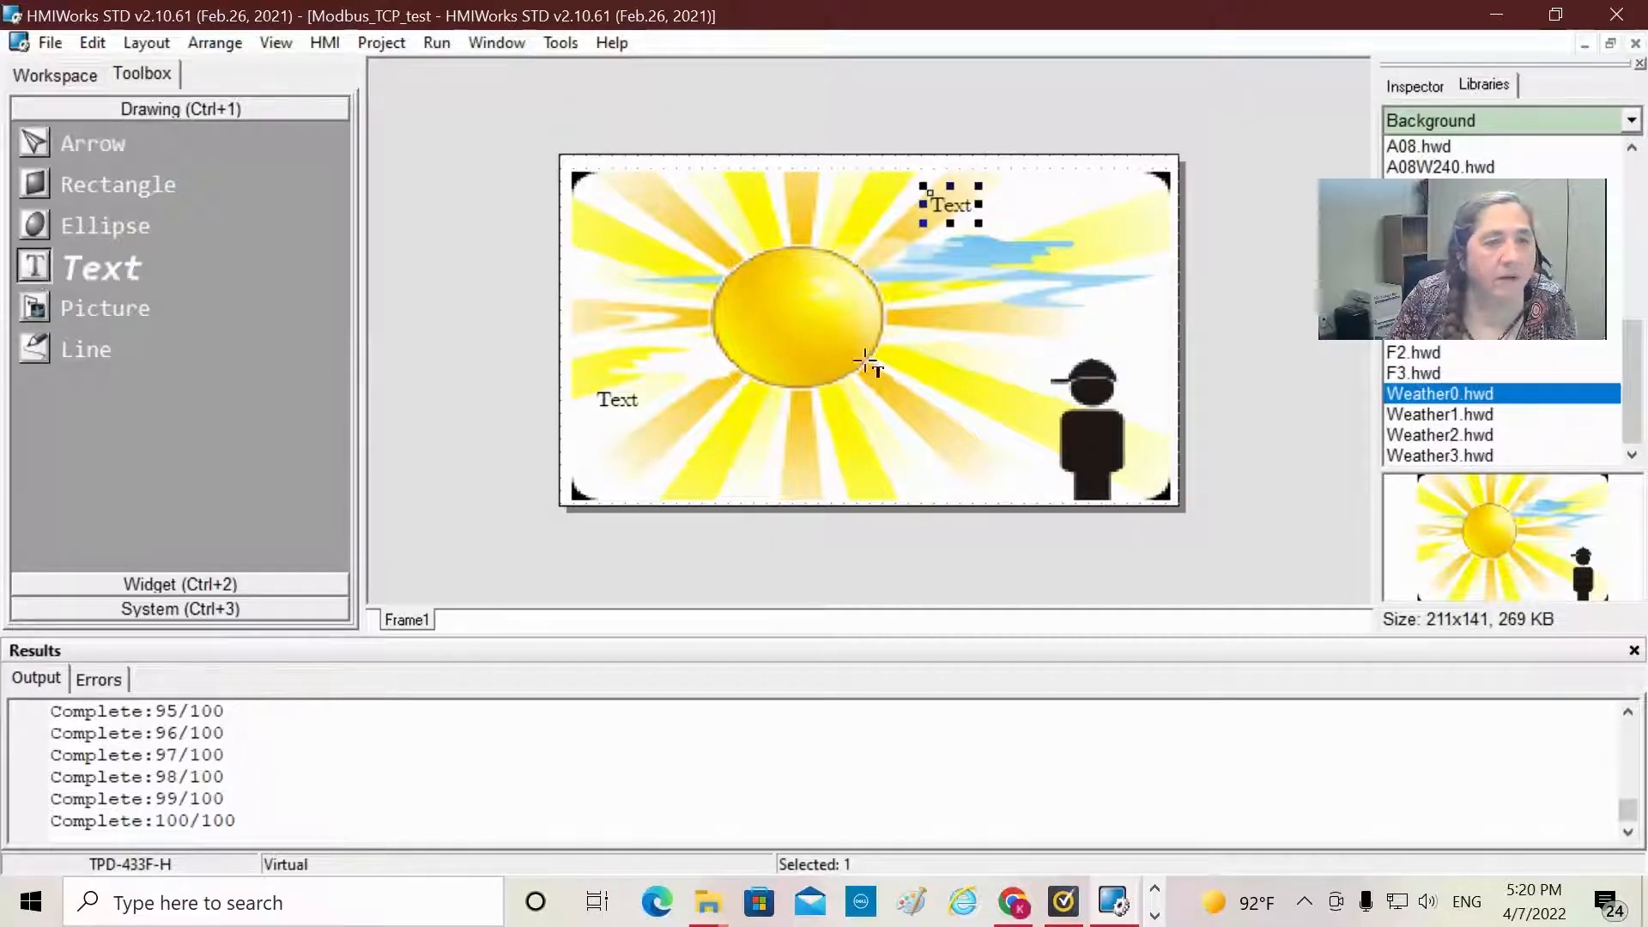
mouse_move(933, 323)
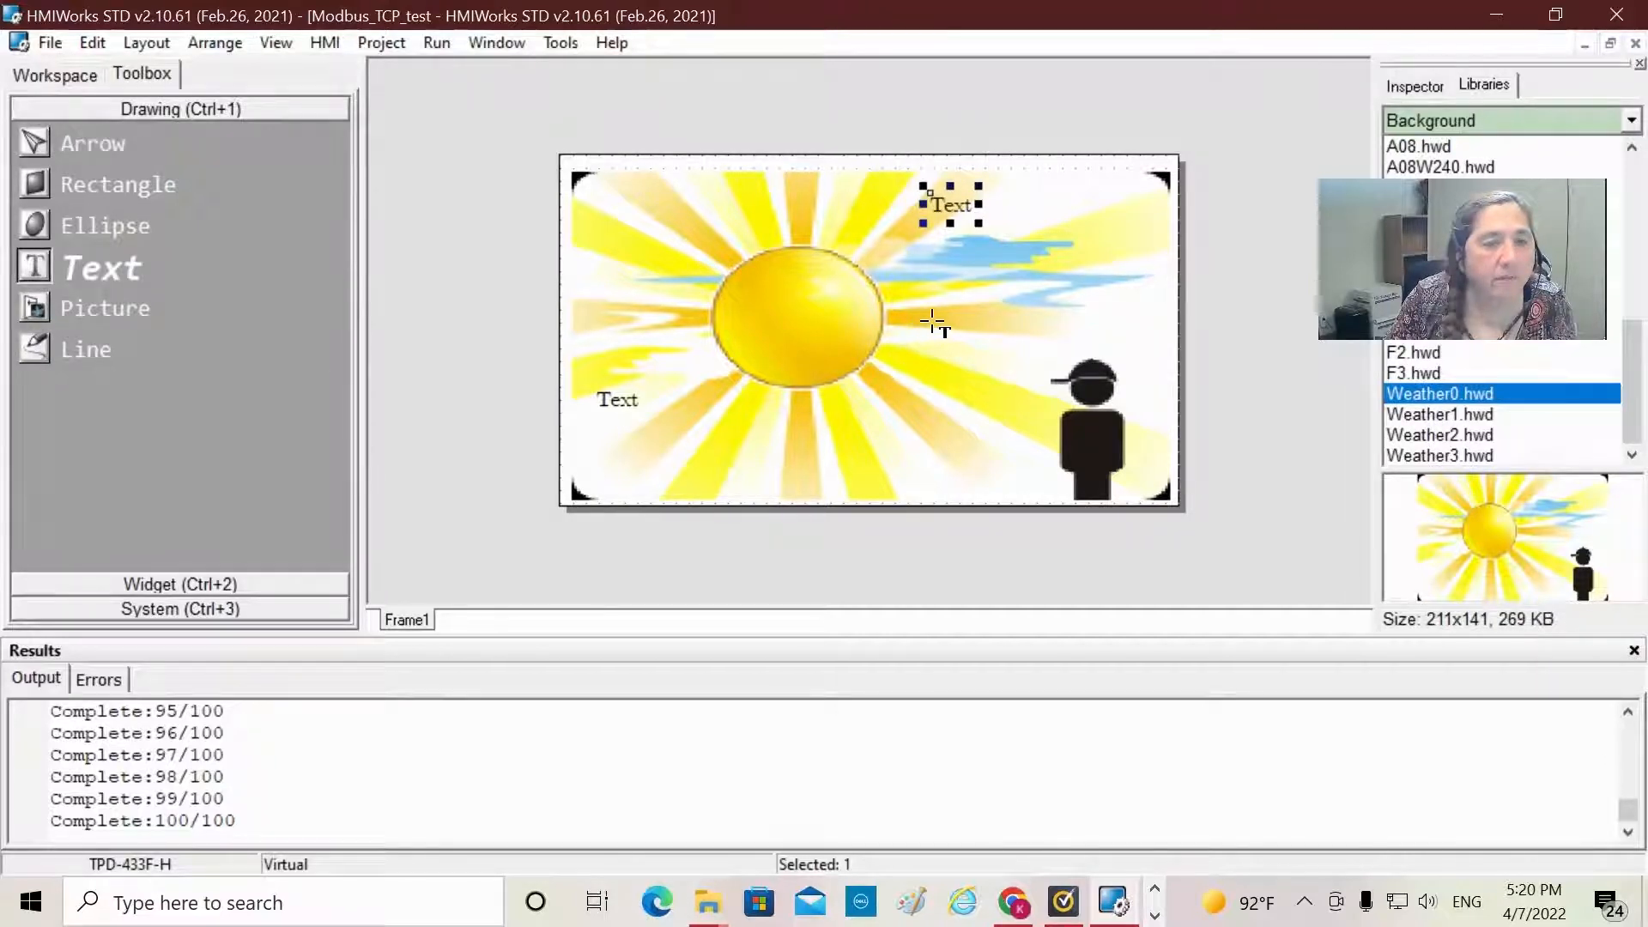
mouse_move(1077, 319)
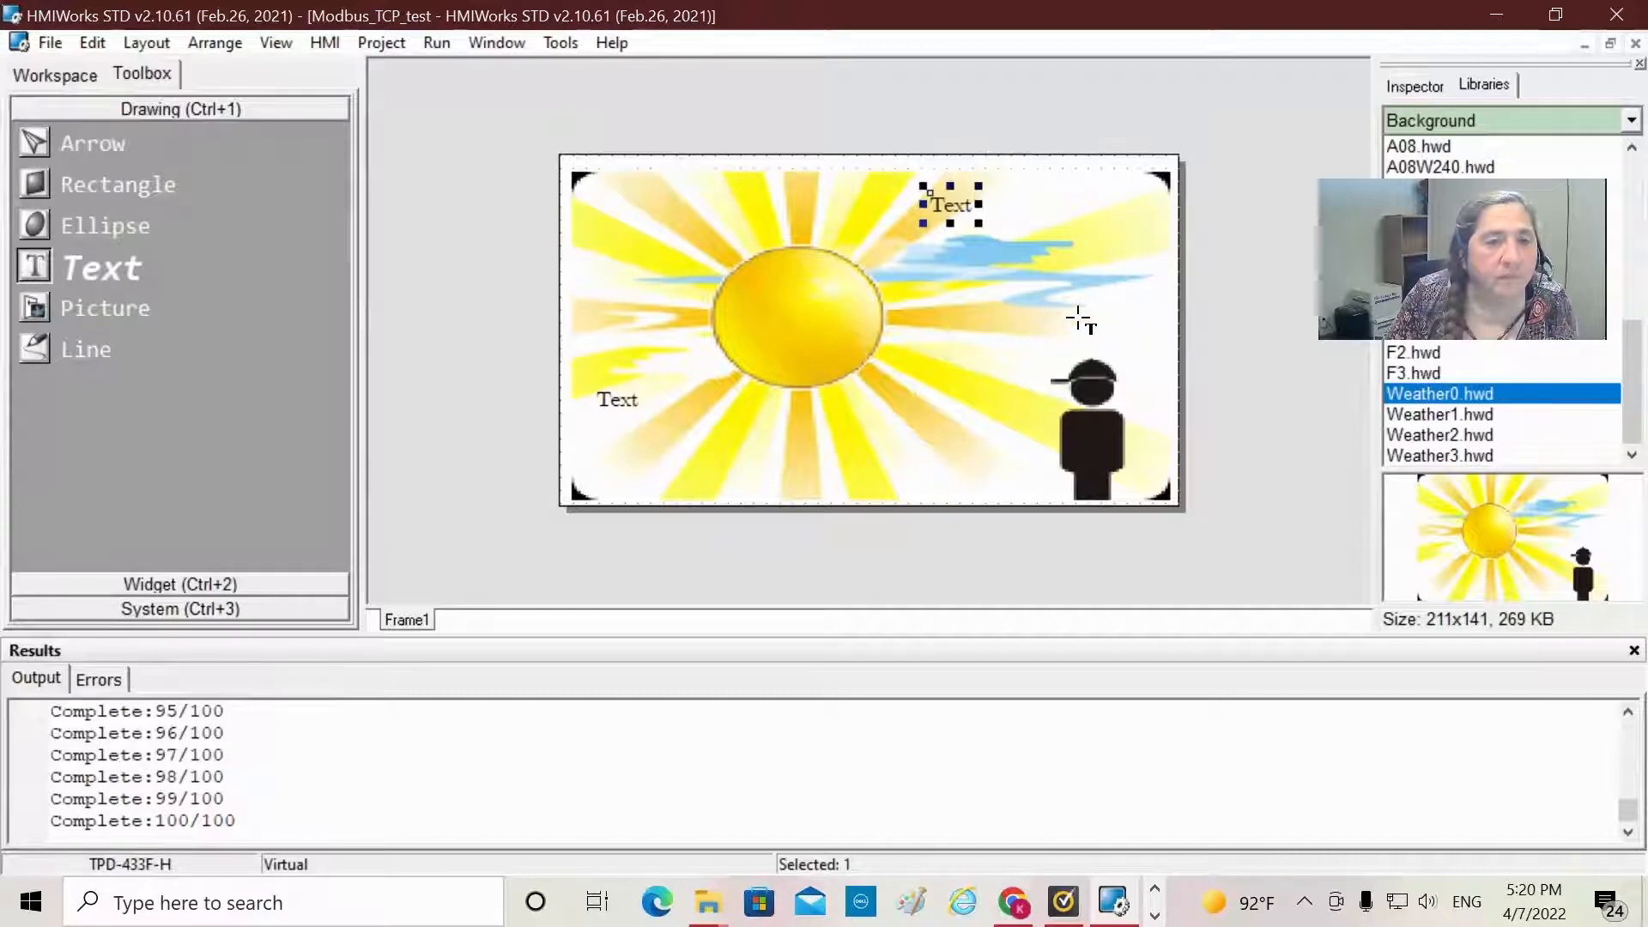
mouse_move(922, 319)
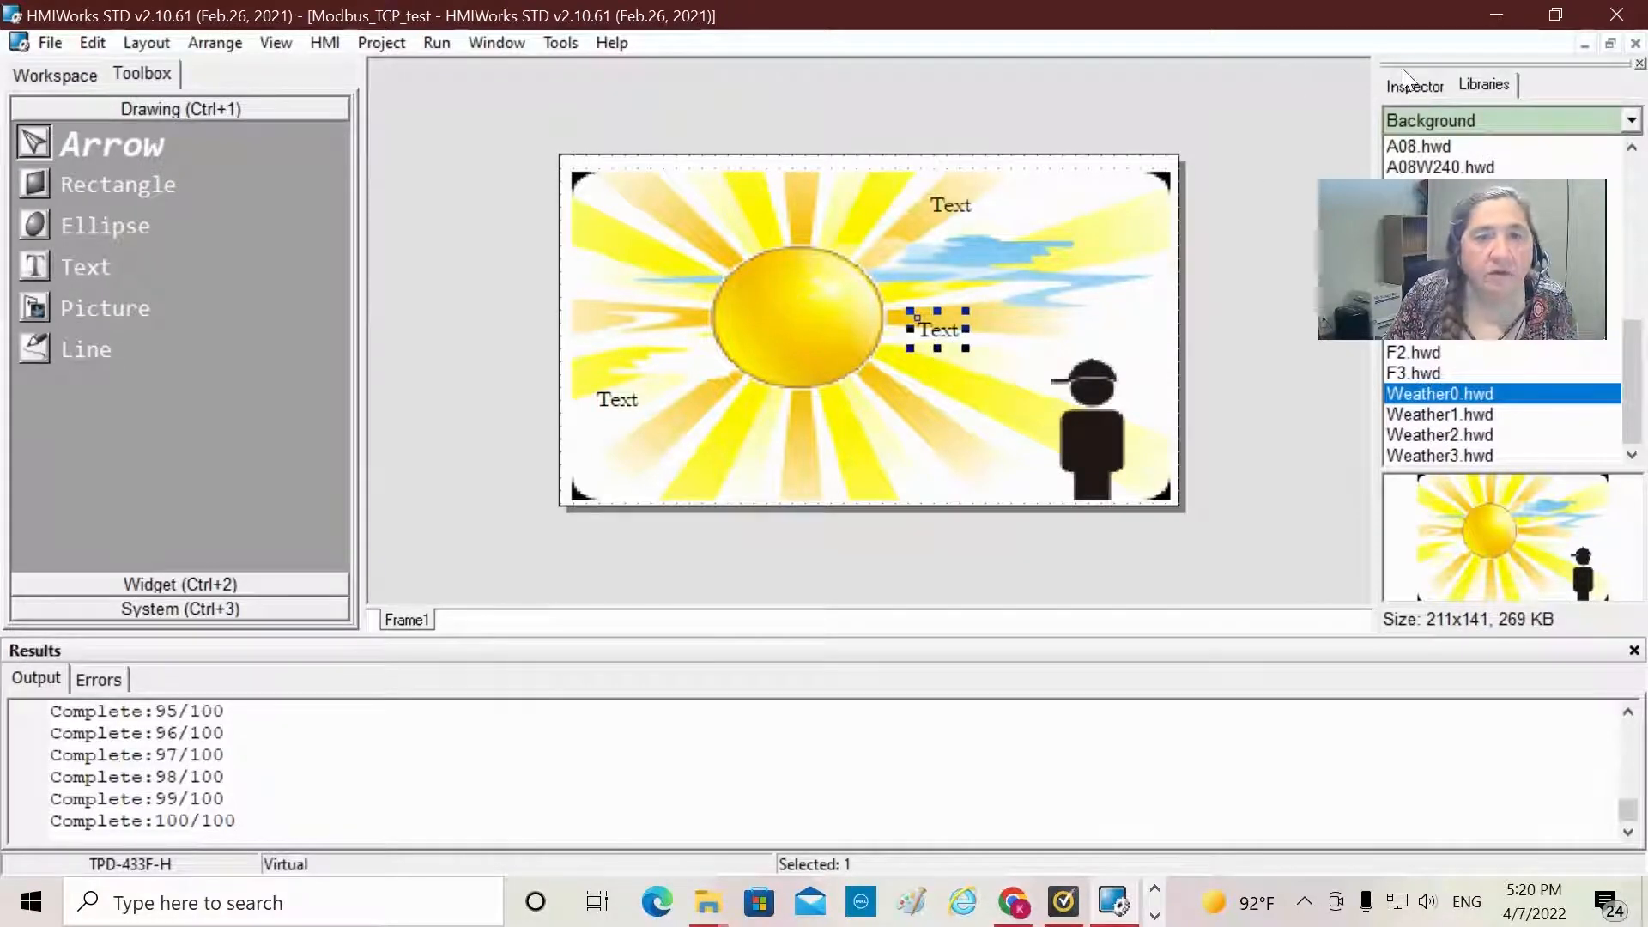
Step: Set the labels' Text property to 'Scaled Value', 'Voltage Input' (top) and 'Voltage Output' (bottom-left)
left_click(1415, 85)
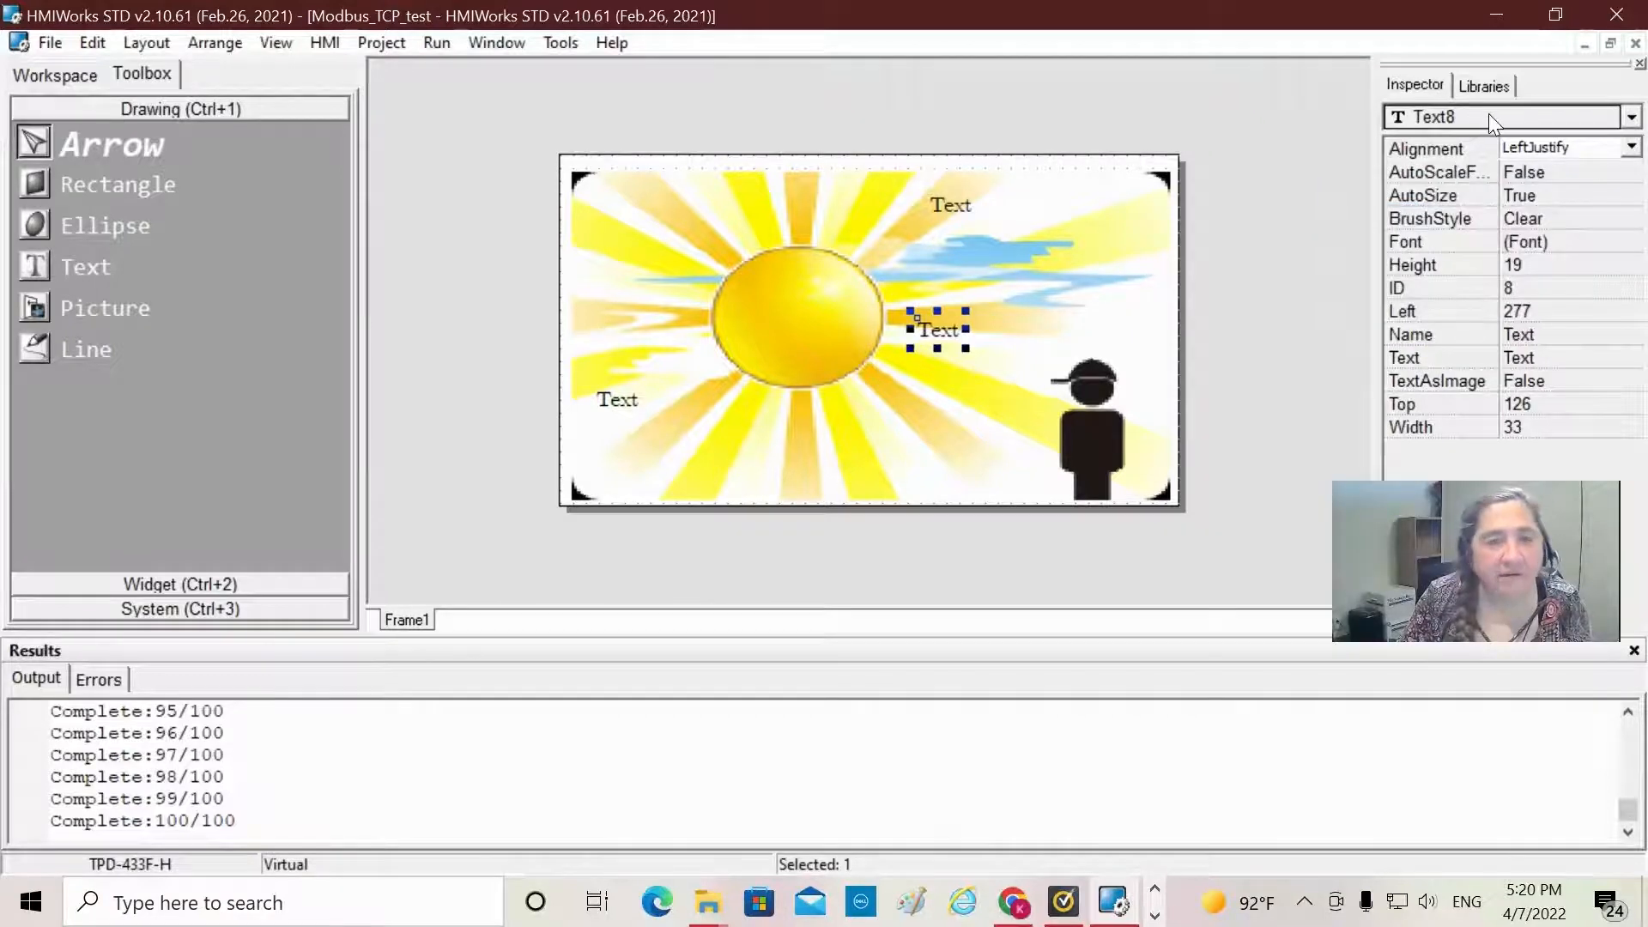
mouse_move(1328, 362)
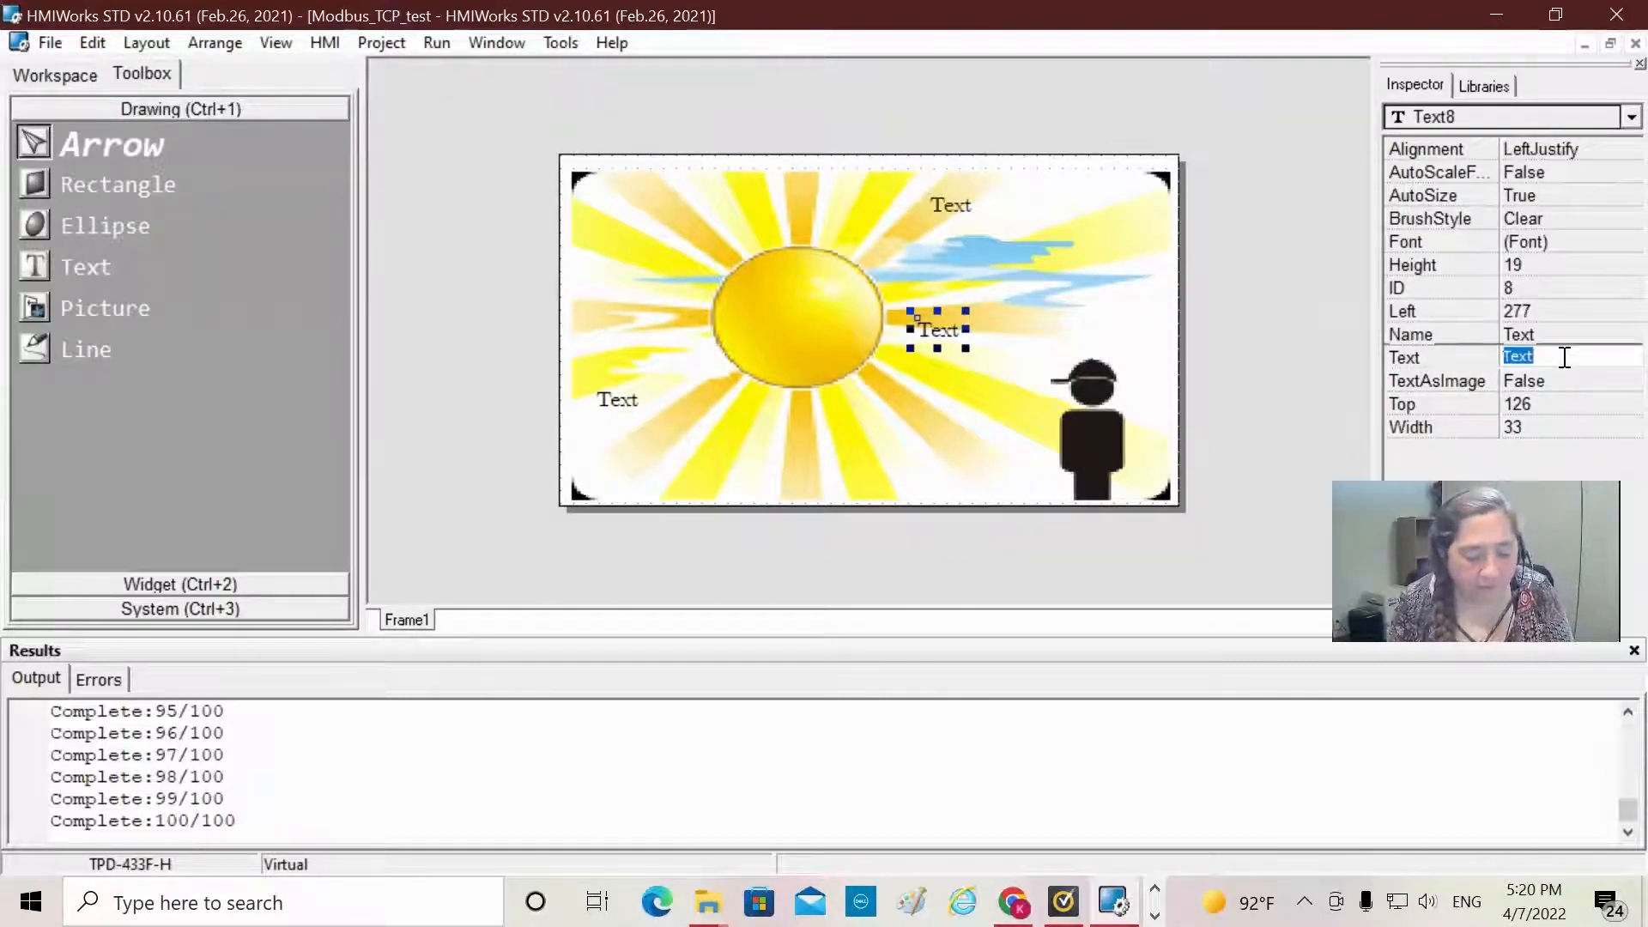
type("Sa")
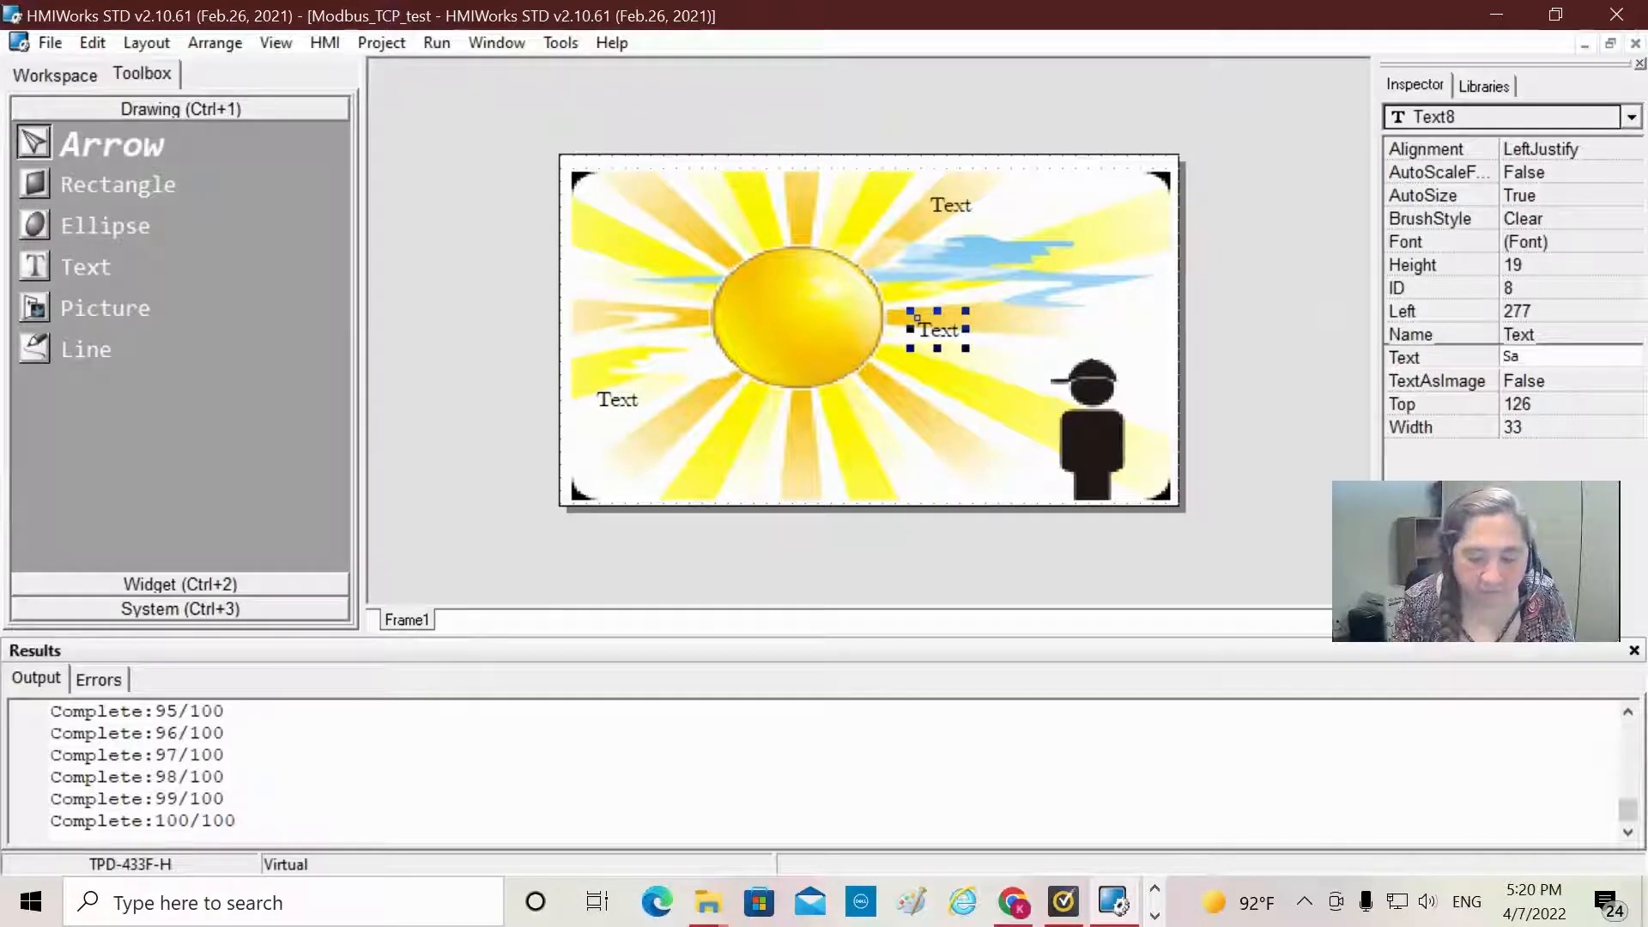
type("Scaled Value")
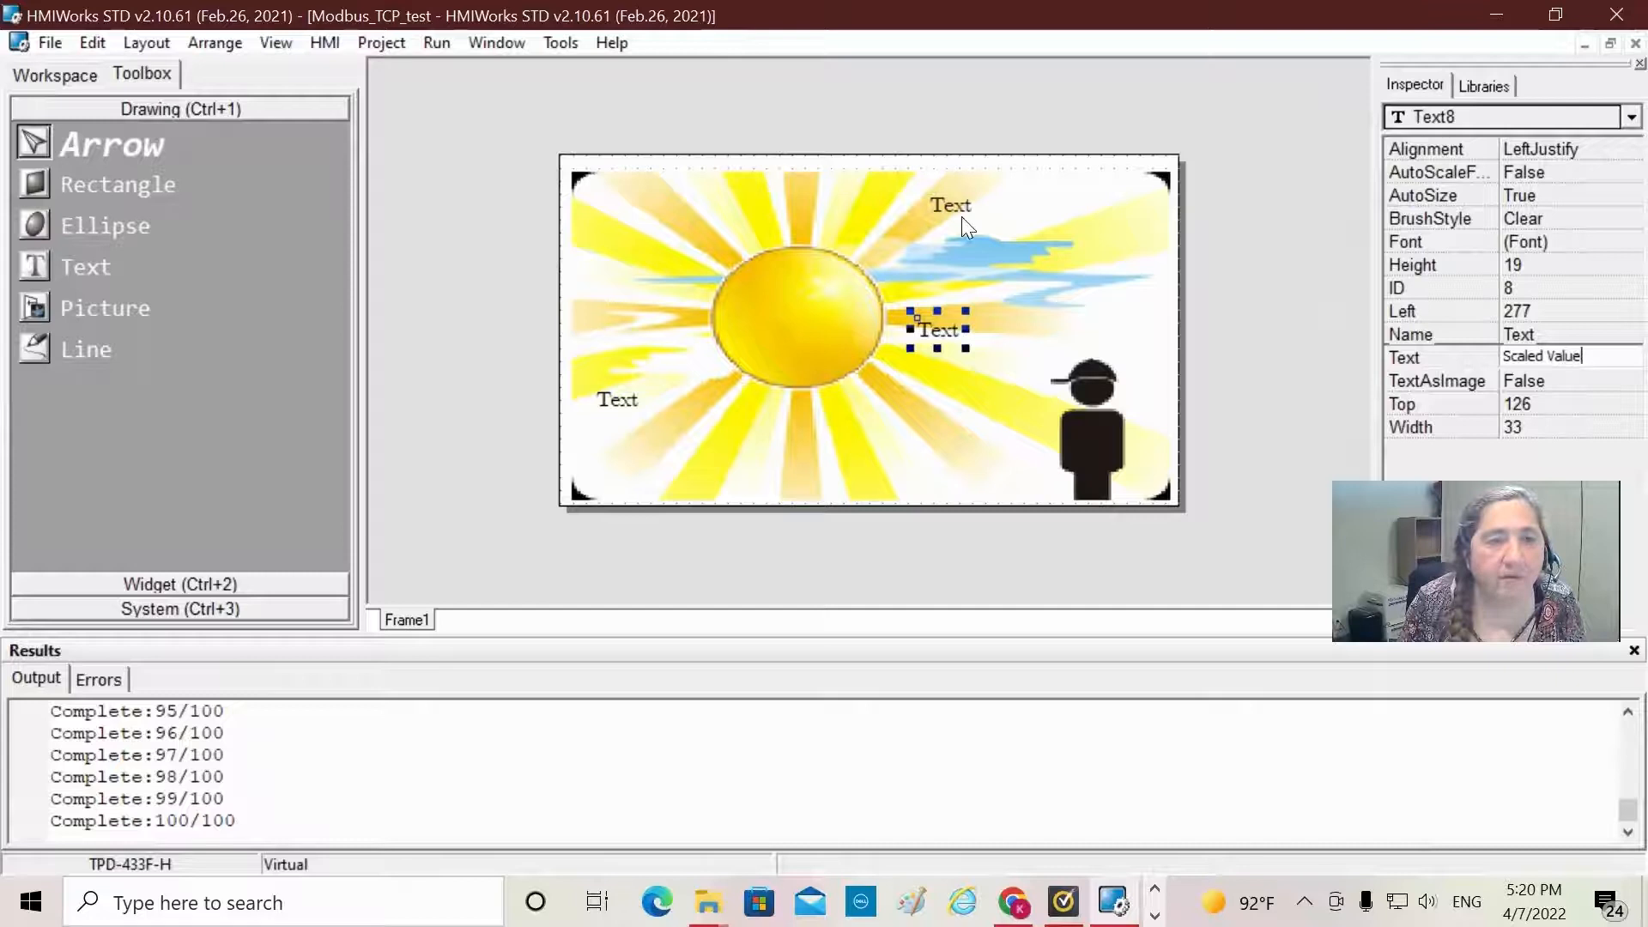
left_click(949, 206)
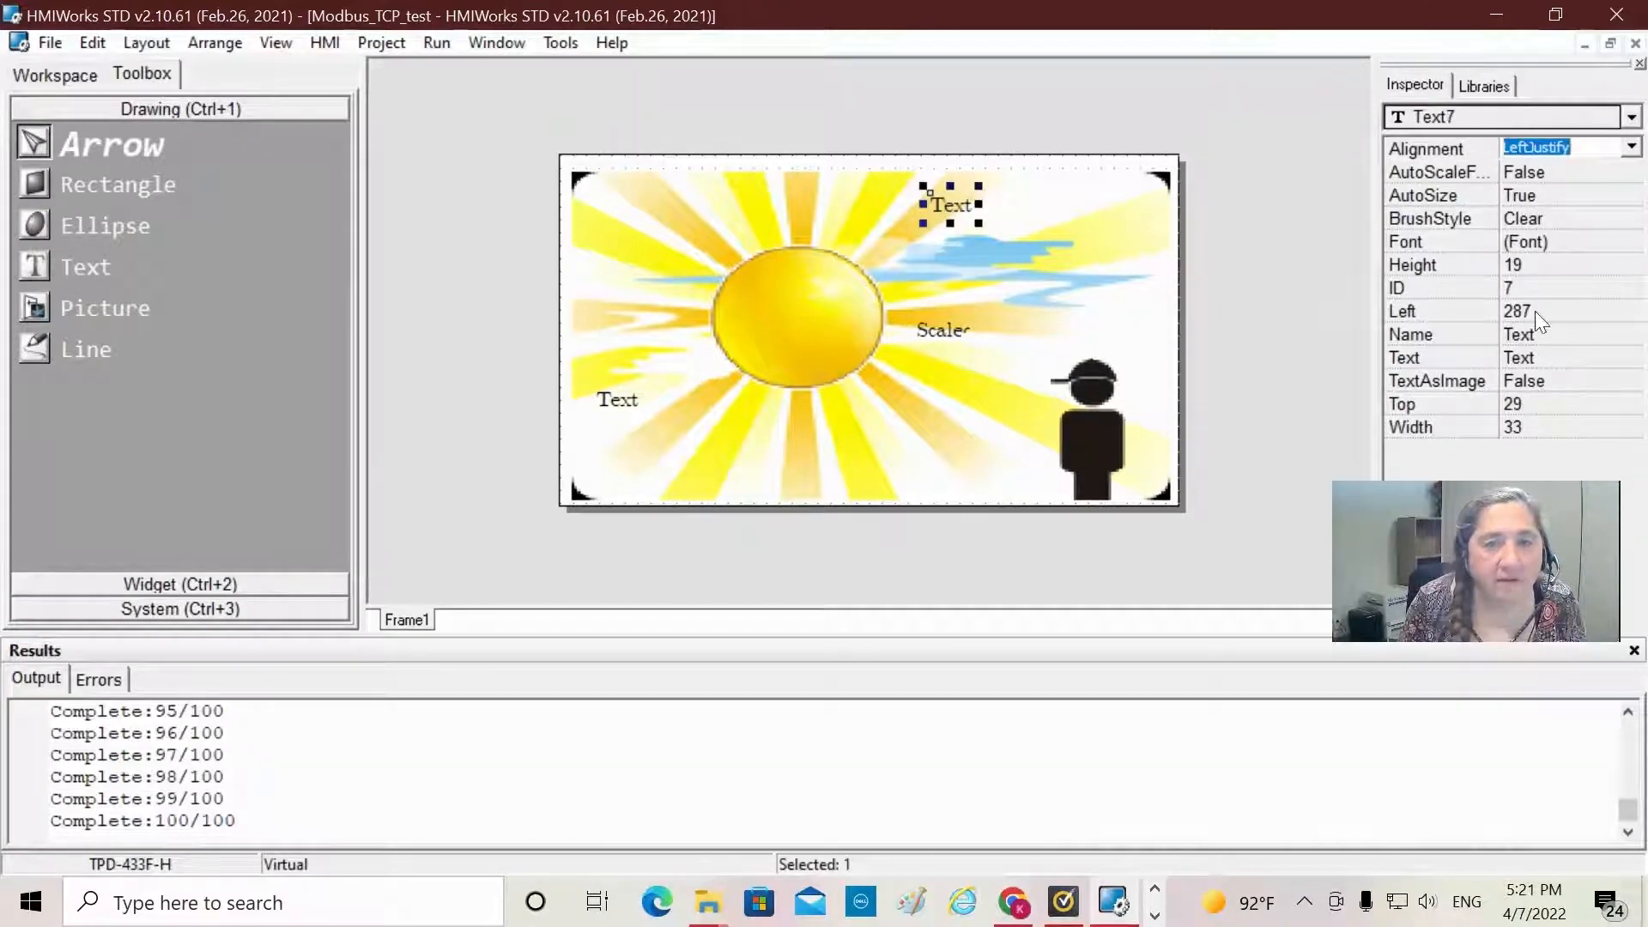
mouse_move(1544, 364)
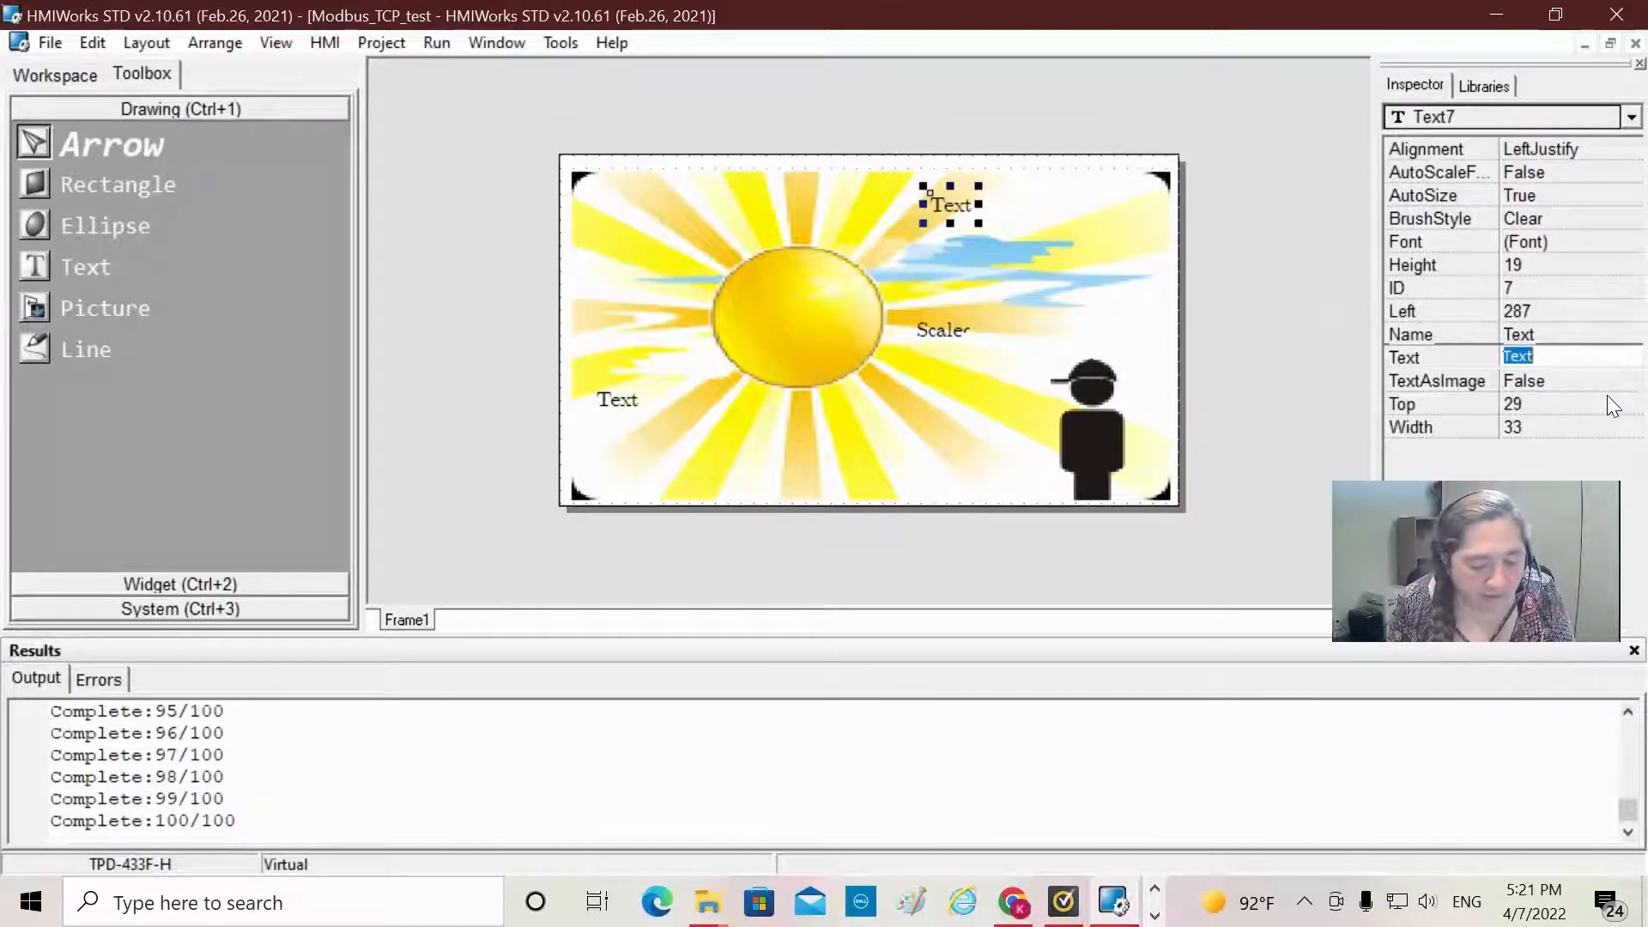
type("Vol")
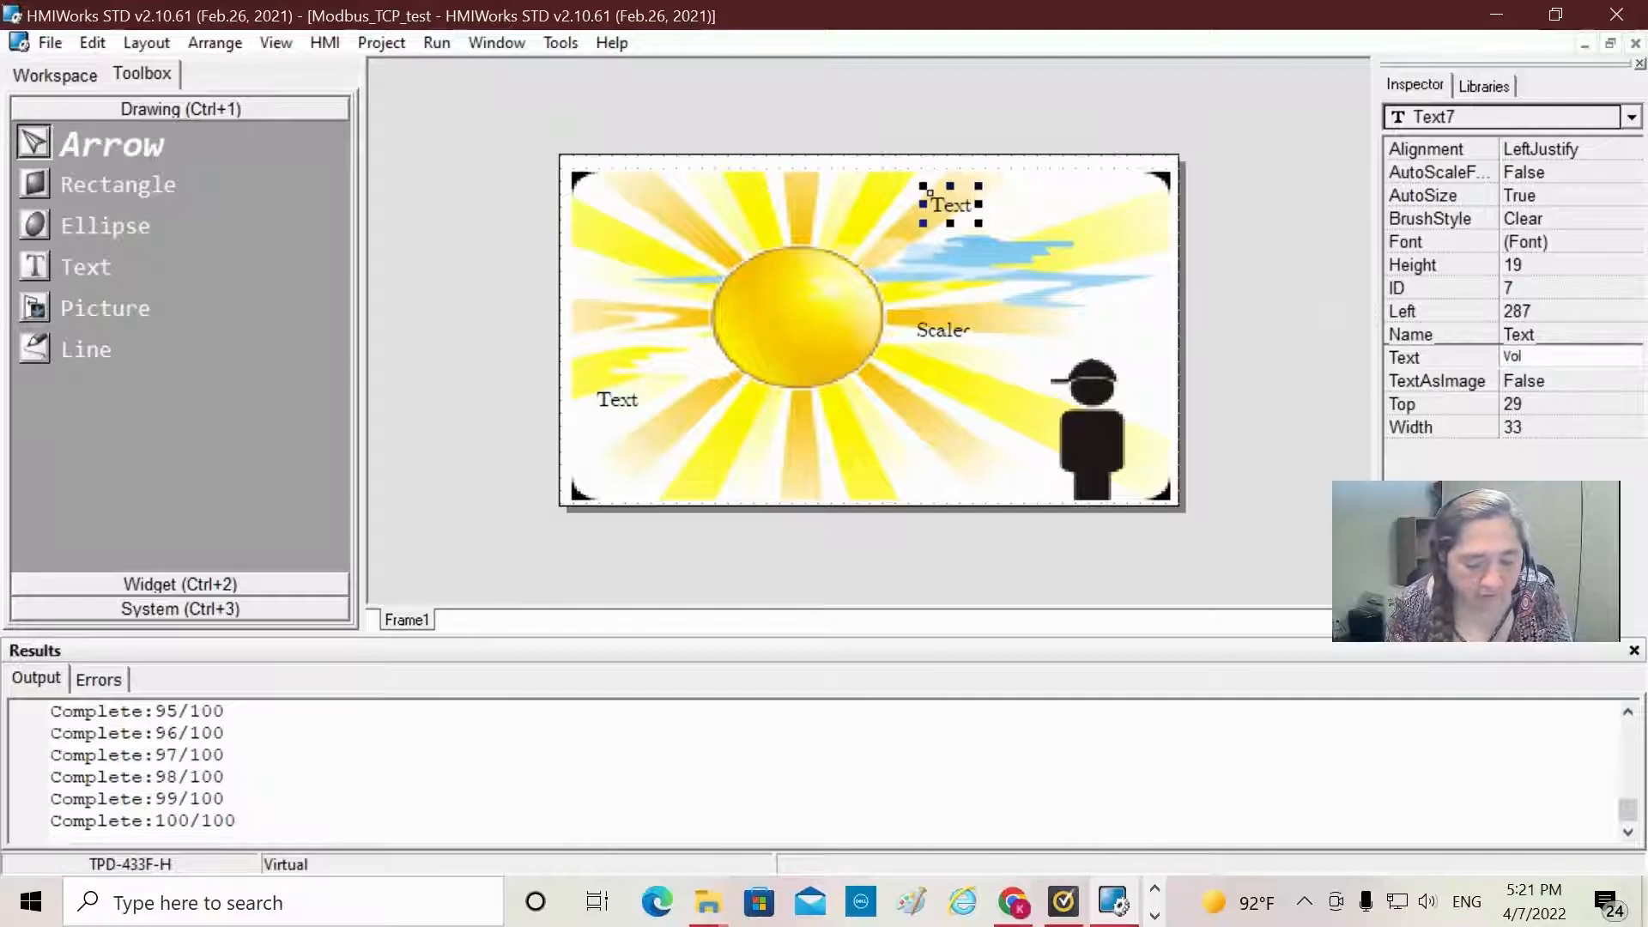
type("Voltage Input")
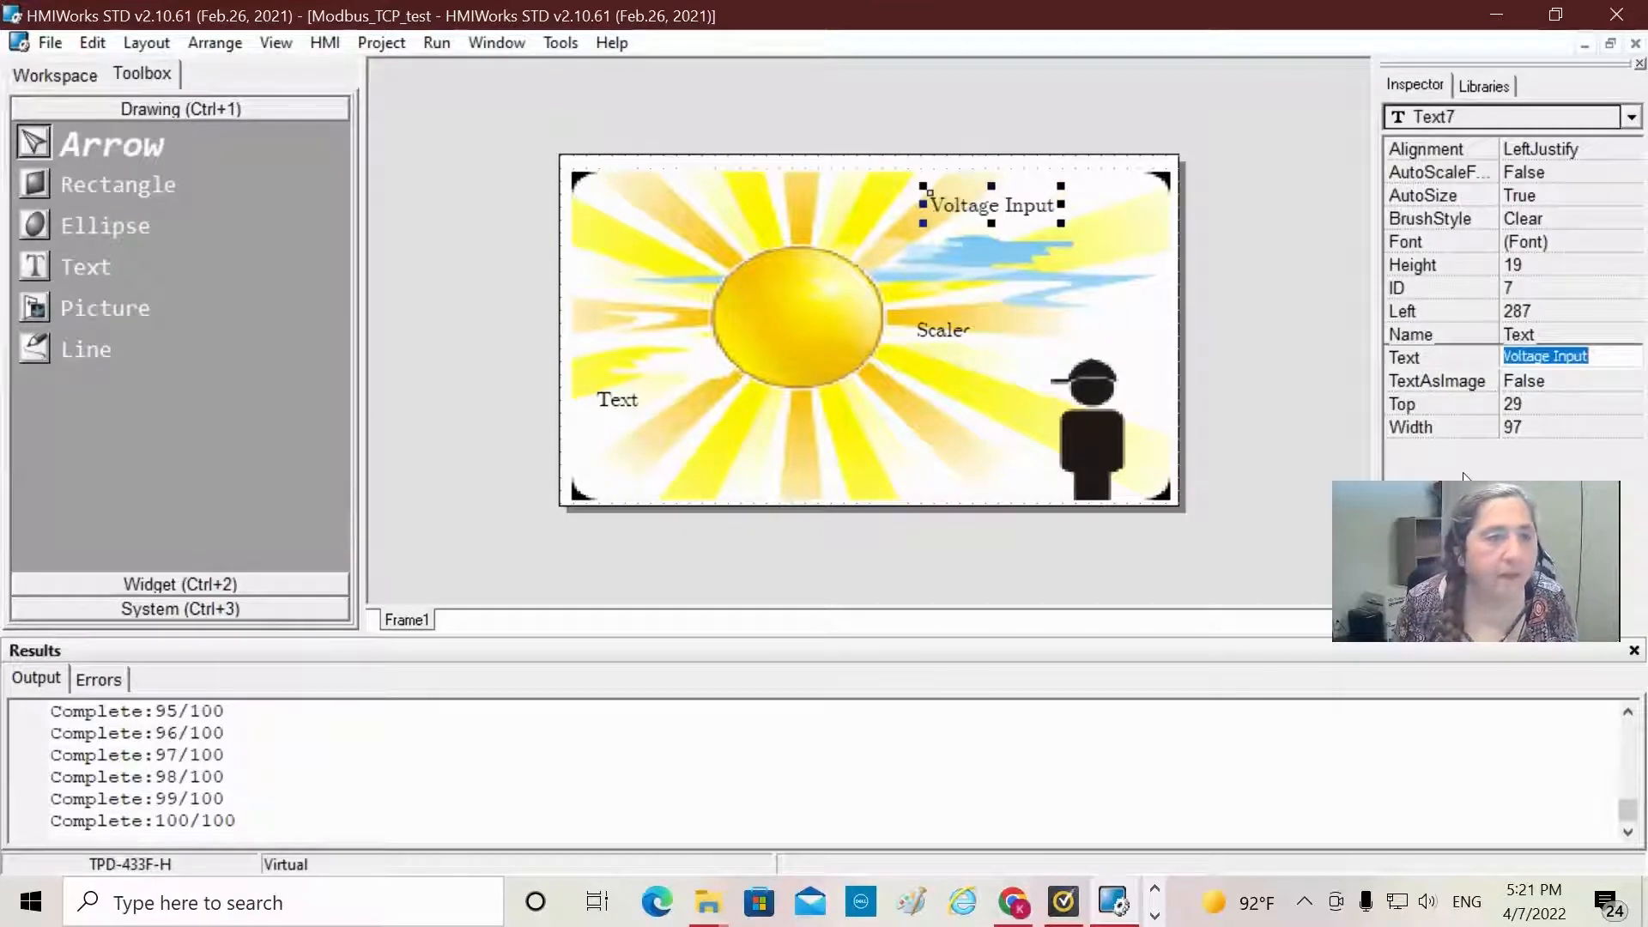
left_click(617, 399)
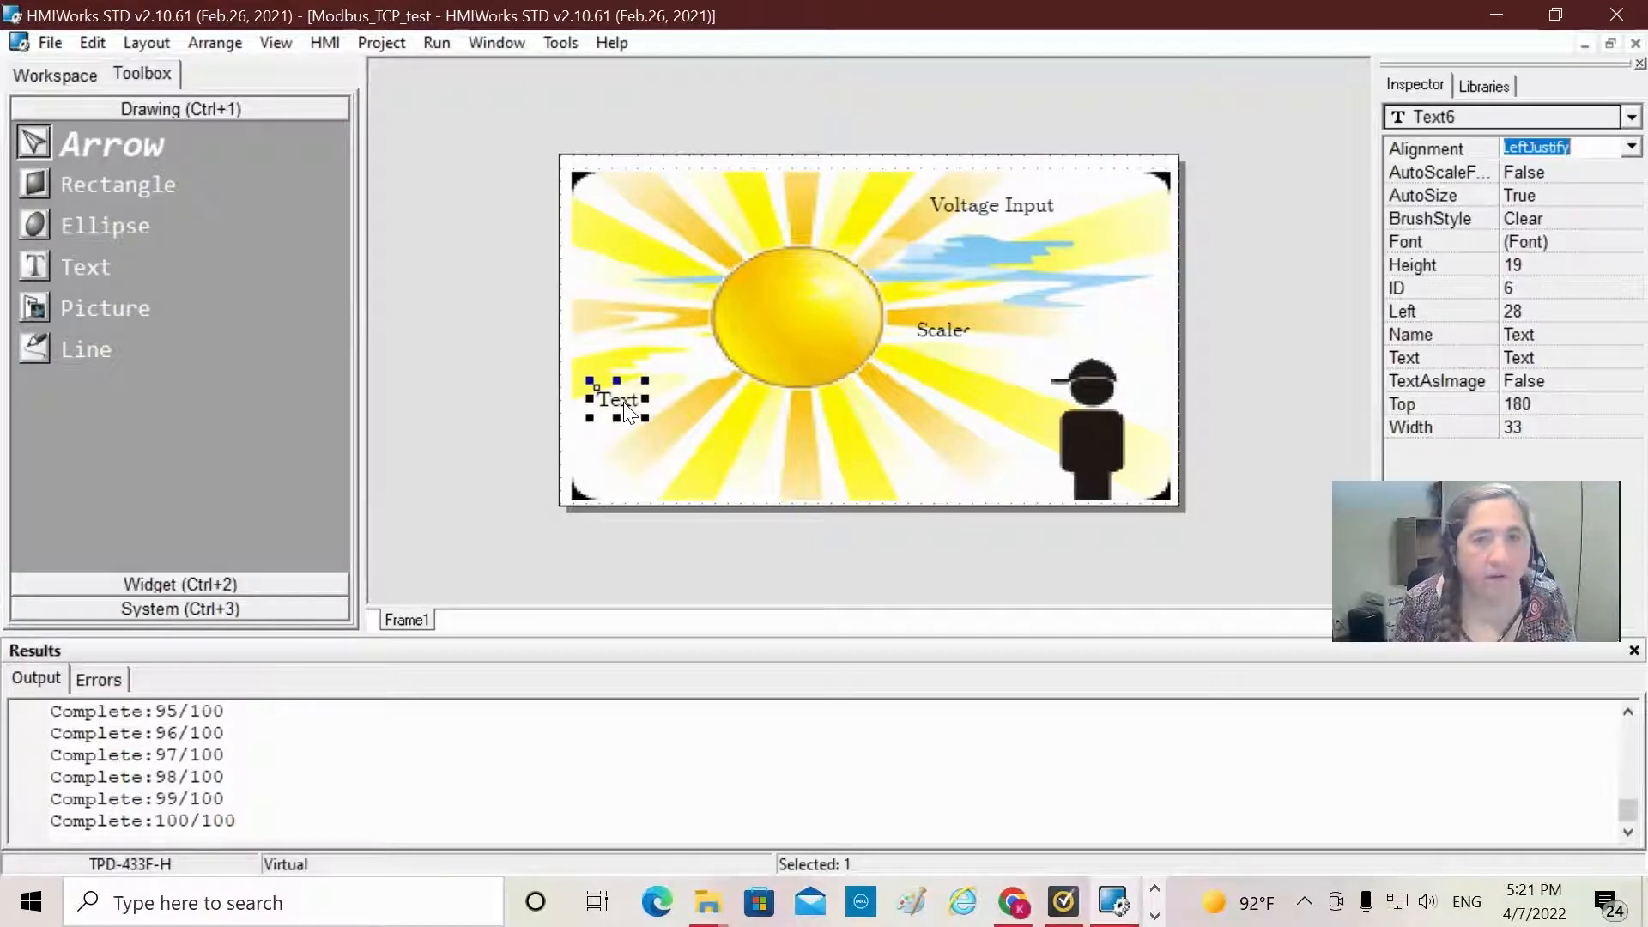
mouse_move(1290, 491)
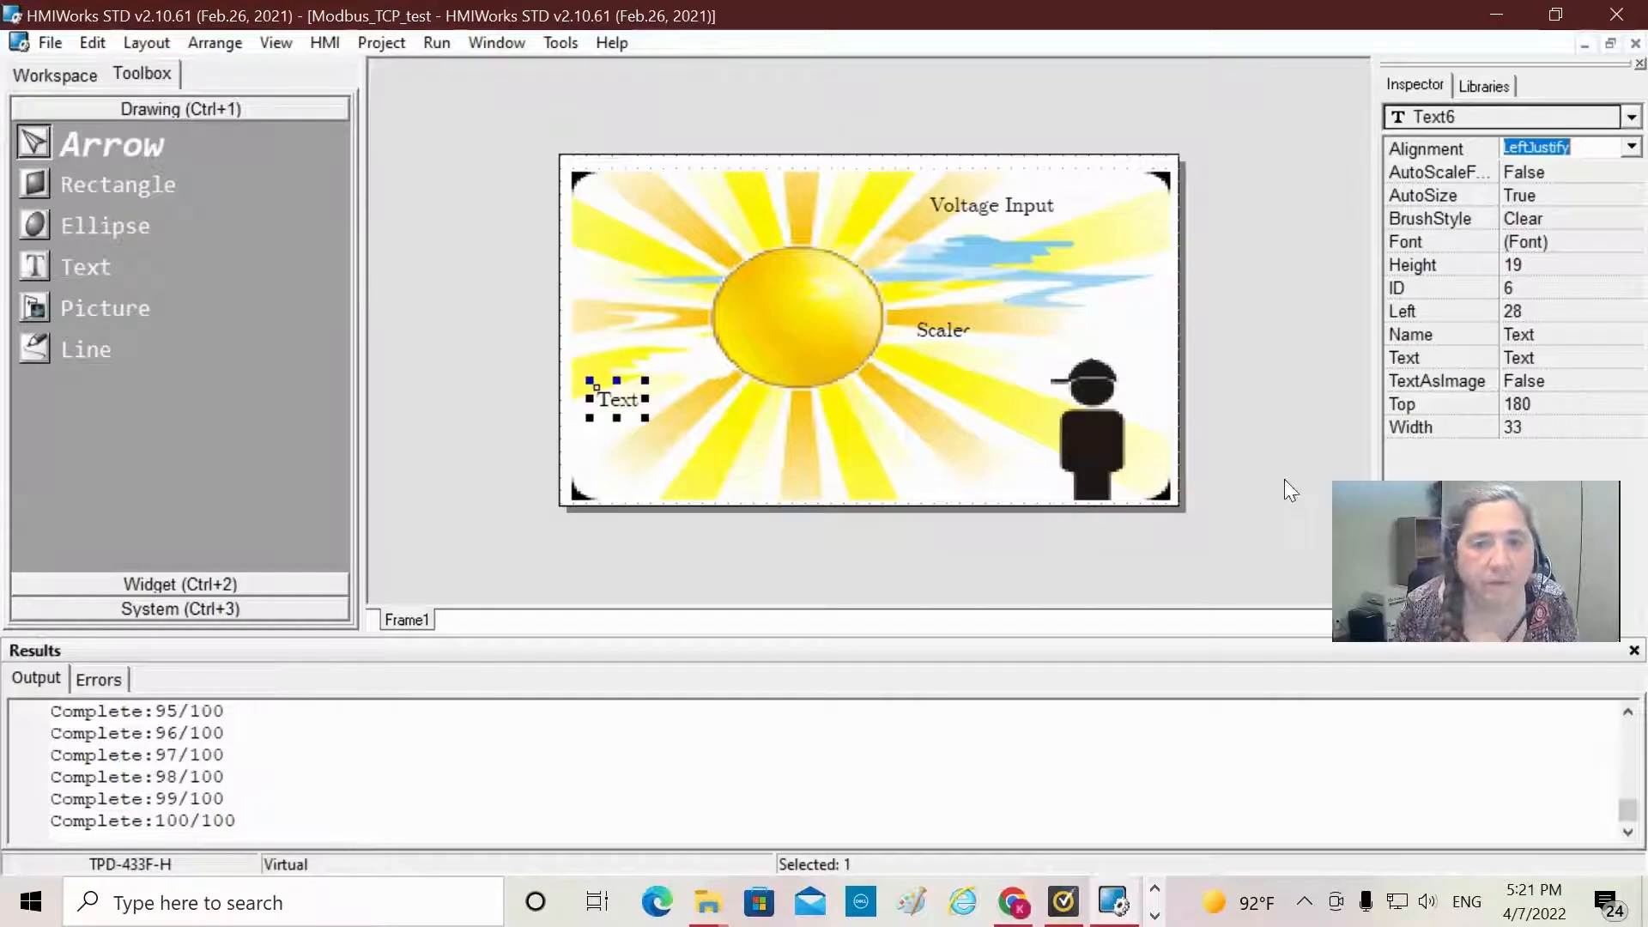
left_click(1565, 357)
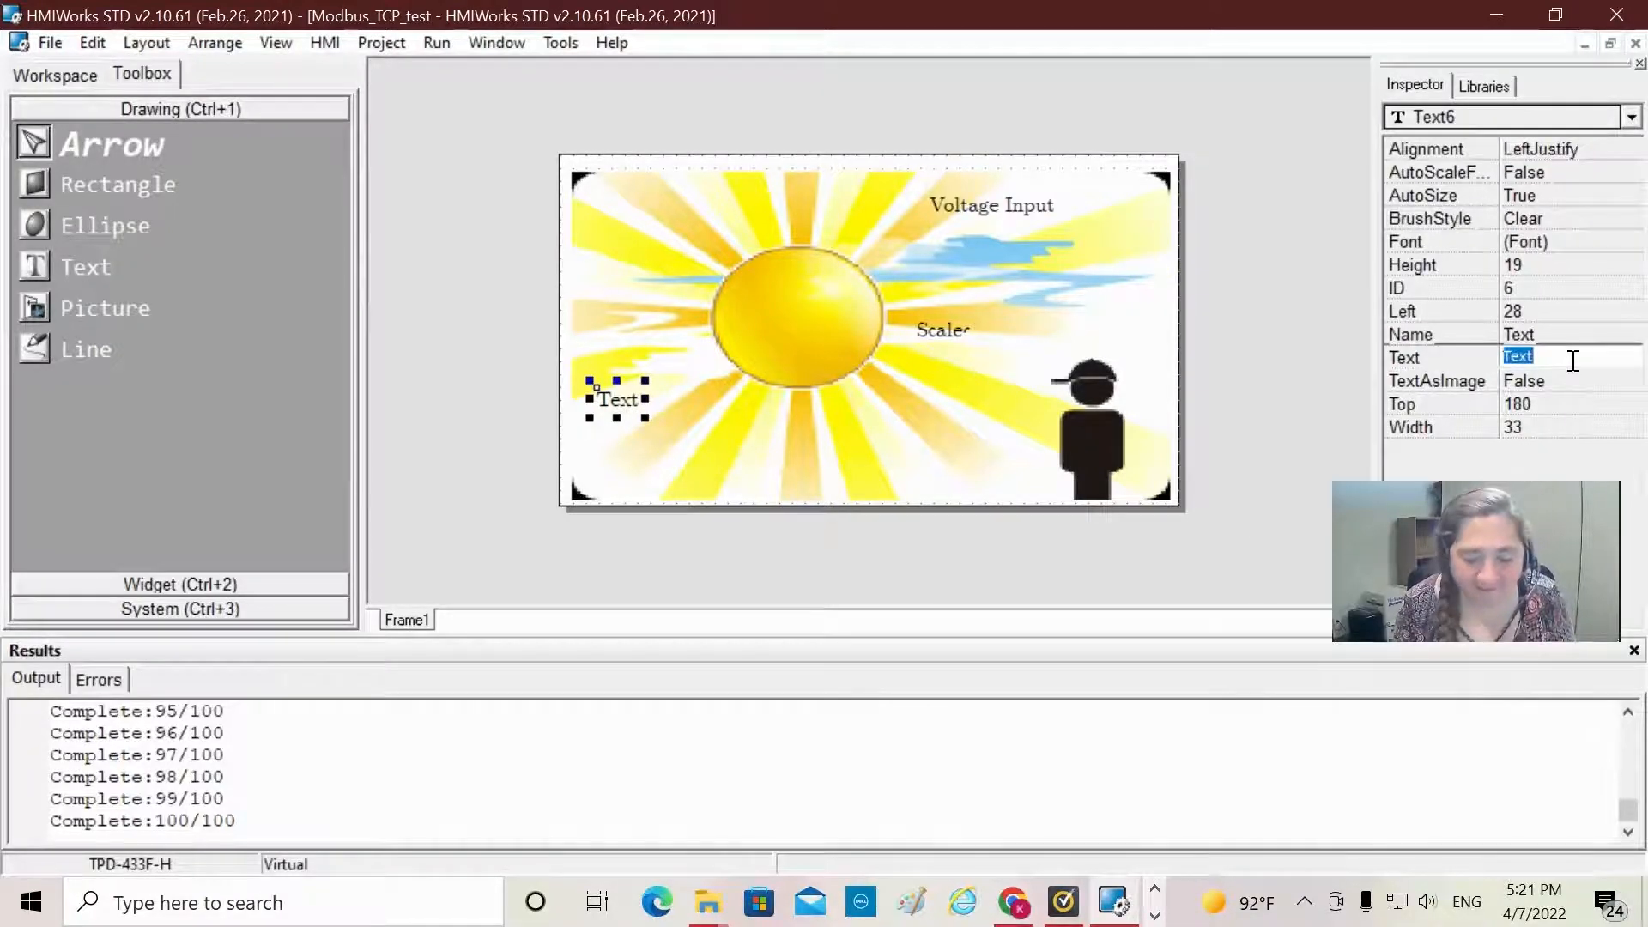
type("Voltage Output")
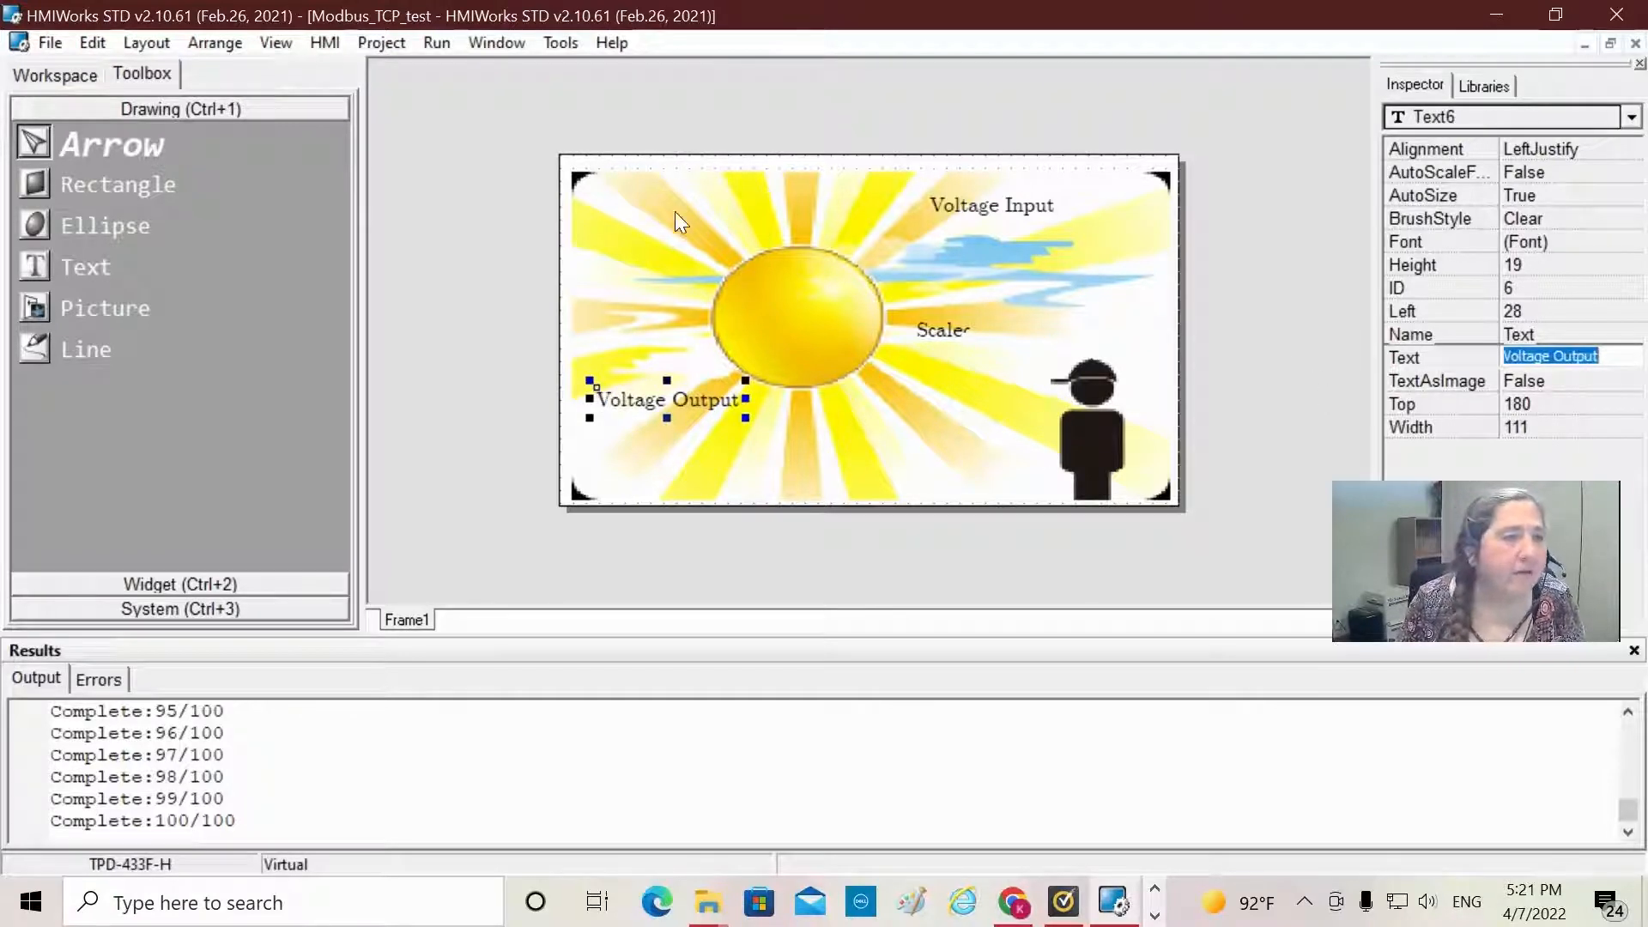
mouse_move(965, 338)
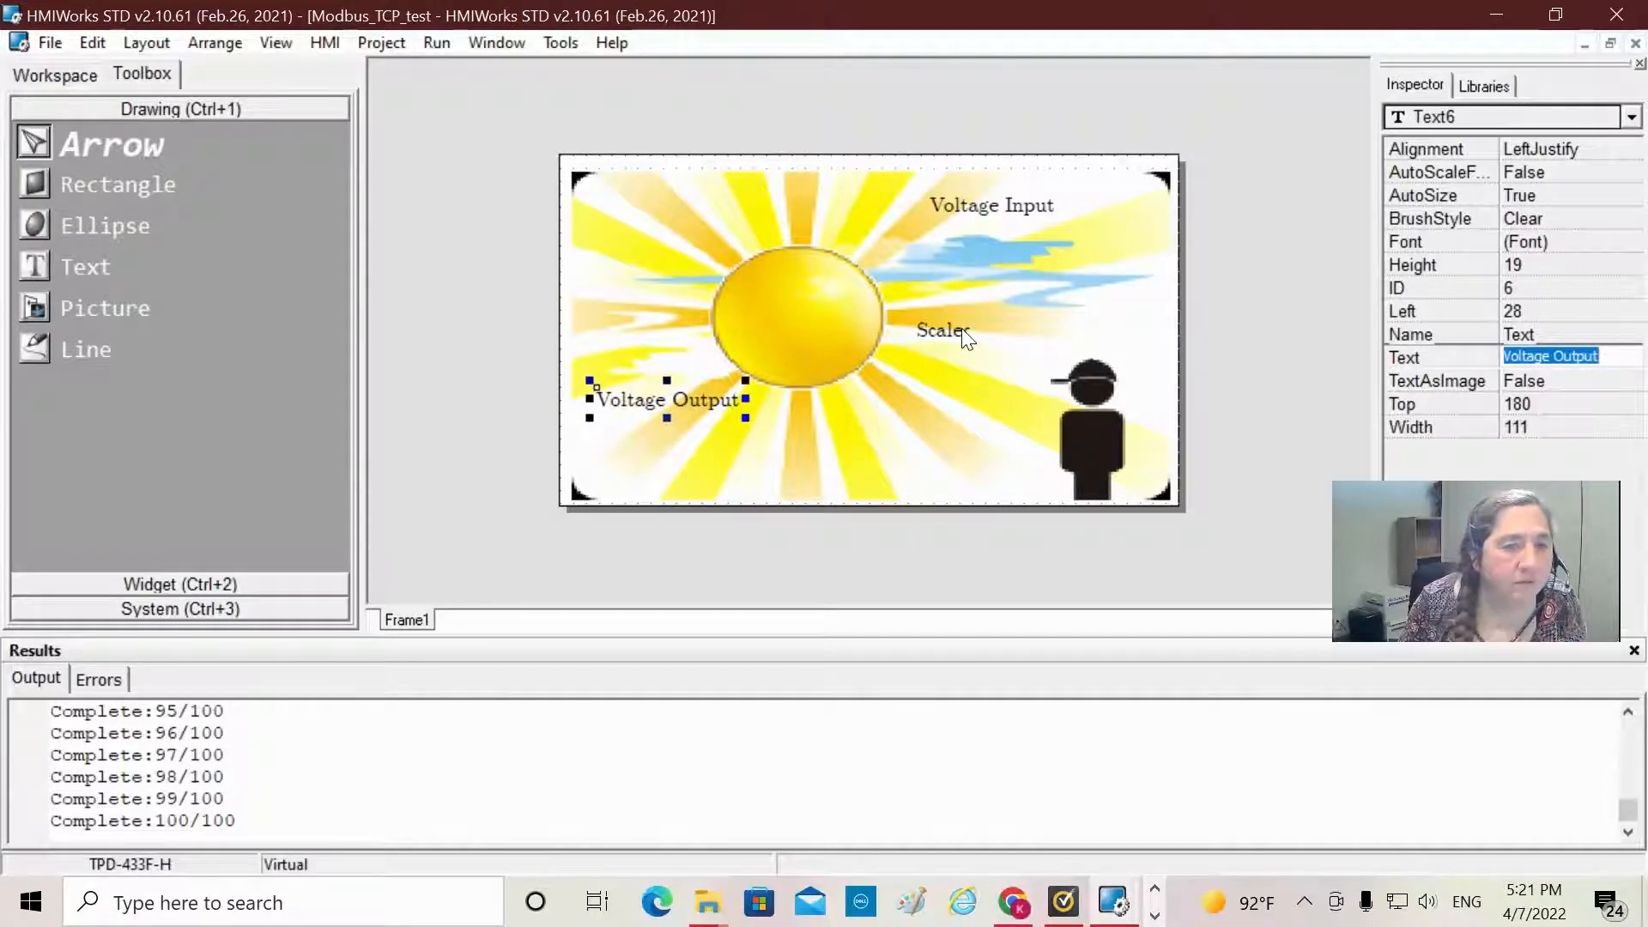
left_click(938, 329)
type("d Value")
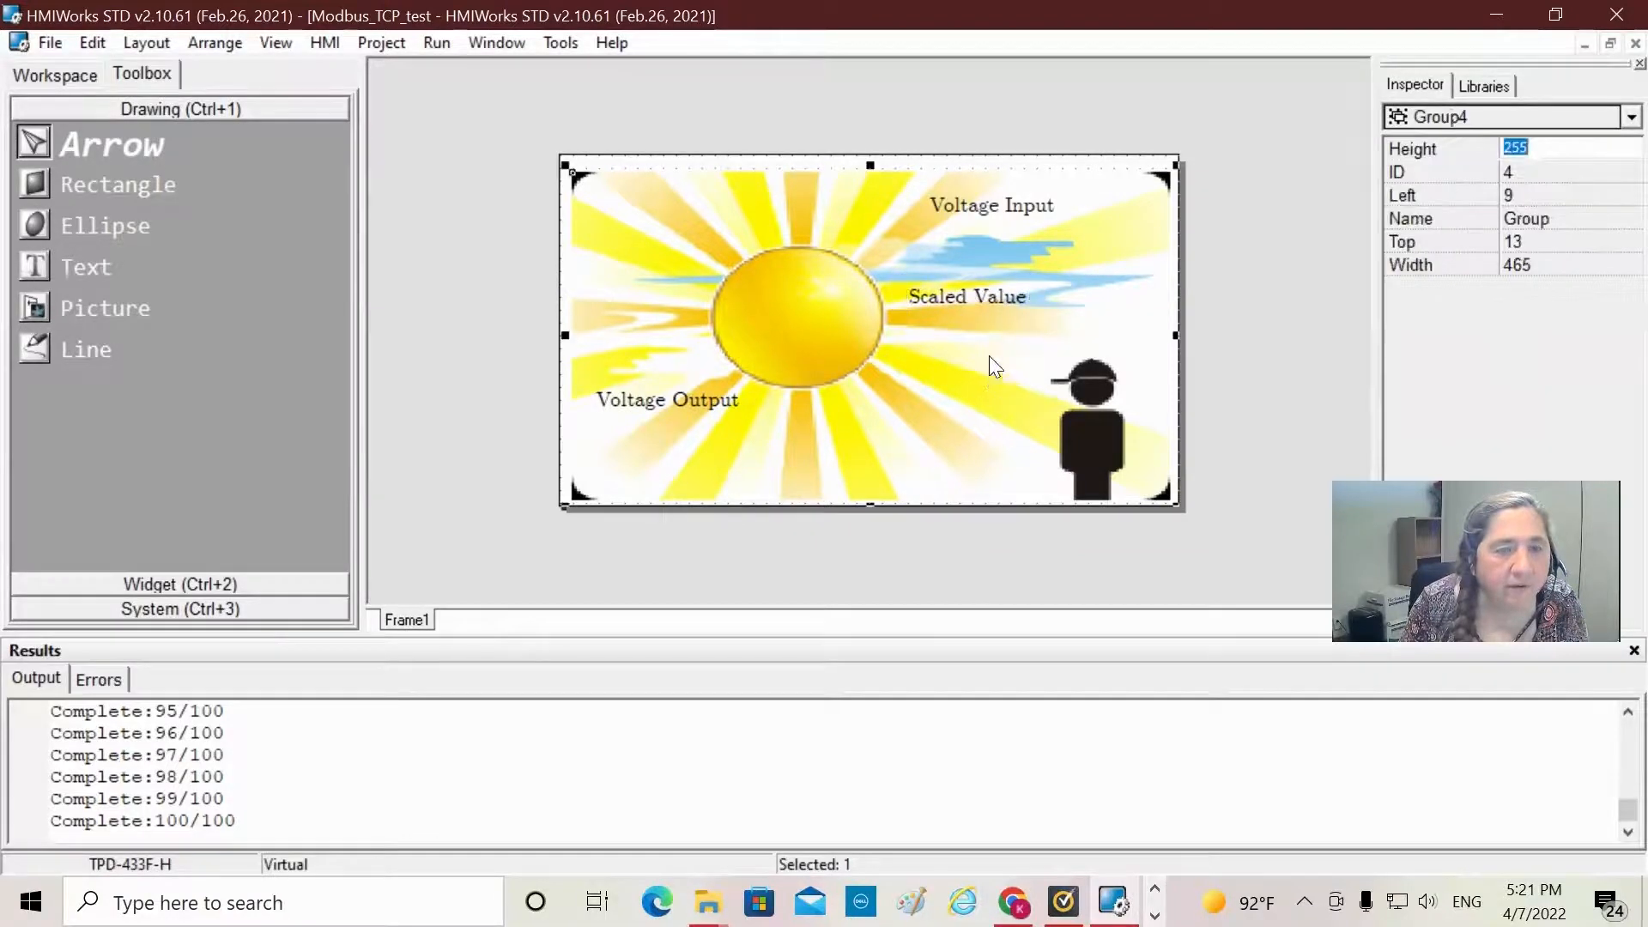
Step: Place a wide Slider widget along the bottom of Frame1, beneath the Voltage Output label
left_click(964, 296)
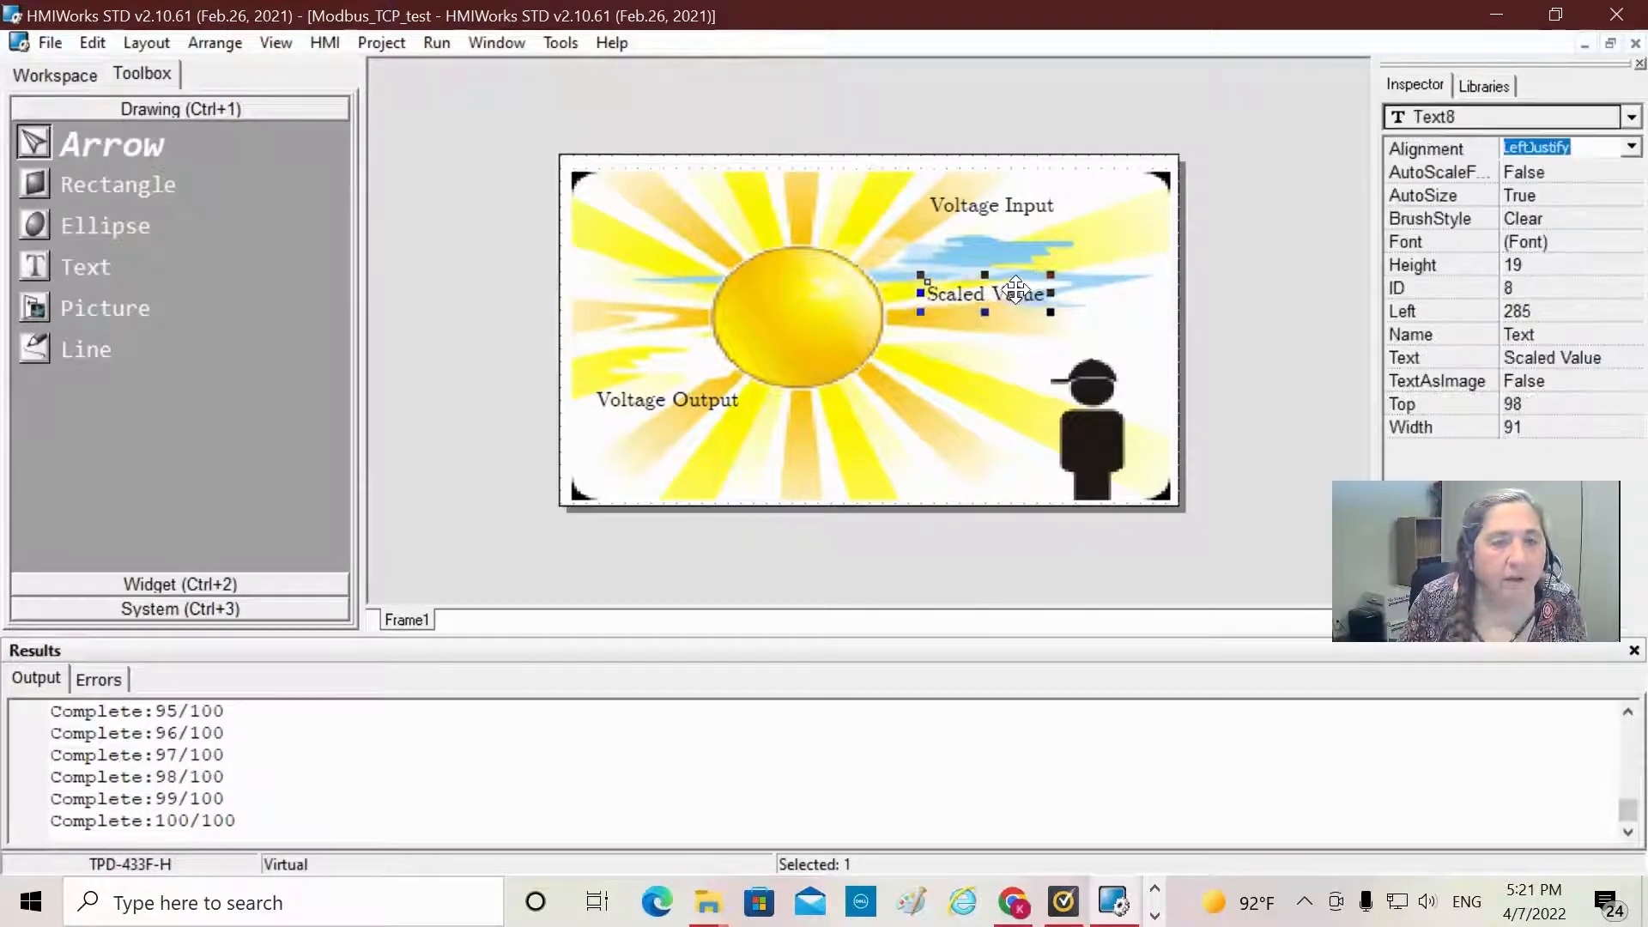
mouse_move(925, 233)
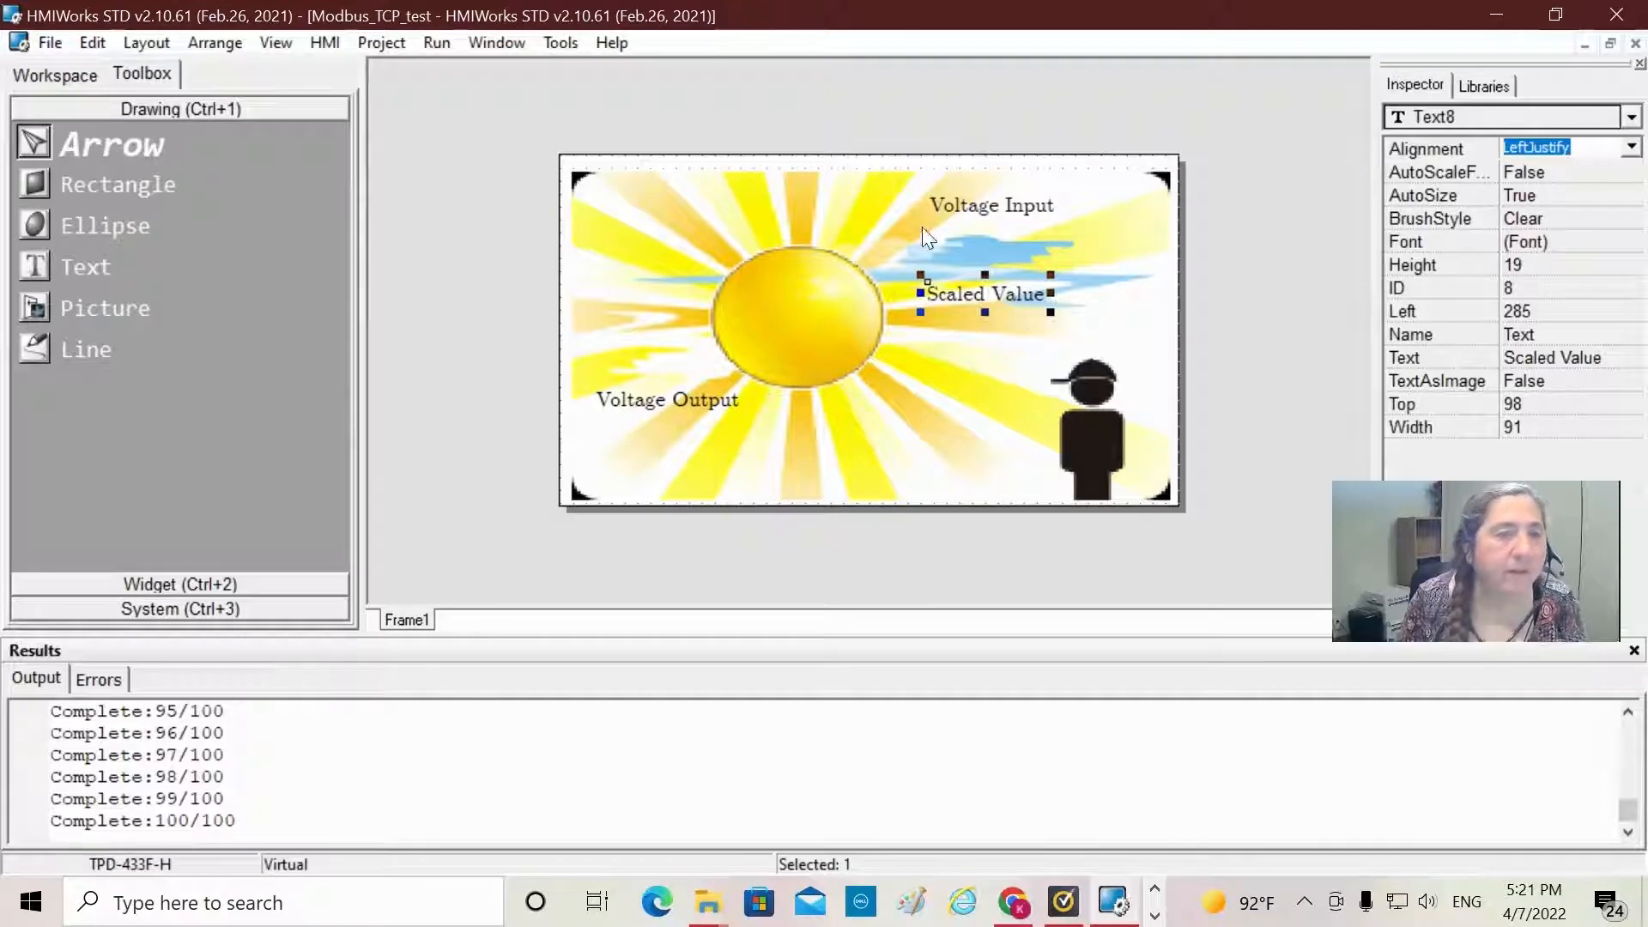
mouse_move(127, 330)
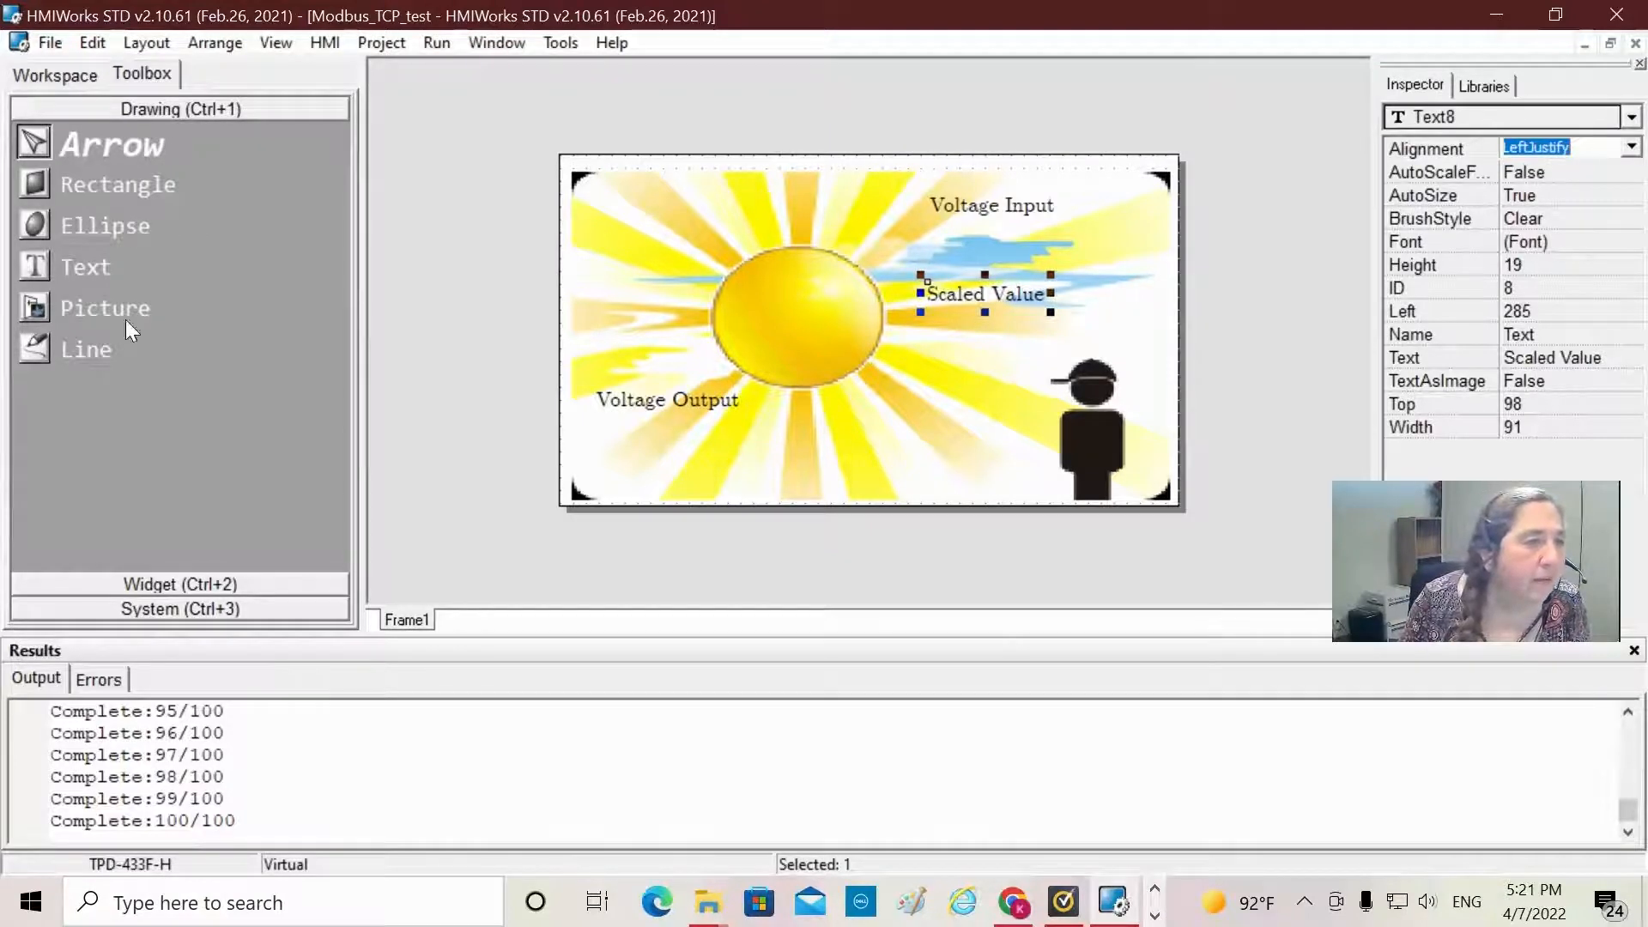
left_click(178, 585)
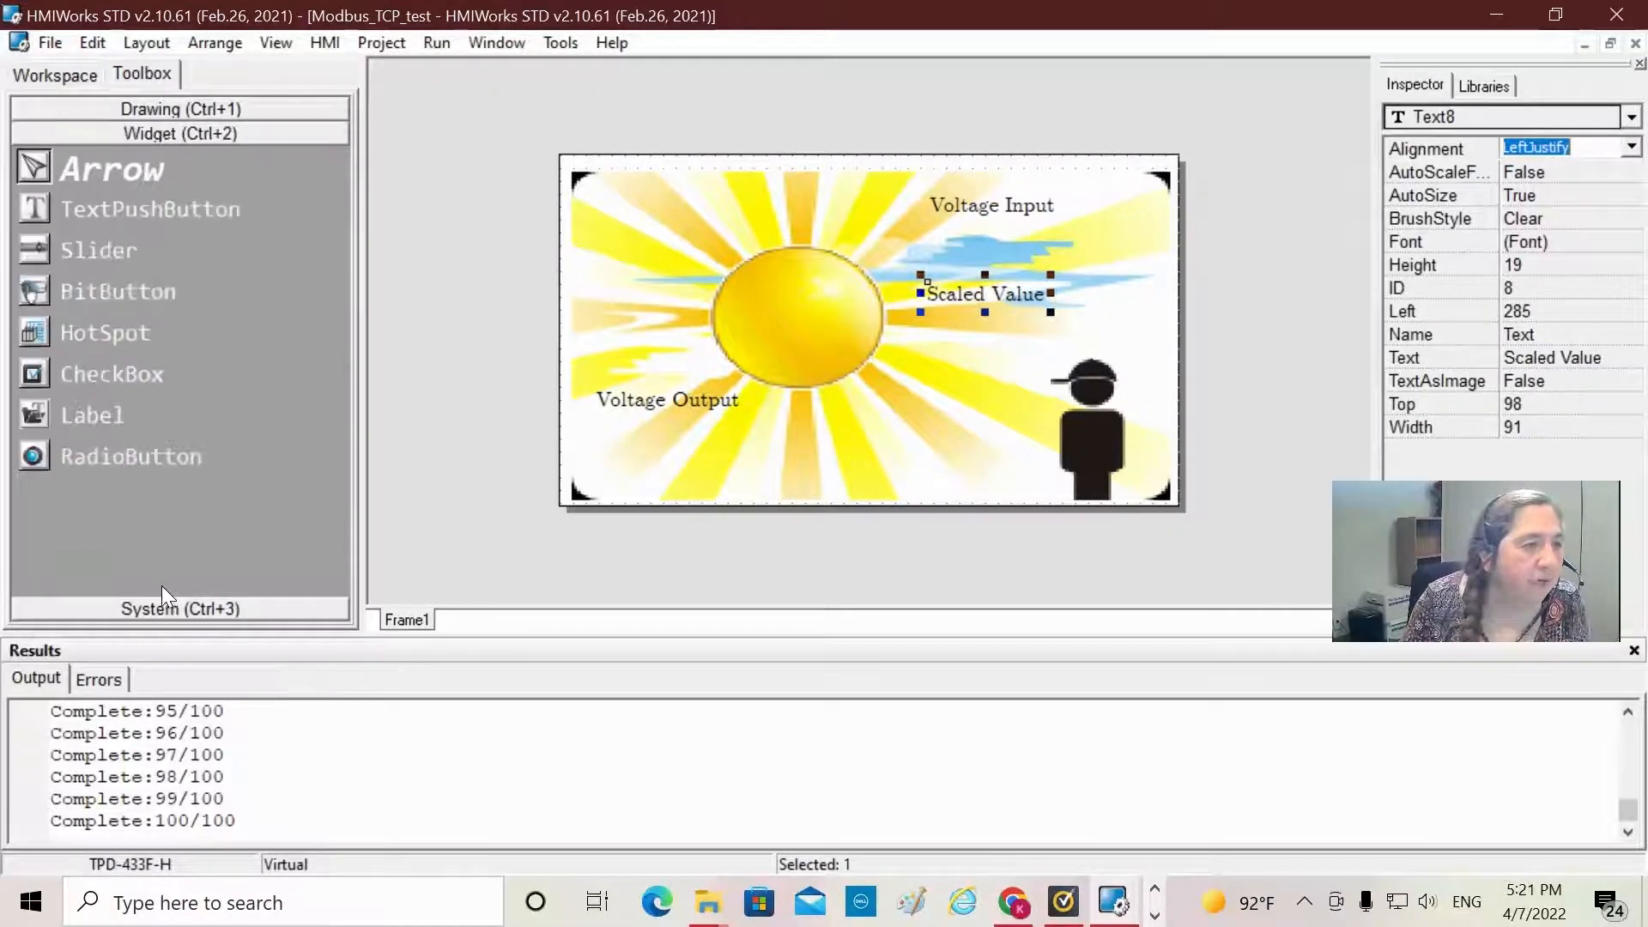
mouse_move(147, 195)
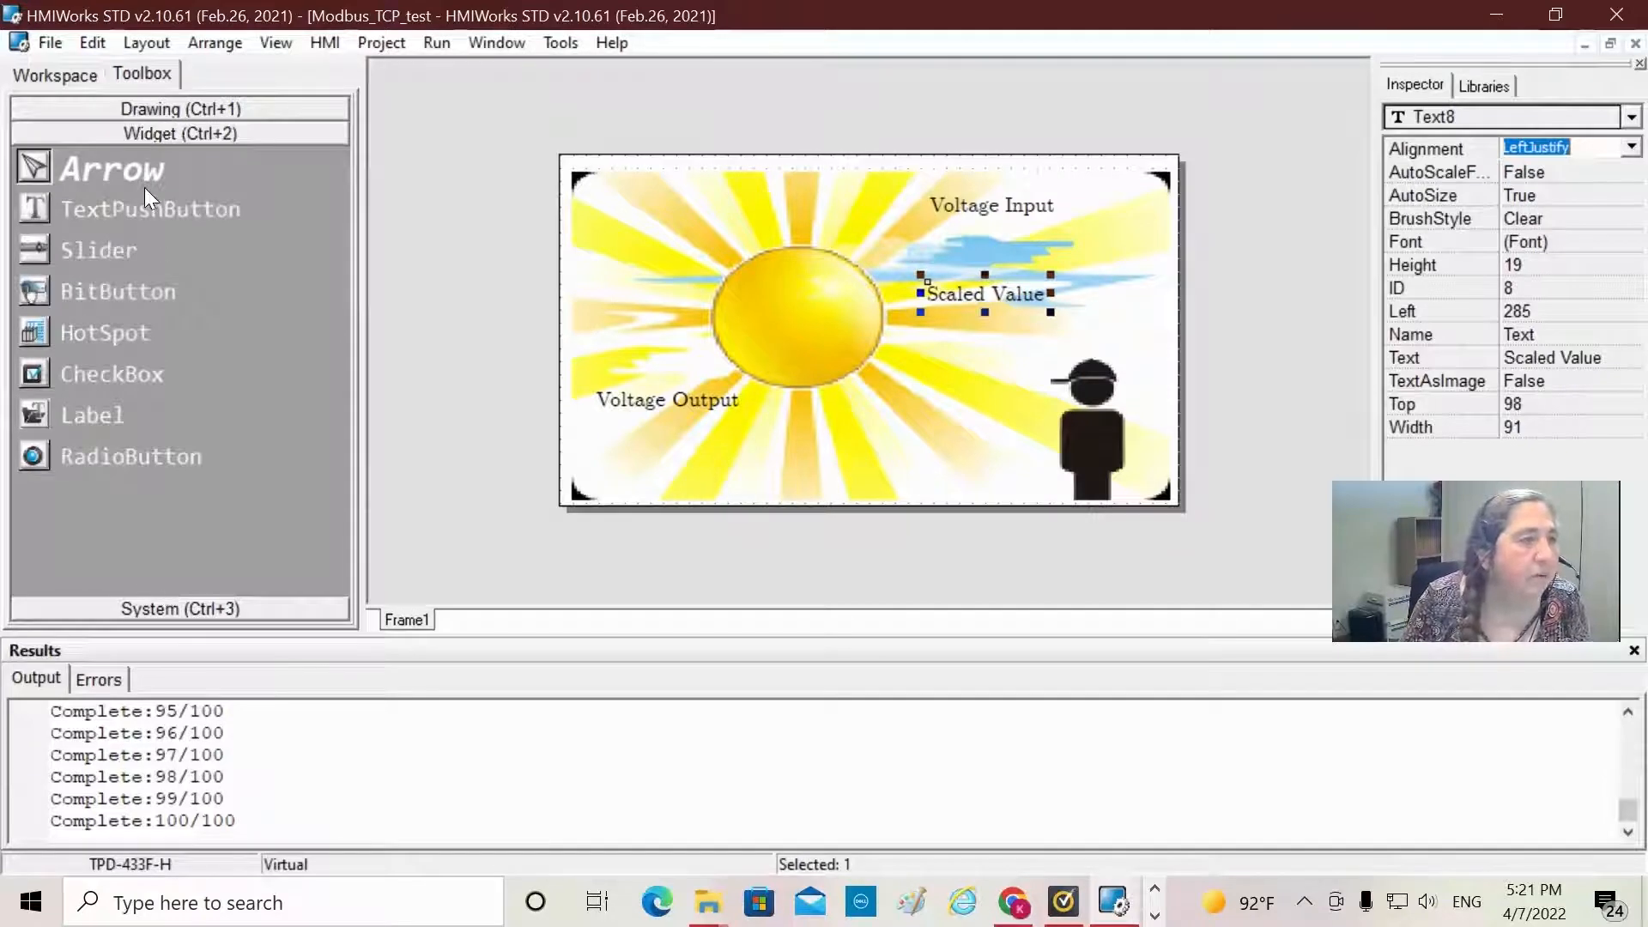
mouse_move(141, 226)
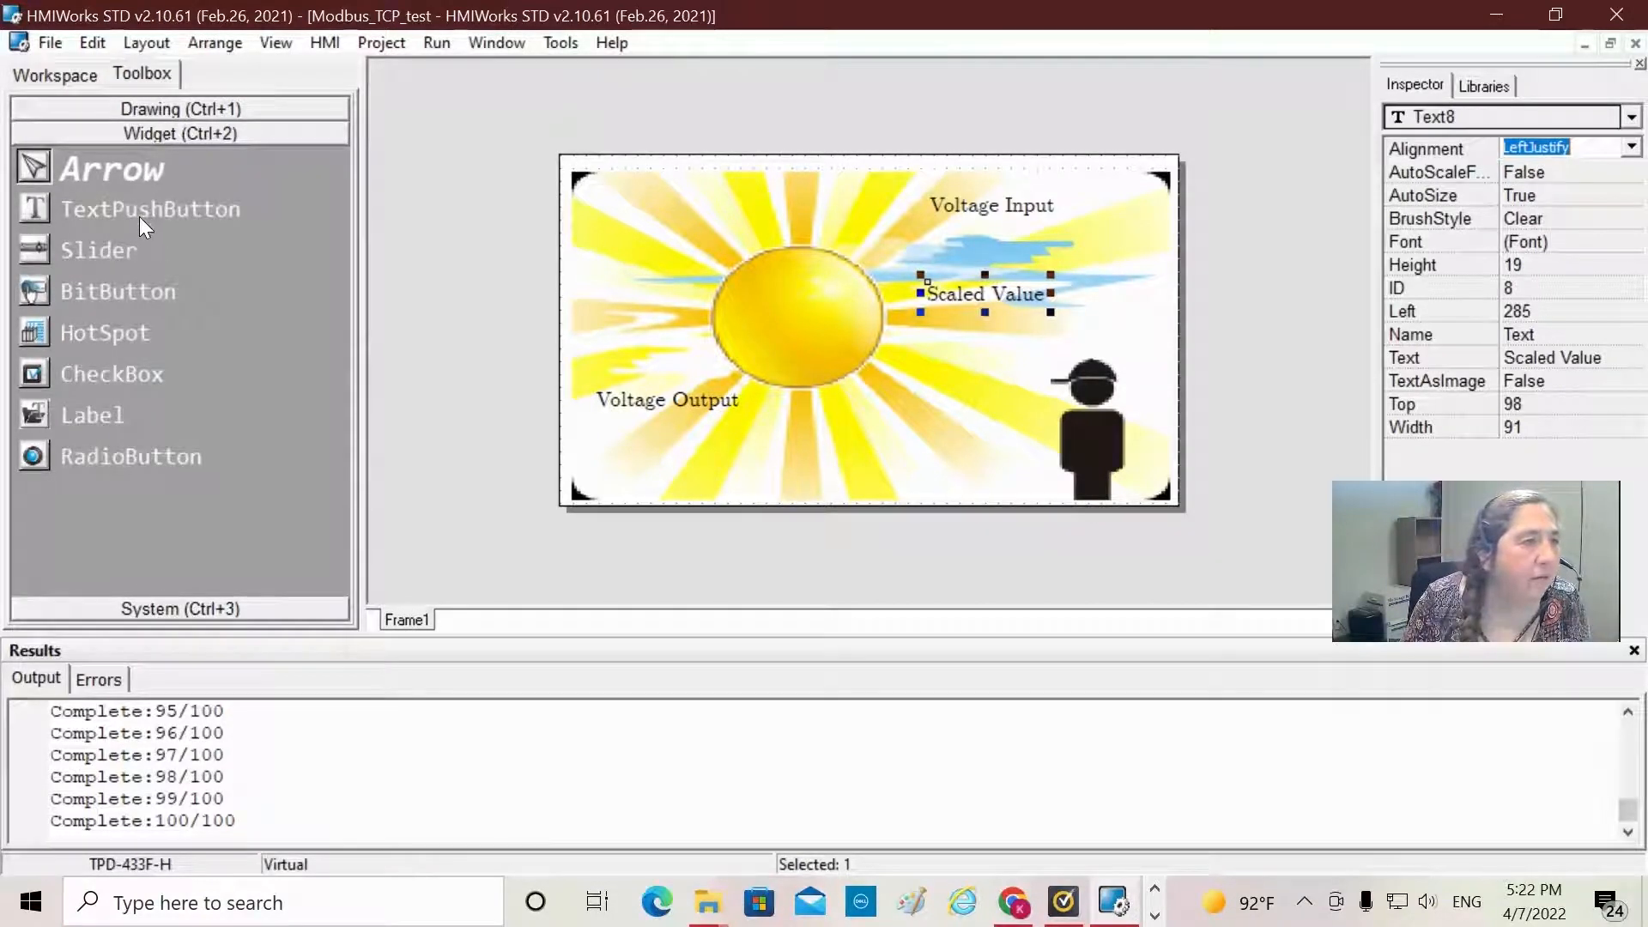
mouse_move(108, 256)
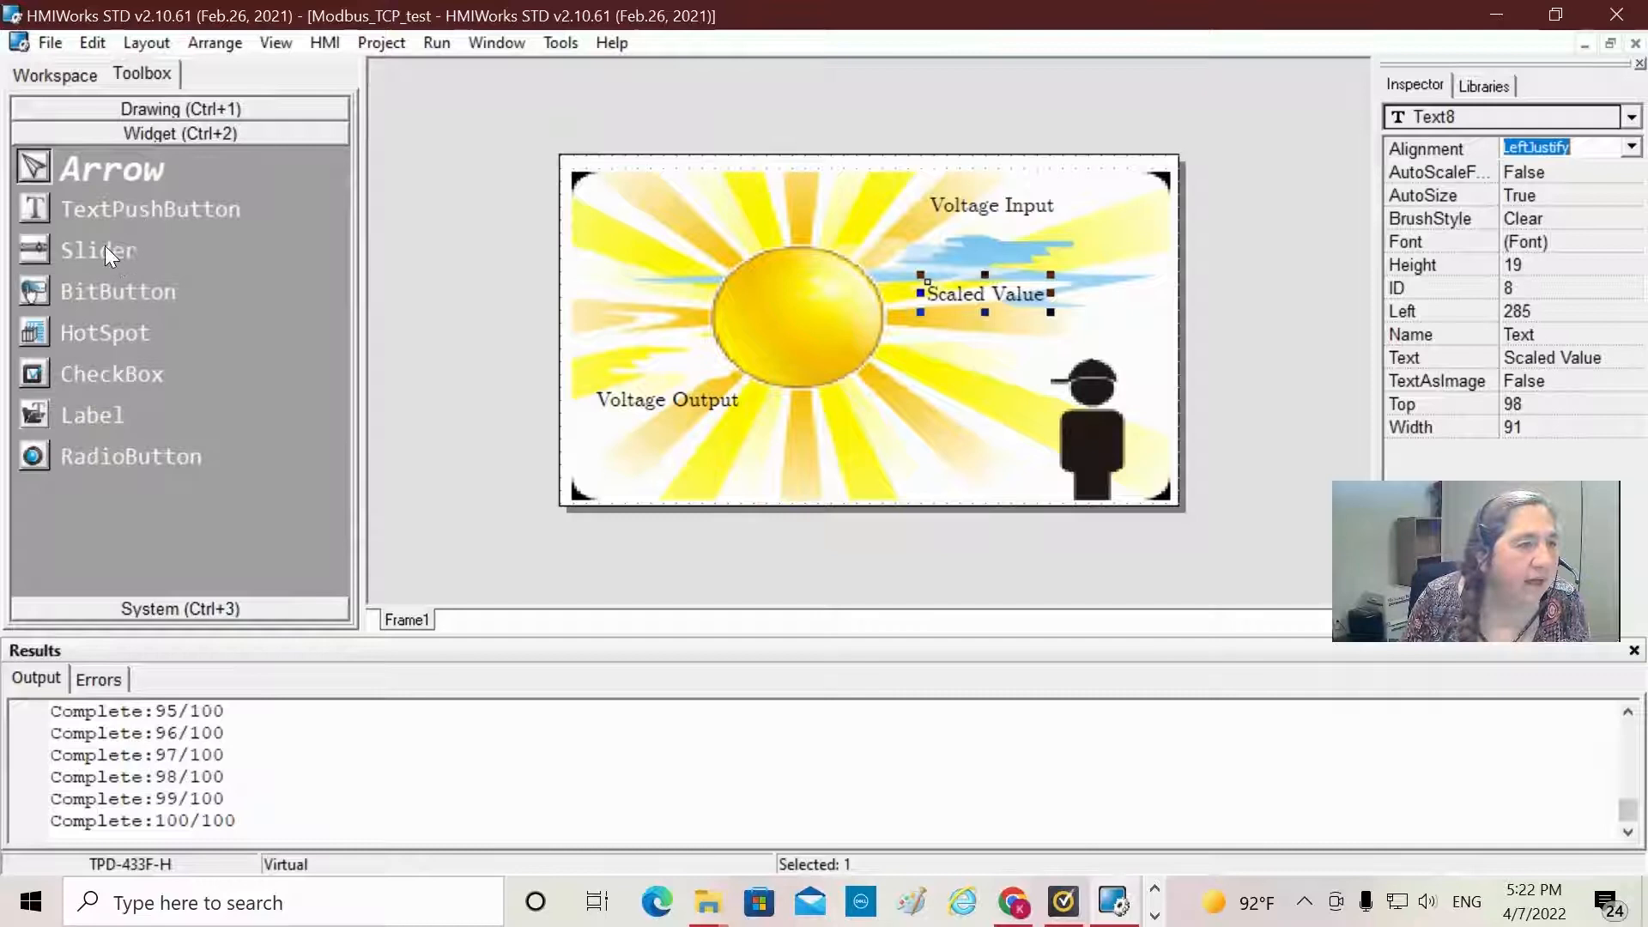
mouse_move(98, 250)
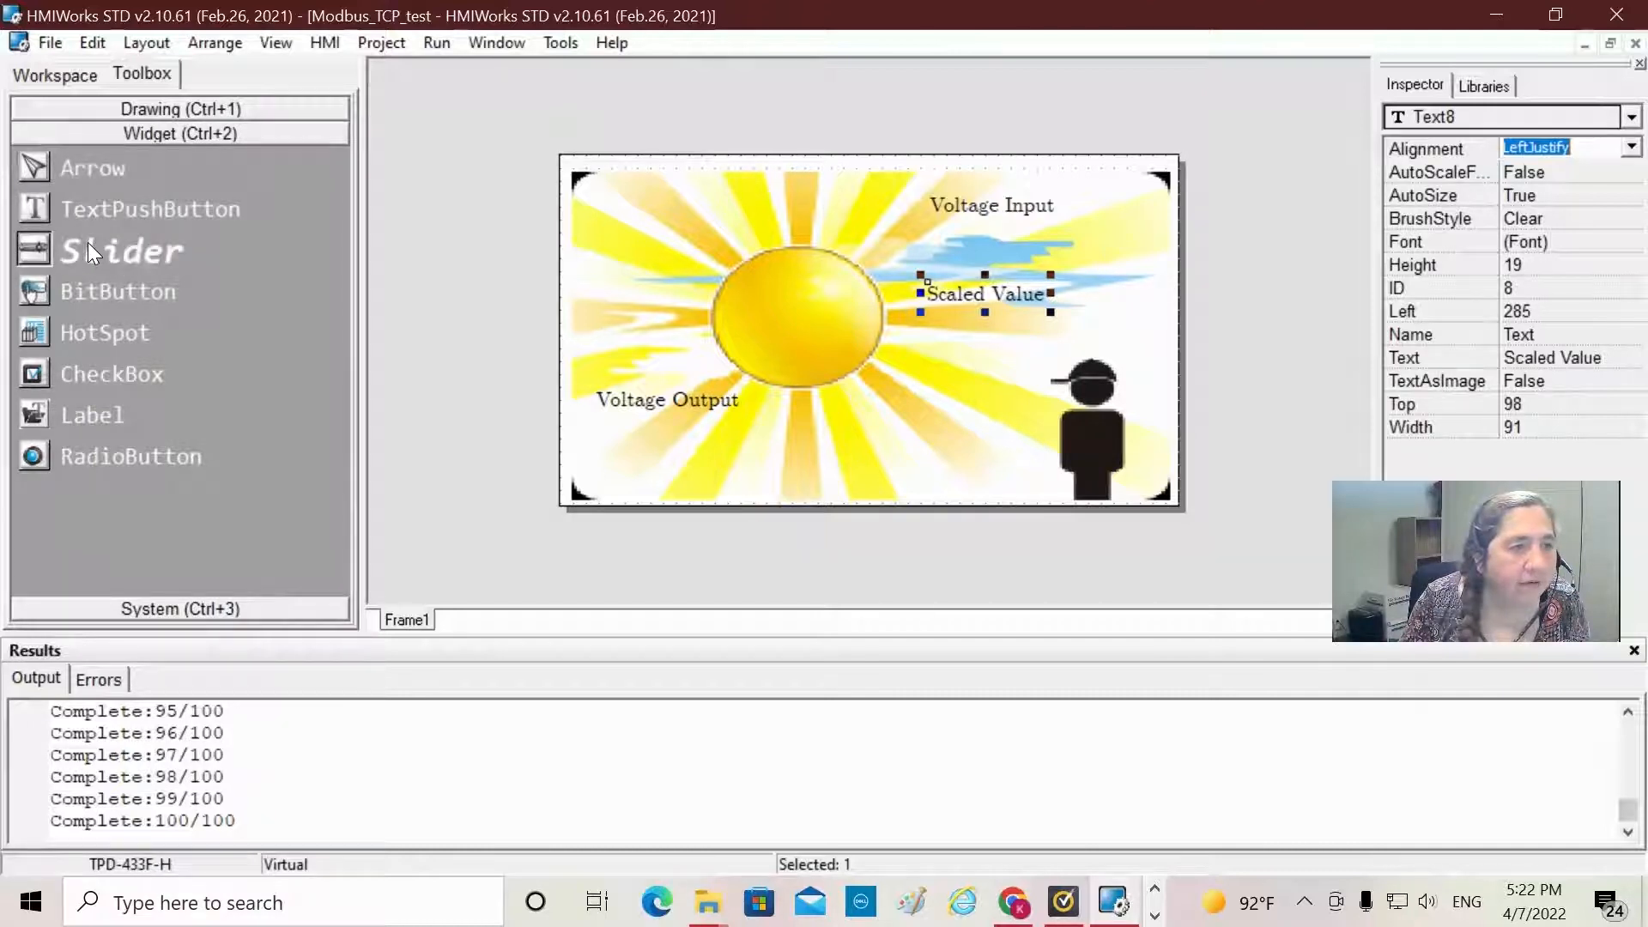
mouse_move(384, 373)
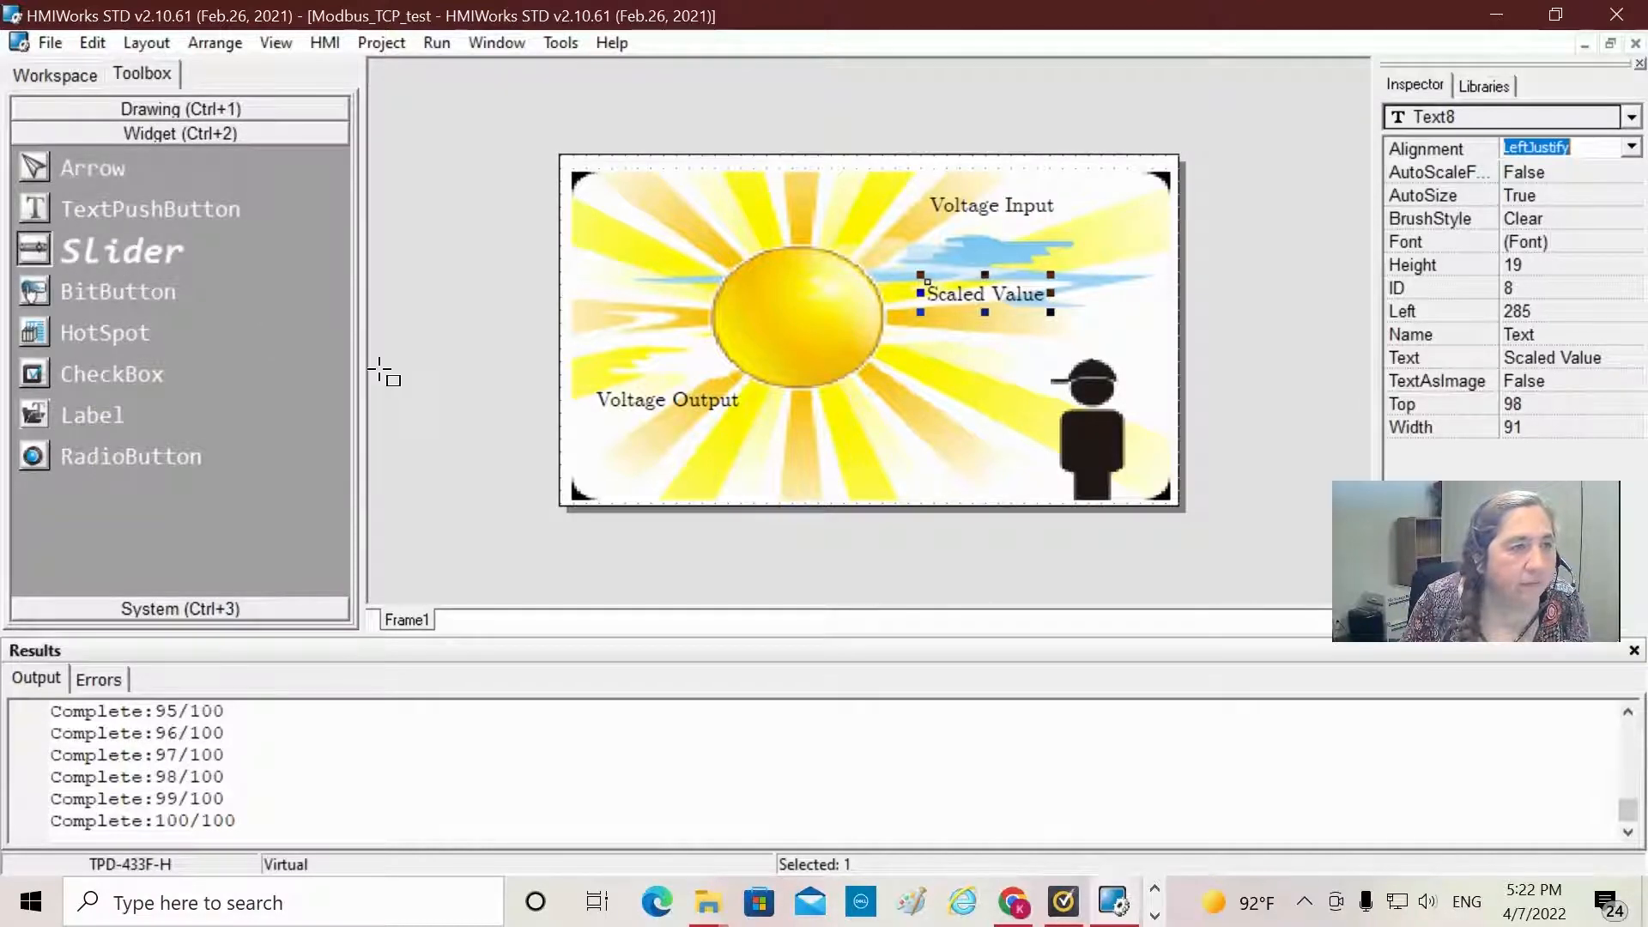
mouse_move(599, 436)
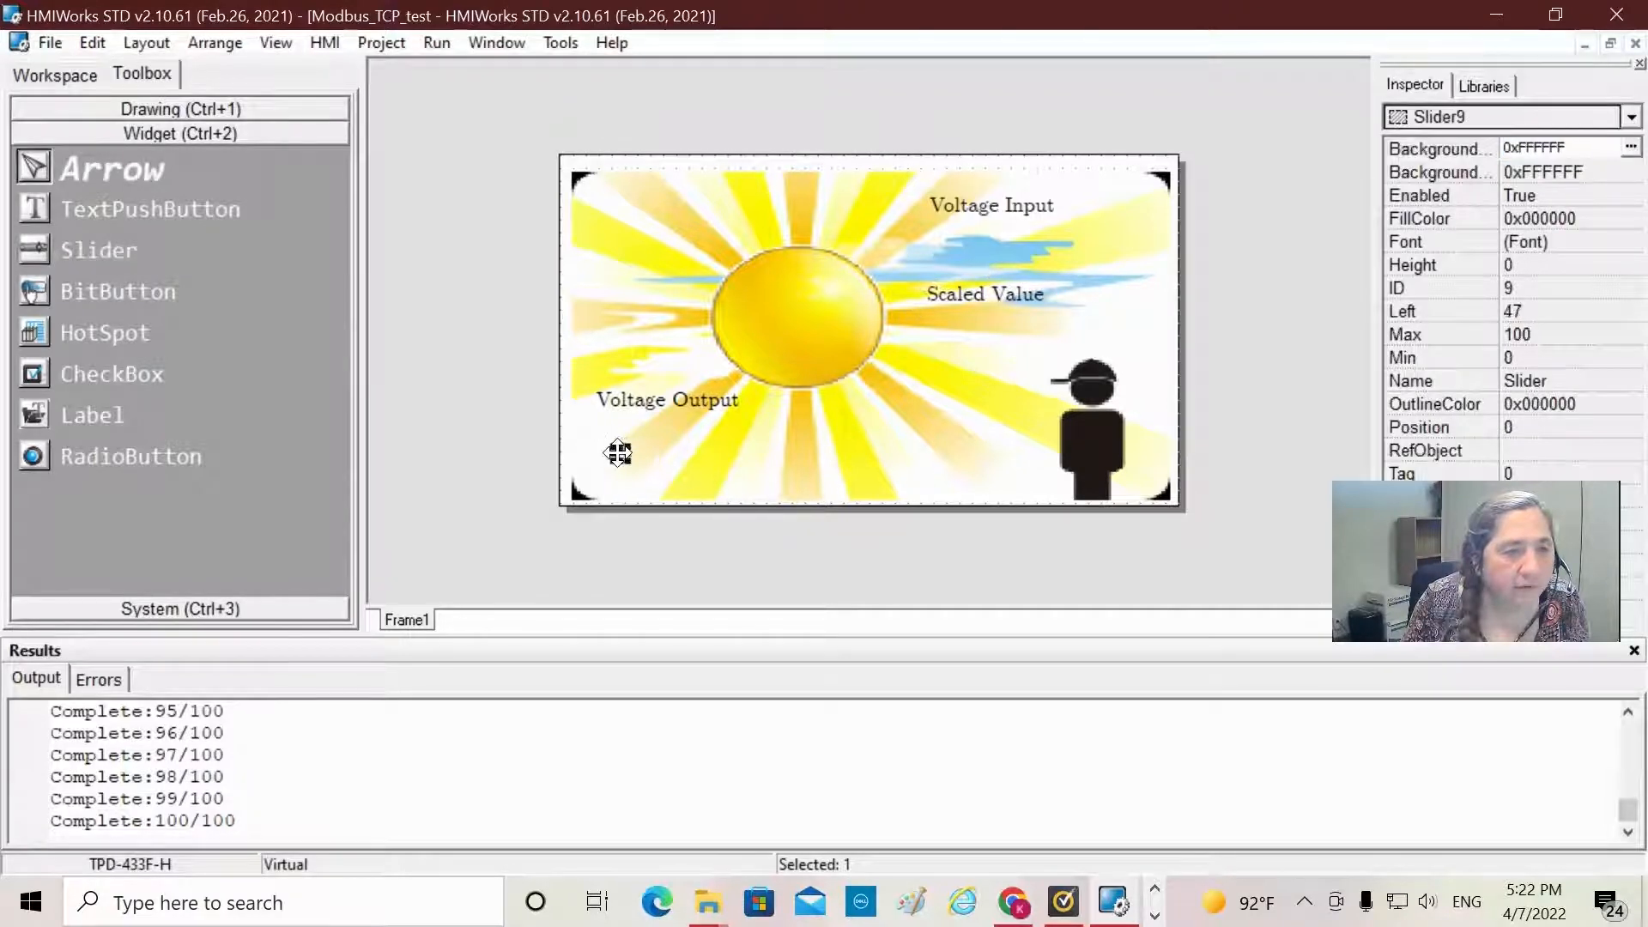
left_click(810, 315)
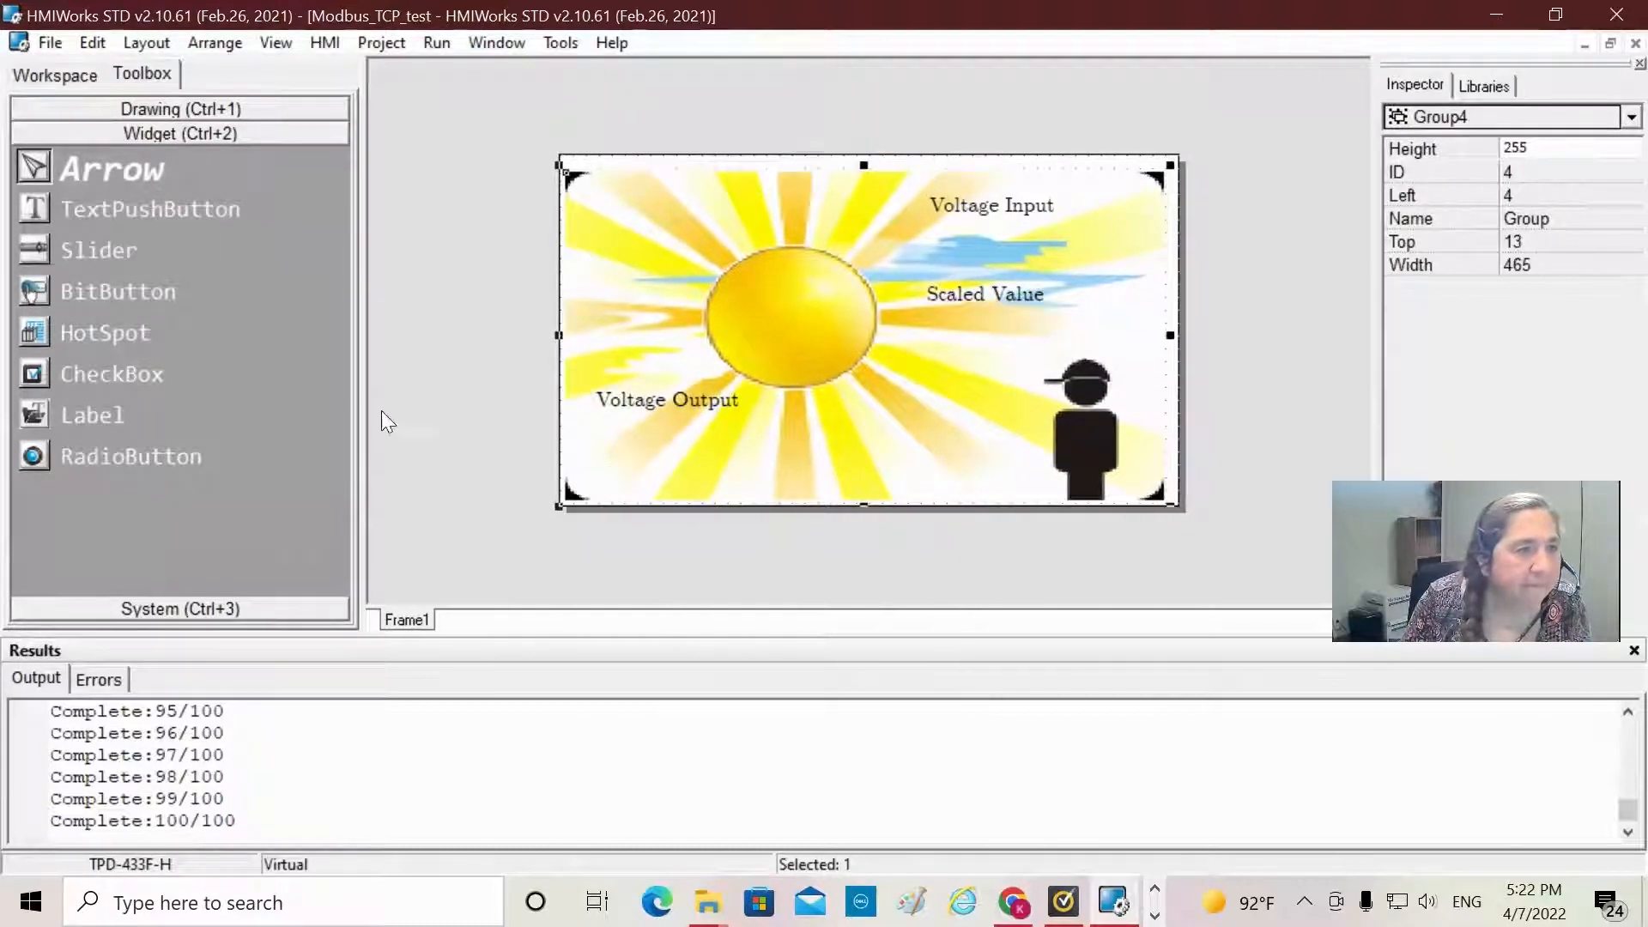
mouse_move(147, 233)
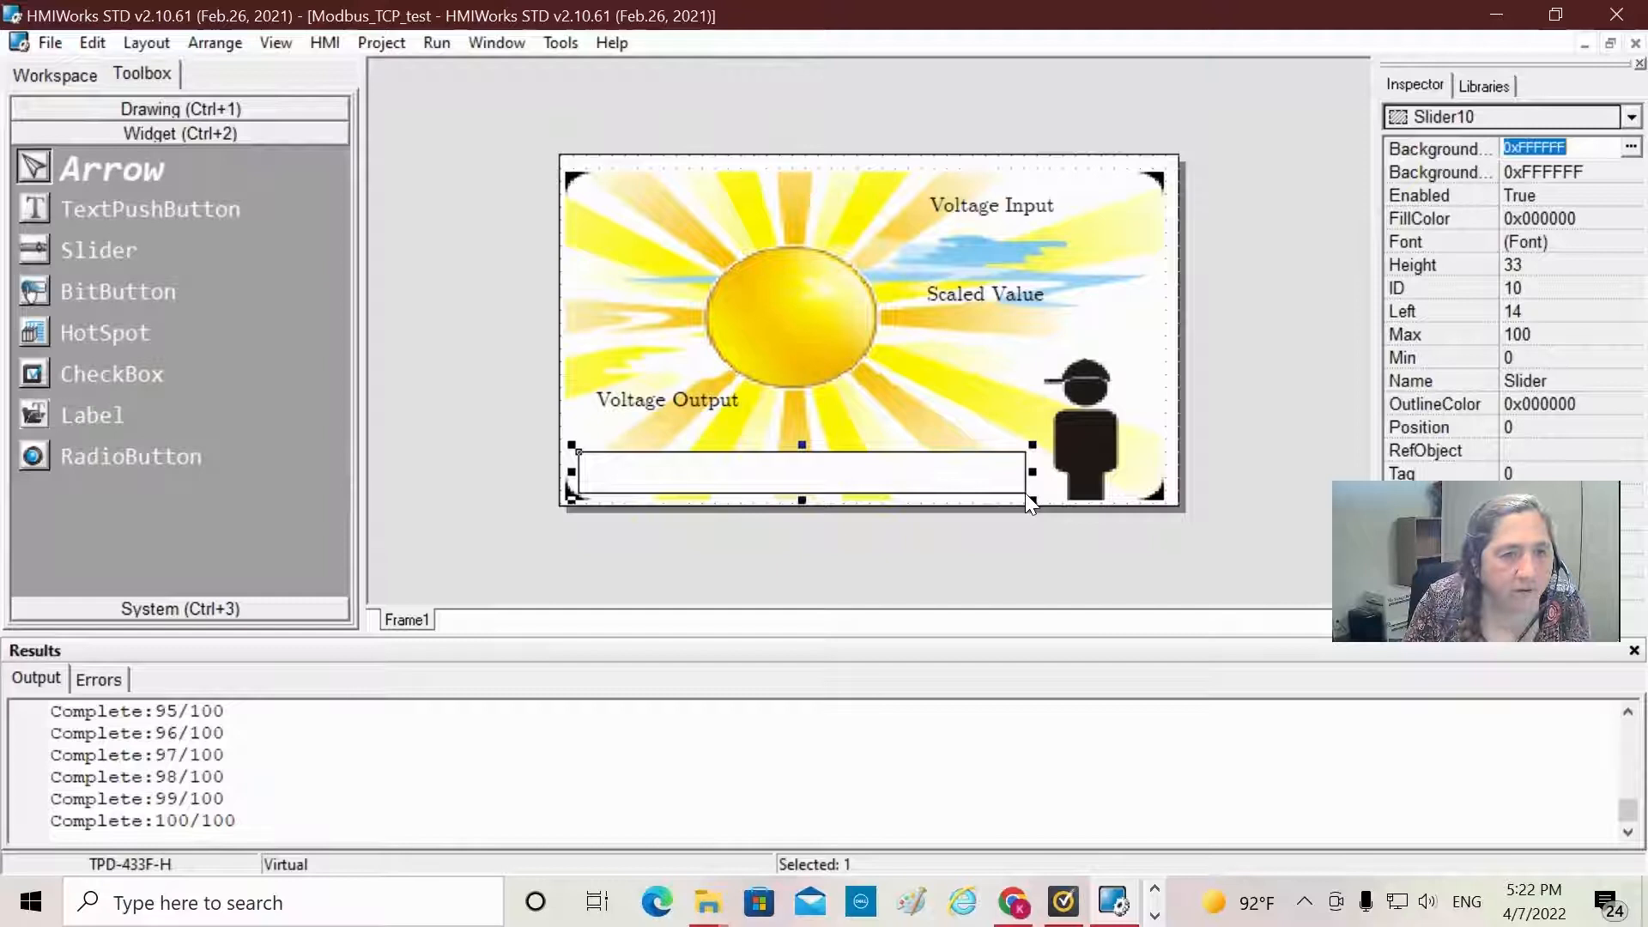
mouse_move(893, 474)
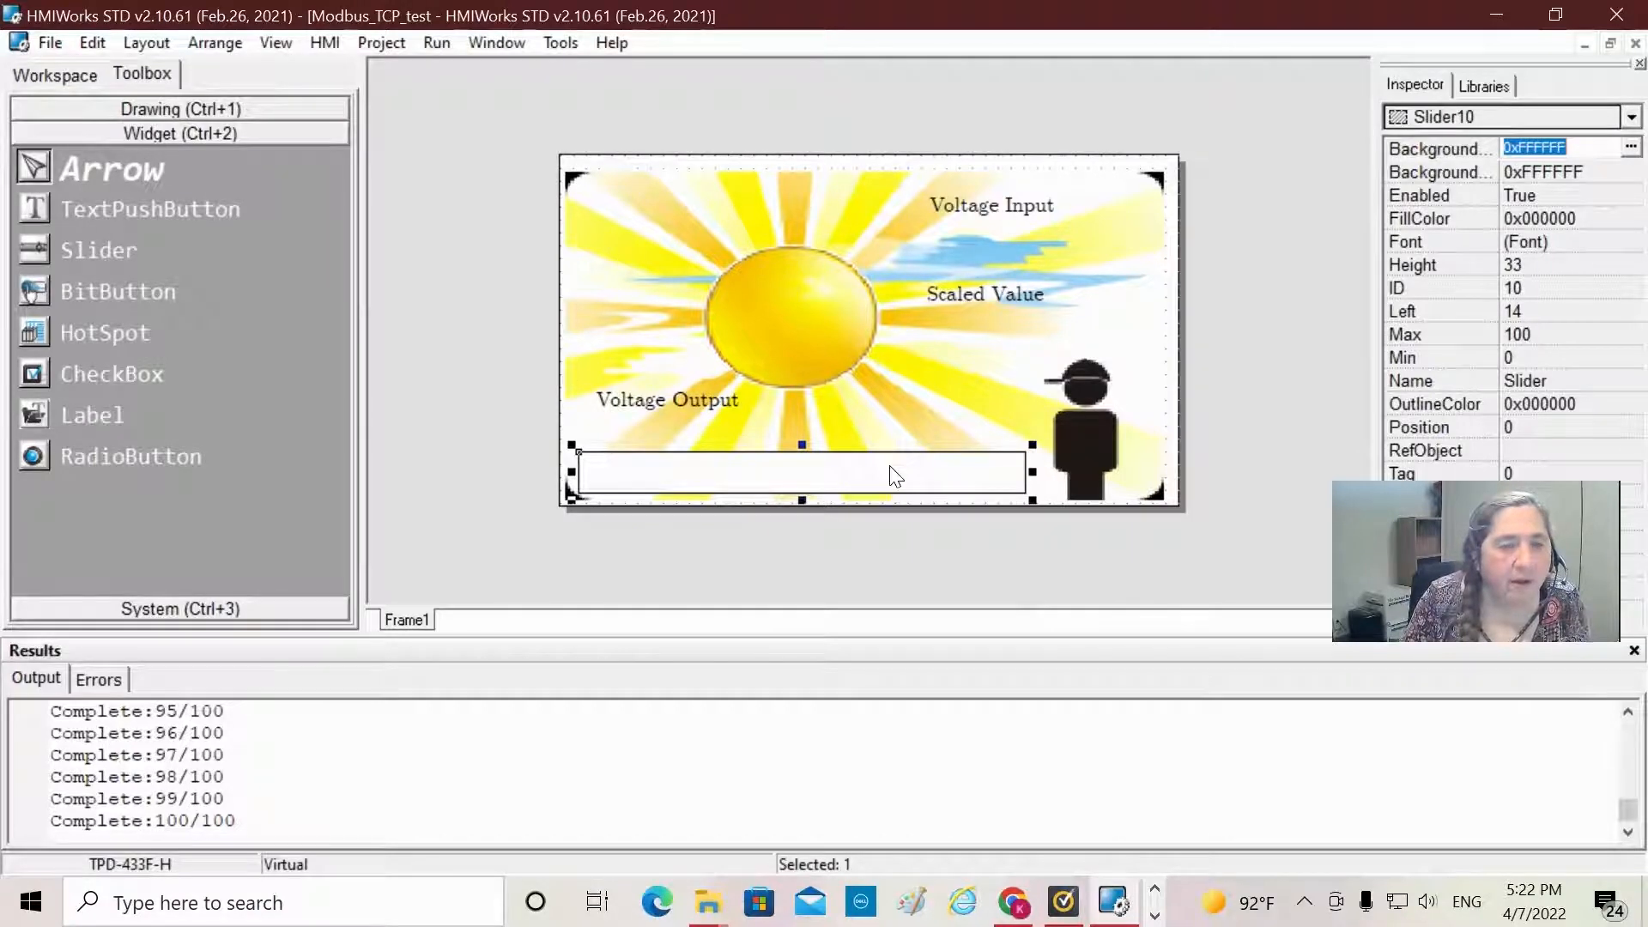
mouse_move(804, 483)
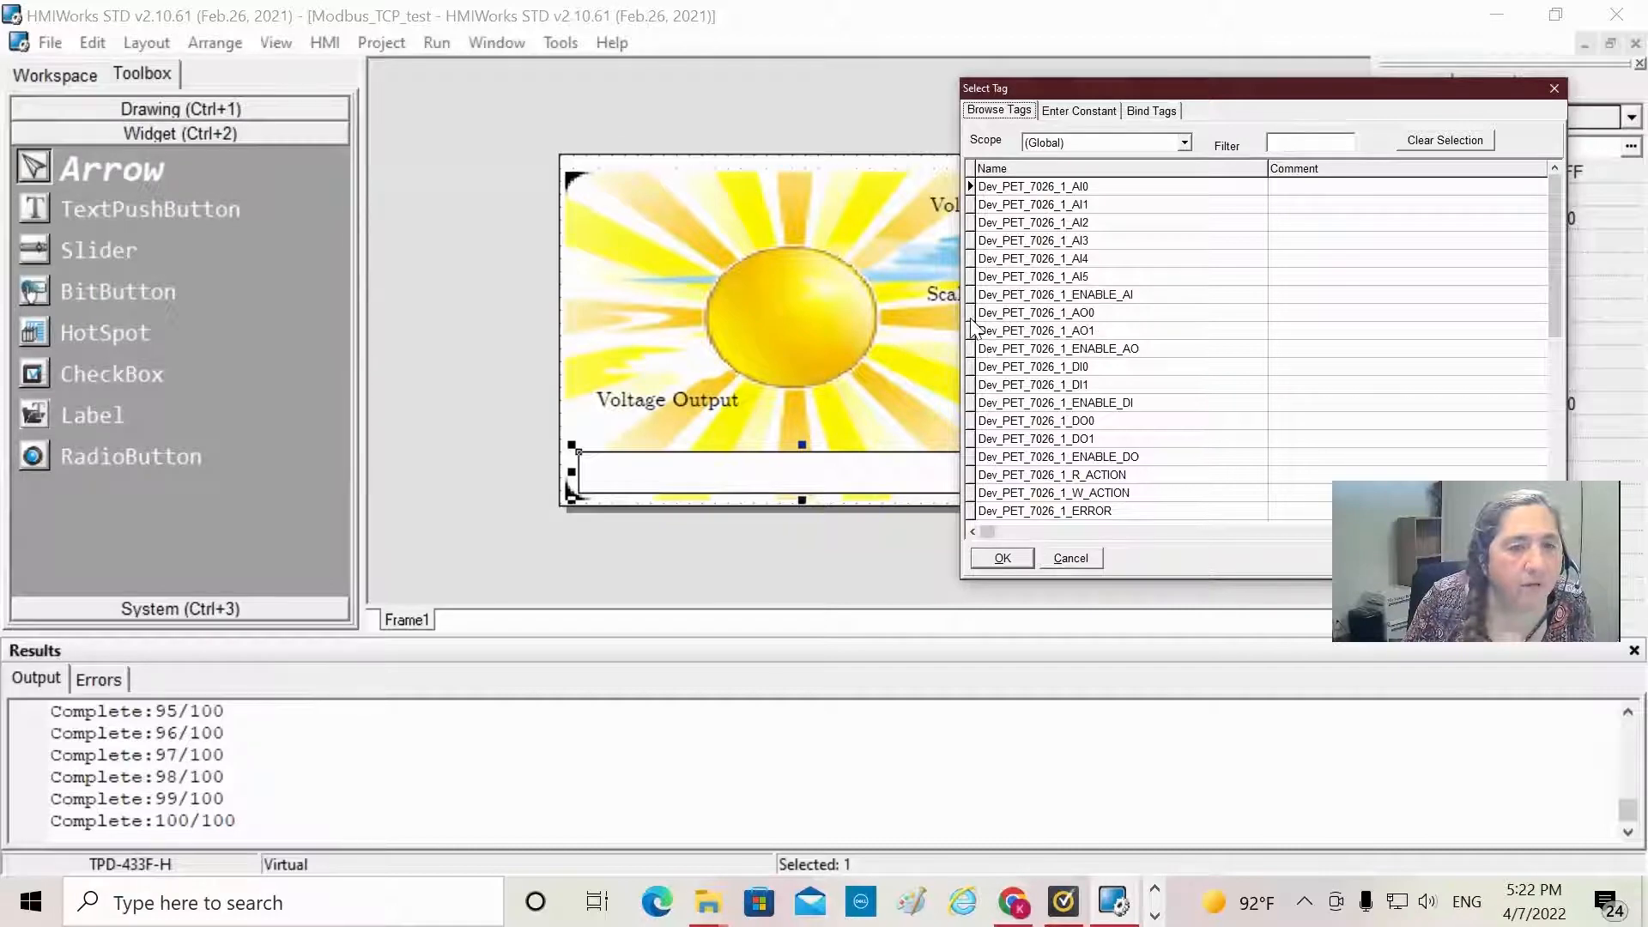
Step: Set the slider's TagName property to Dev_PET_7026_1_AO0 via the Select Tag dialog
left_click(1035, 313)
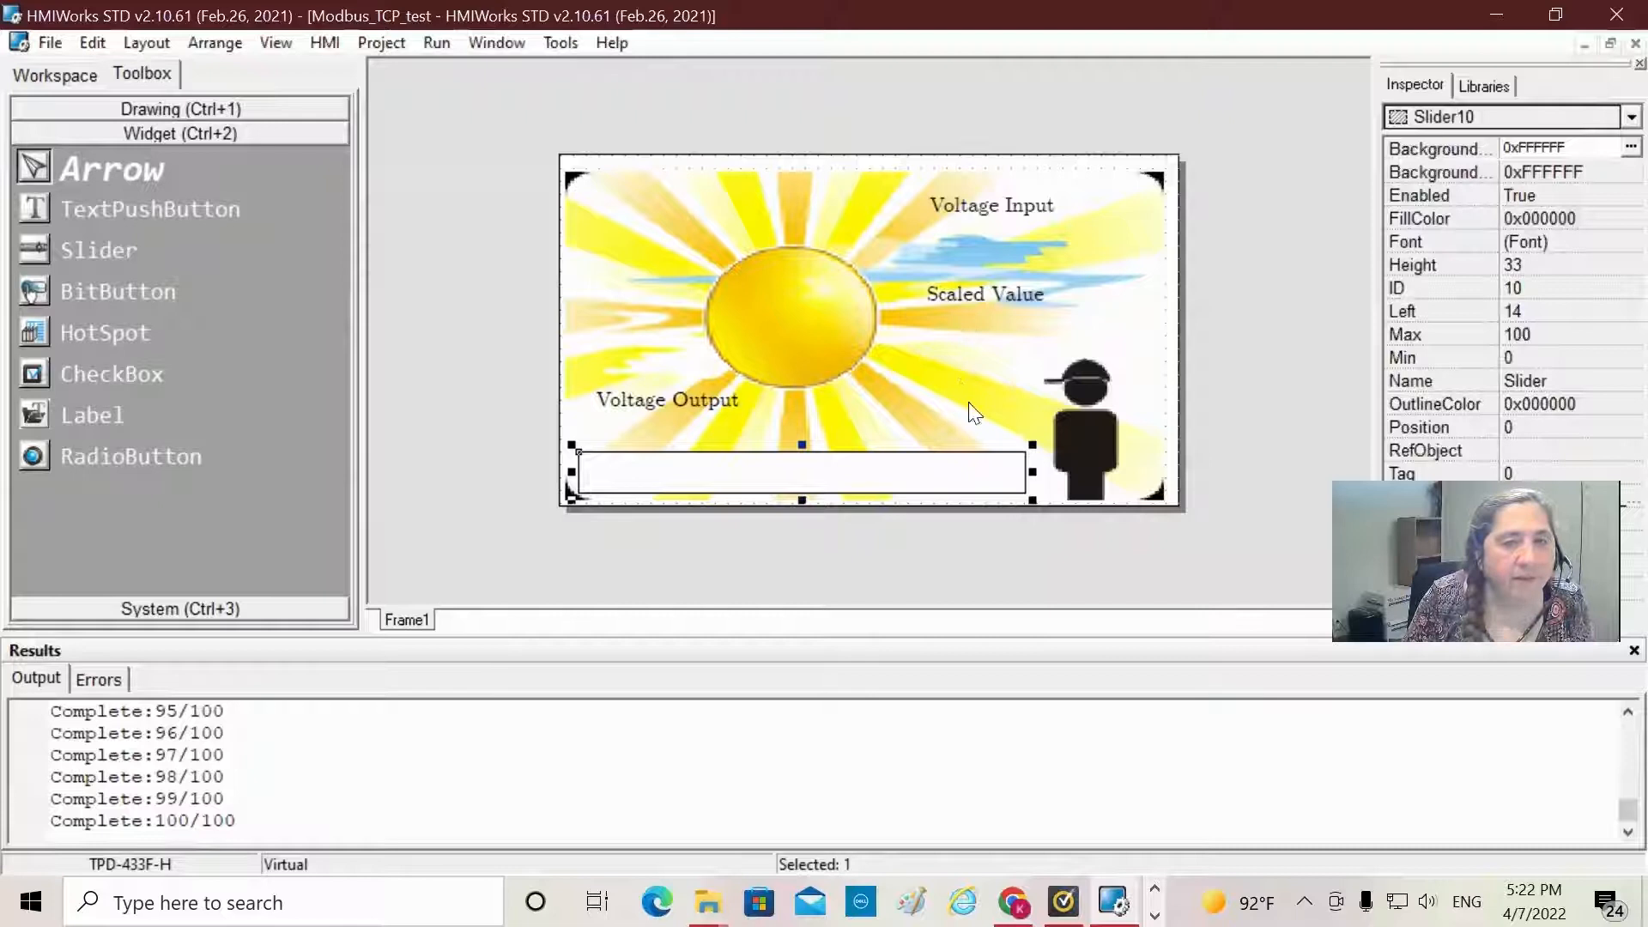
mouse_move(914, 501)
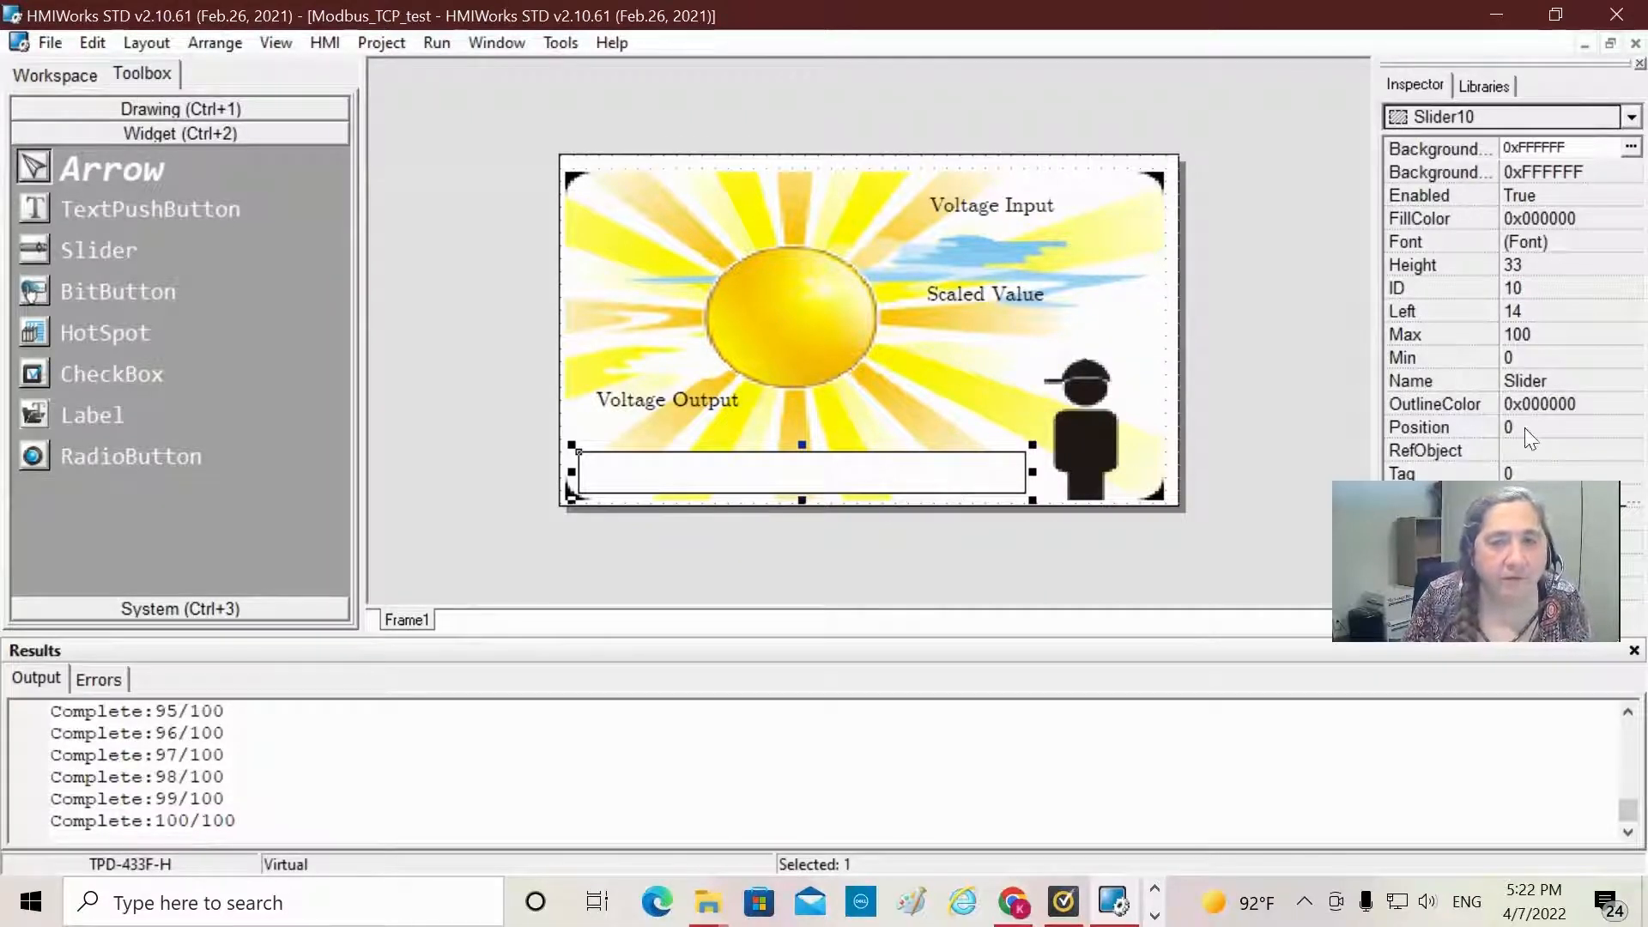
mouse_move(1611, 332)
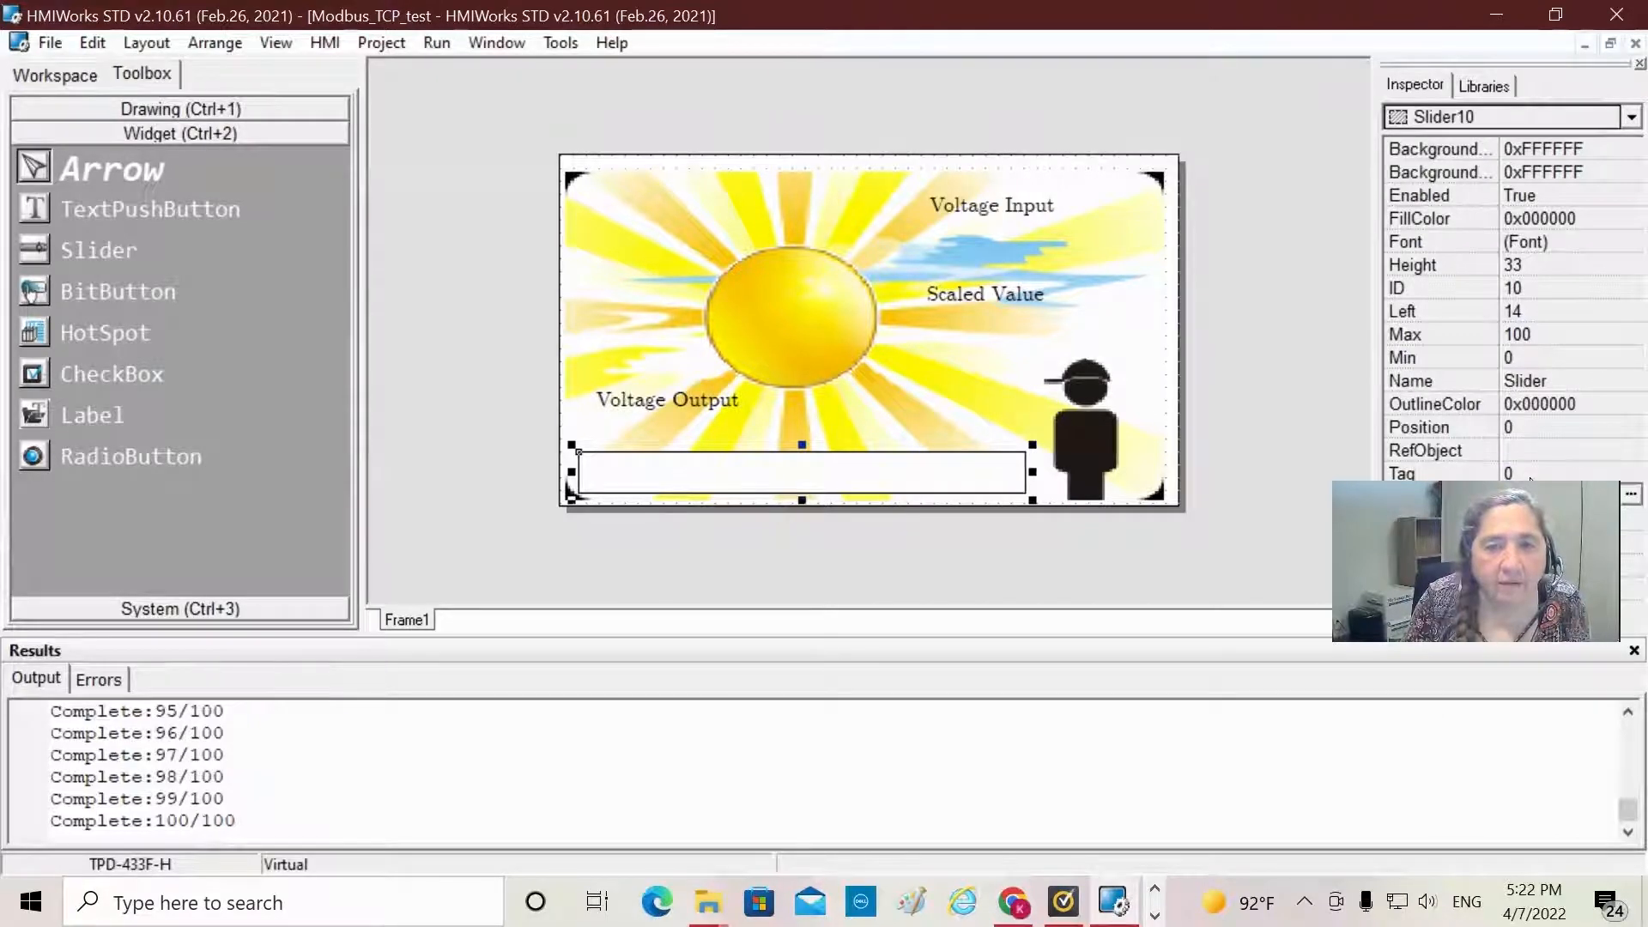
mouse_move(998, 474)
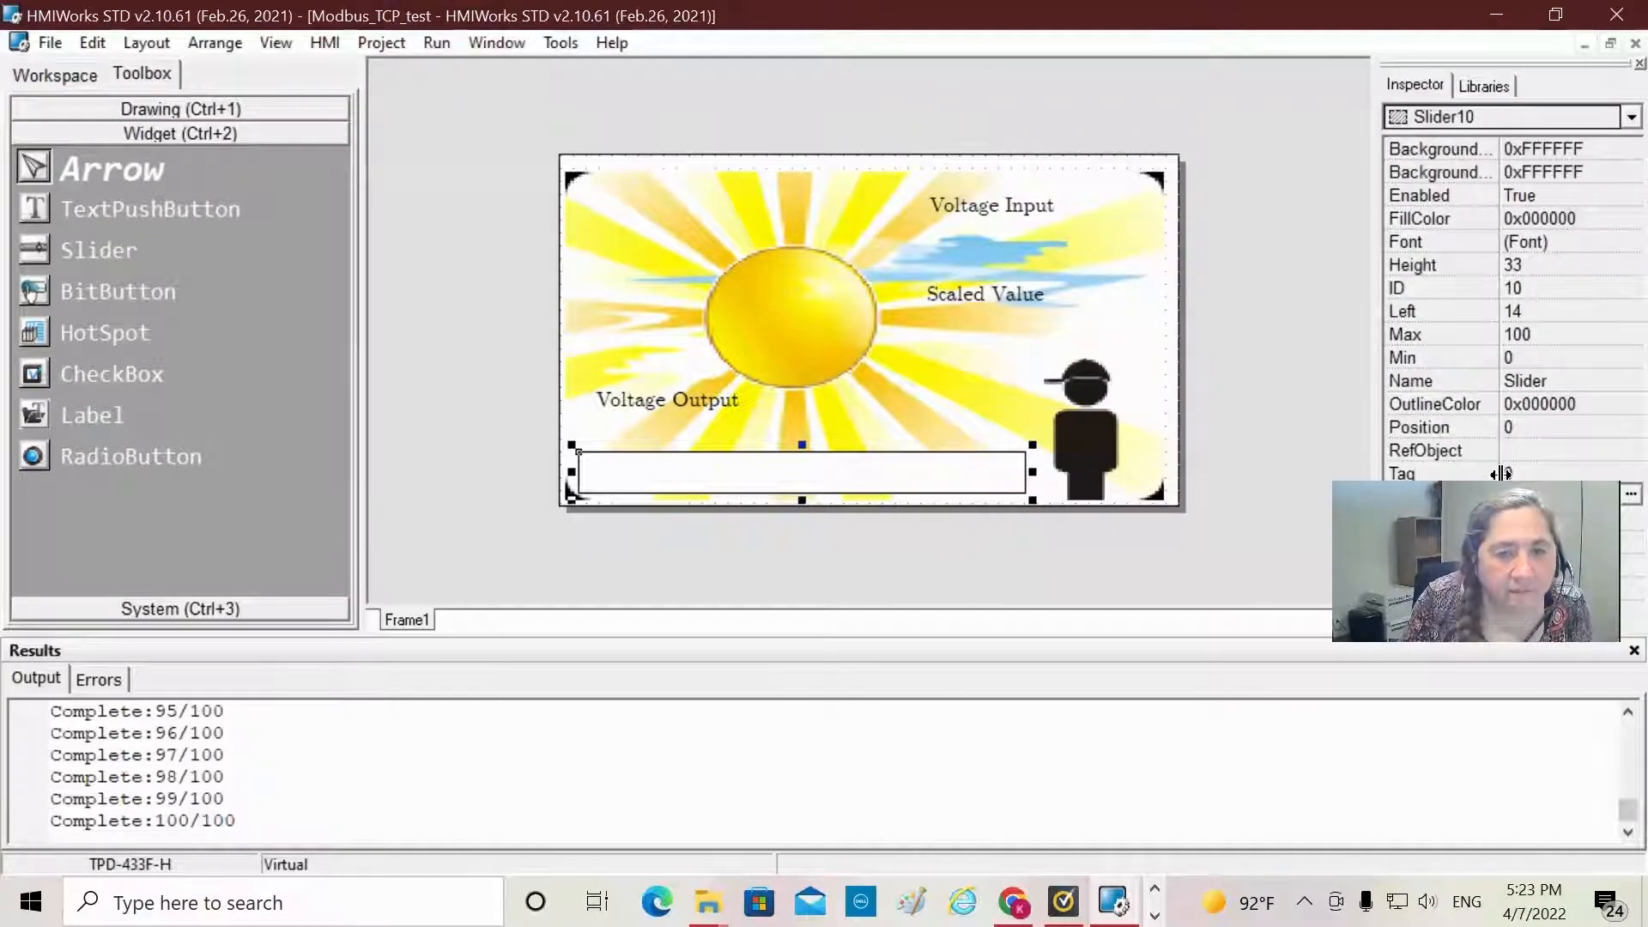
scroll("down", 3)
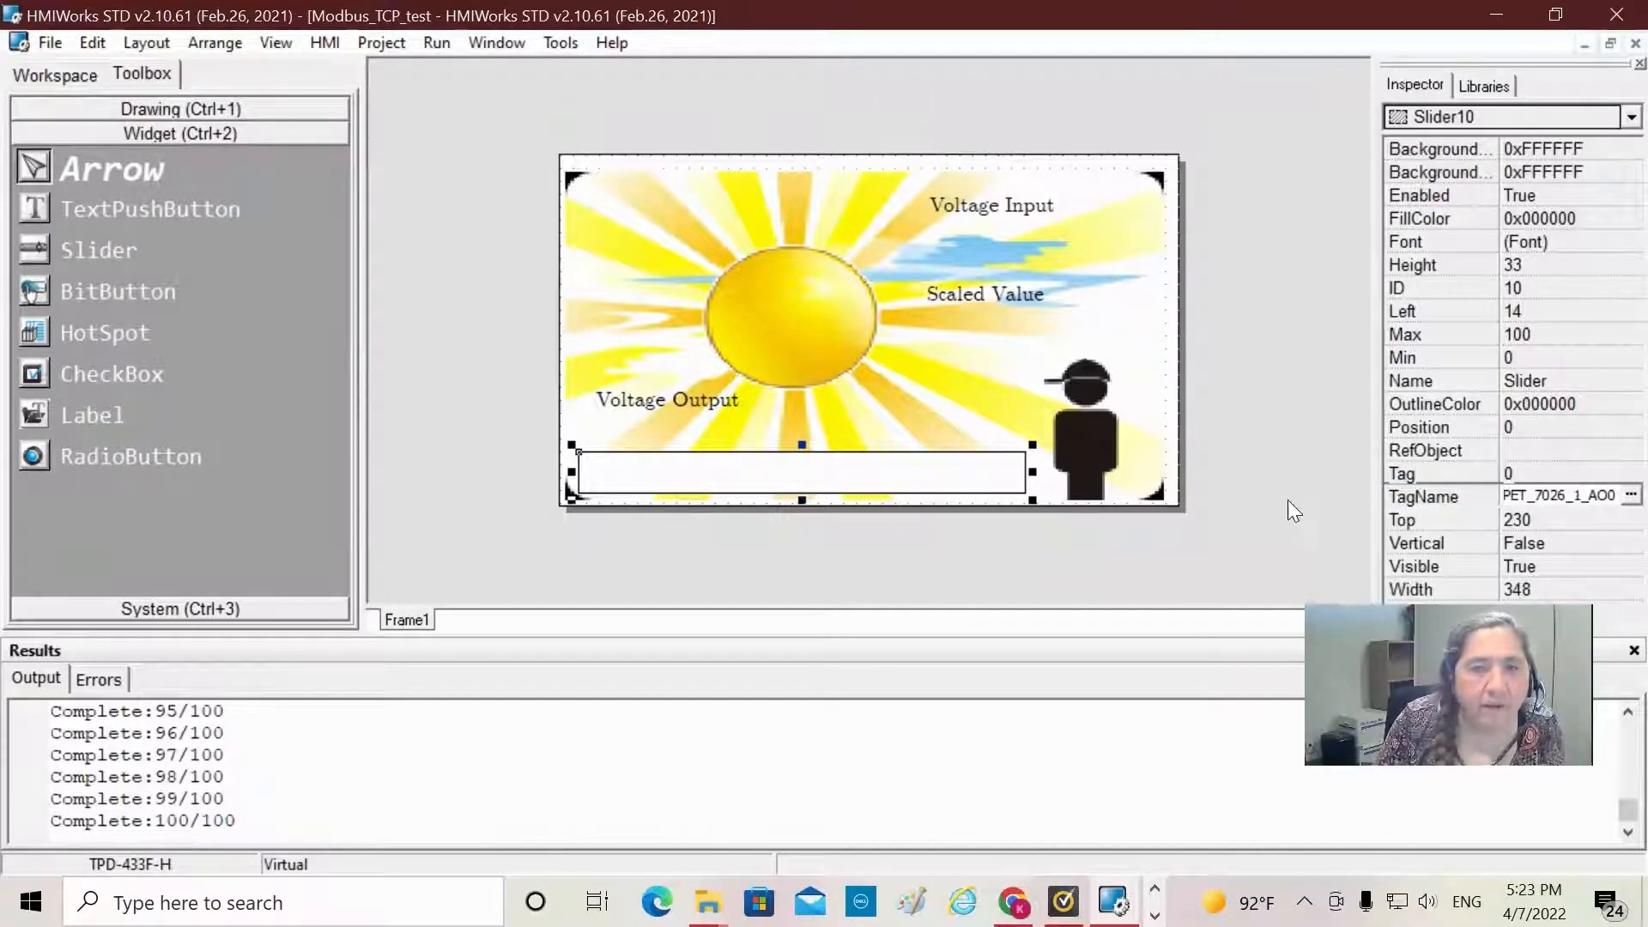
mouse_move(830, 379)
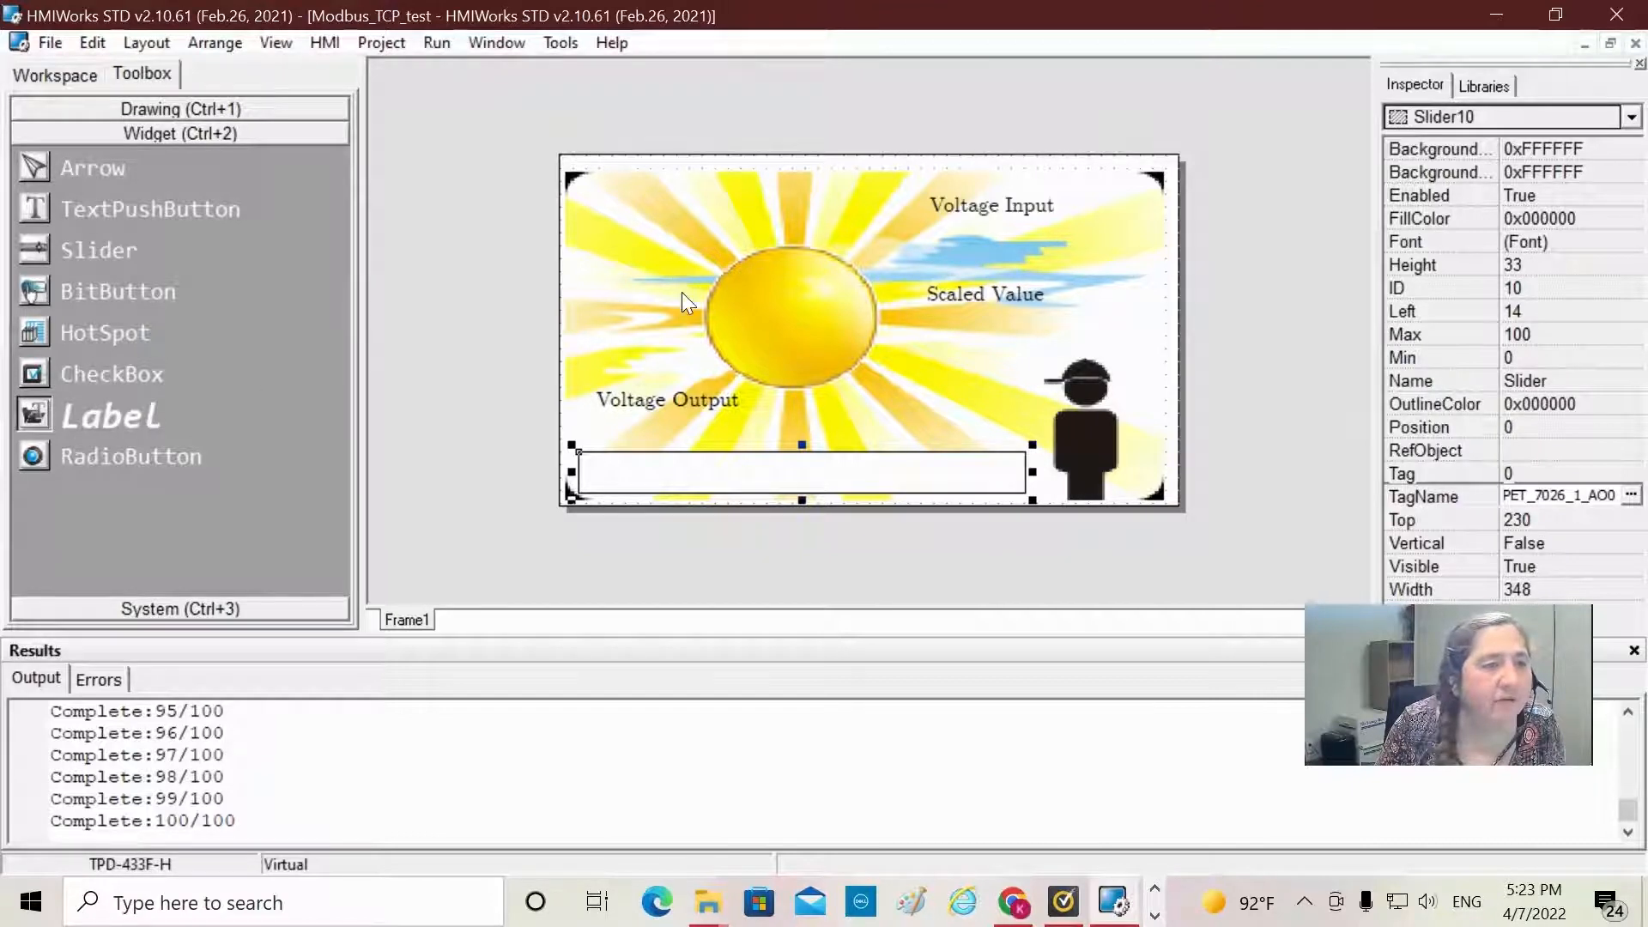
mouse_move(137, 421)
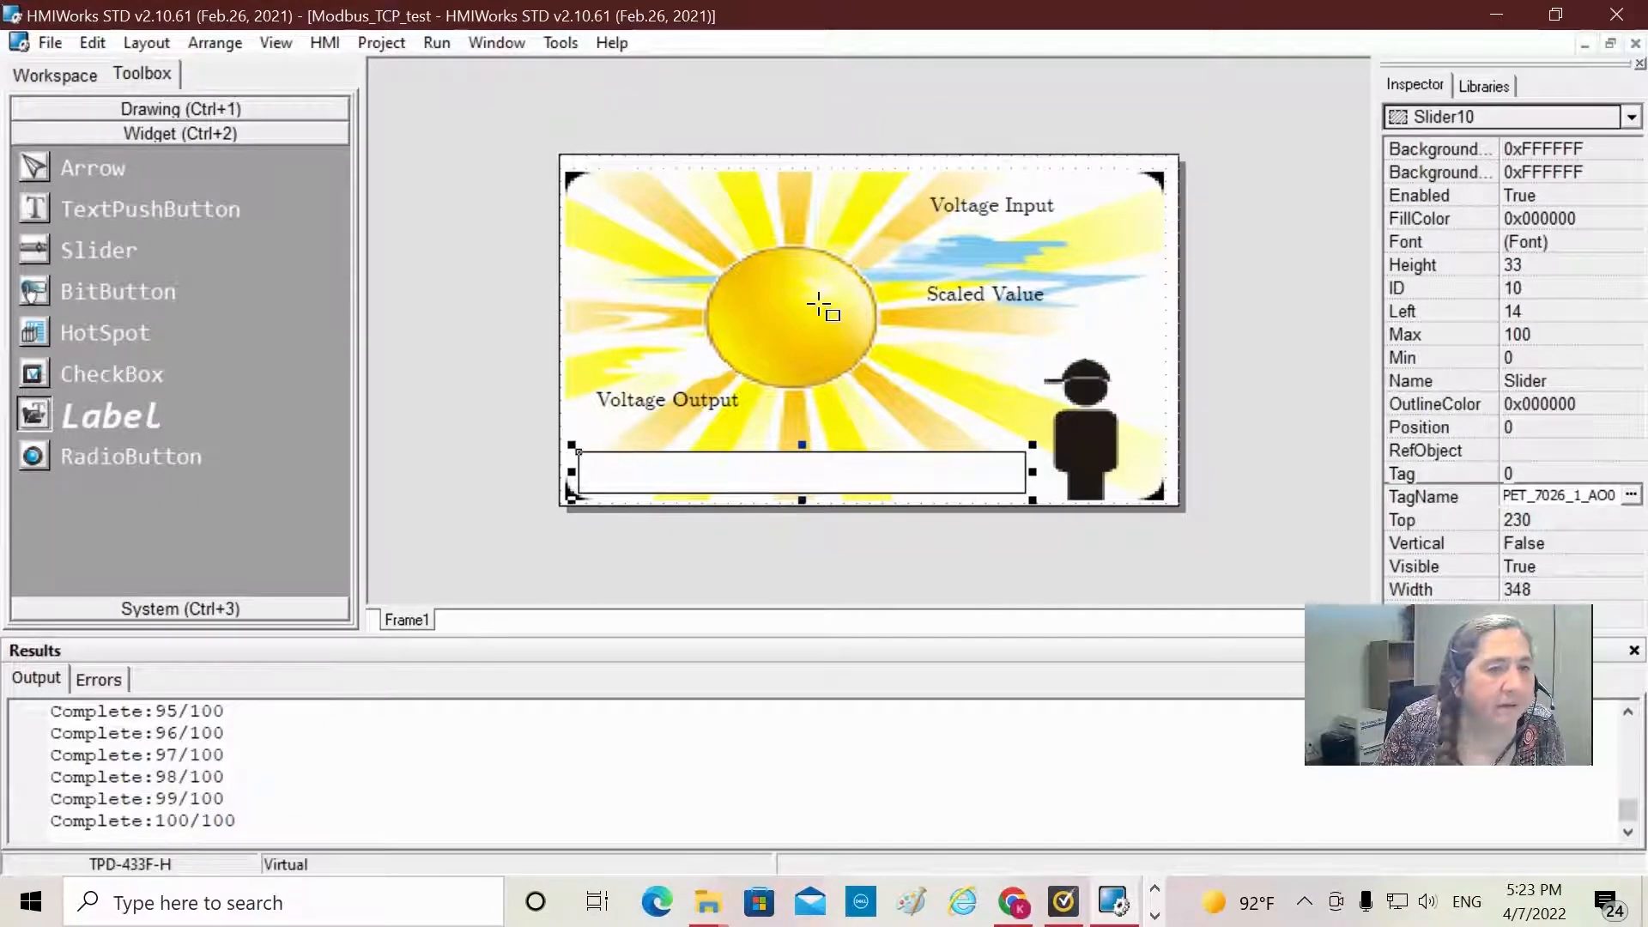
mouse_move(1082, 194)
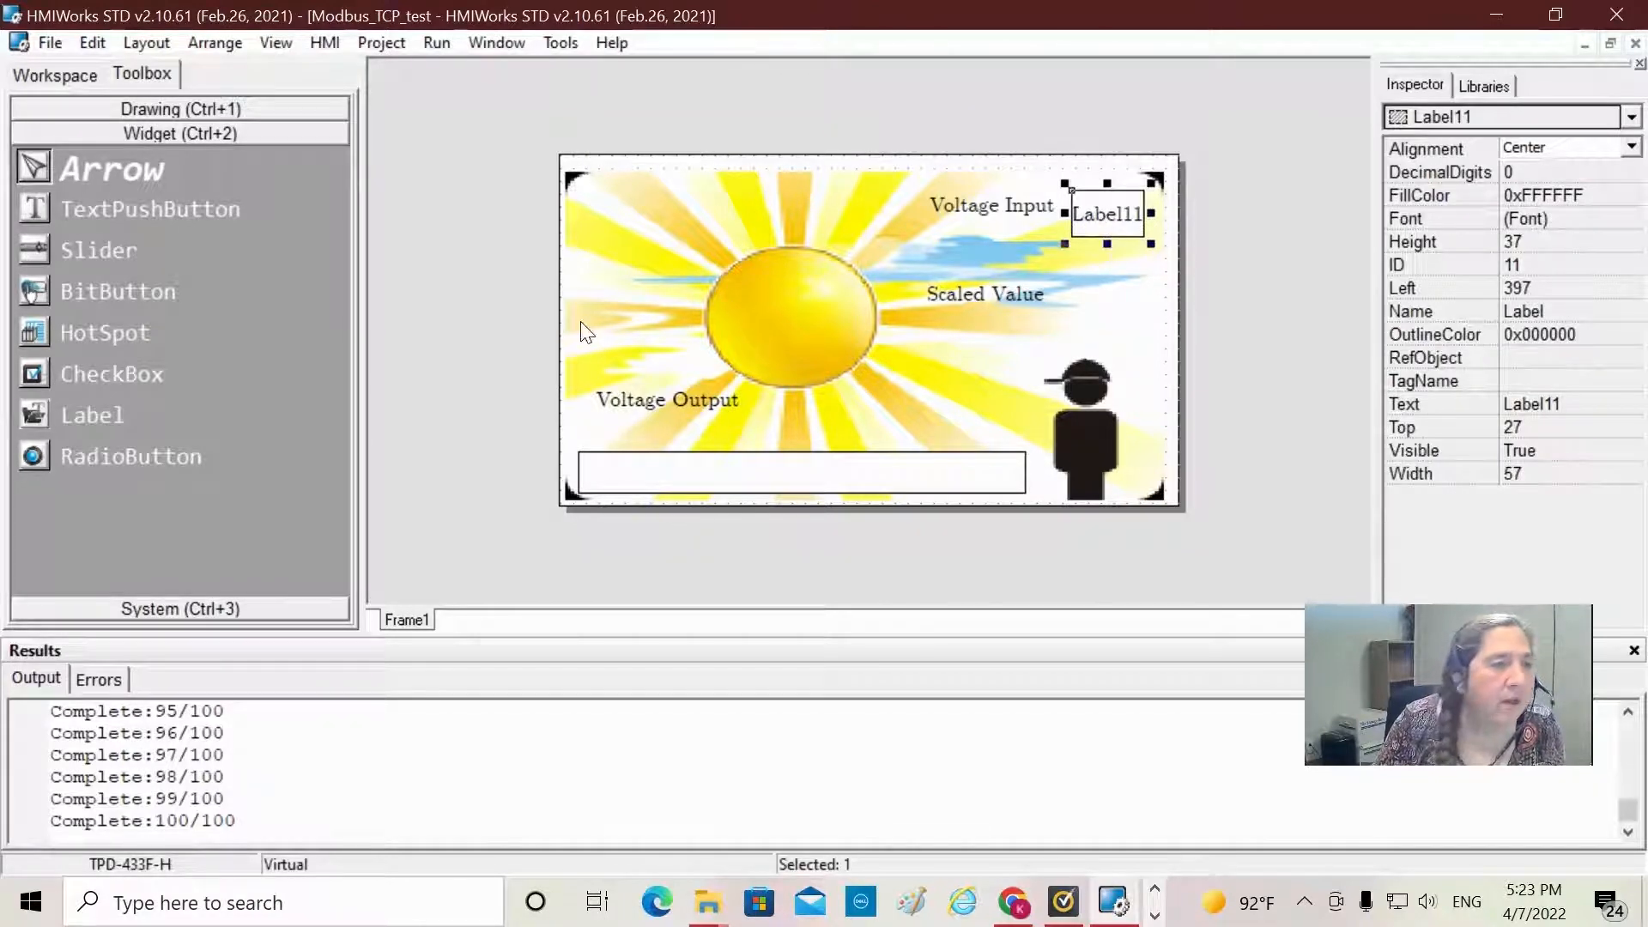
mouse_move(34, 413)
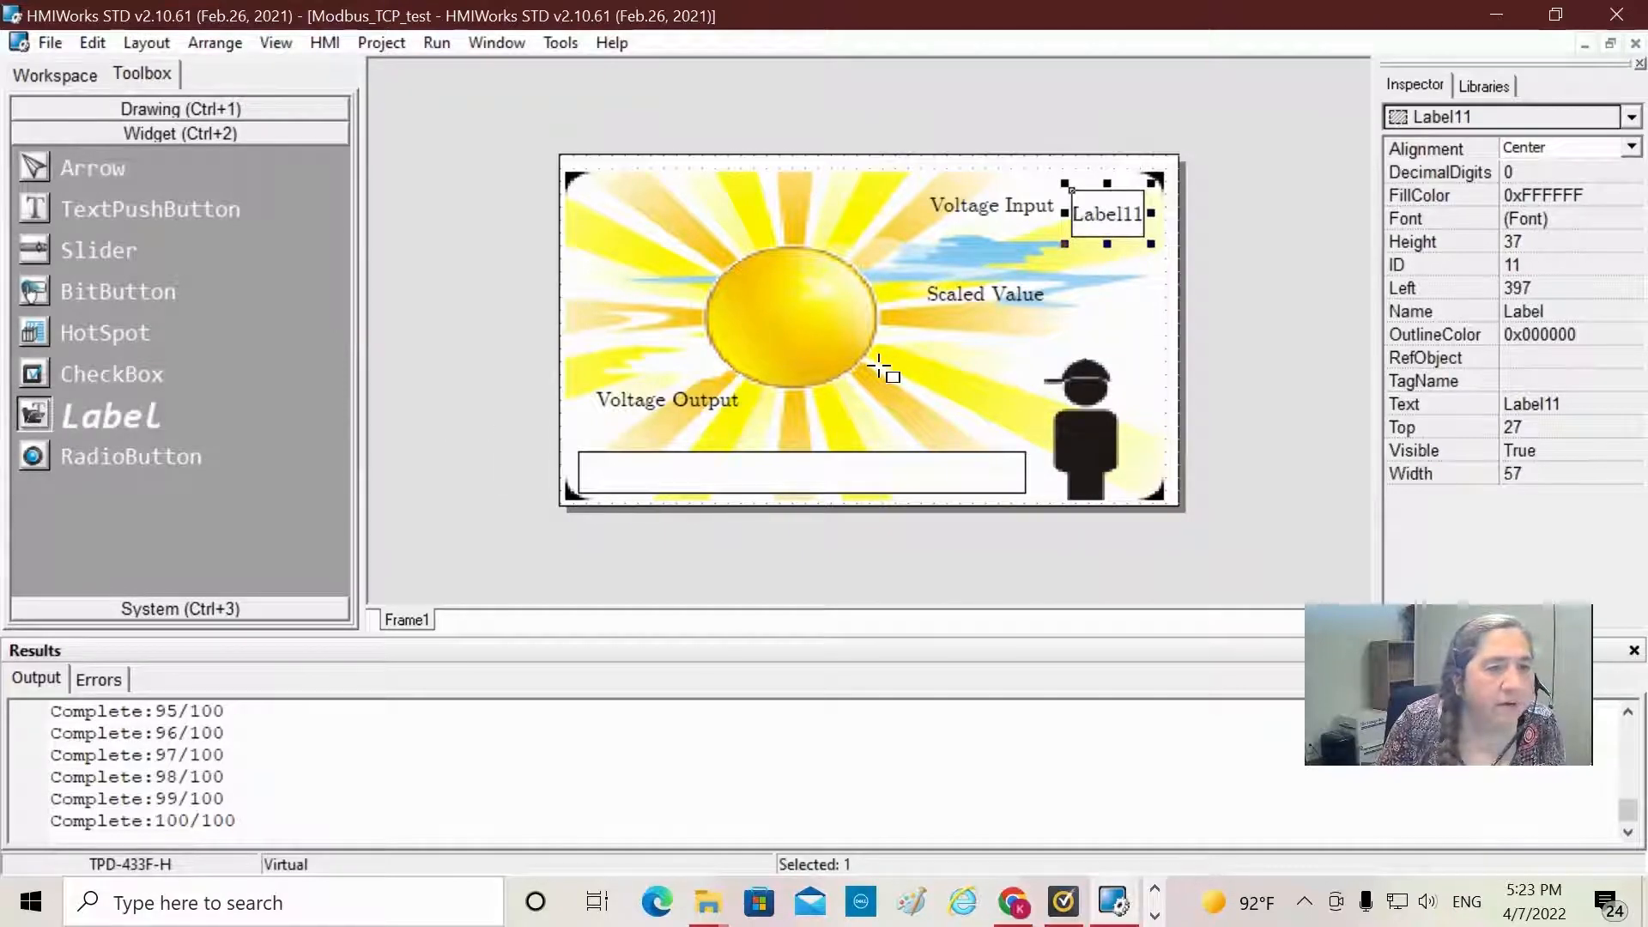
mouse_move(1062, 284)
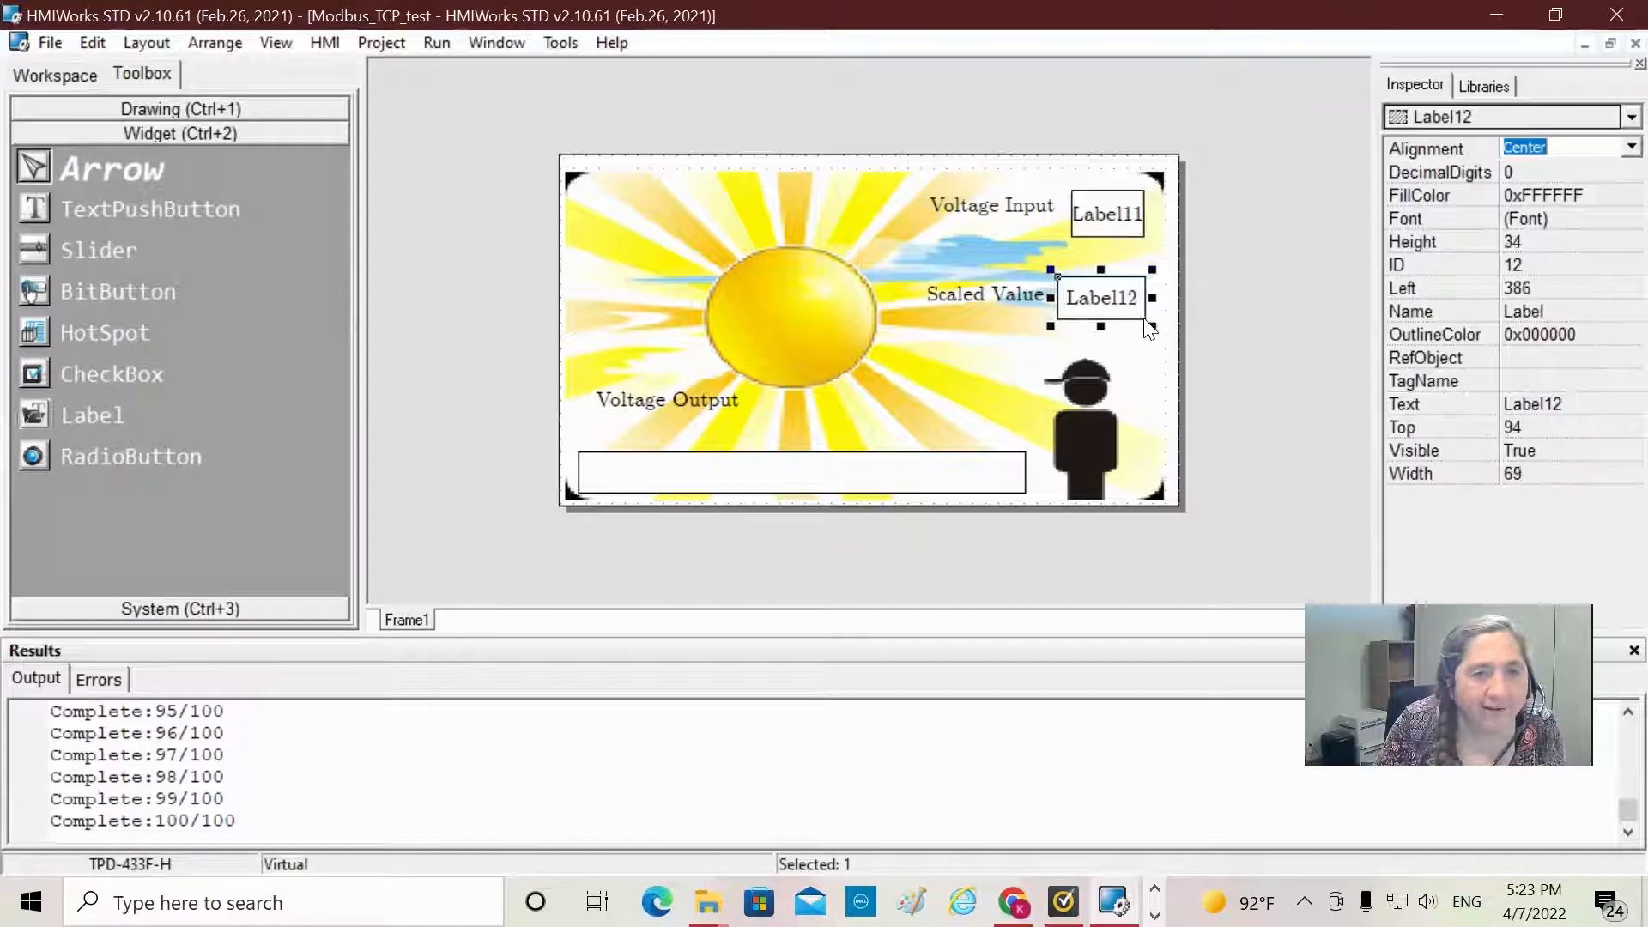
mouse_move(683, 352)
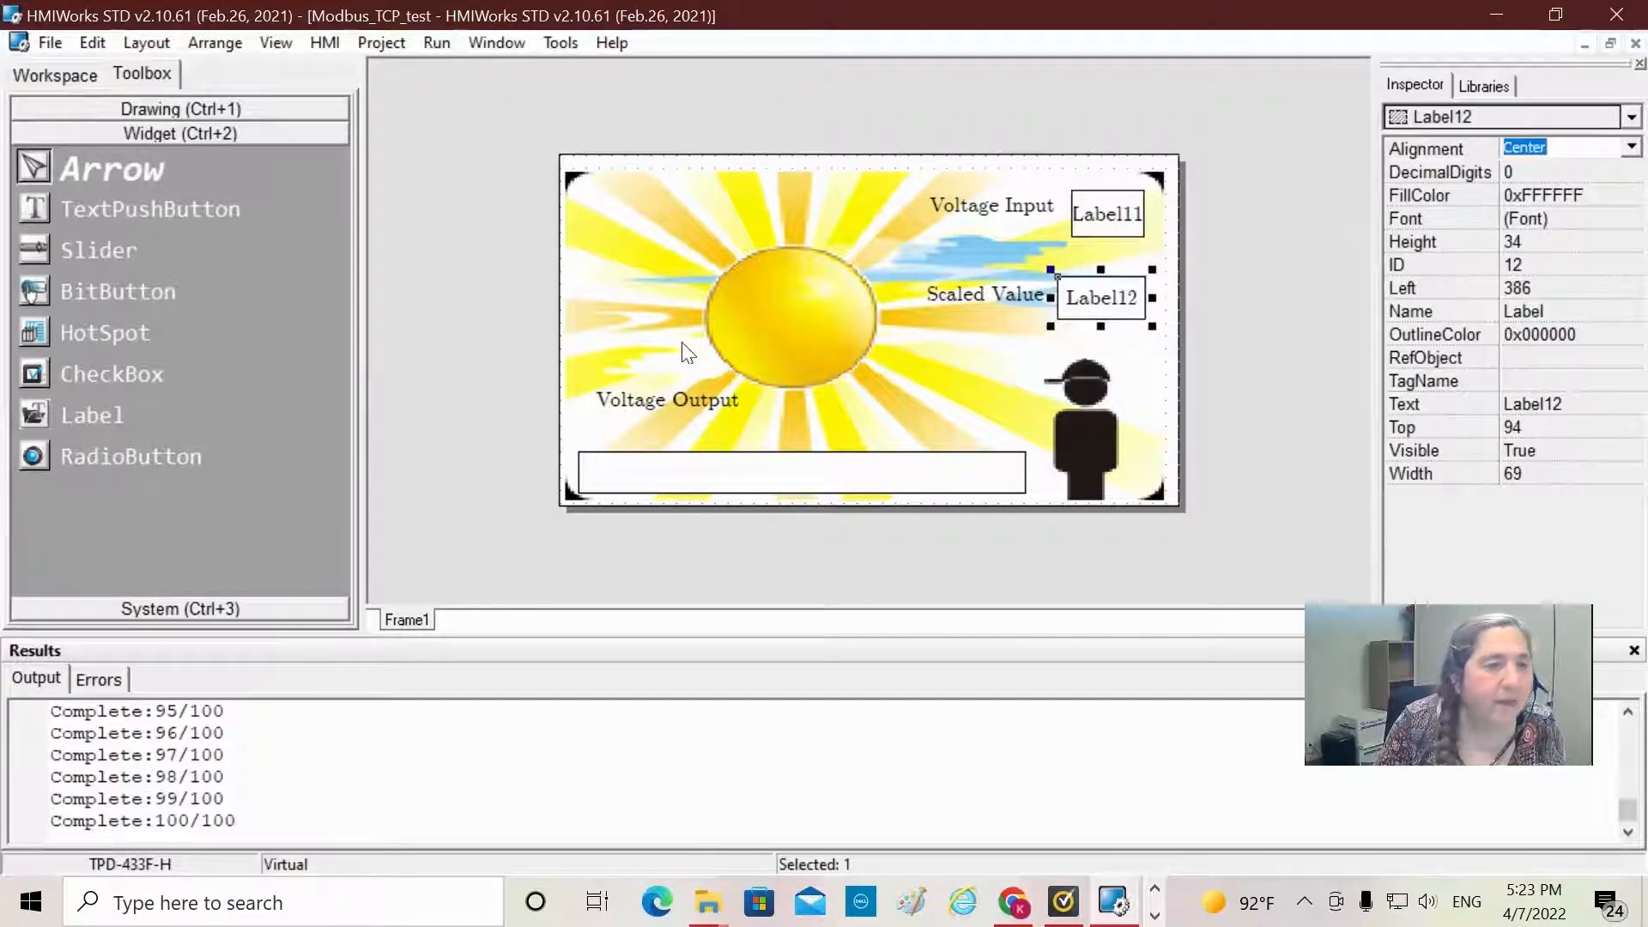
mouse_move(45, 420)
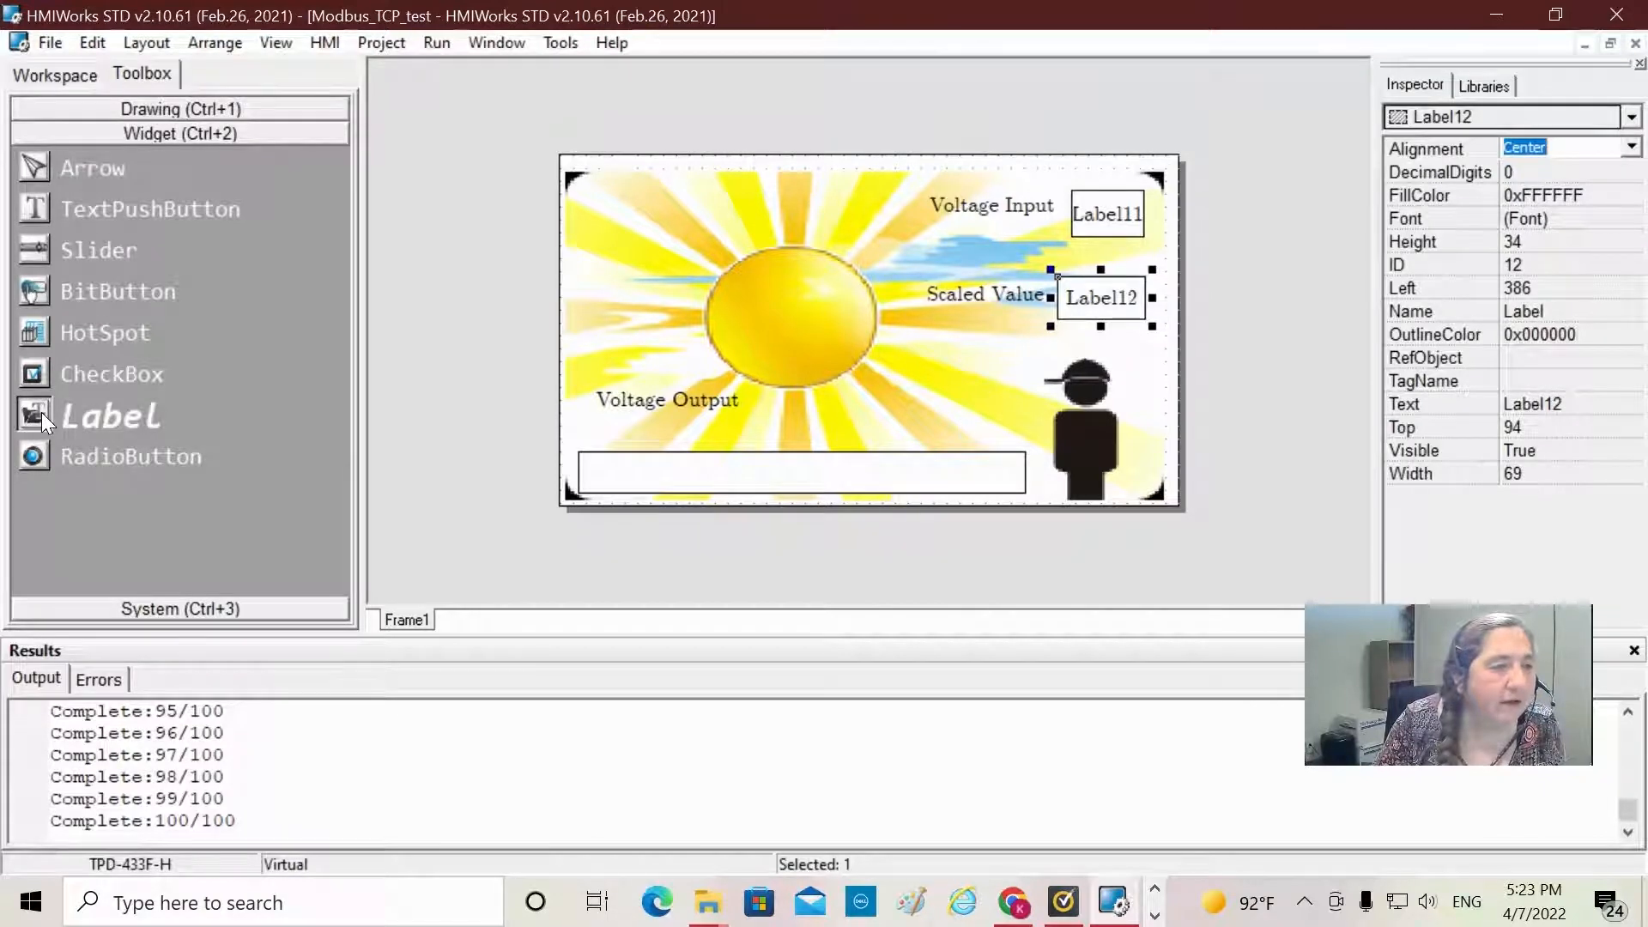
mouse_move(505, 415)
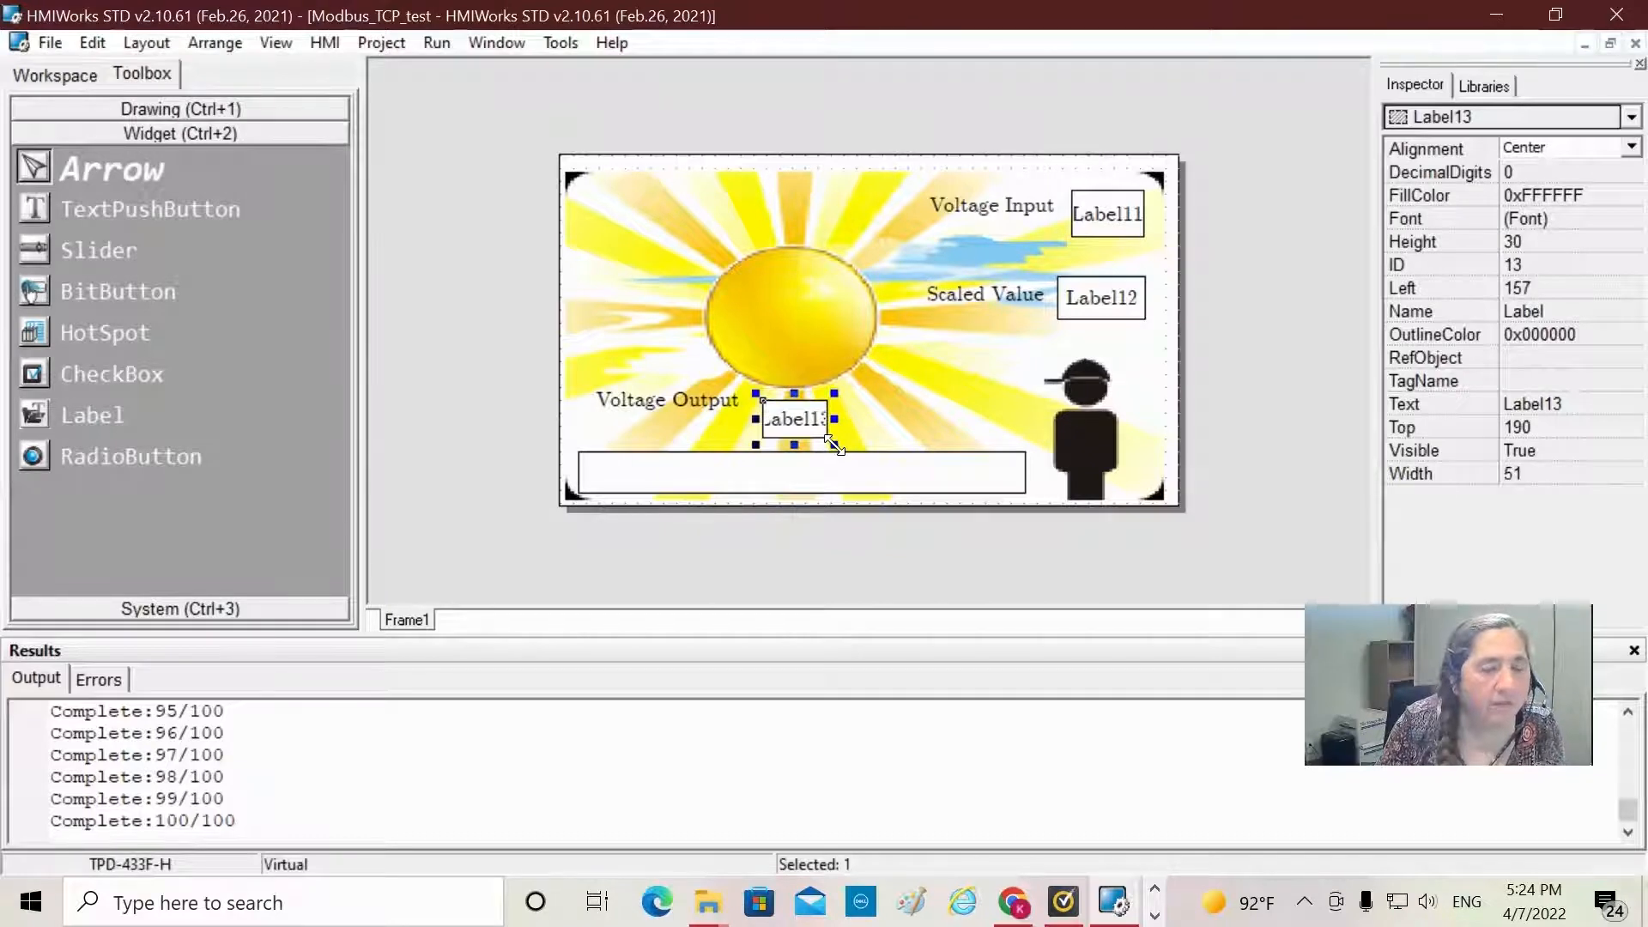
mouse_move(652, 203)
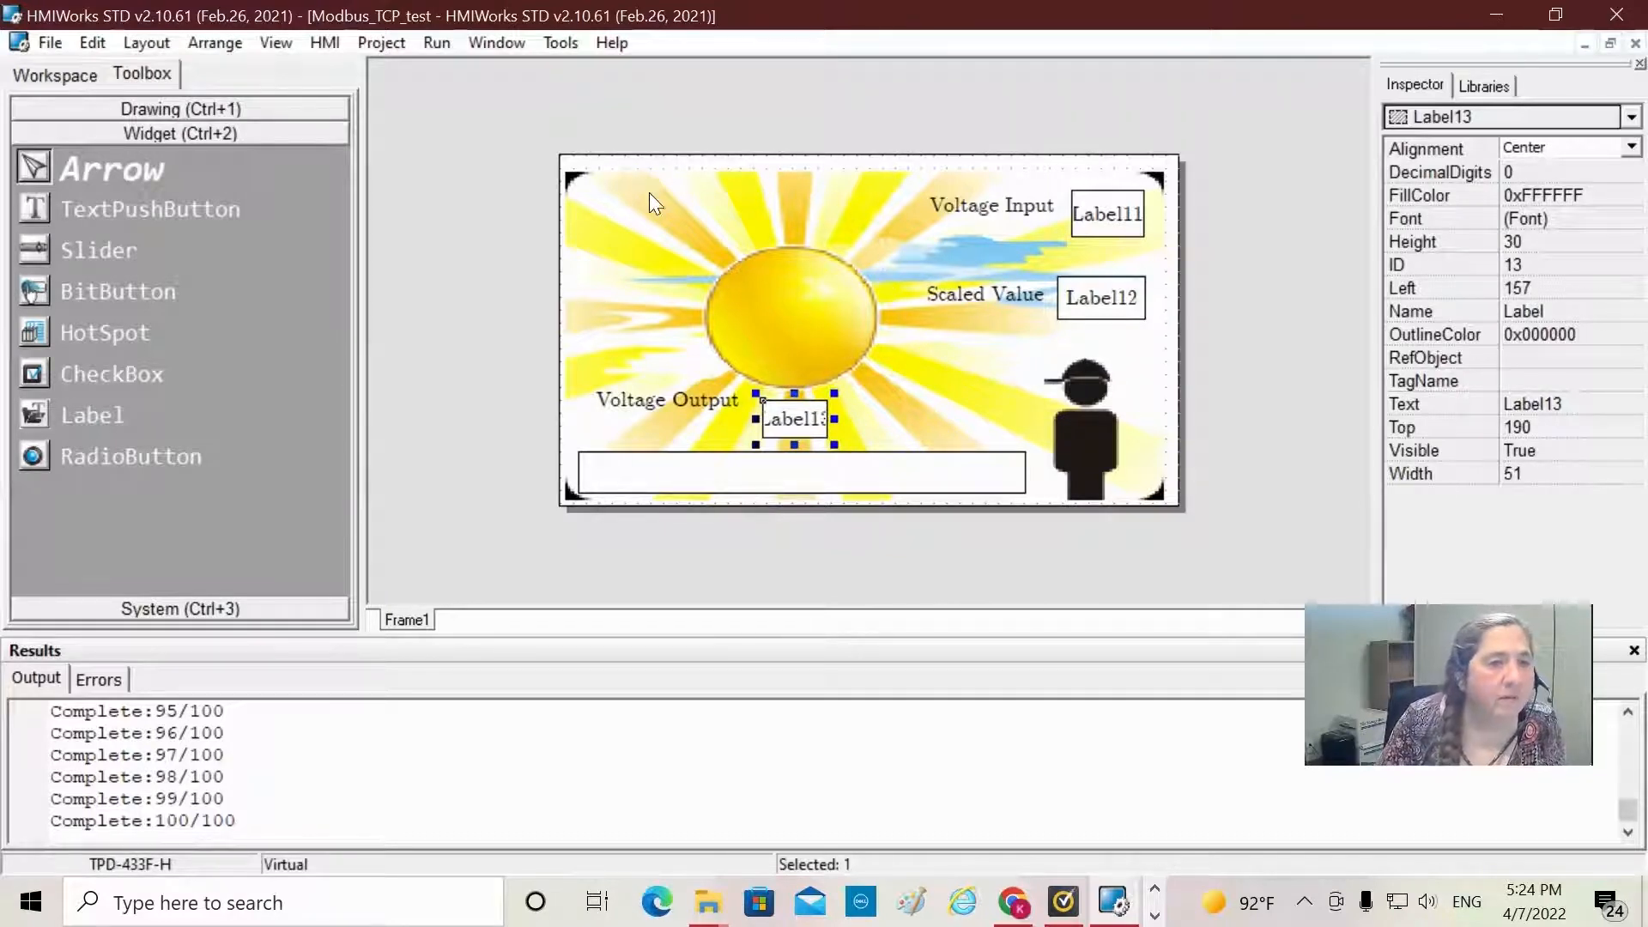
mouse_move(454, 201)
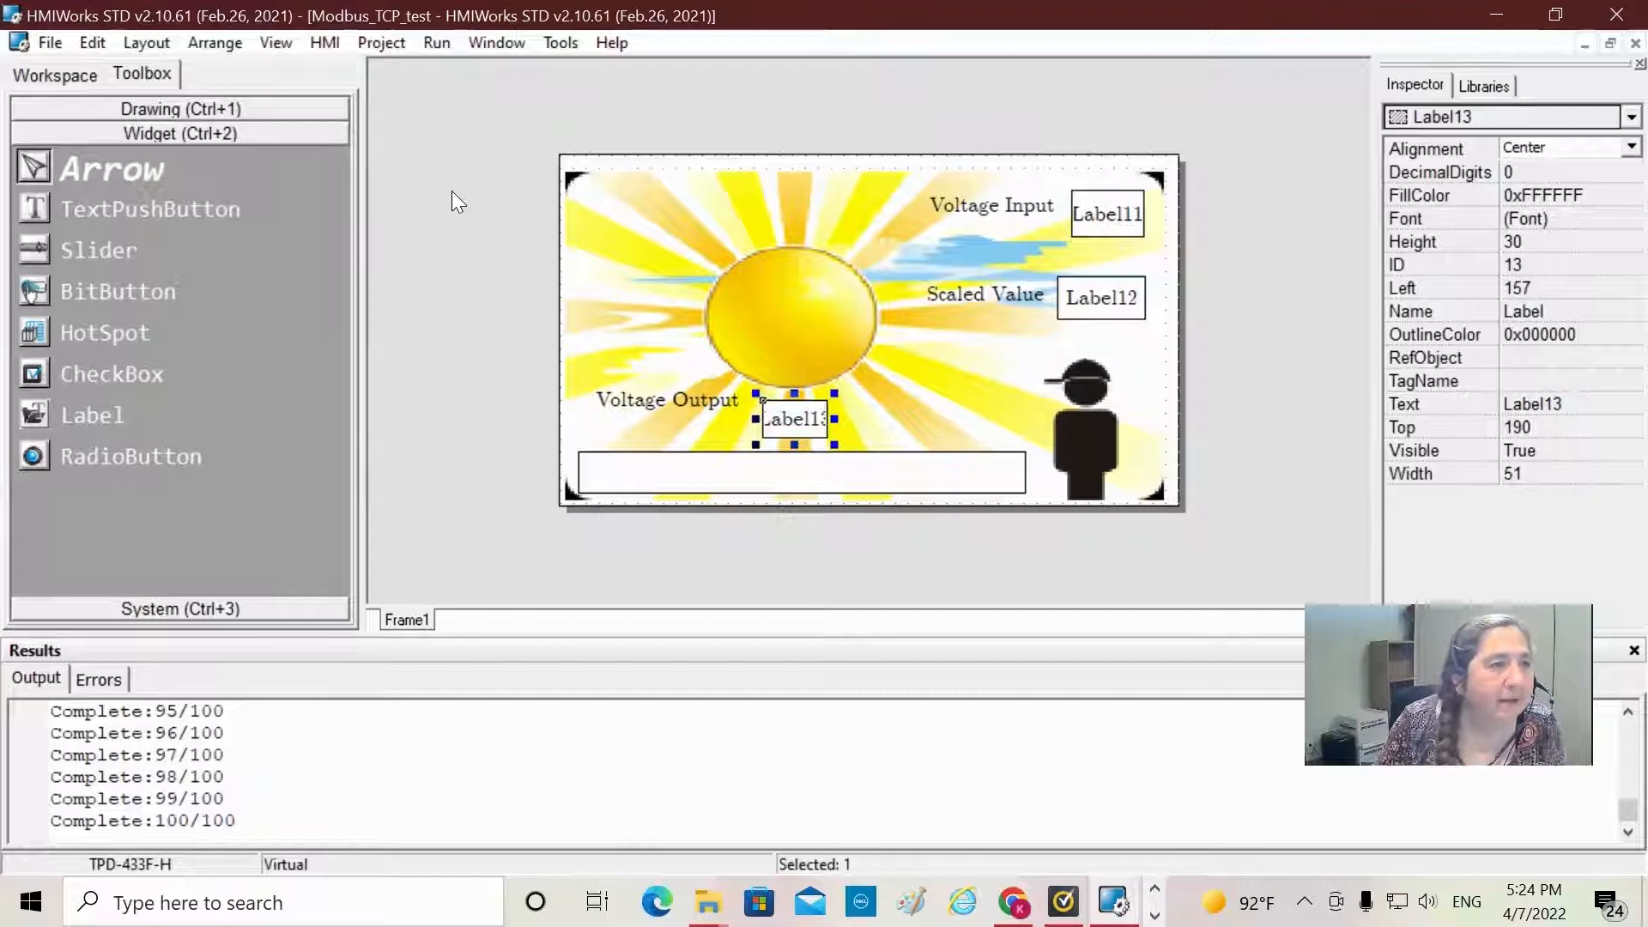
mouse_move(470, 247)
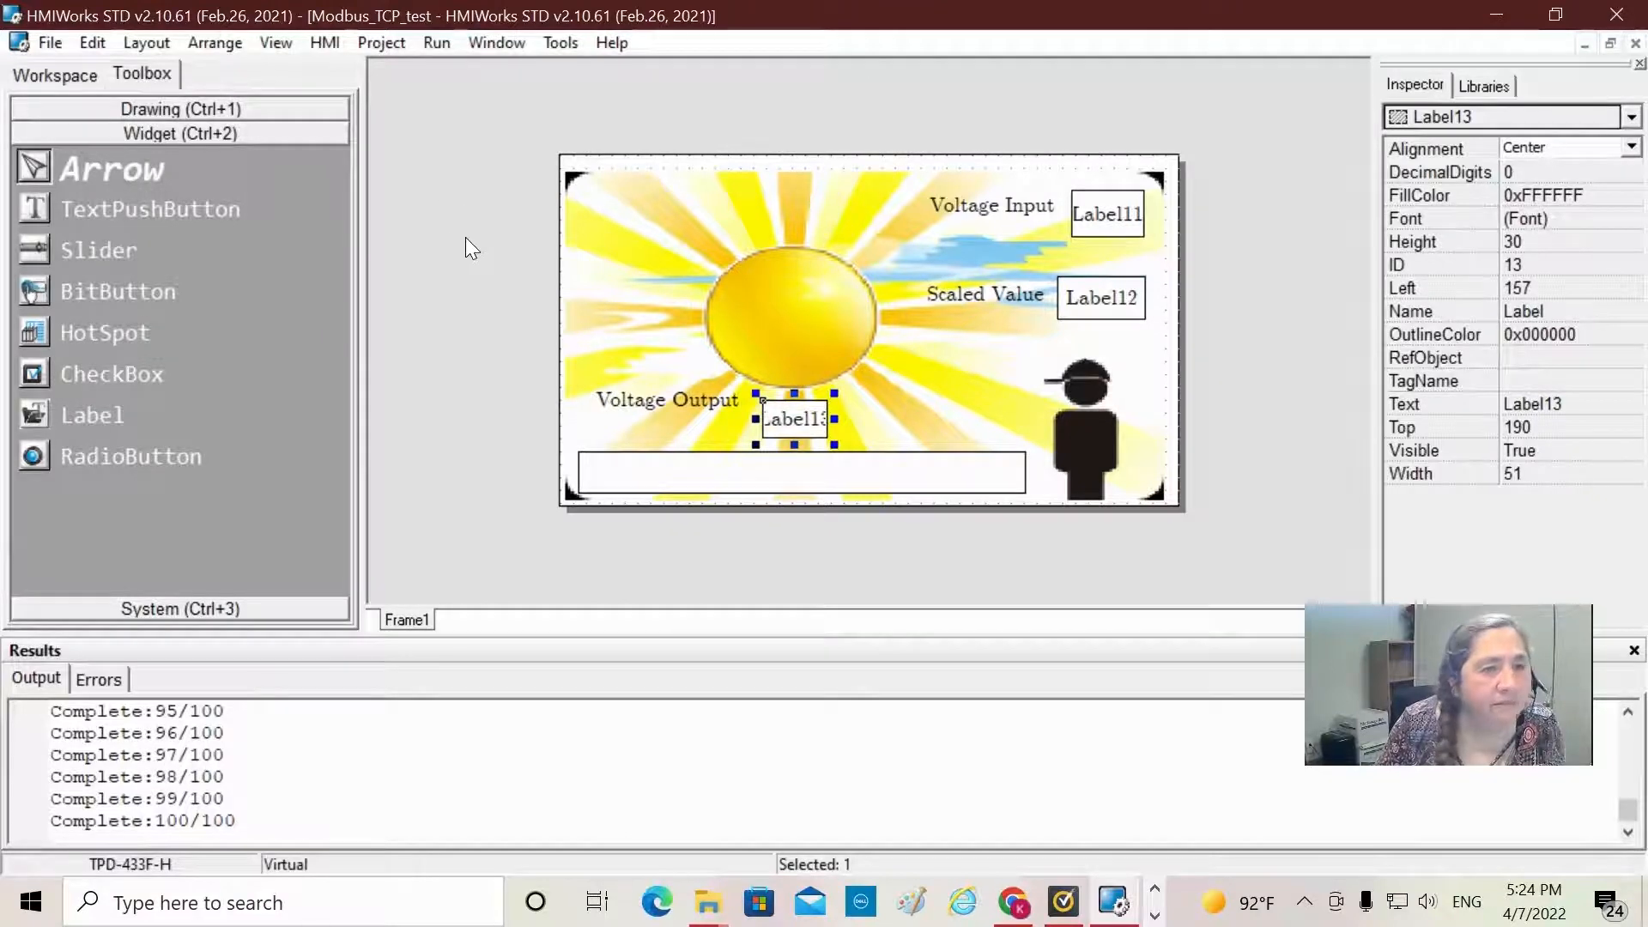
mouse_move(788, 273)
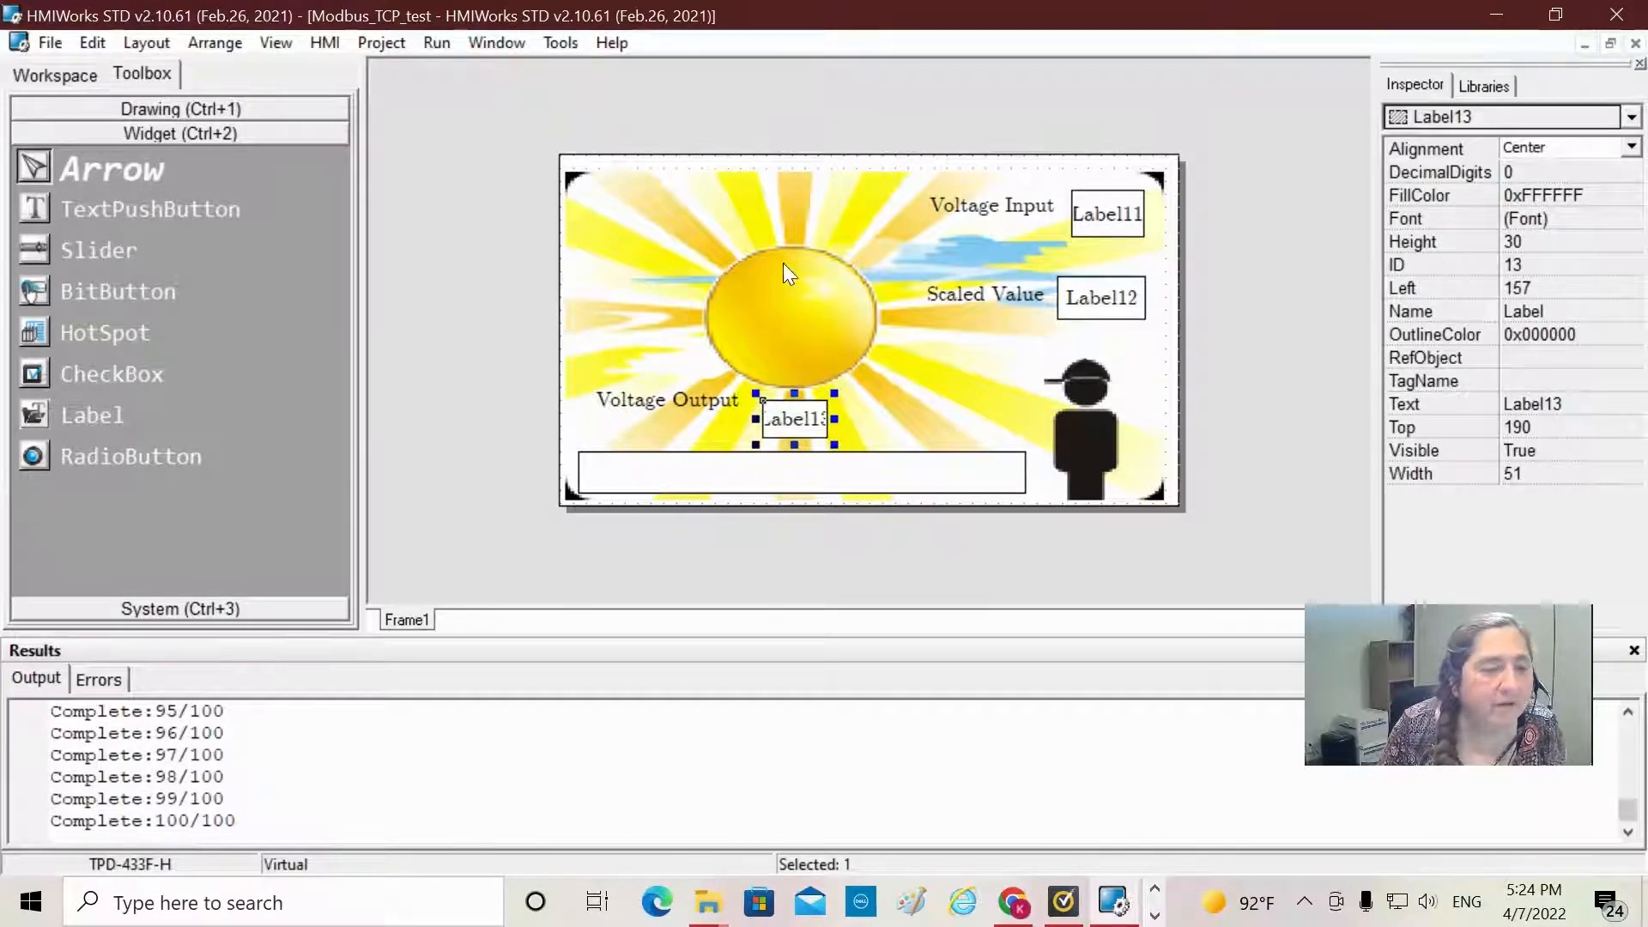
mouse_move(772, 289)
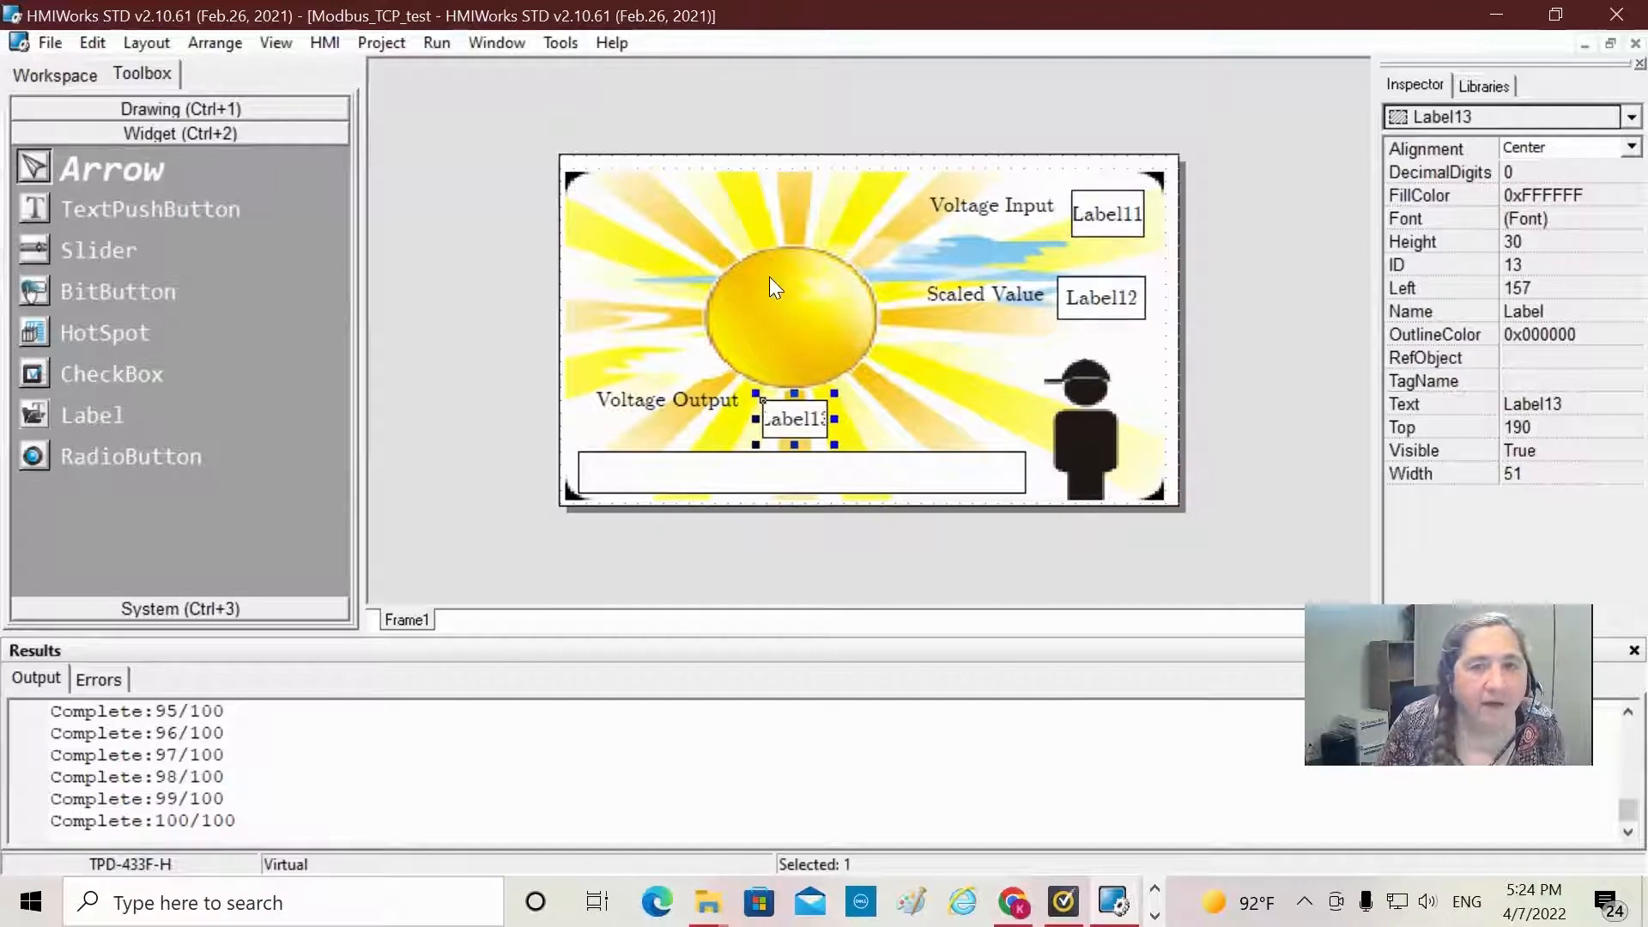
Step: Give the slider a 0xFFFF00 fill colour instead of black using the colour dialog
left_click(799, 472)
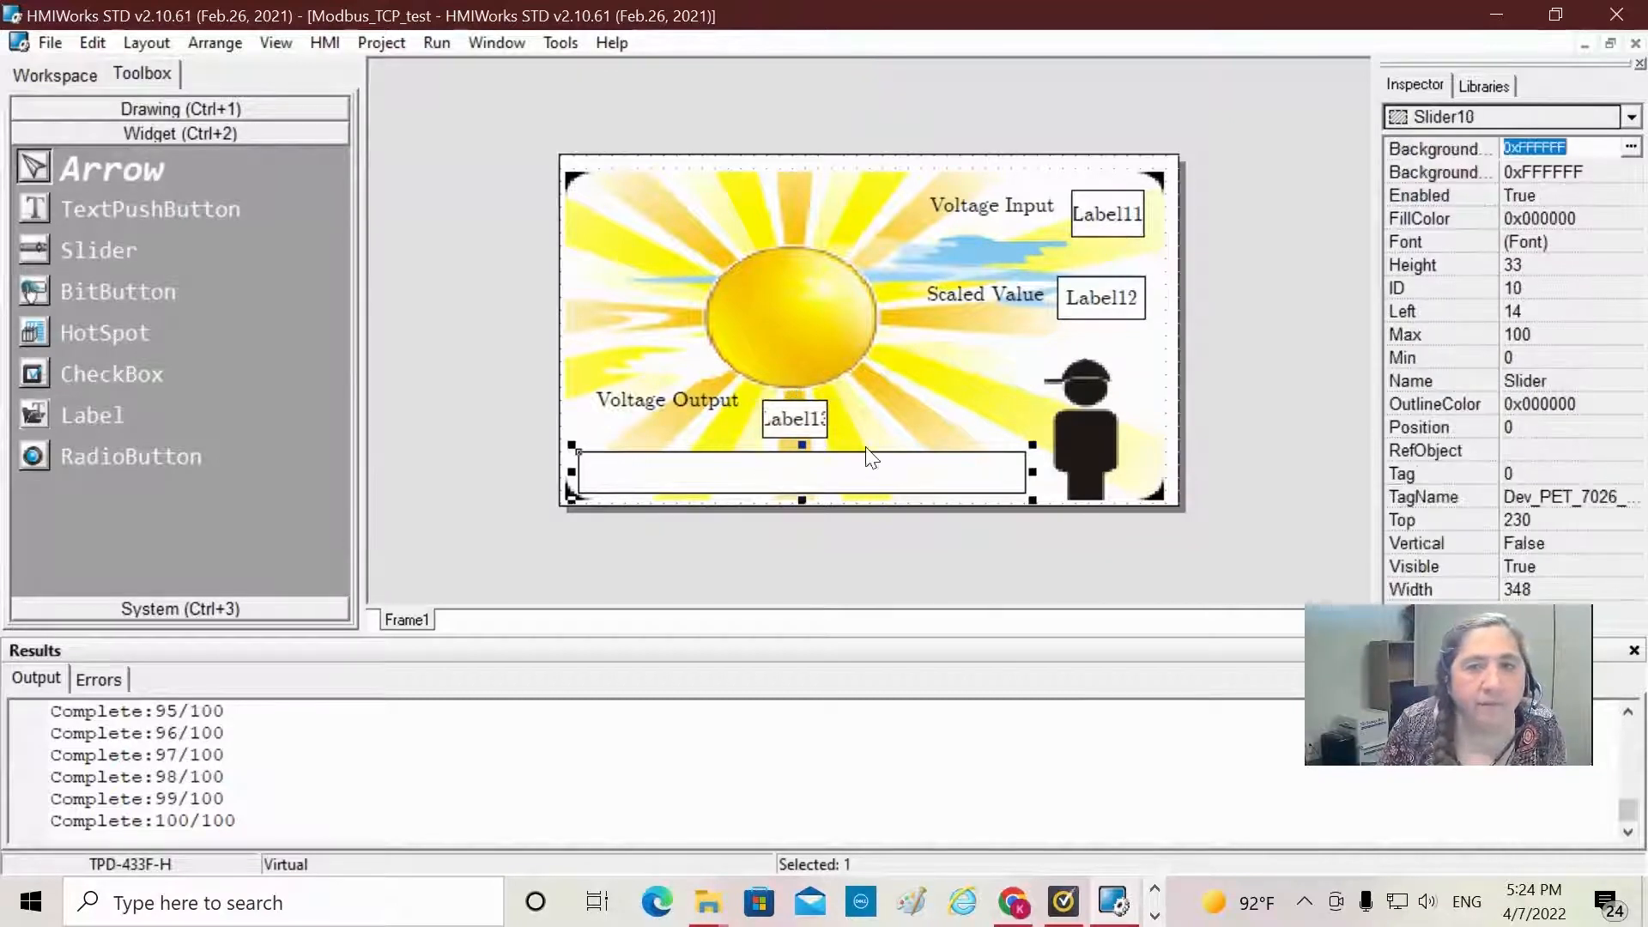
mouse_move(902, 455)
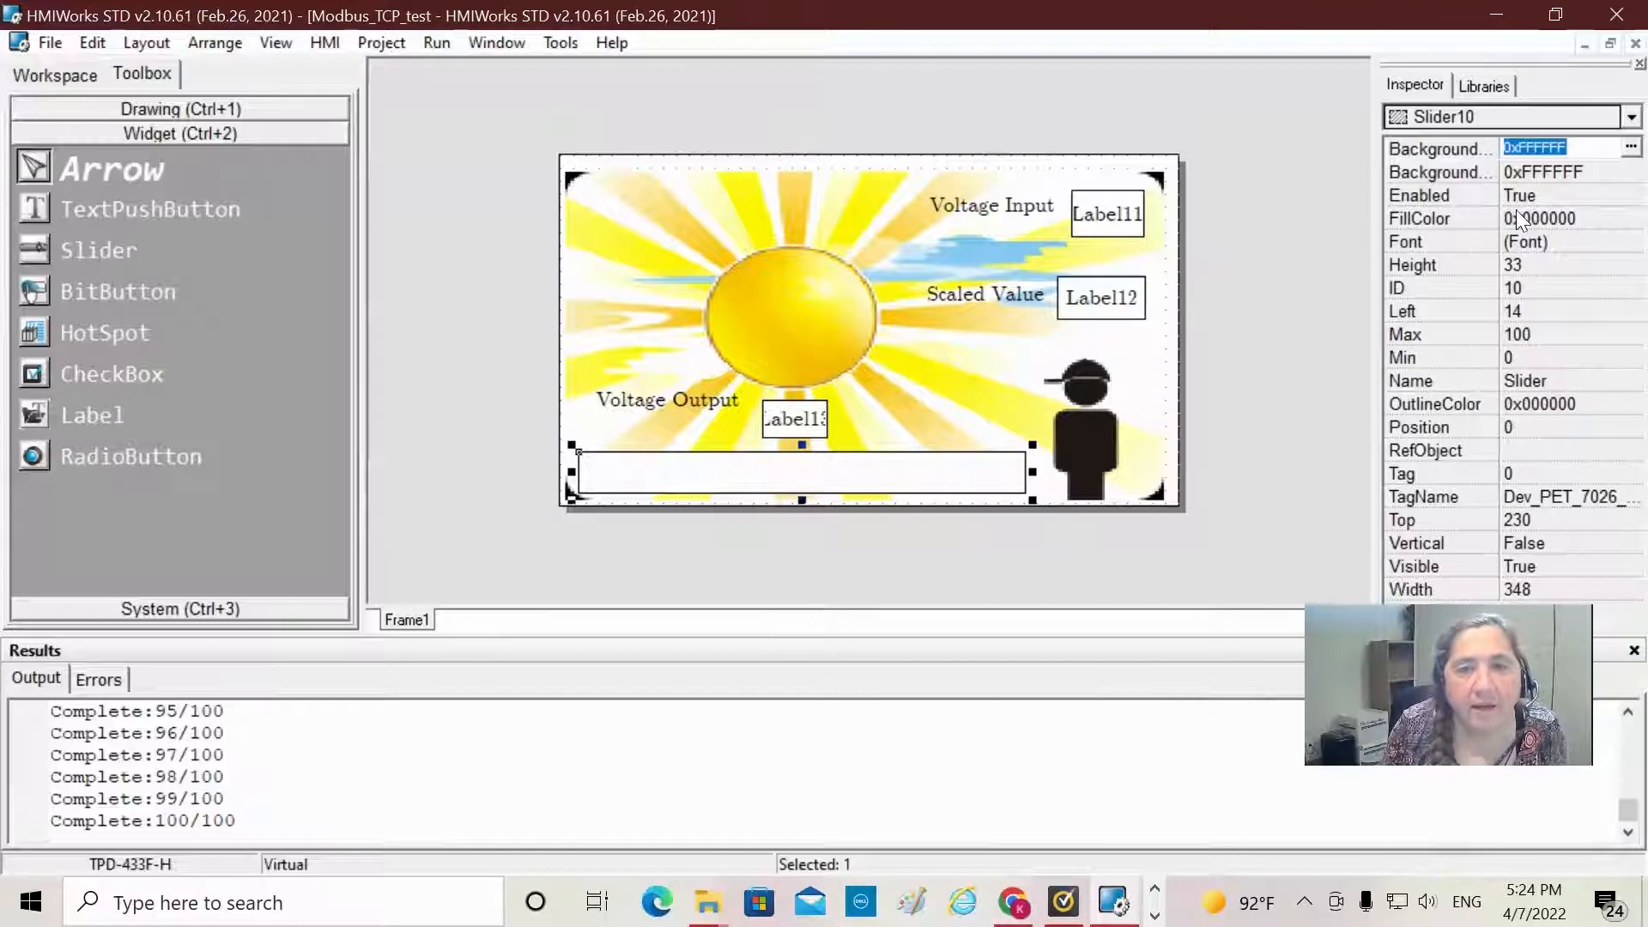
left_click(1534, 217)
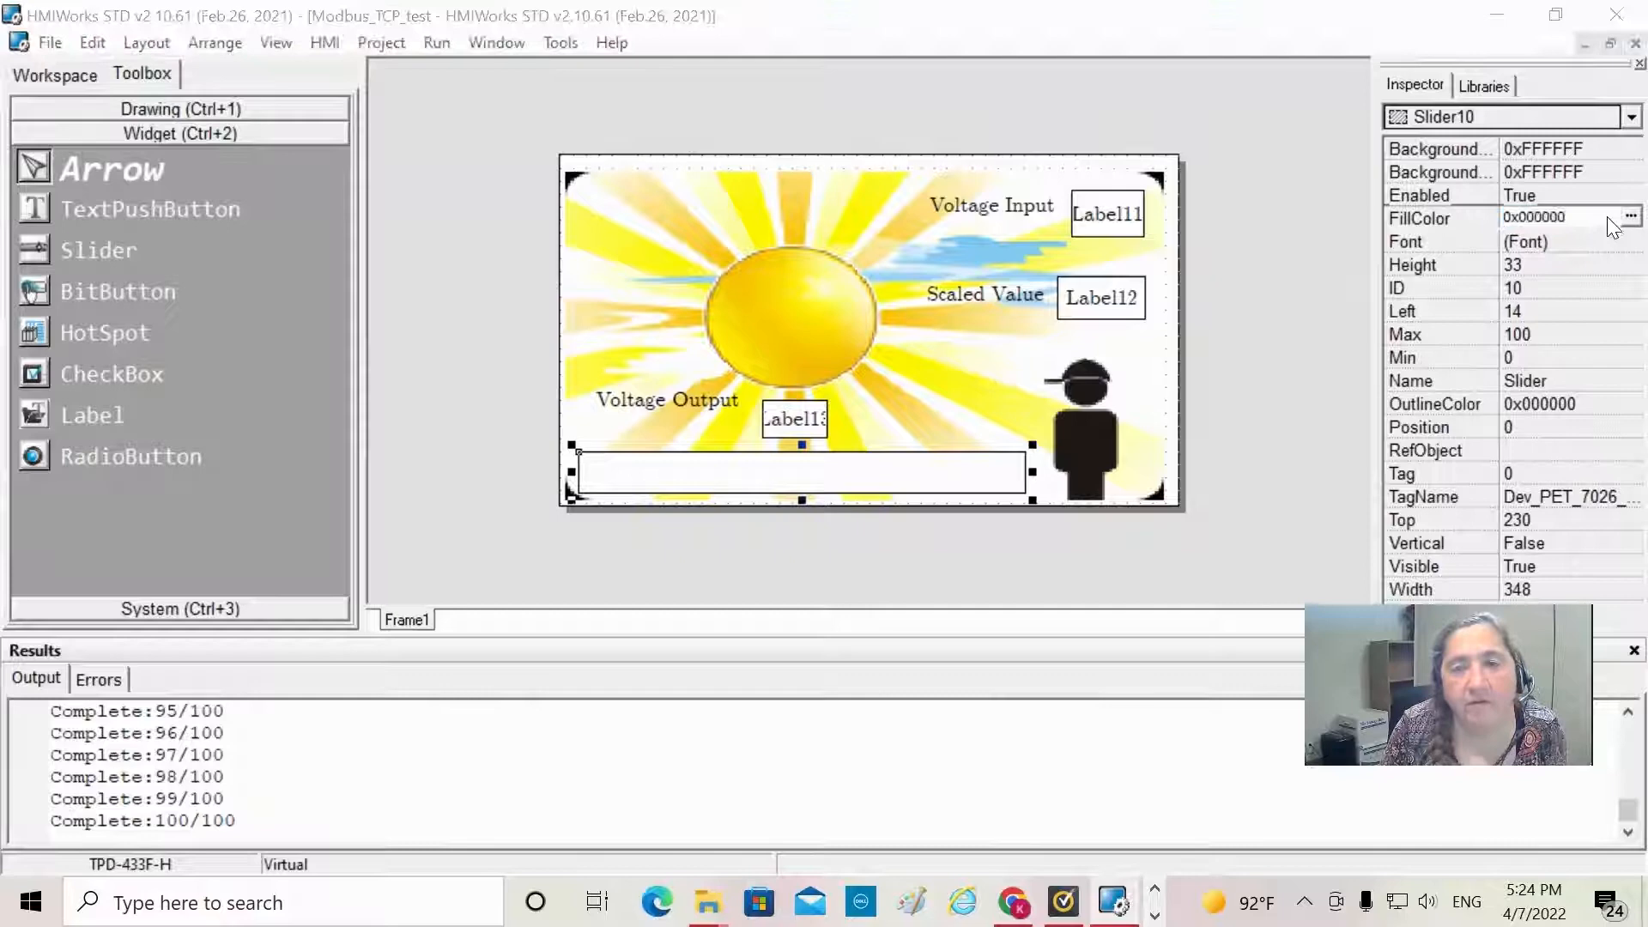
left_click(1630, 217)
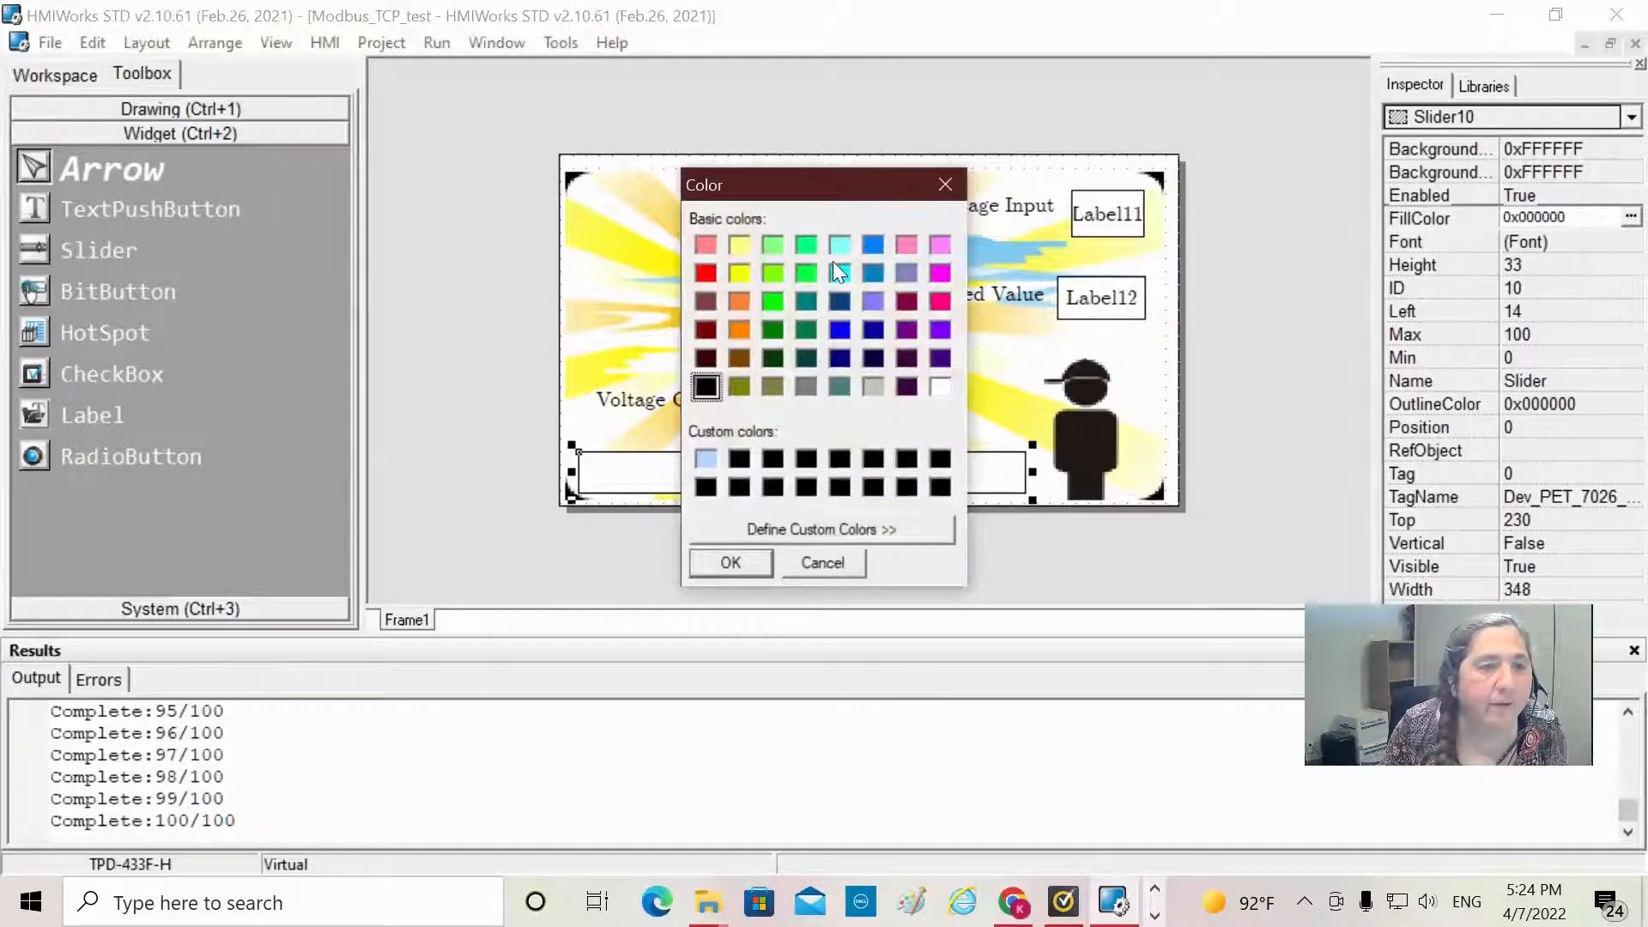
left_click(839, 273)
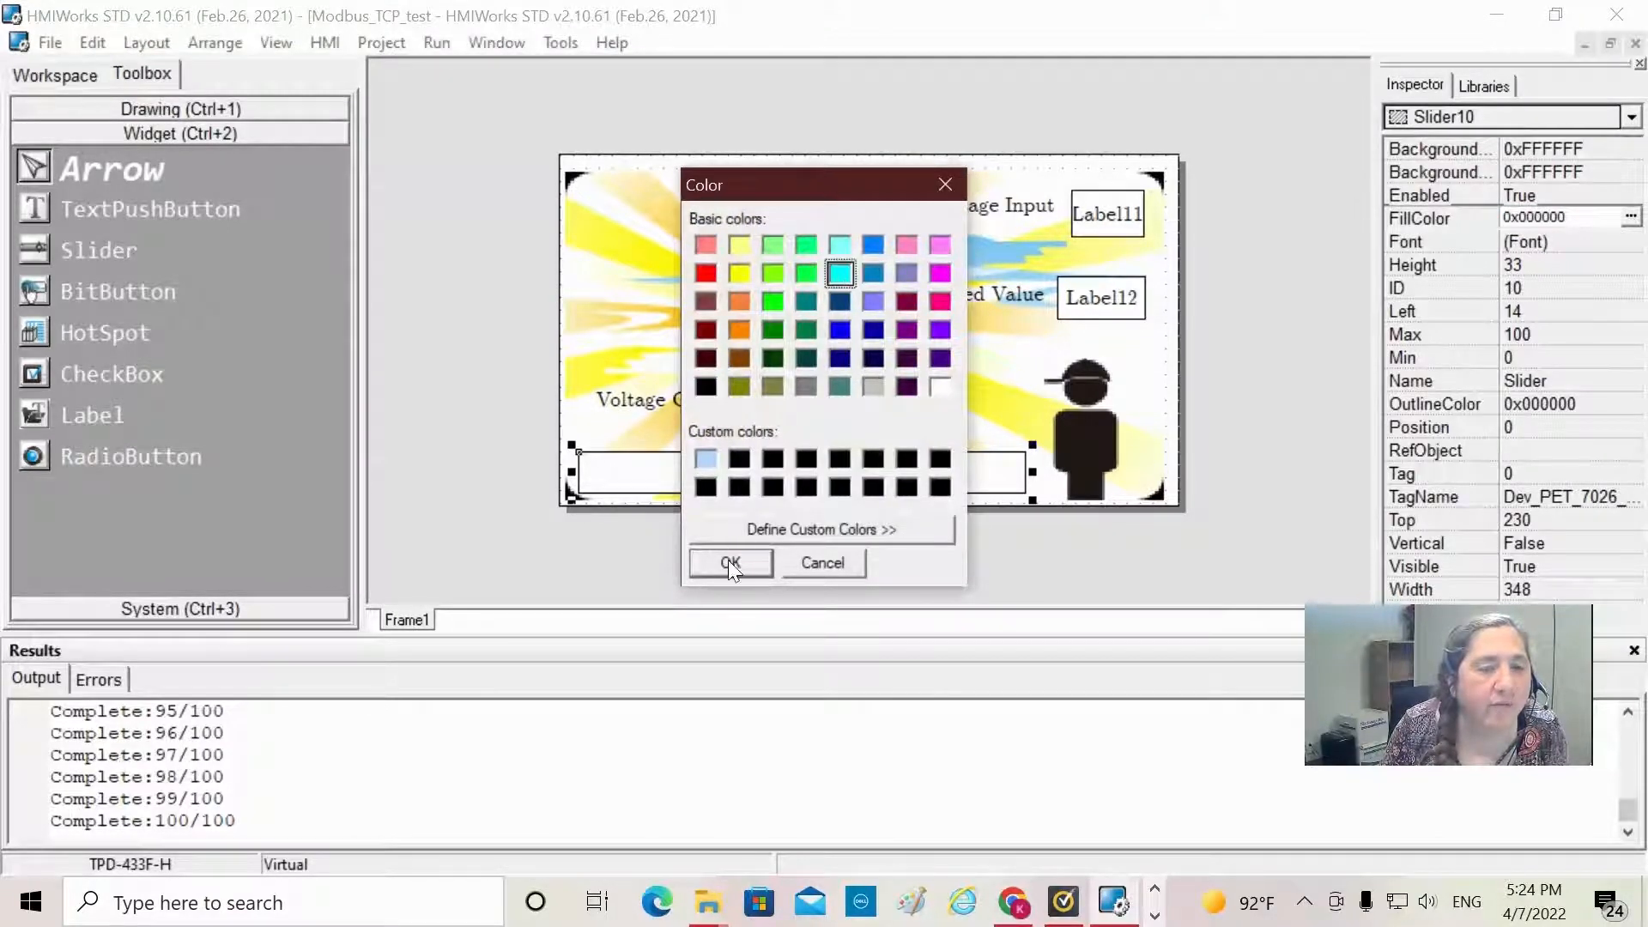
left_click(731, 562)
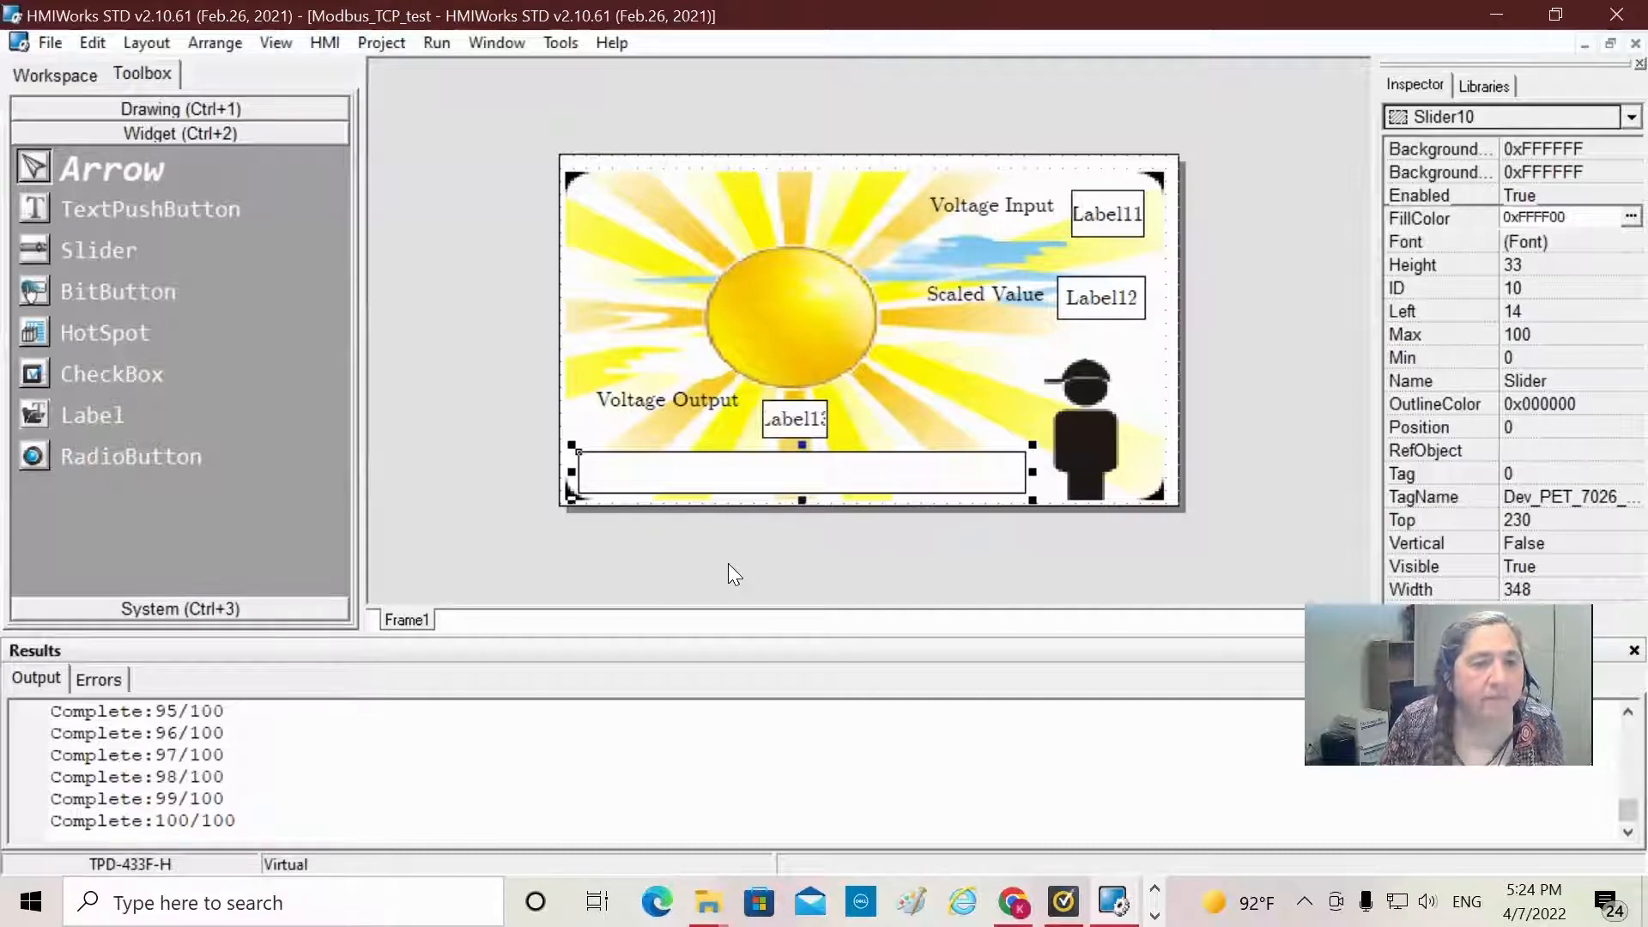
mouse_move(703, 530)
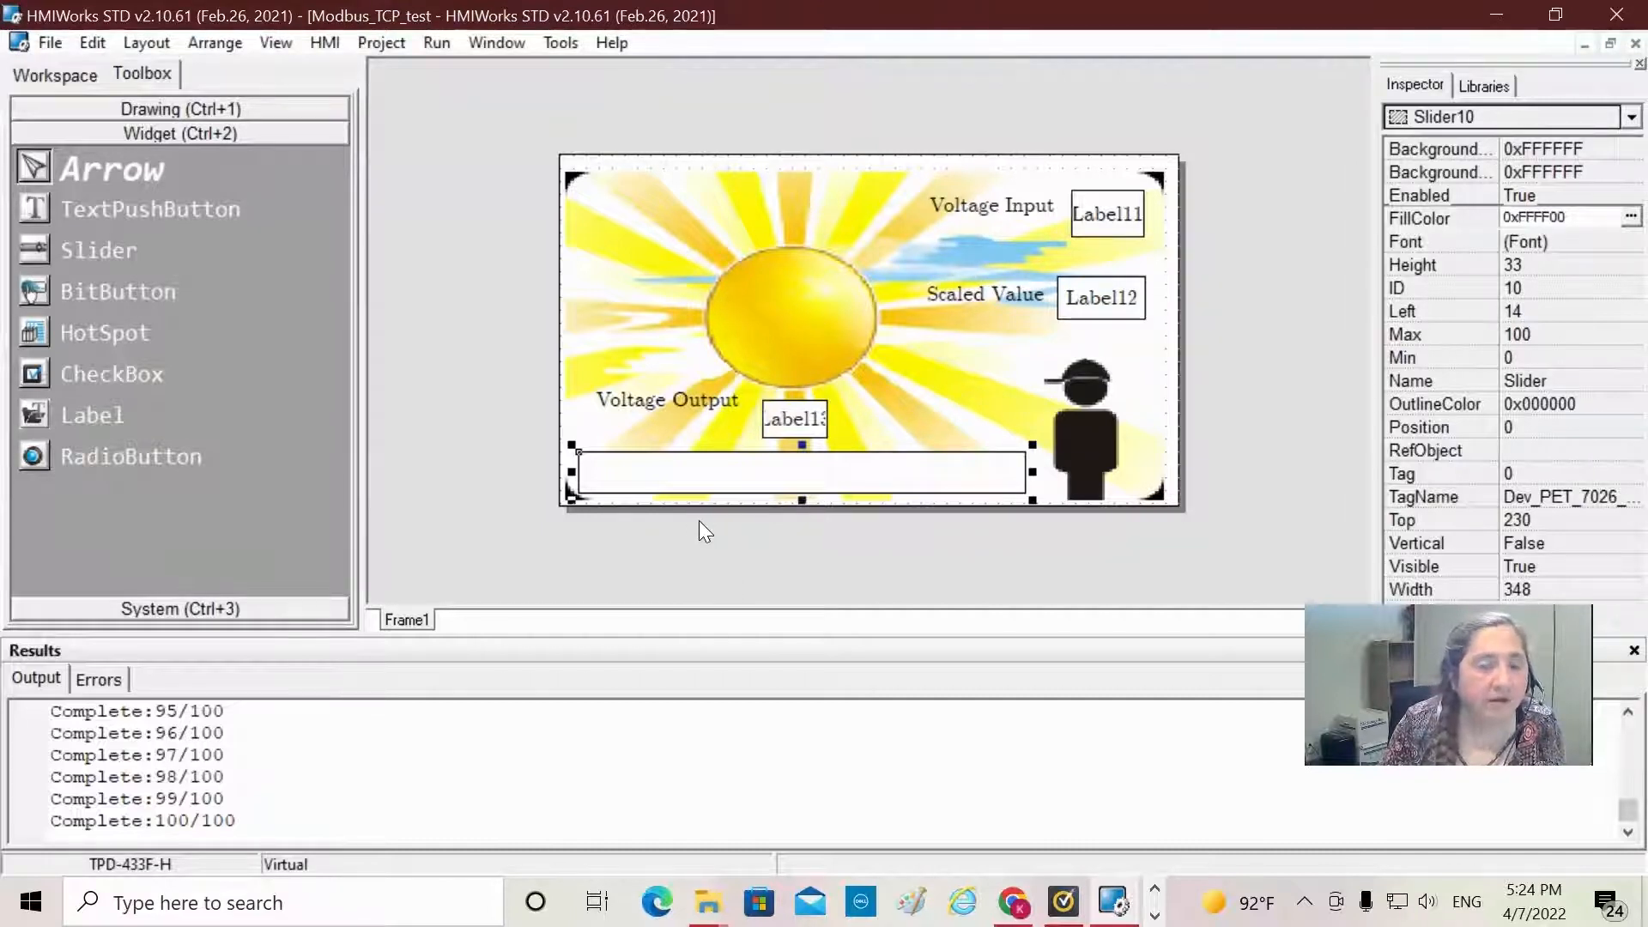
mouse_move(200, 169)
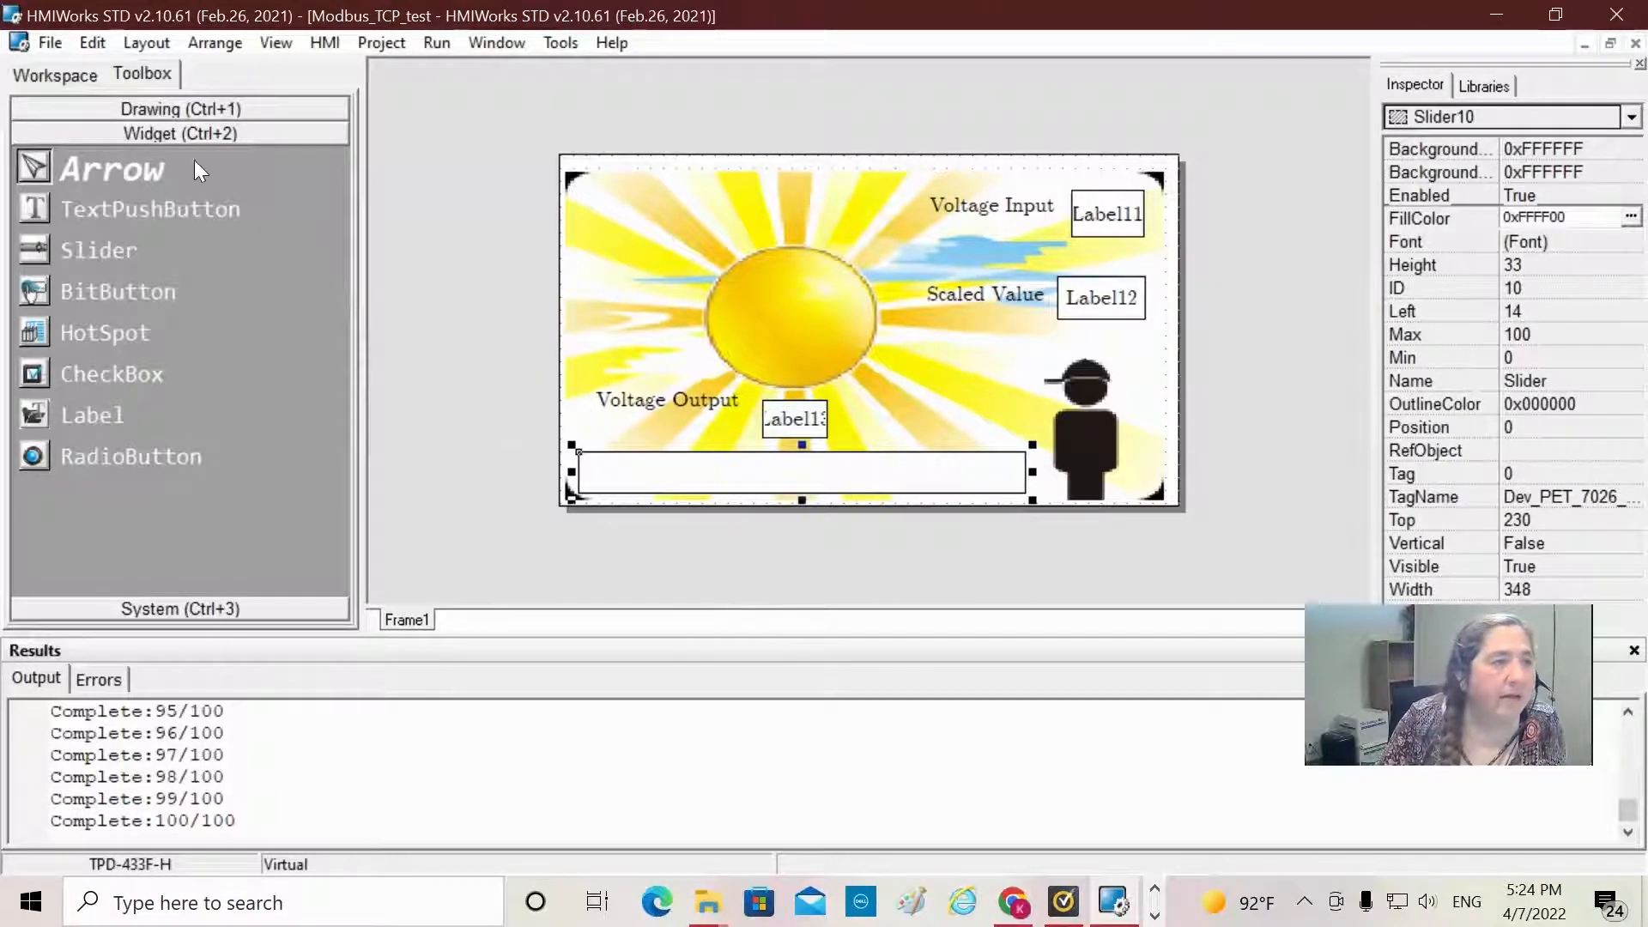
Step: Expand Program in the Workspace tree and open Modbus_TCP_test.ldx in Ladder Designer
left_click(55, 74)
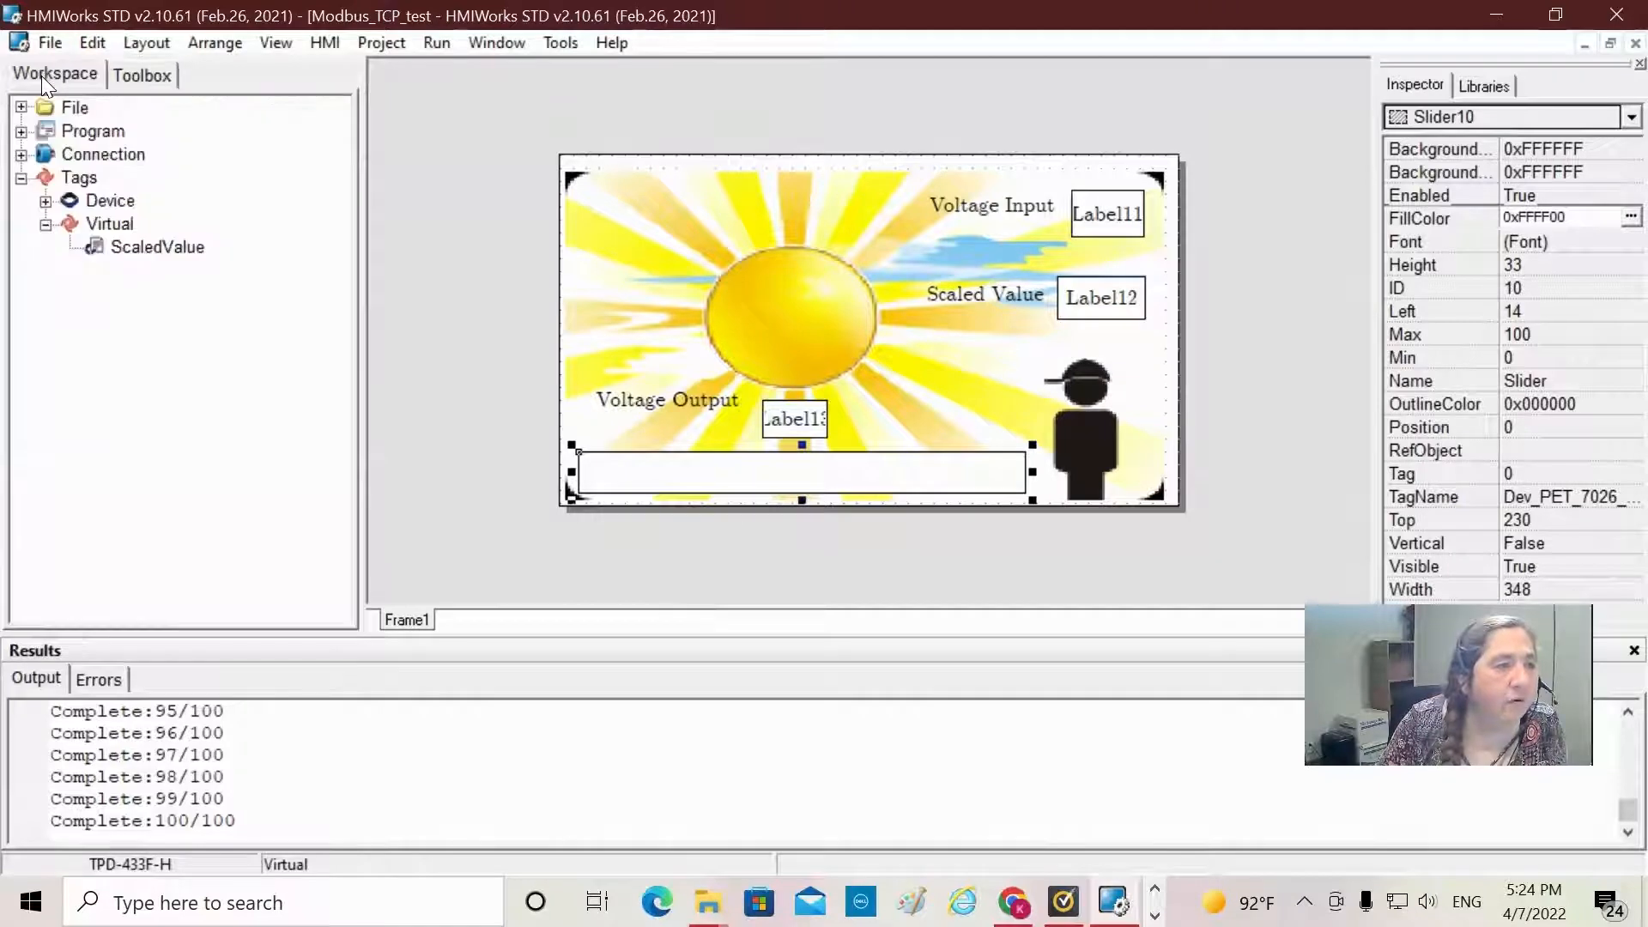
left_click(20, 131)
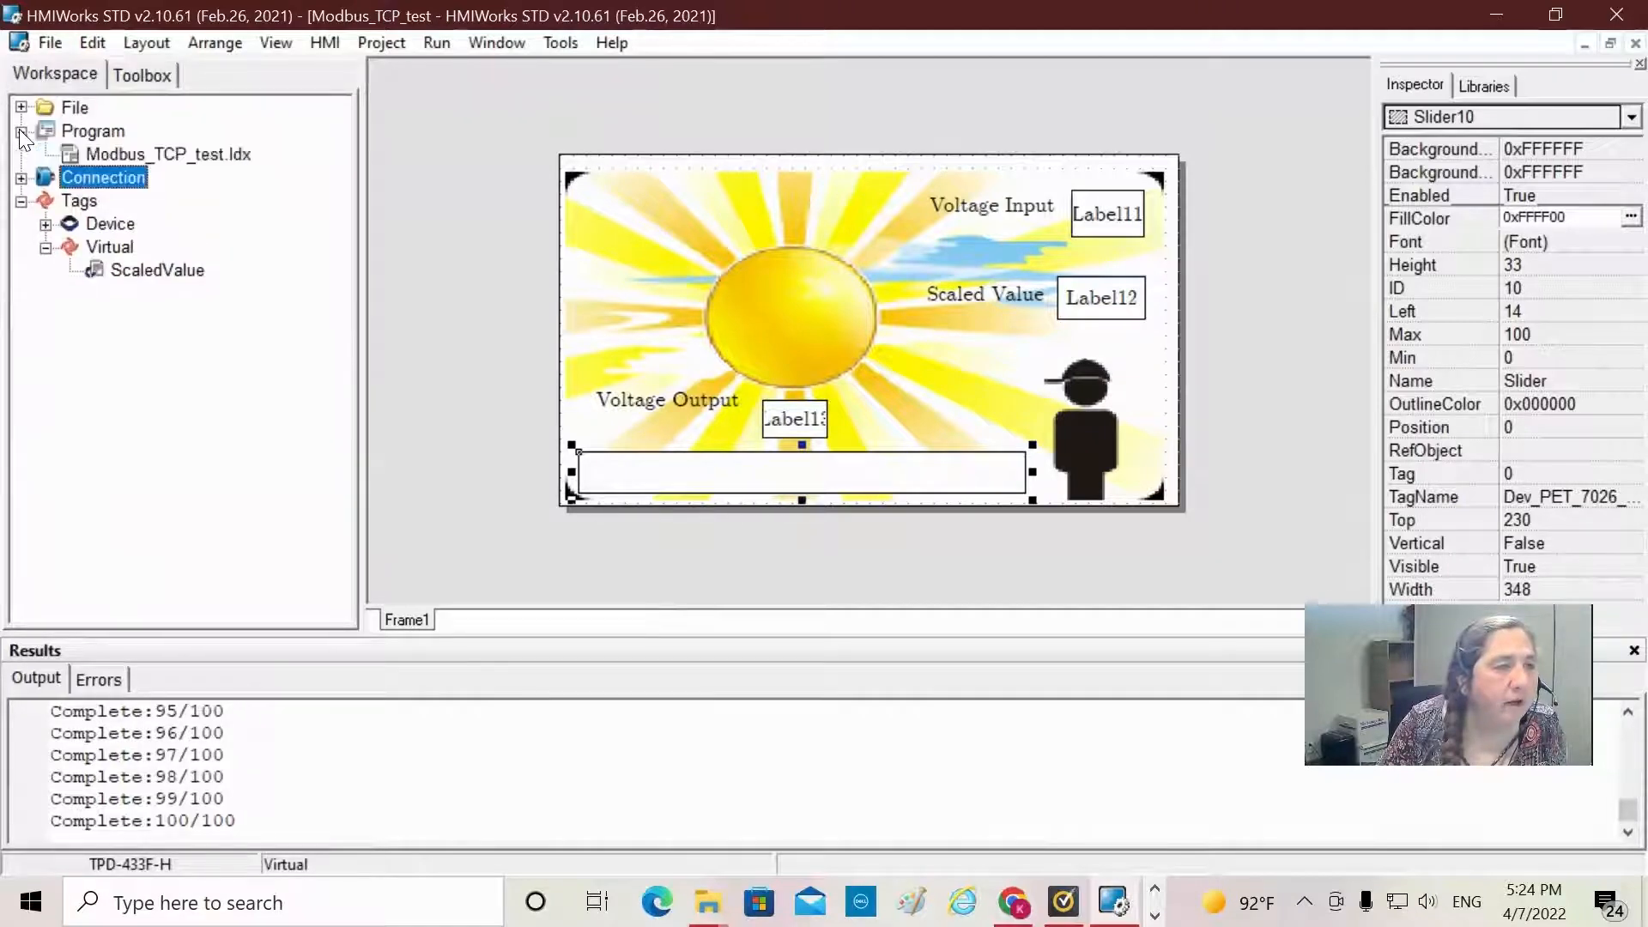
left_click(168, 154)
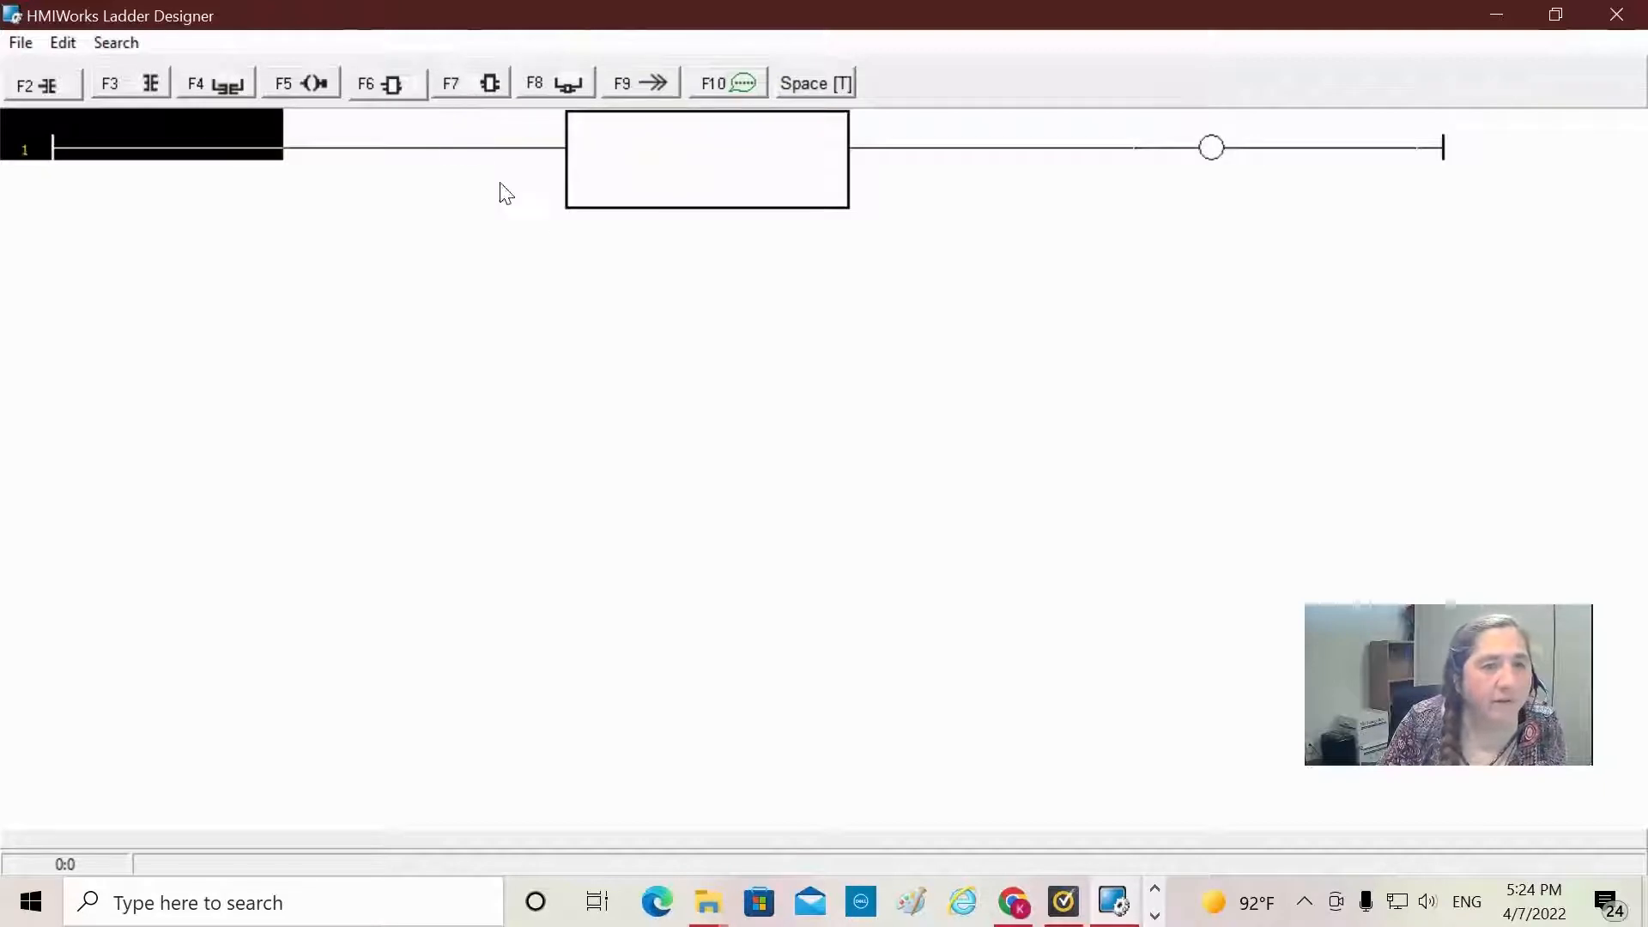
mouse_move(631, 174)
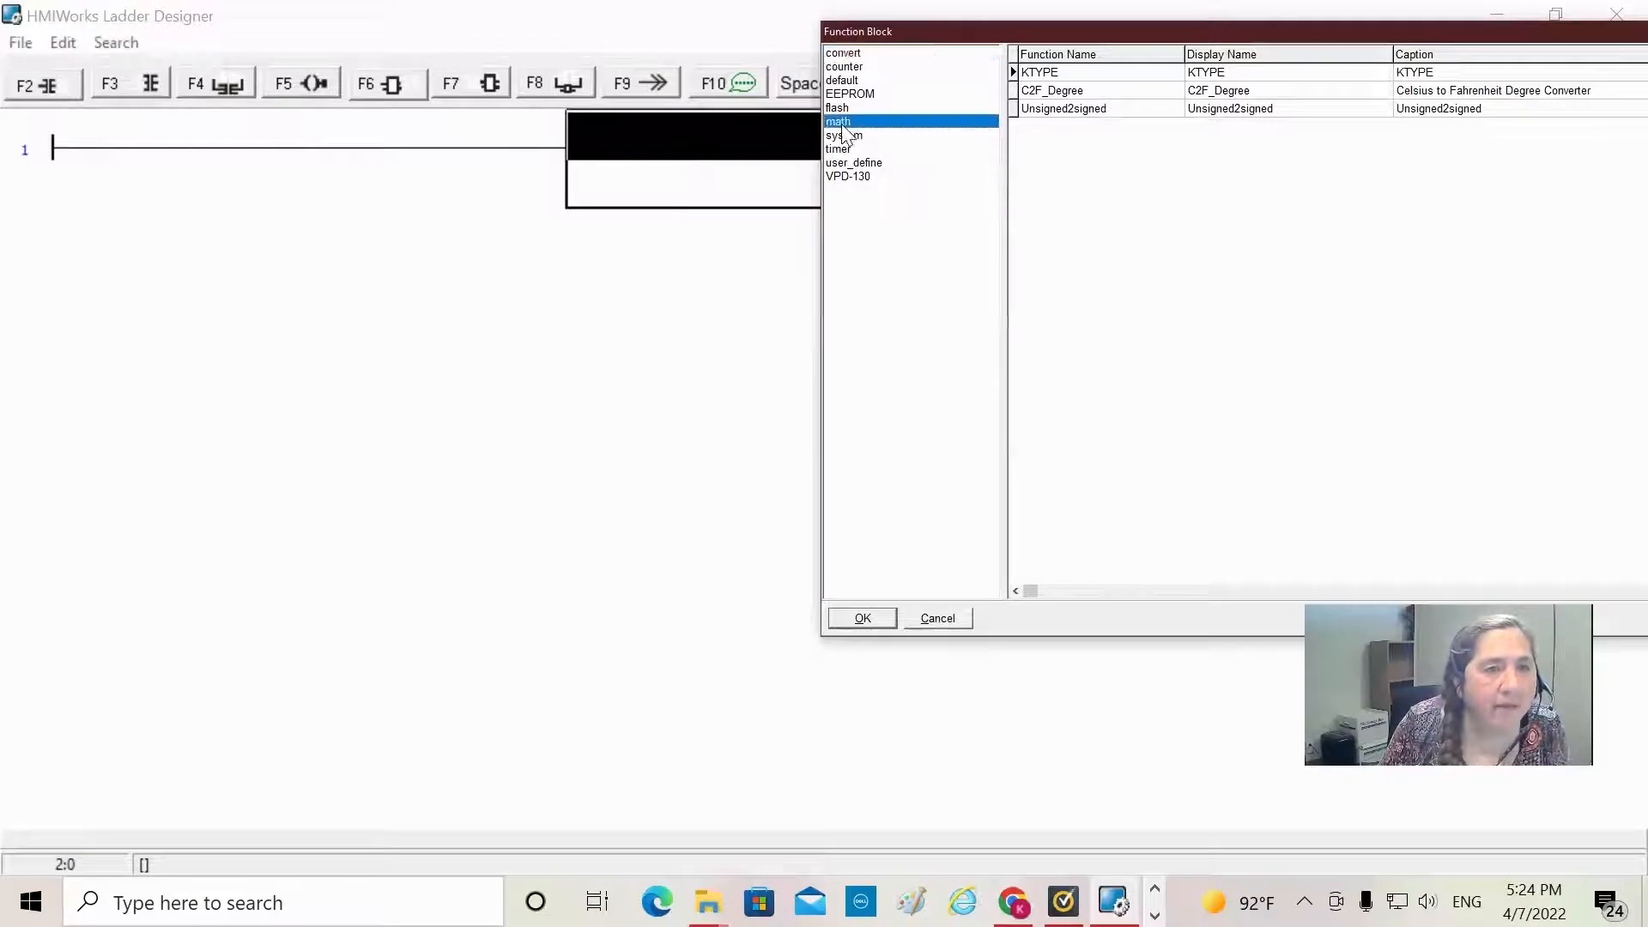
Step: Choose Scaling from the math category for rung 1's function block
left_click(837, 121)
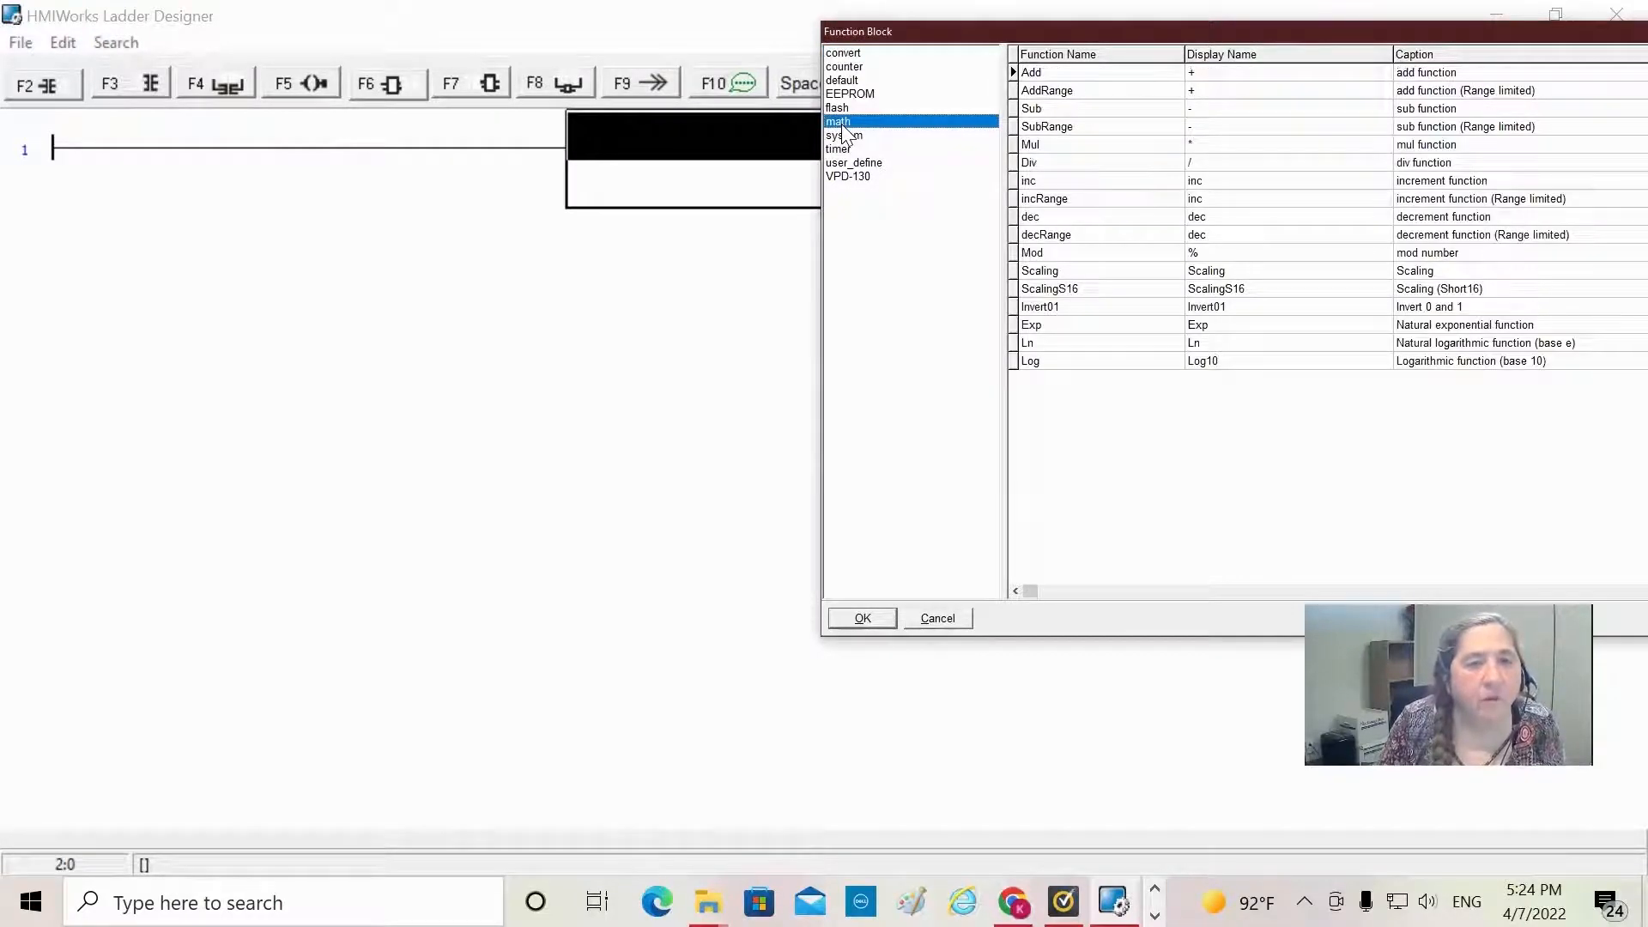
left_click(1098, 270)
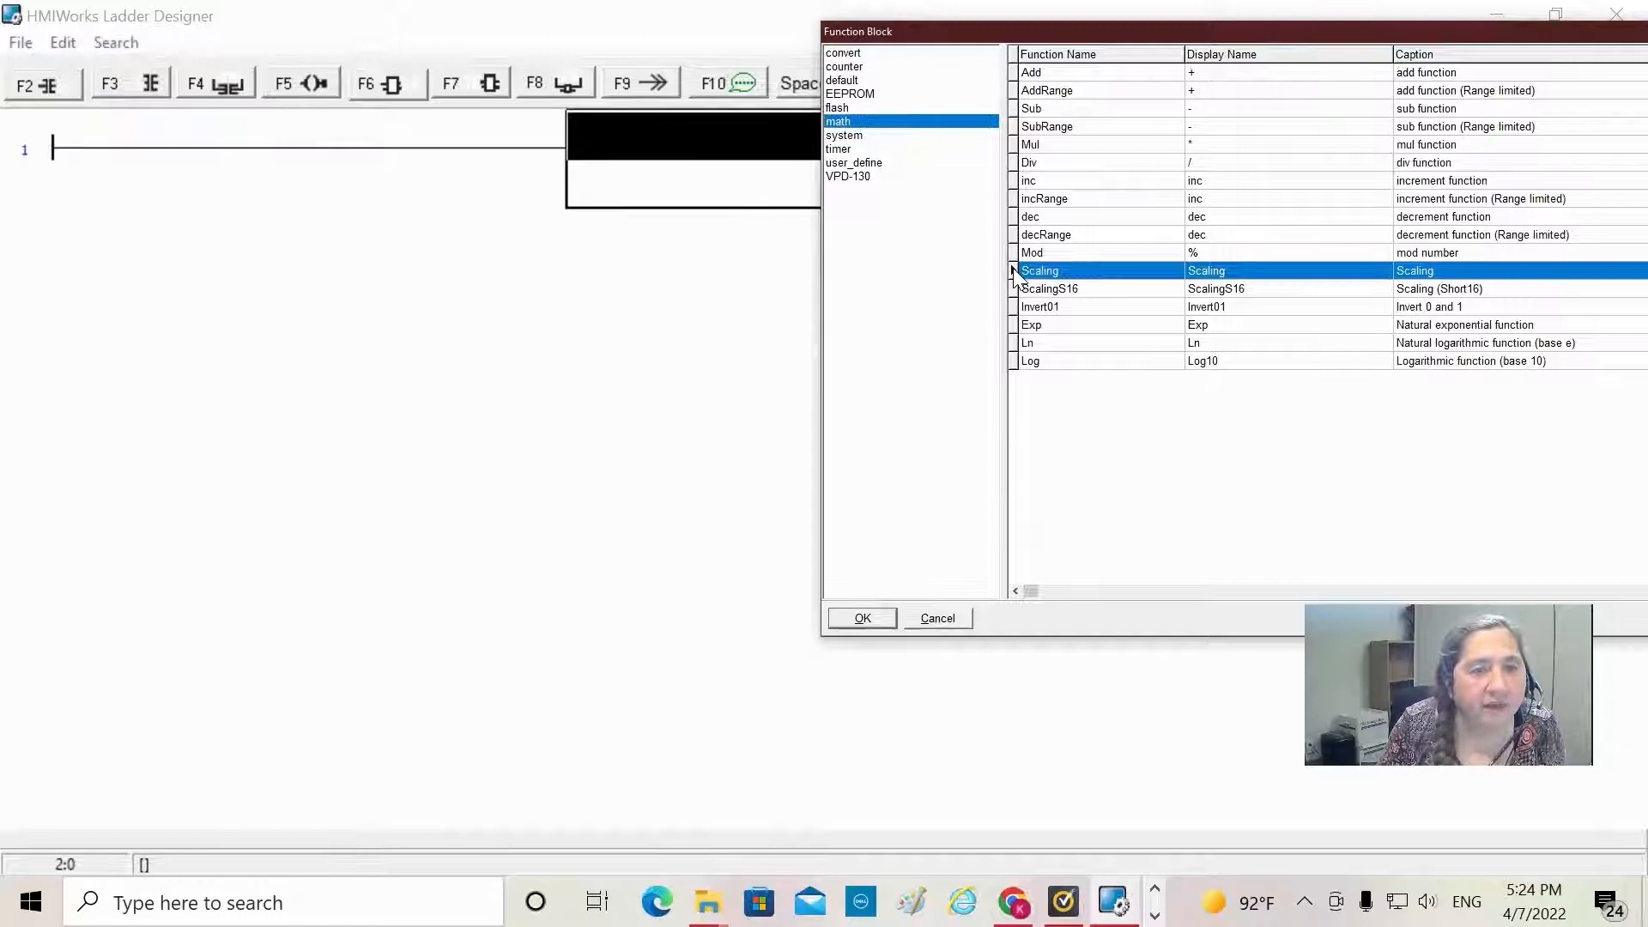
left_click(861, 618)
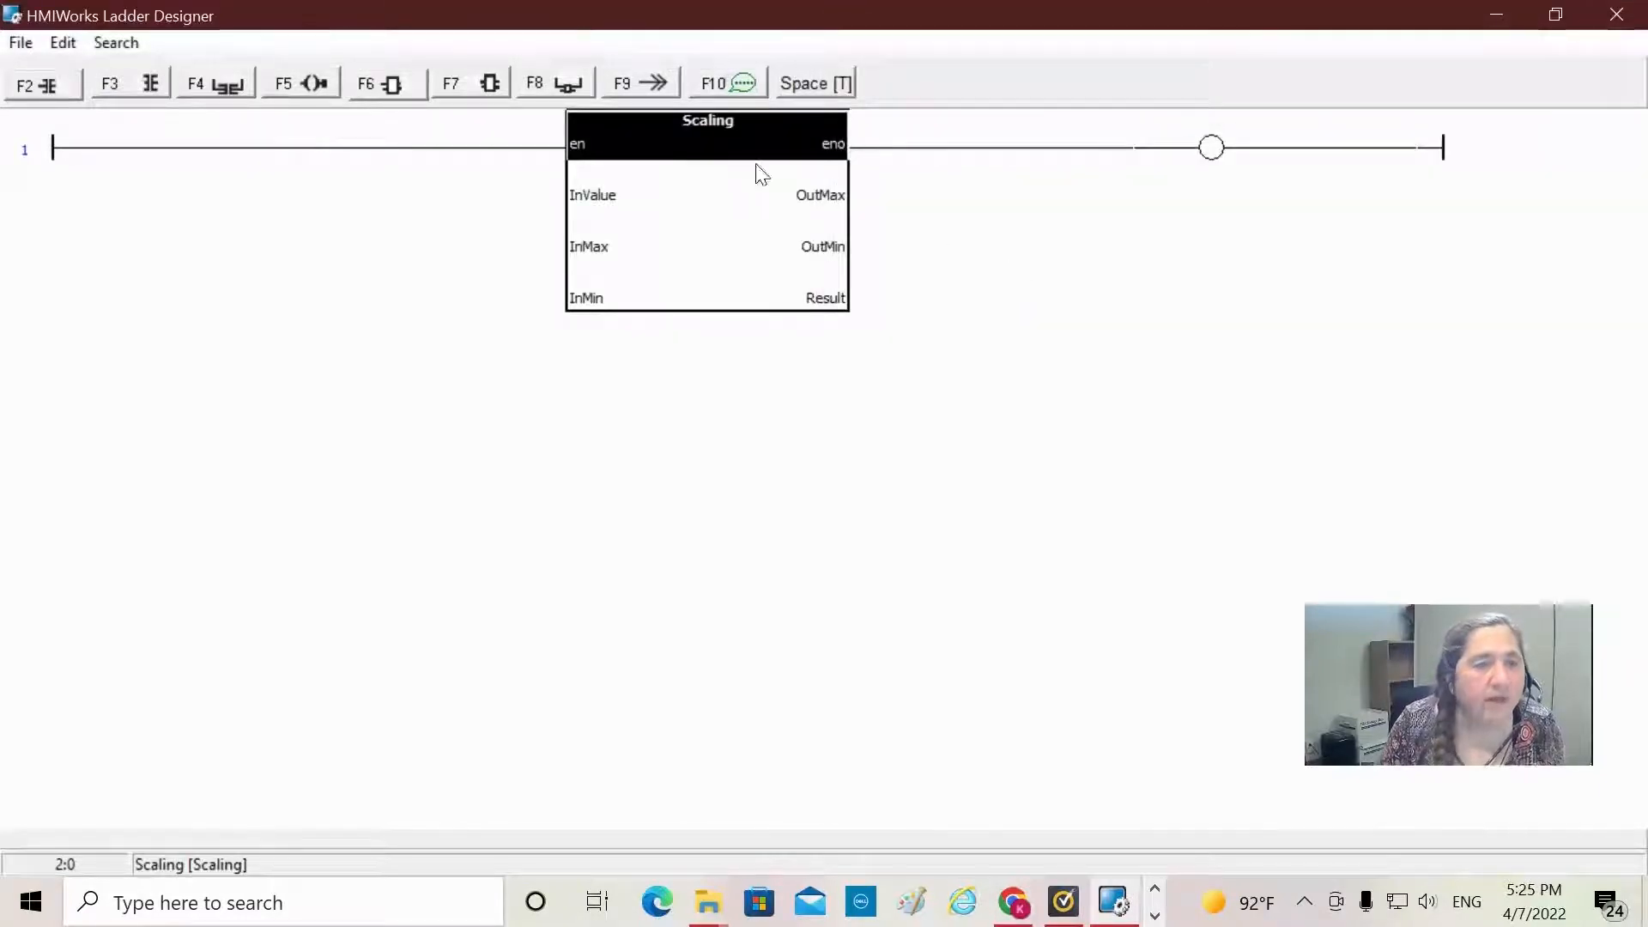
mouse_move(752, 275)
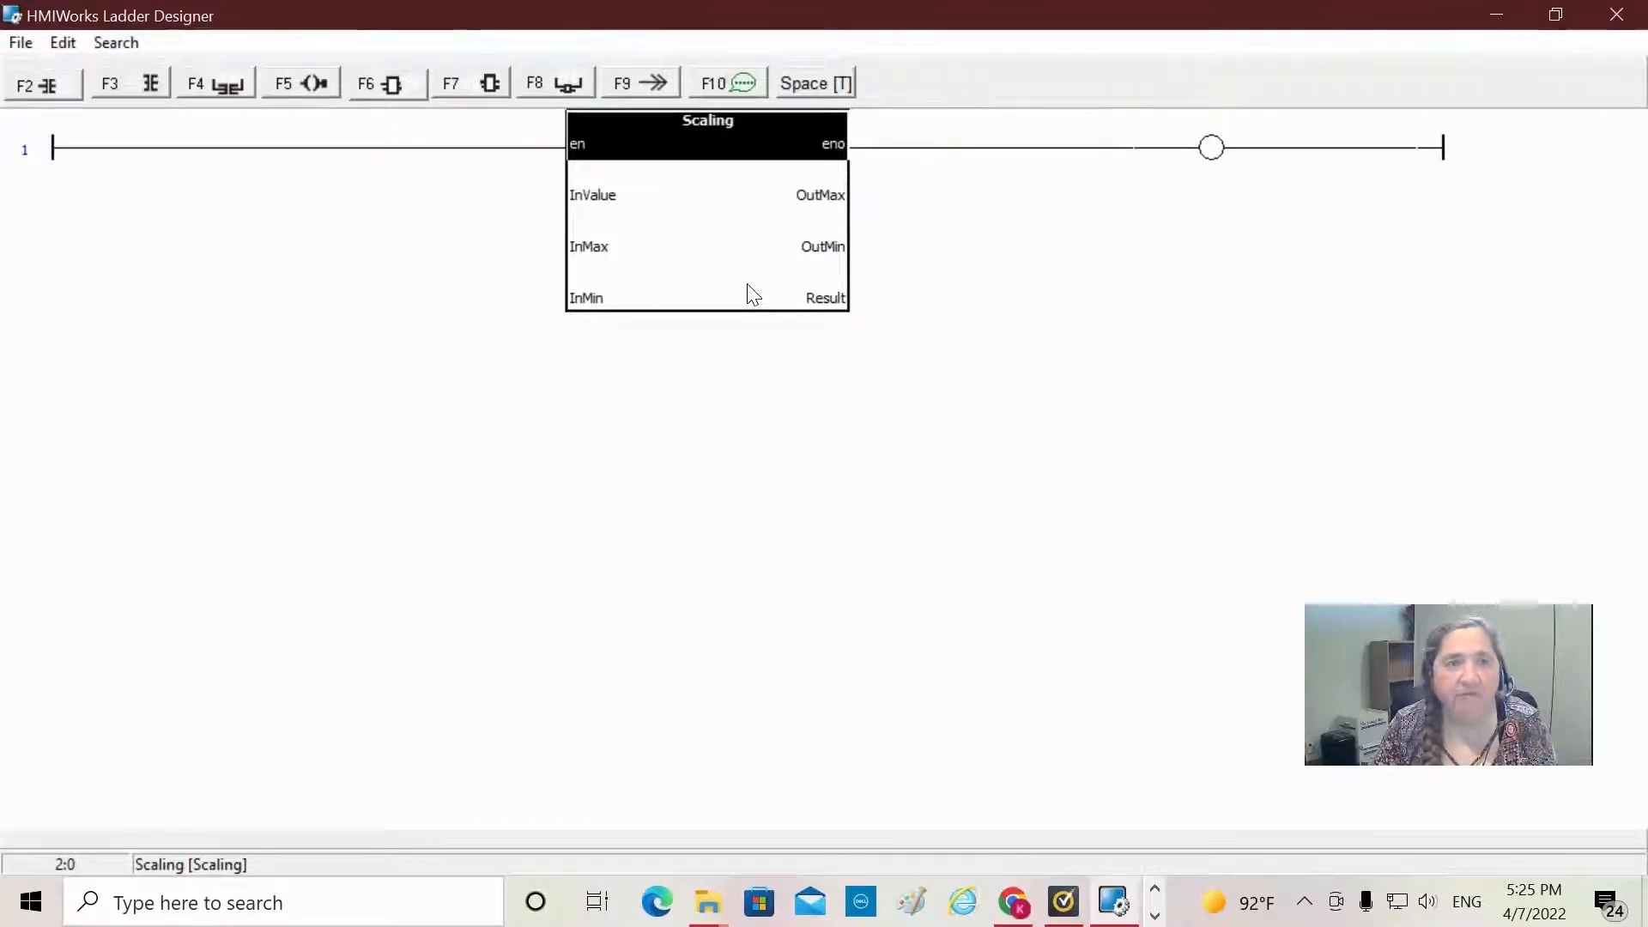
mouse_move(610, 217)
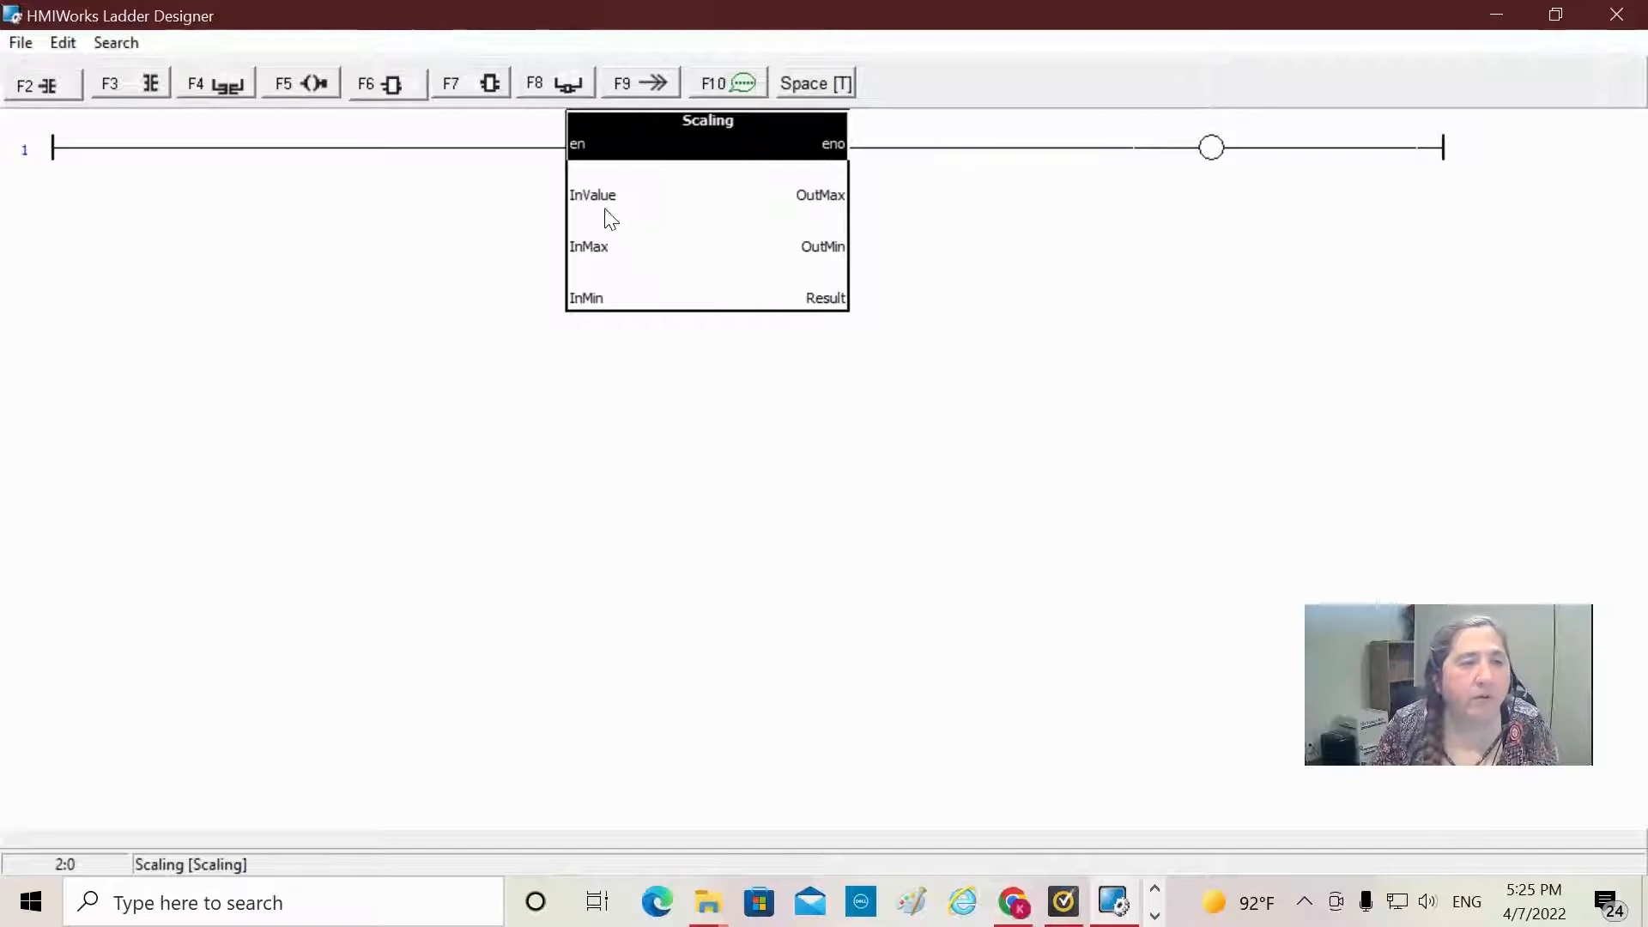
mouse_move(548, 204)
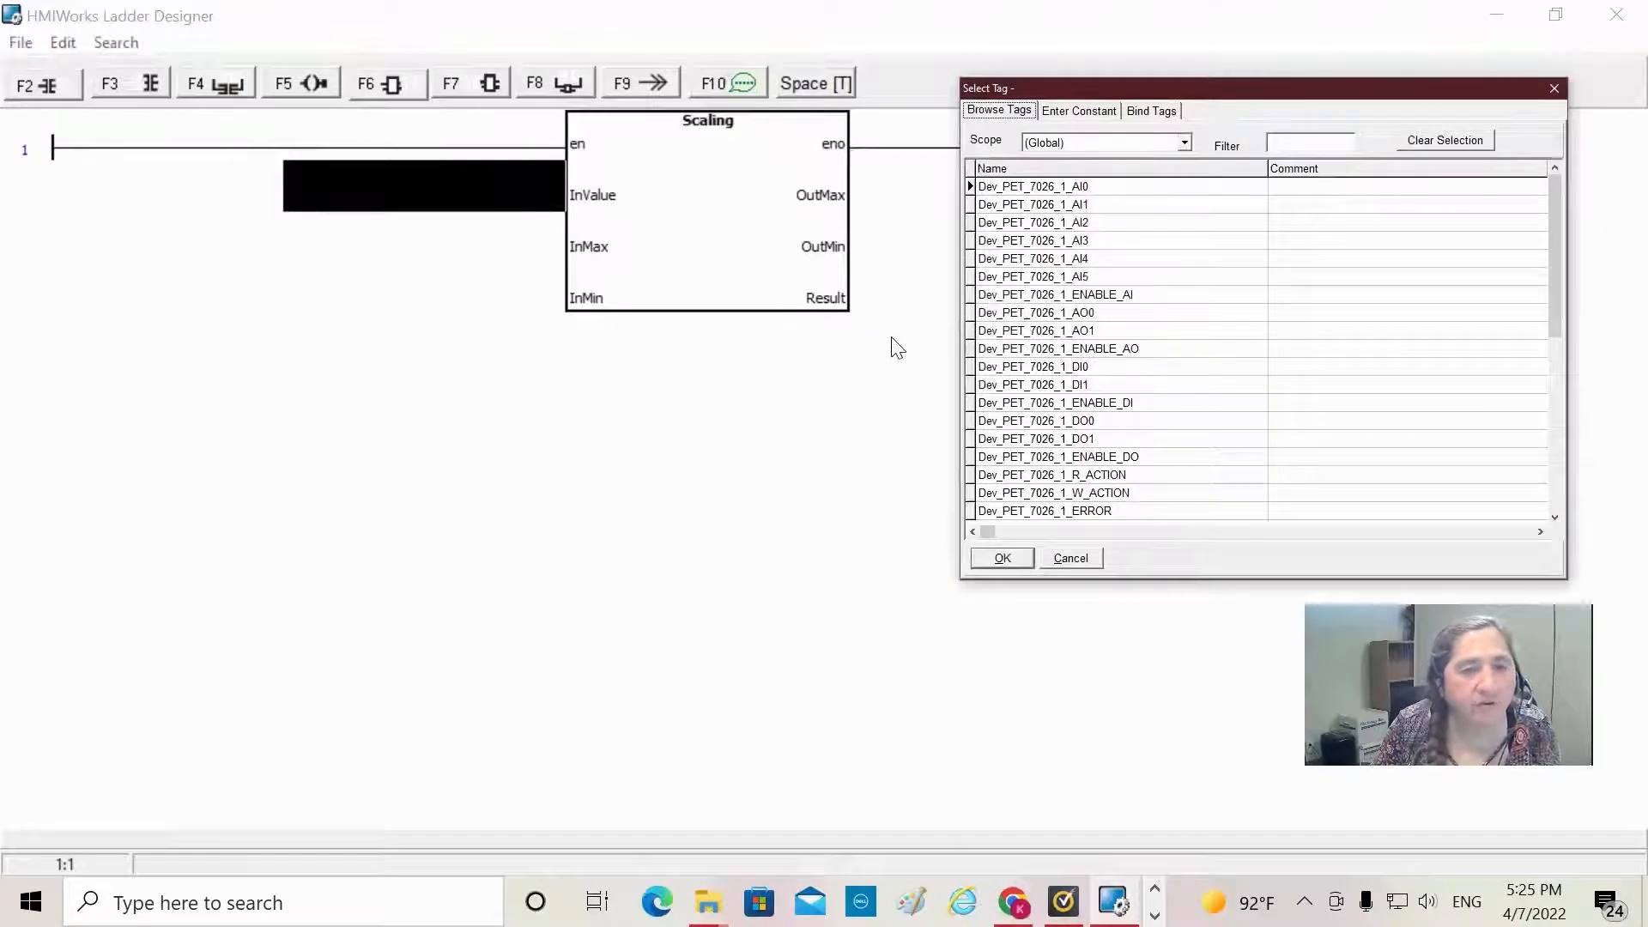
mouse_move(984, 334)
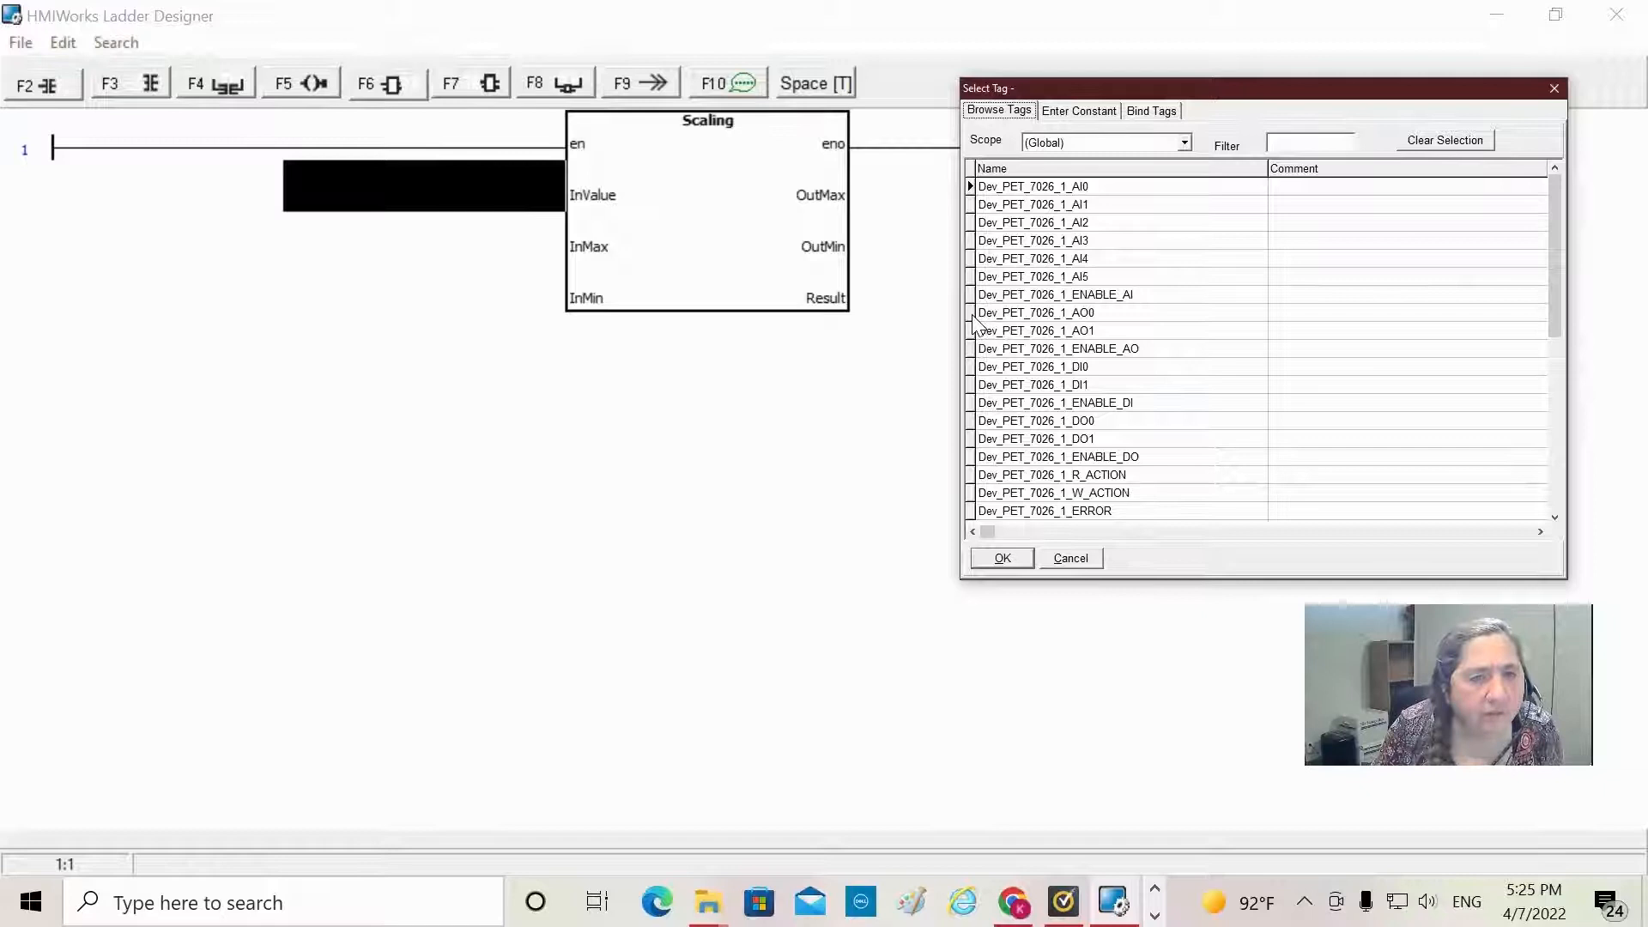
Step: Assign the Dev_PET_7026_1_AO0 tag to the Scaling block's InValue pin
left_click(999, 558)
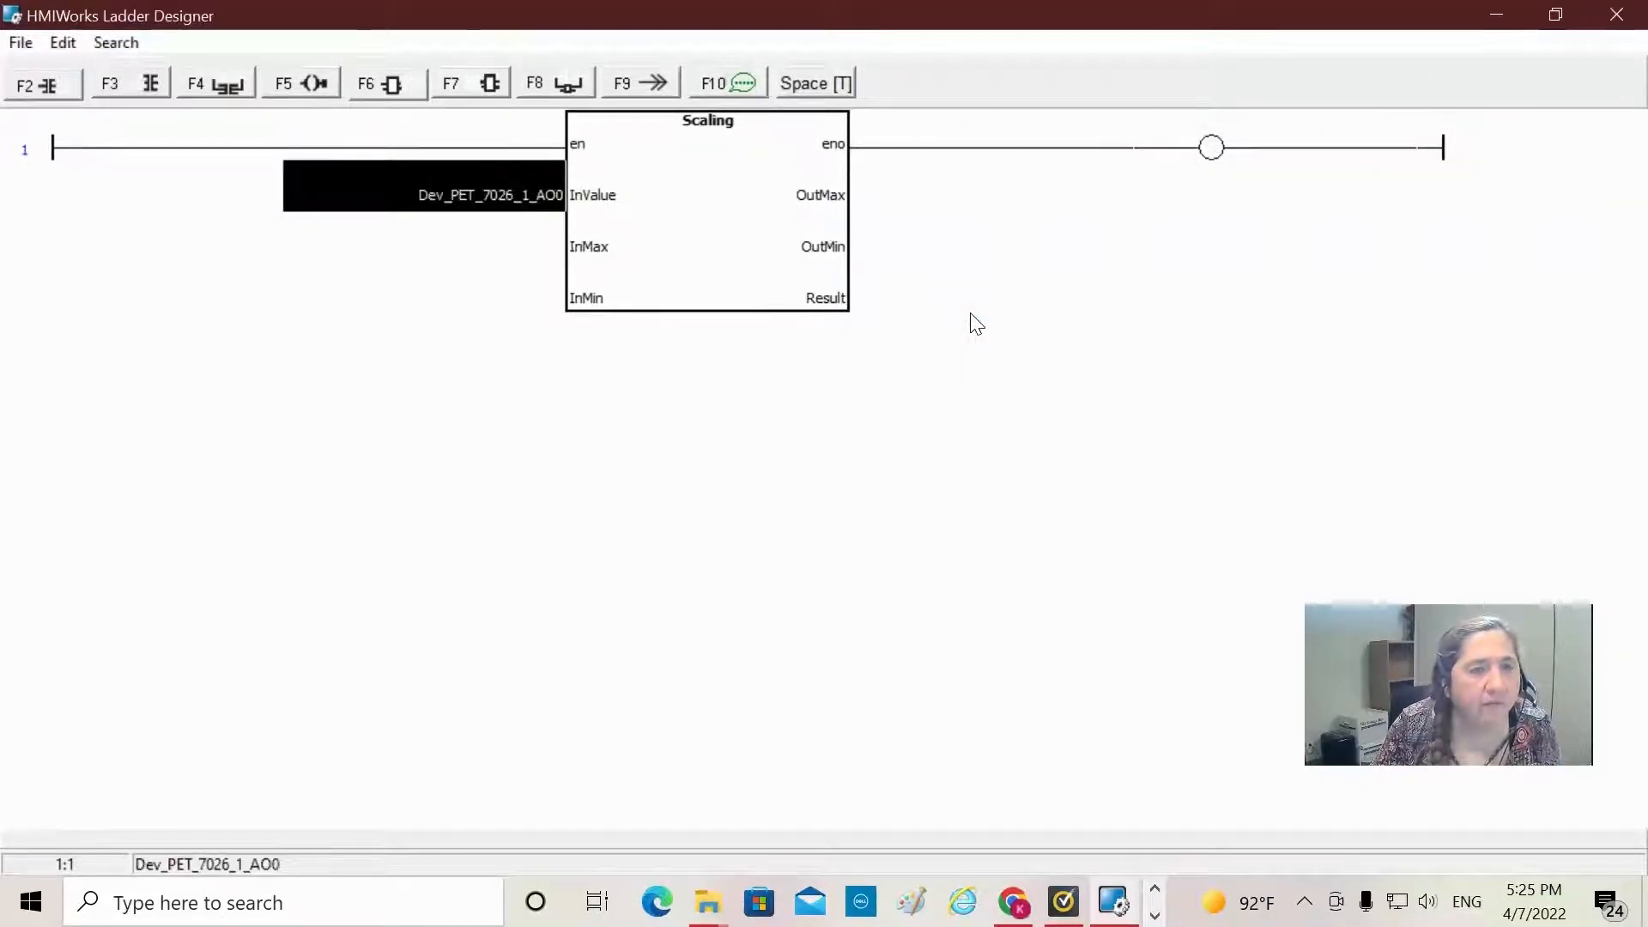
mouse_move(661, 266)
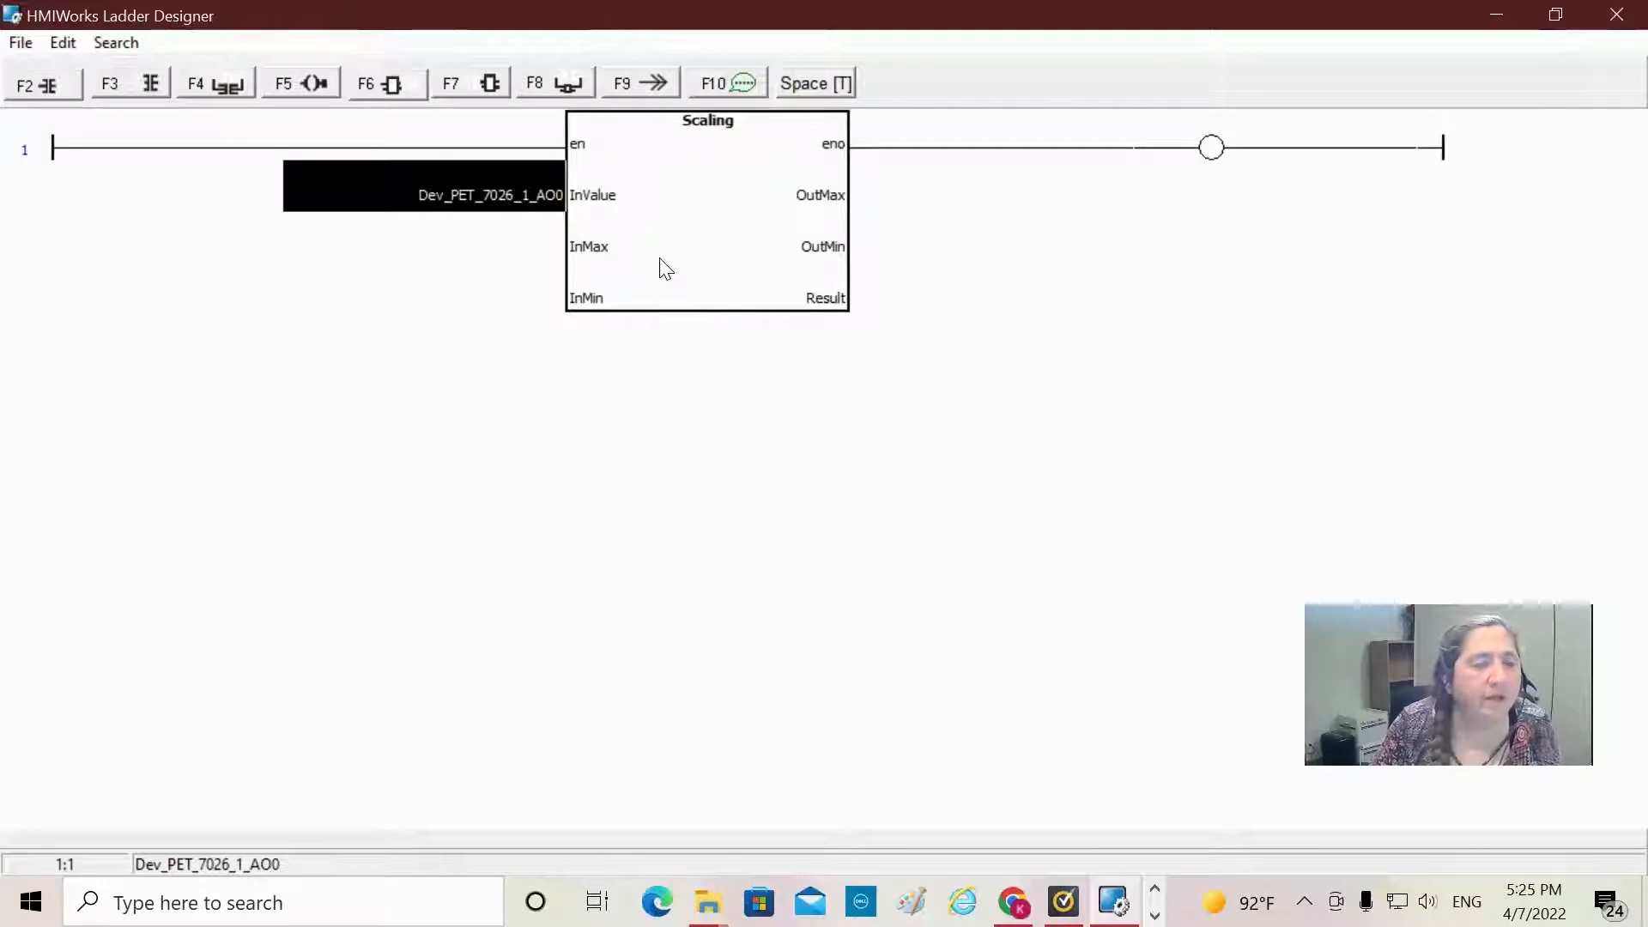
mouse_move(535, 200)
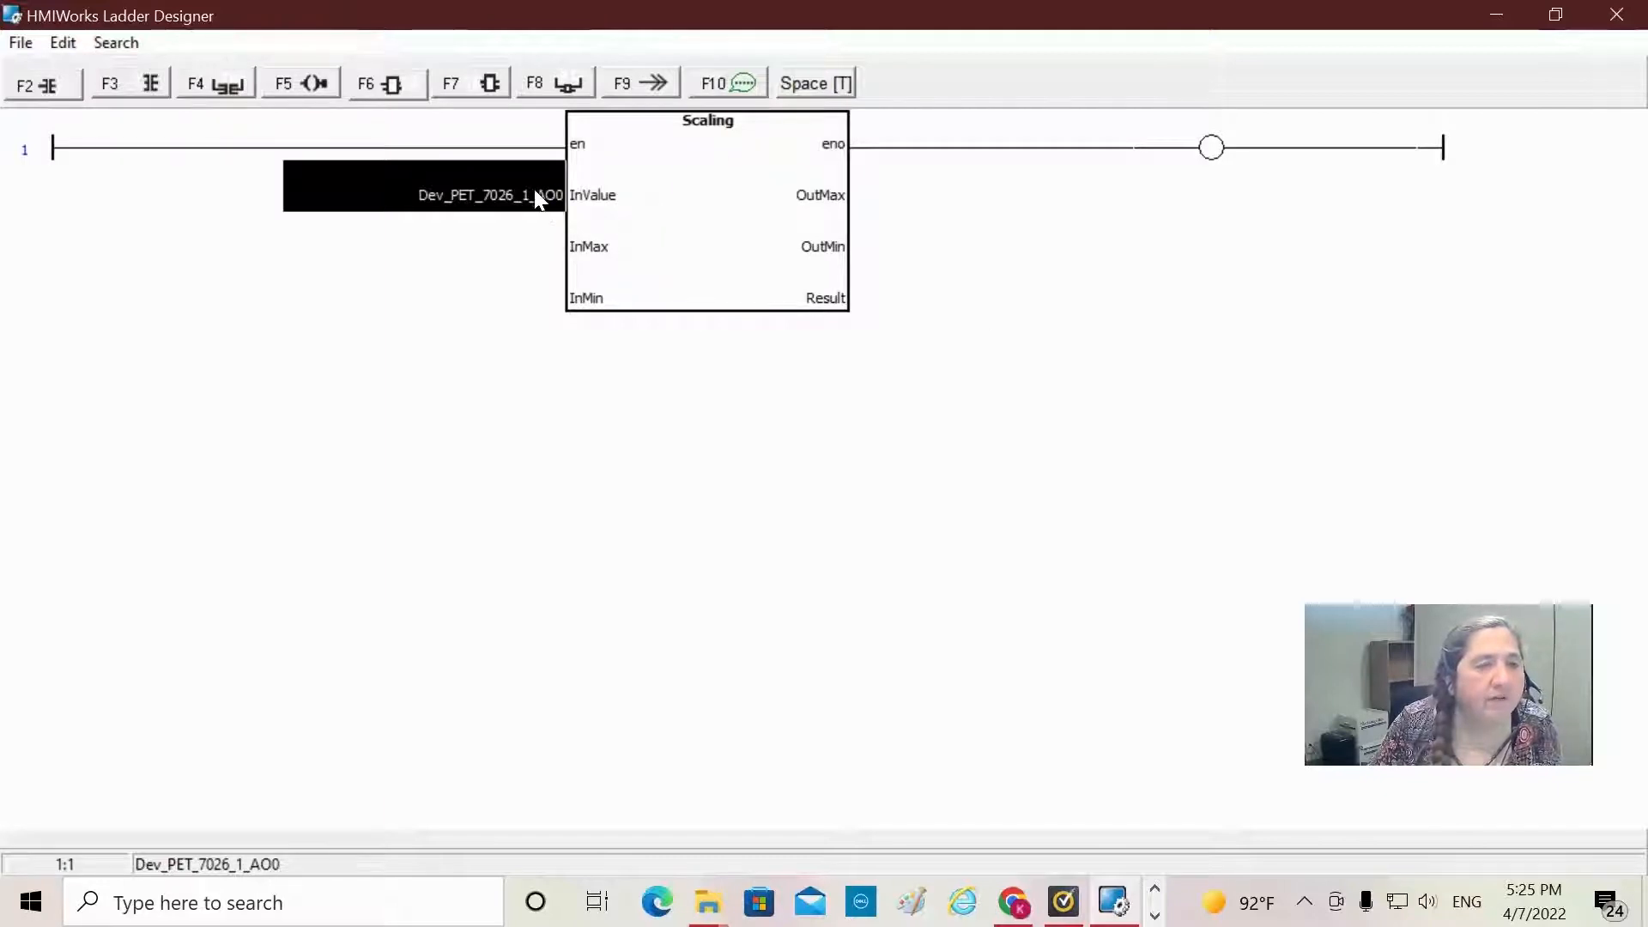
mouse_move(555, 247)
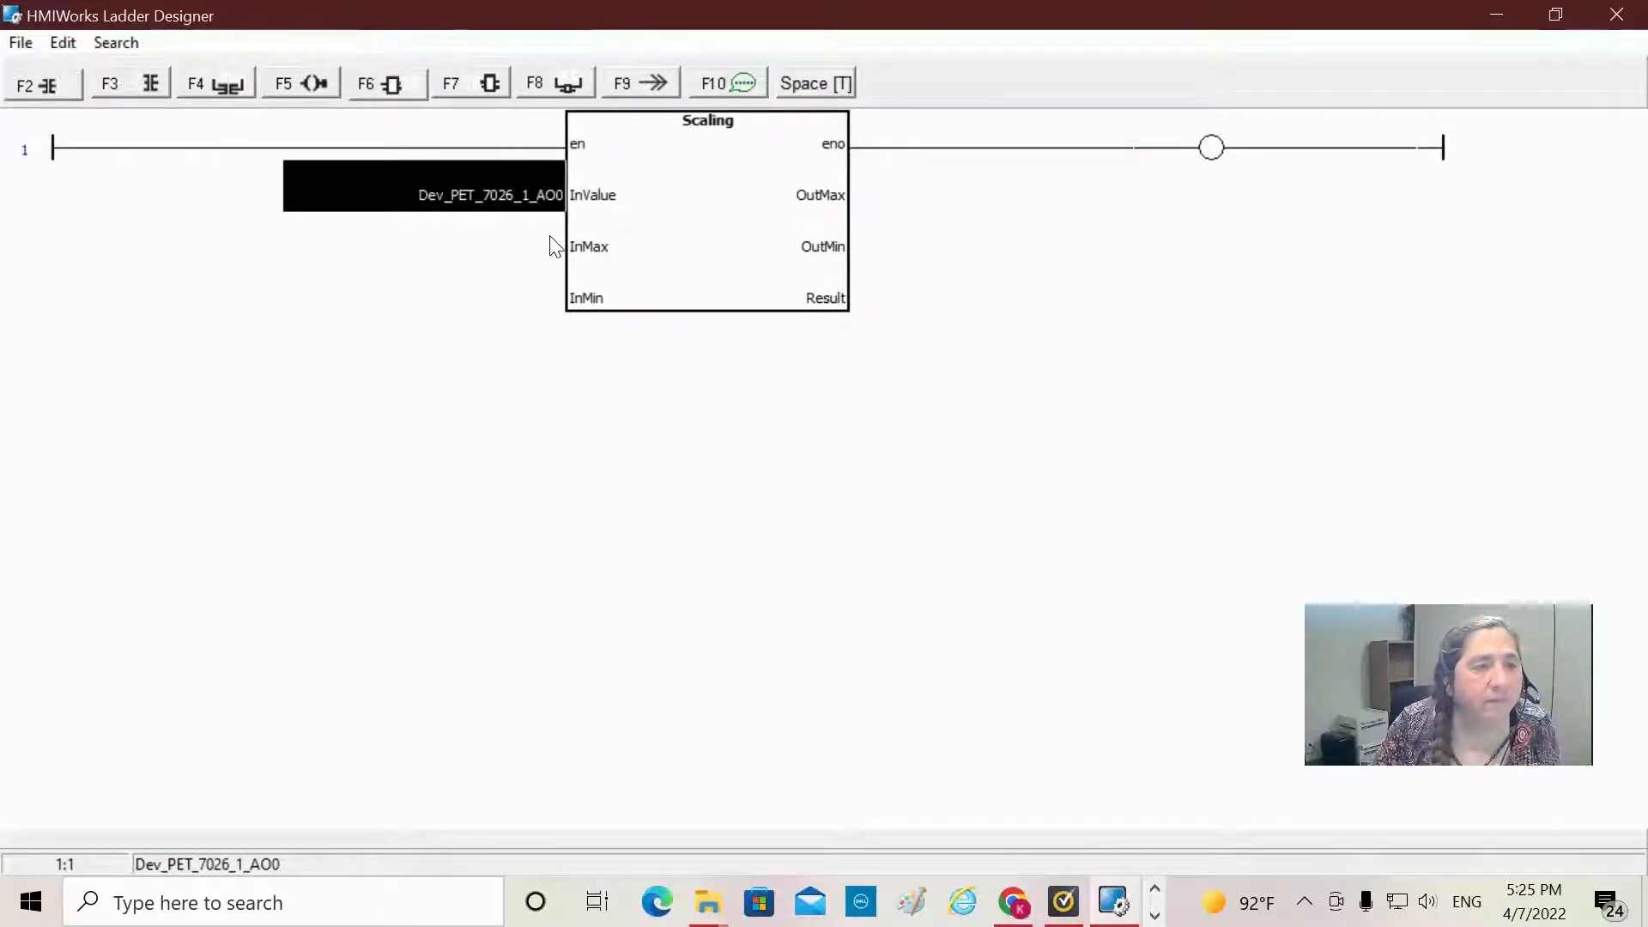
mouse_move(883, 201)
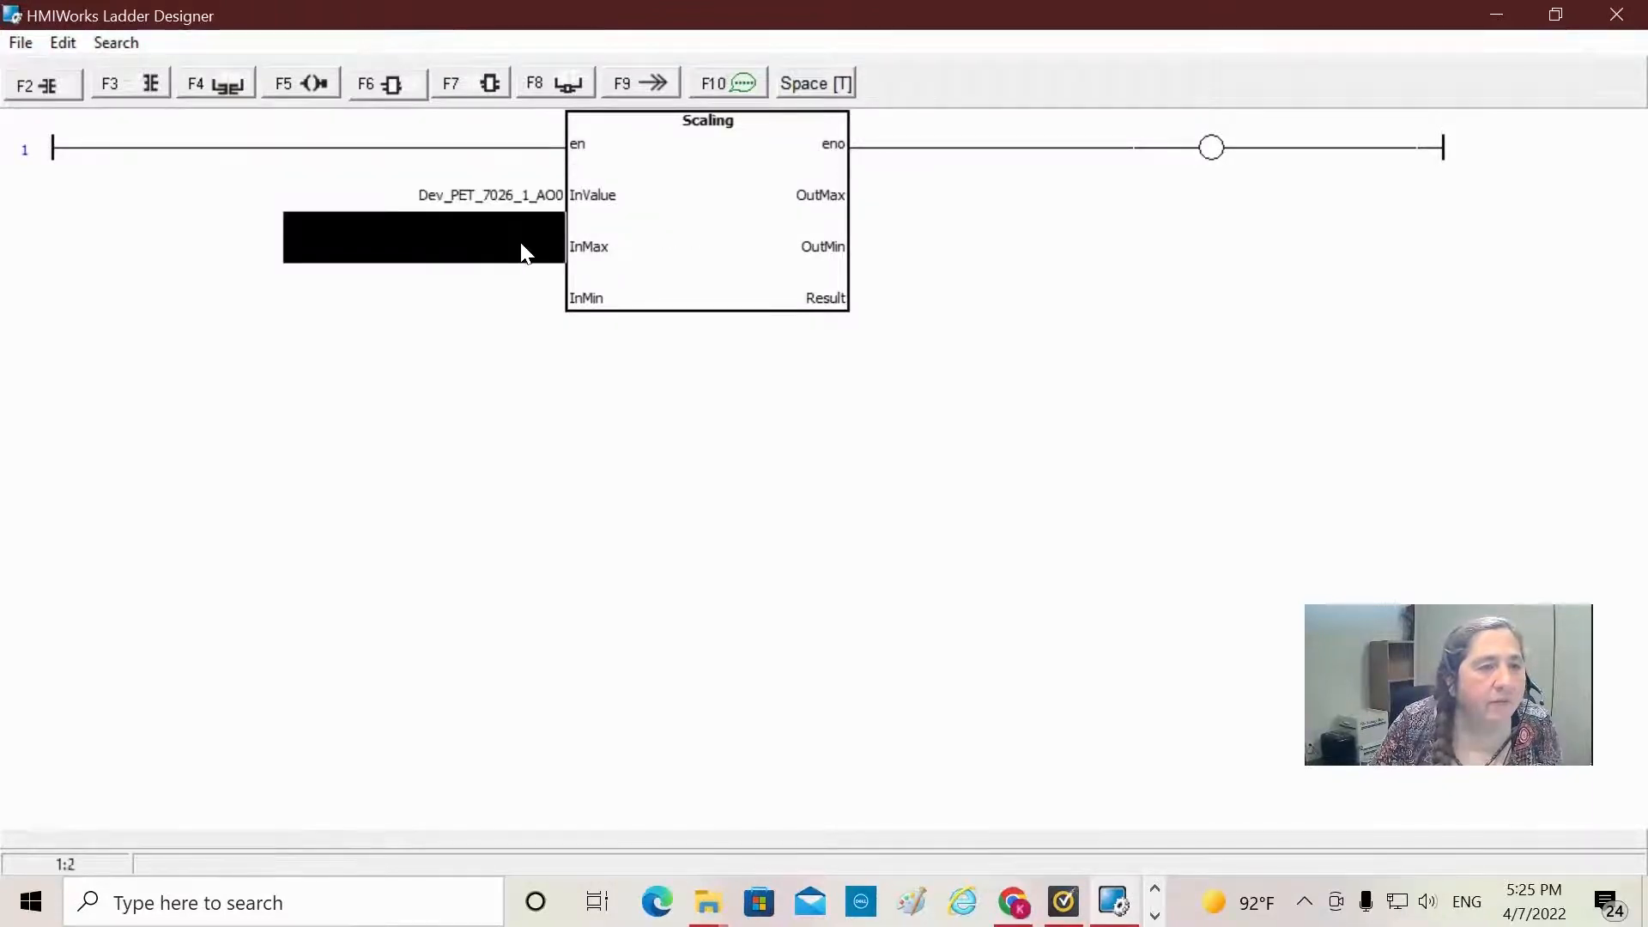
Step: Set the Scaling block's InMax input to the constant 2500
double_click(421, 237)
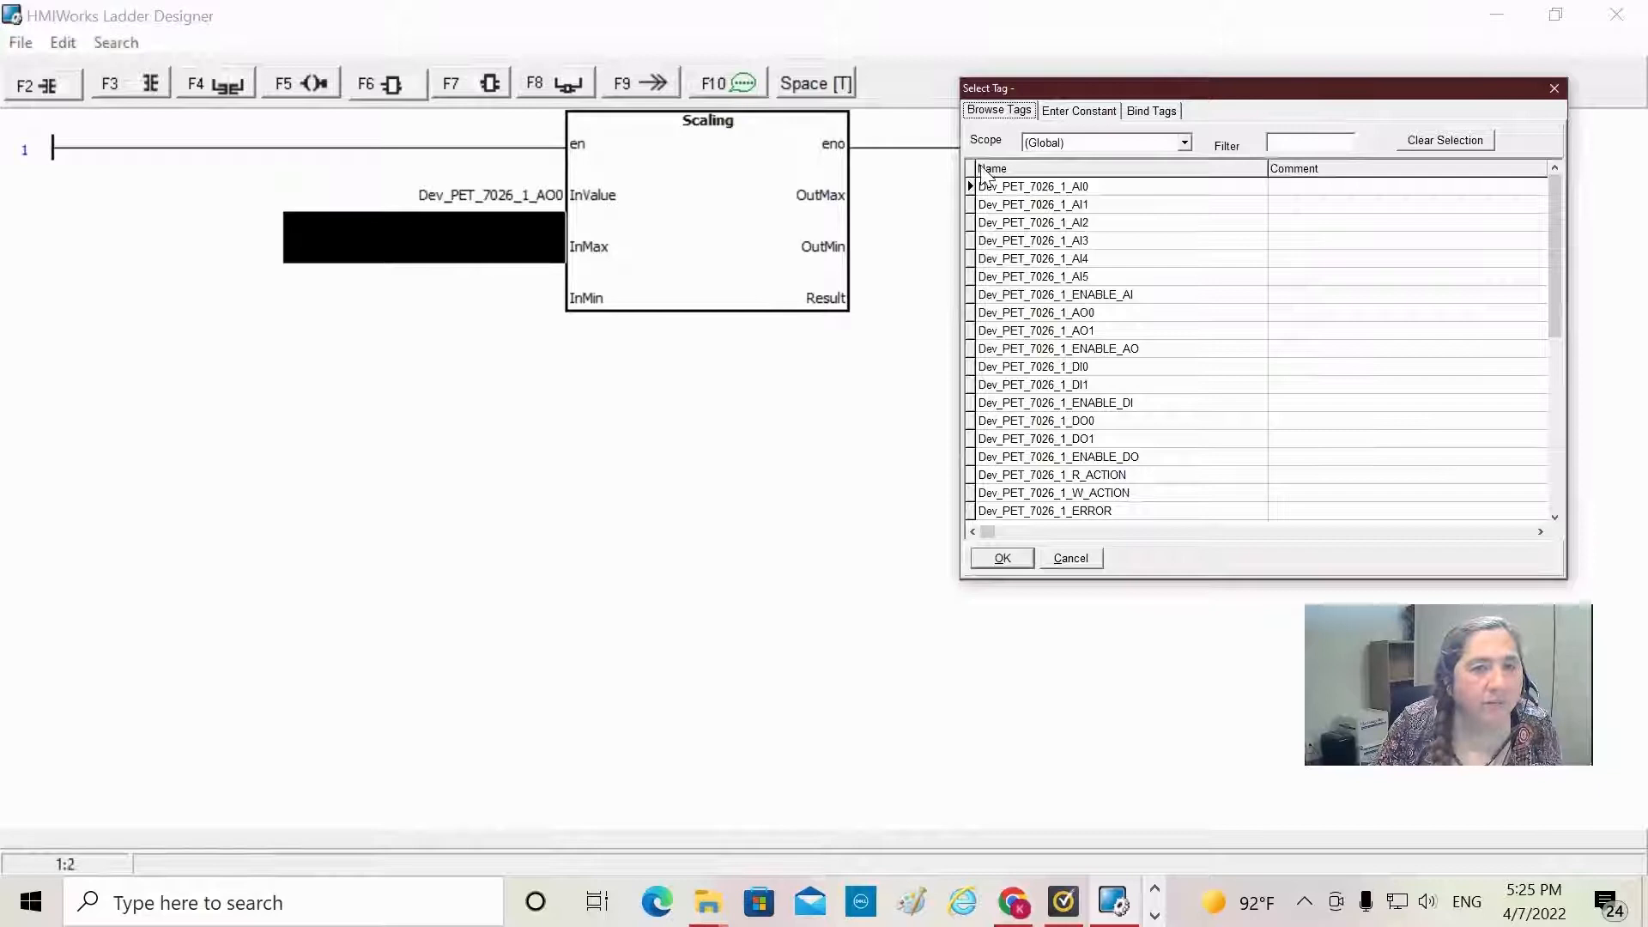
left_click(1077, 111)
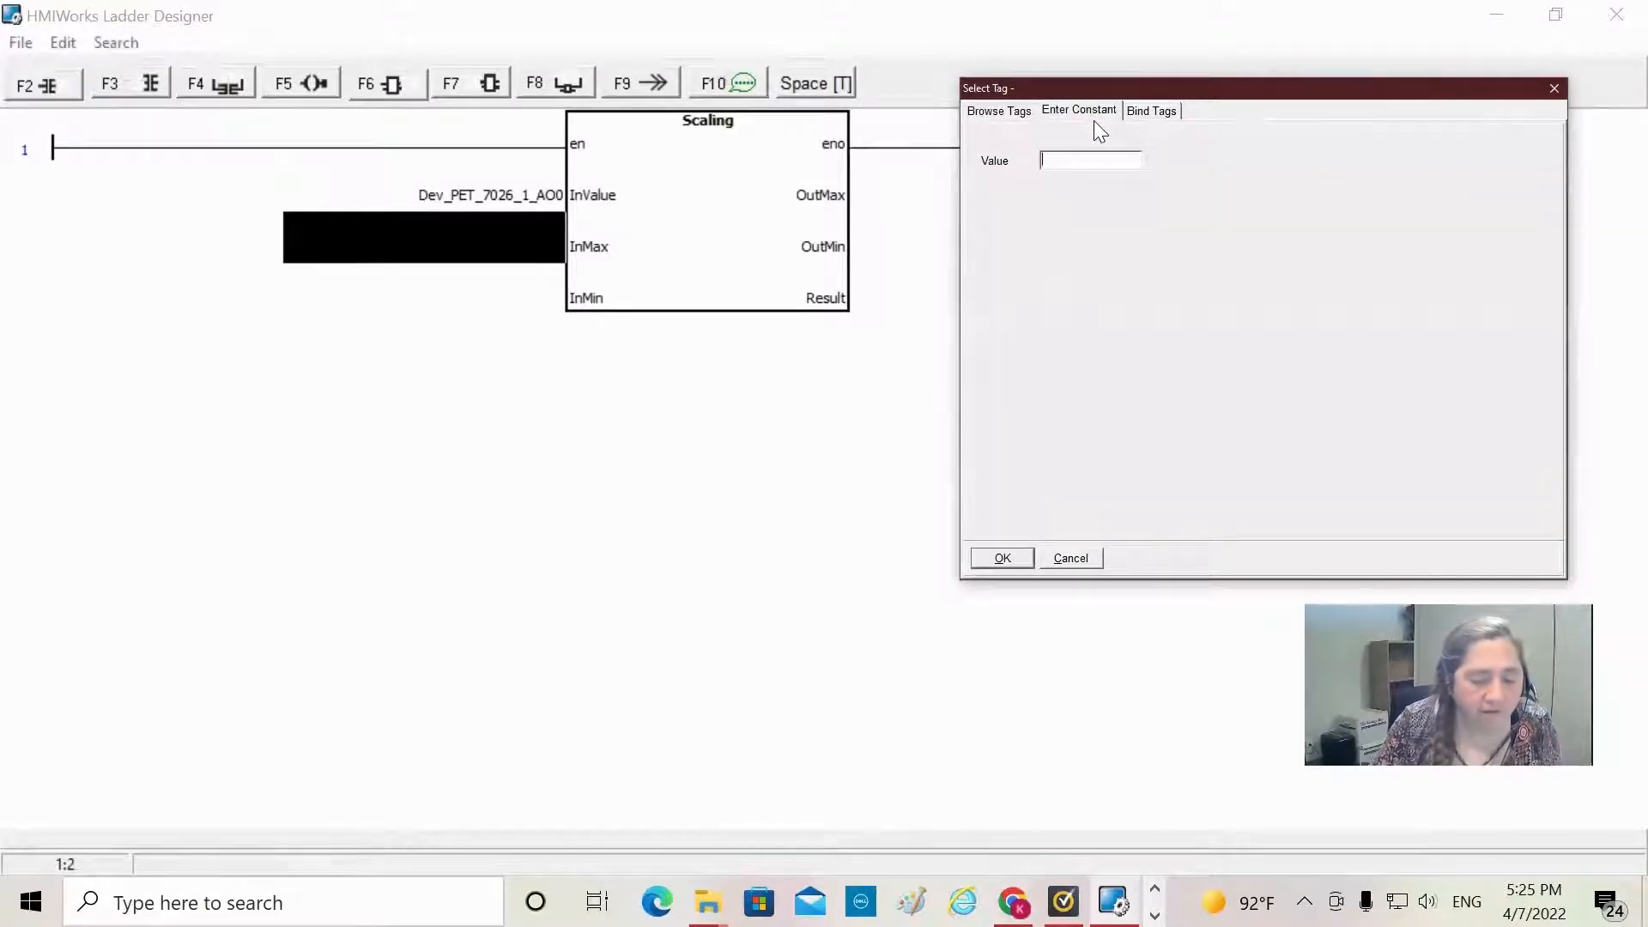
type("2")
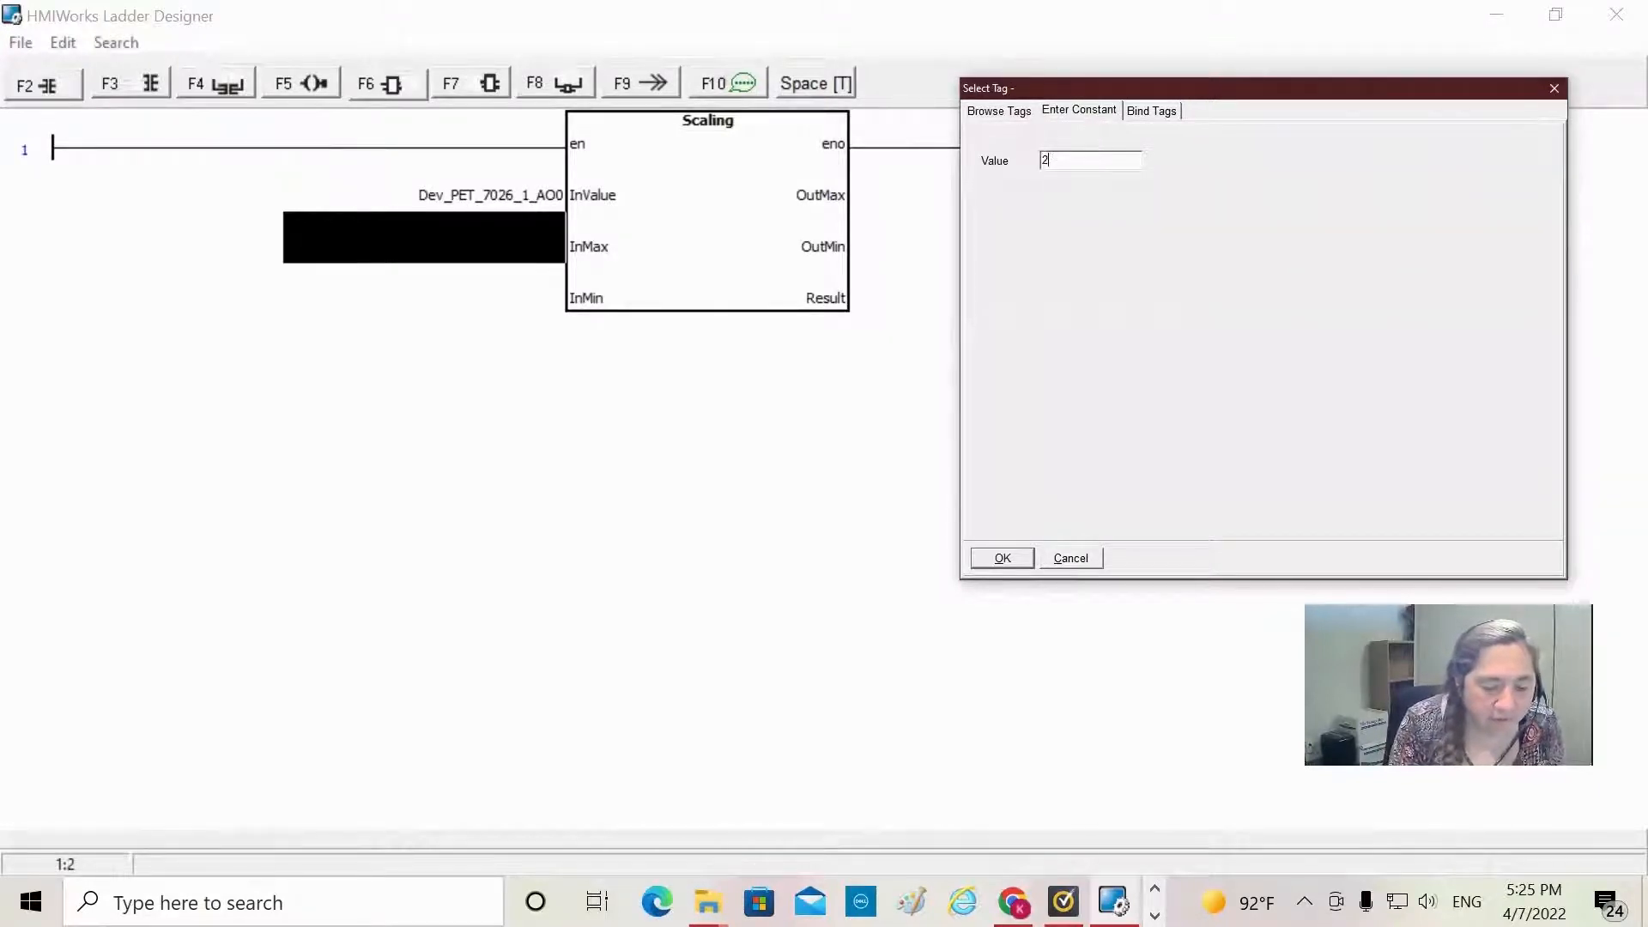
type("500")
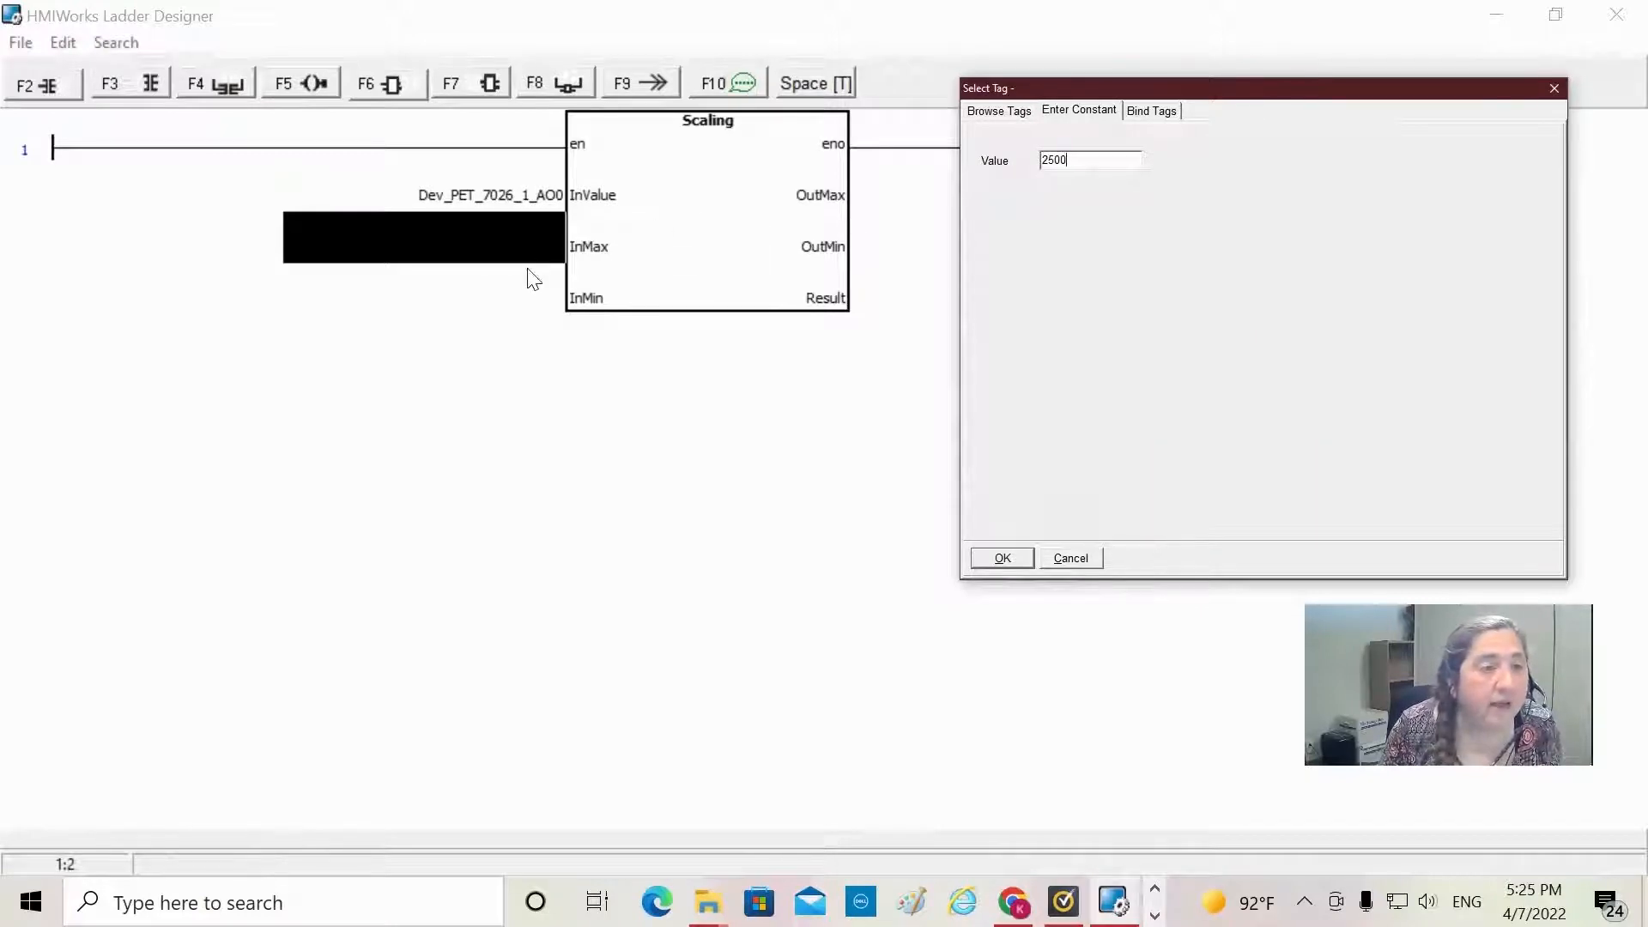
mouse_move(951, 562)
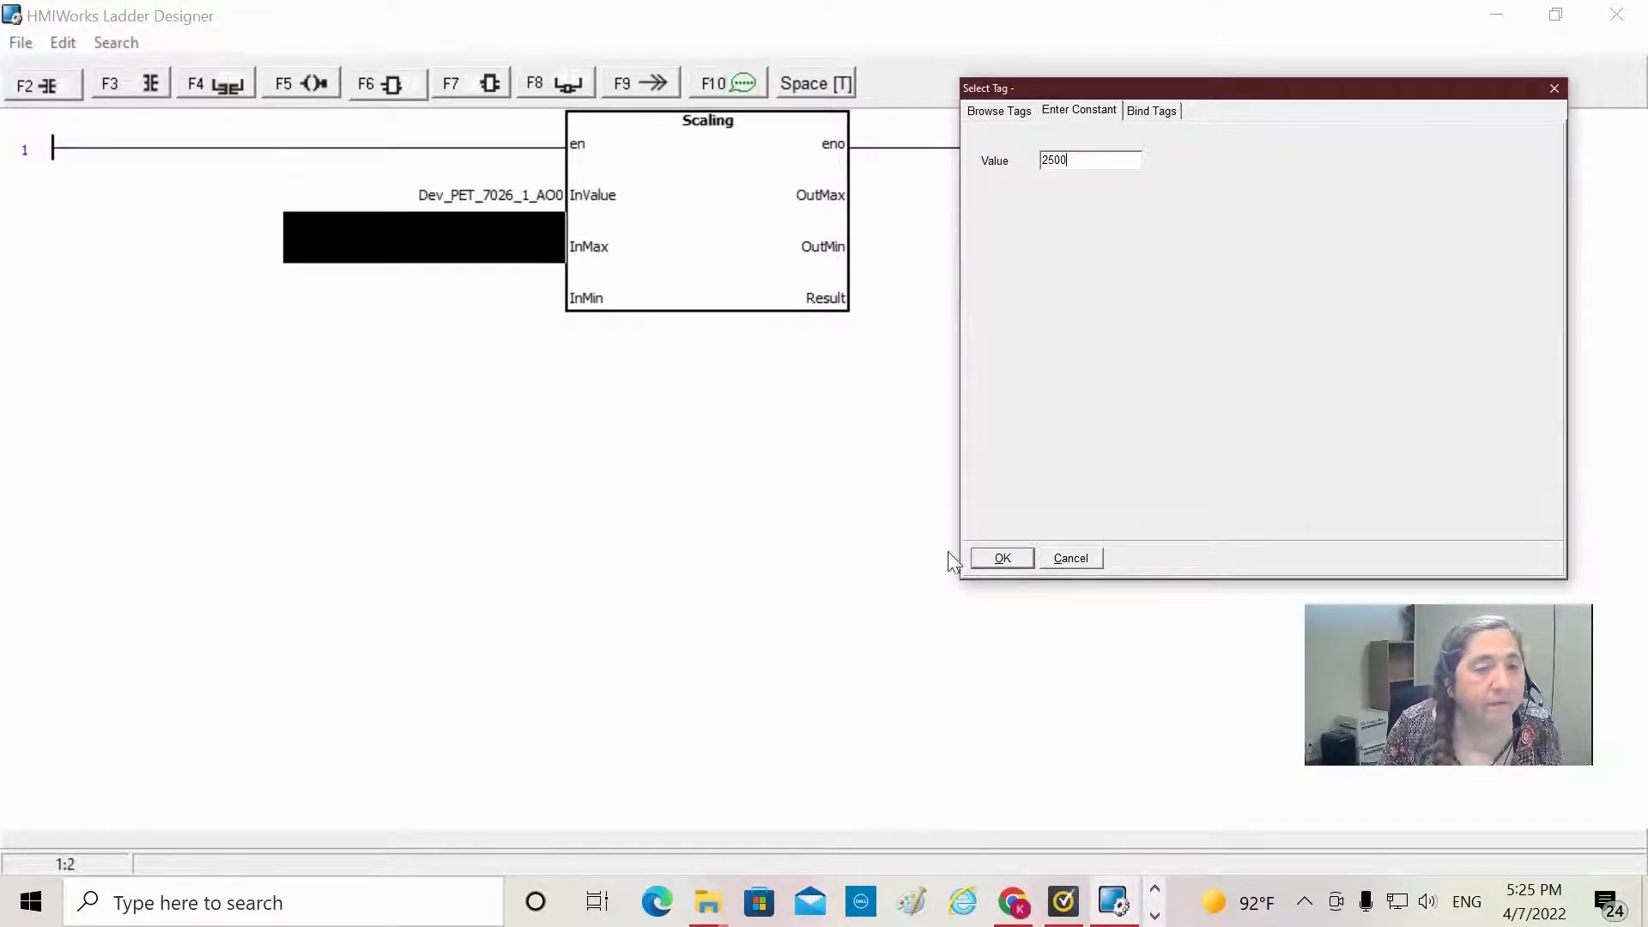
left_click(1000, 557)
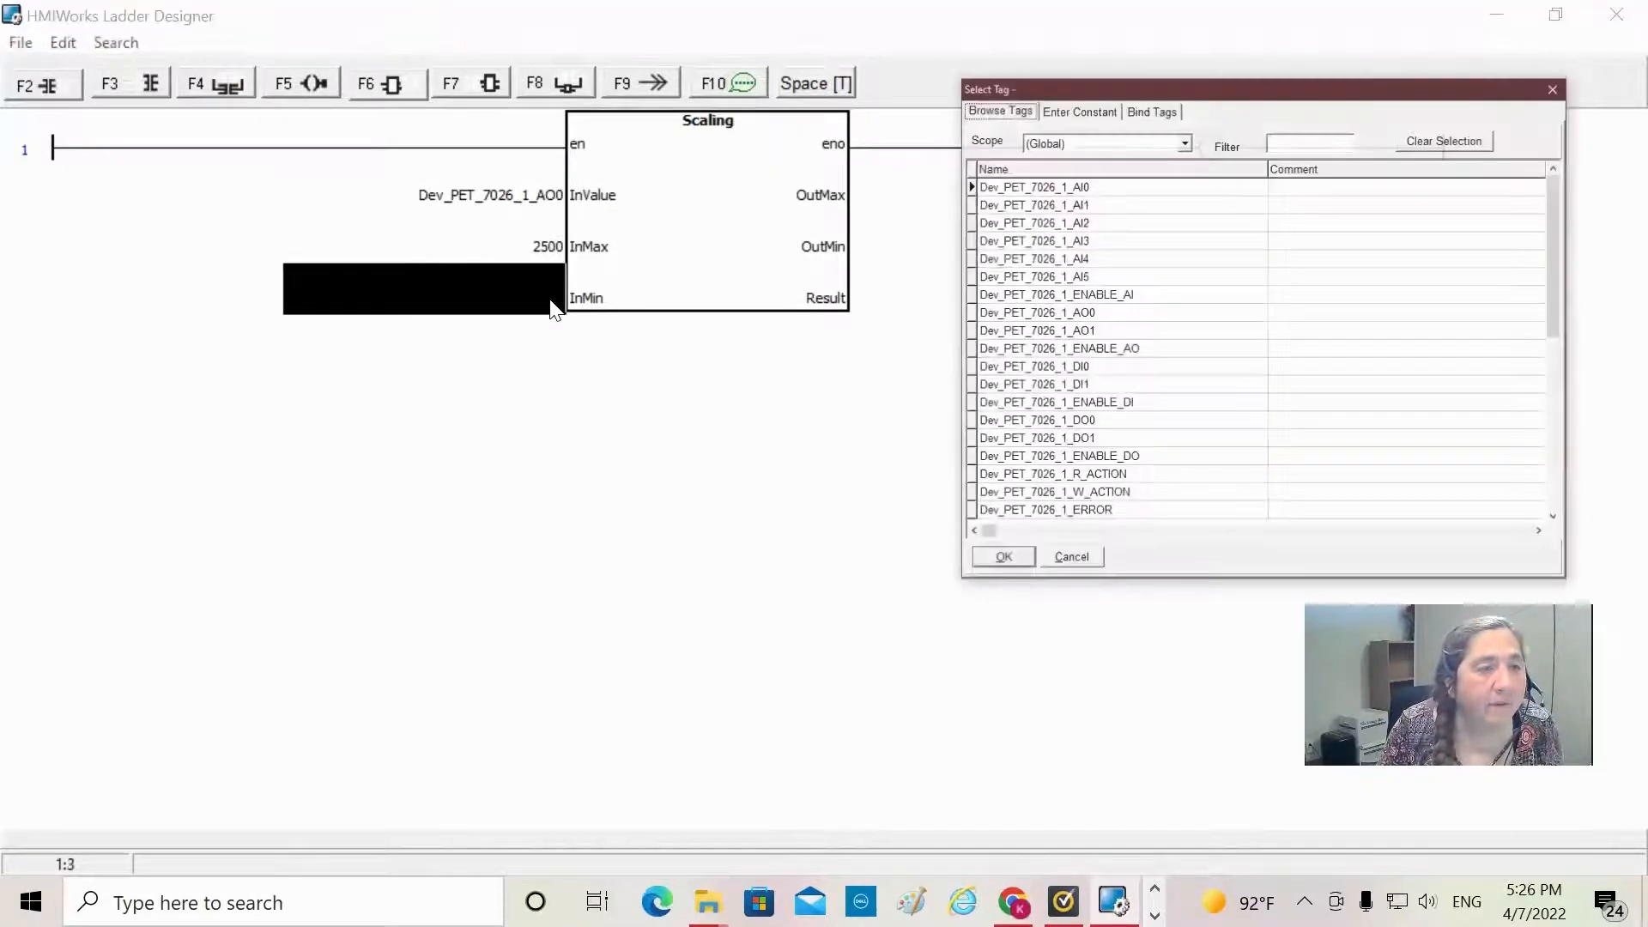
mouse_move(792, 303)
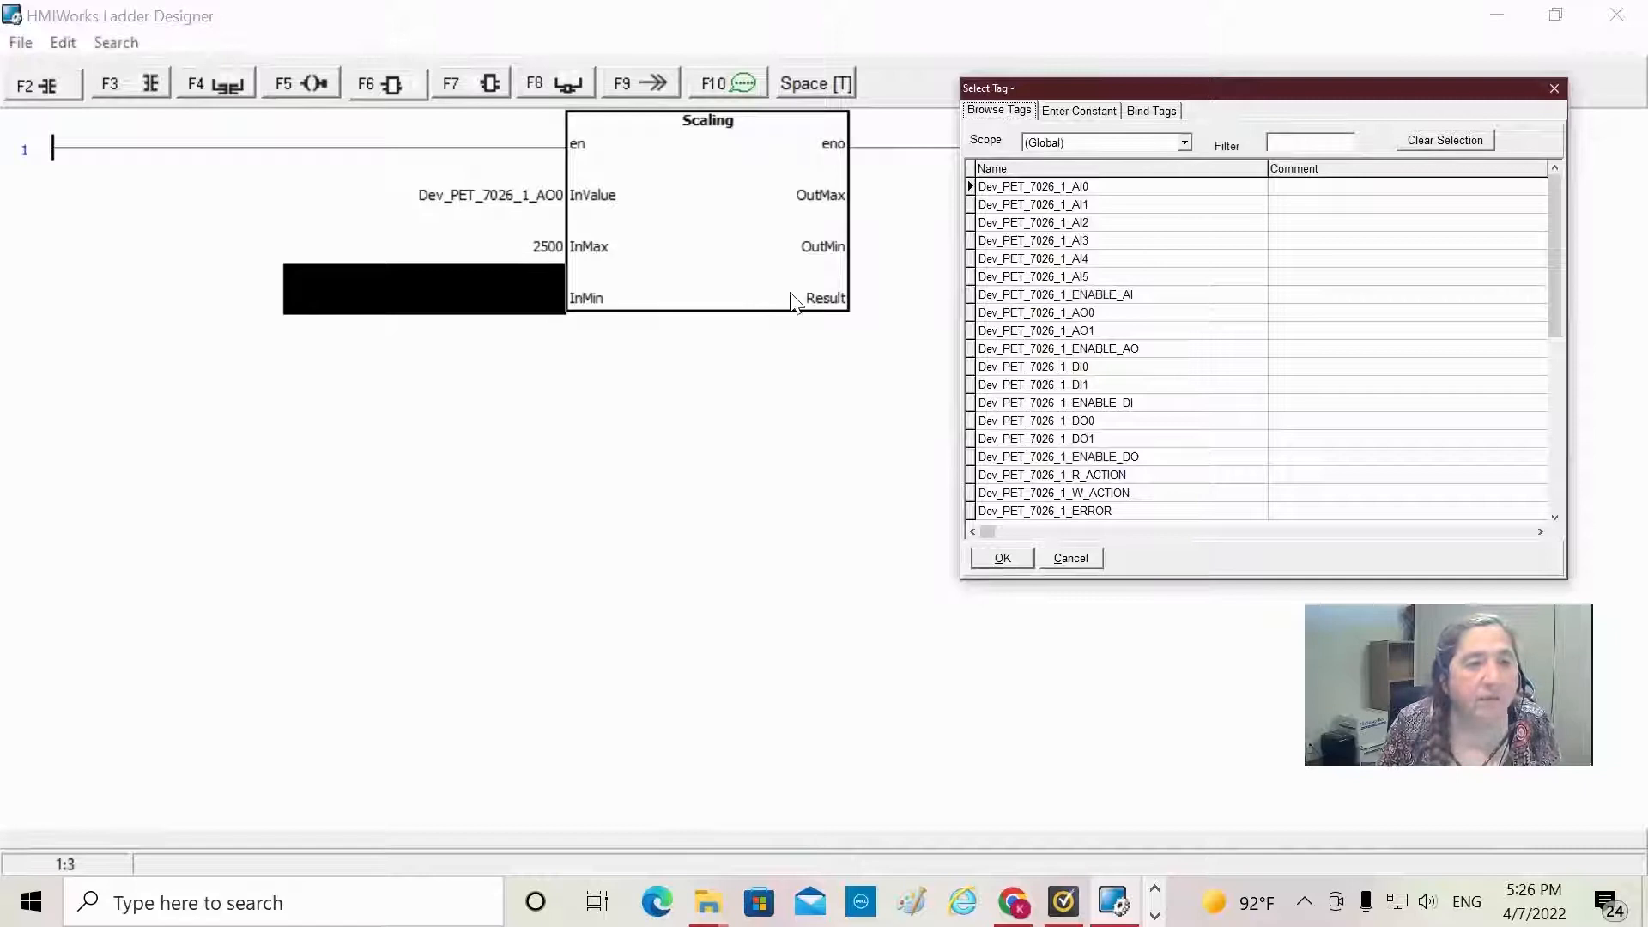
Step: Set the Scaling block's InMin input to the constant 0
left_click(1077, 110)
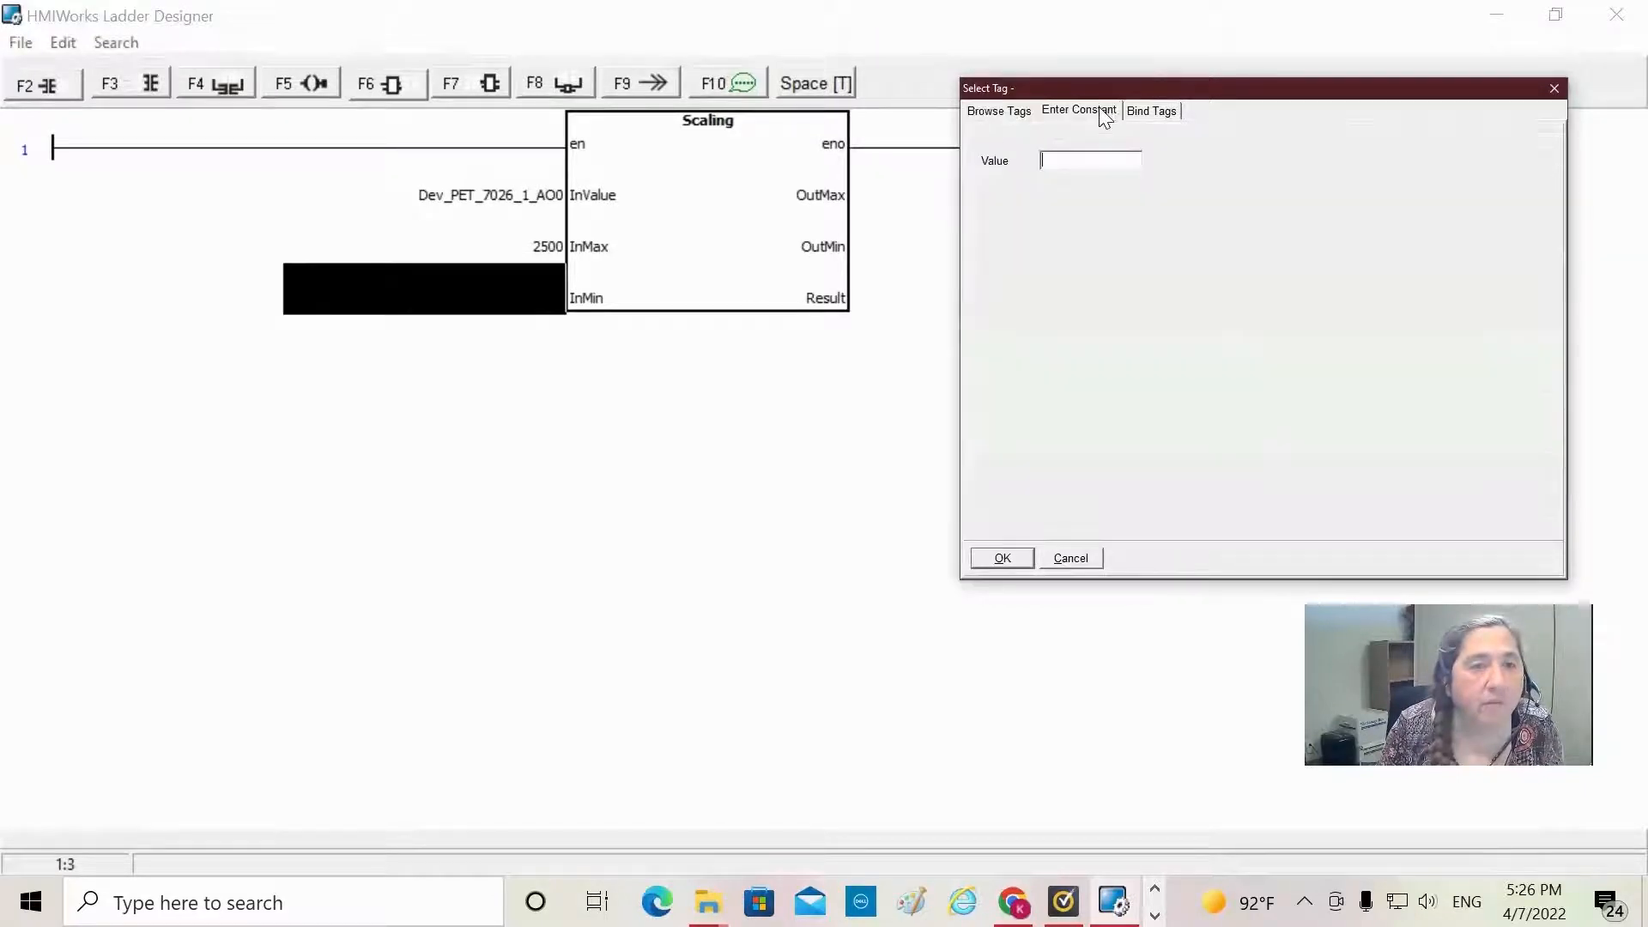
type("0")
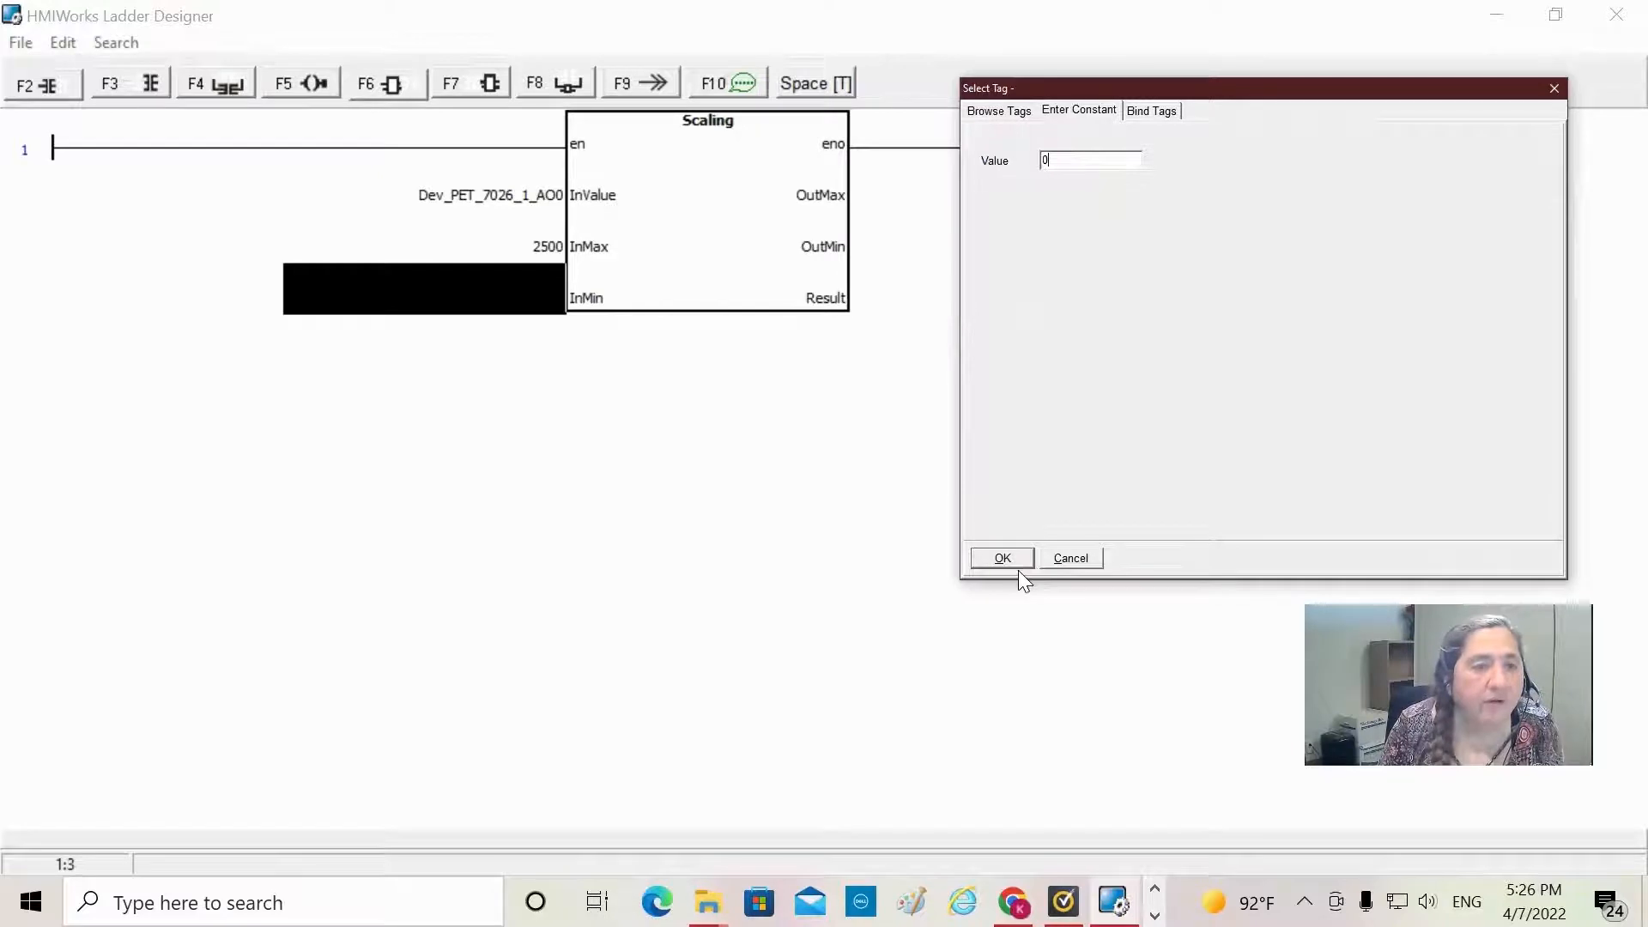
left_click(1001, 558)
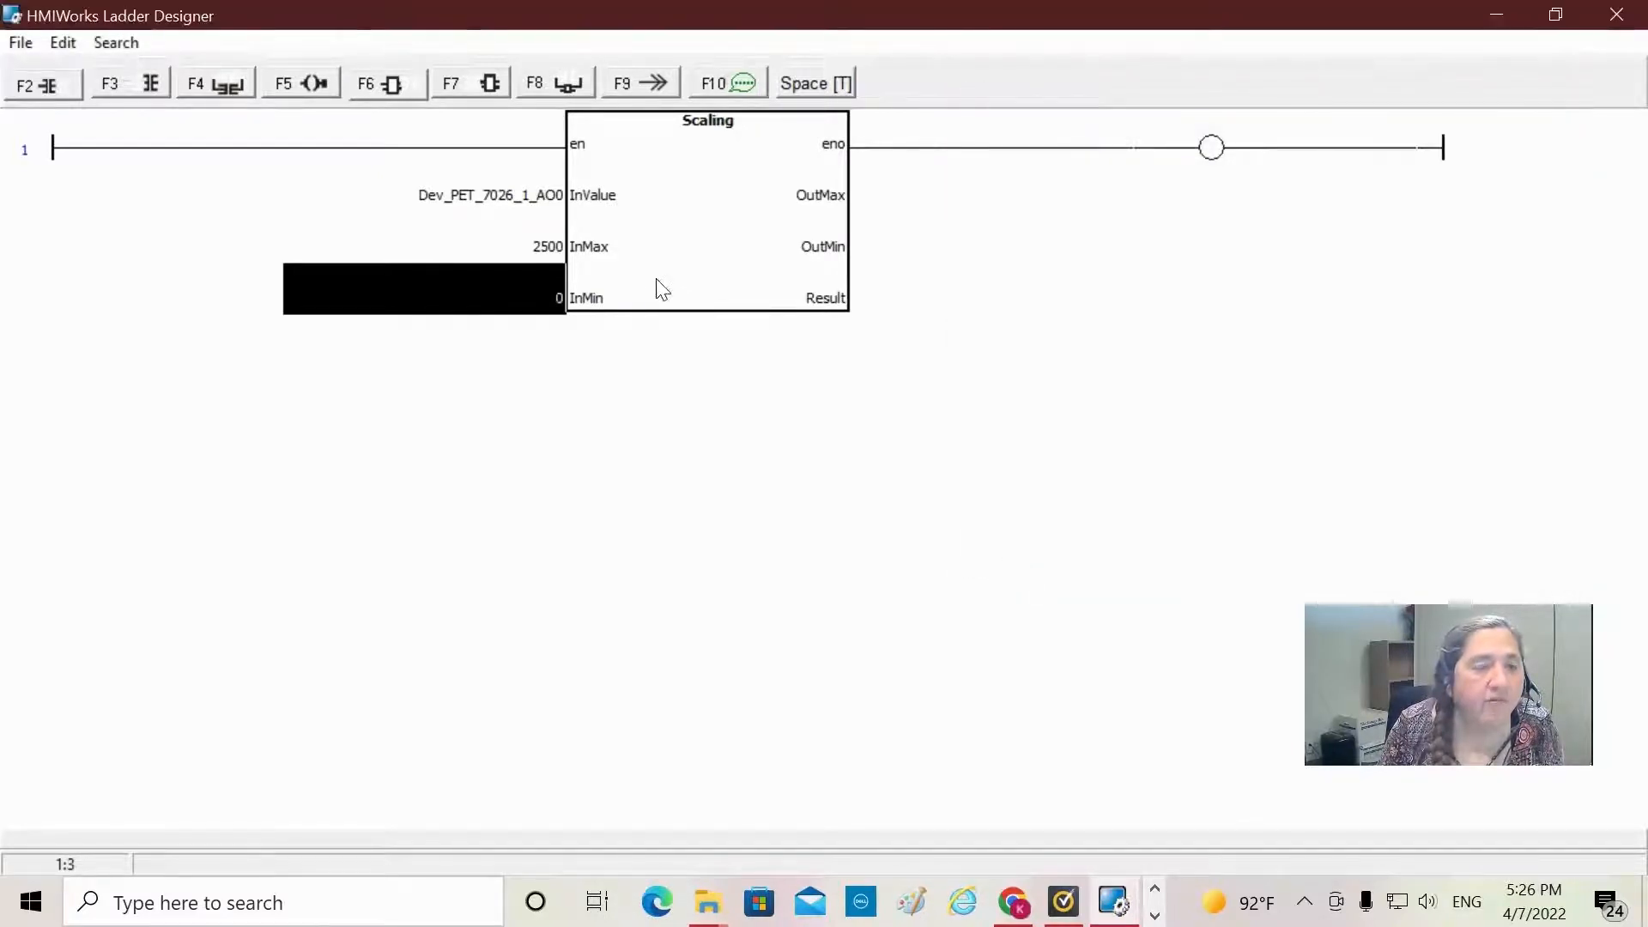
mouse_move(557, 266)
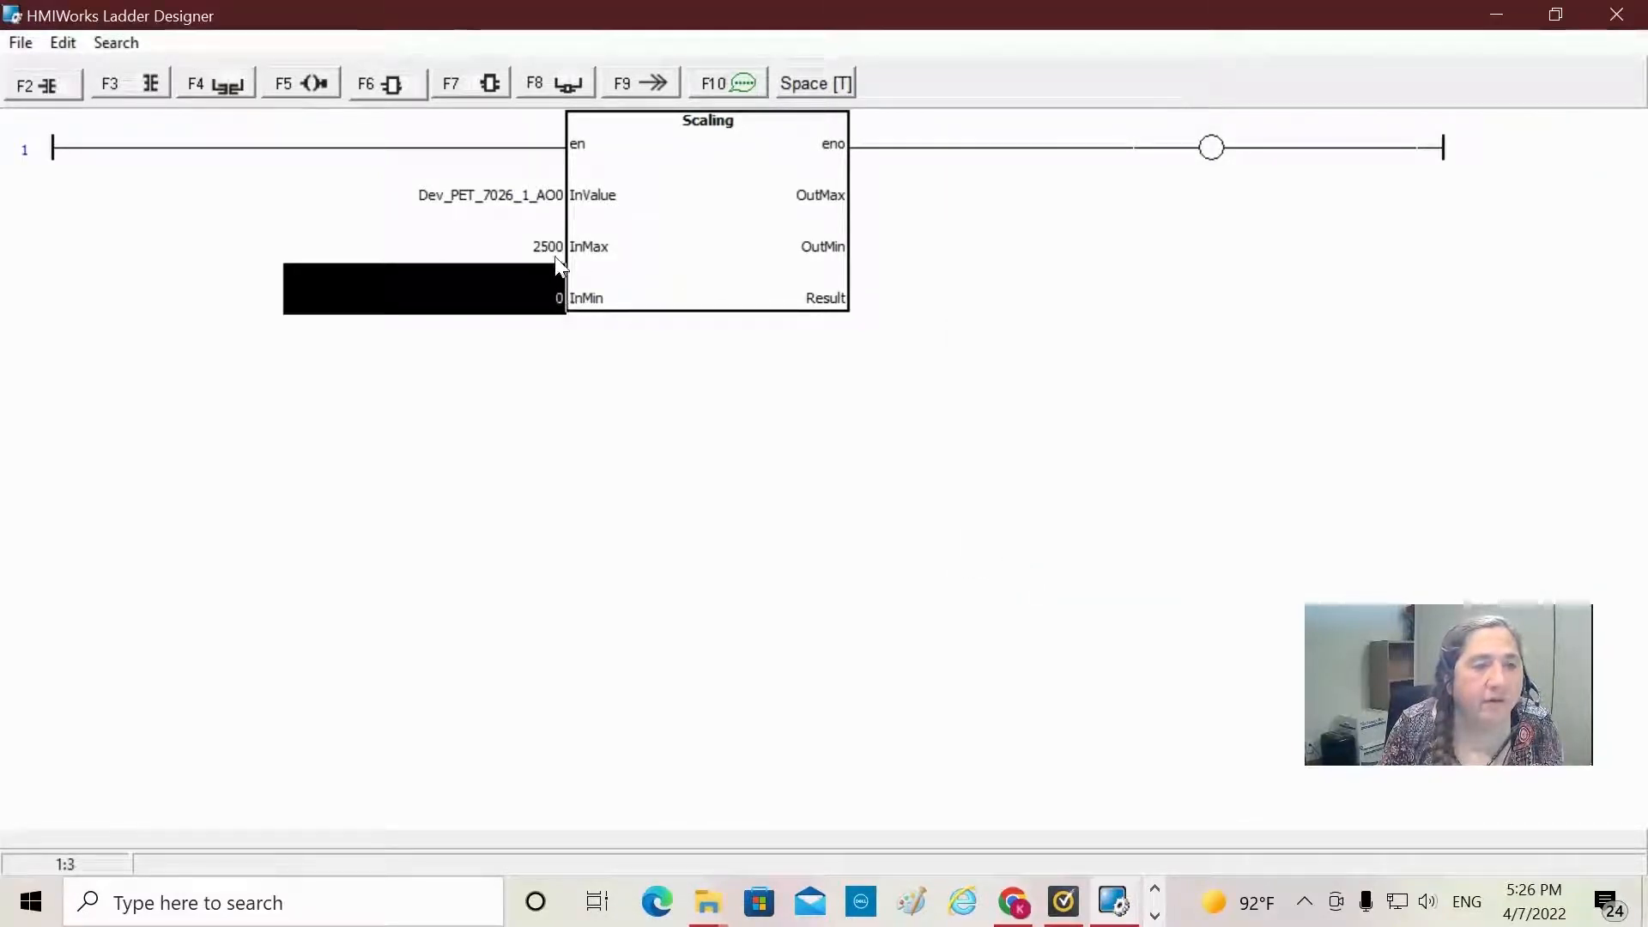
mouse_move(732, 262)
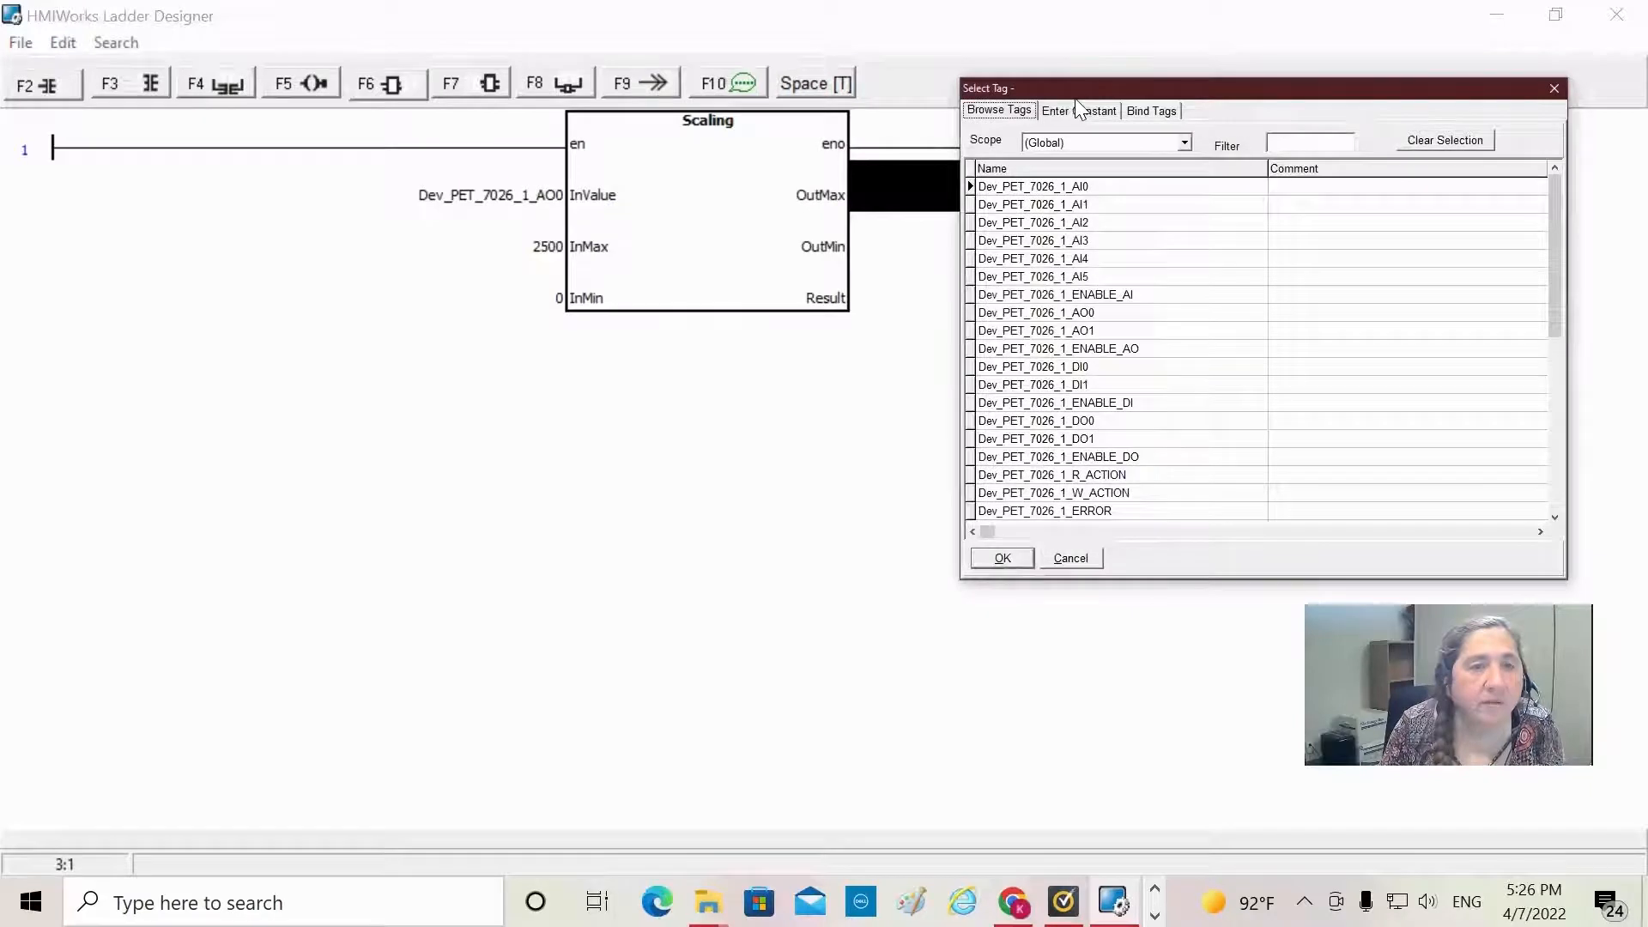
Step: Enter constants OutMax 100 and OutMin 0, and write Result to the ScaledValue tag
left_click(1077, 111)
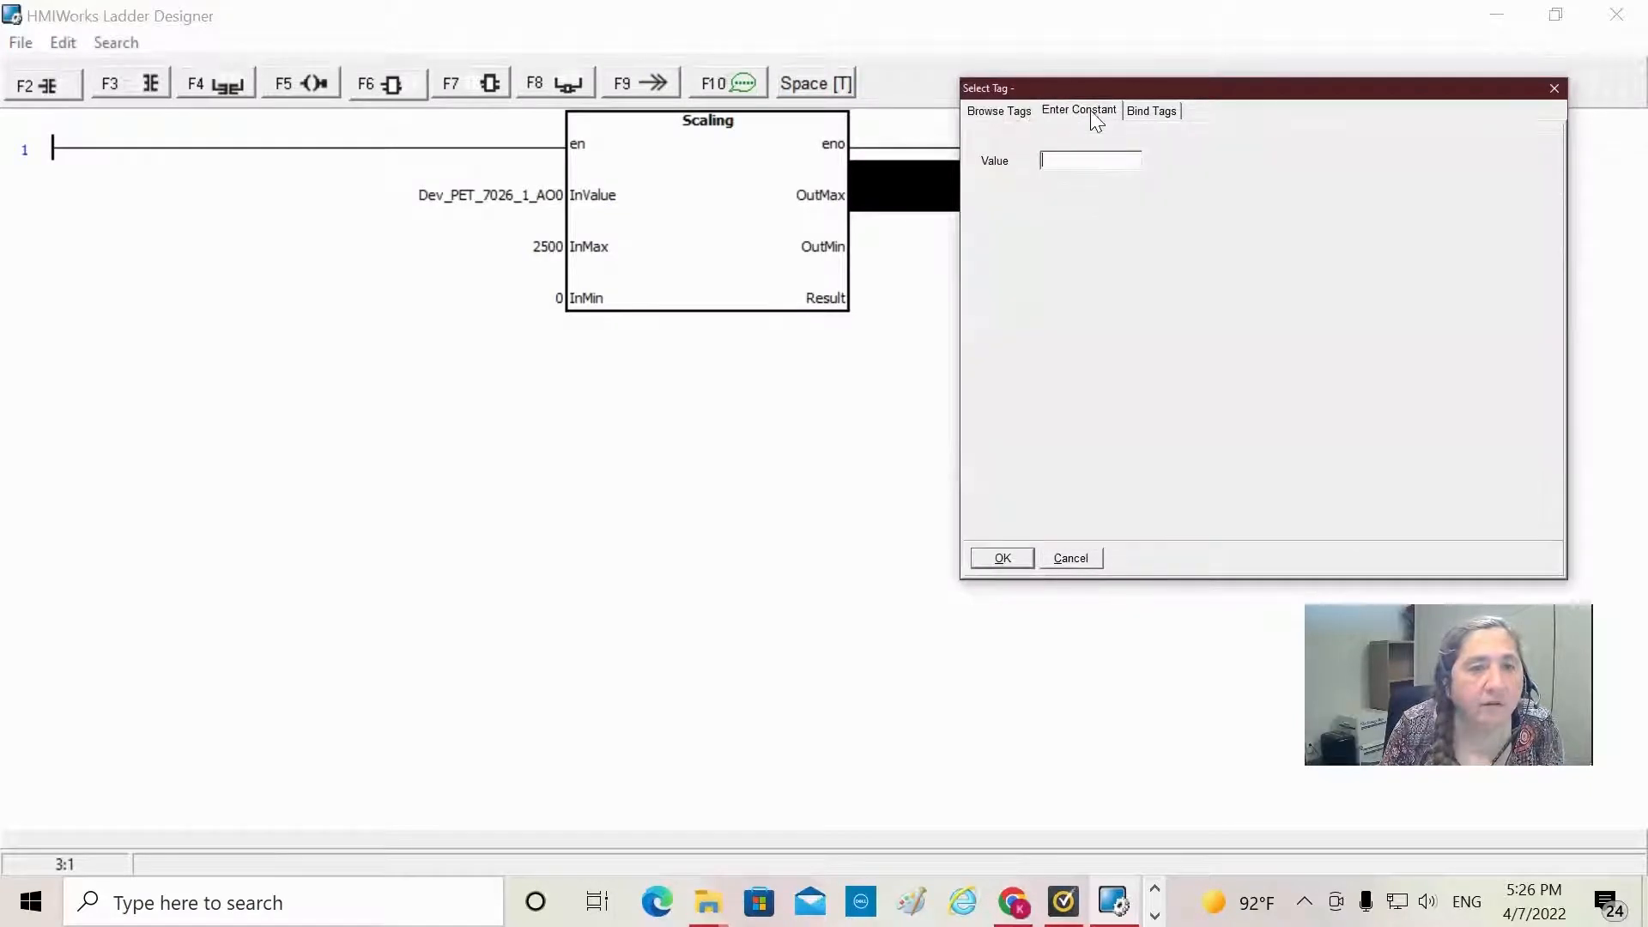
mouse_move(1161, 201)
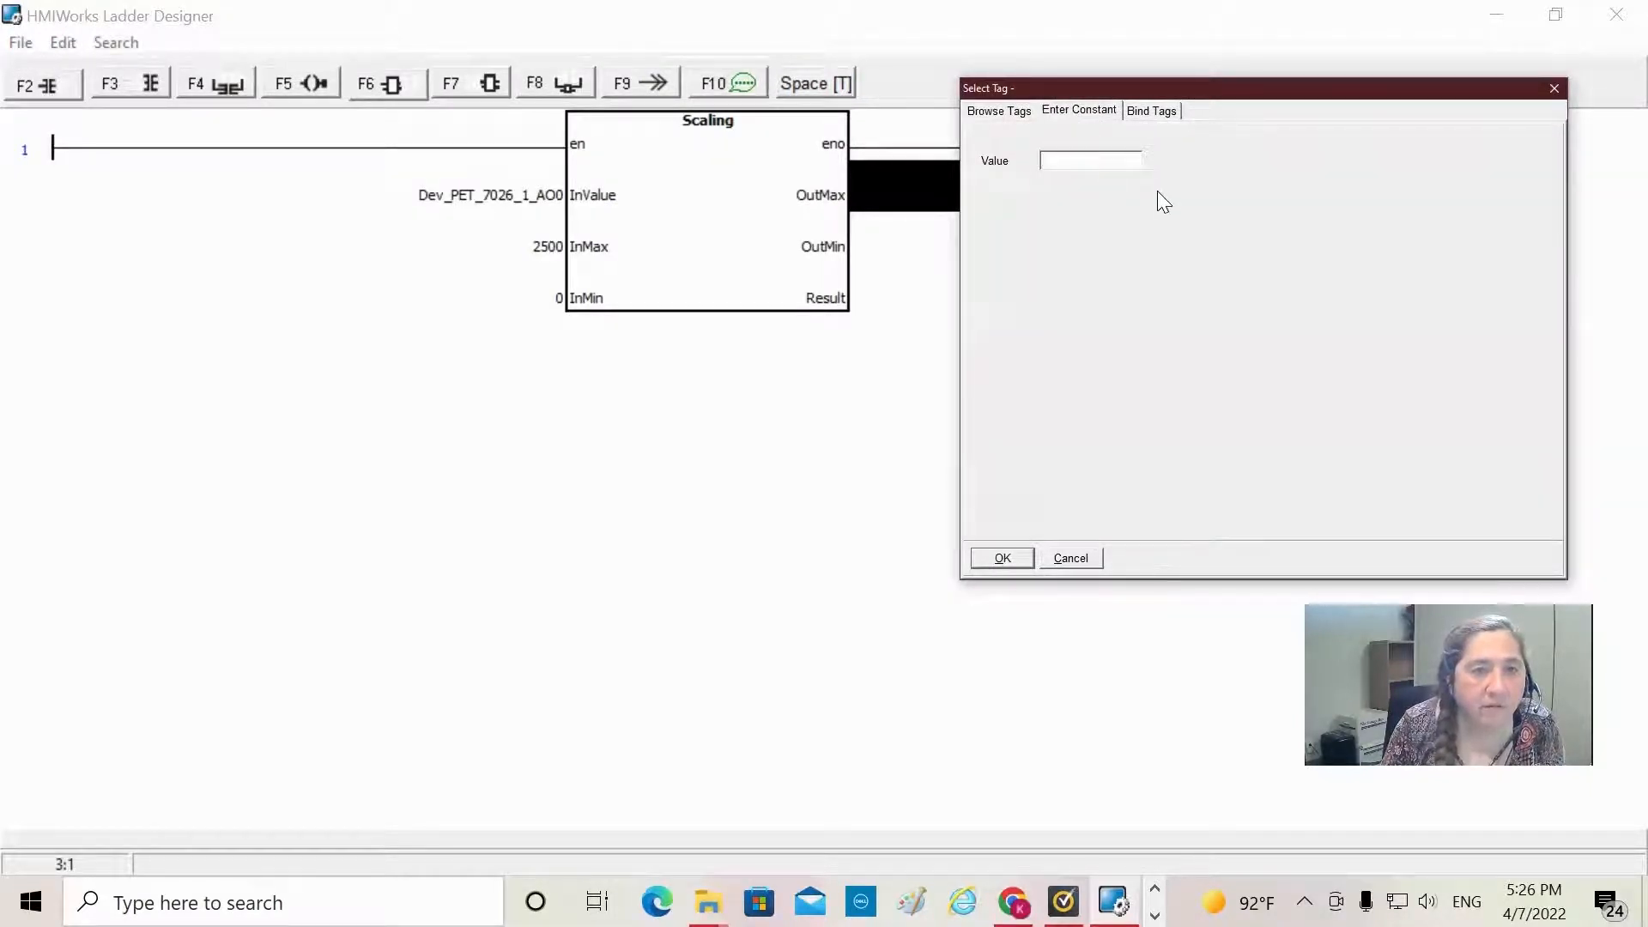
type("100")
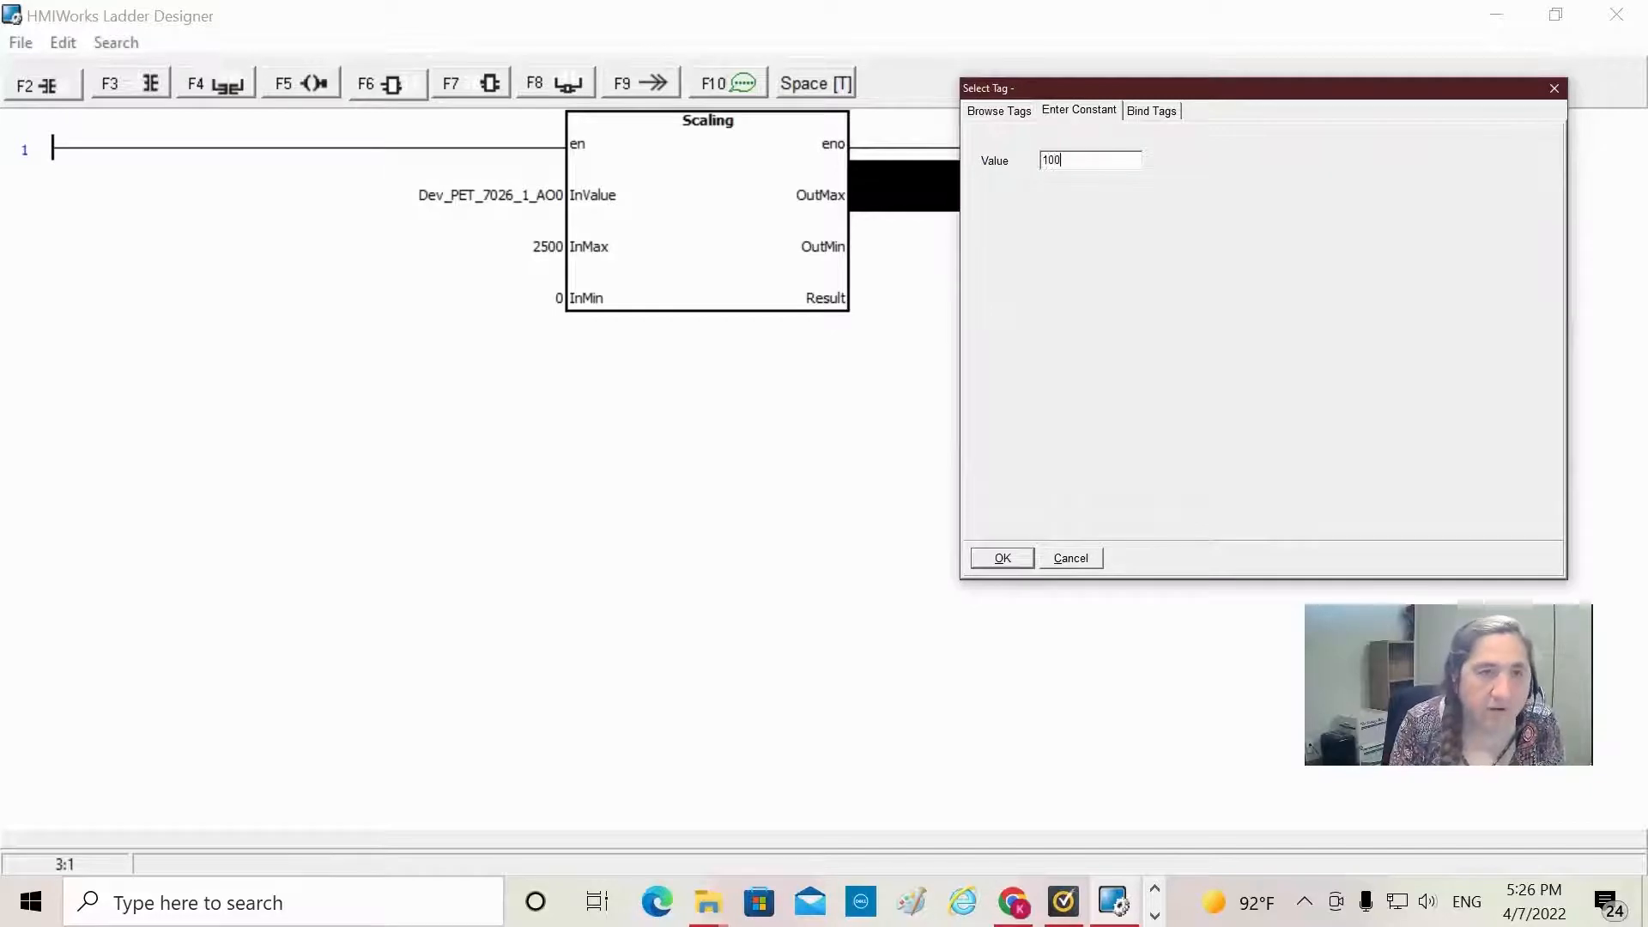
mouse_move(907, 263)
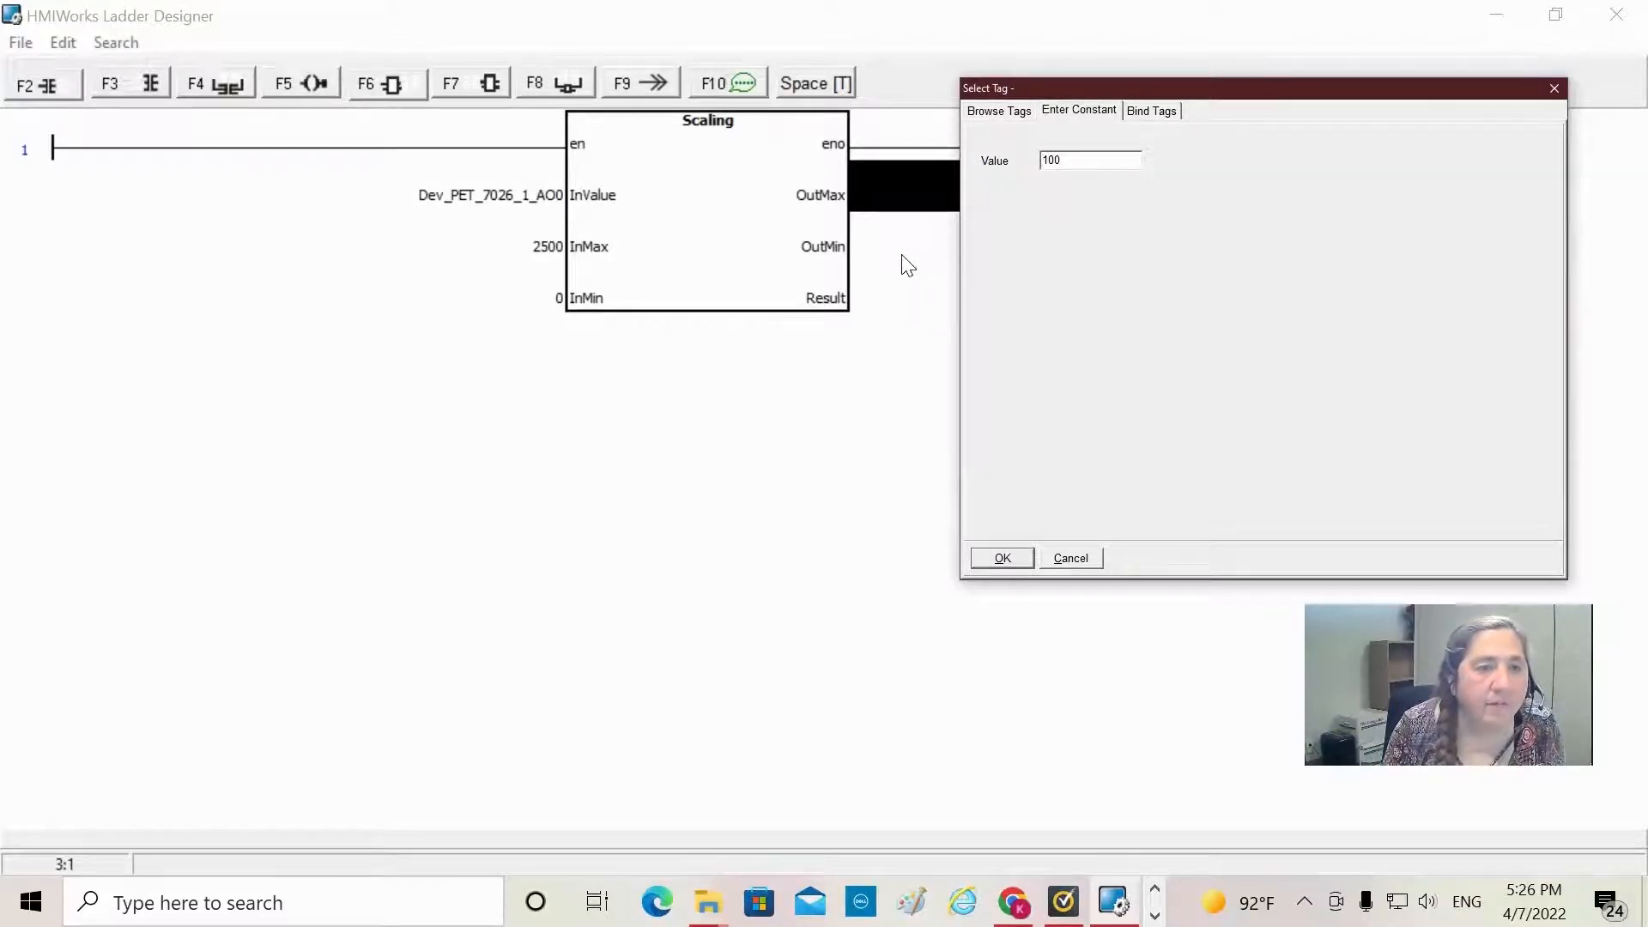
left_click(999, 558)
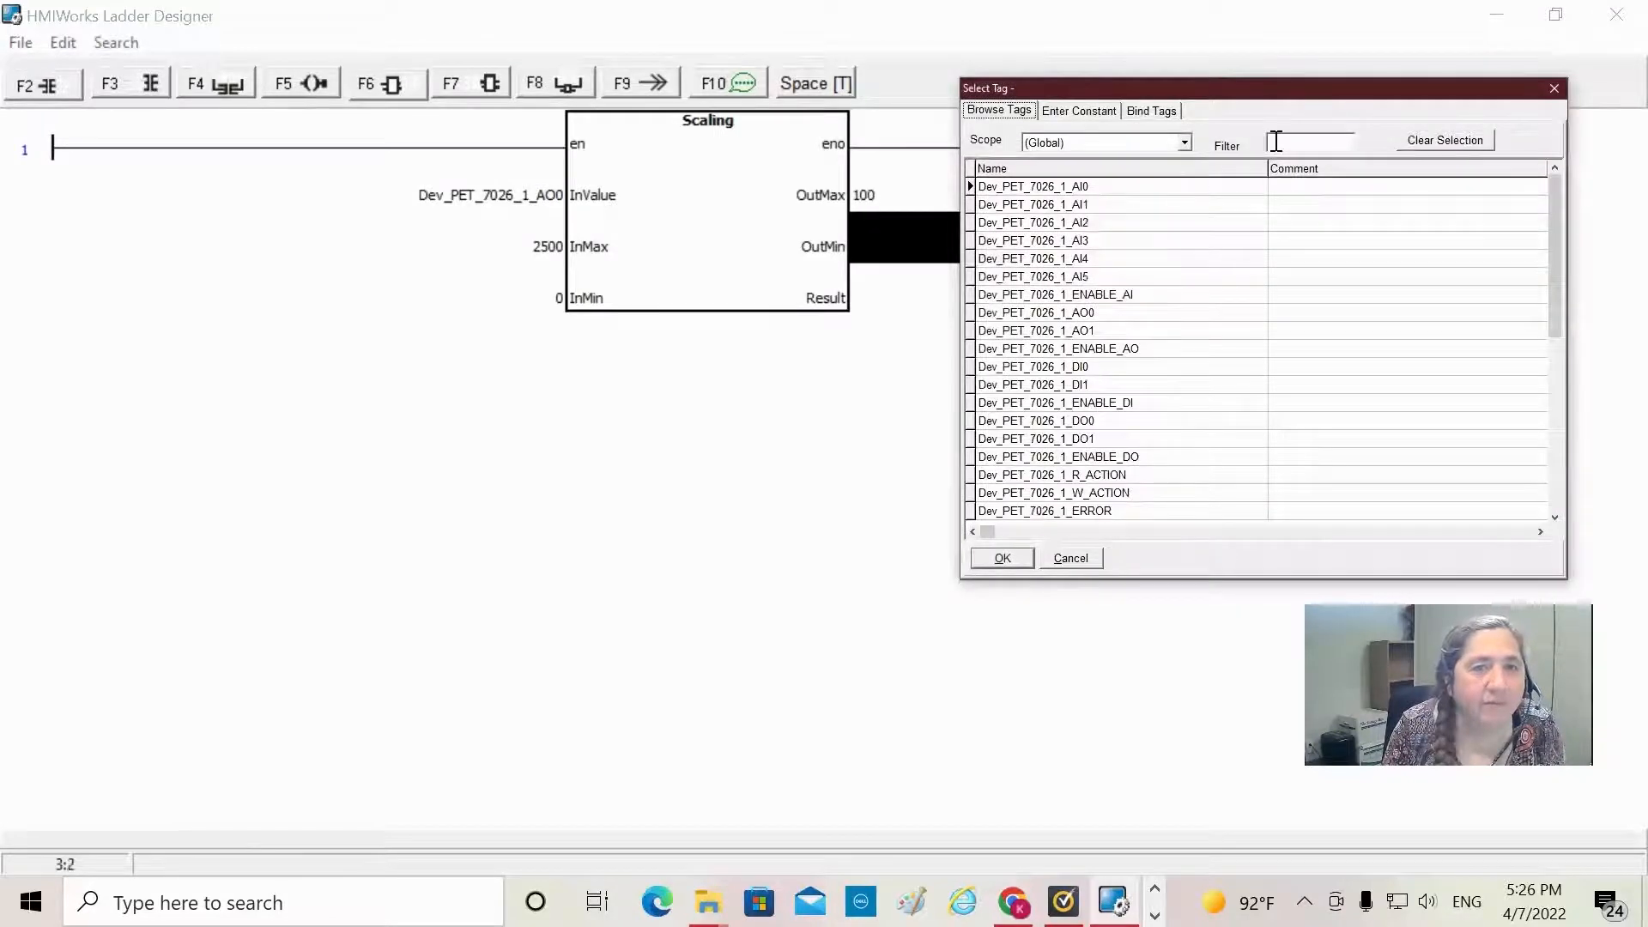
left_click(1077, 111)
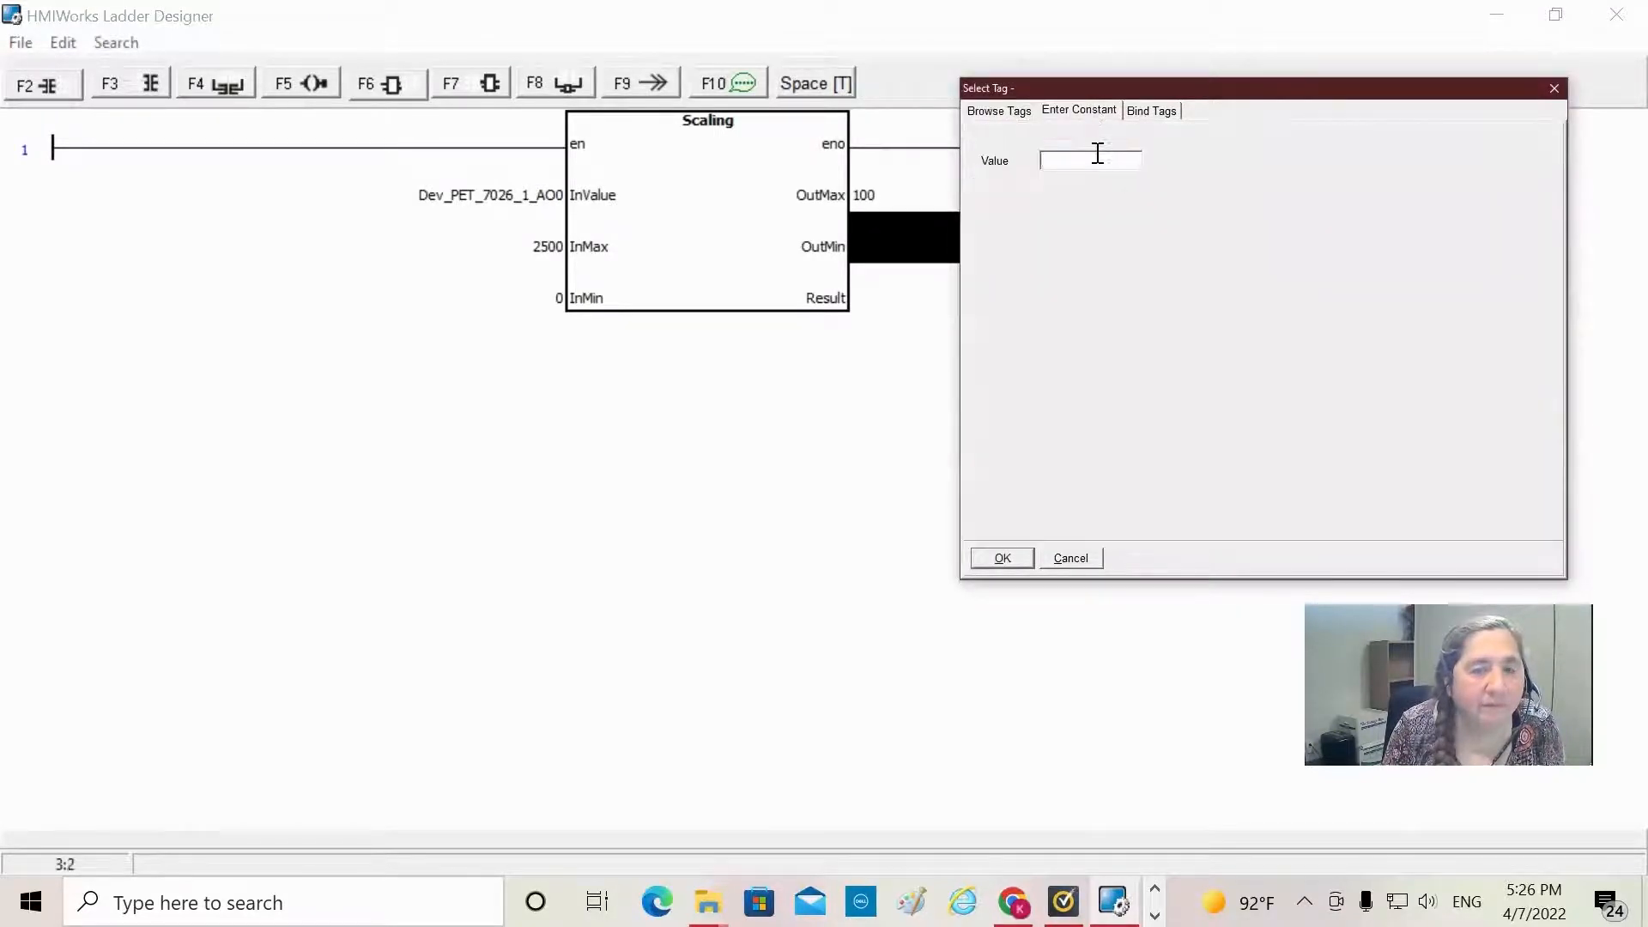
type("0")
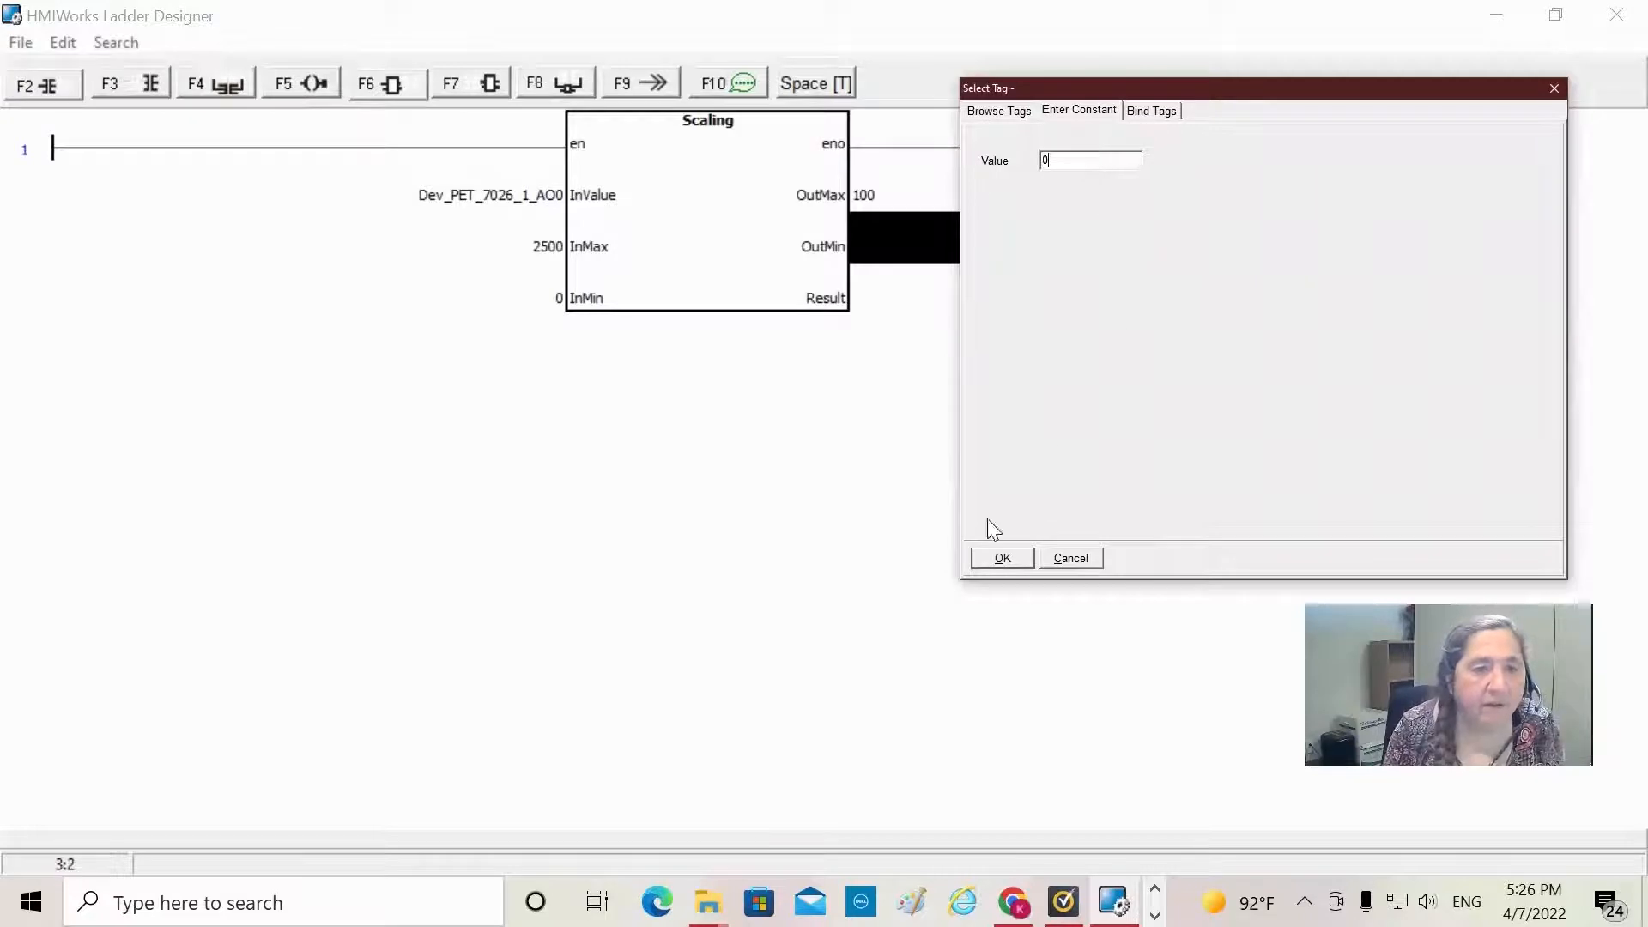
left_click(997, 111)
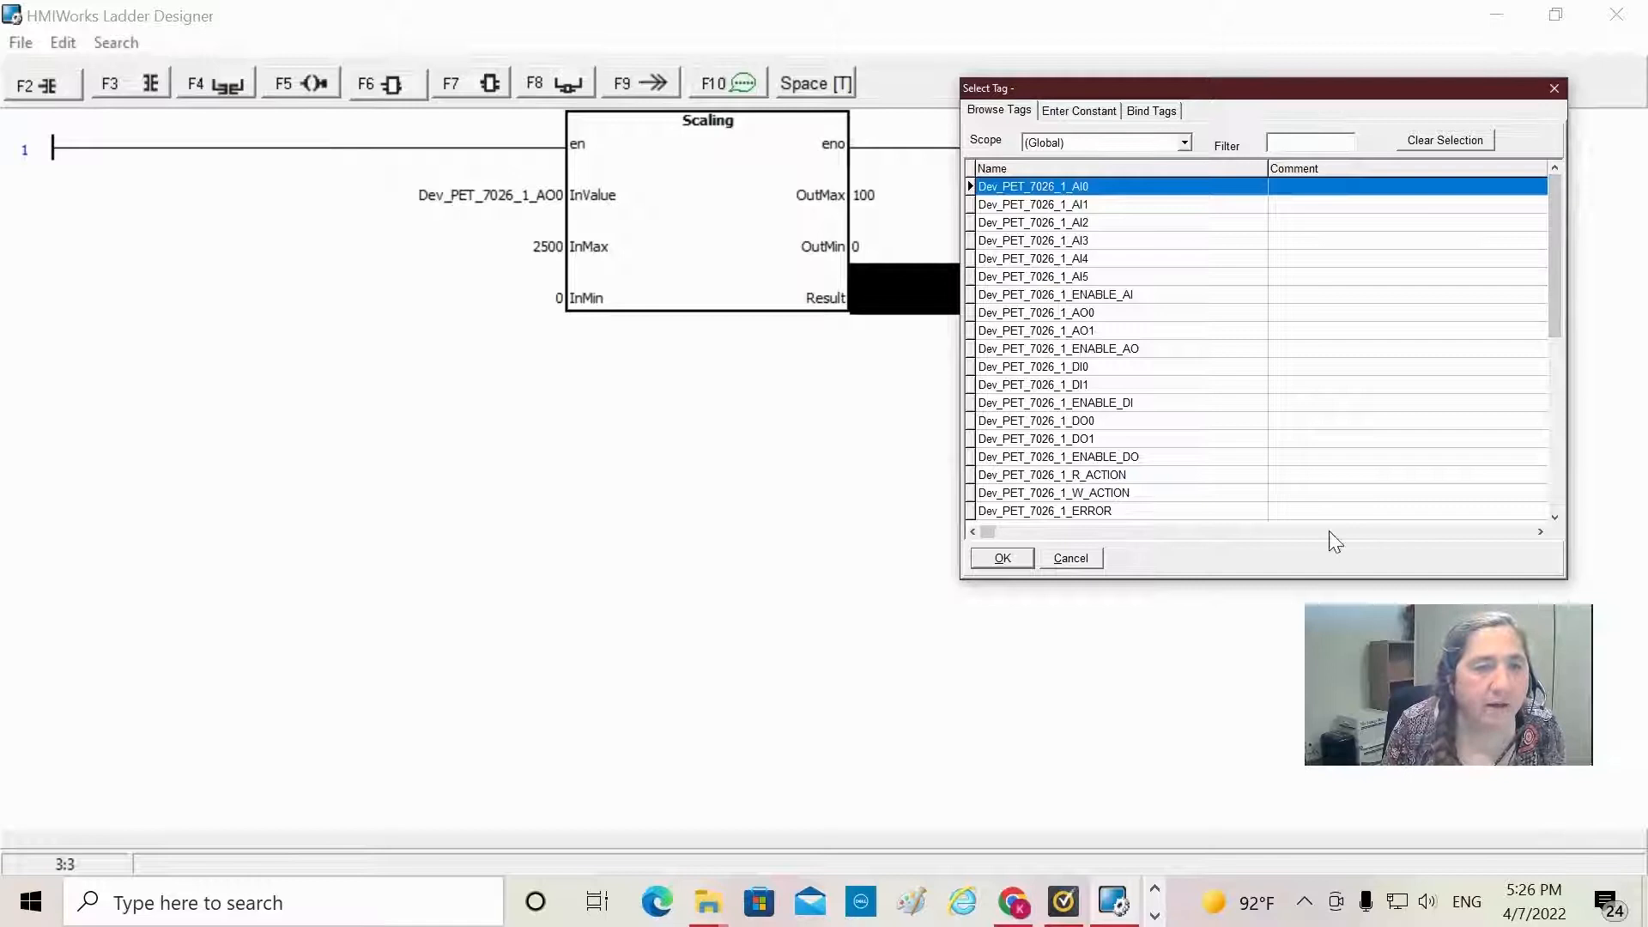
mouse_move(1446, 459)
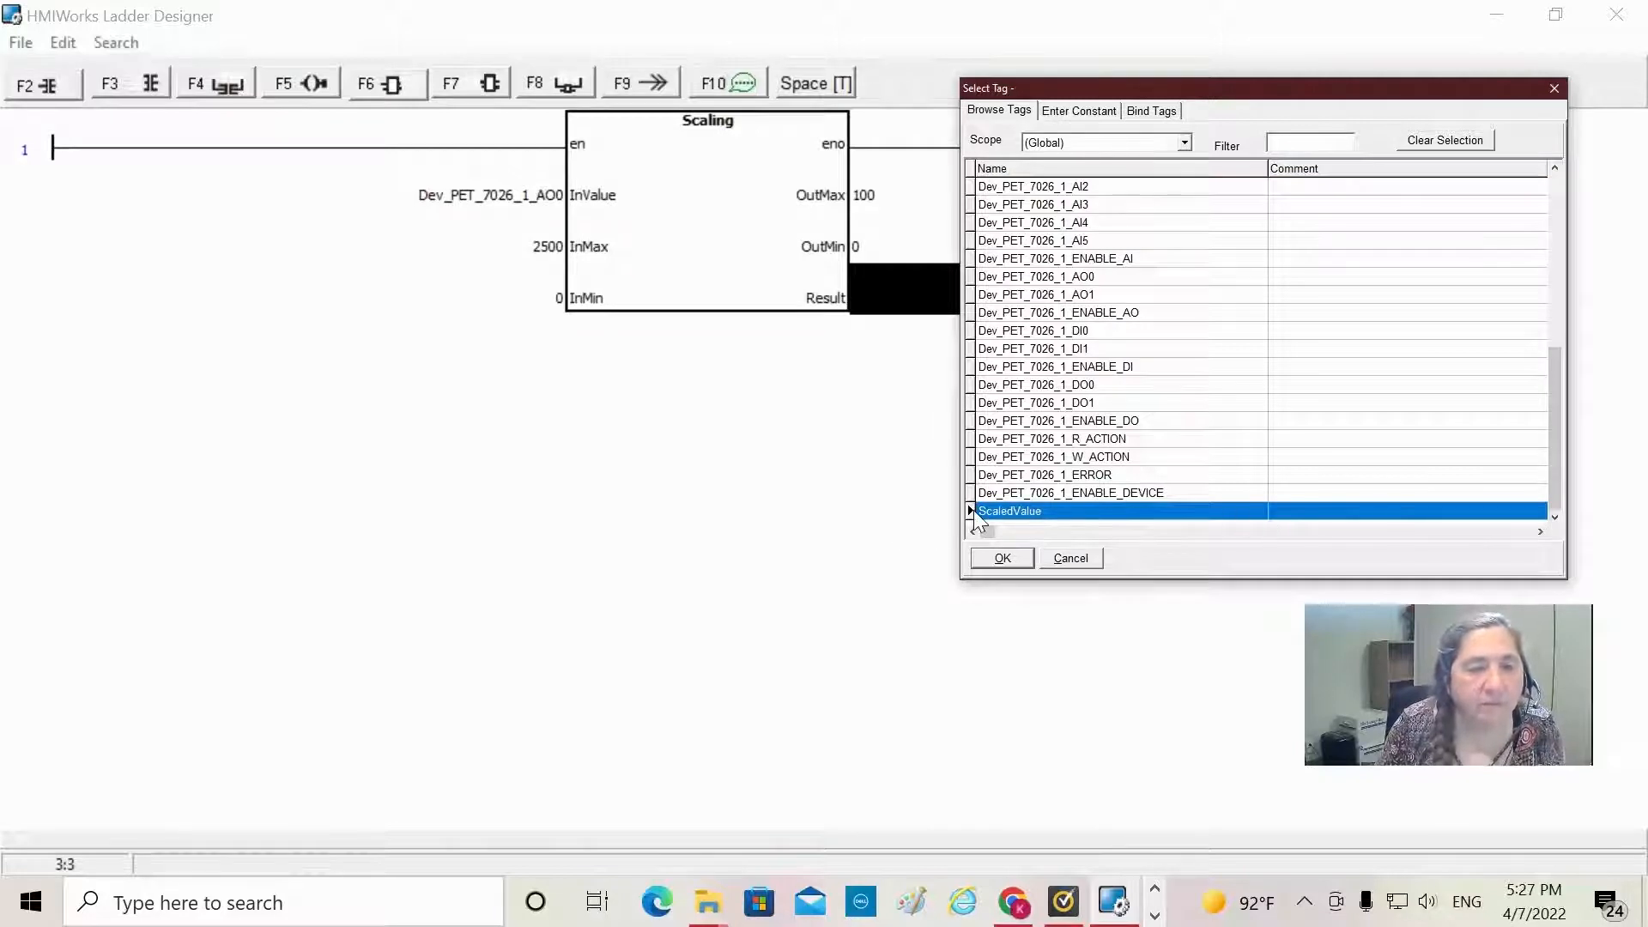
left_click(999, 558)
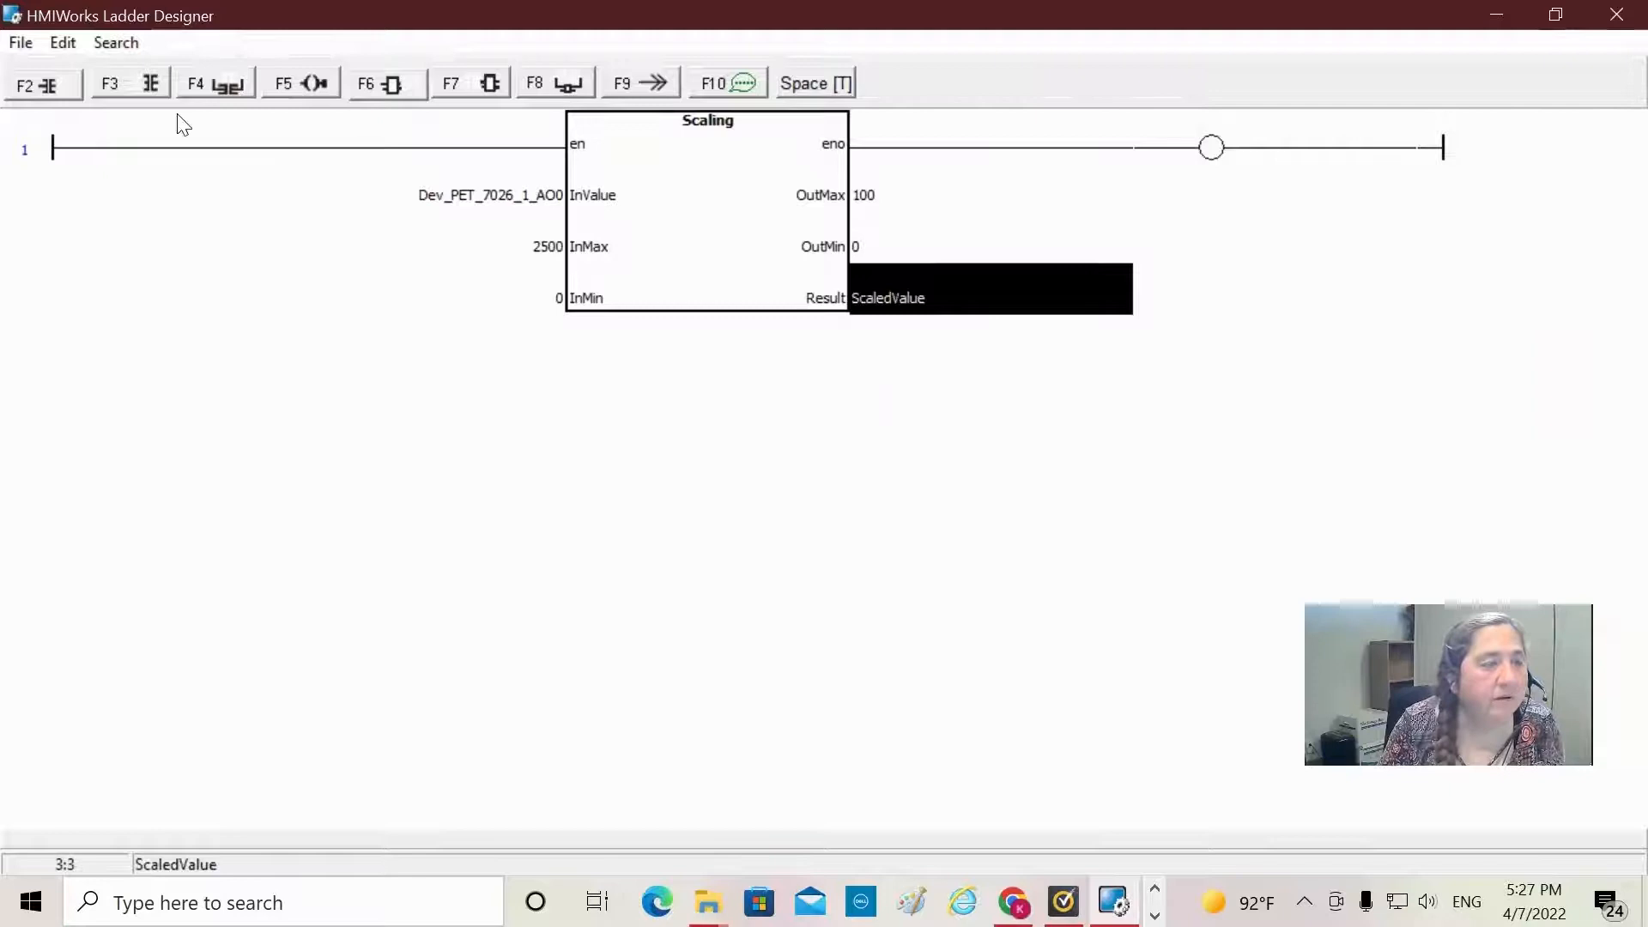
left_click(19, 42)
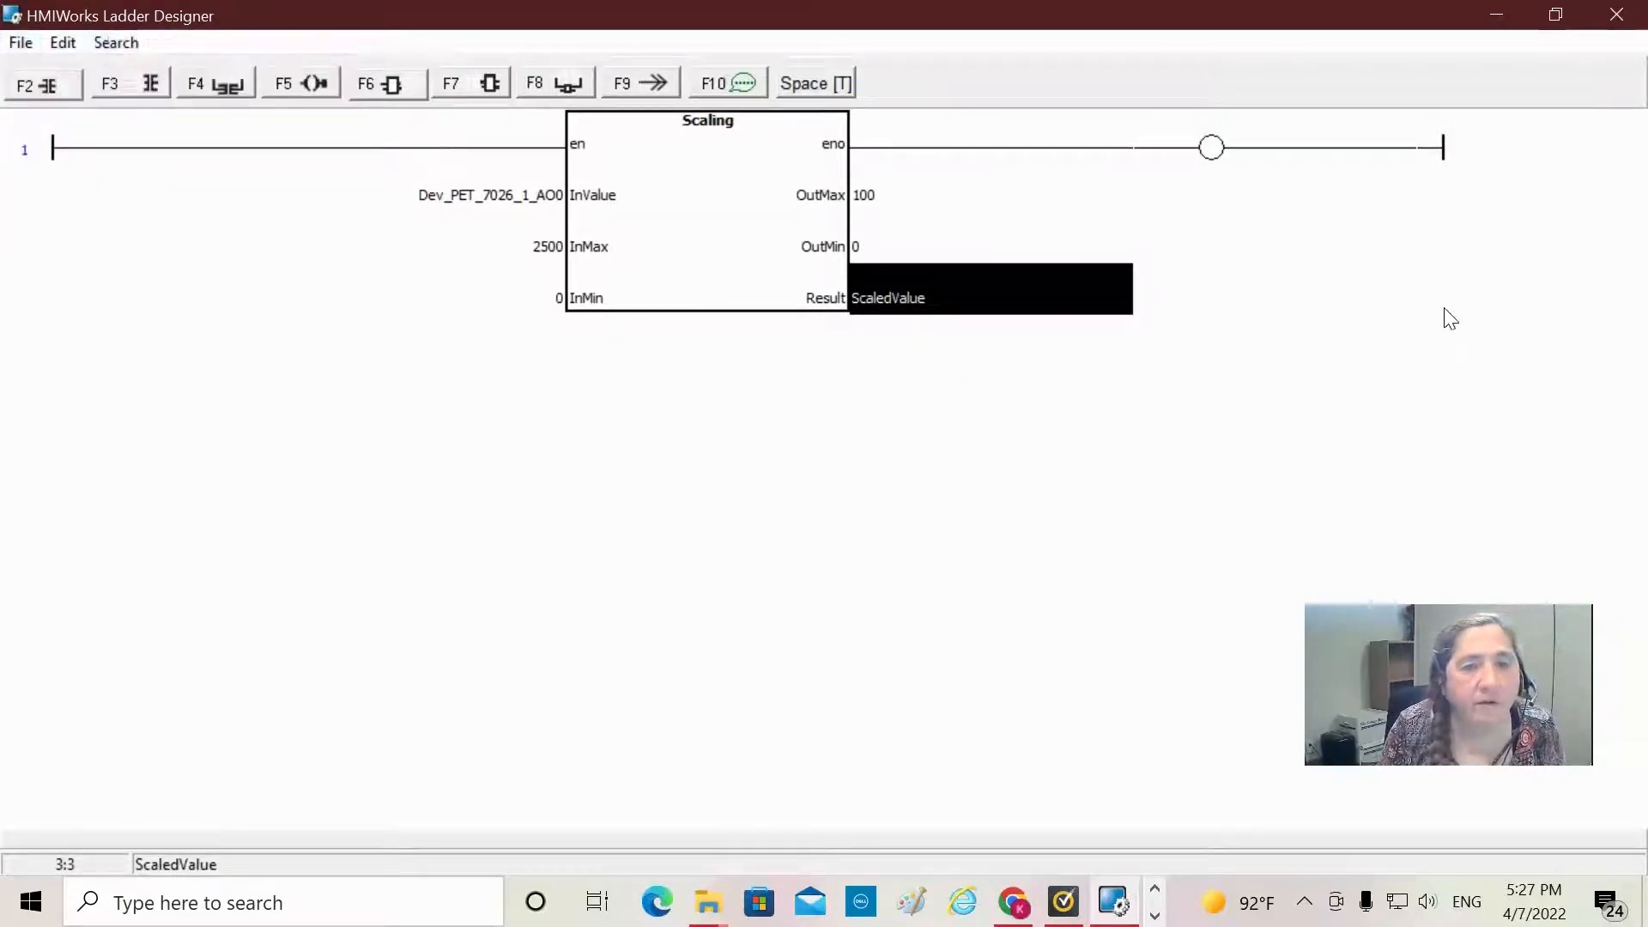
mouse_move(37, 55)
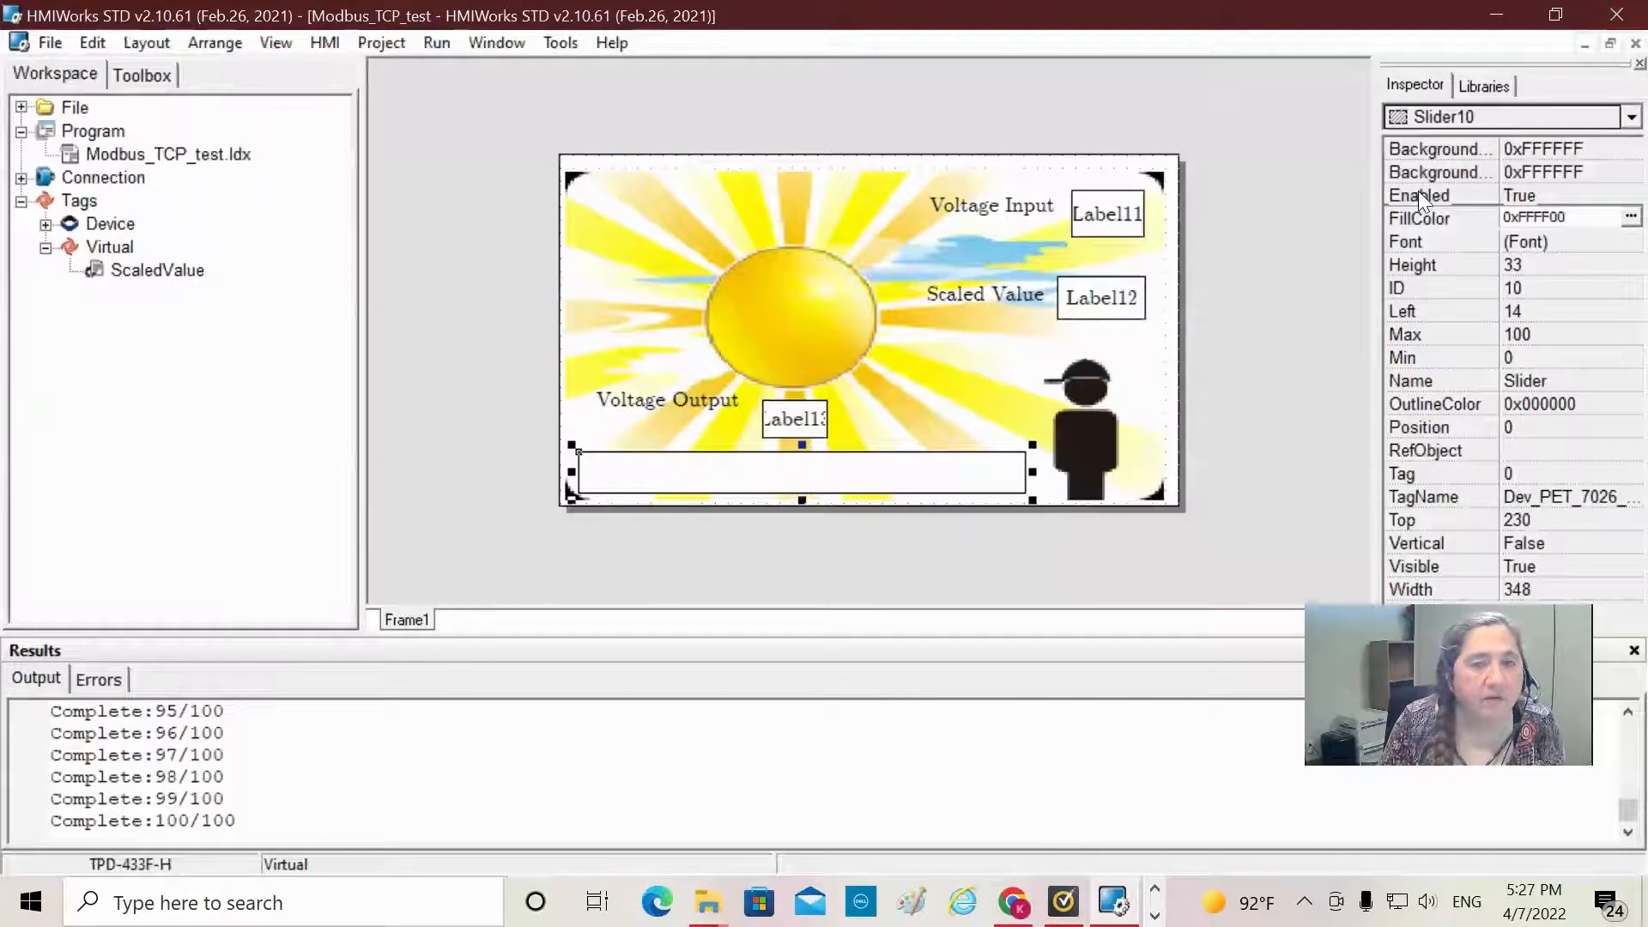
mouse_move(1246, 309)
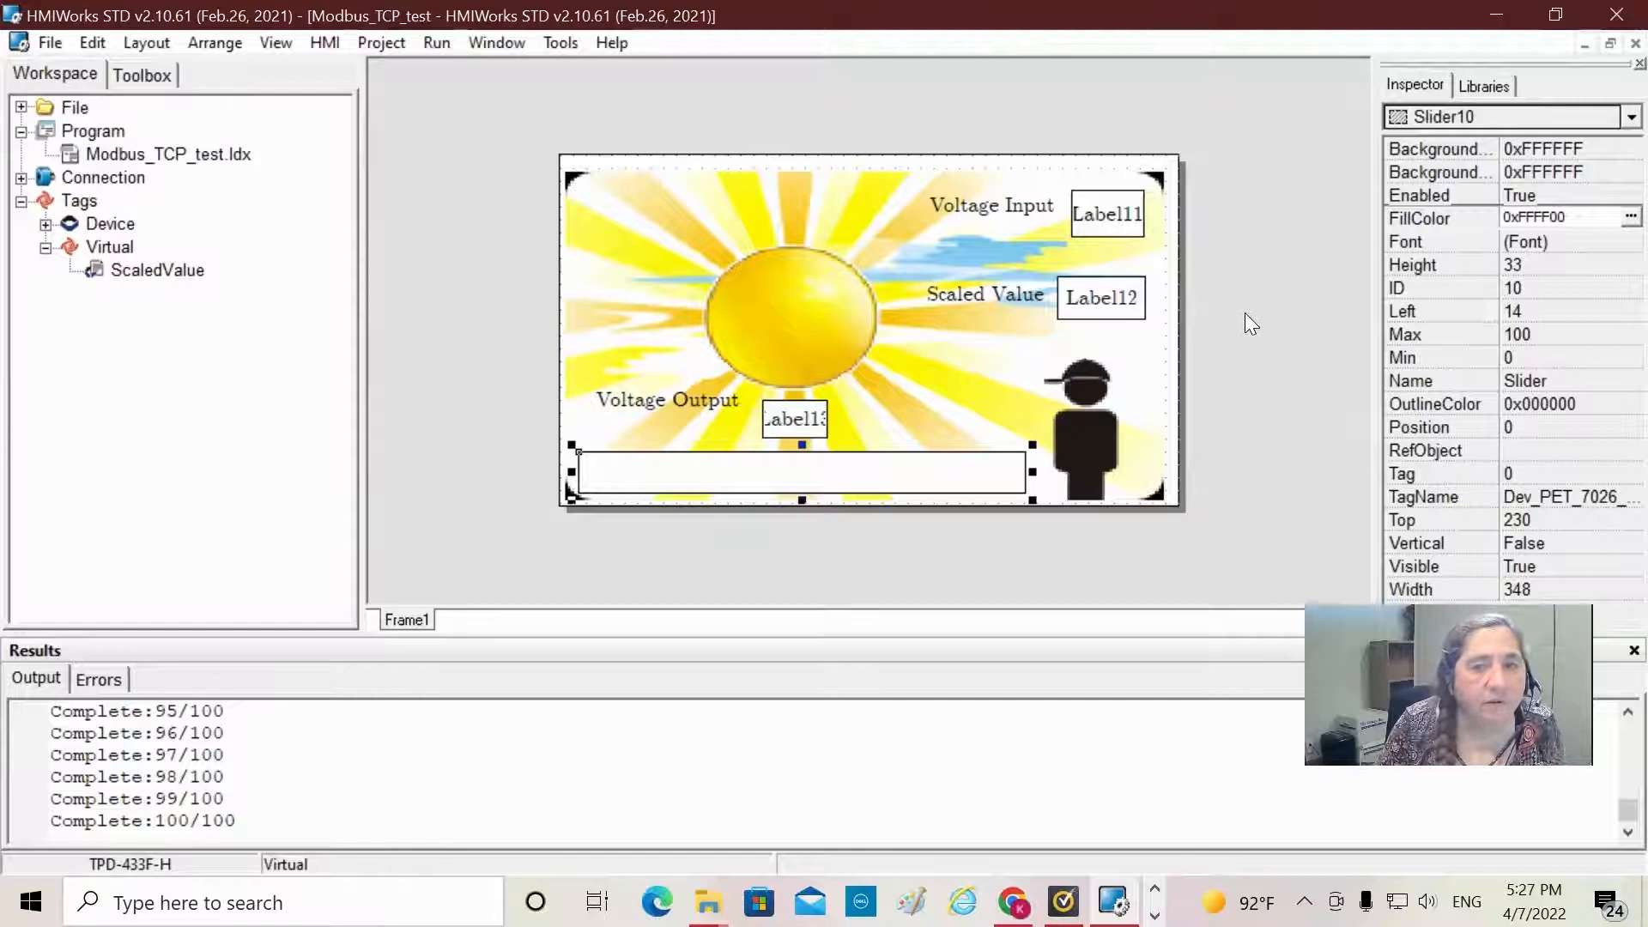
mouse_move(673, 565)
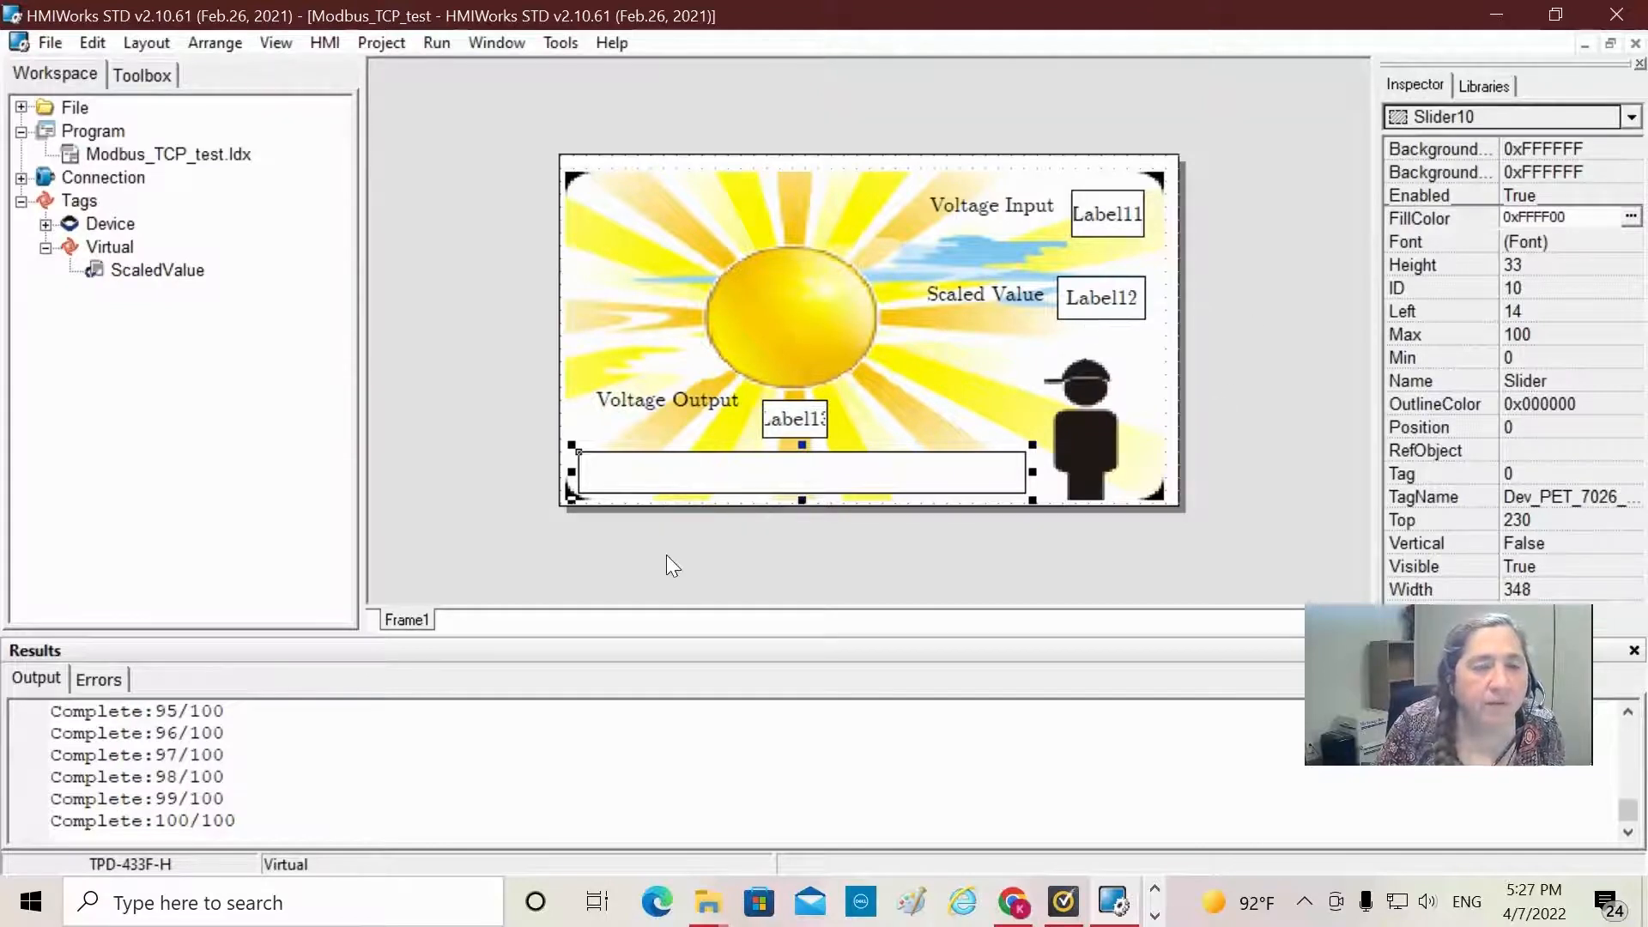
Step: Assign a tag to the Voltage Output label and bind the Scaled Value label to ScaledValue
left_click(794, 418)
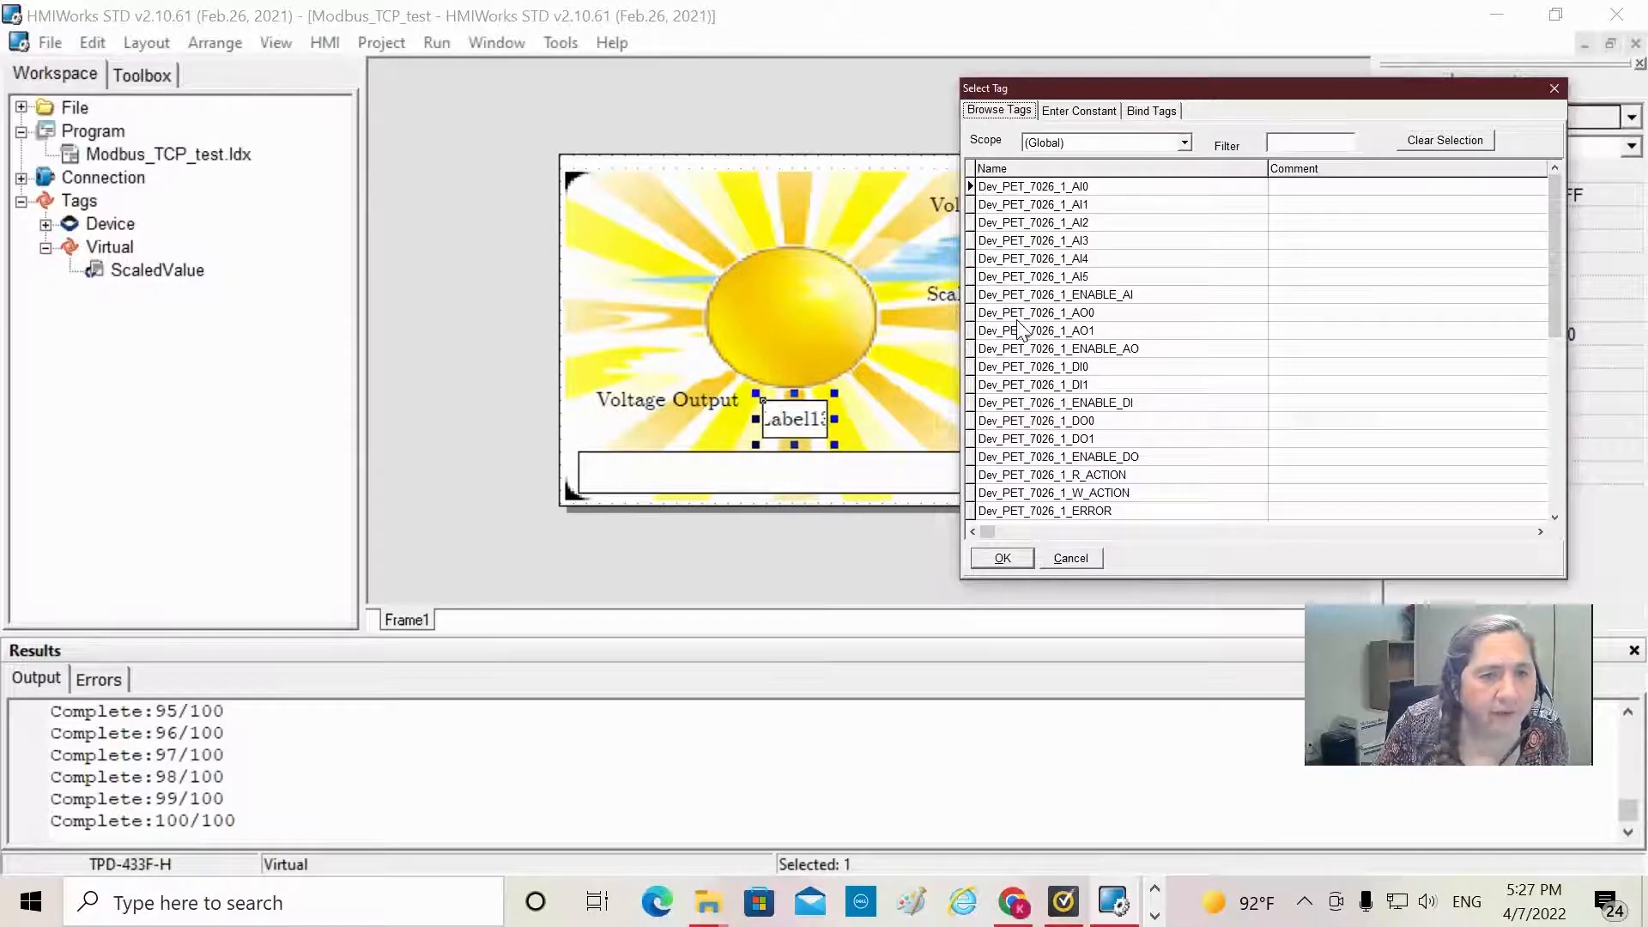
left_click(999, 558)
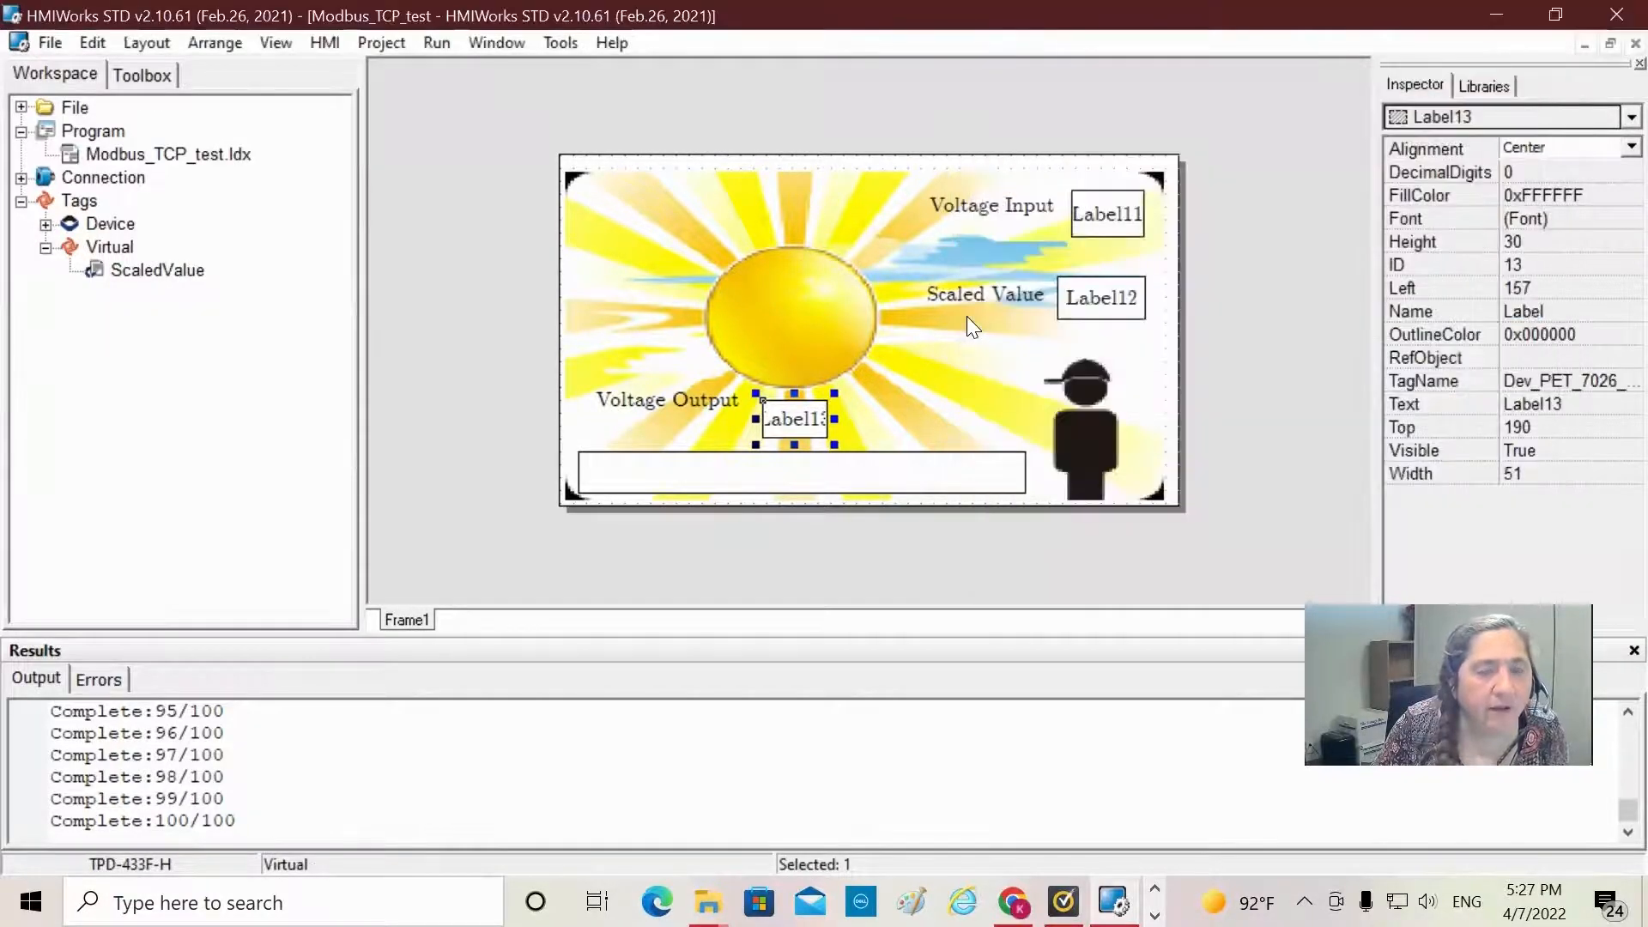
left_click(1106, 214)
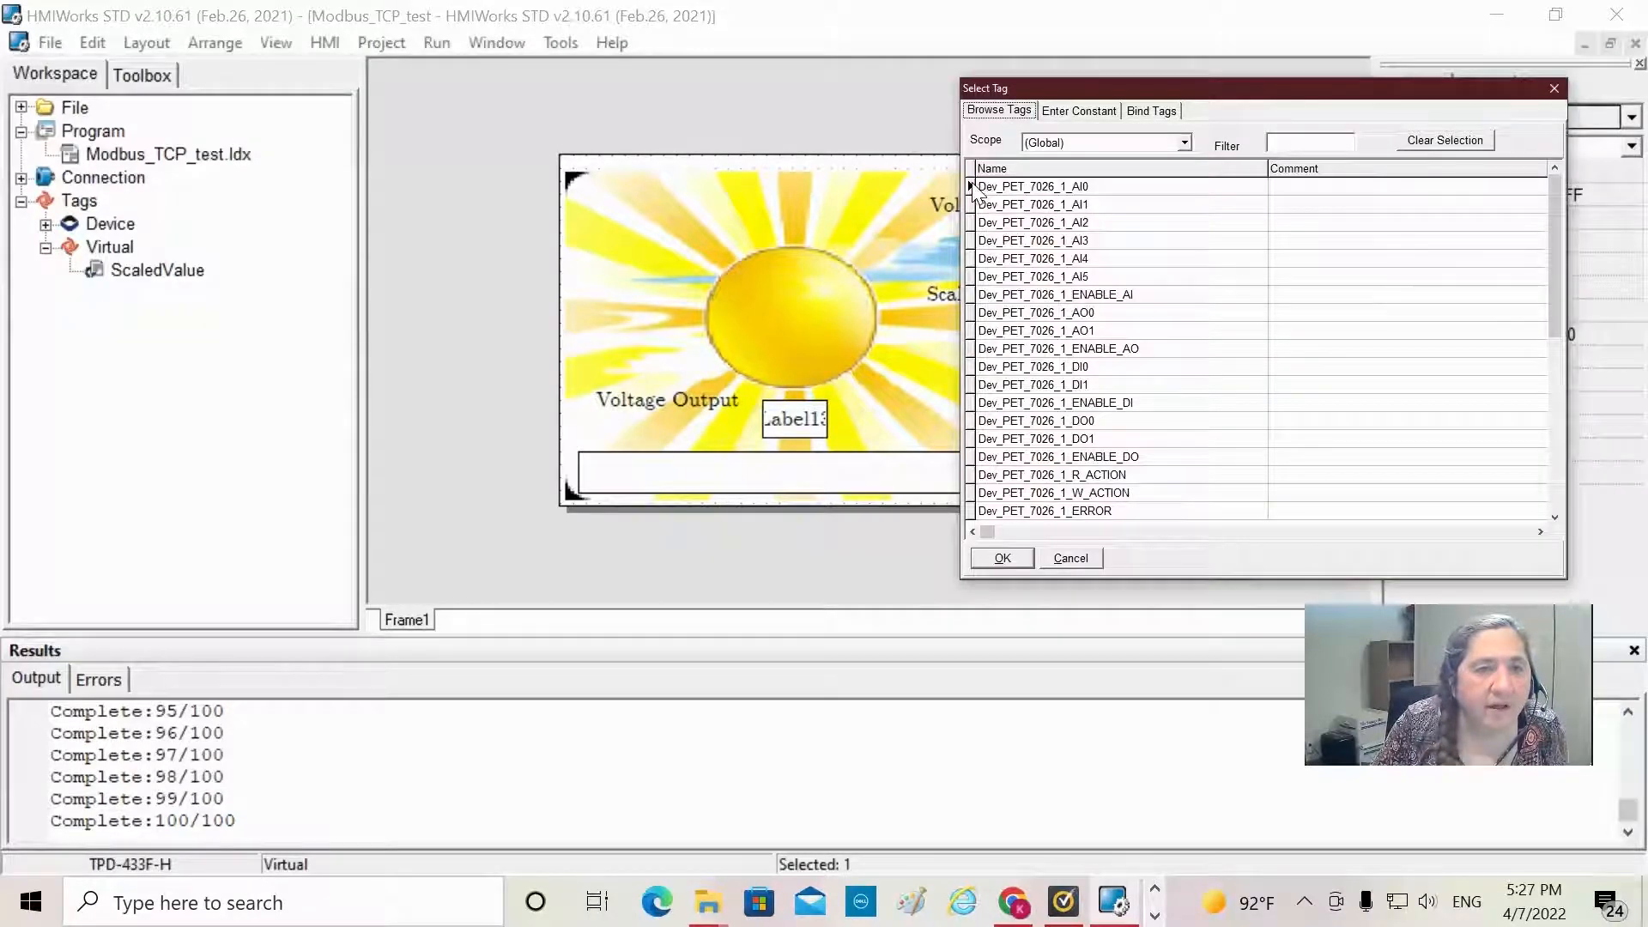
left_click(999, 558)
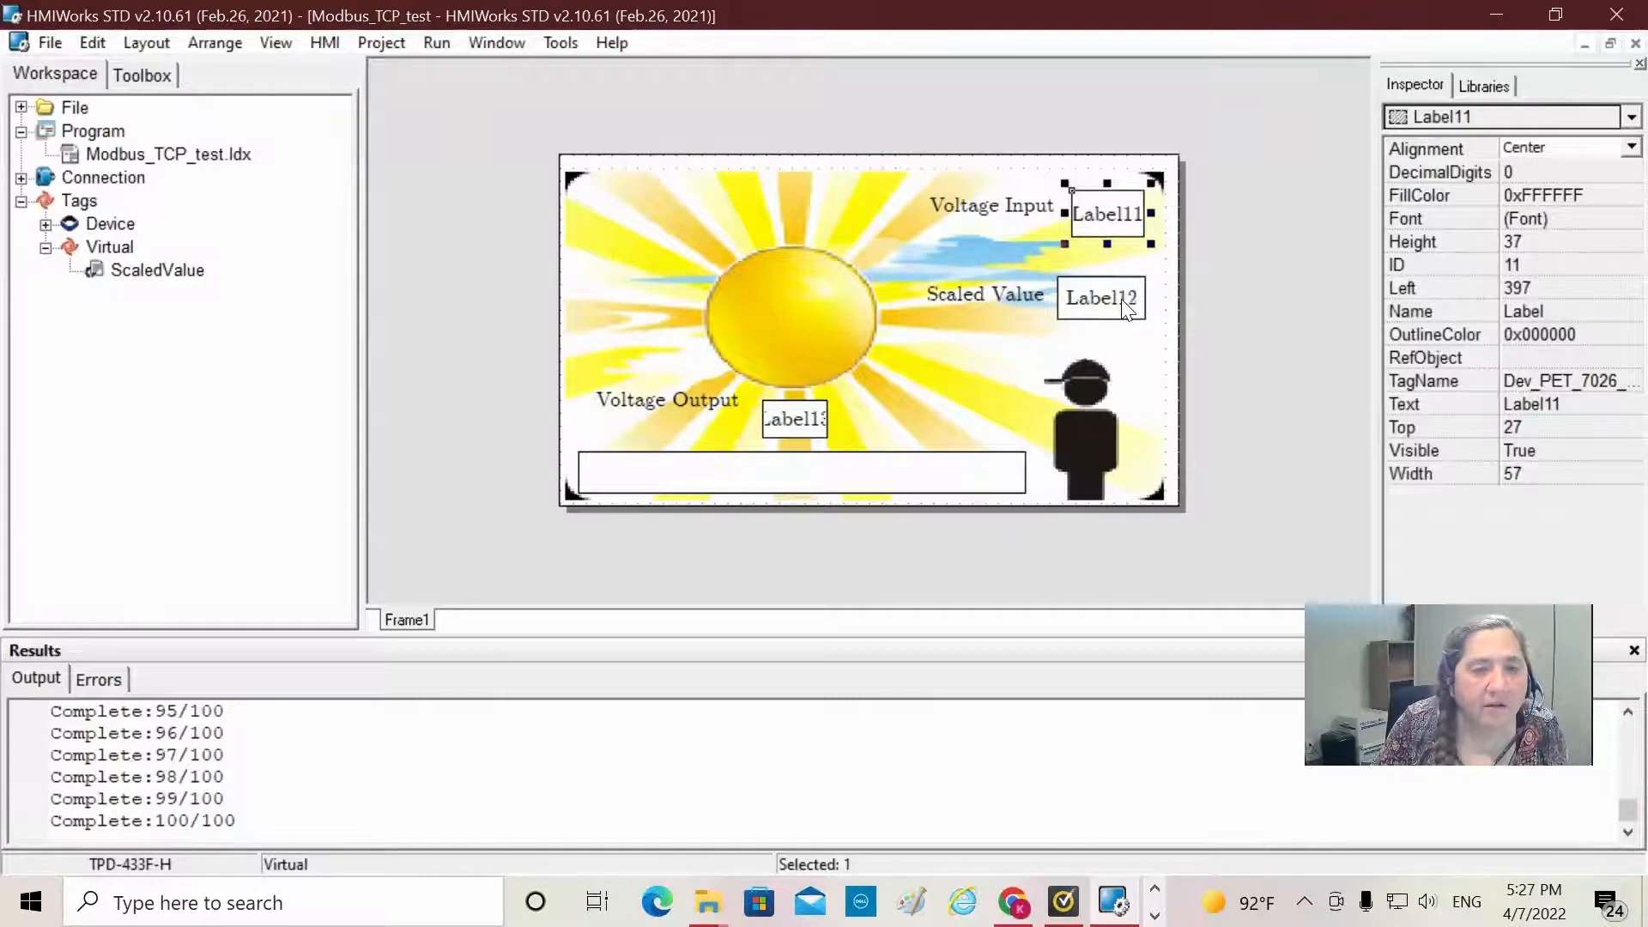
left_click(1100, 298)
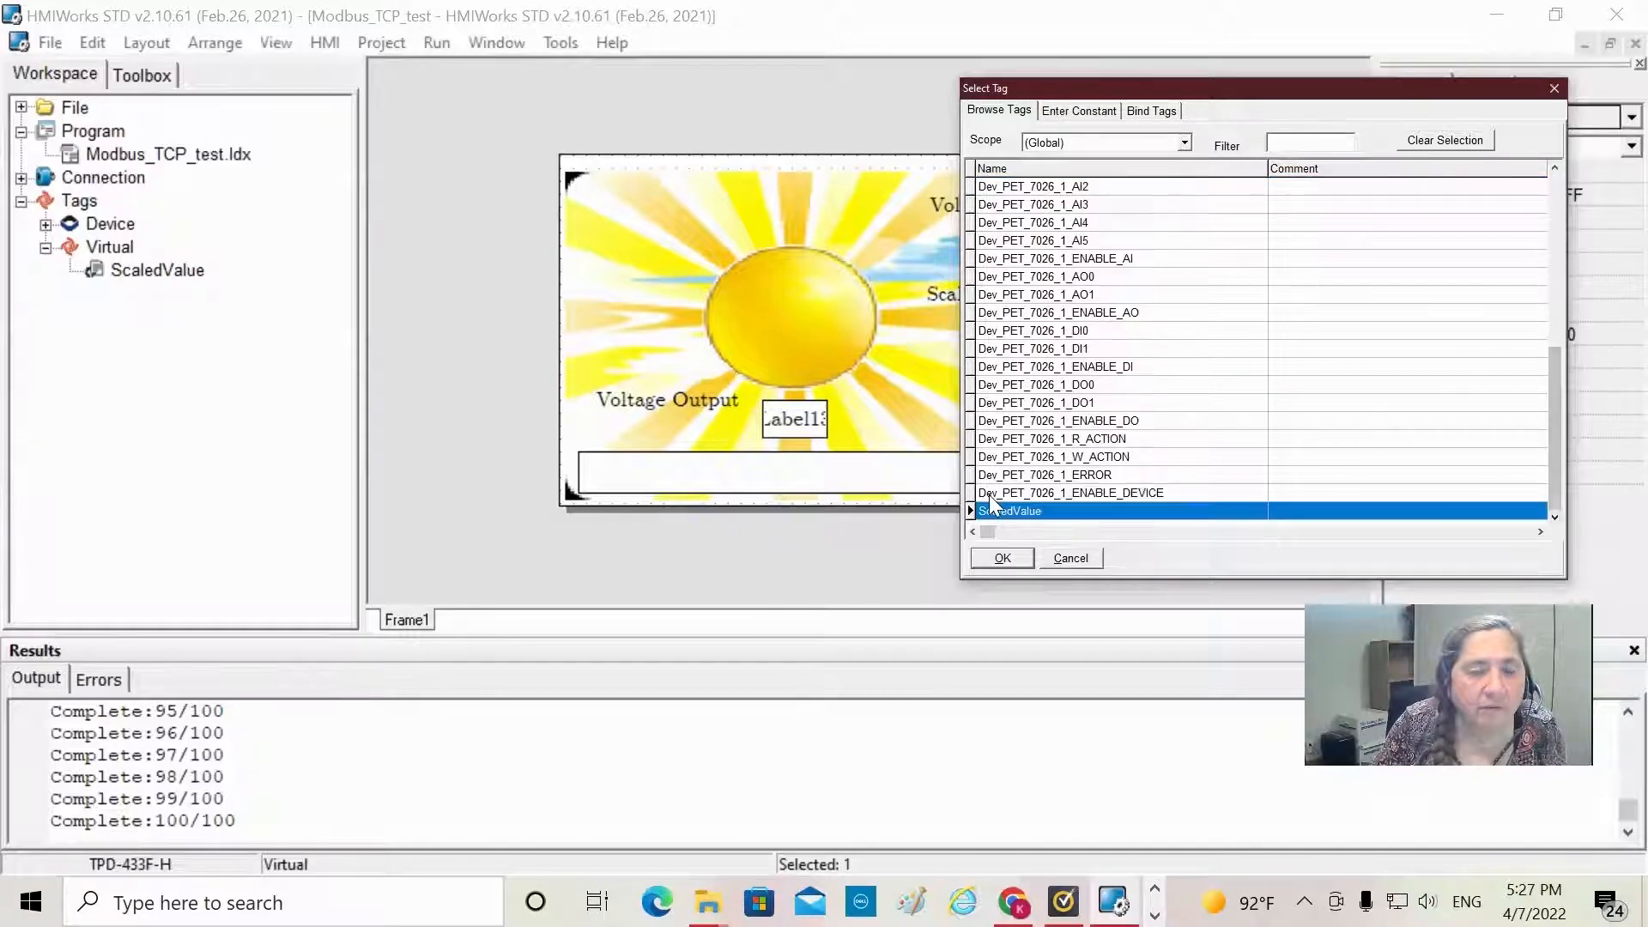
left_click(1001, 558)
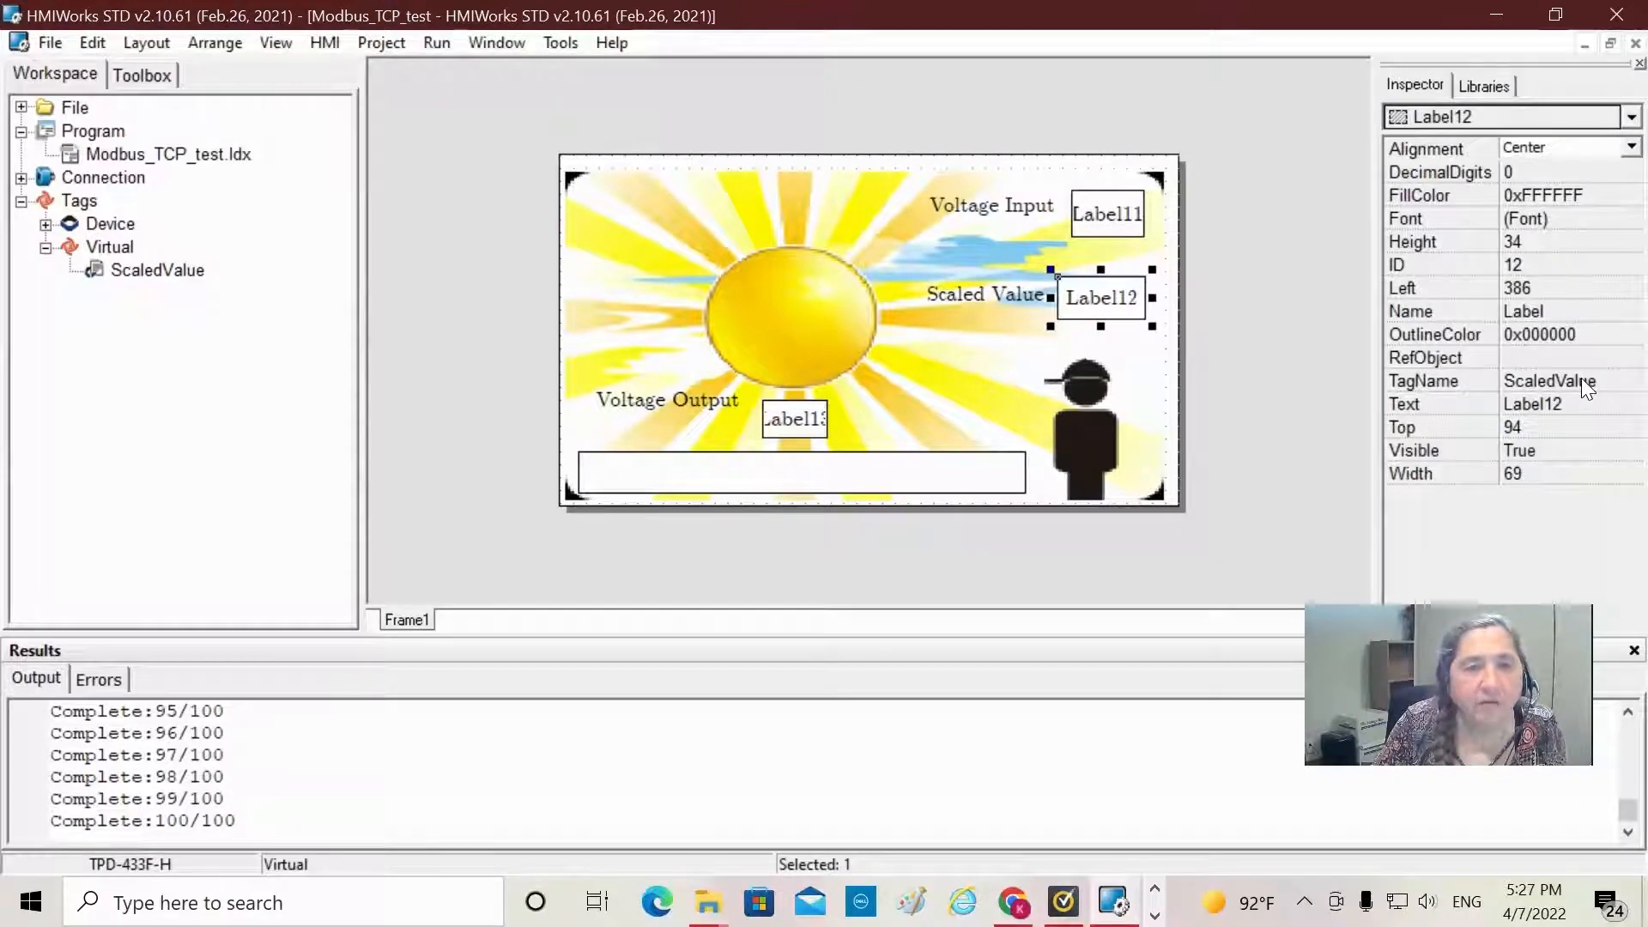
Step: Check the tag bindings of the Voltage Input and Voltage Output labels
left_click(1106, 214)
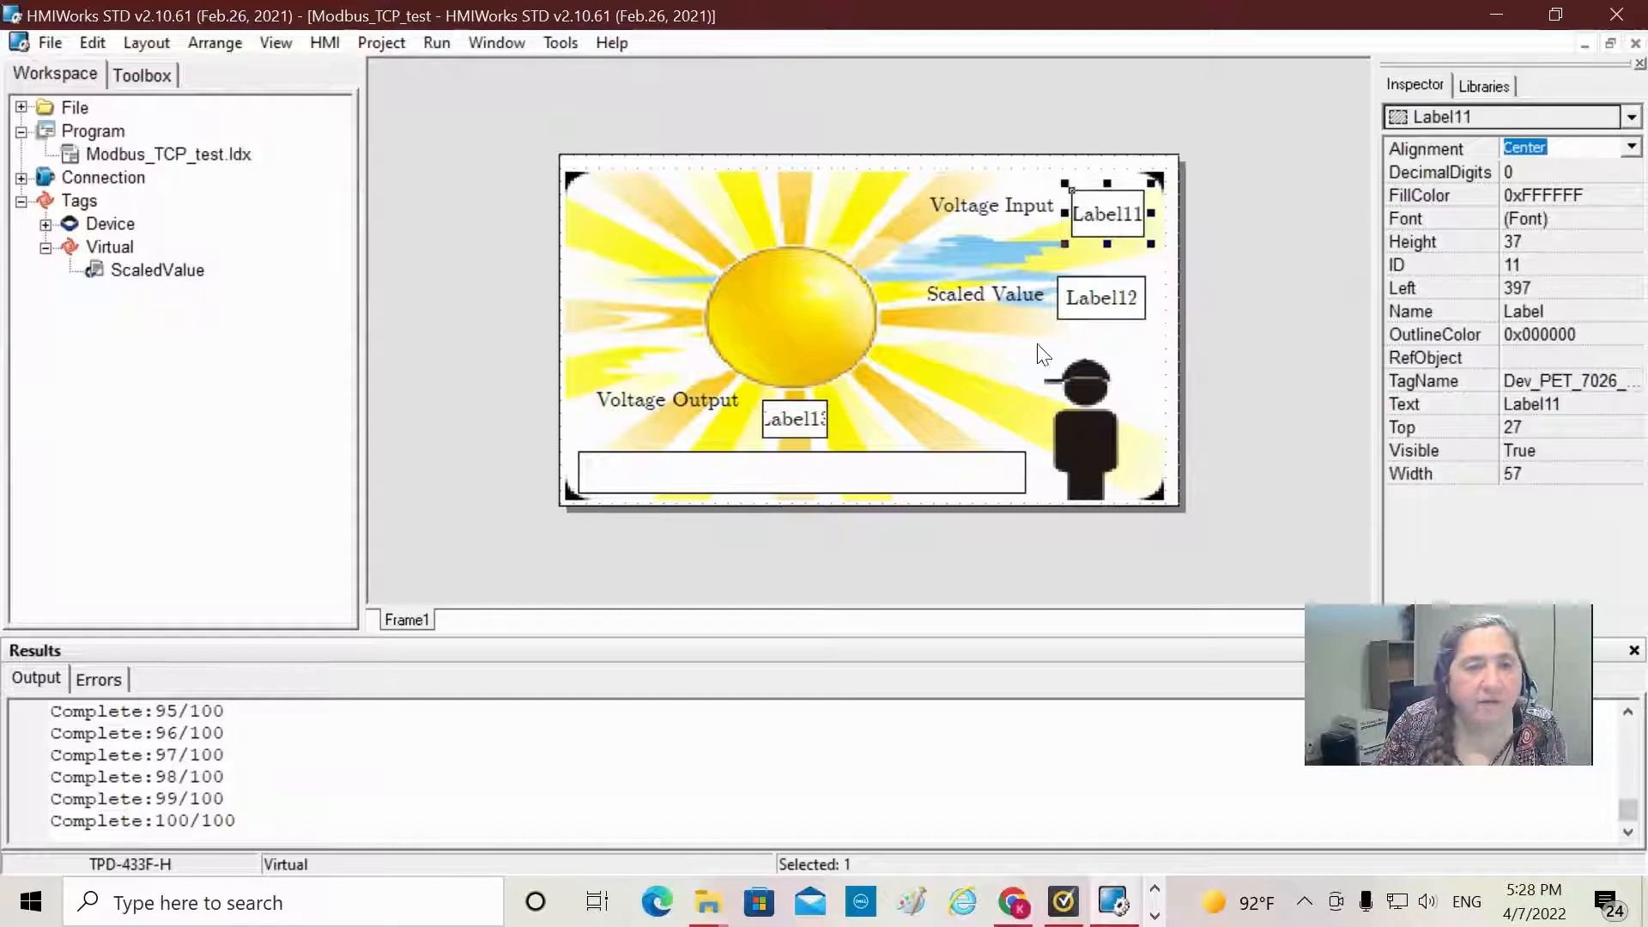
left_click(793, 418)
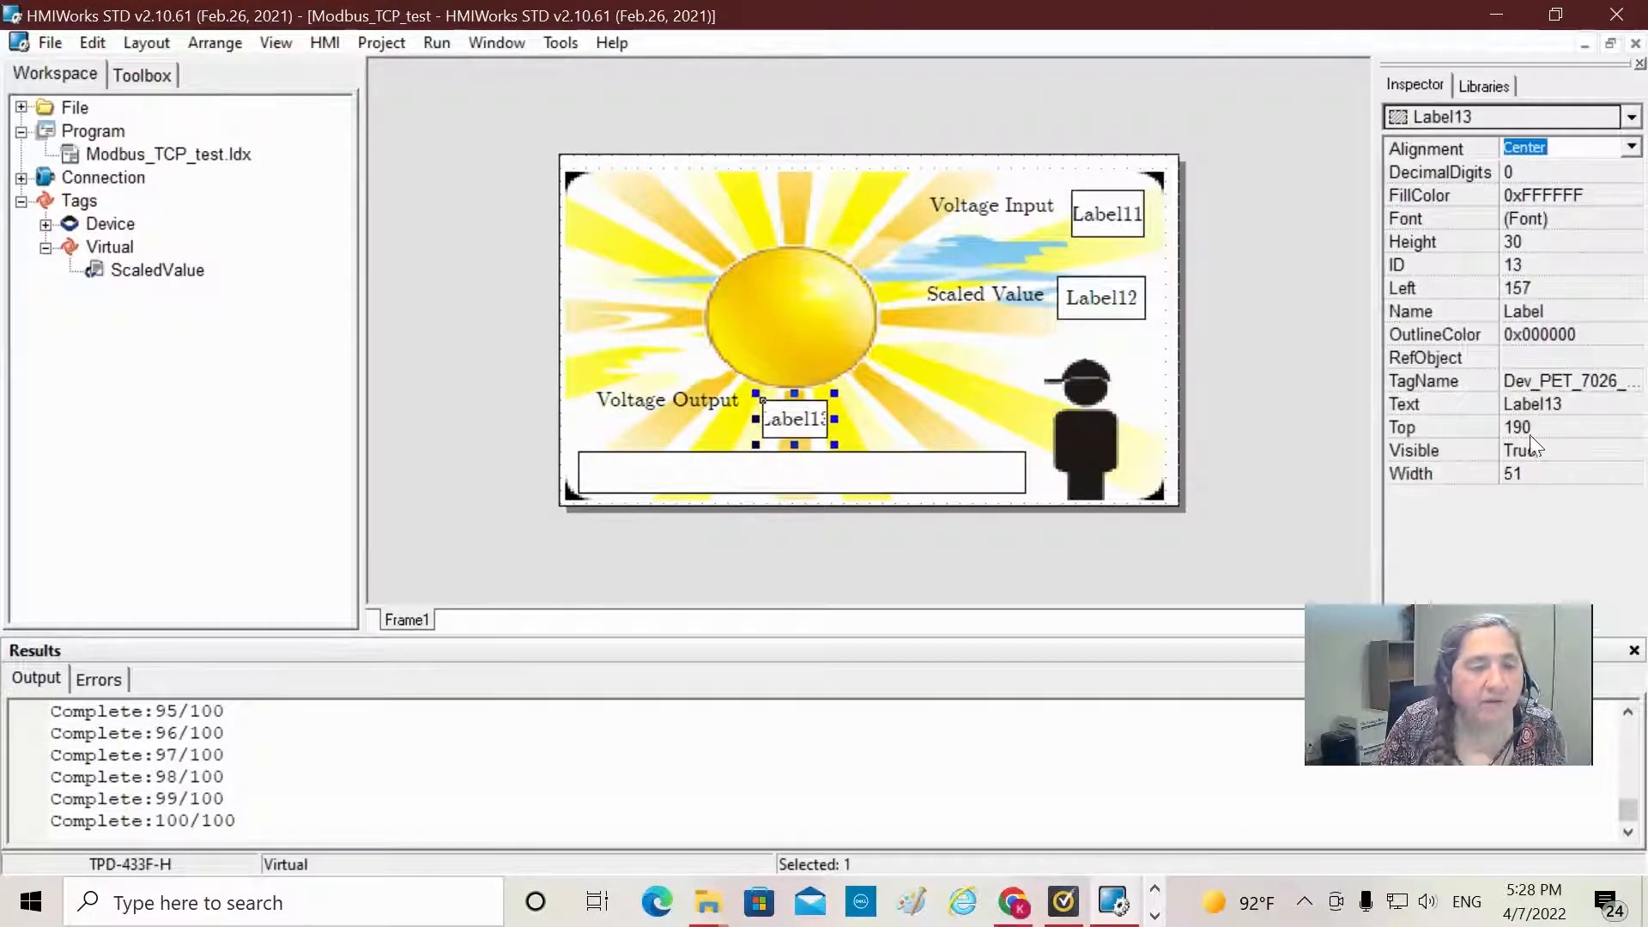
left_click(799, 472)
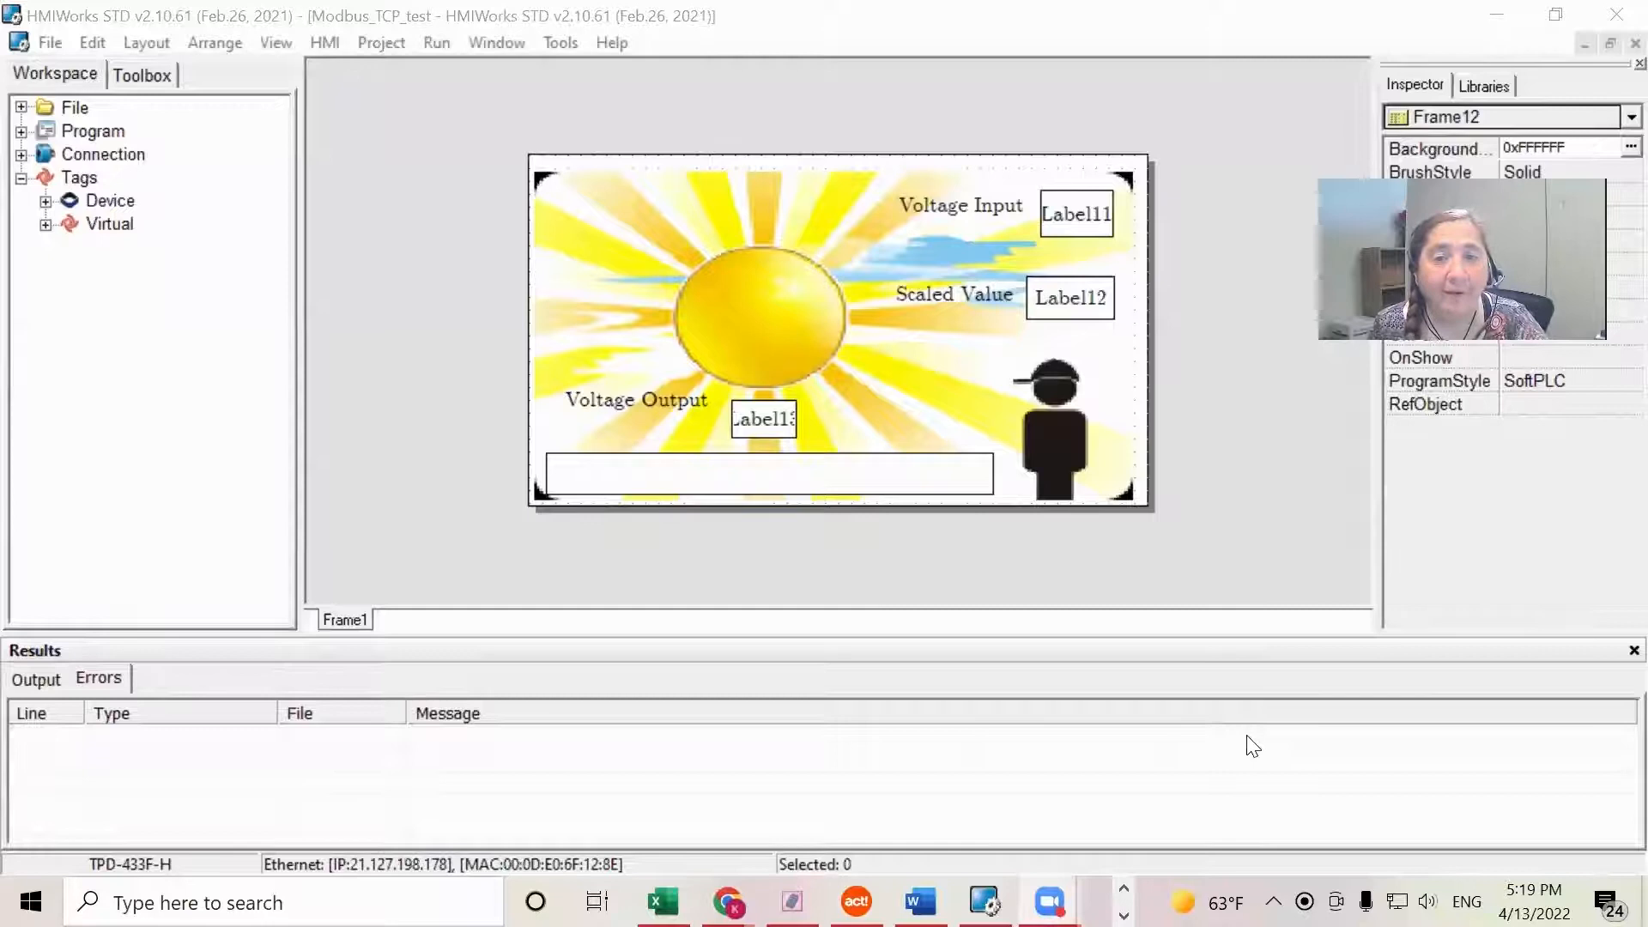
mouse_move(967, 536)
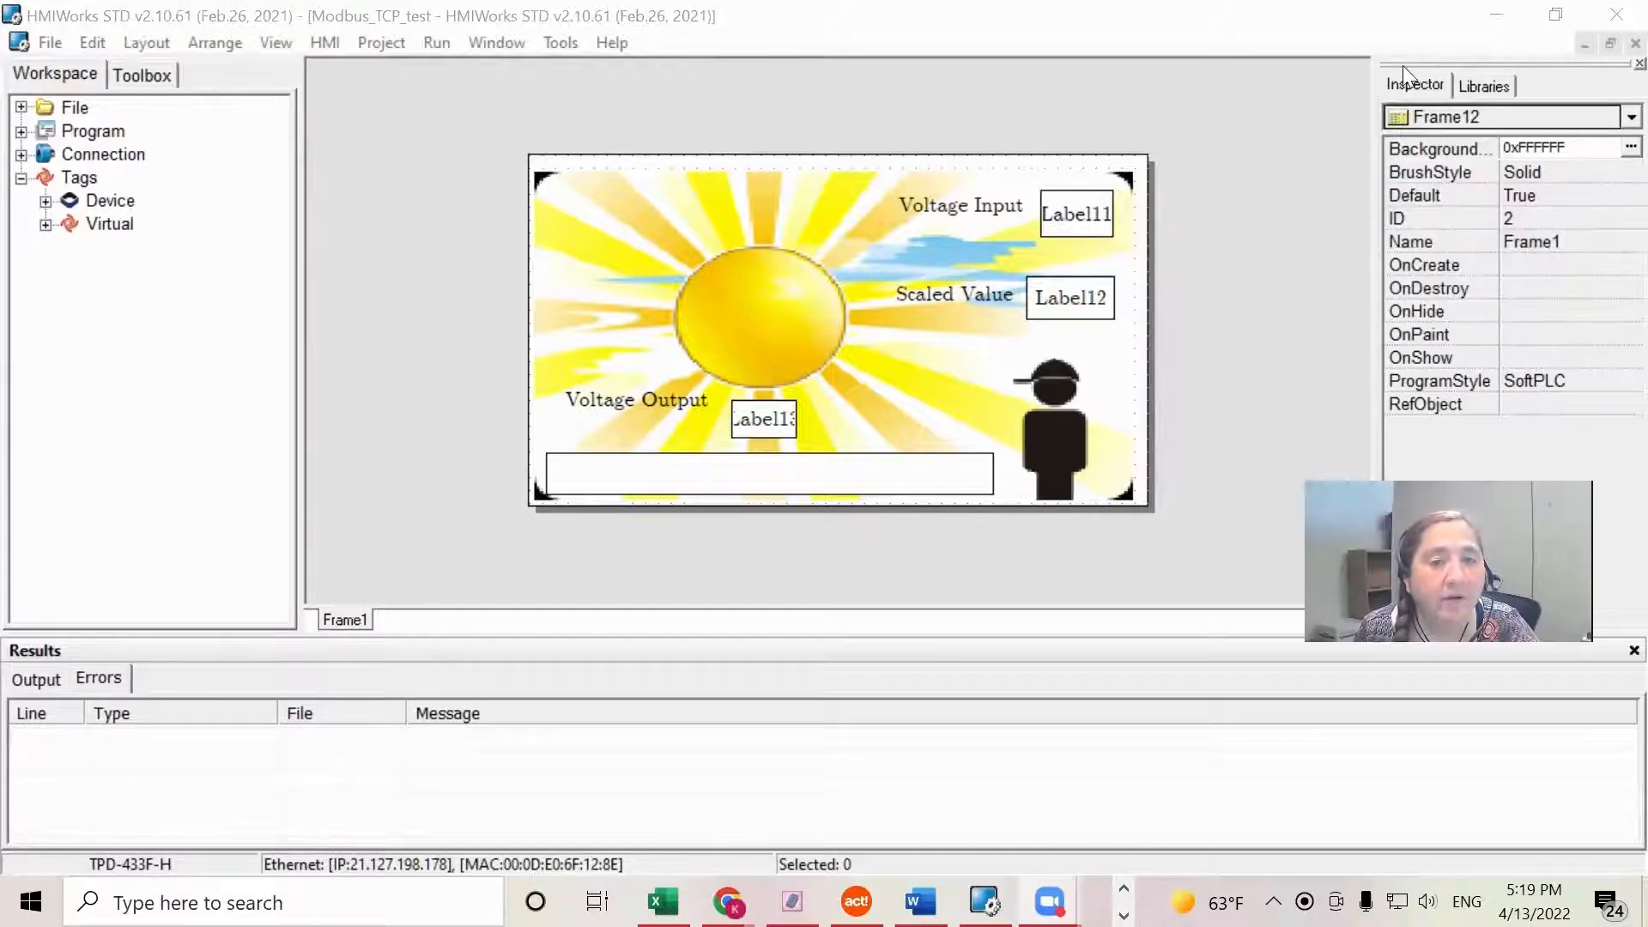
Step: Change Slider10's Max property from 100 to 2500 and confirm it stuck
left_click(767, 473)
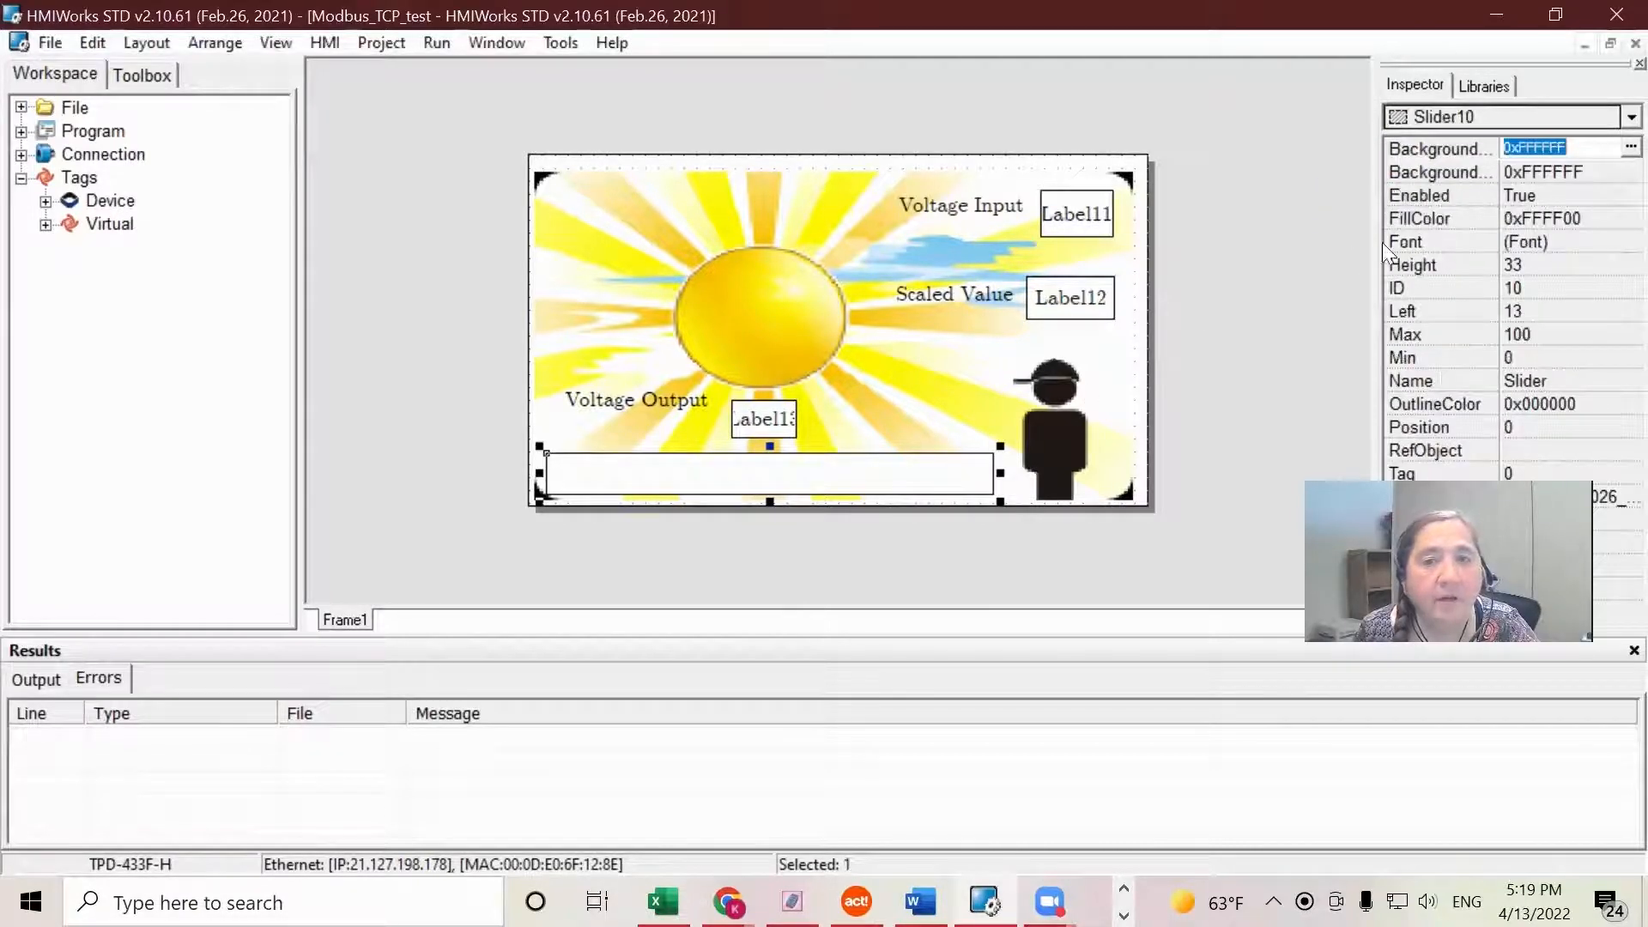
mouse_move(1473, 301)
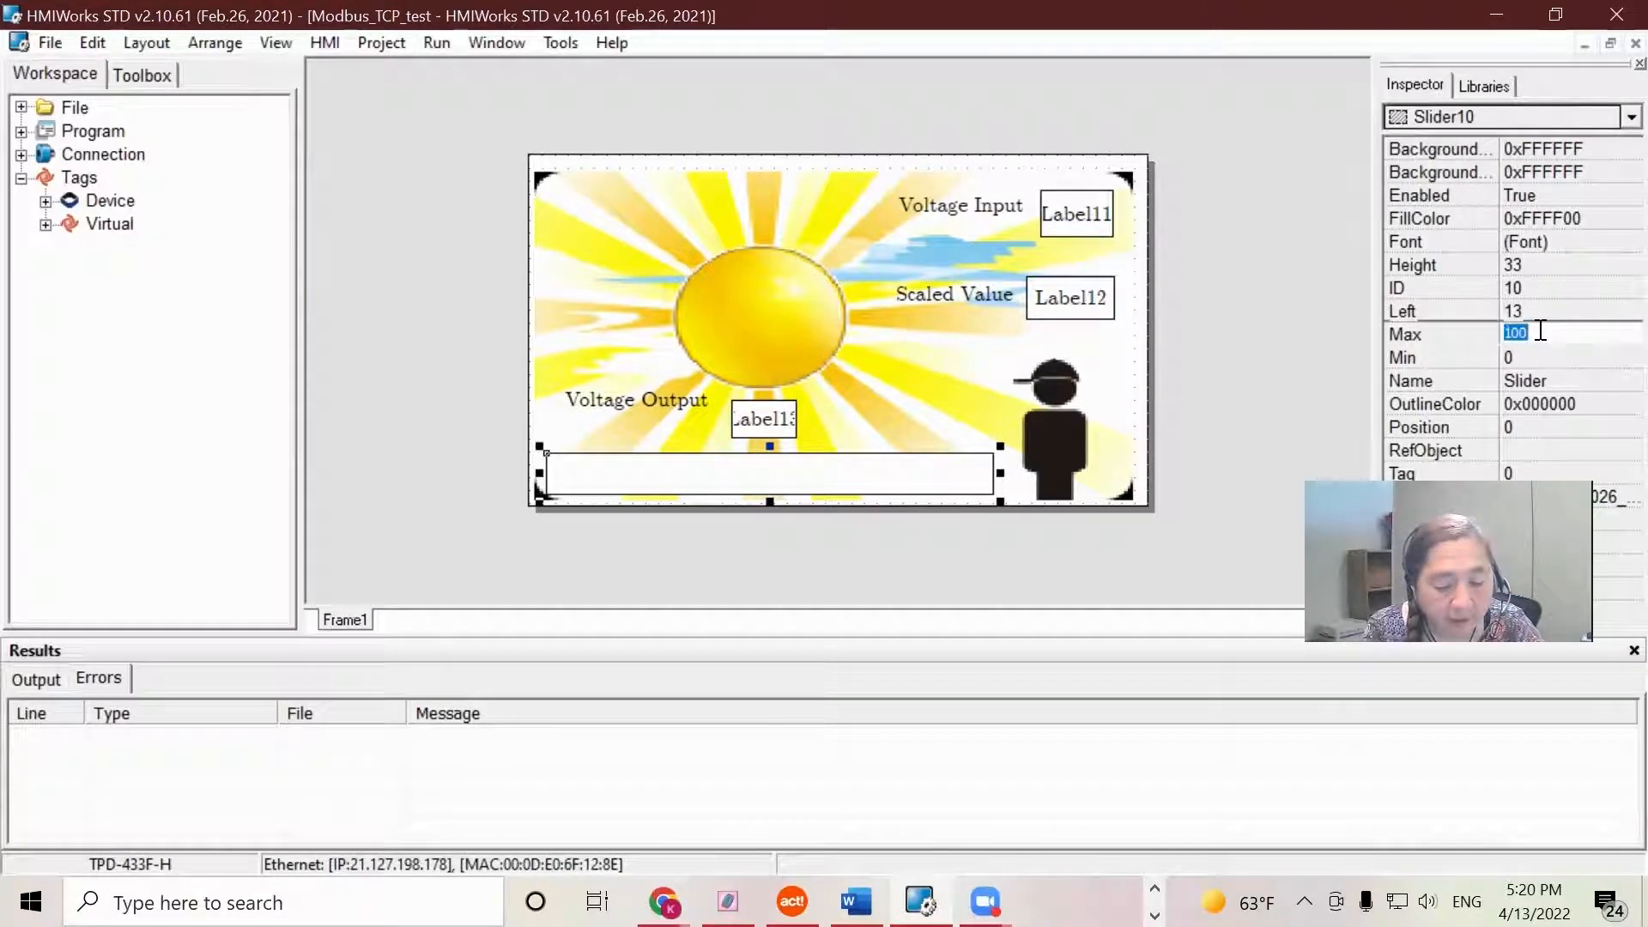
type("2")
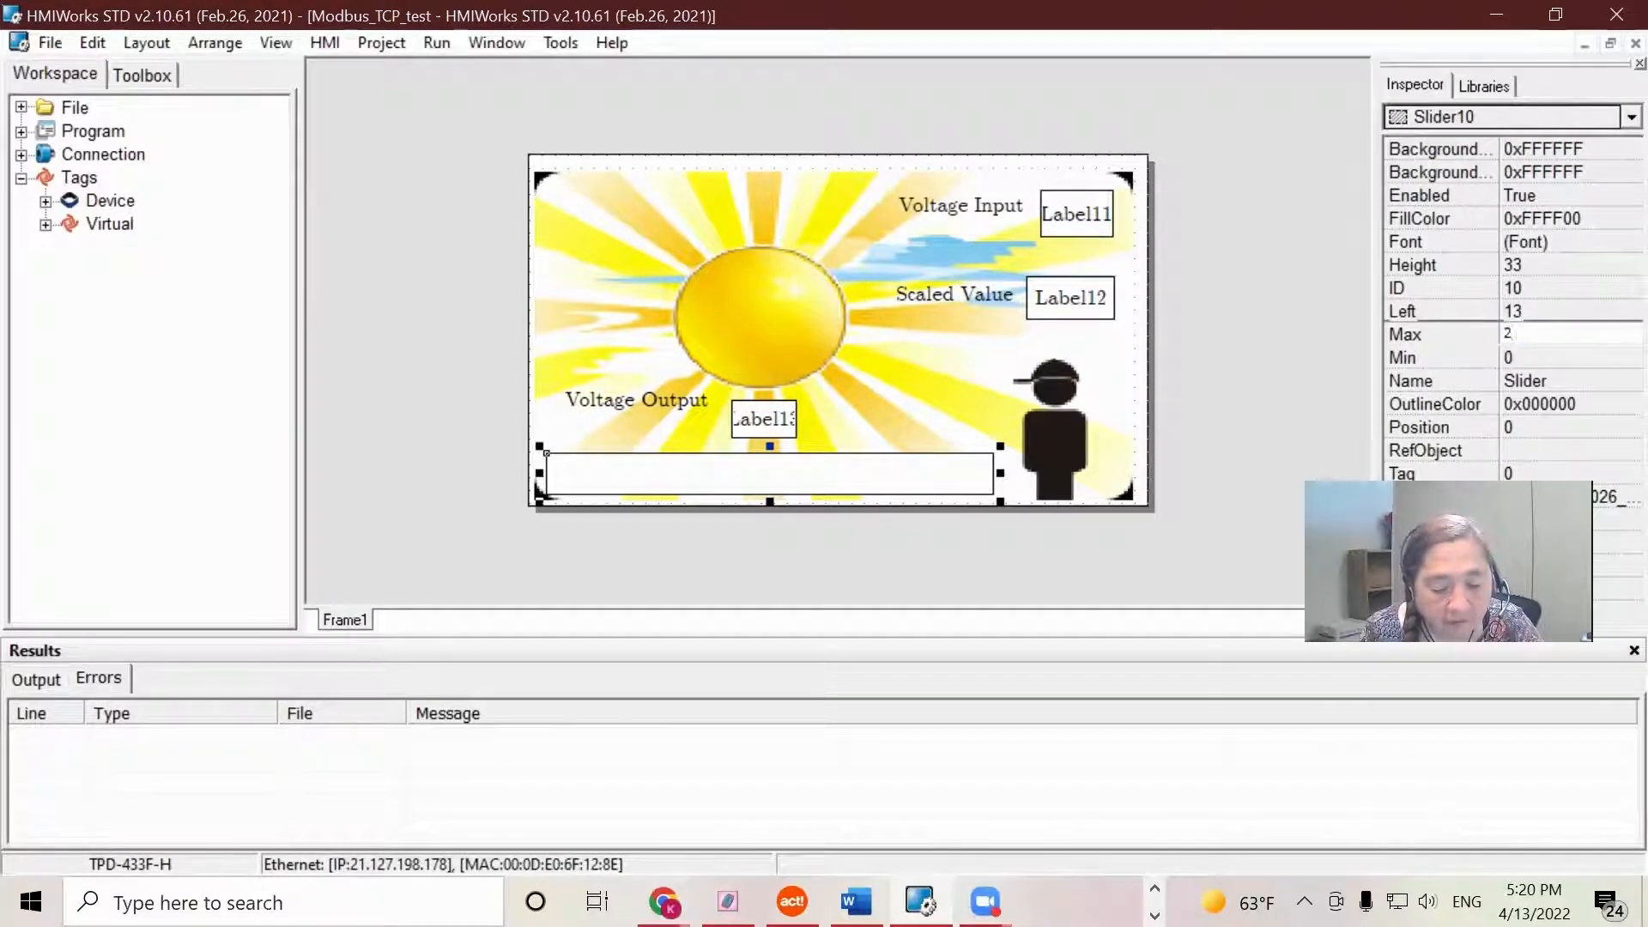
type("500")
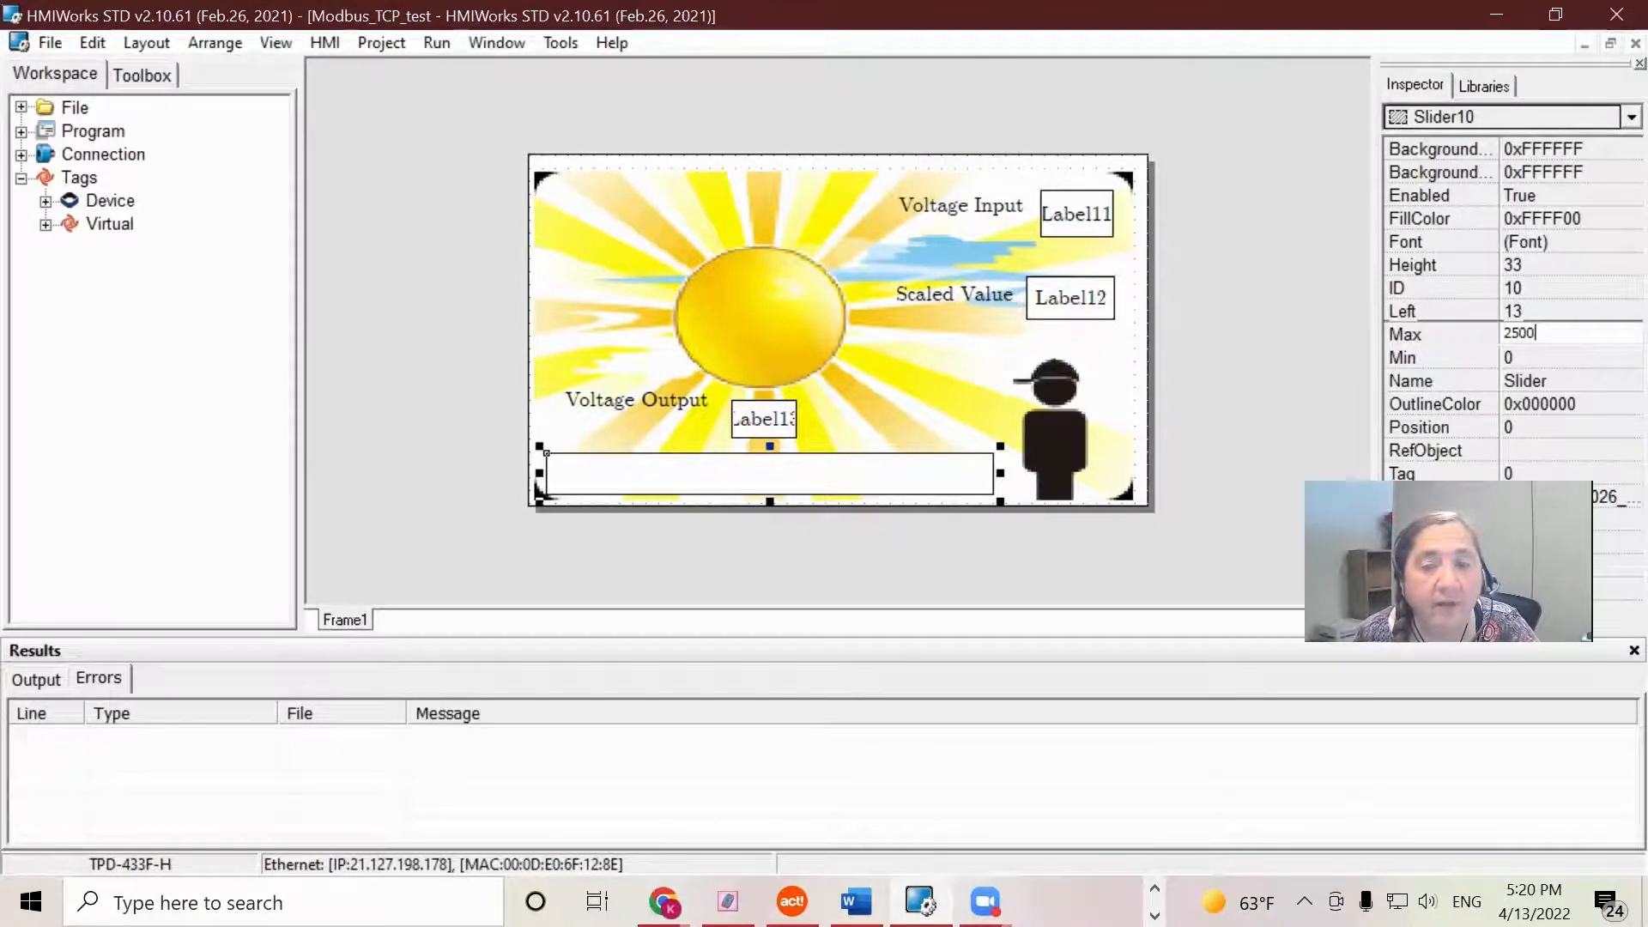
mouse_move(1117, 465)
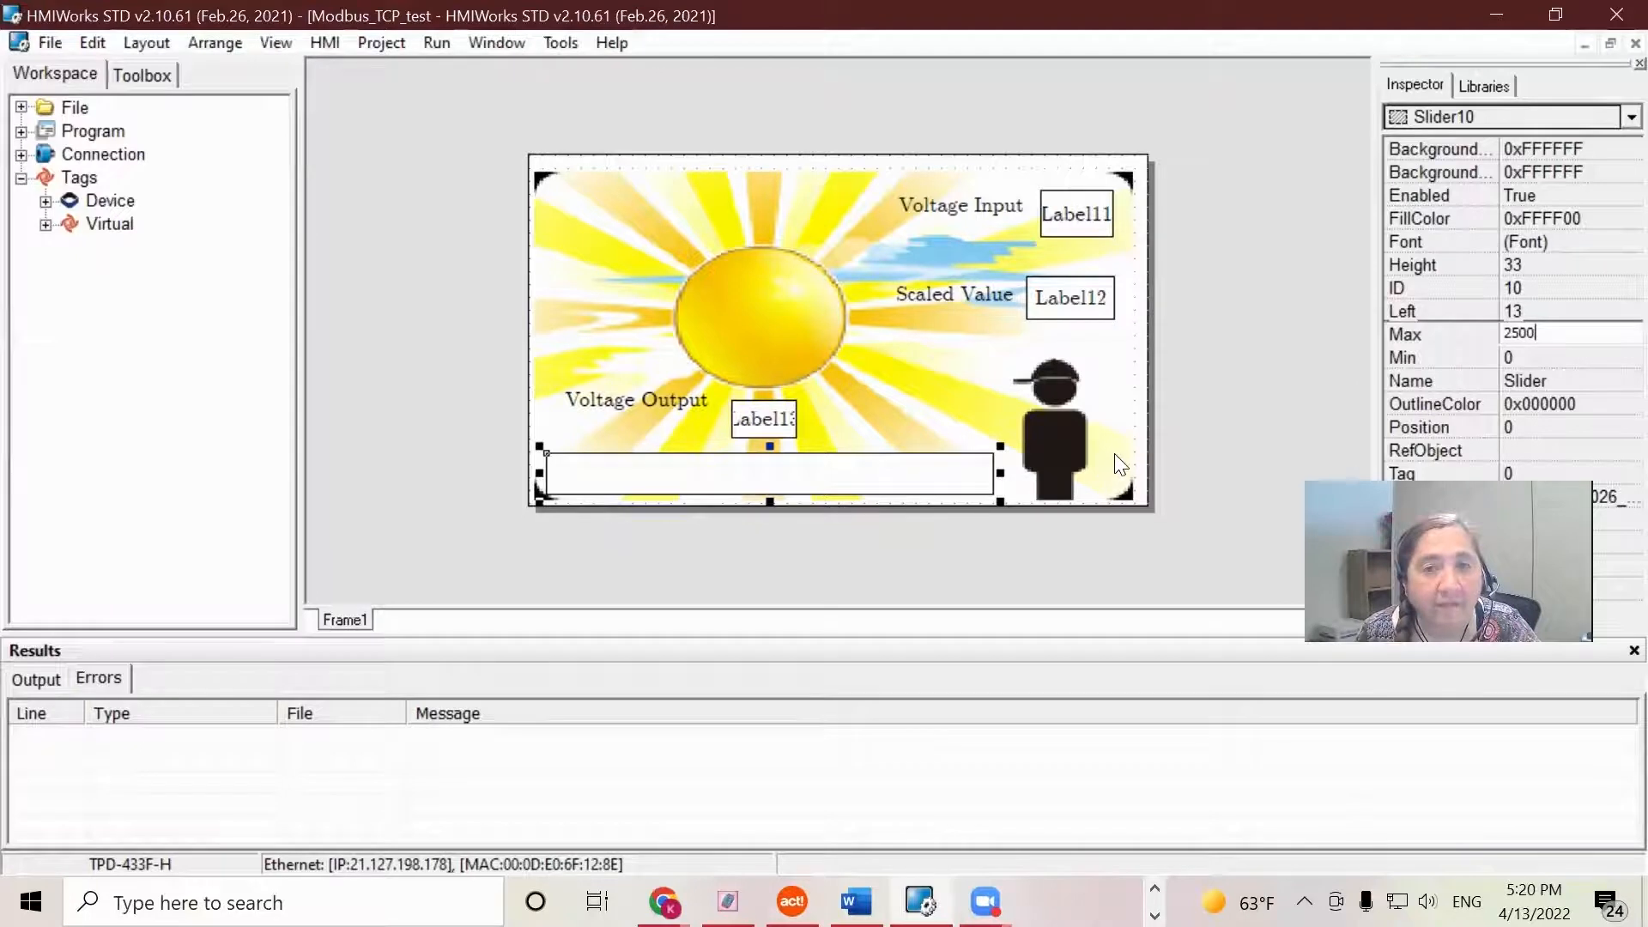
left_click(1261, 407)
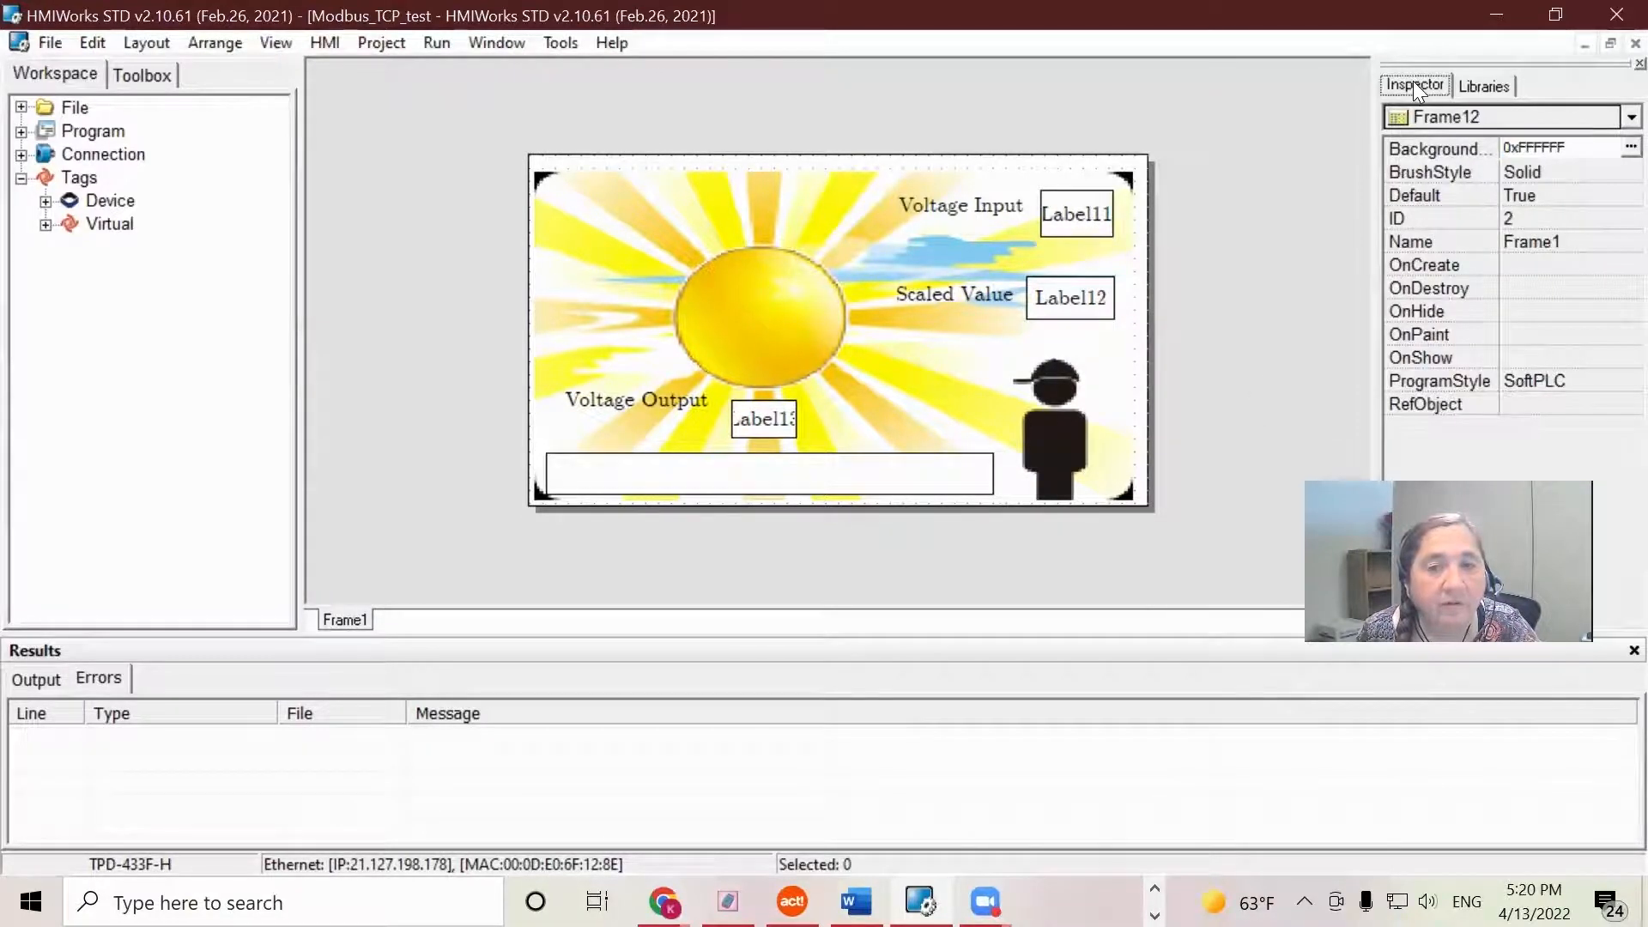
left_click(951, 472)
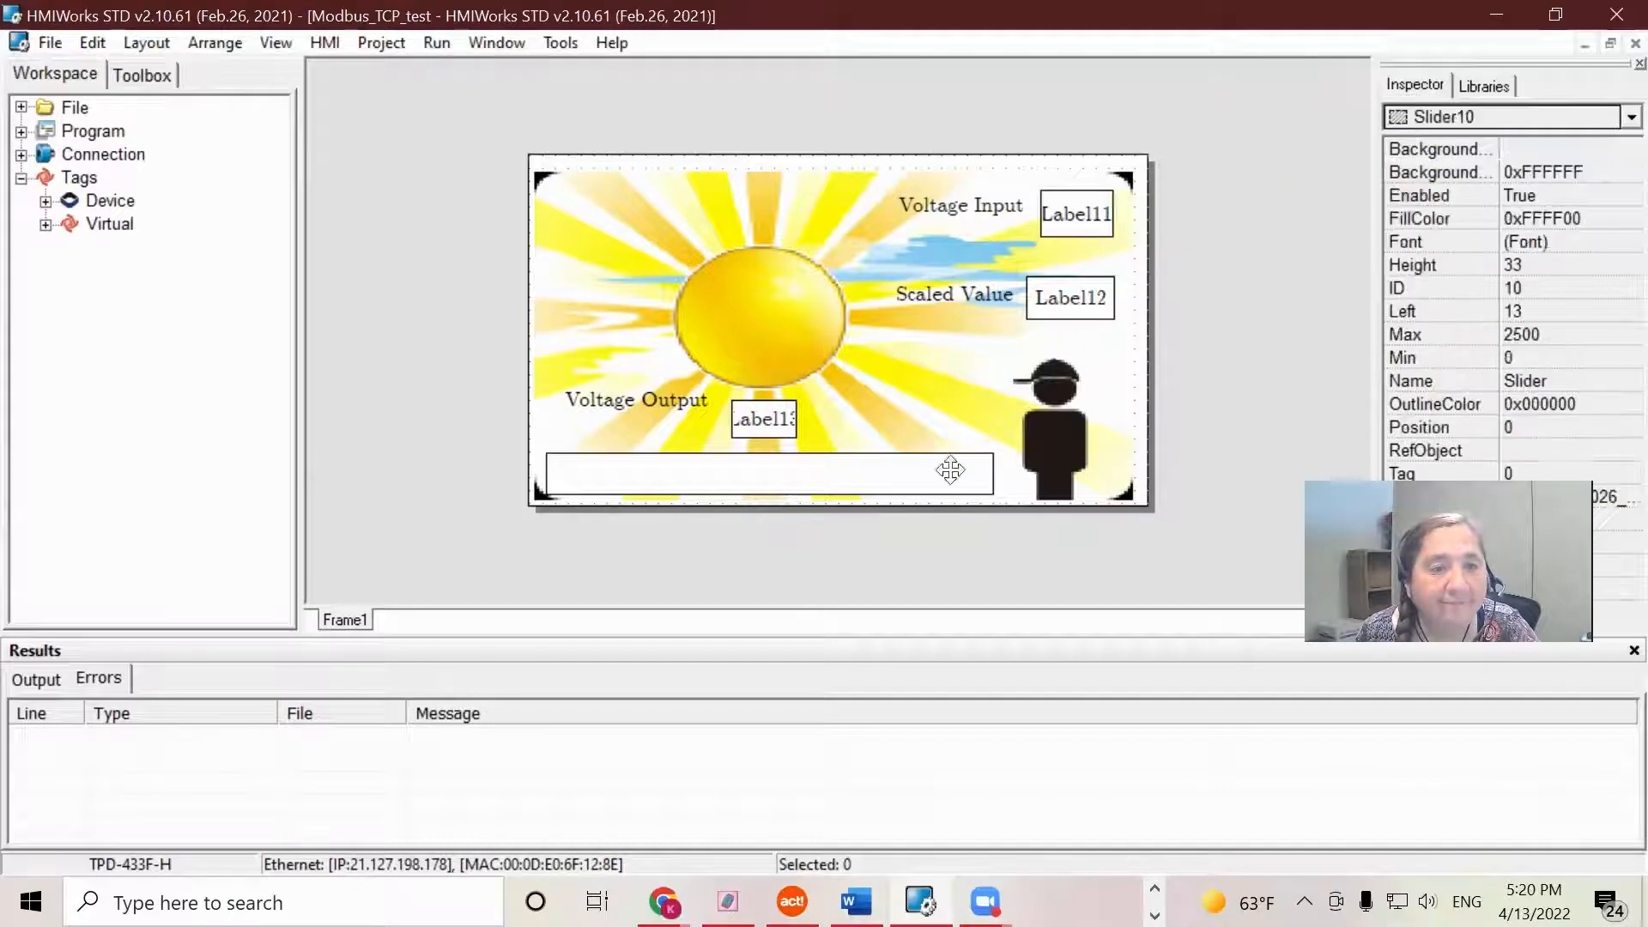
left_click(765, 473)
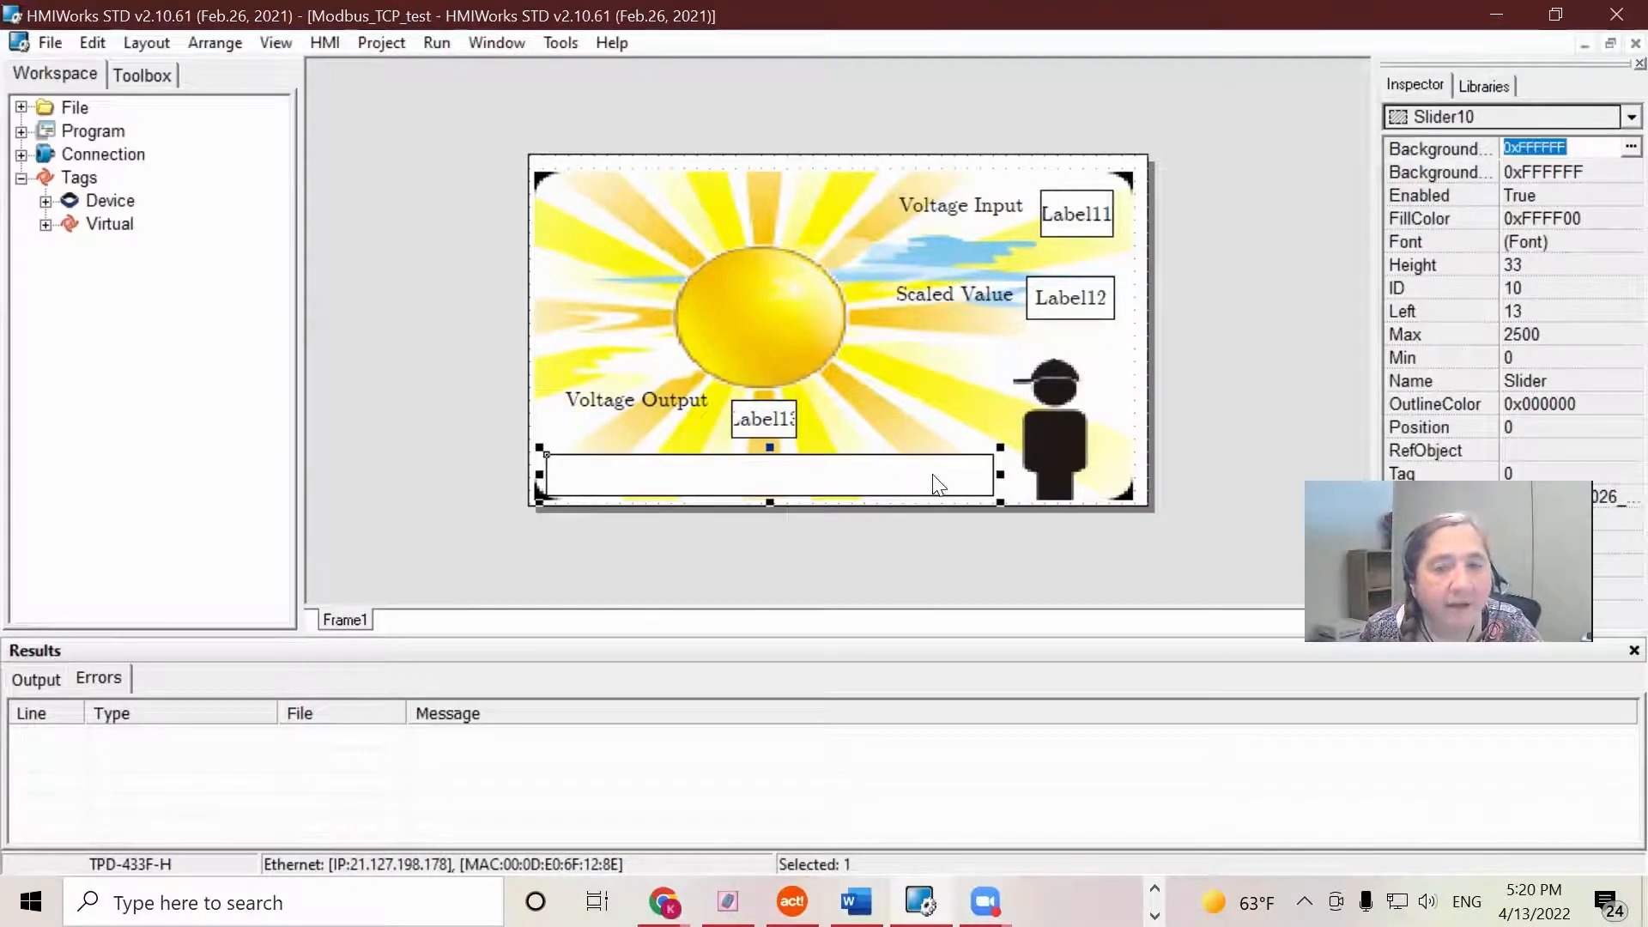
left_click(1213, 342)
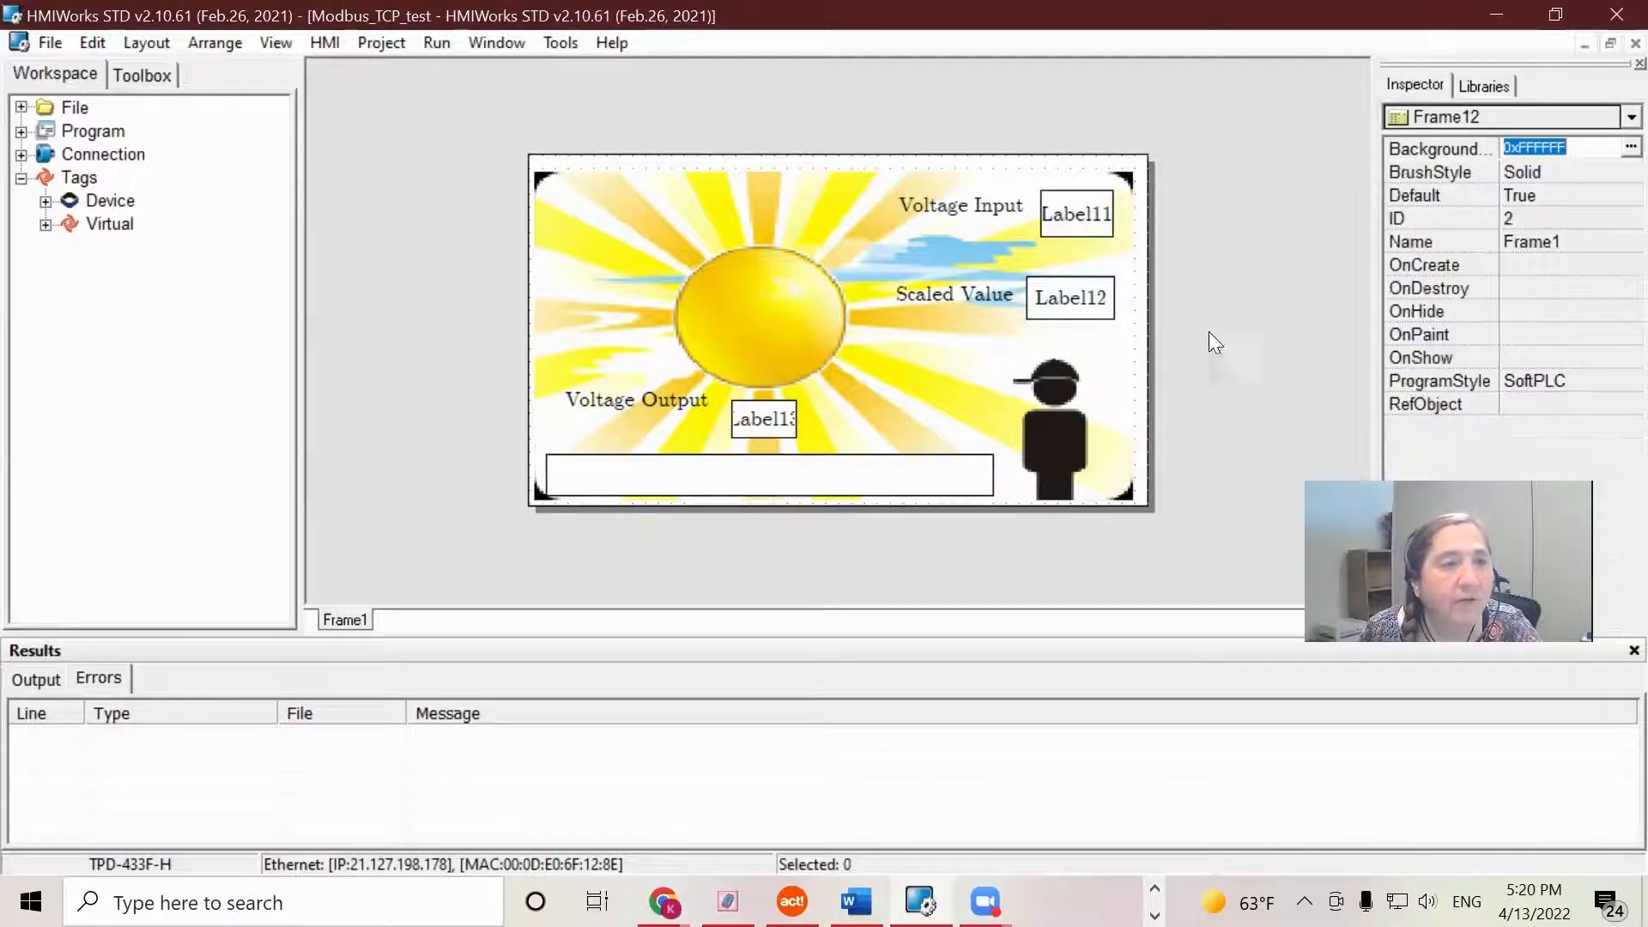
Step: Run the project with Render, Compile and Download (F9) until the build reaches 100/100
left_click(436, 42)
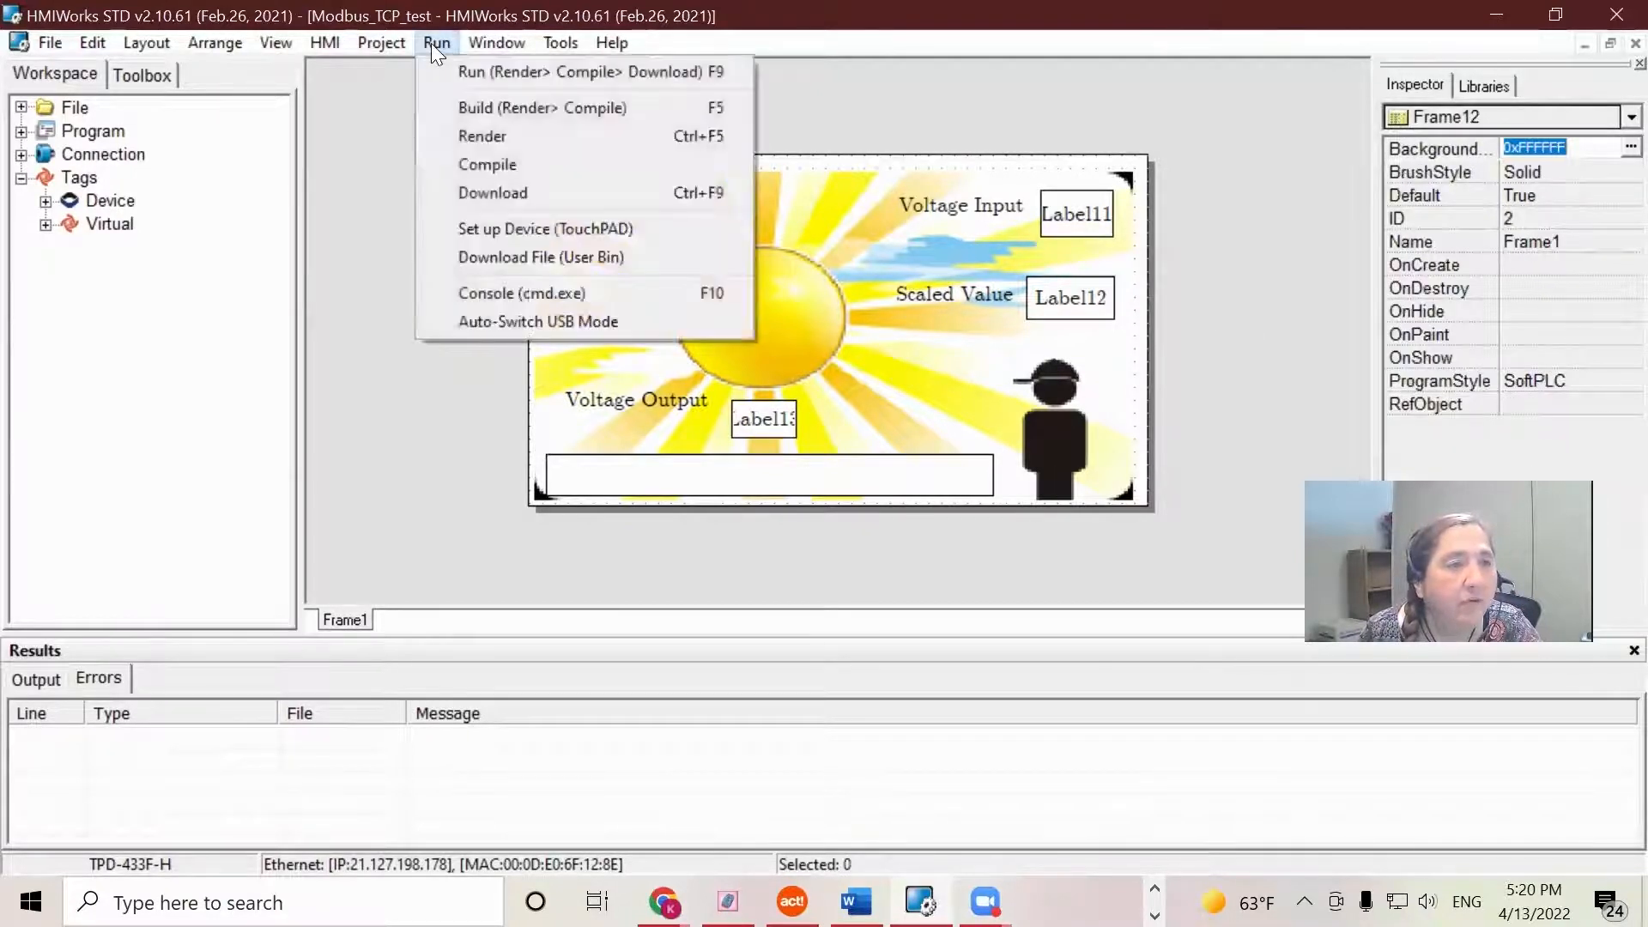
mouse_move(500, 72)
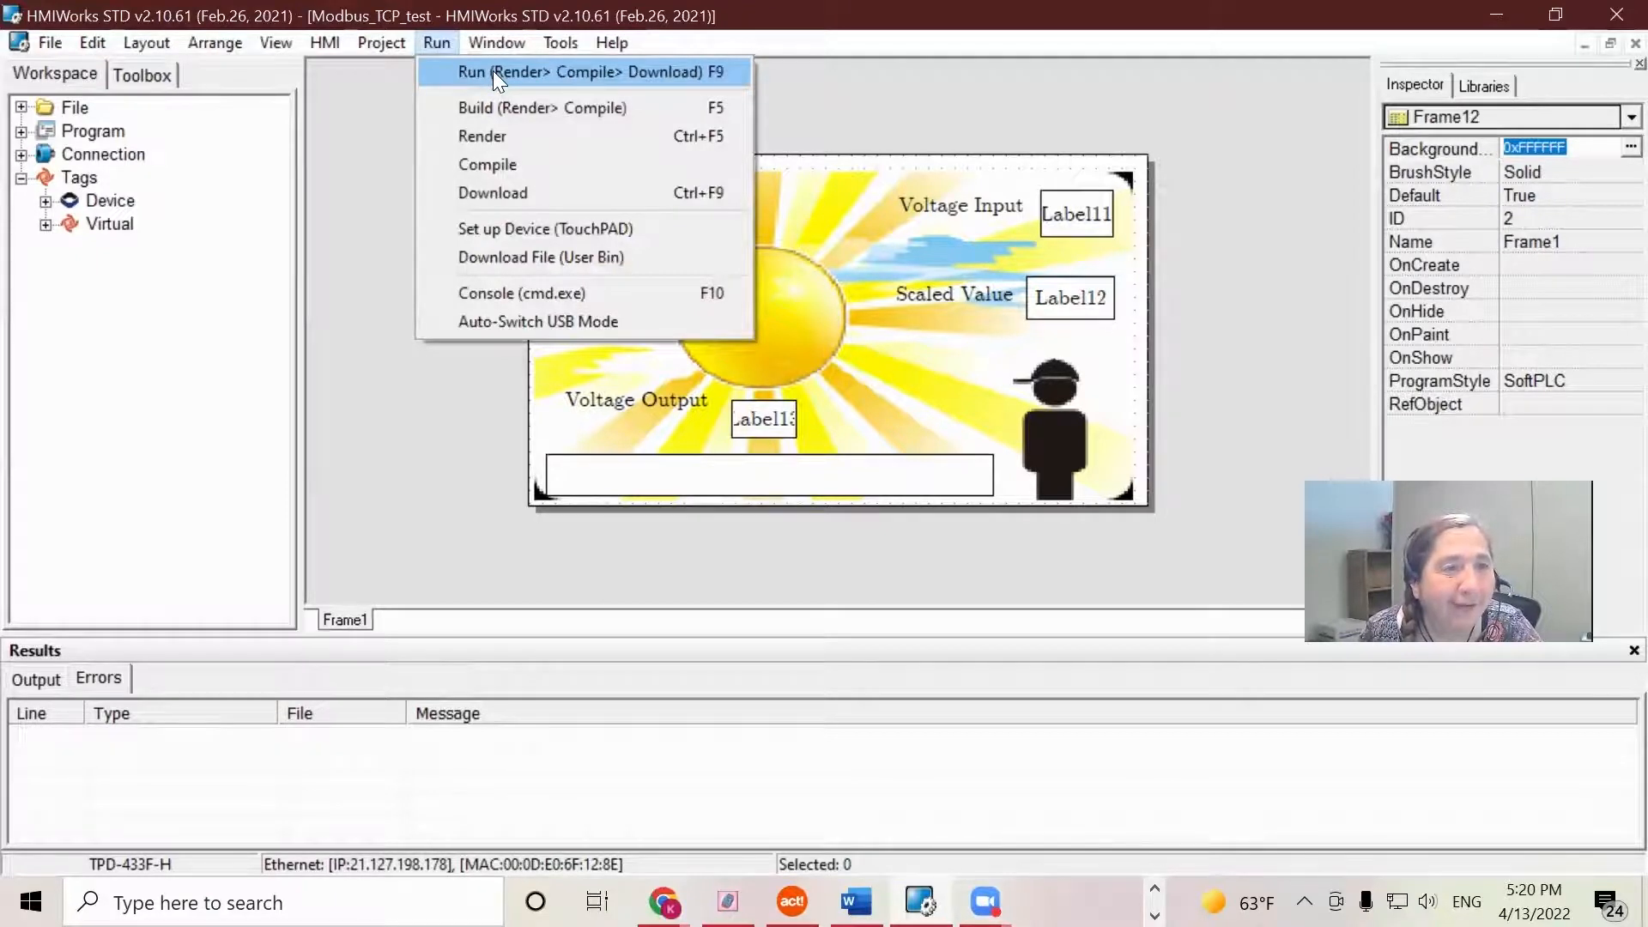
left_click(584, 71)
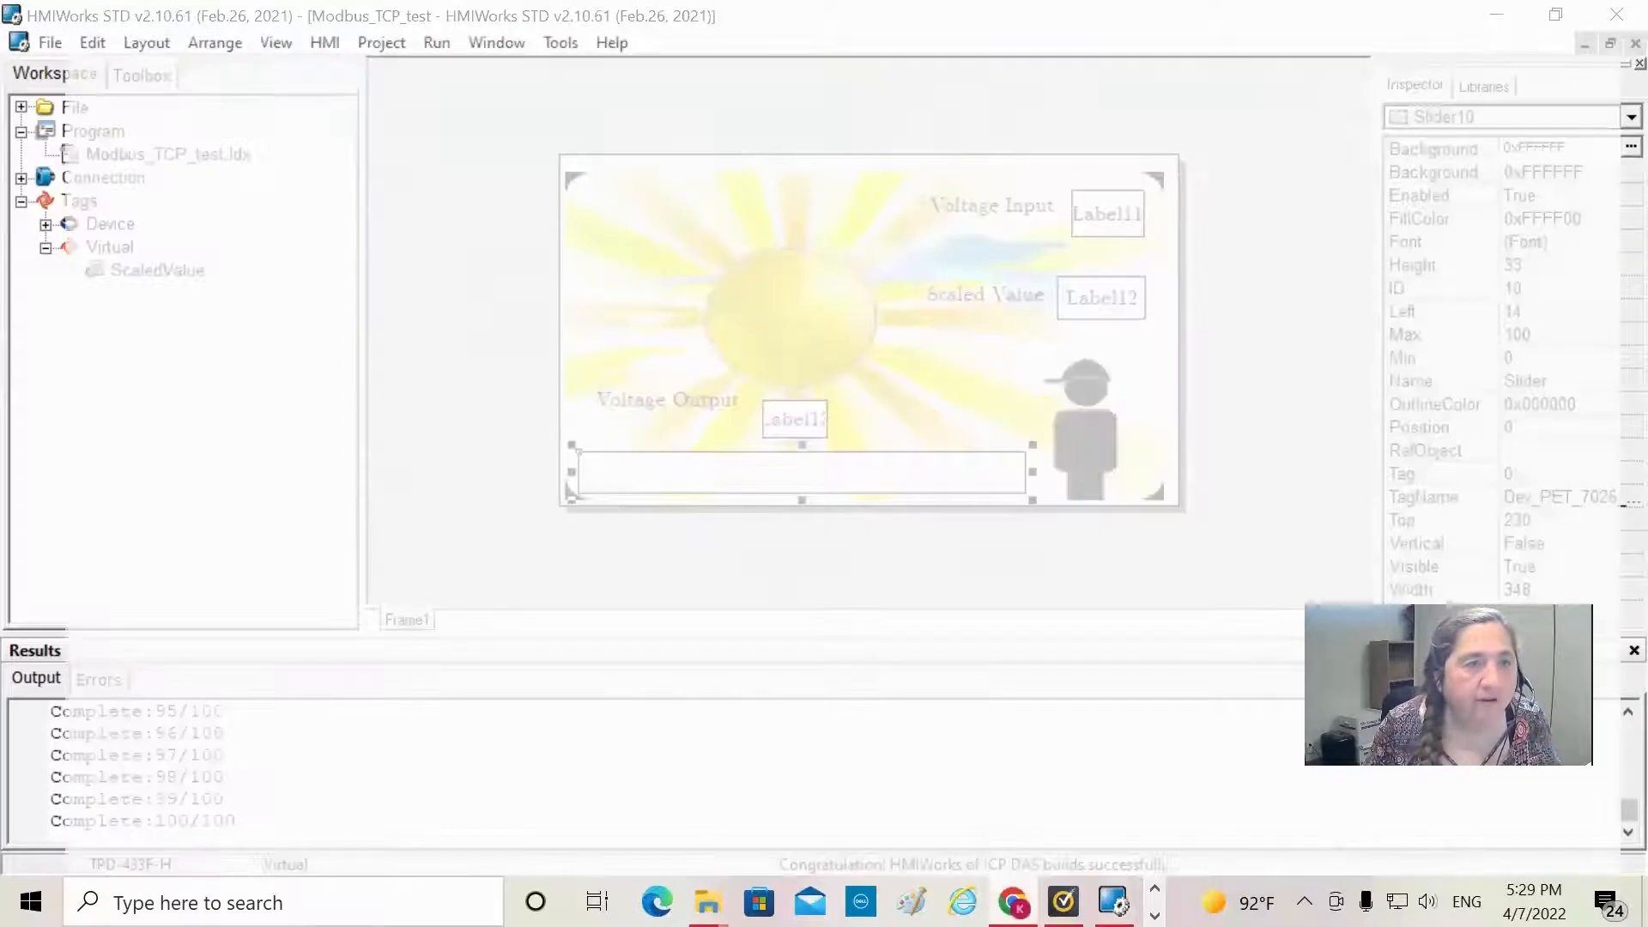
Step: Switch to the ET-7000 web page and show the Analog Outputs table with AO0's voltage
left_click(1012, 902)
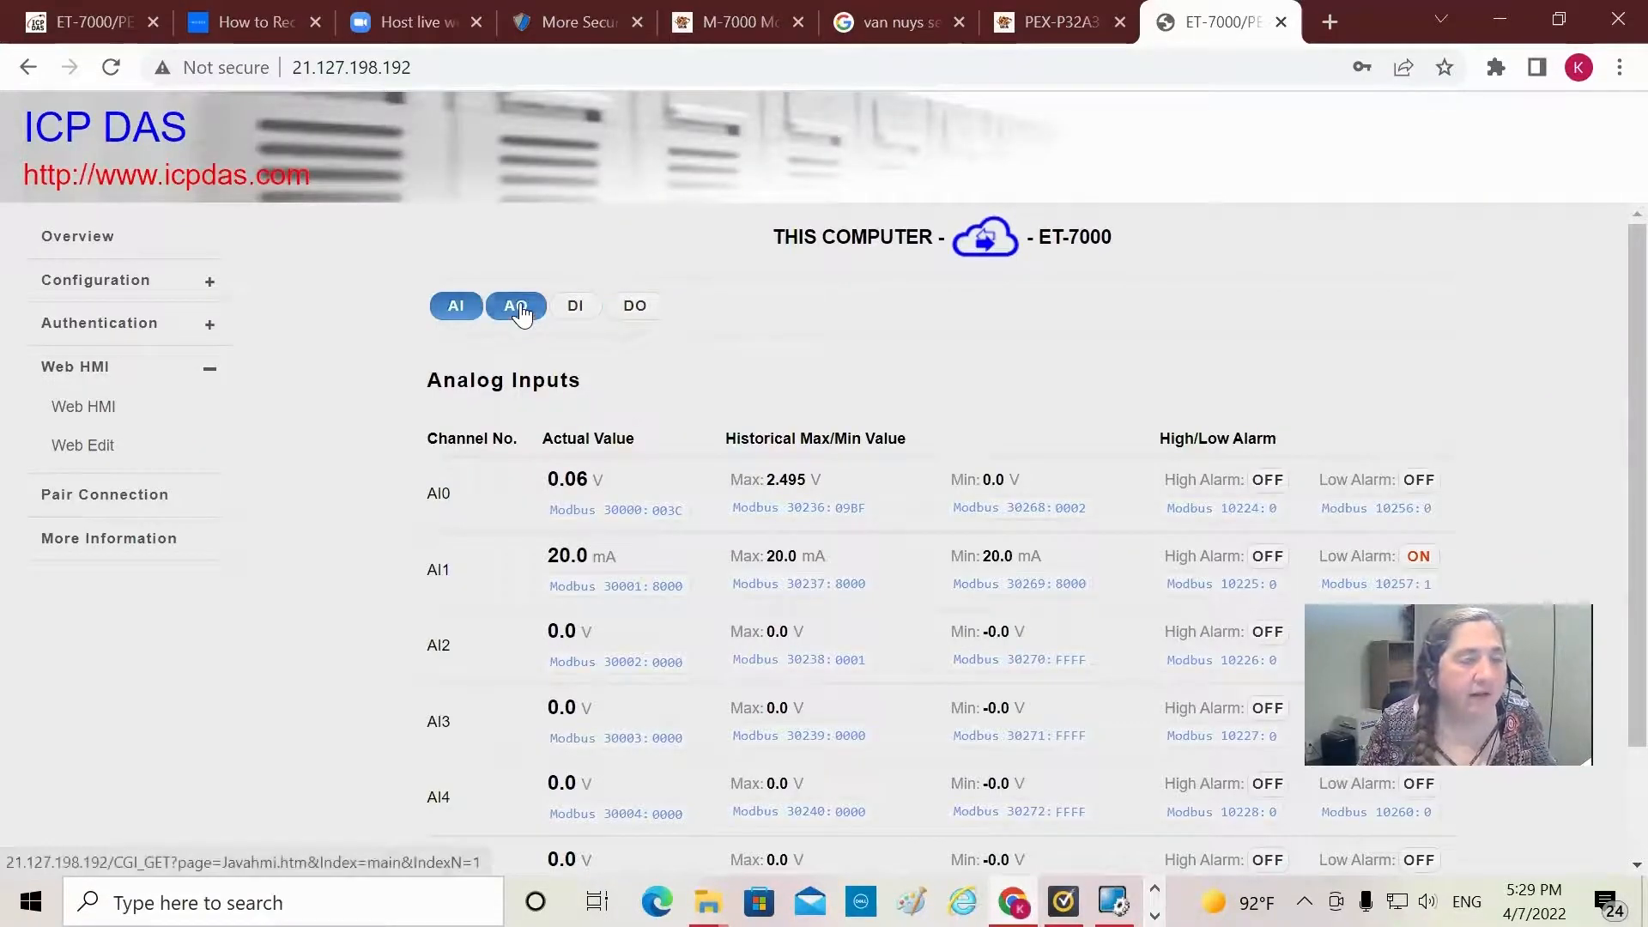
left_click(516, 306)
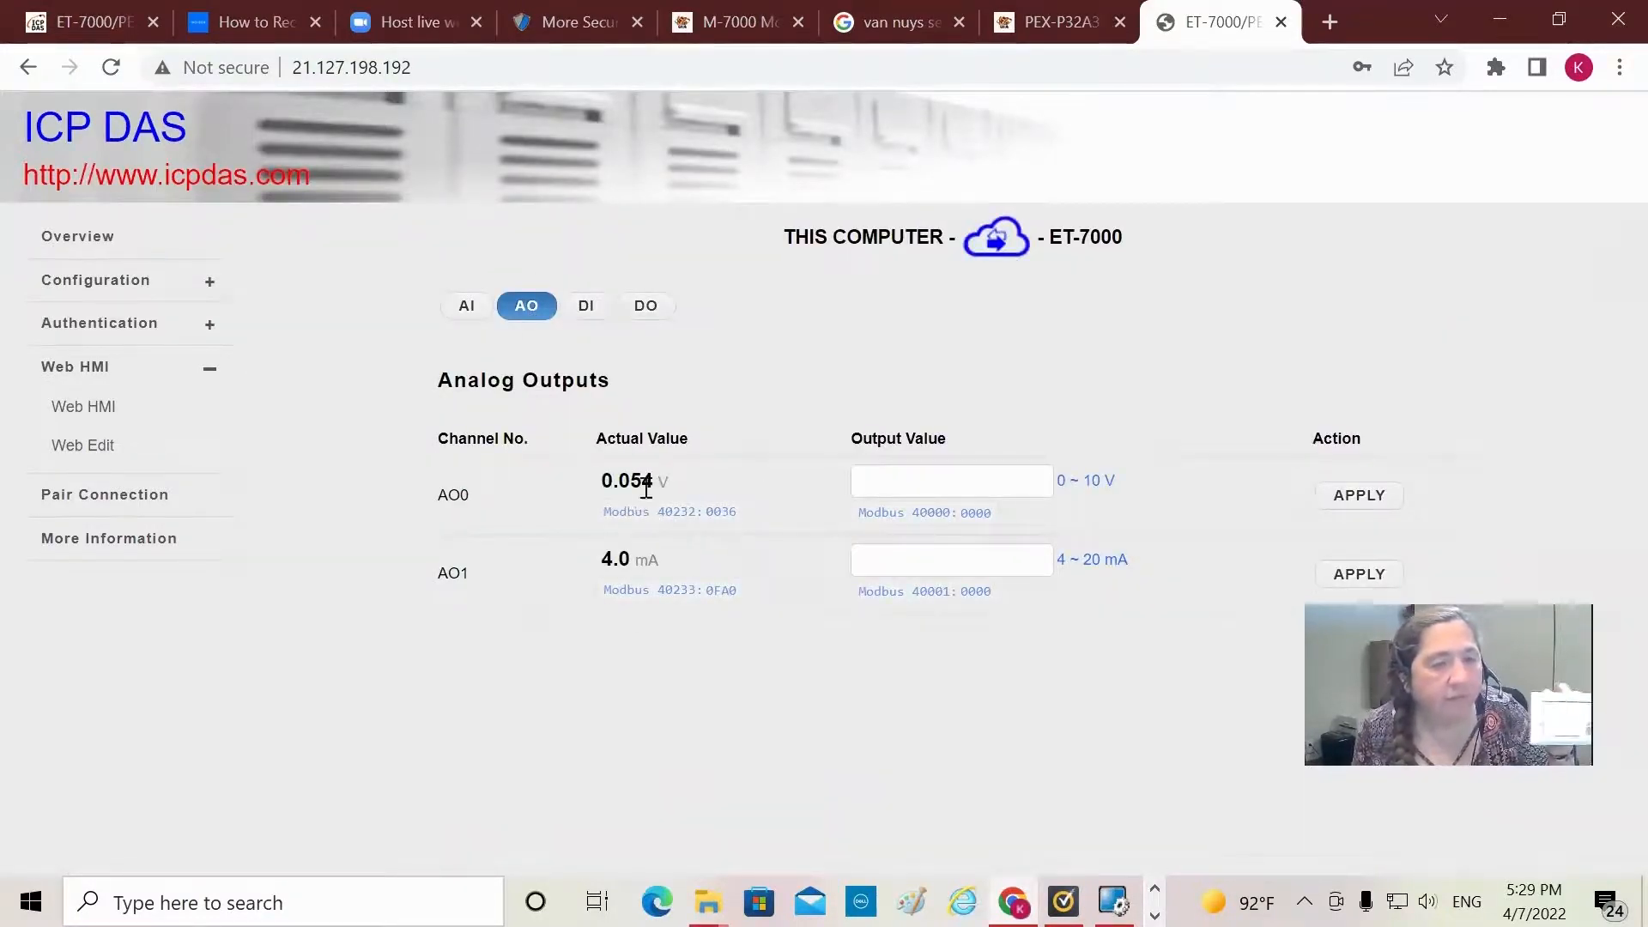
mouse_move(841, 515)
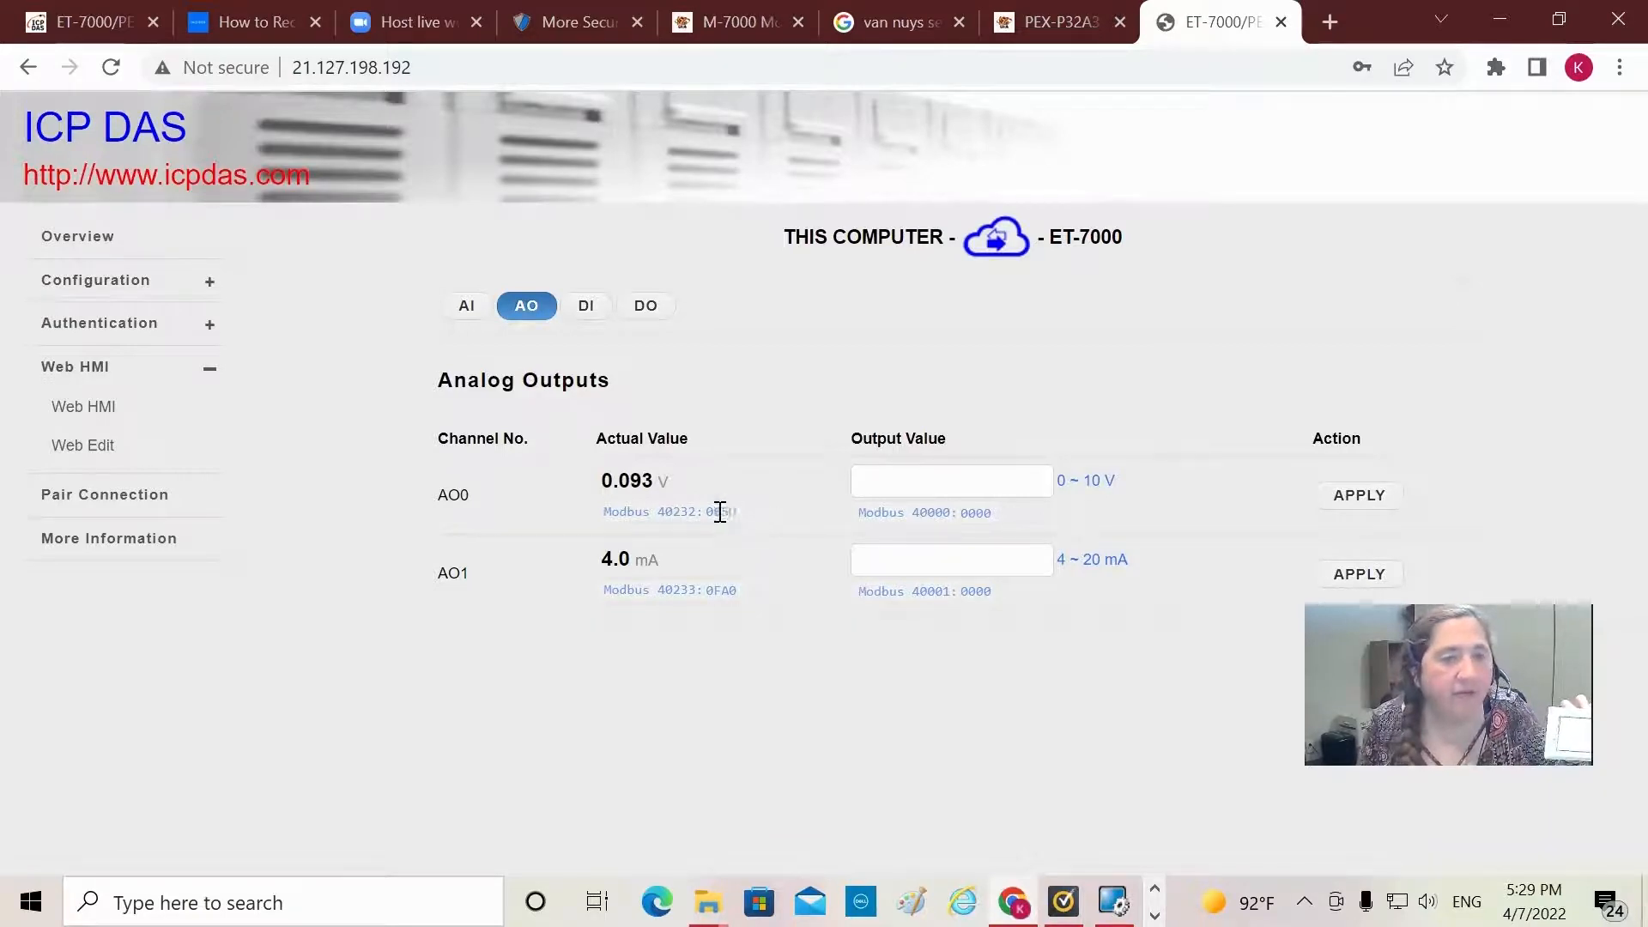
mouse_move(830, 539)
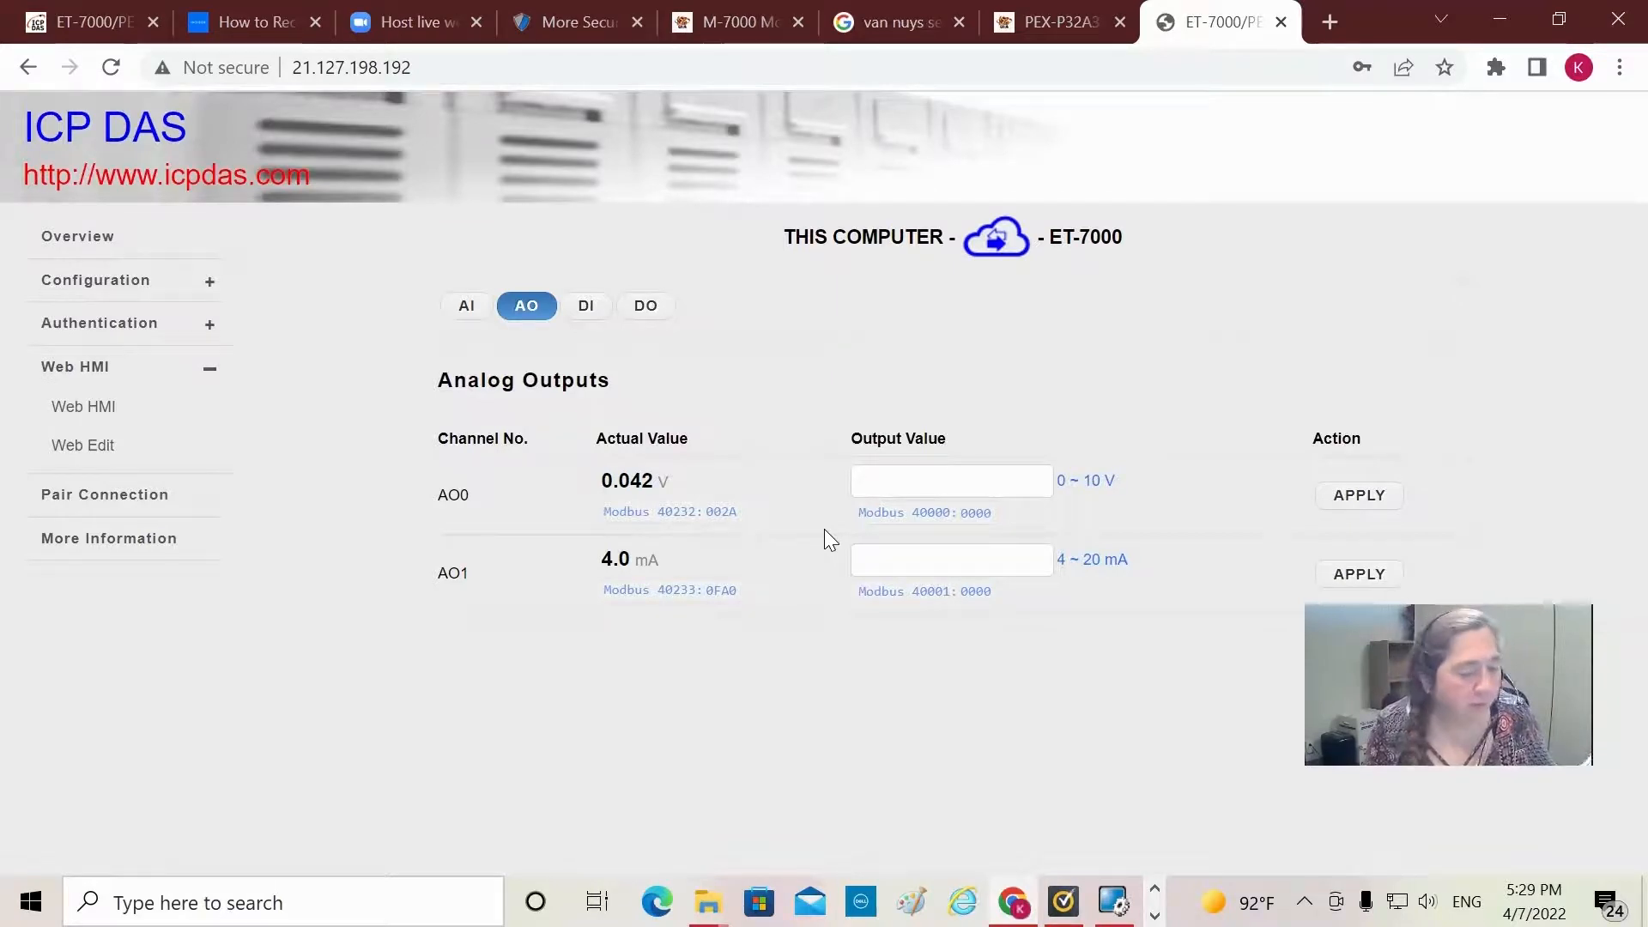
mouse_move(893, 423)
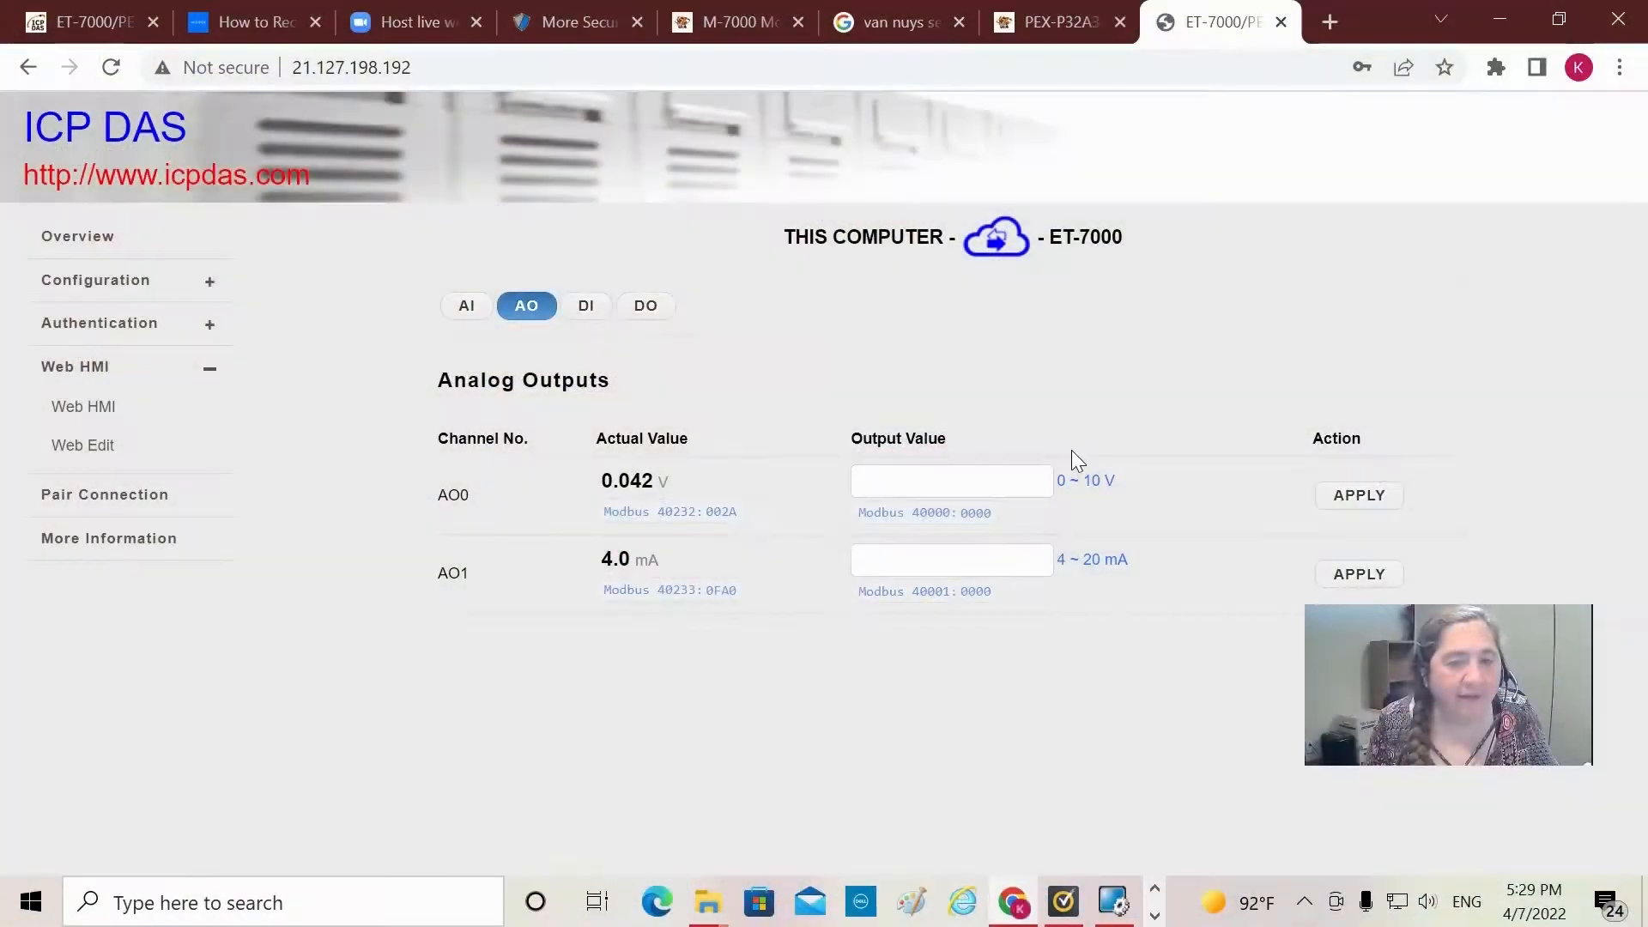
mouse_move(1092, 466)
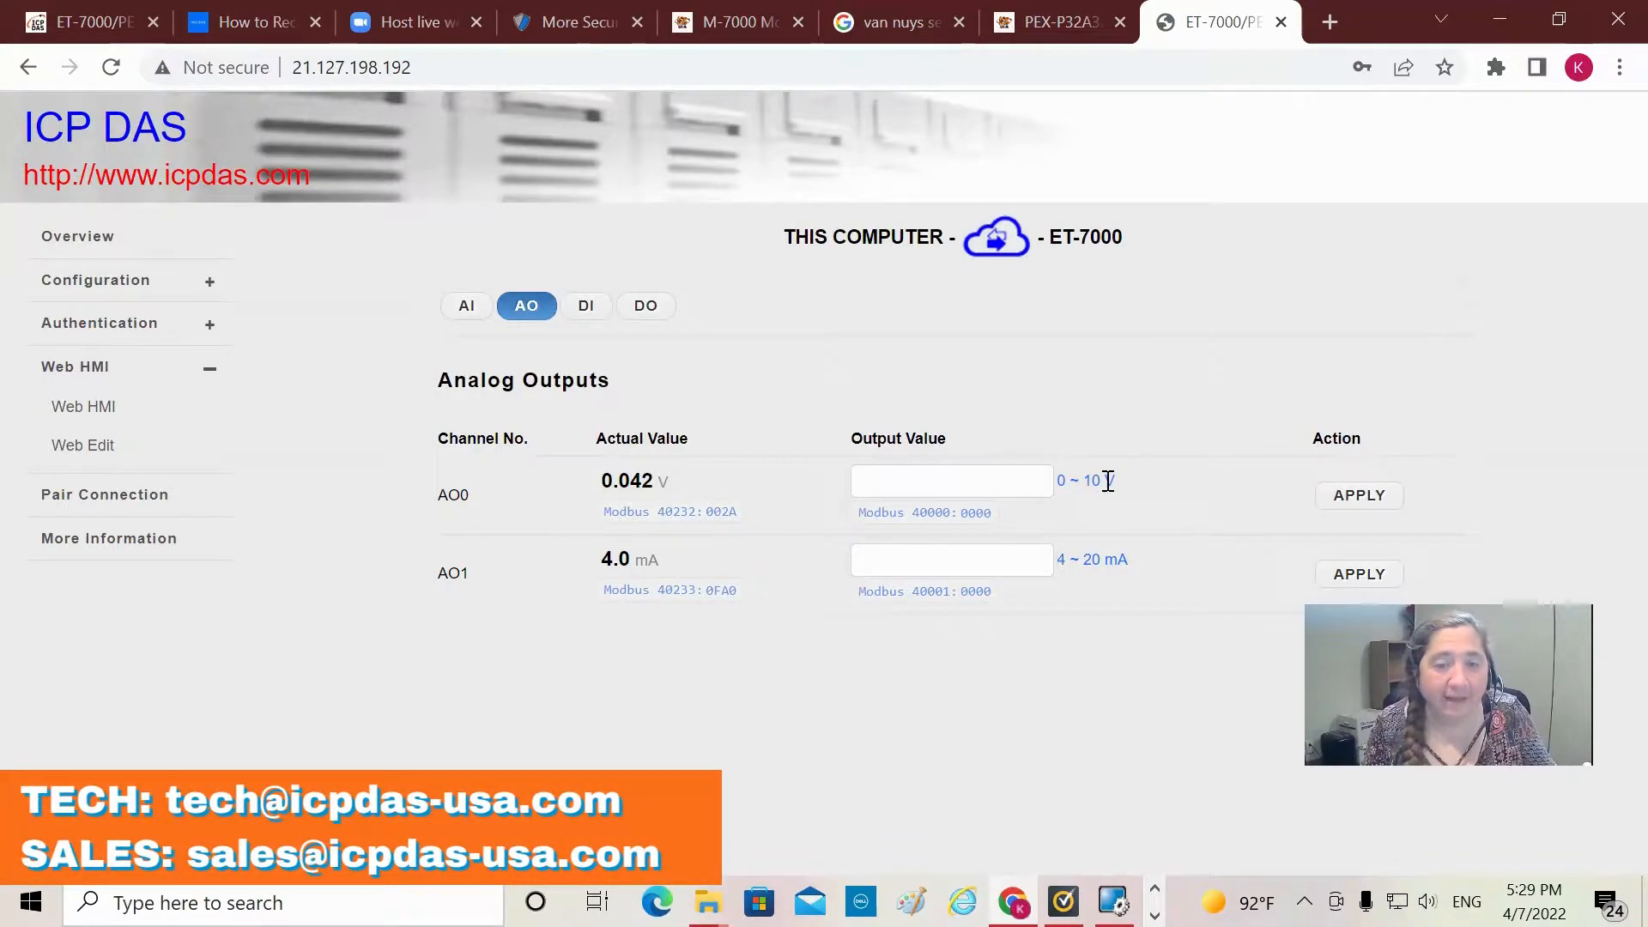
mouse_move(1156, 557)
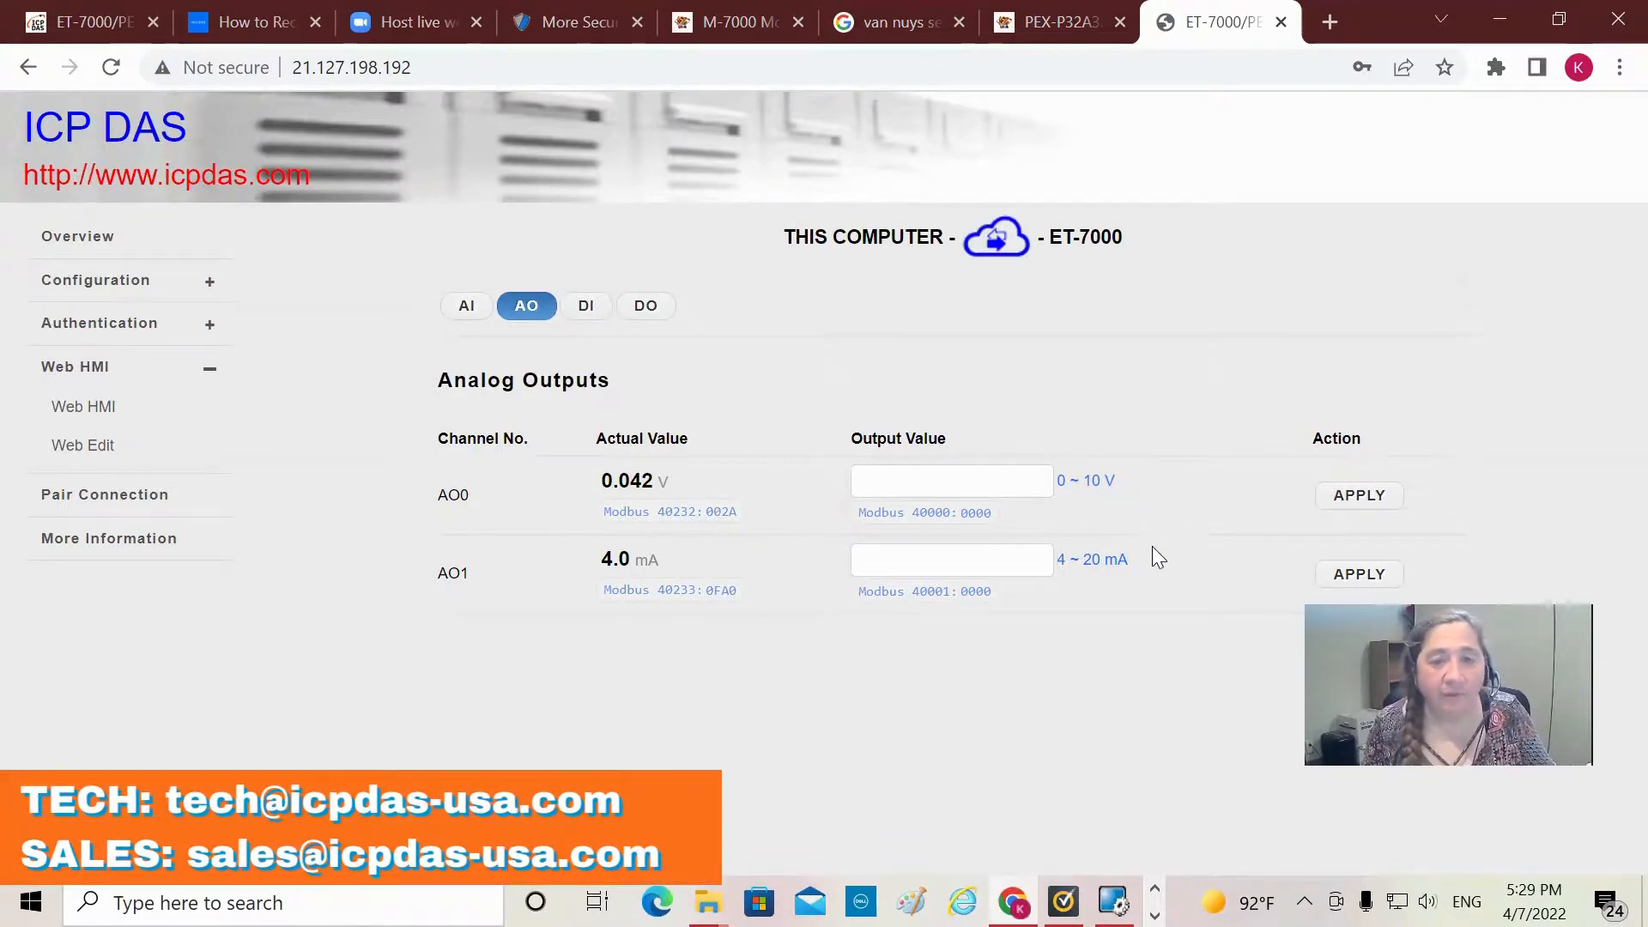
mouse_move(1193, 534)
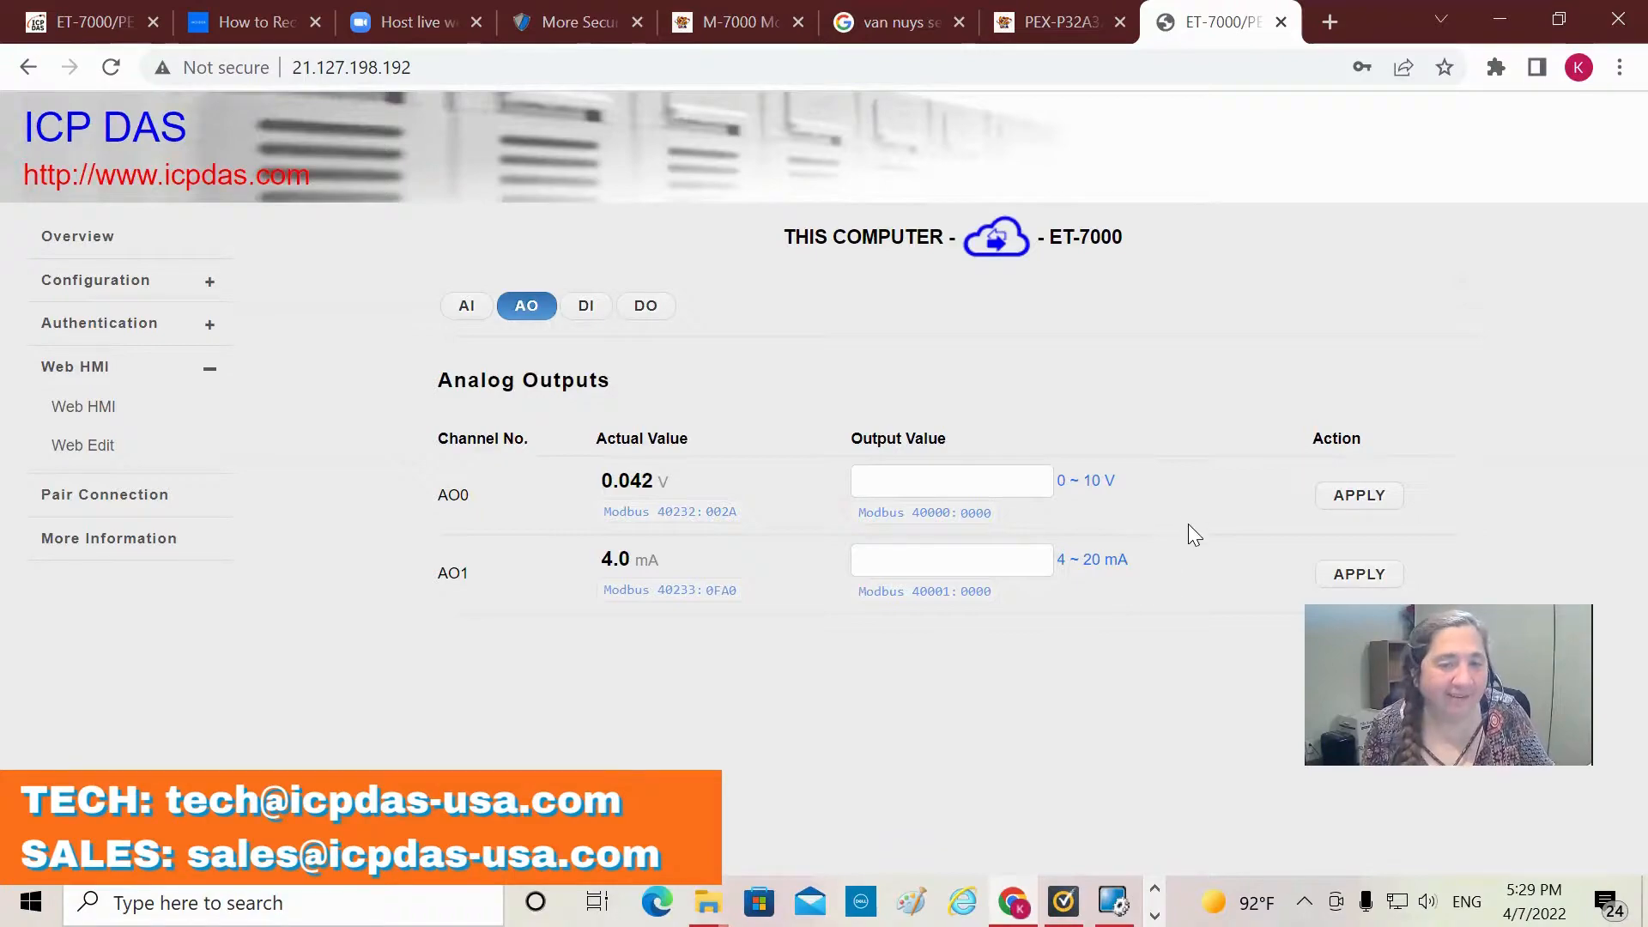
mouse_move(1225, 570)
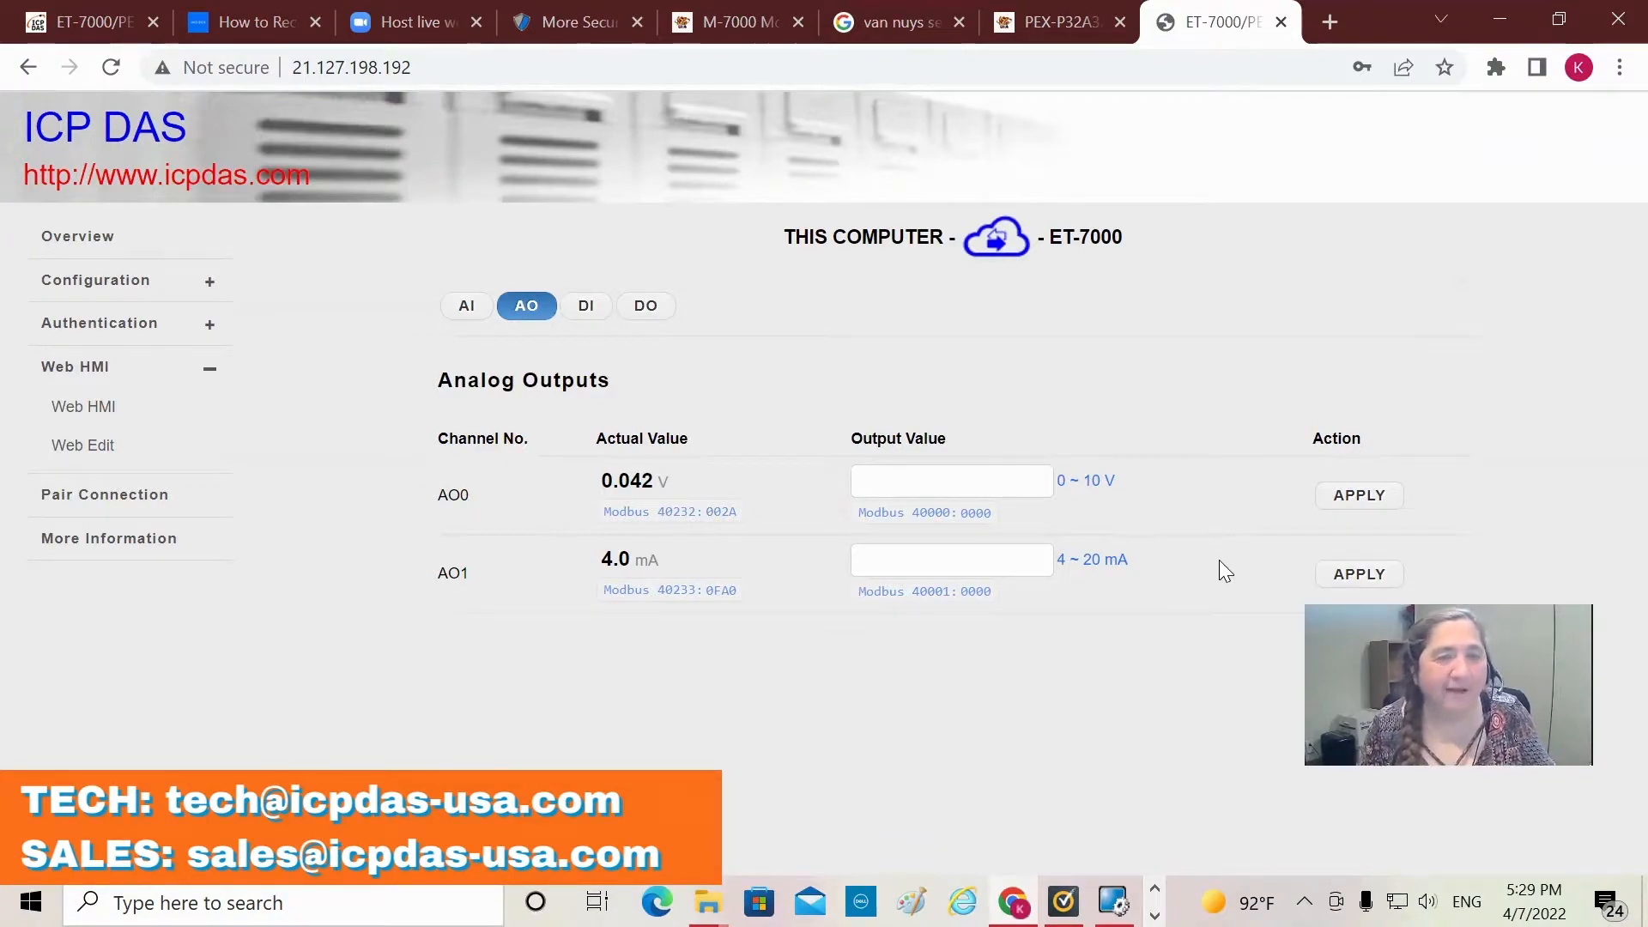